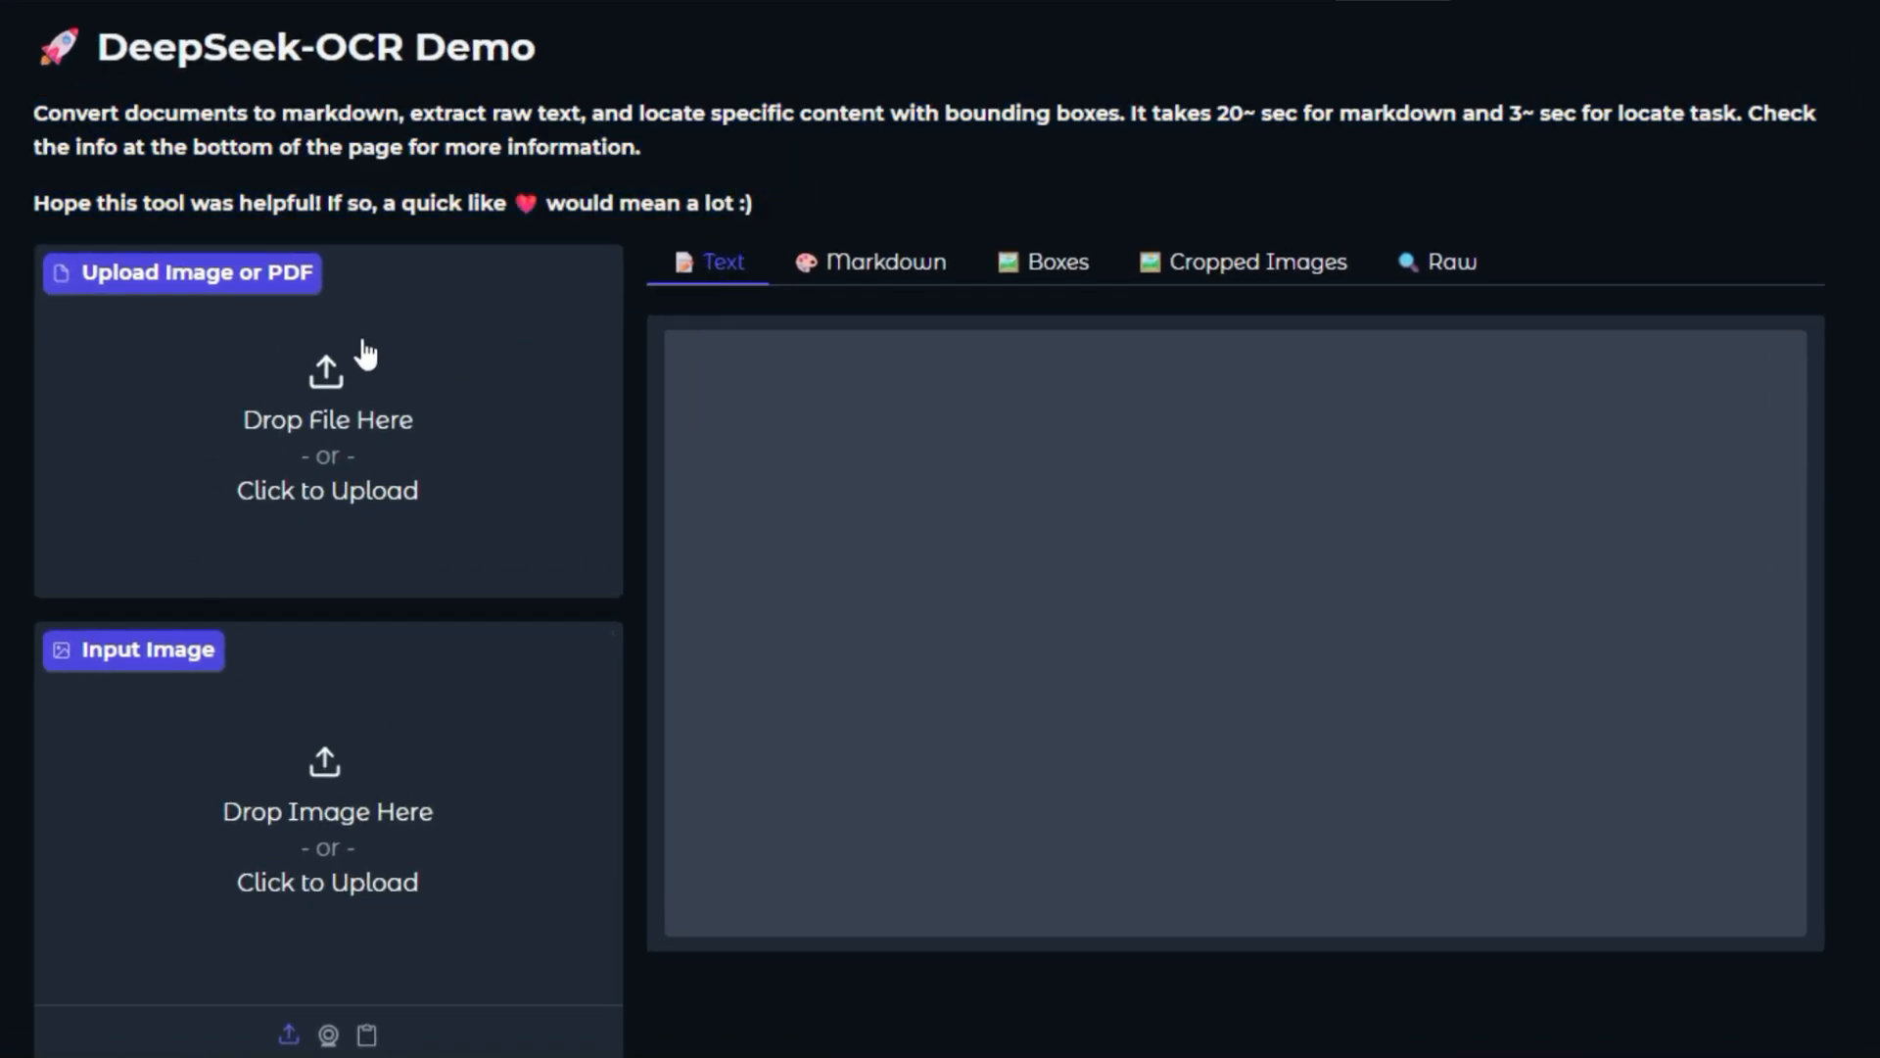
pyautogui.moveTo(427, 733)
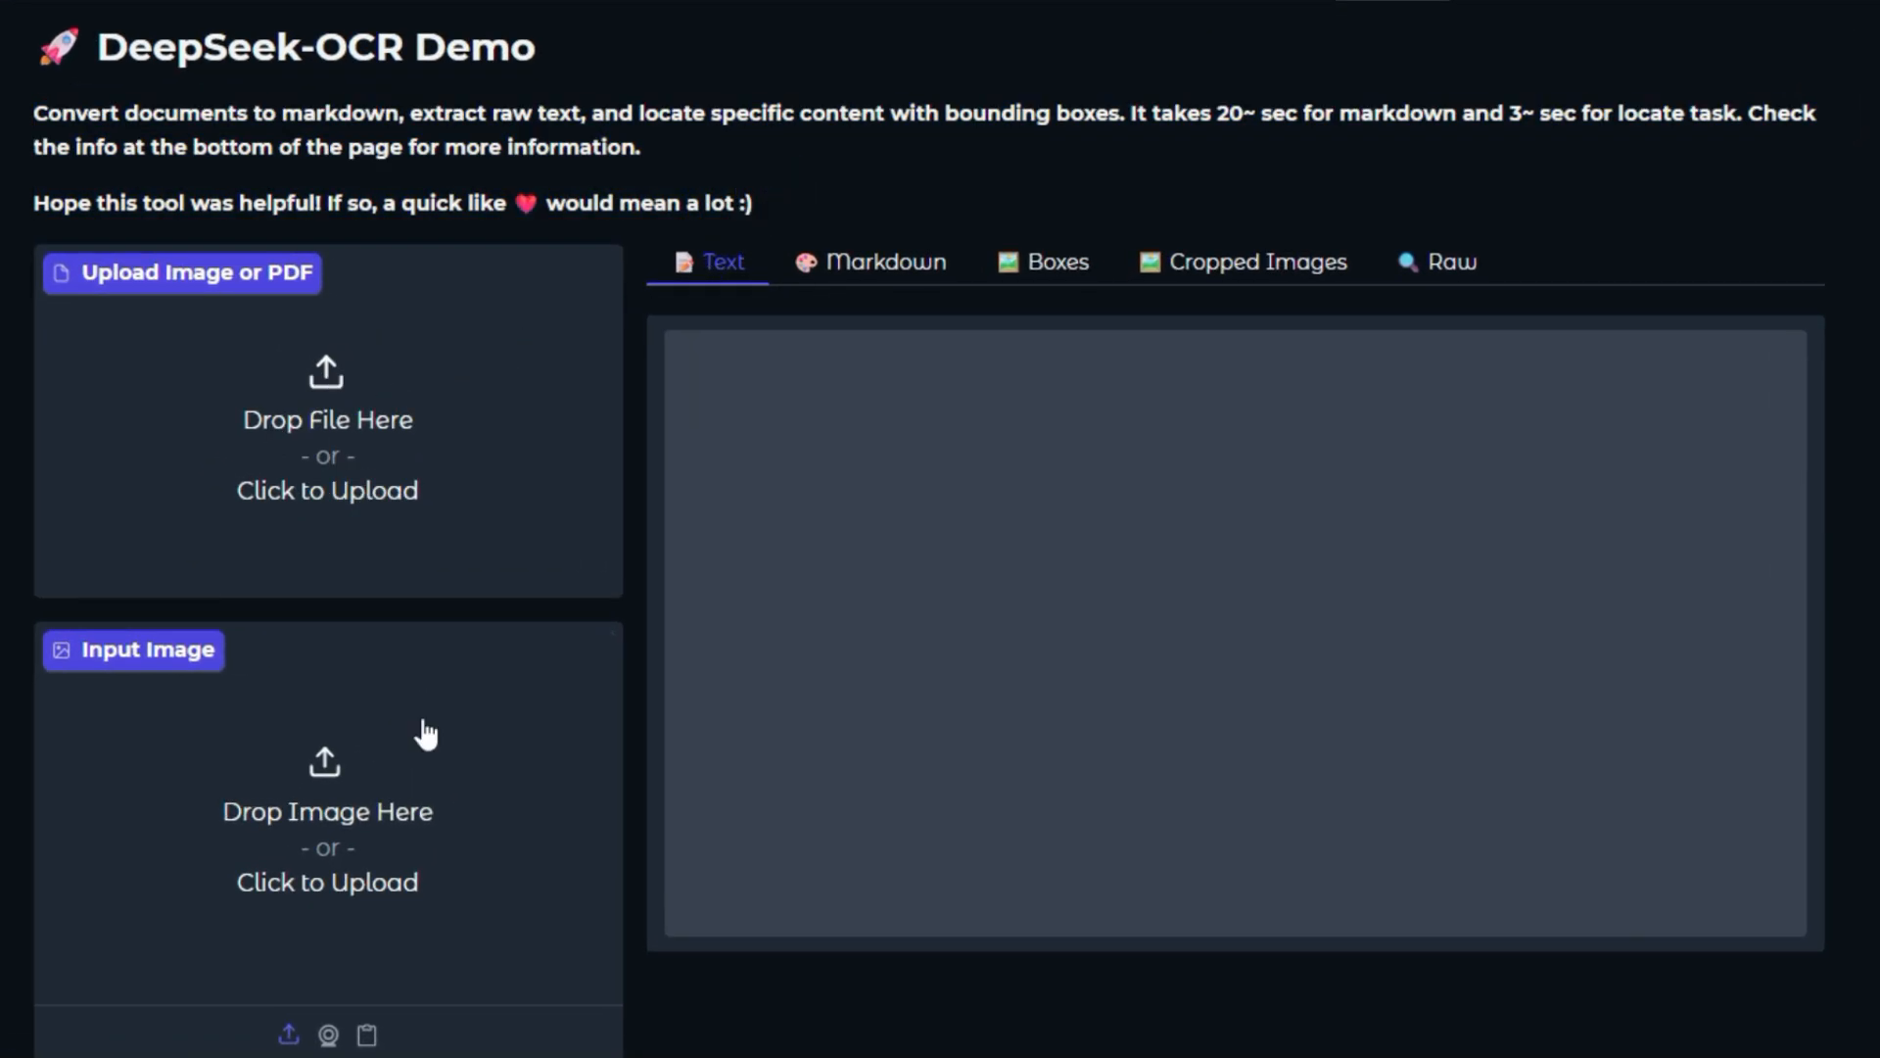
pyautogui.moveTo(970, 609)
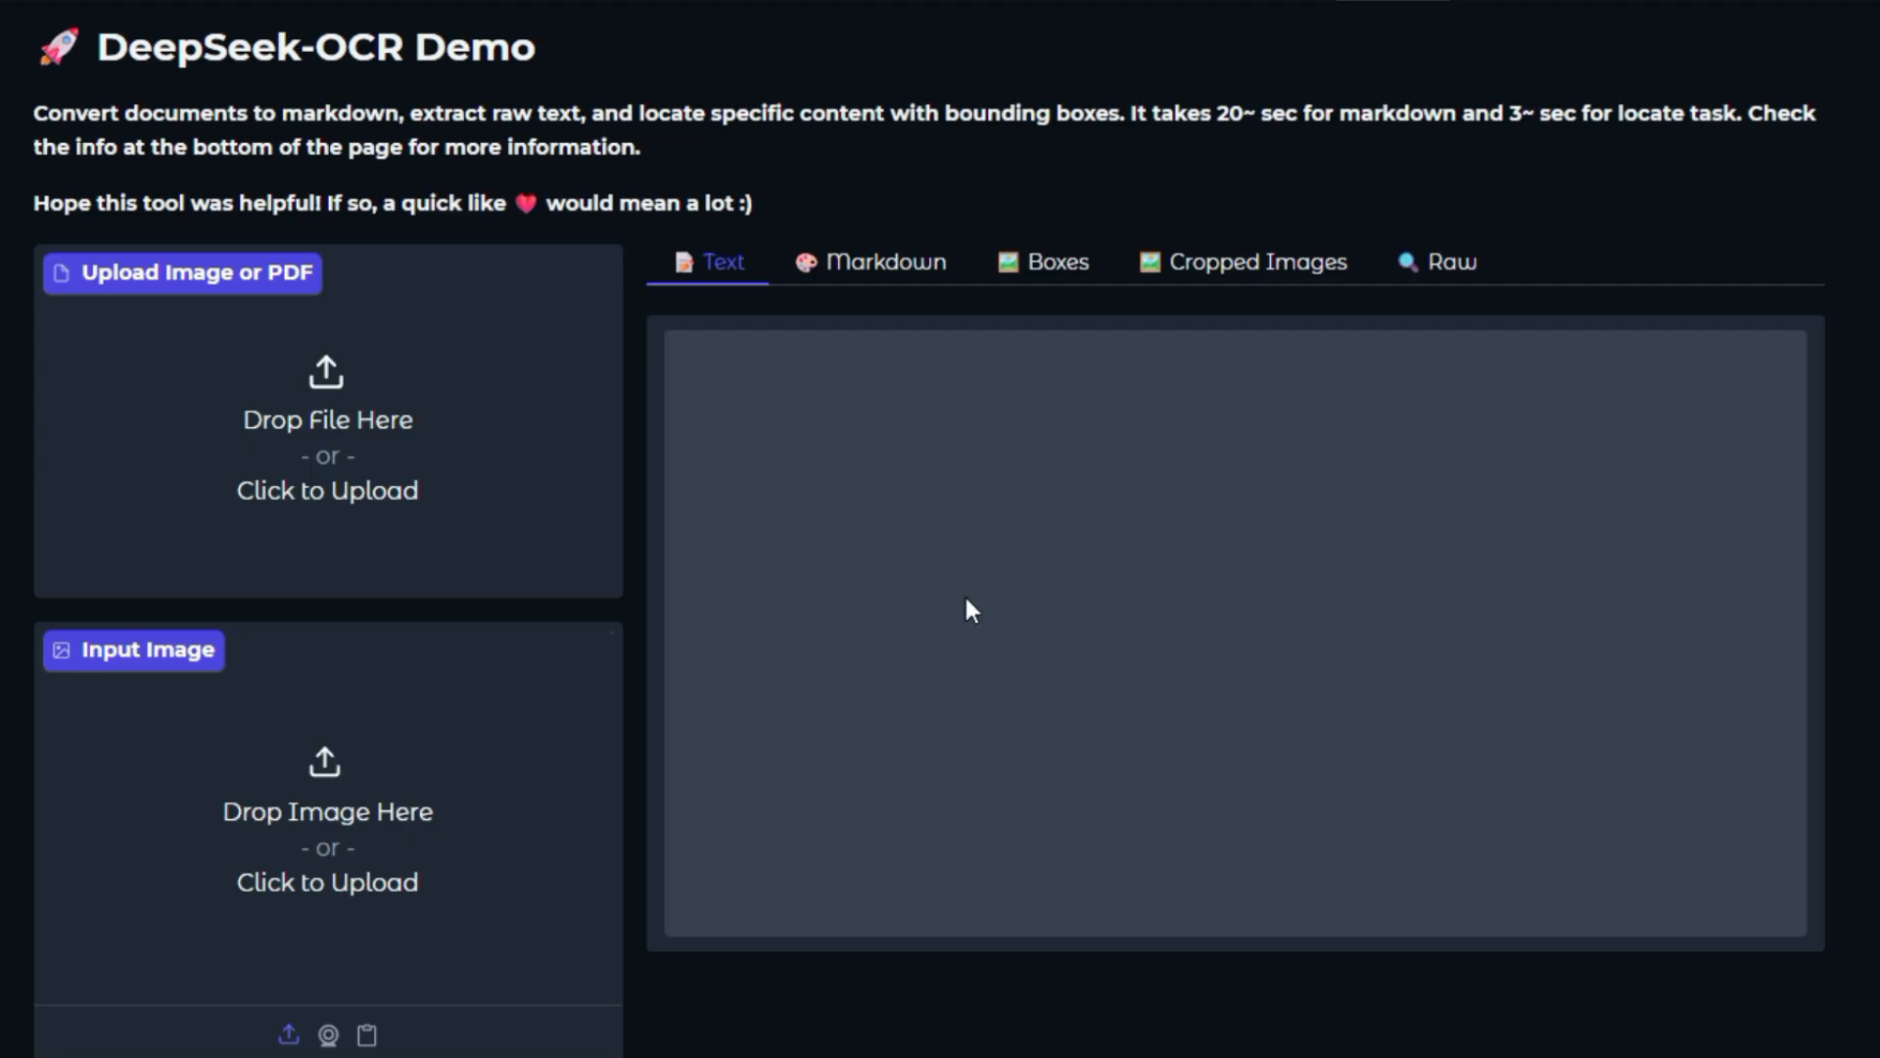
# - Upload the Jensen's Grammar PDF into the image-or-PDF input area
pyautogui.scroll(-3)
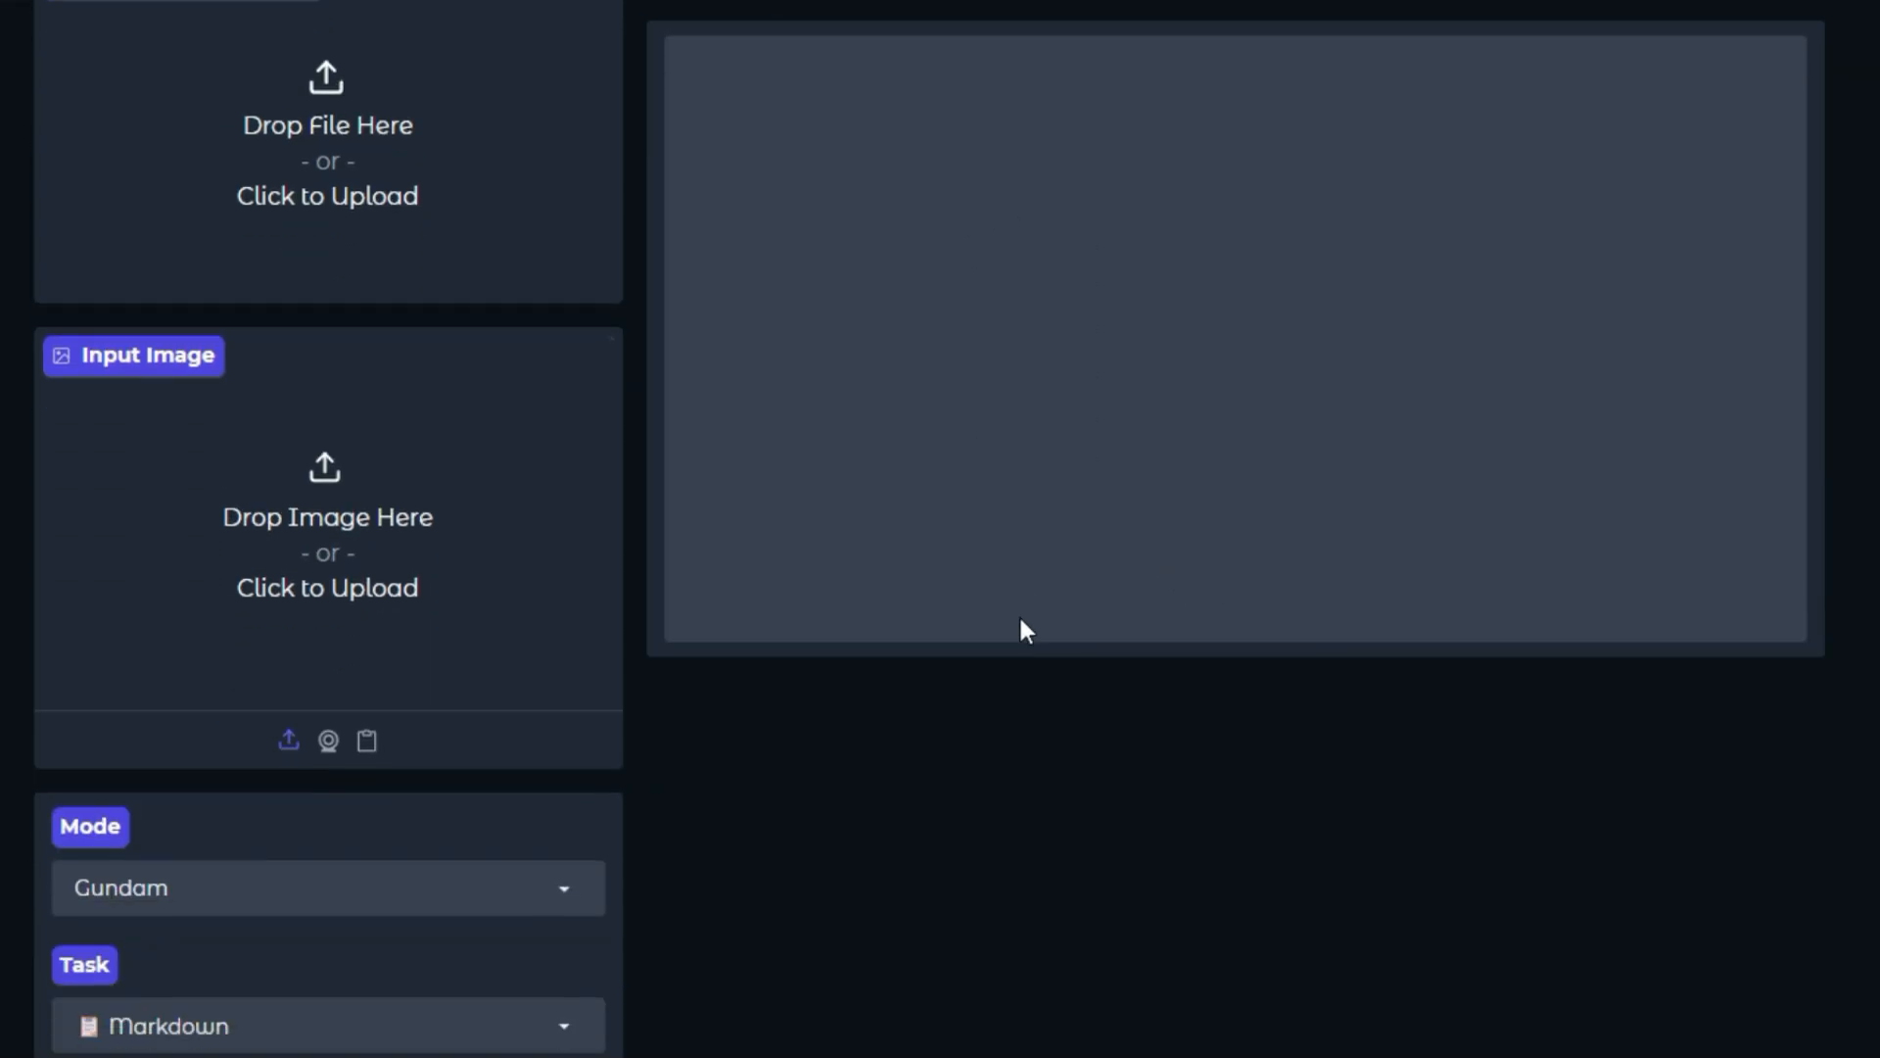
pyautogui.scroll(-3)
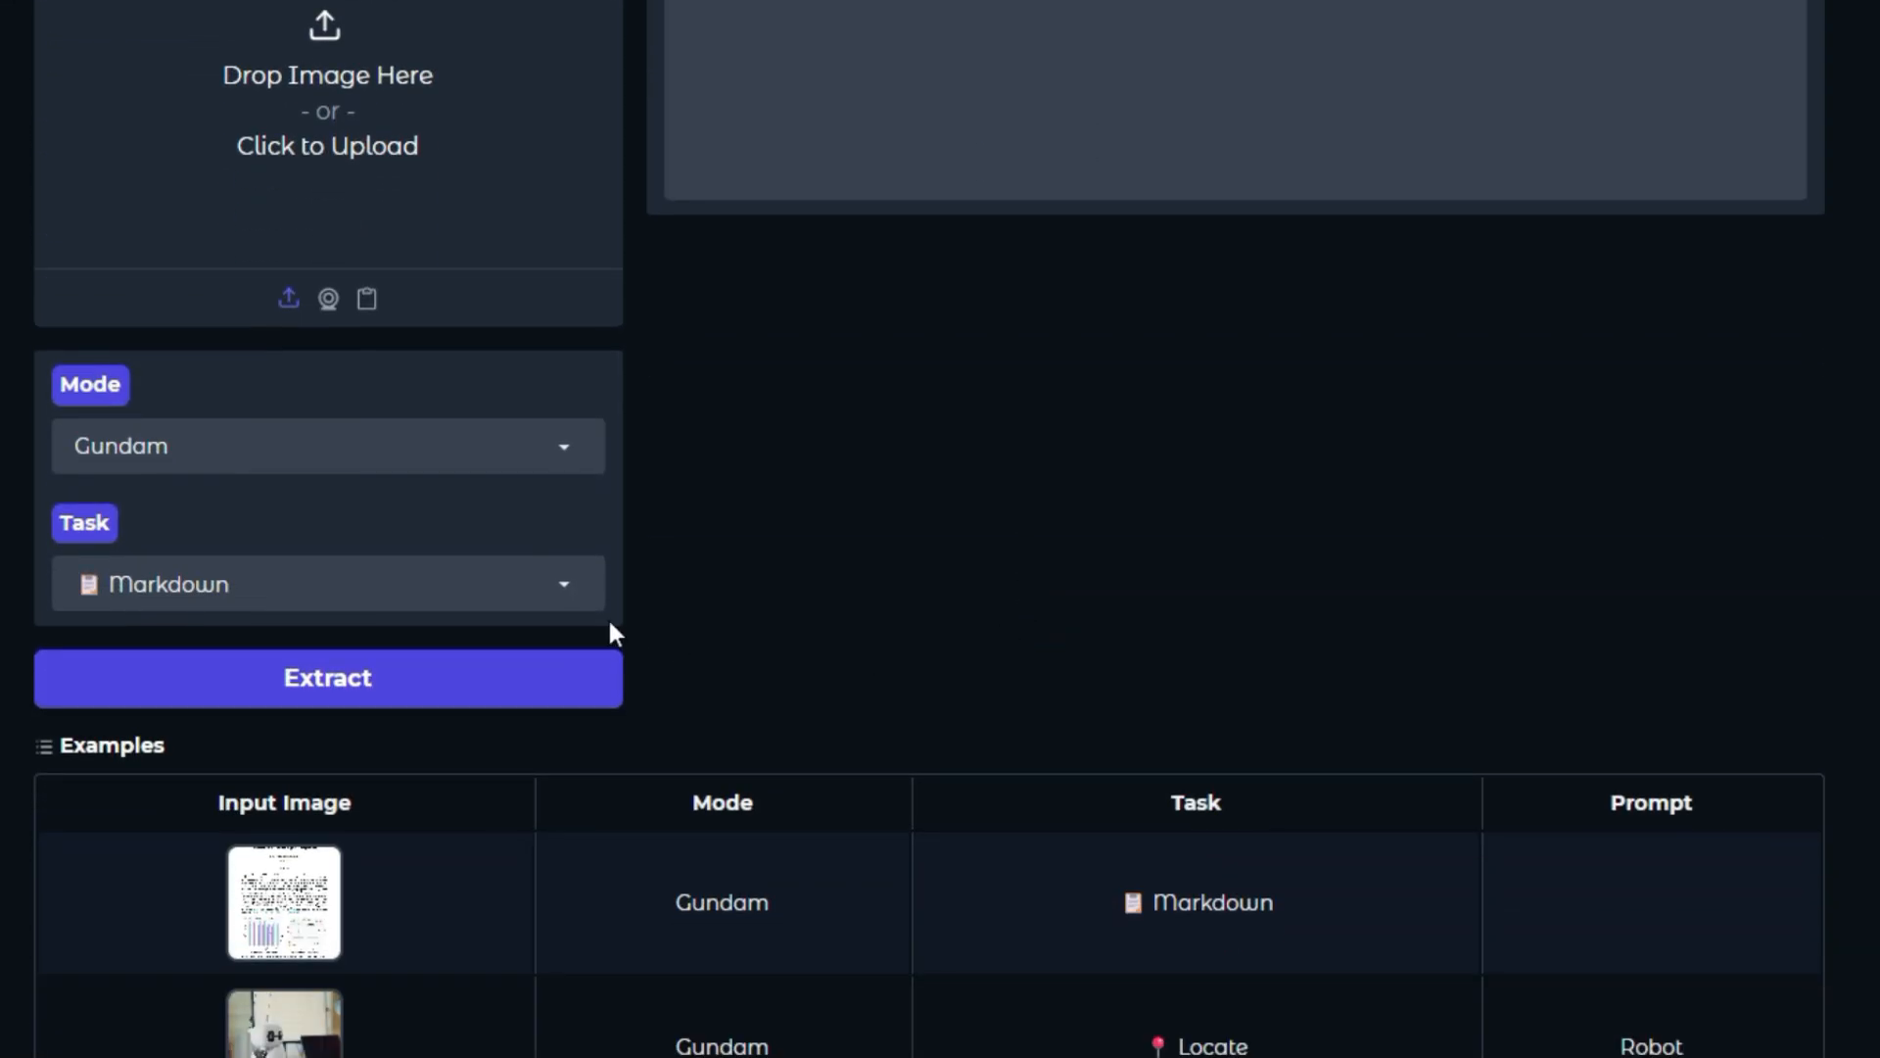
pyautogui.moveTo(188, 511)
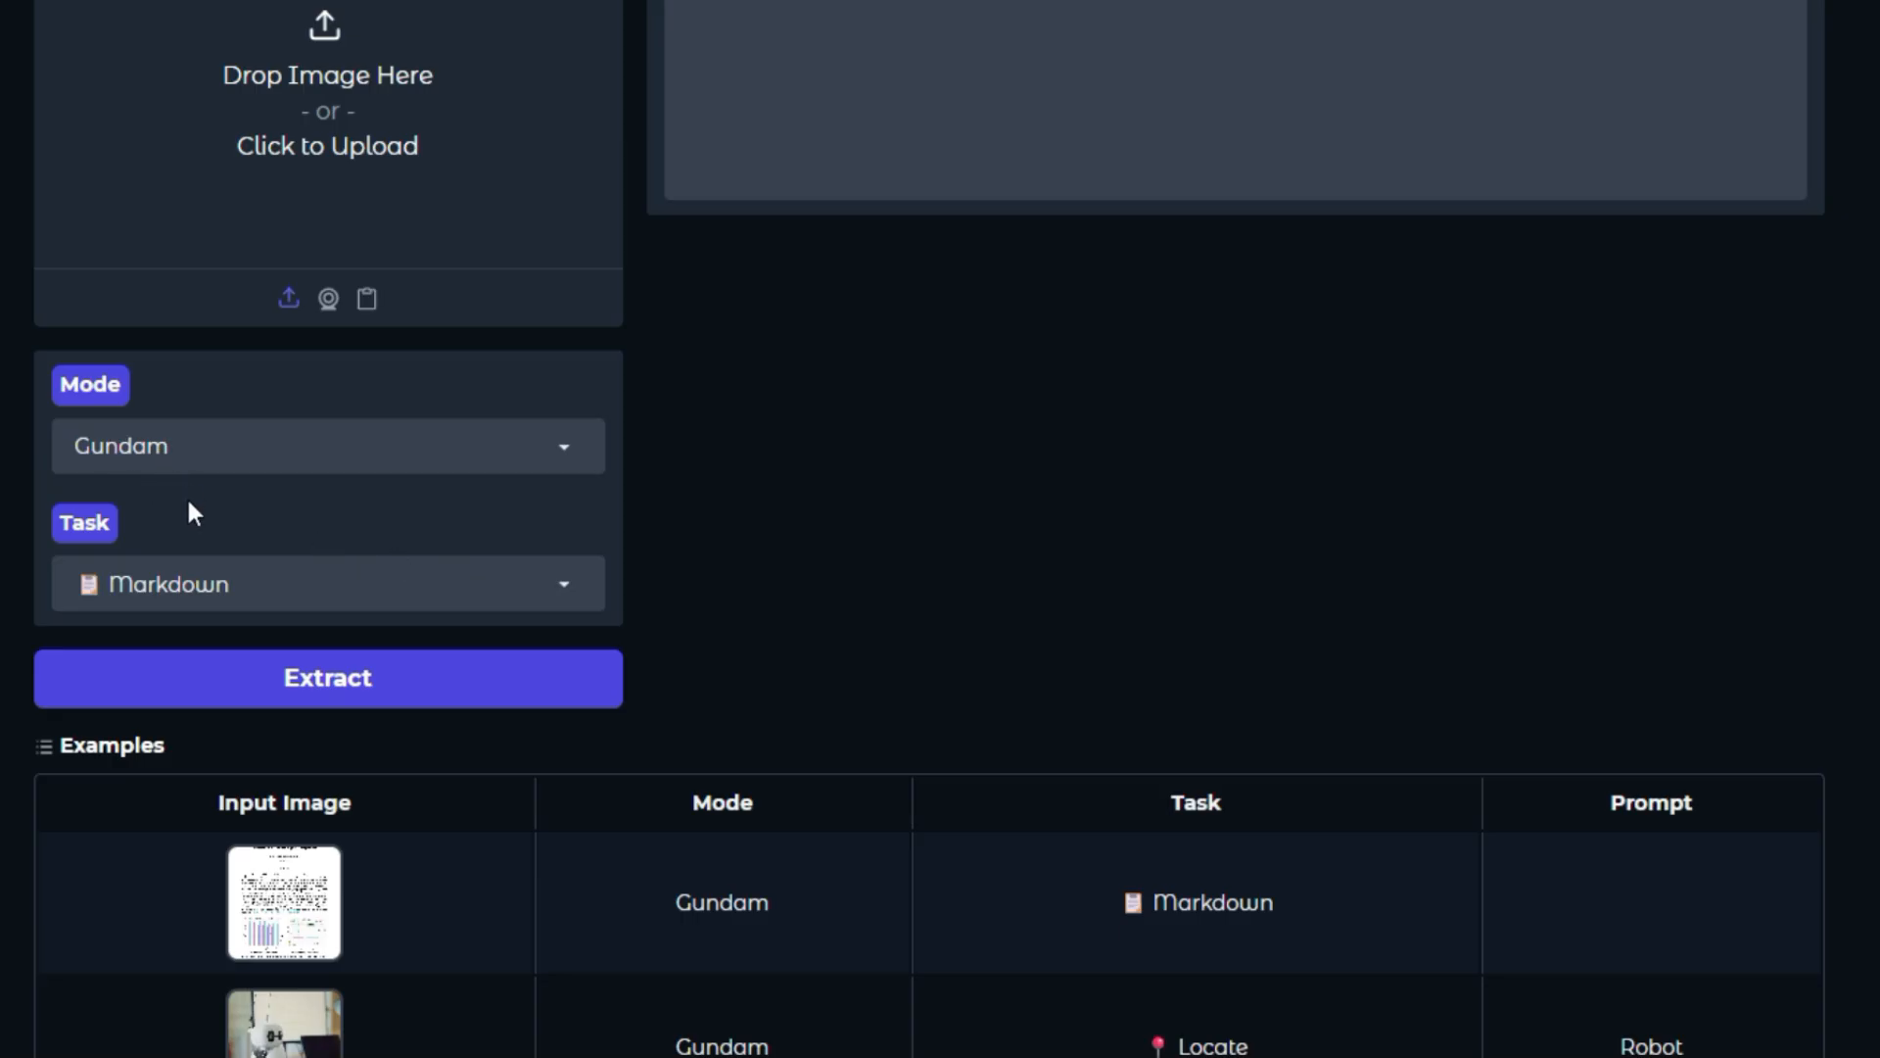
pyautogui.moveTo(298, 705)
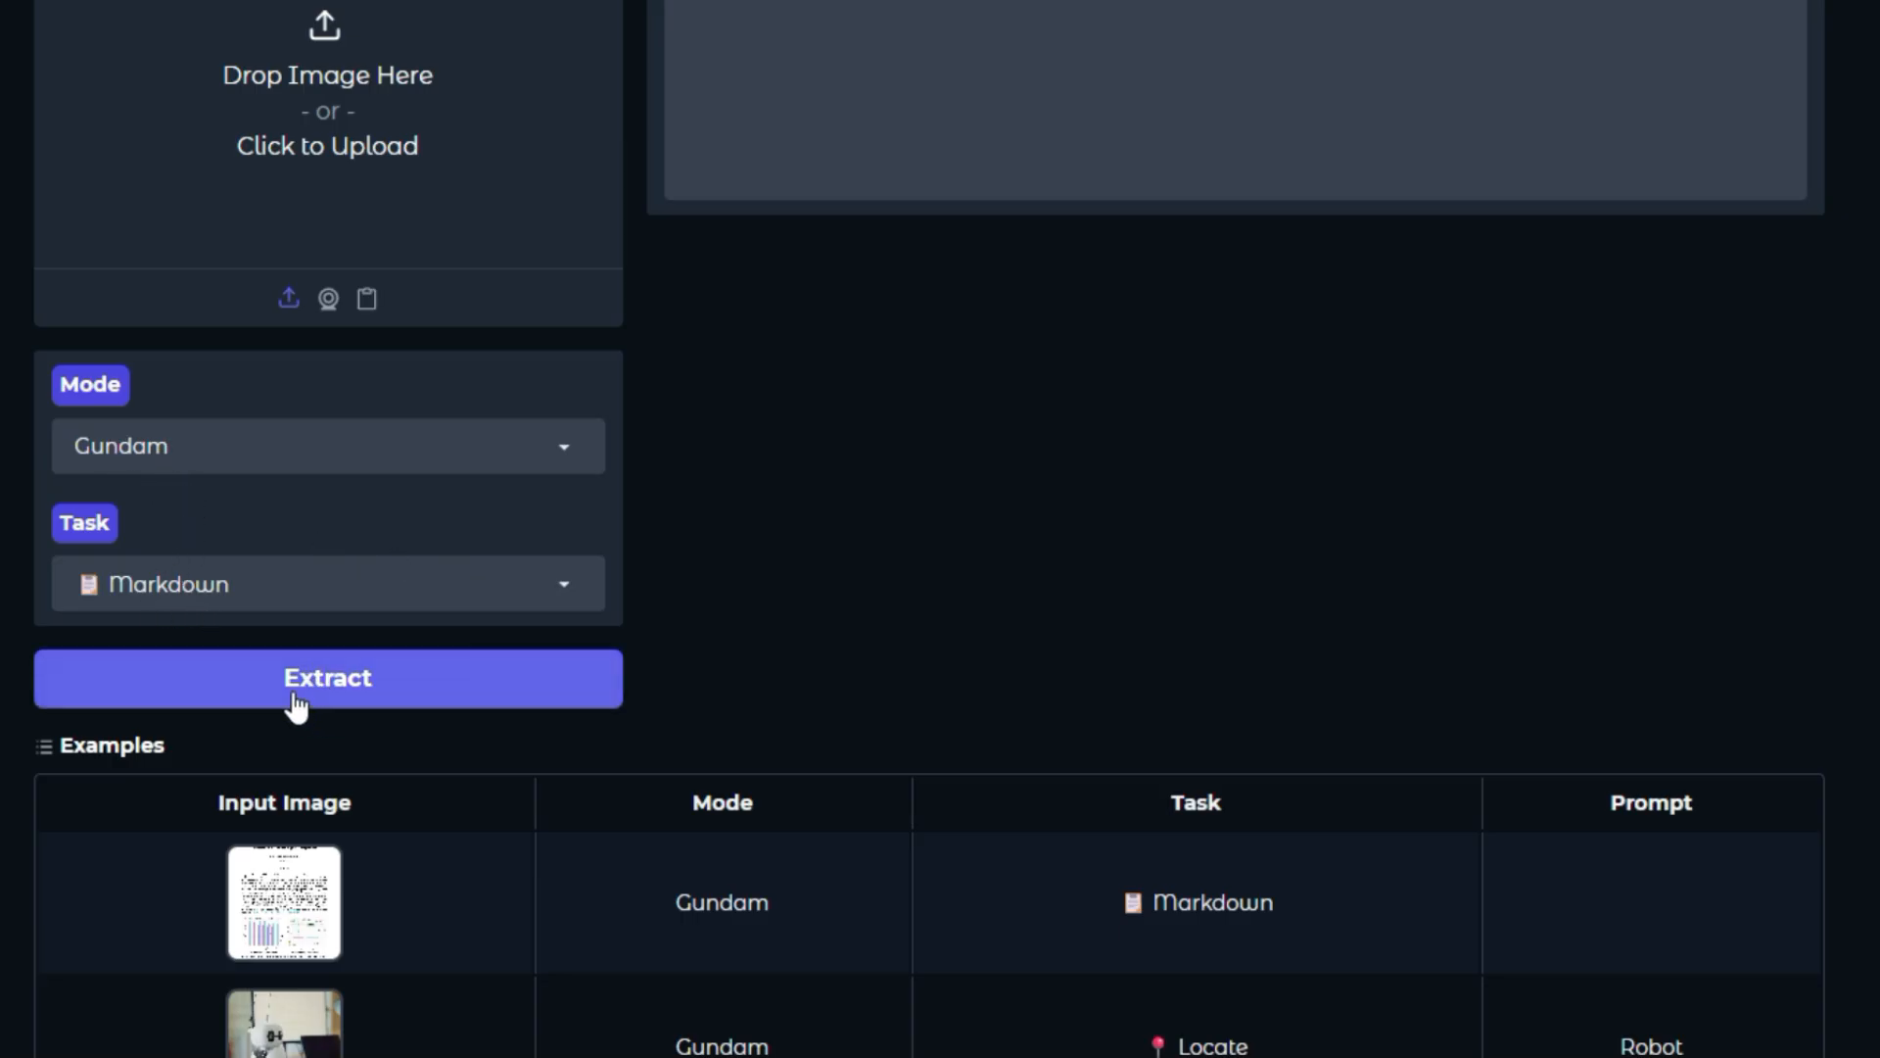
pyautogui.scroll(-3)
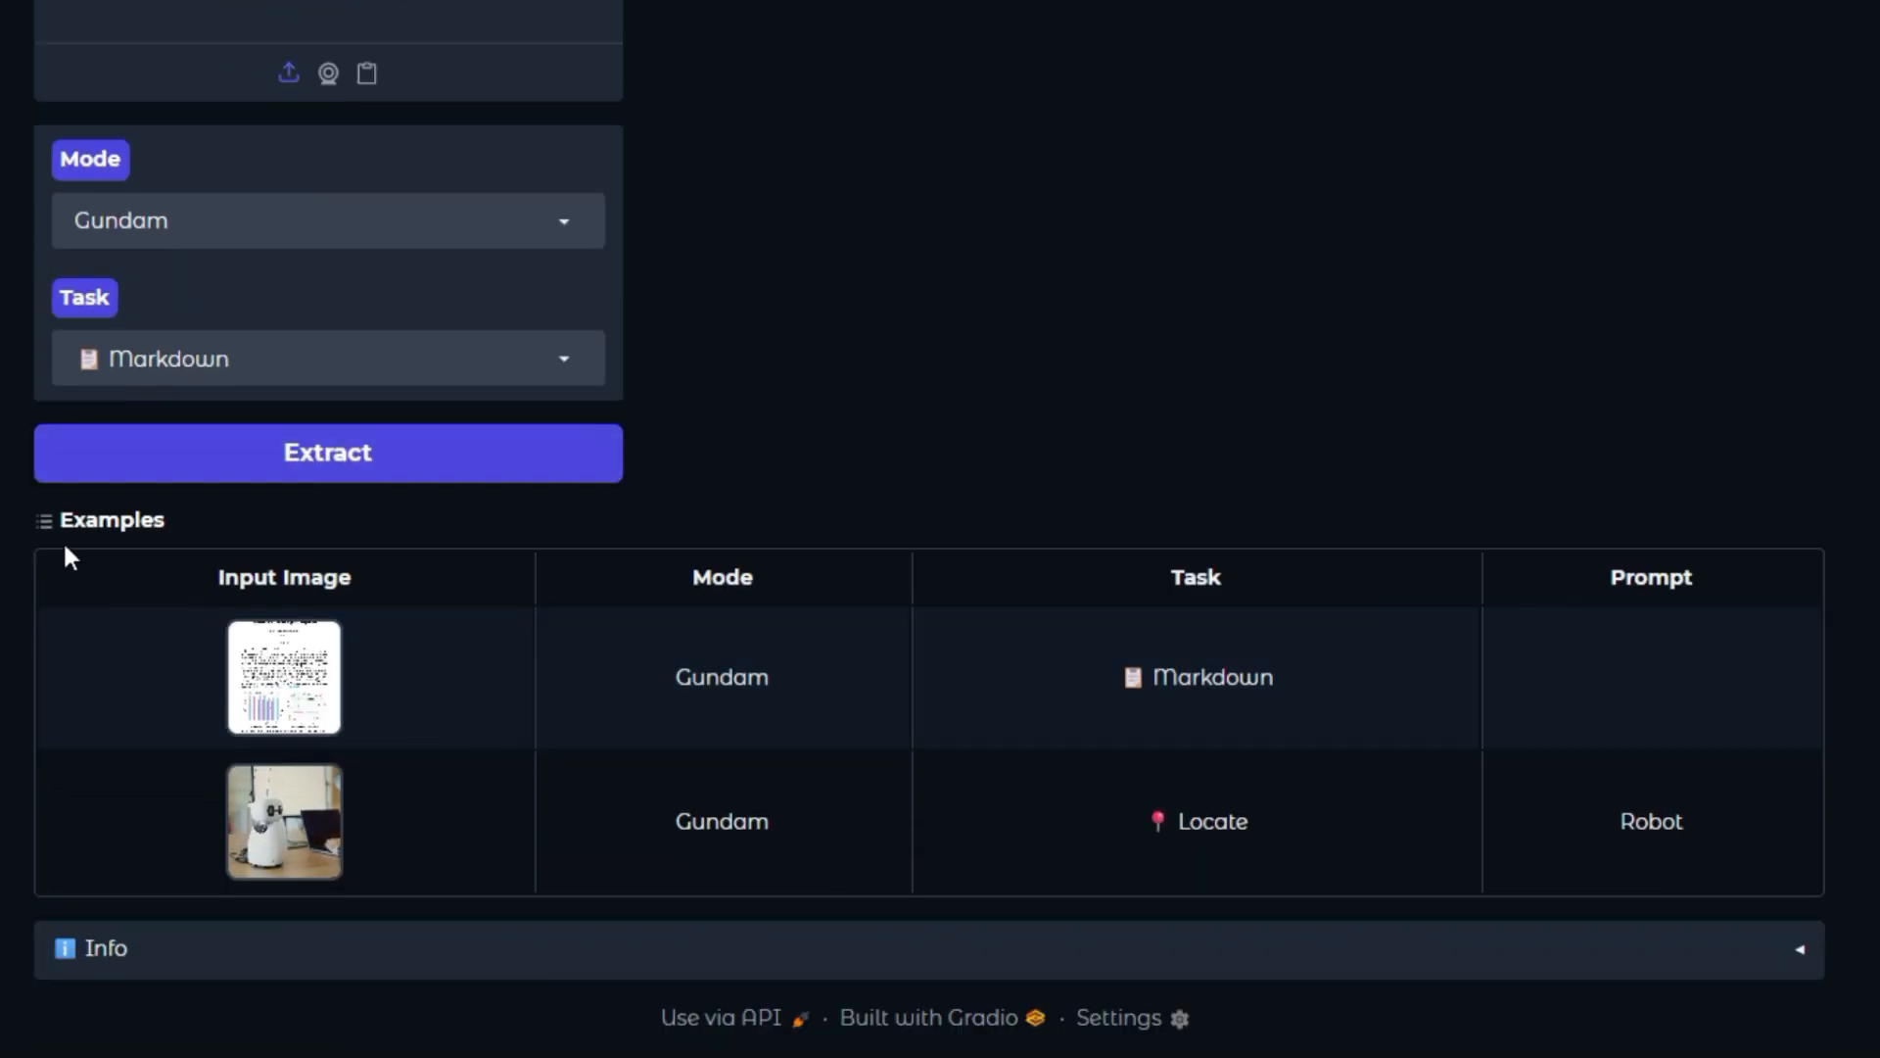
pyautogui.moveTo(168, 701)
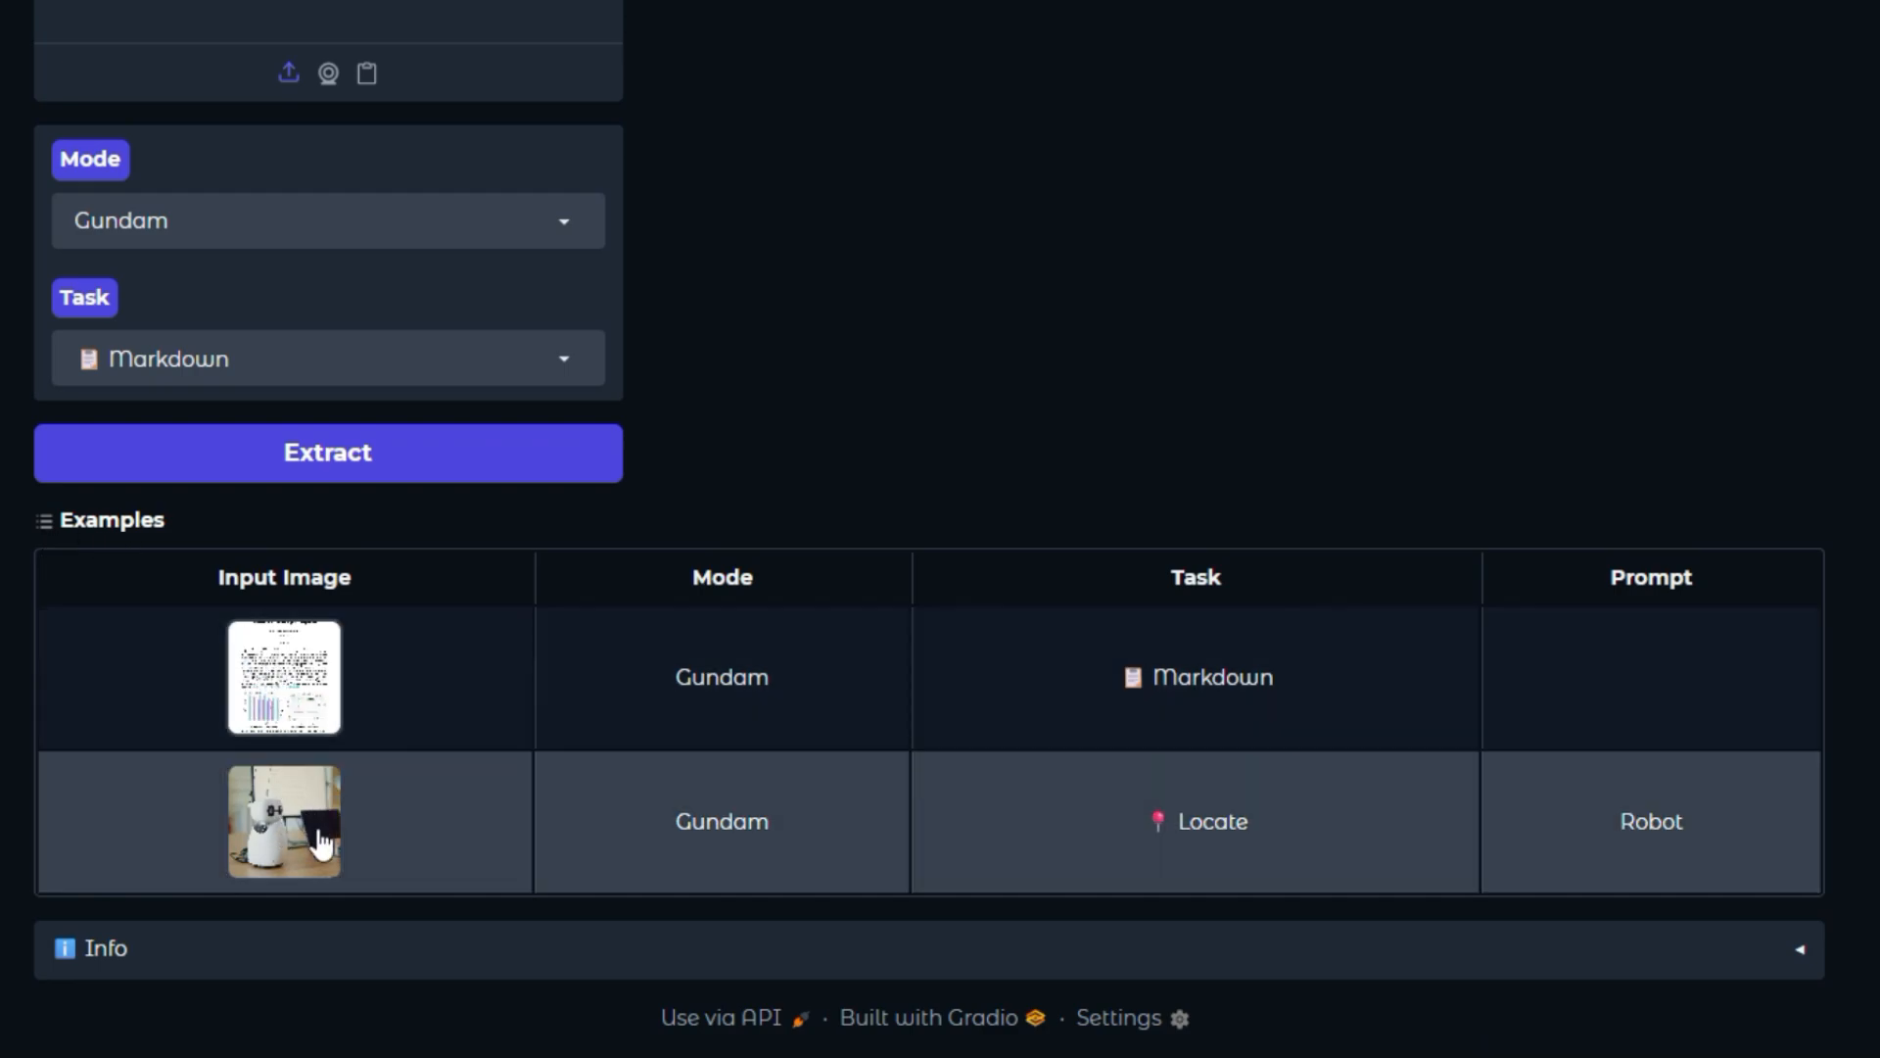
pyautogui.moveTo(531, 847)
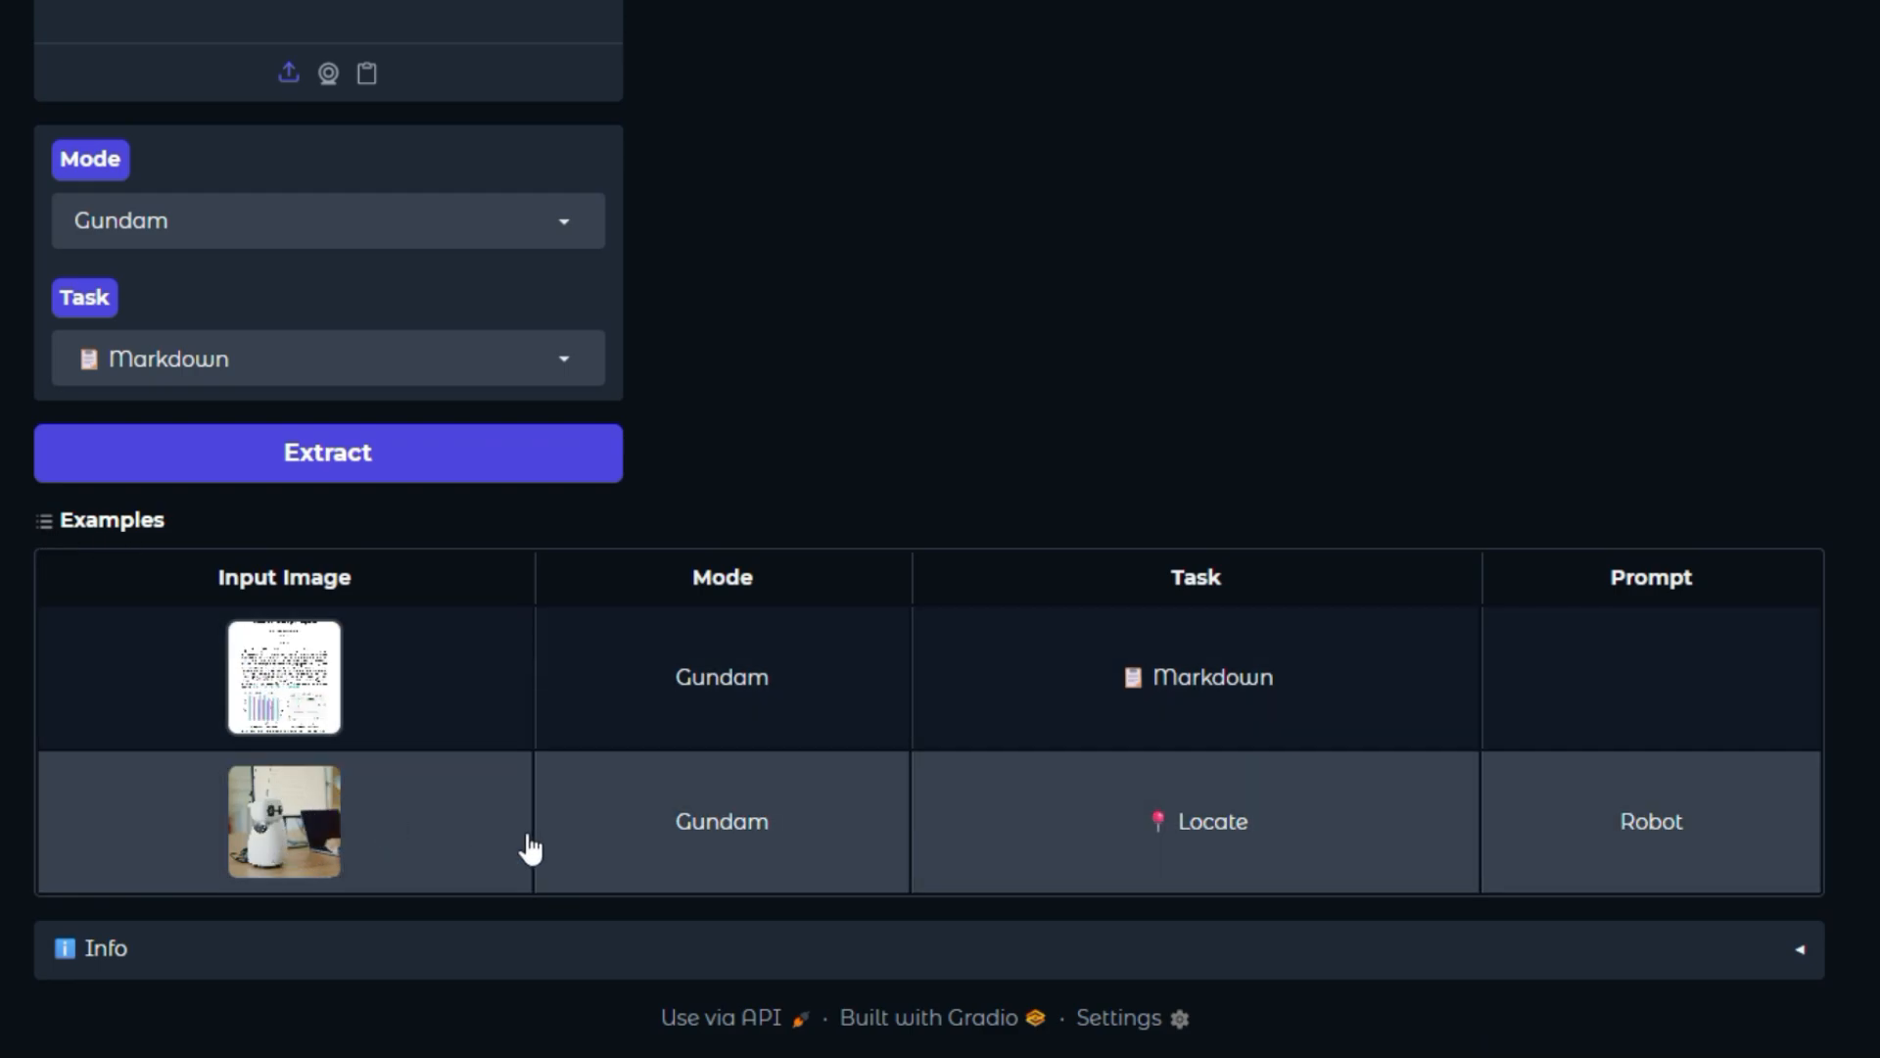
pyautogui.scroll(3)
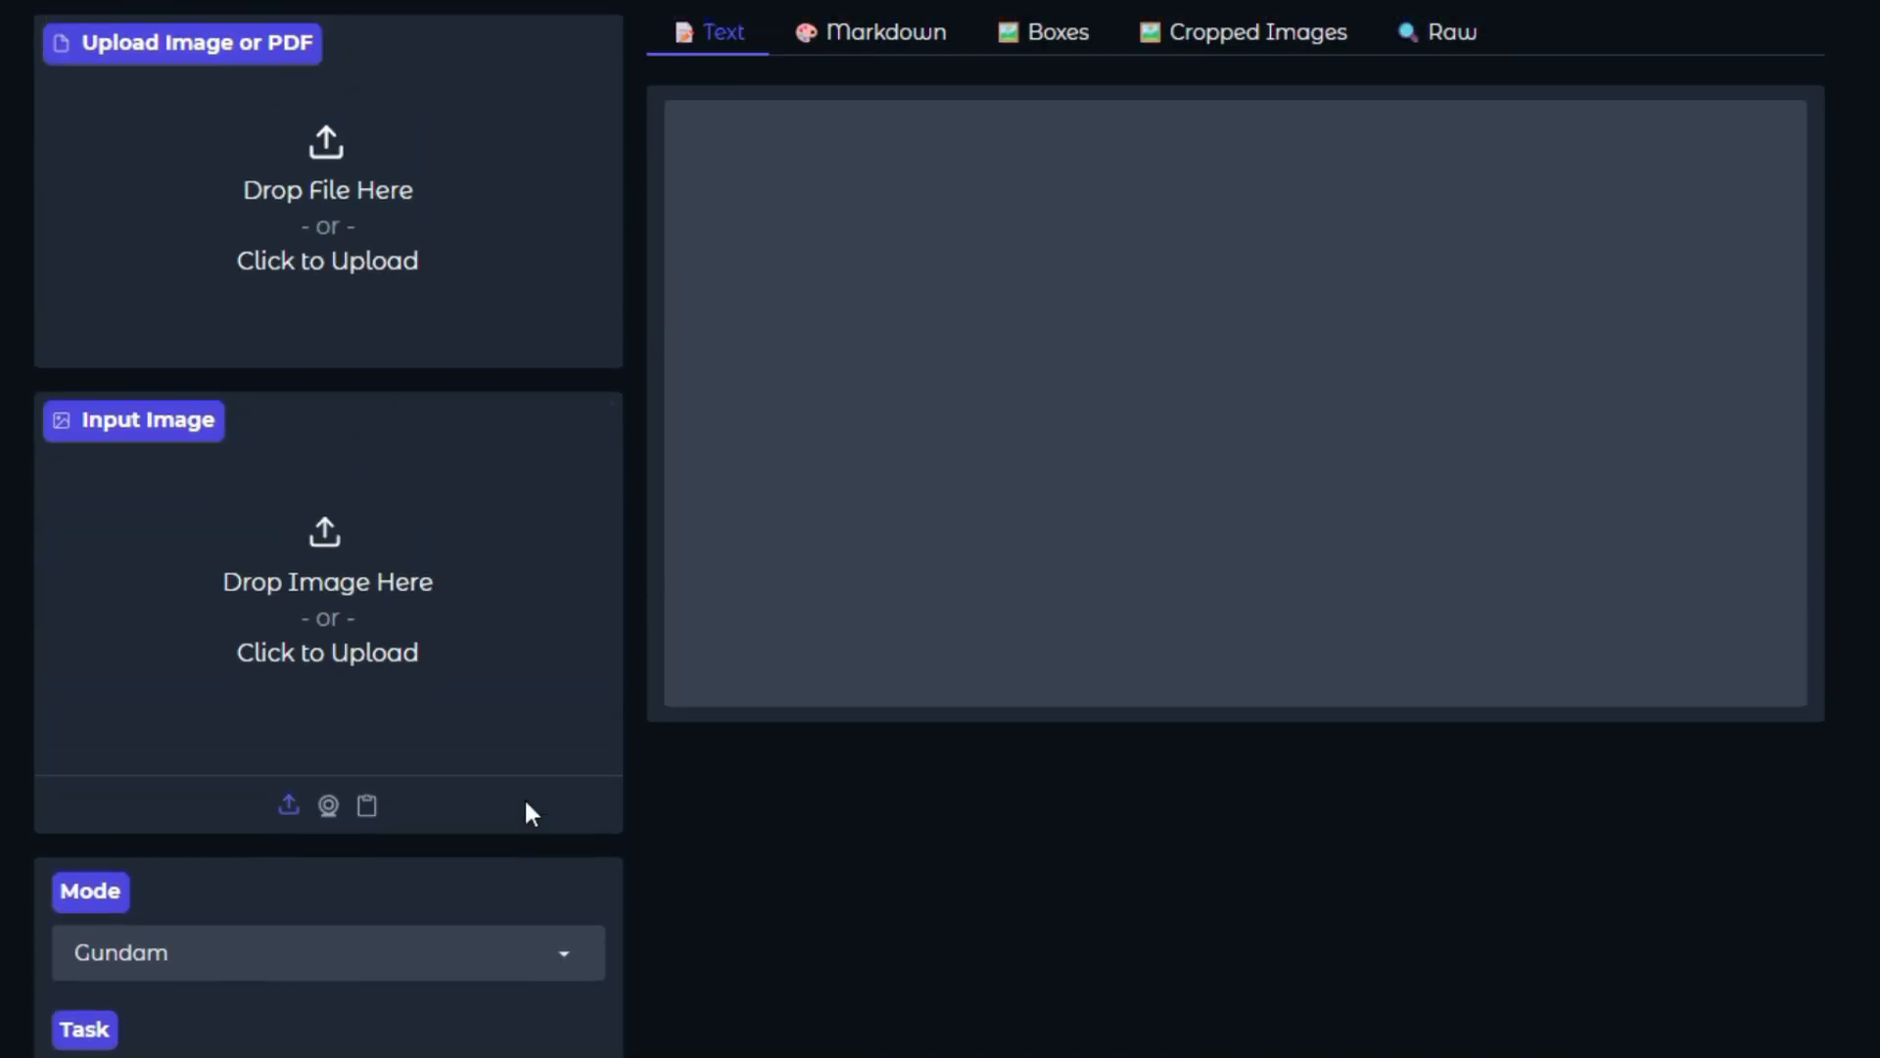
pyautogui.scroll(3)
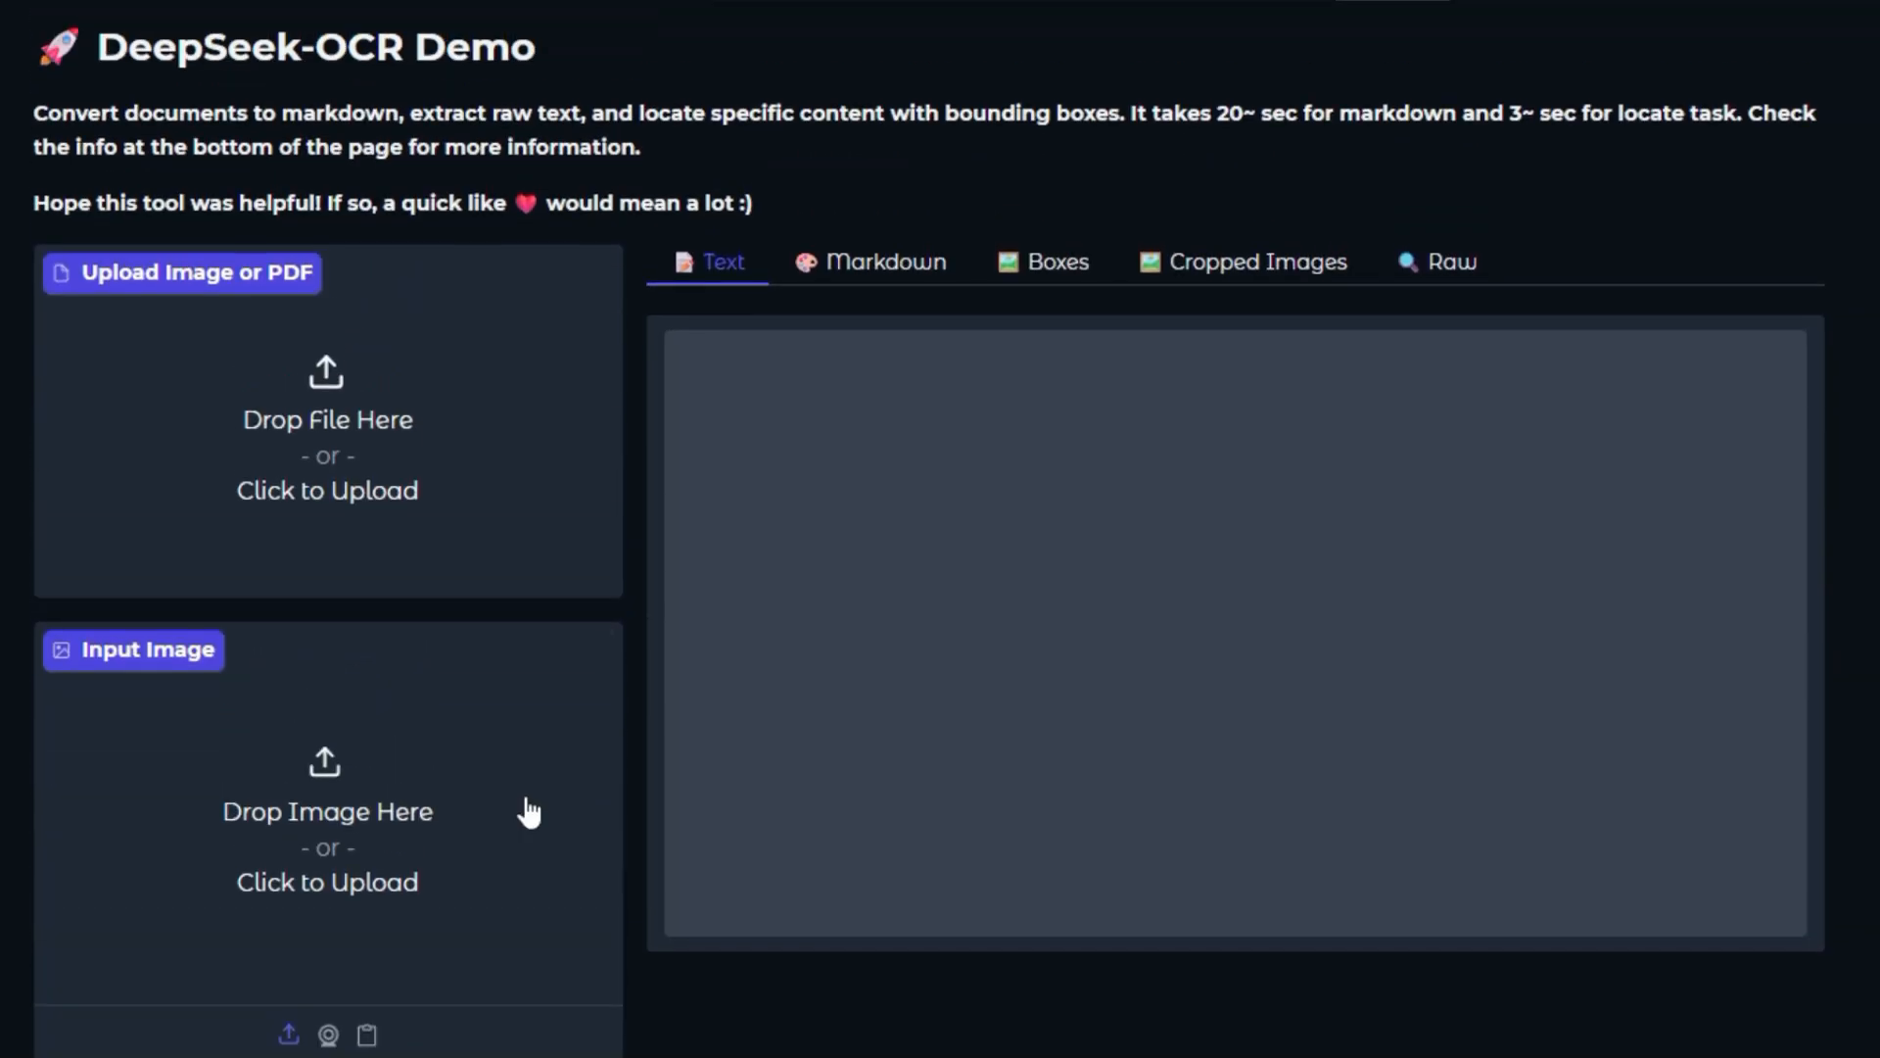
pyautogui.click(327, 419)
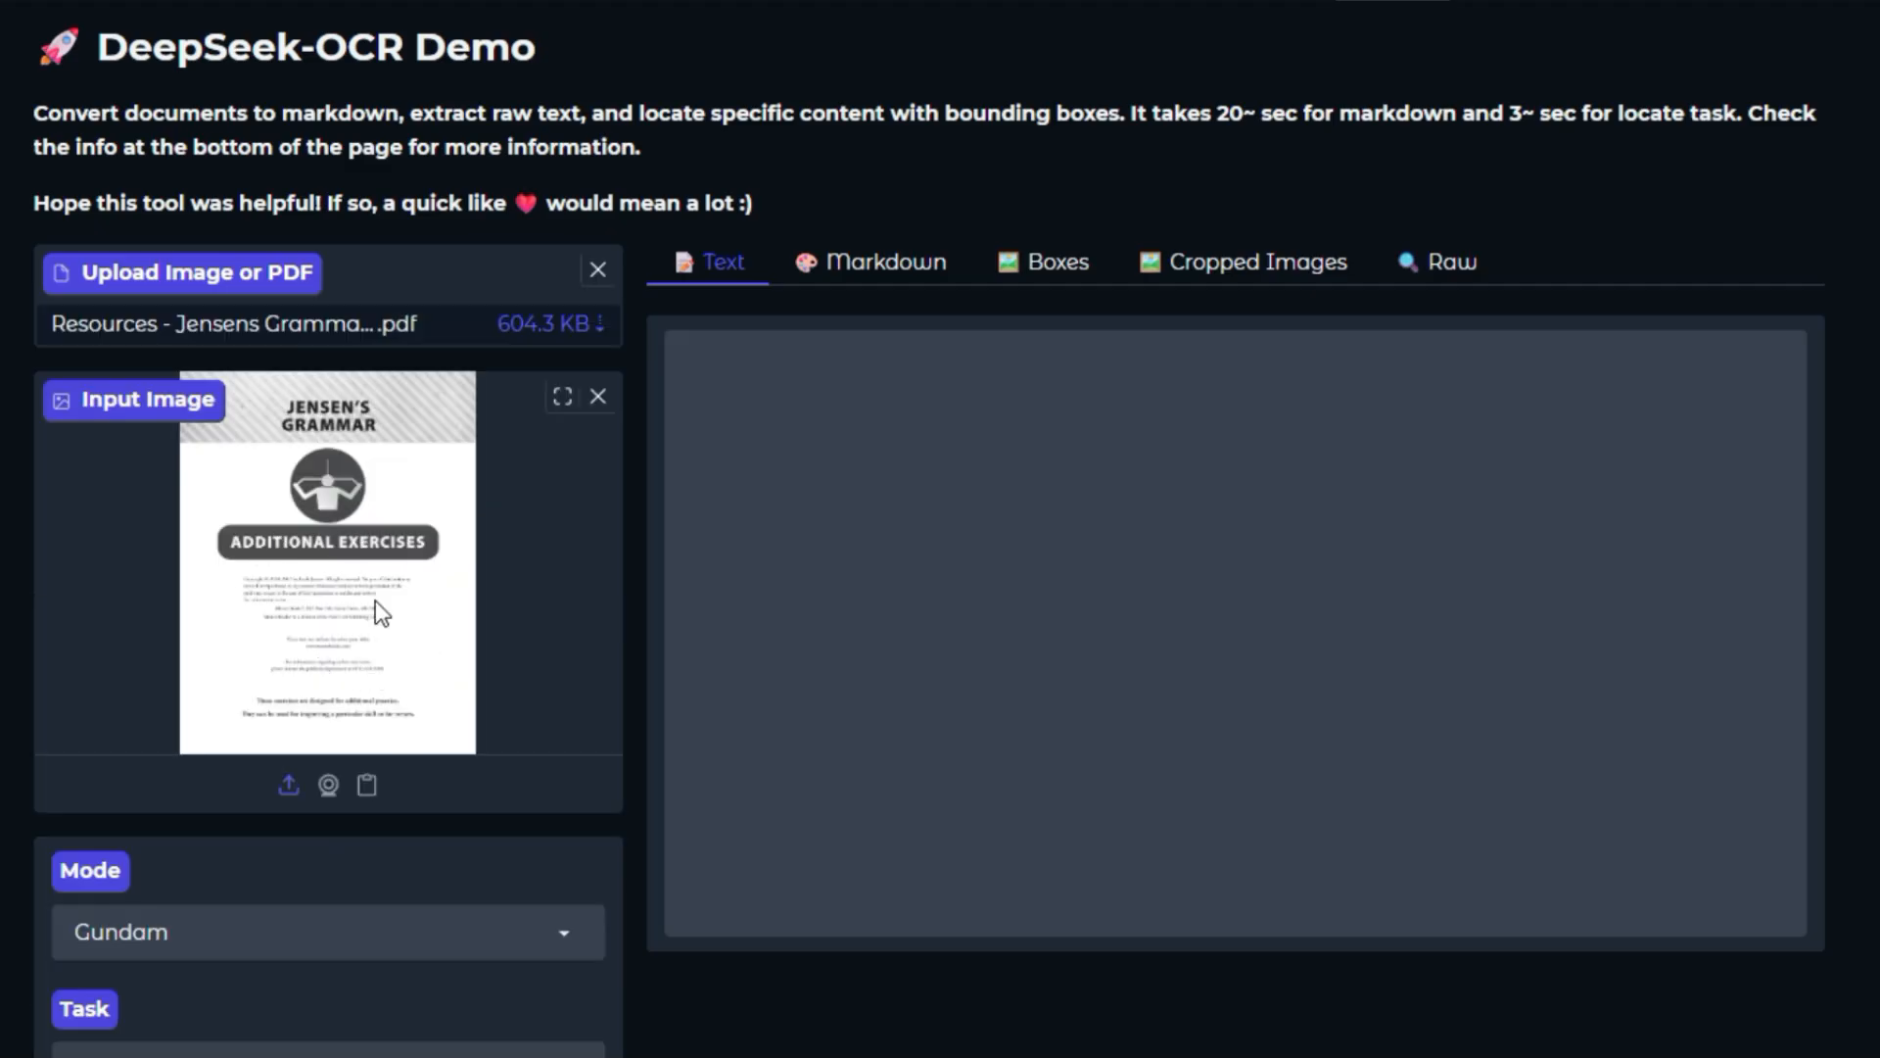
# - Extract the cover page text with Gundam mode and the Markdown task
pyautogui.scroll(-3)
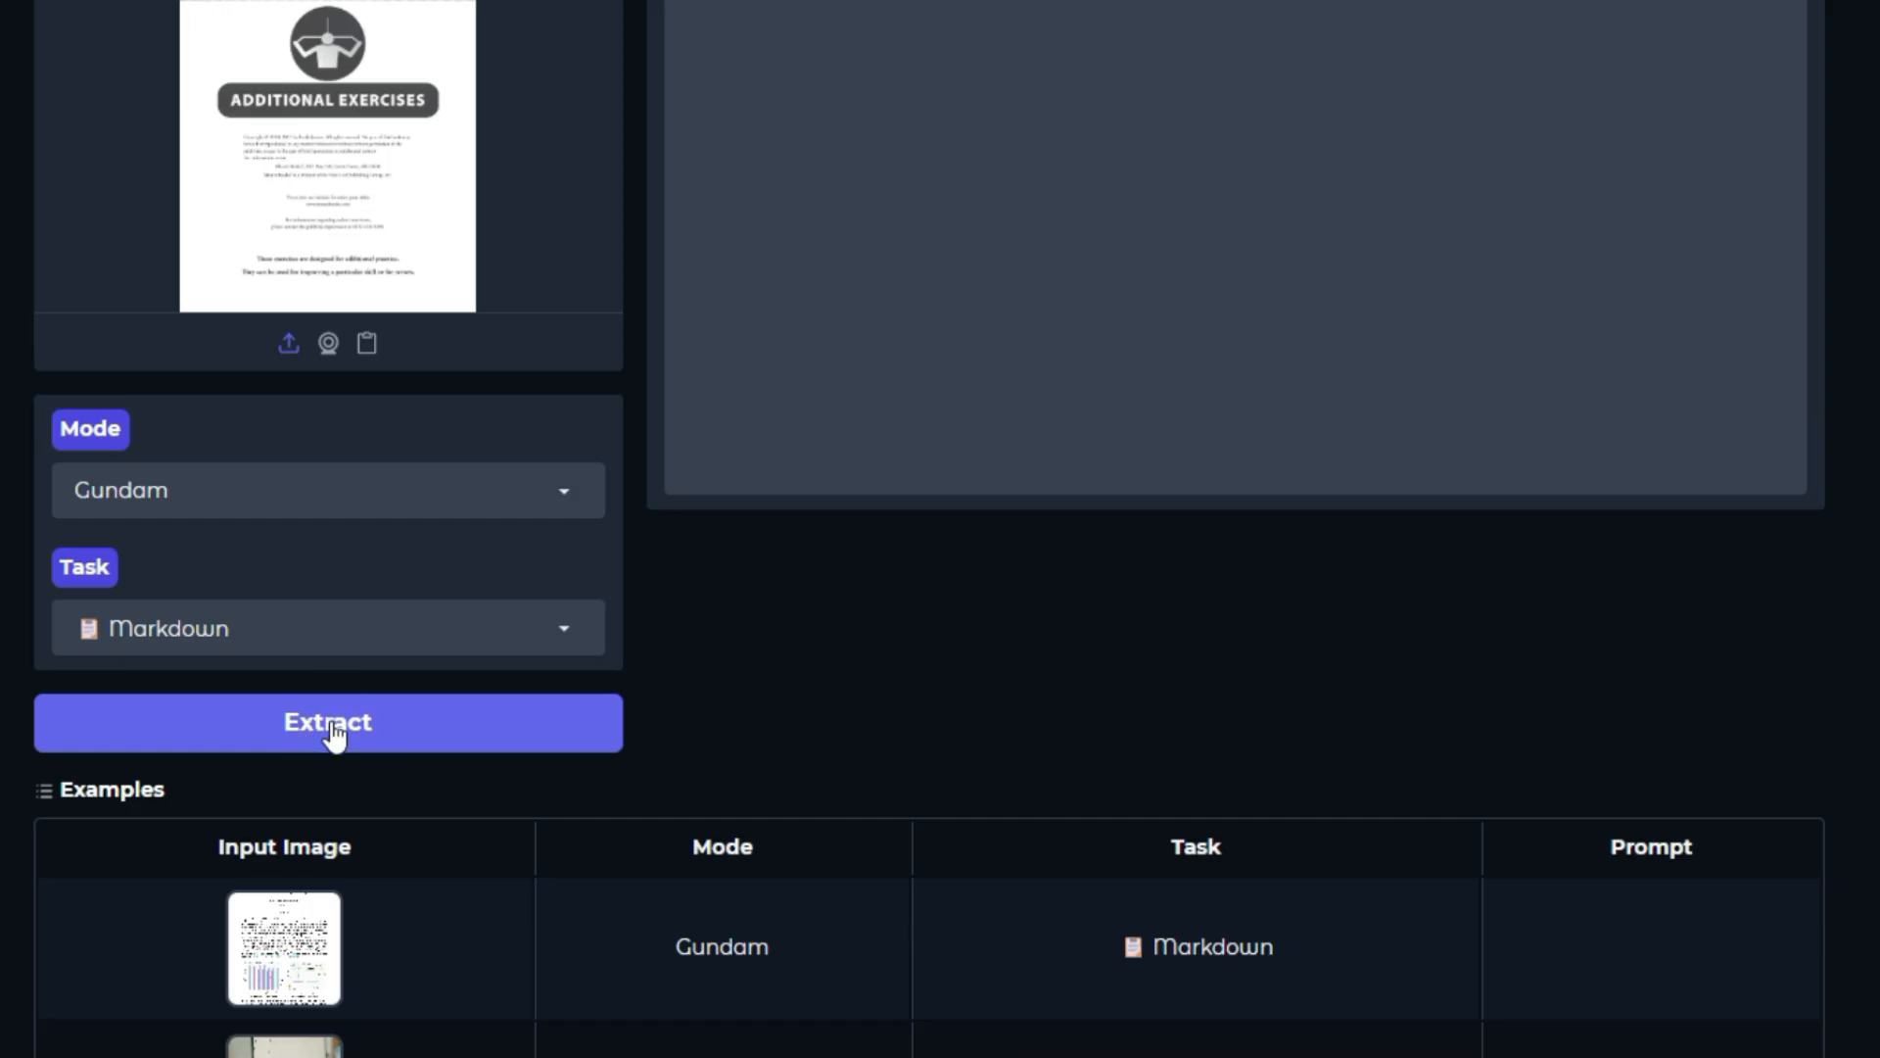
pyautogui.click(328, 723)
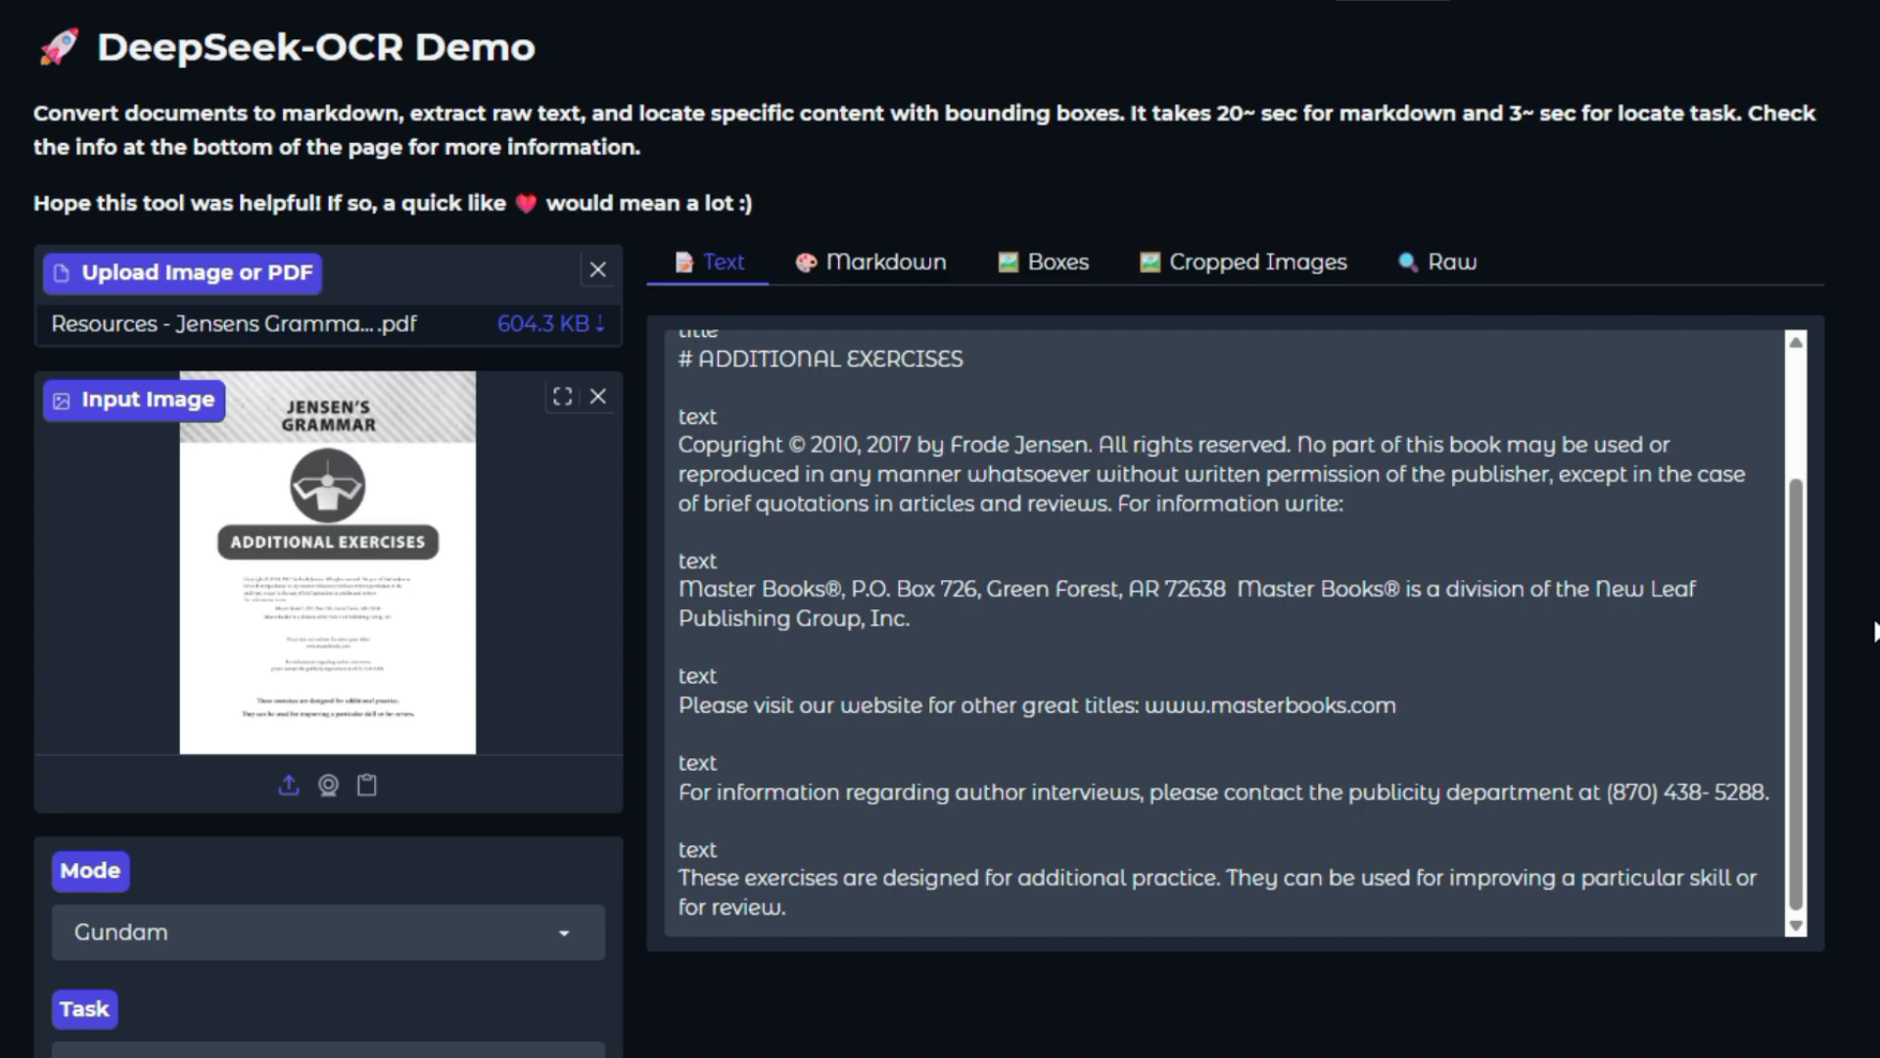
pyautogui.moveTo(1835, 543)
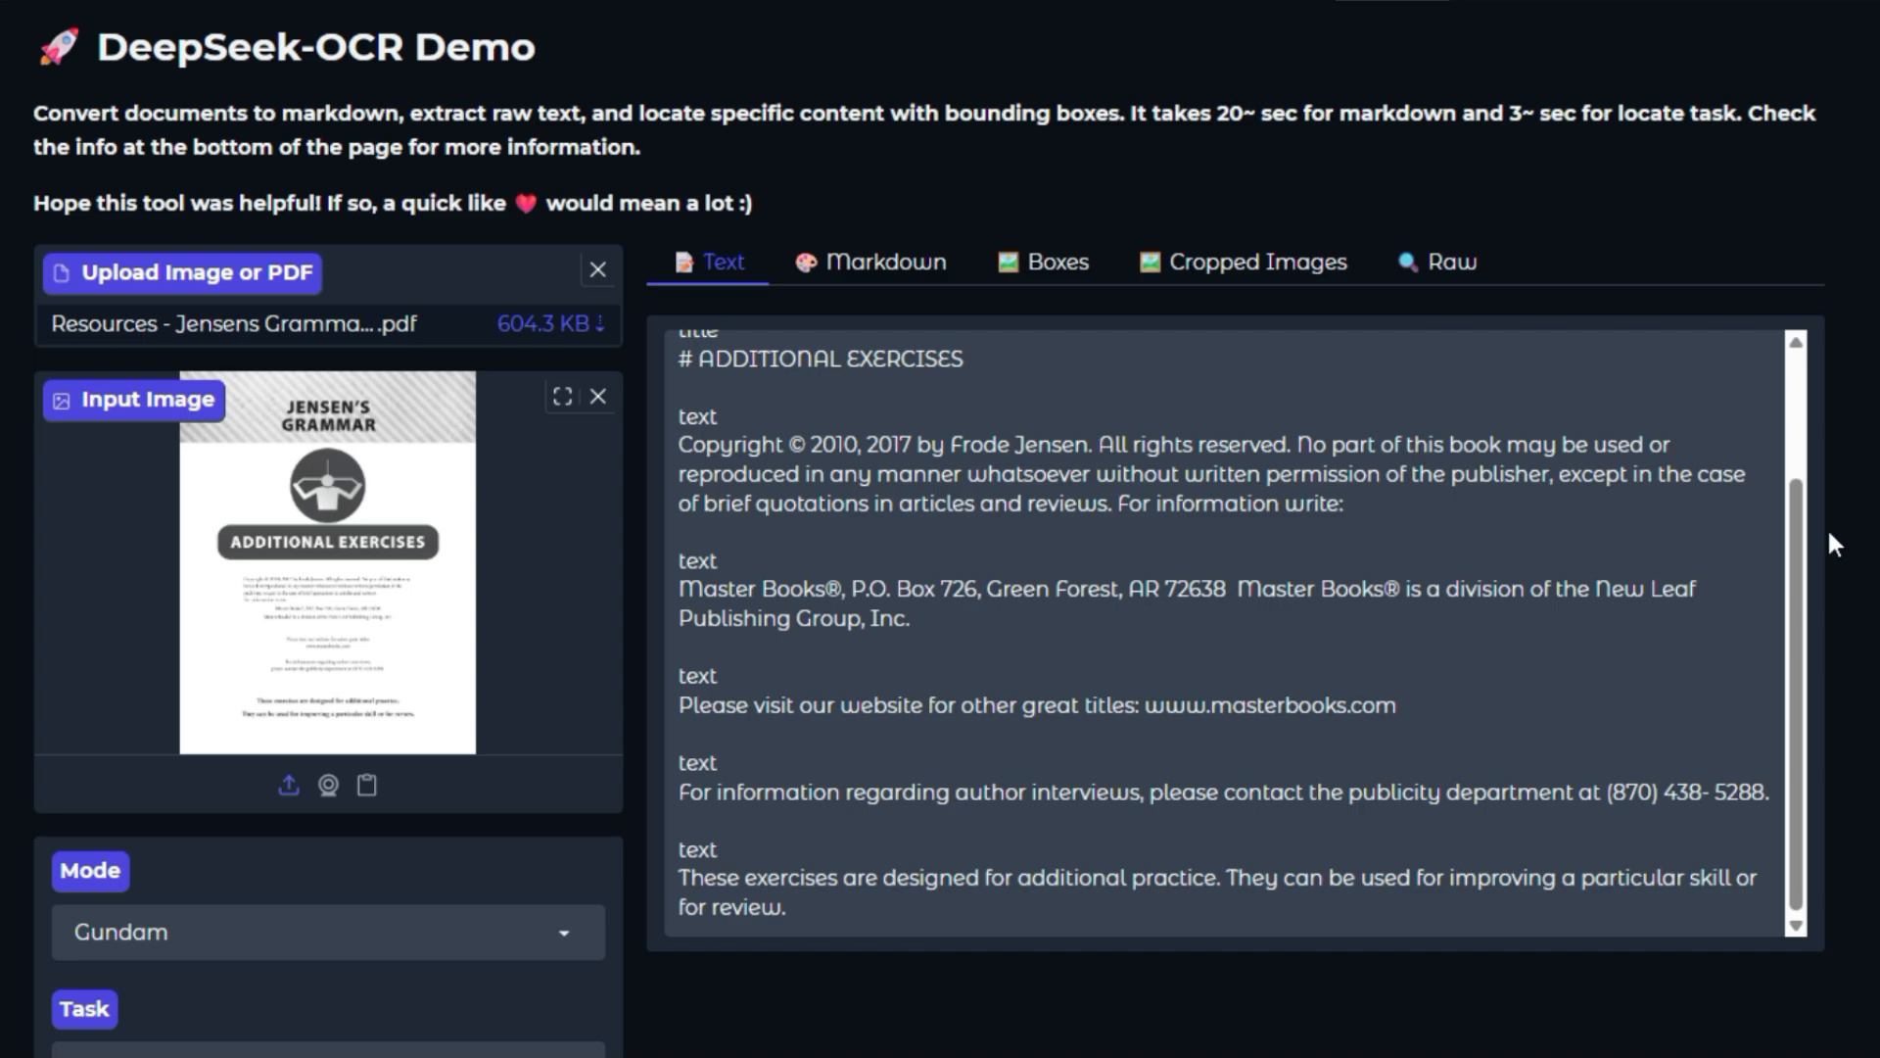
pyautogui.moveTo(1207, 605)
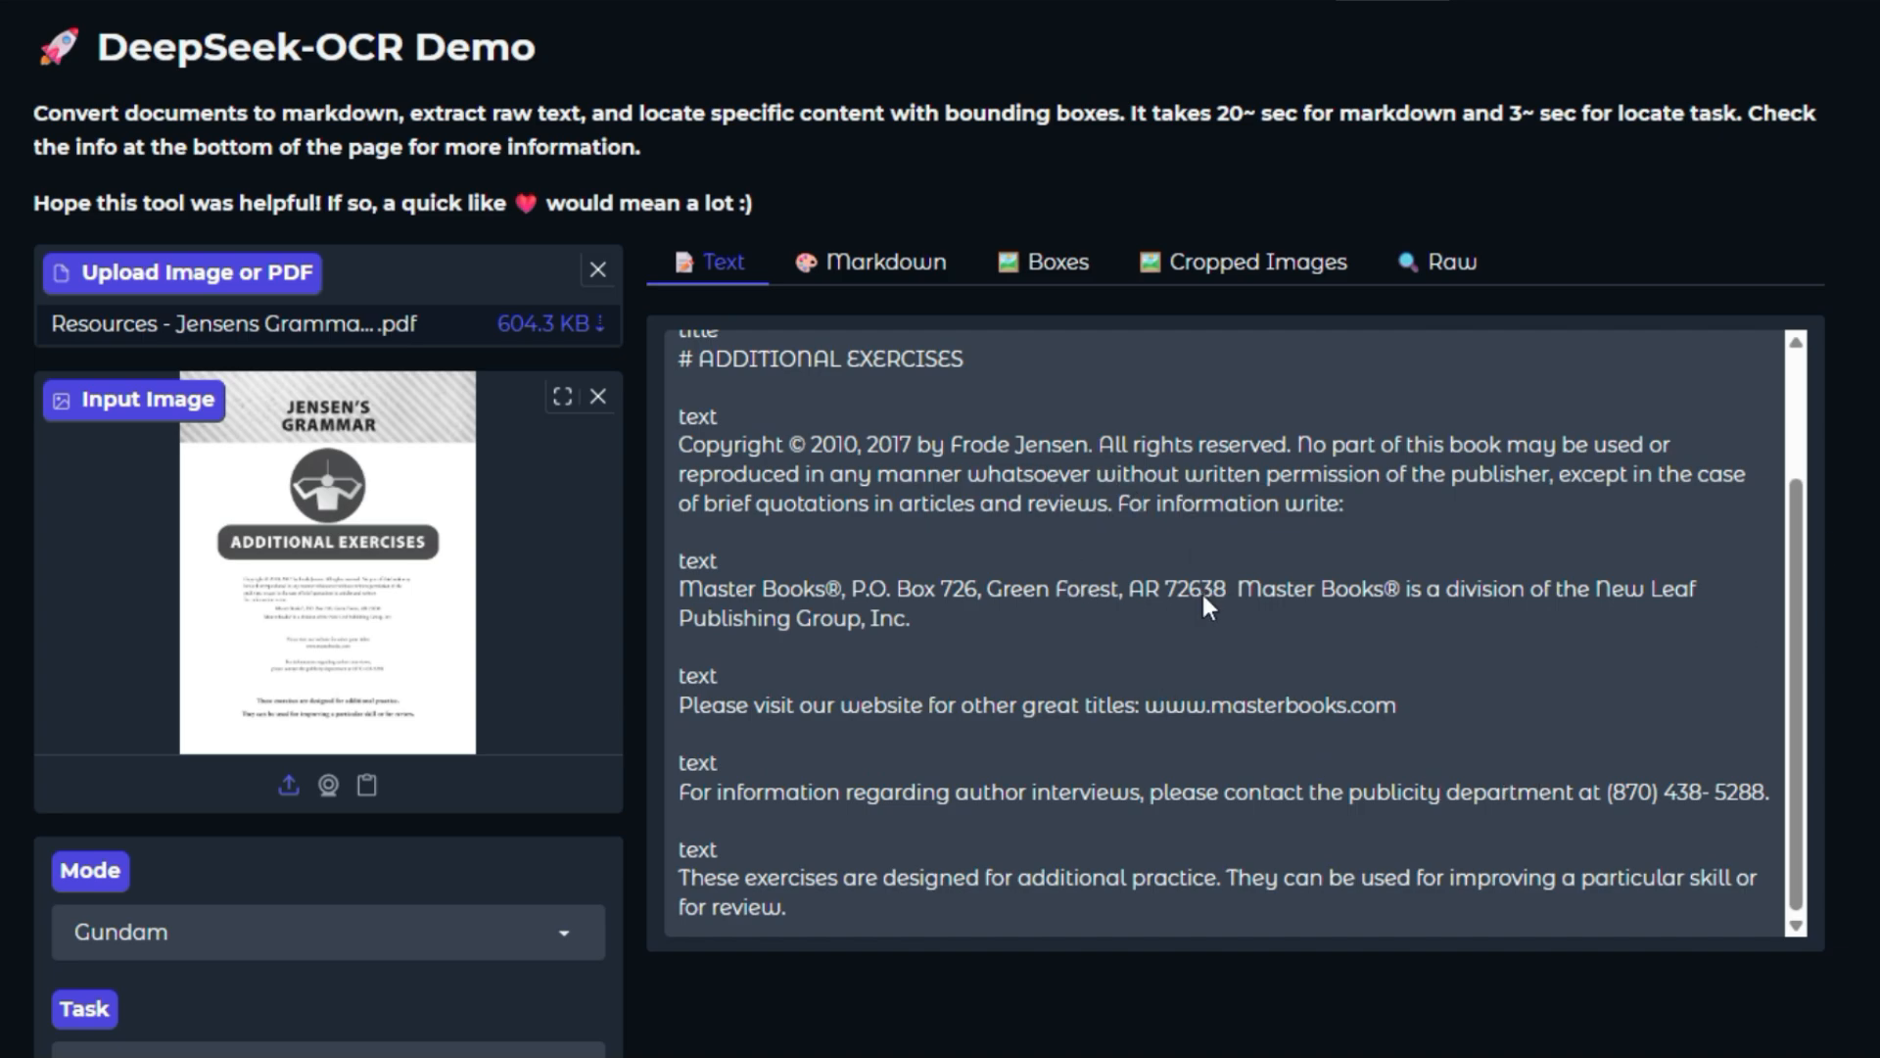
pyautogui.scroll(3)
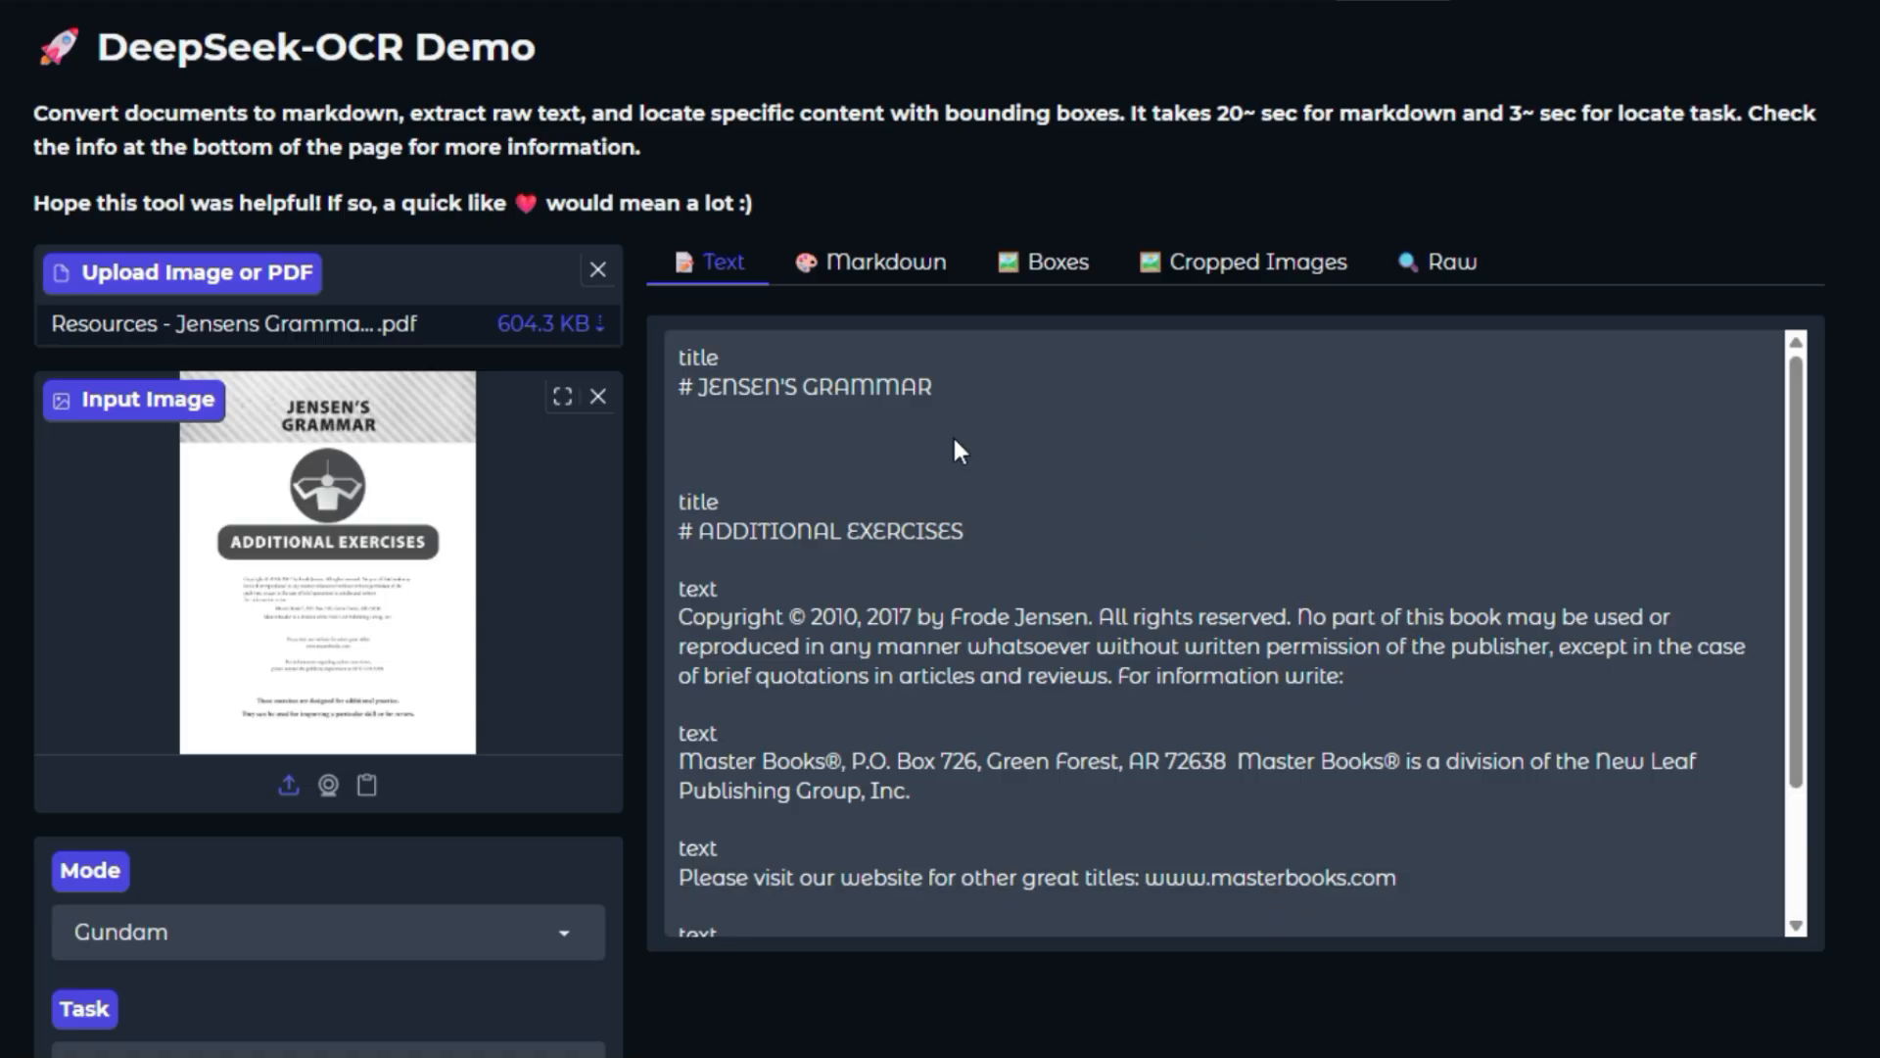
pyautogui.moveTo(856, 401)
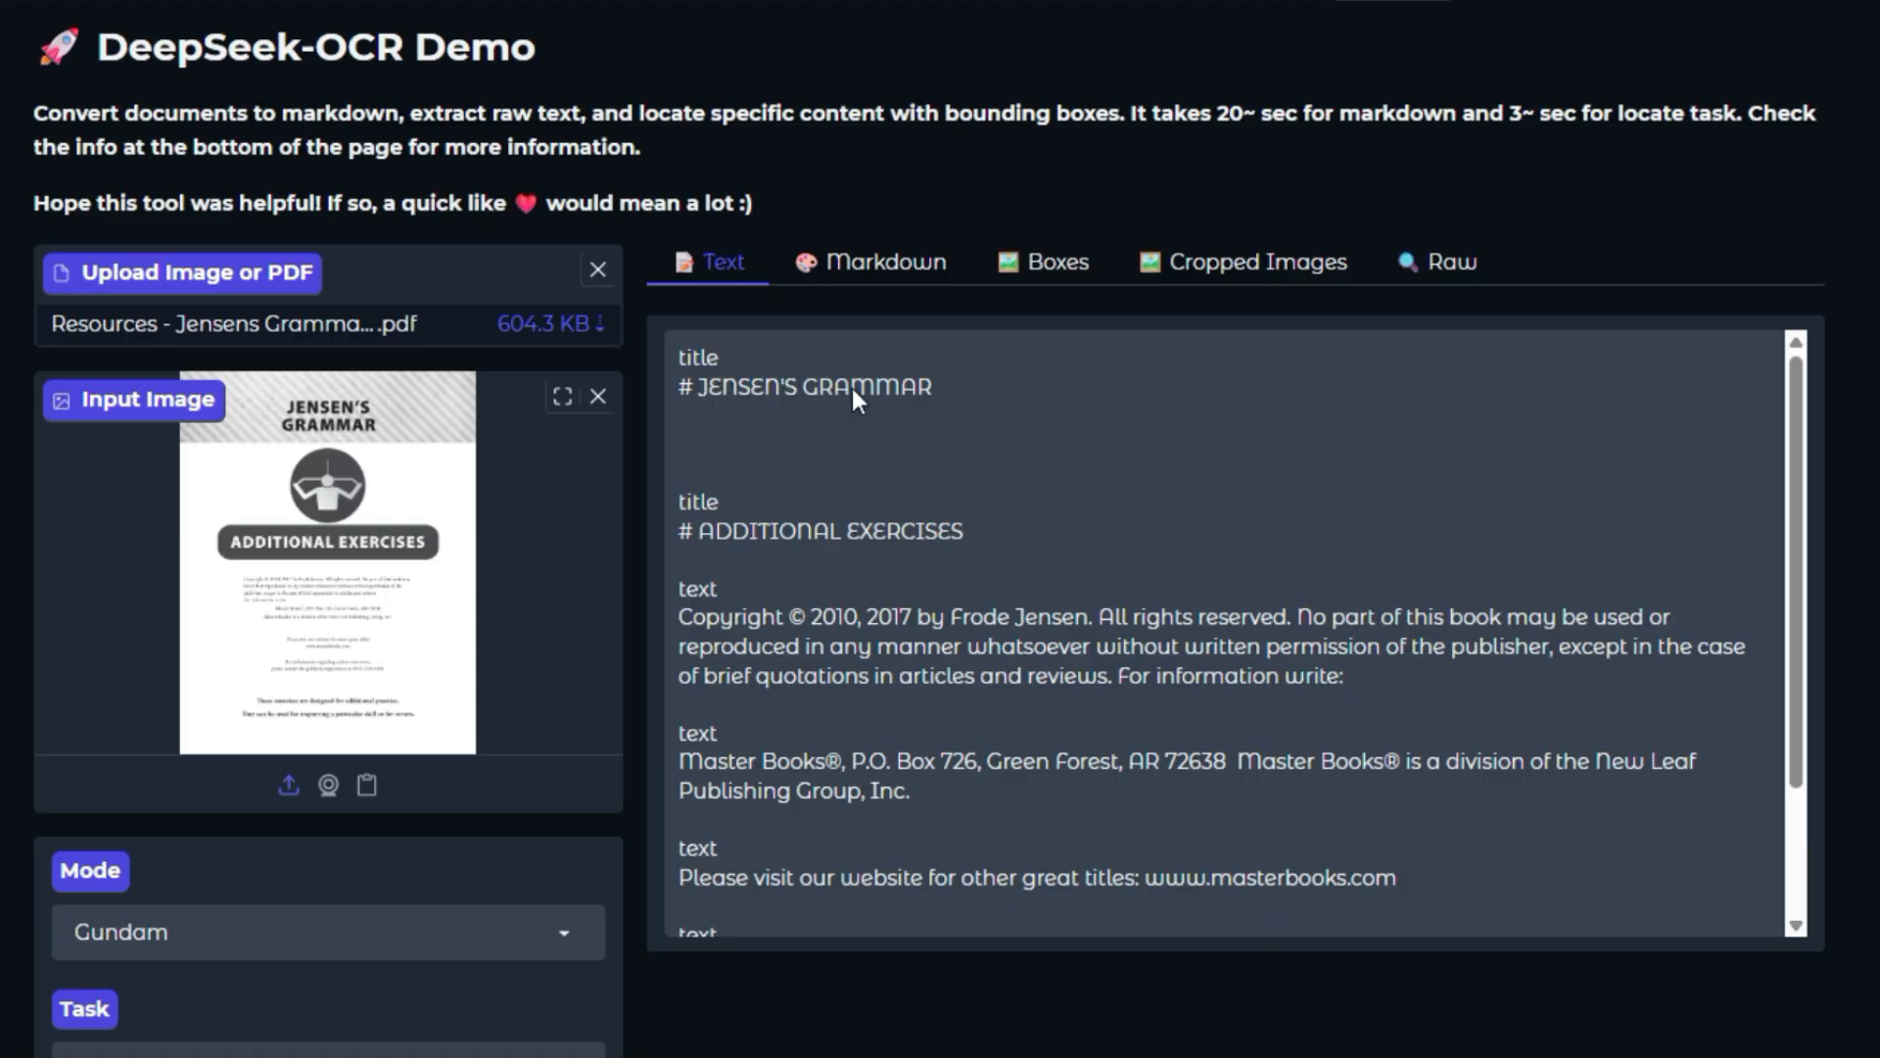
pyautogui.scroll(-3)
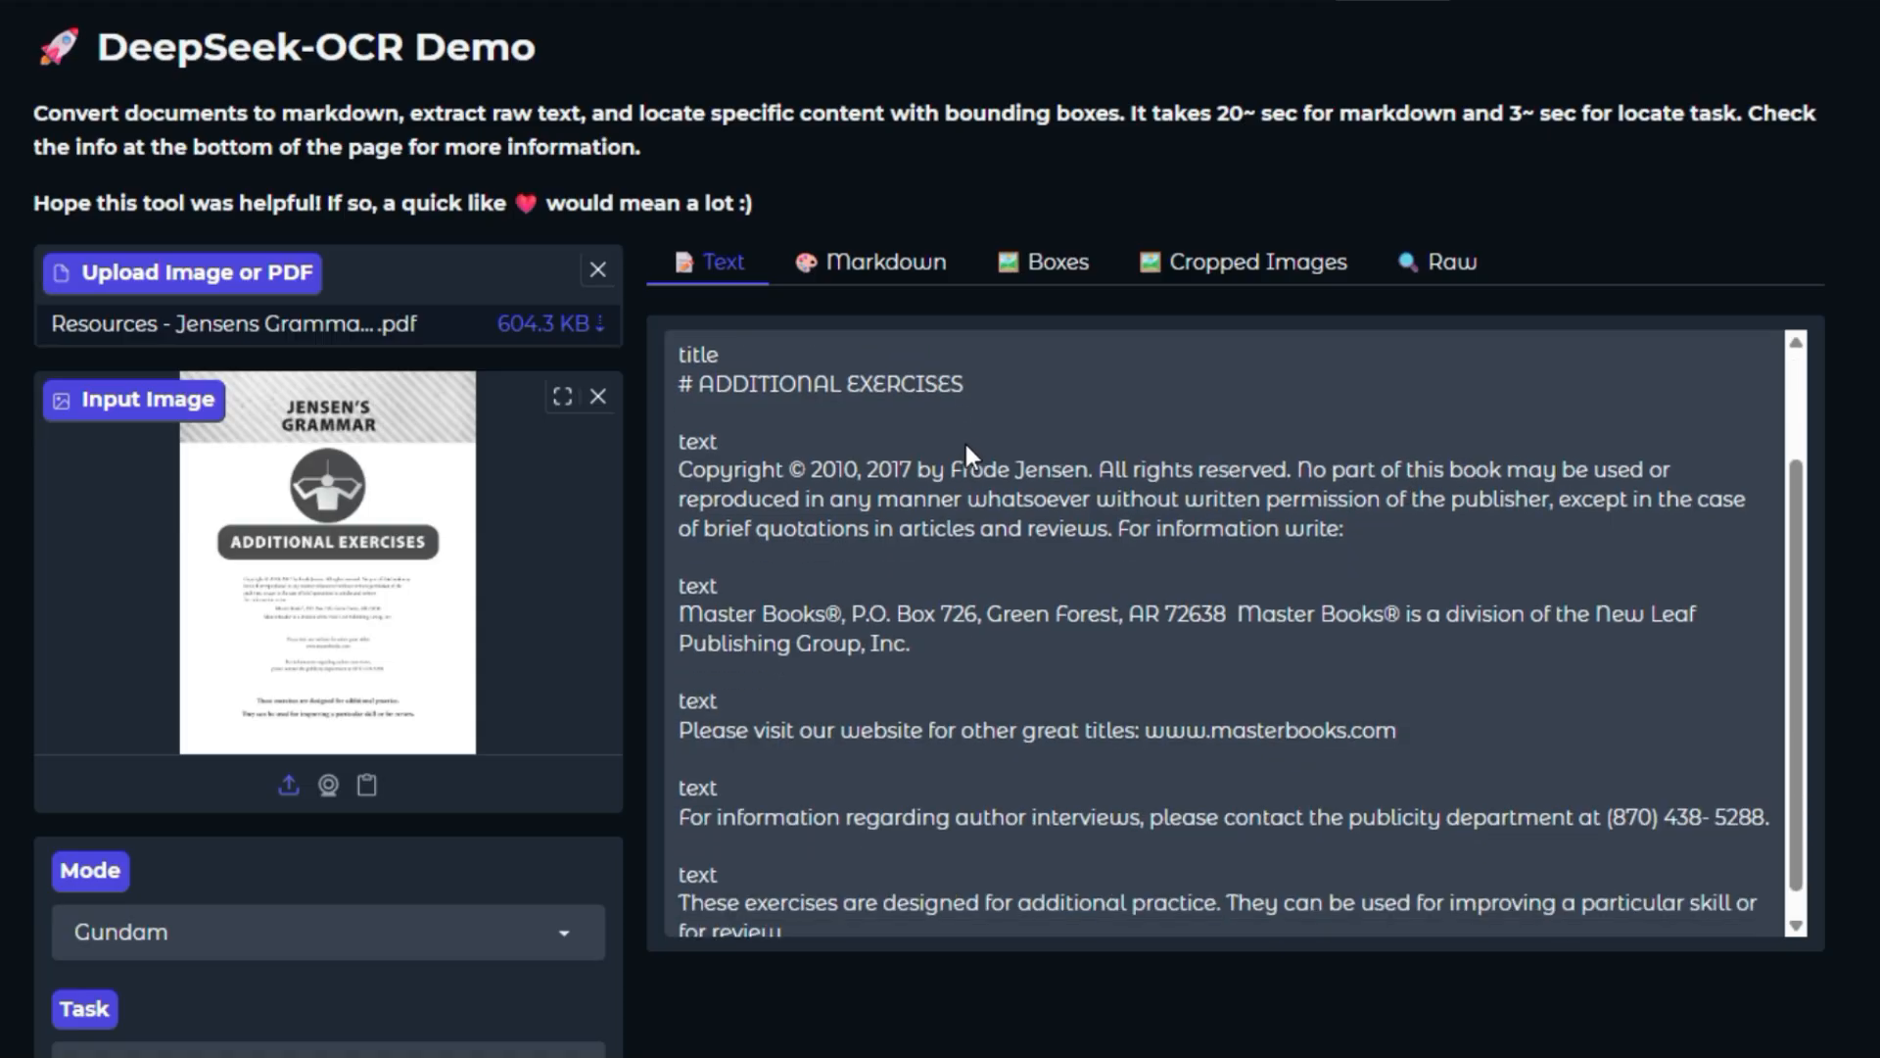
pyautogui.moveTo(768, 474)
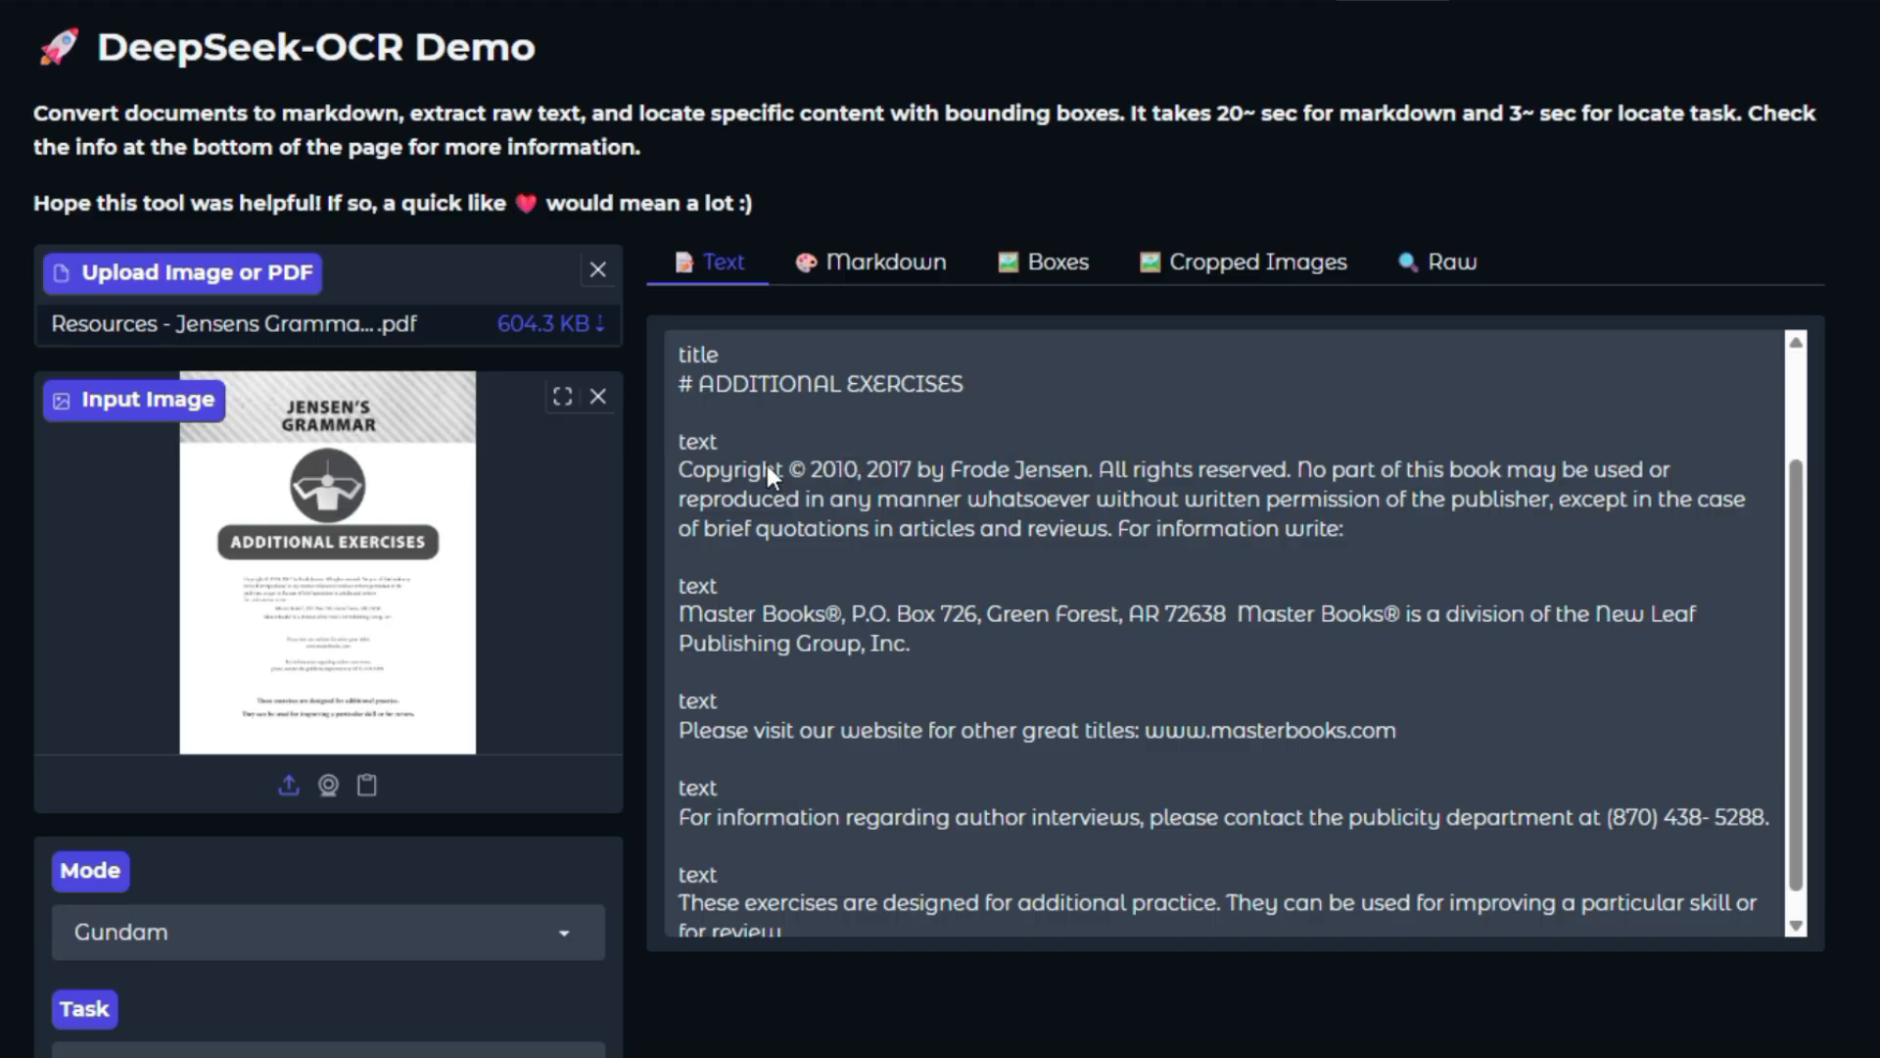
pyautogui.moveTo(1390, 548)
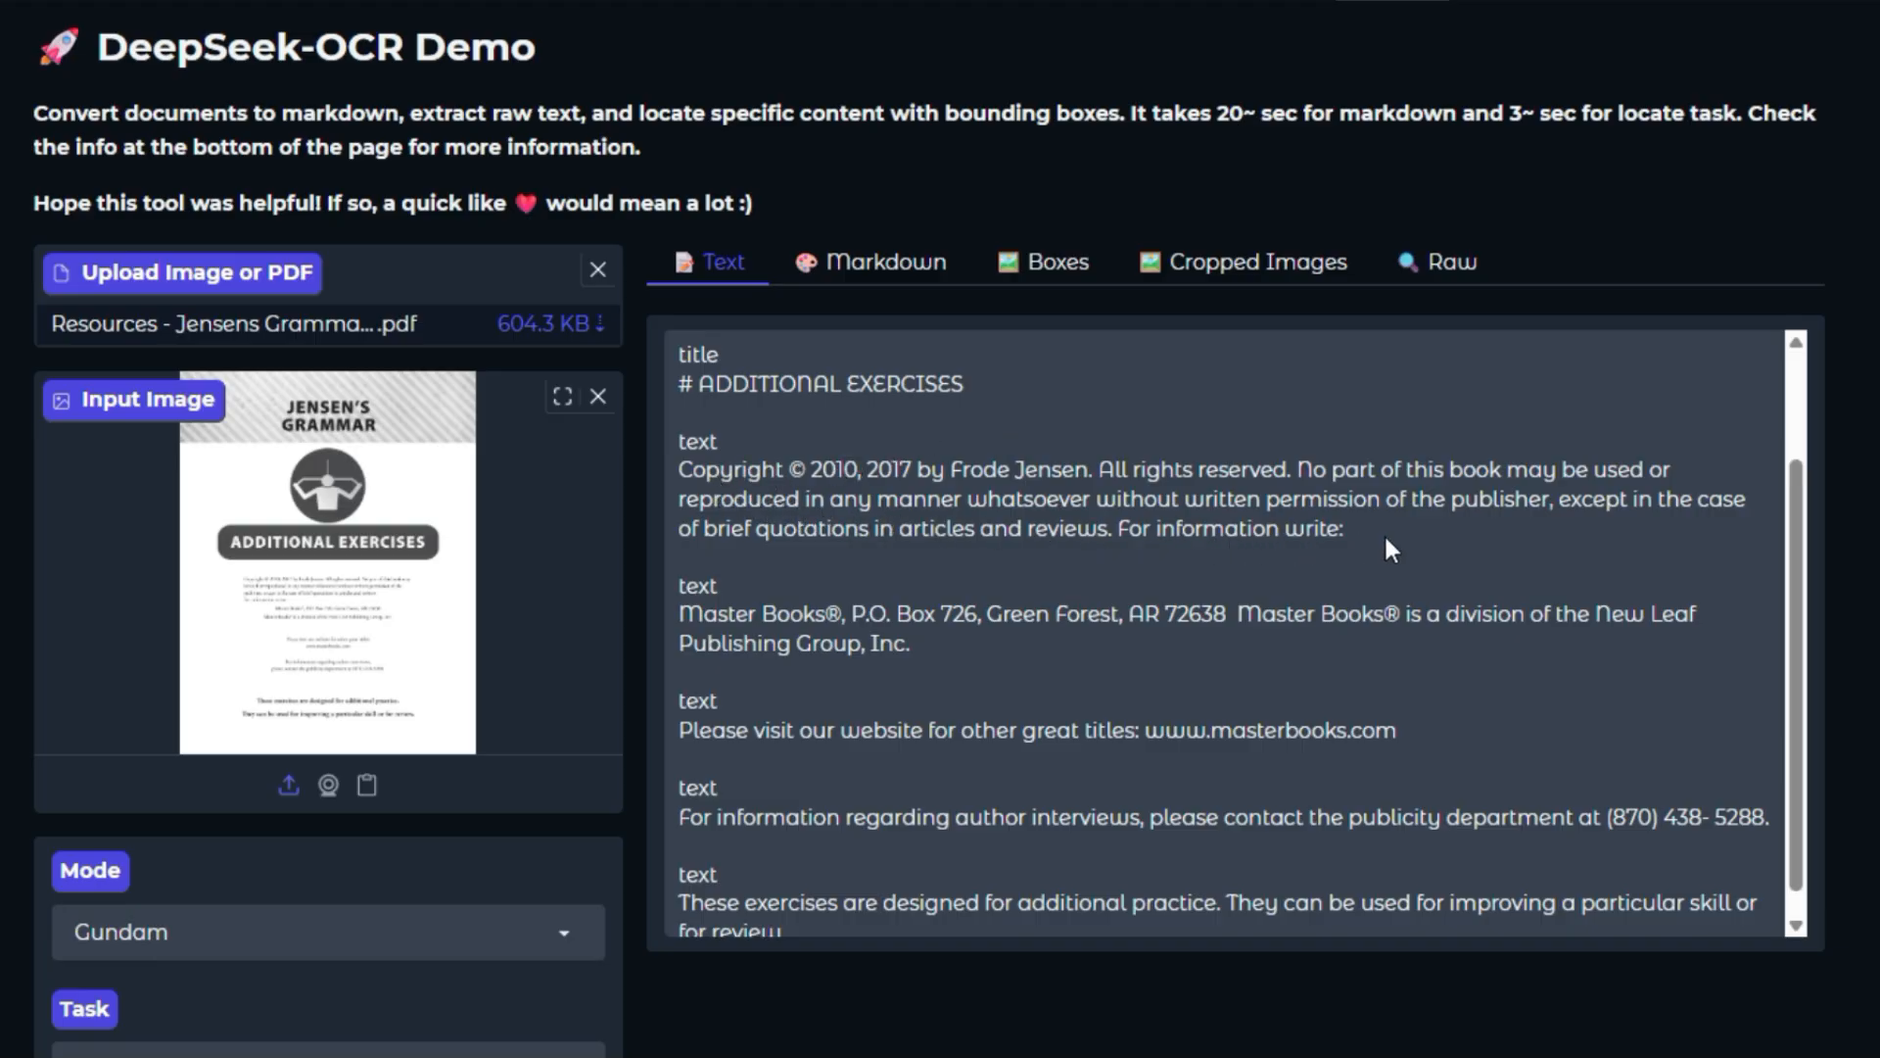
pyautogui.scroll(-3)
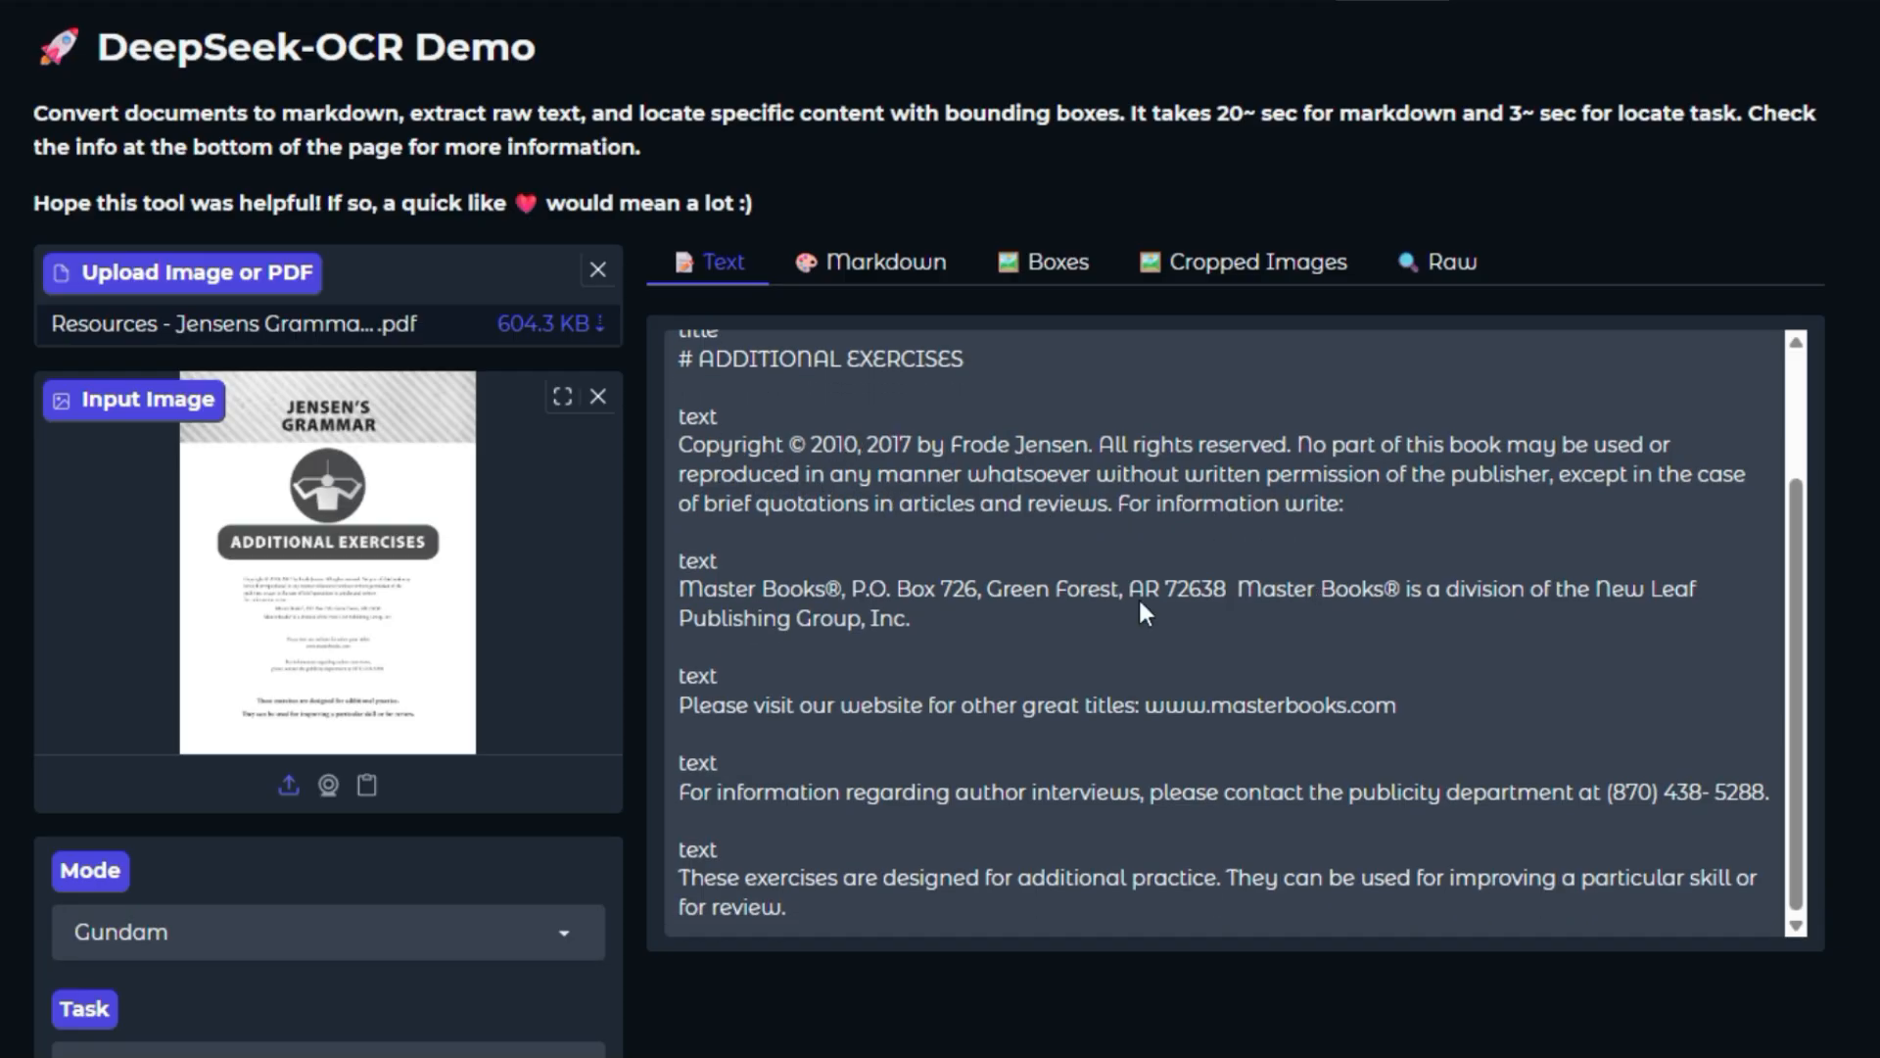
pyautogui.moveTo(948, 777)
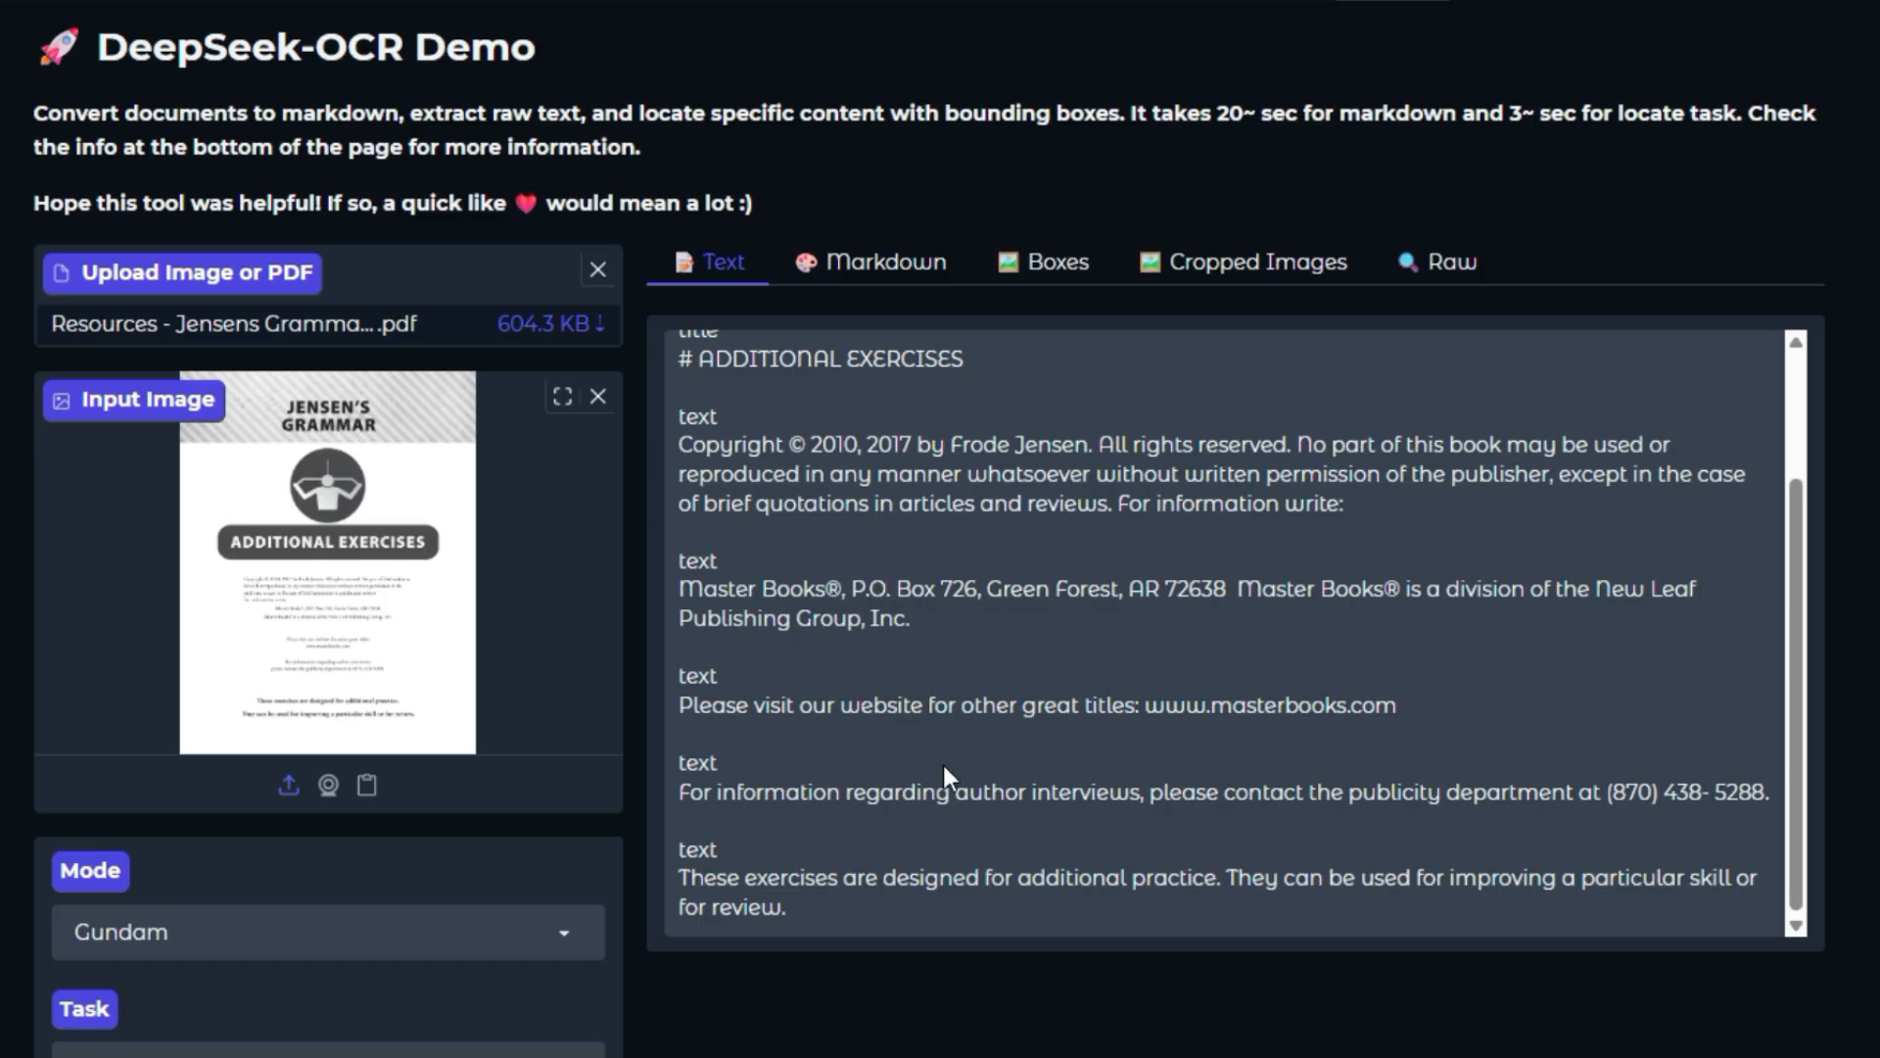
pyautogui.scroll(-3)
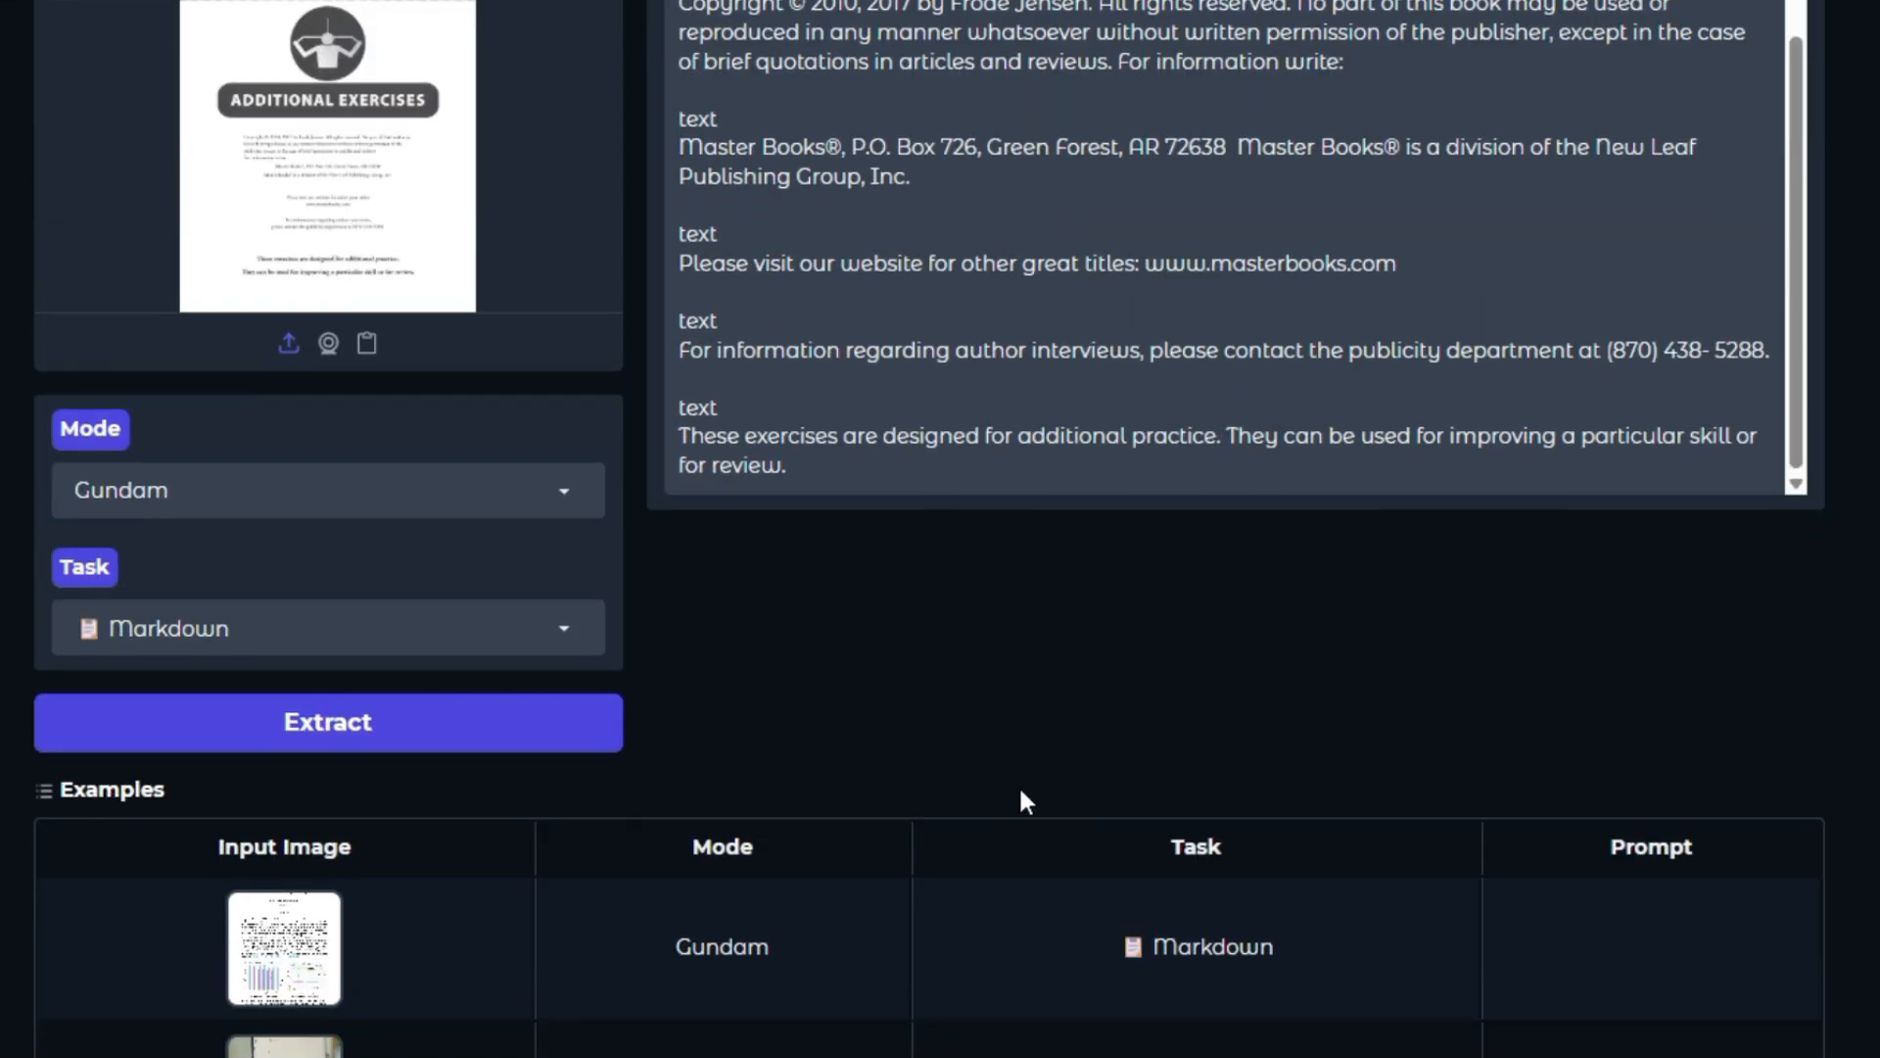
pyautogui.scroll(3)
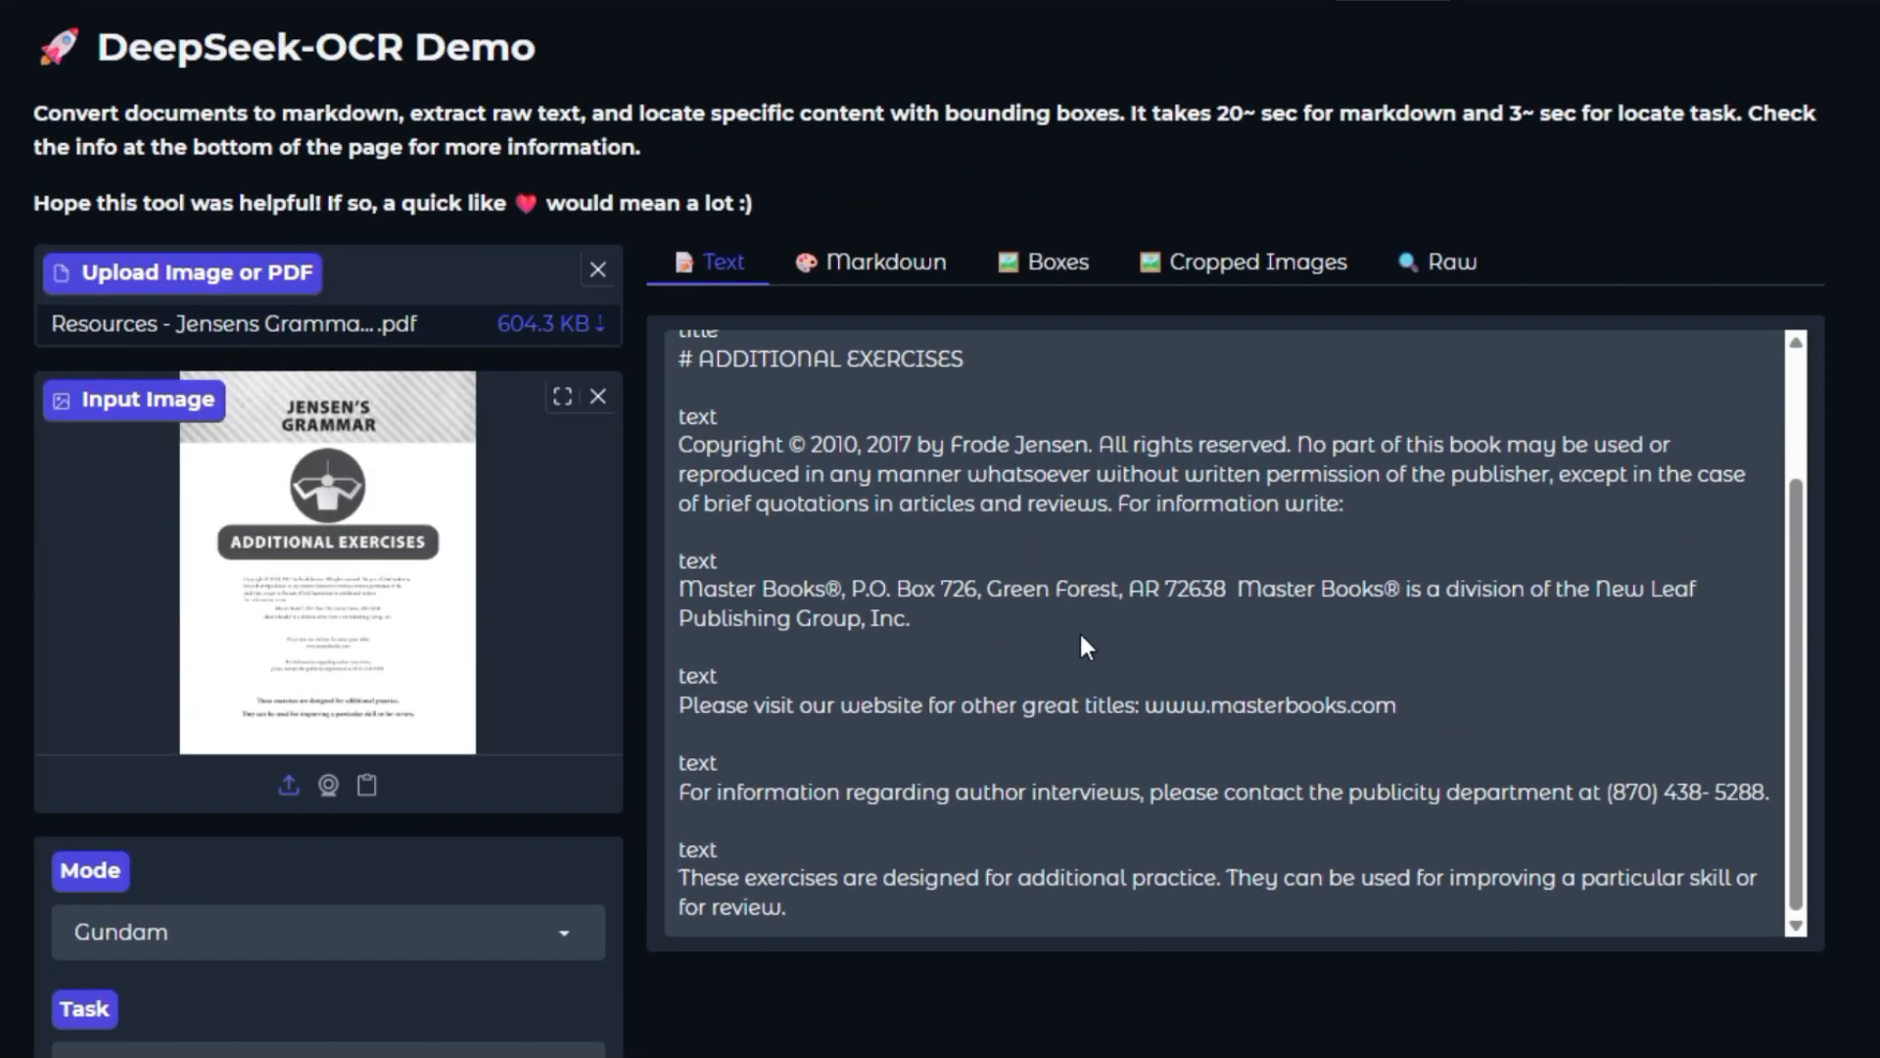
pyautogui.moveTo(1029, 656)
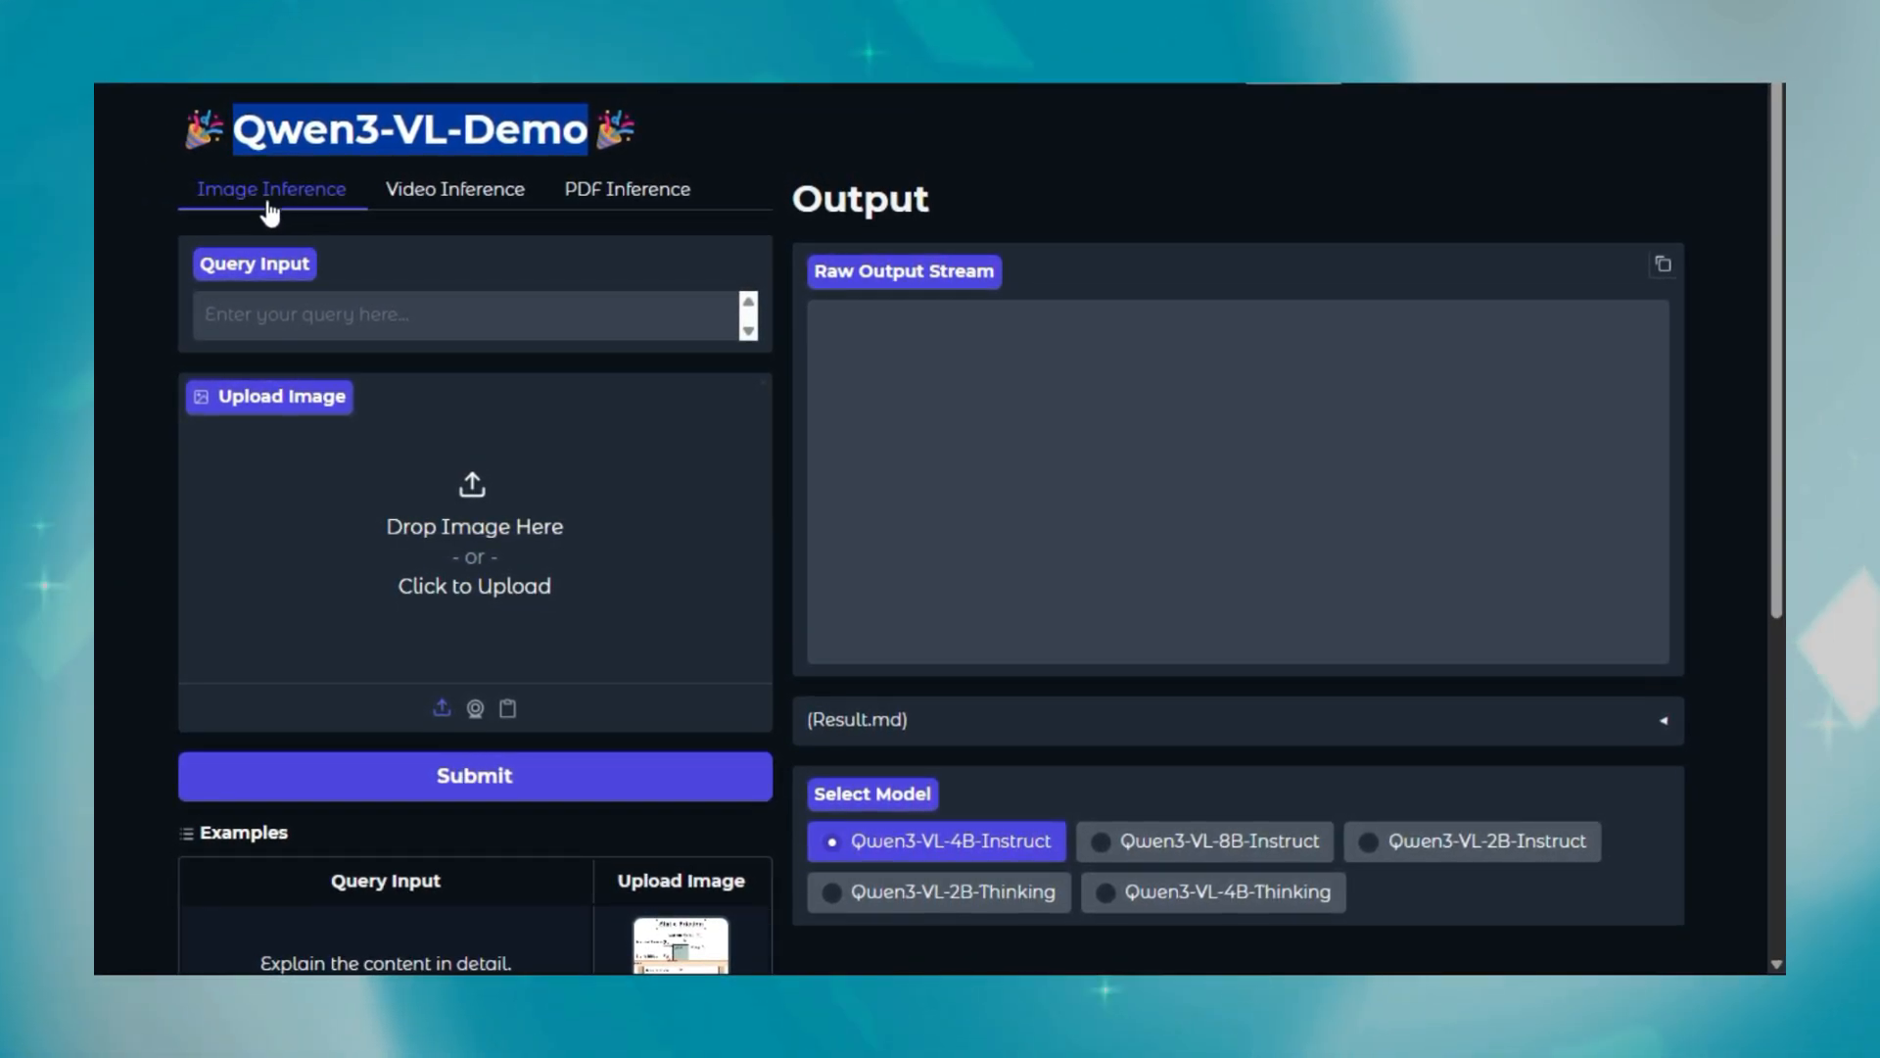
pyautogui.click(453, 188)
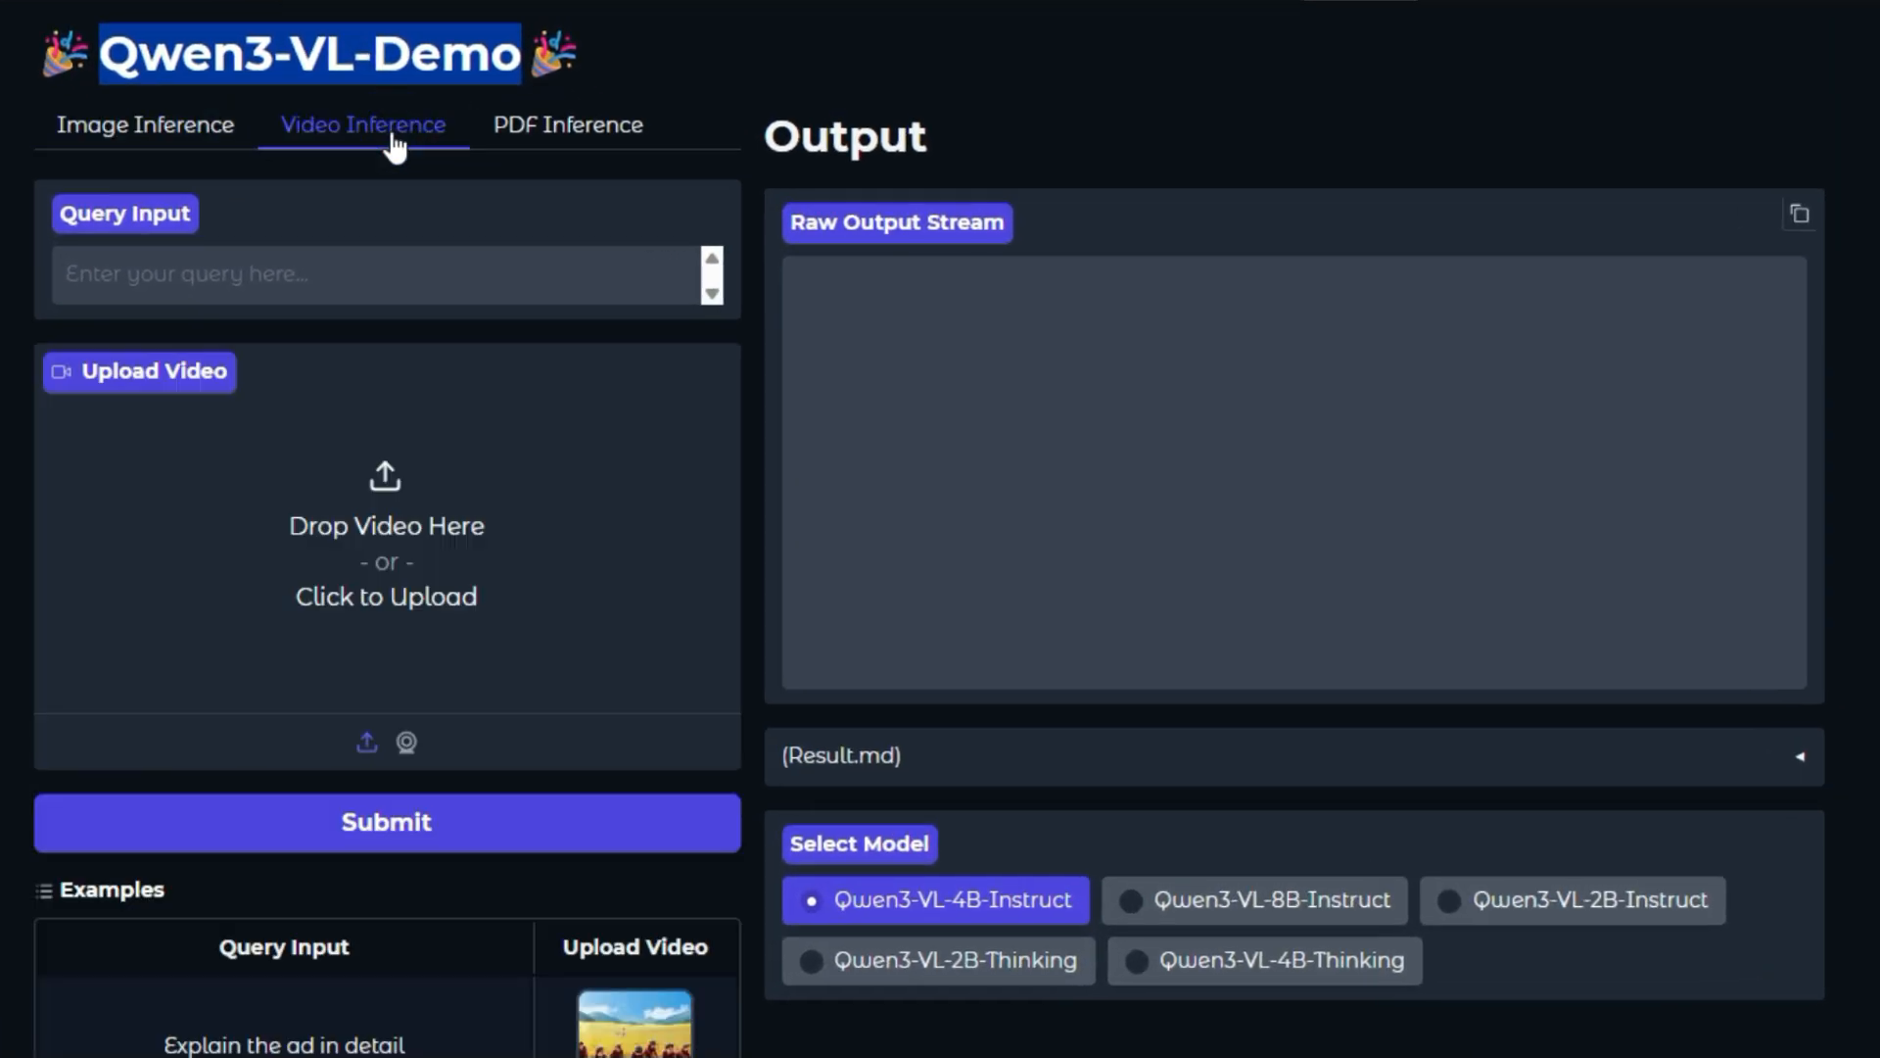
pyautogui.click(145, 125)
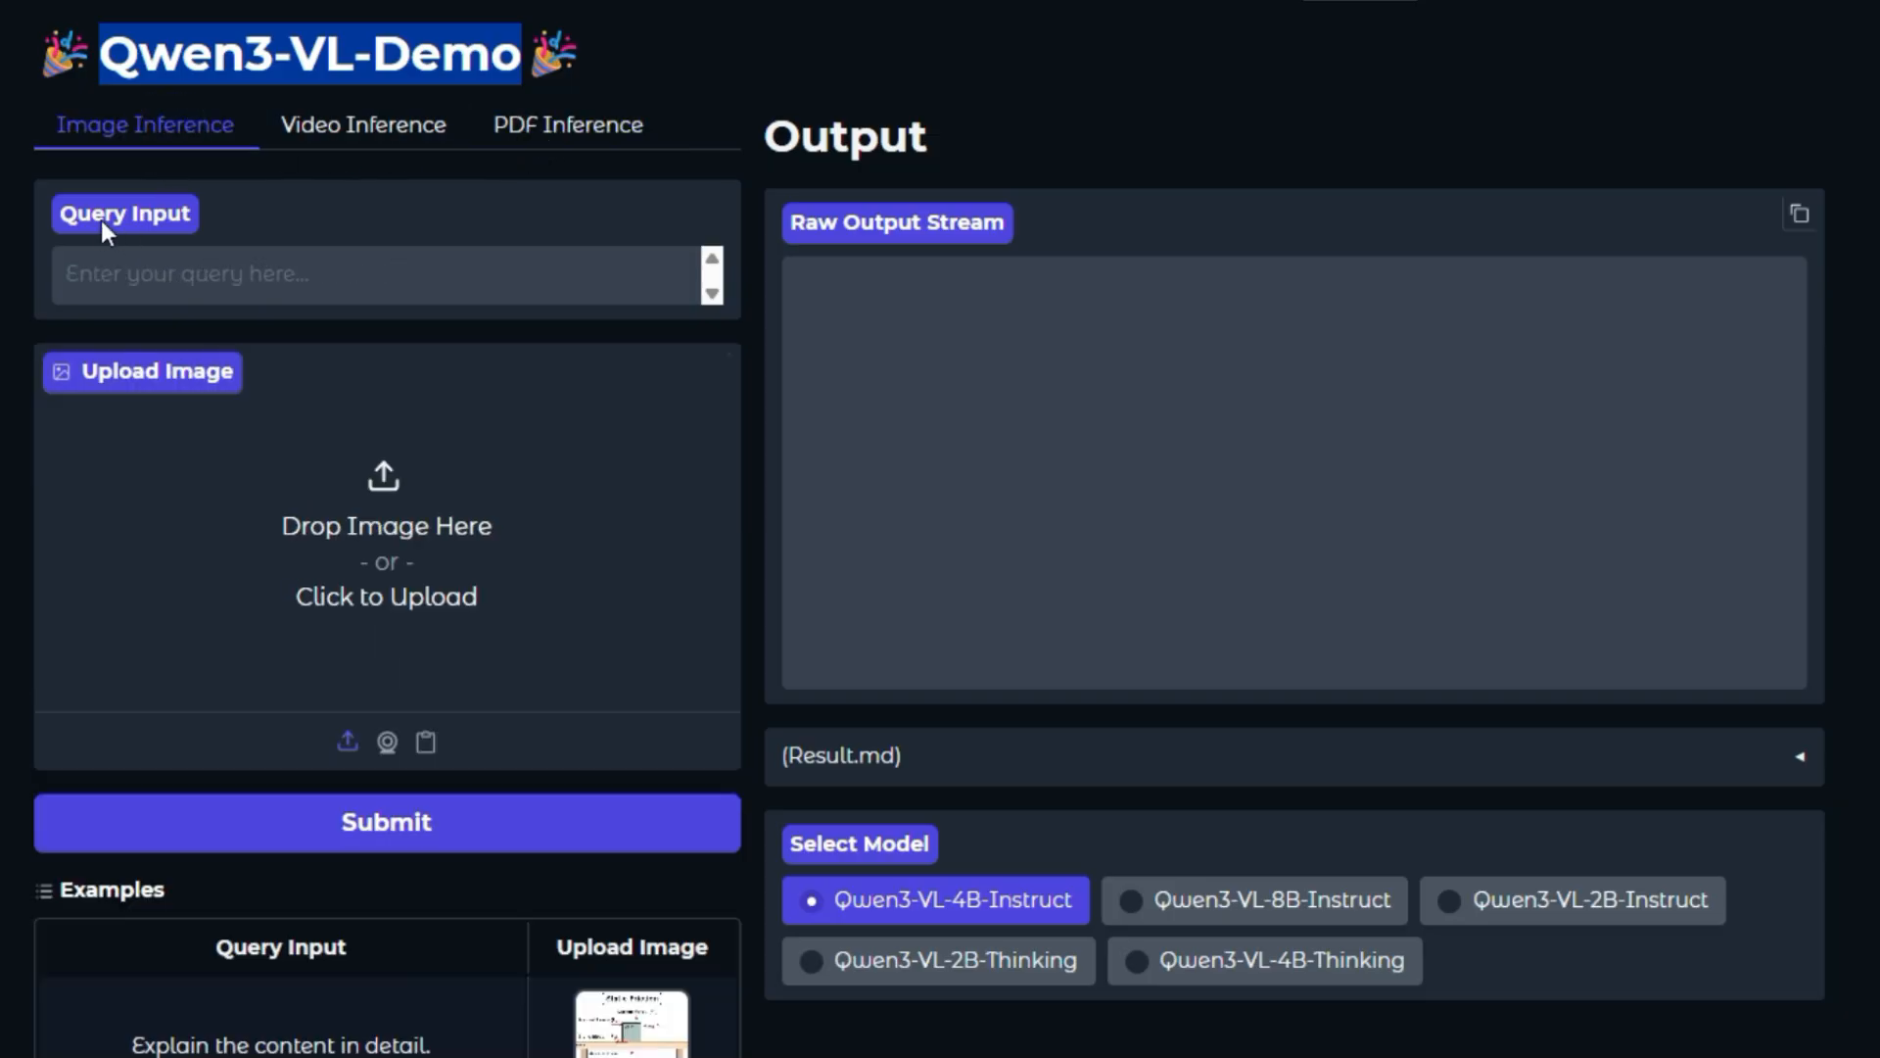
pyautogui.moveTo(462, 585)
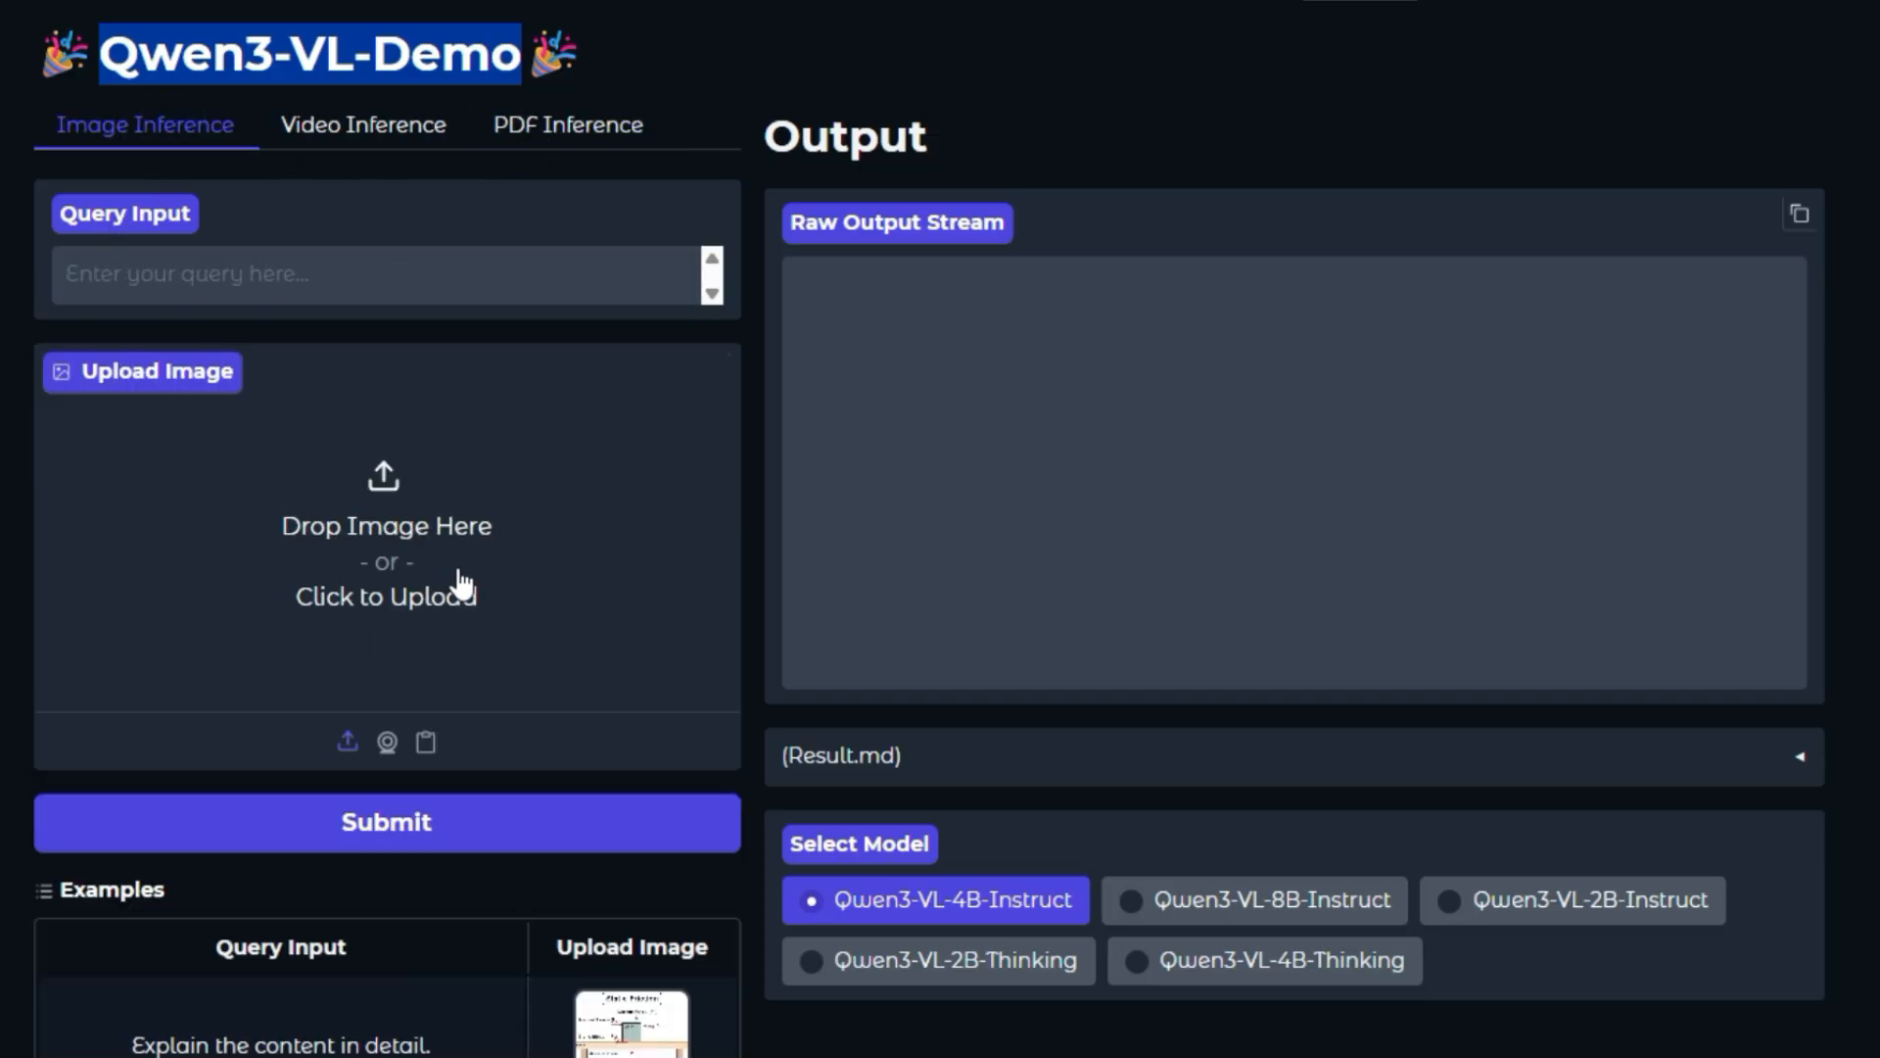
pyautogui.scroll(-3)
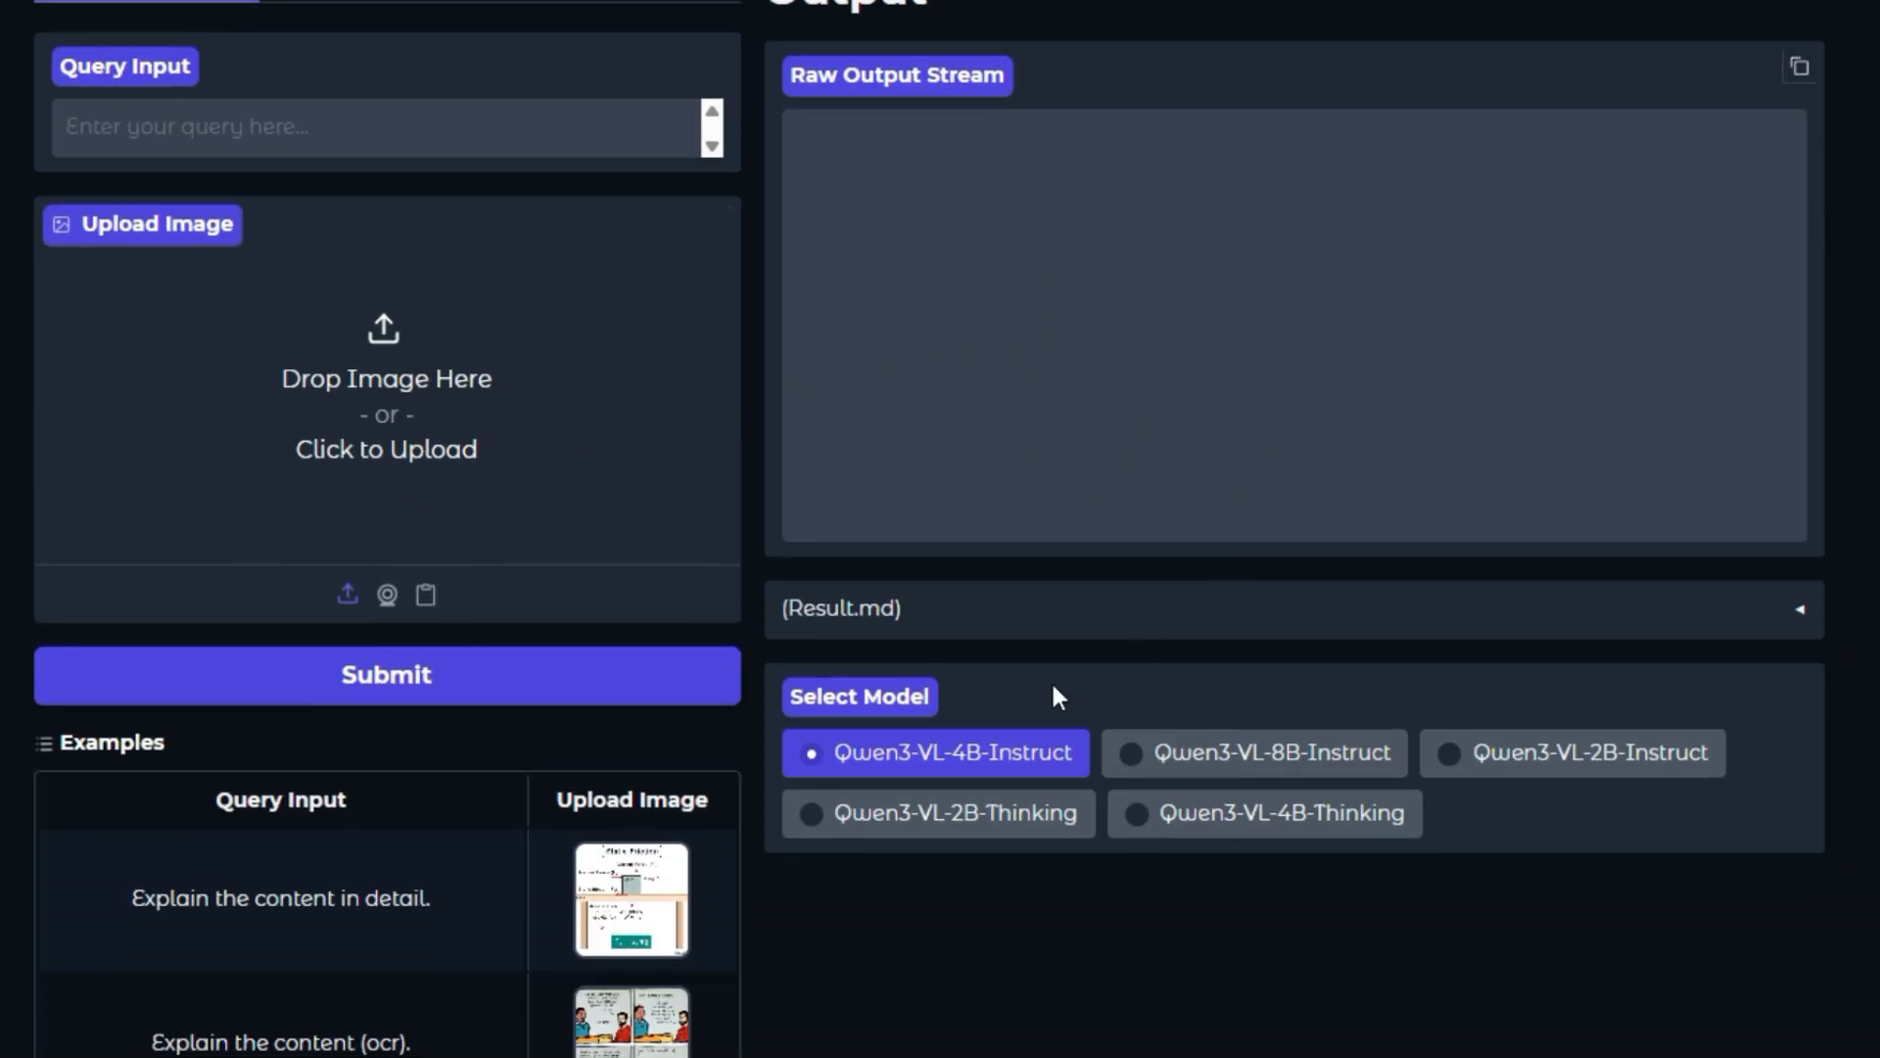
pyautogui.scroll(-3)
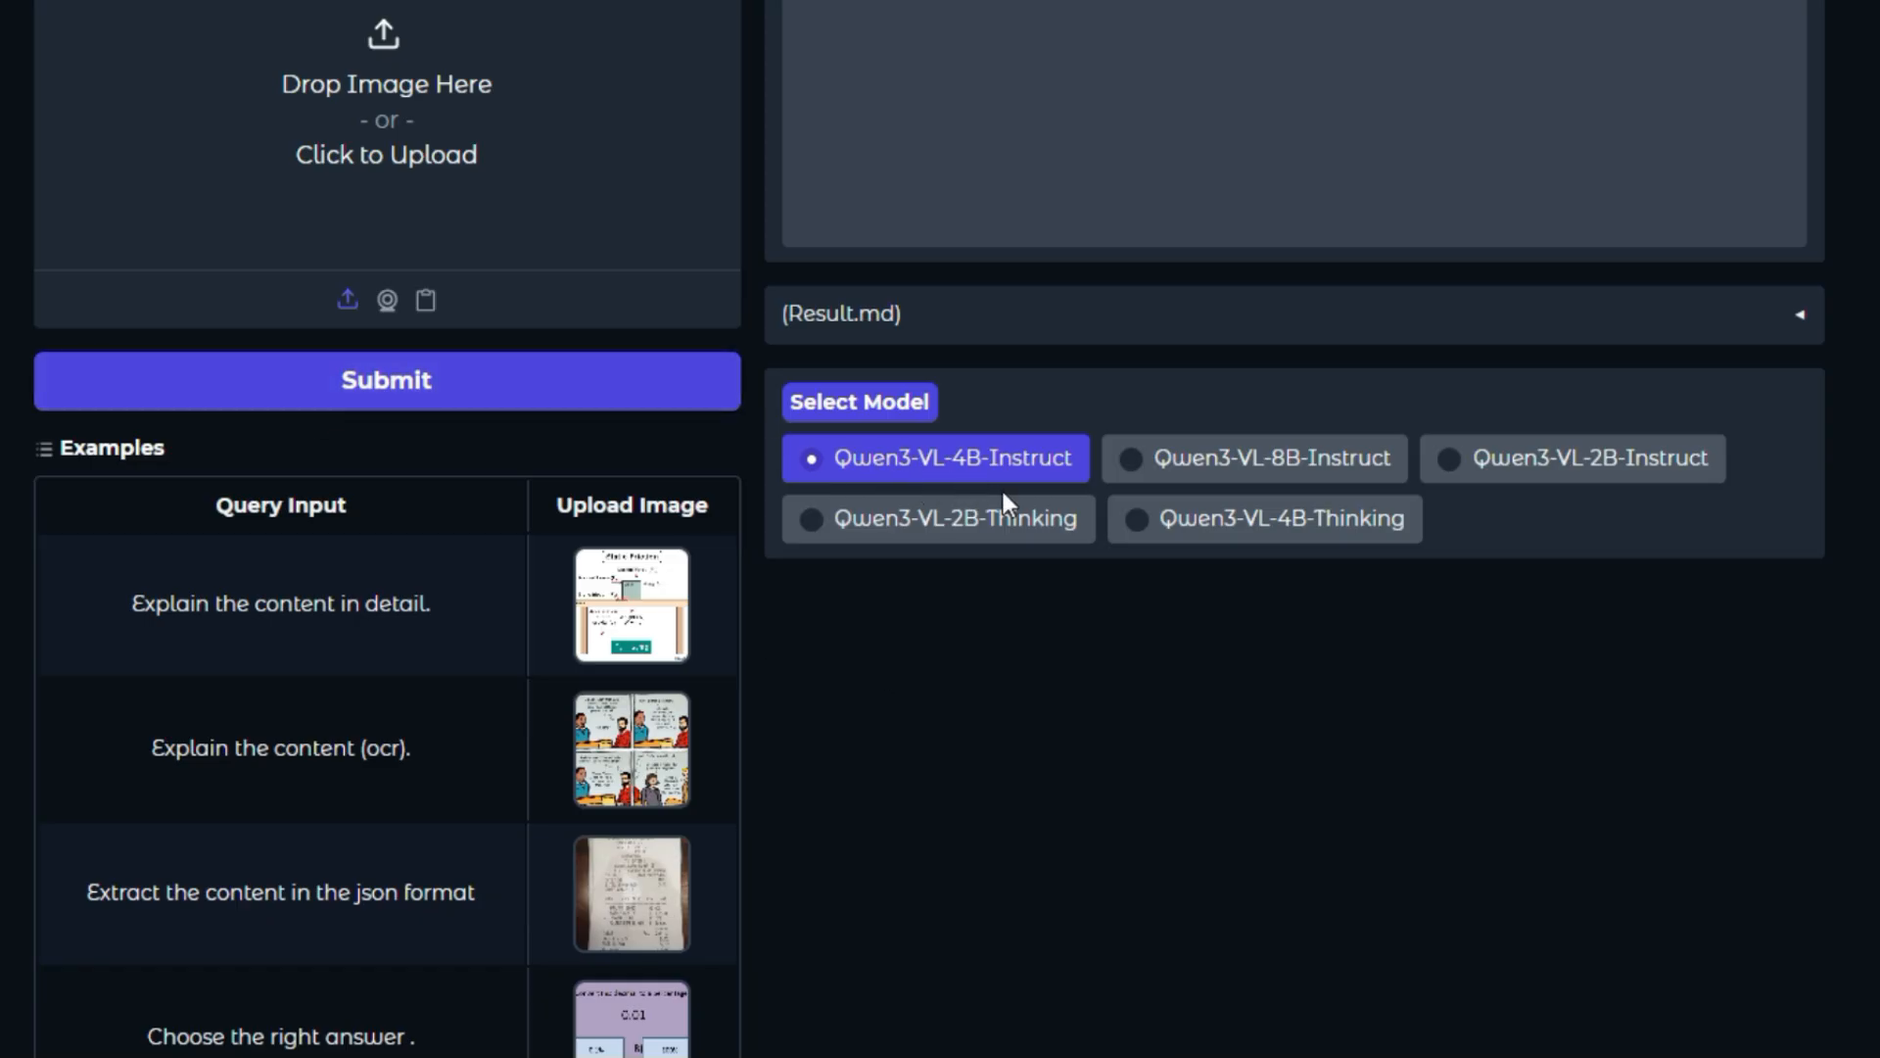
pyautogui.scroll(-3)
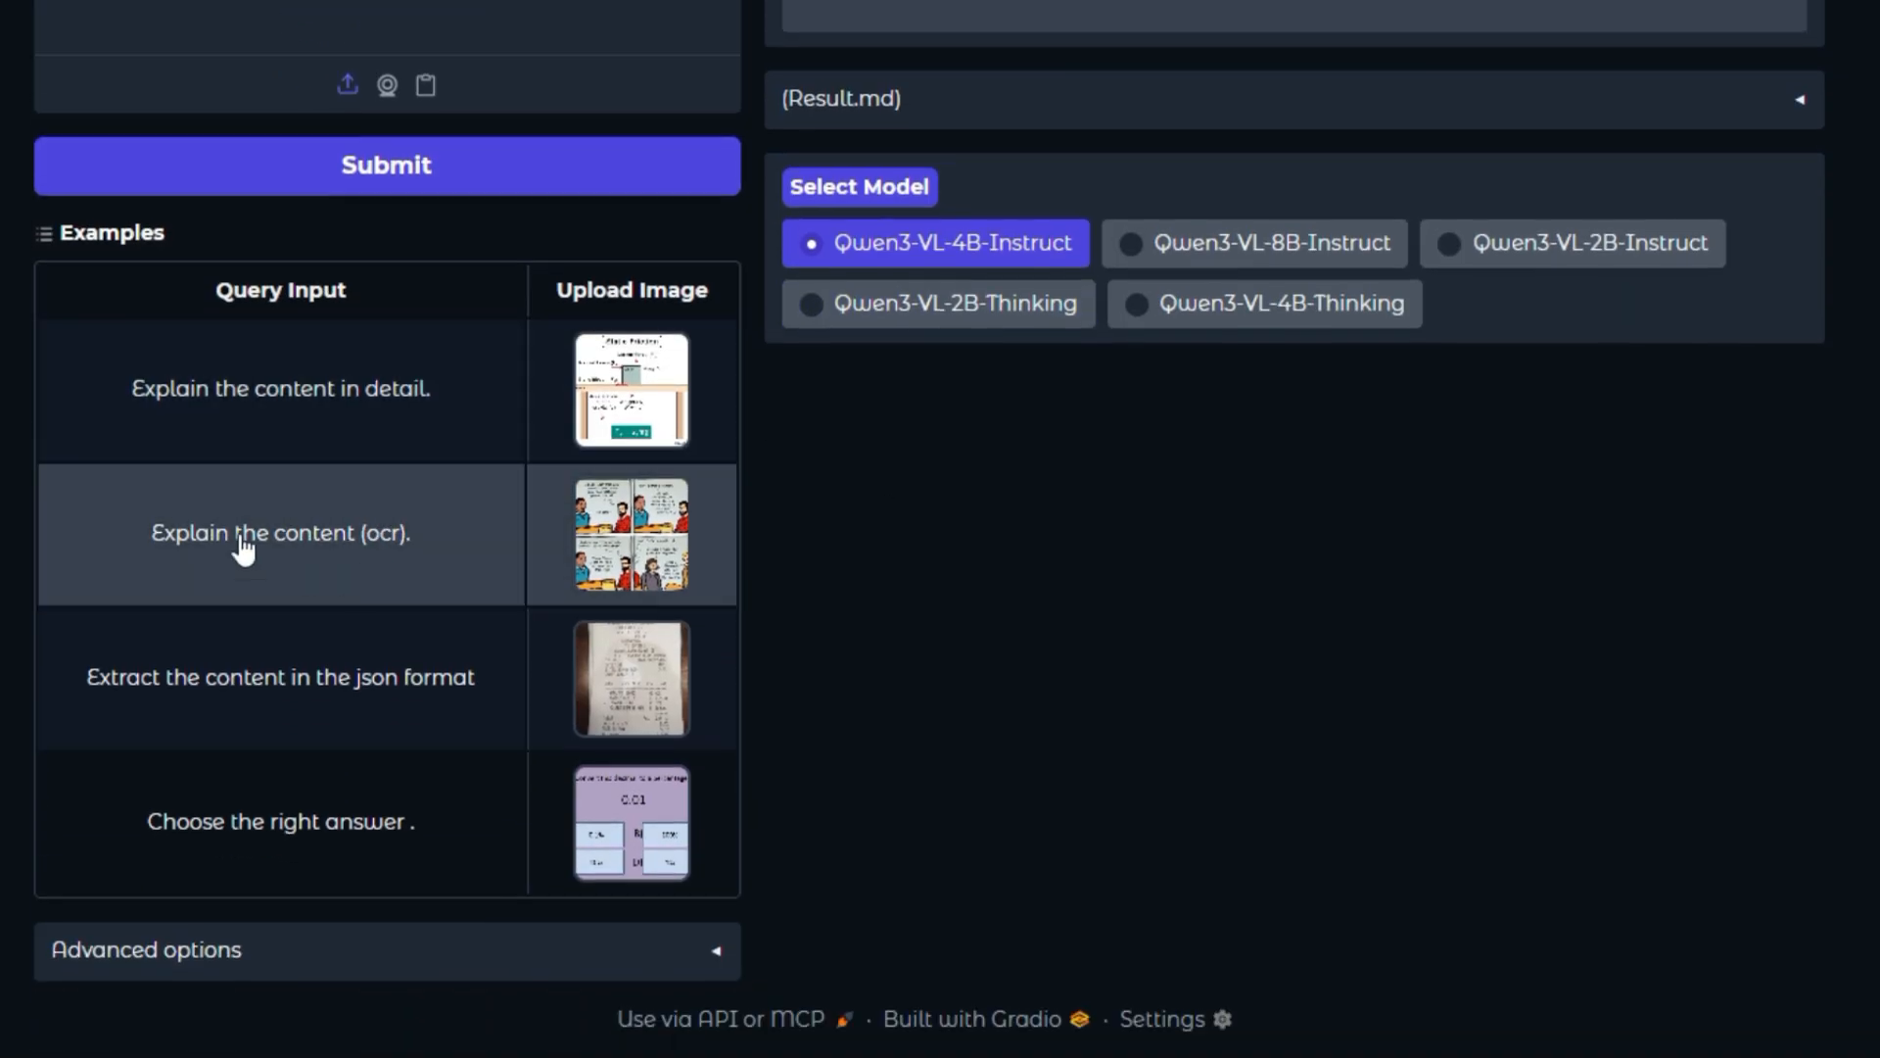
pyautogui.scroll(3)
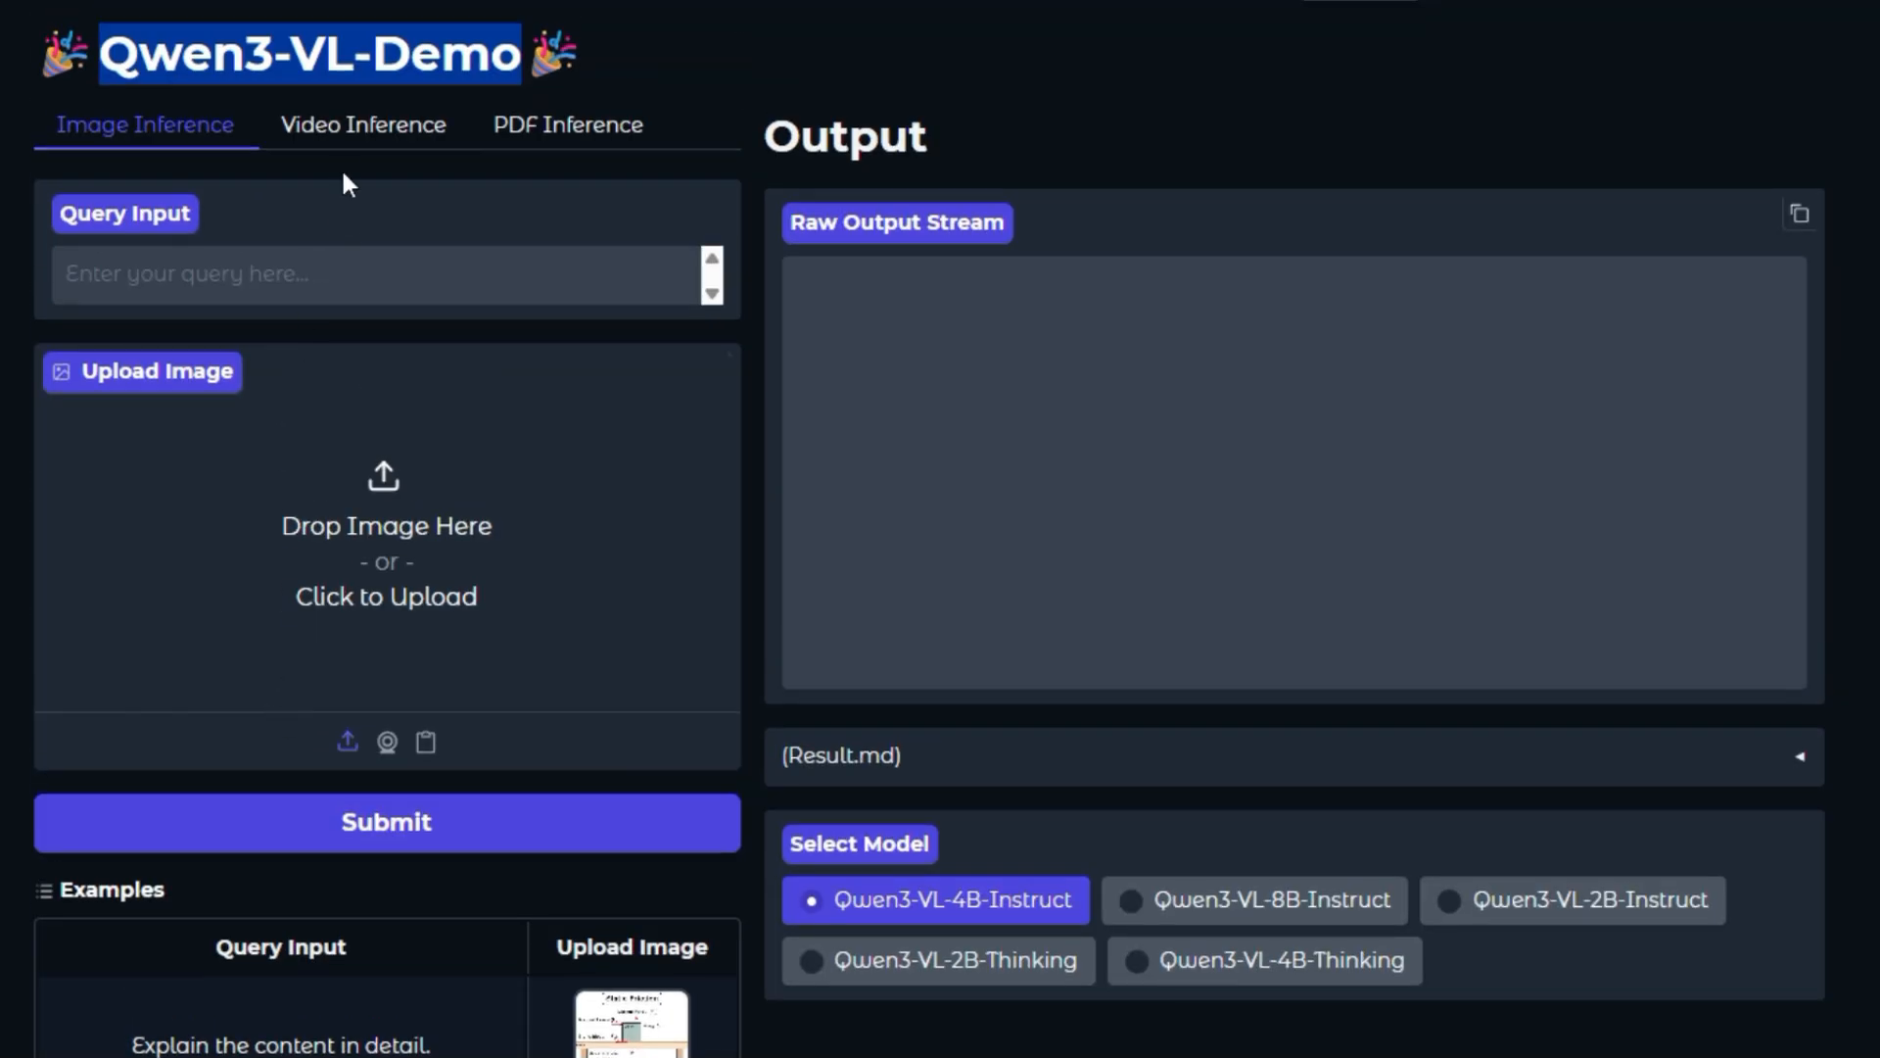
pyautogui.click(362, 124)
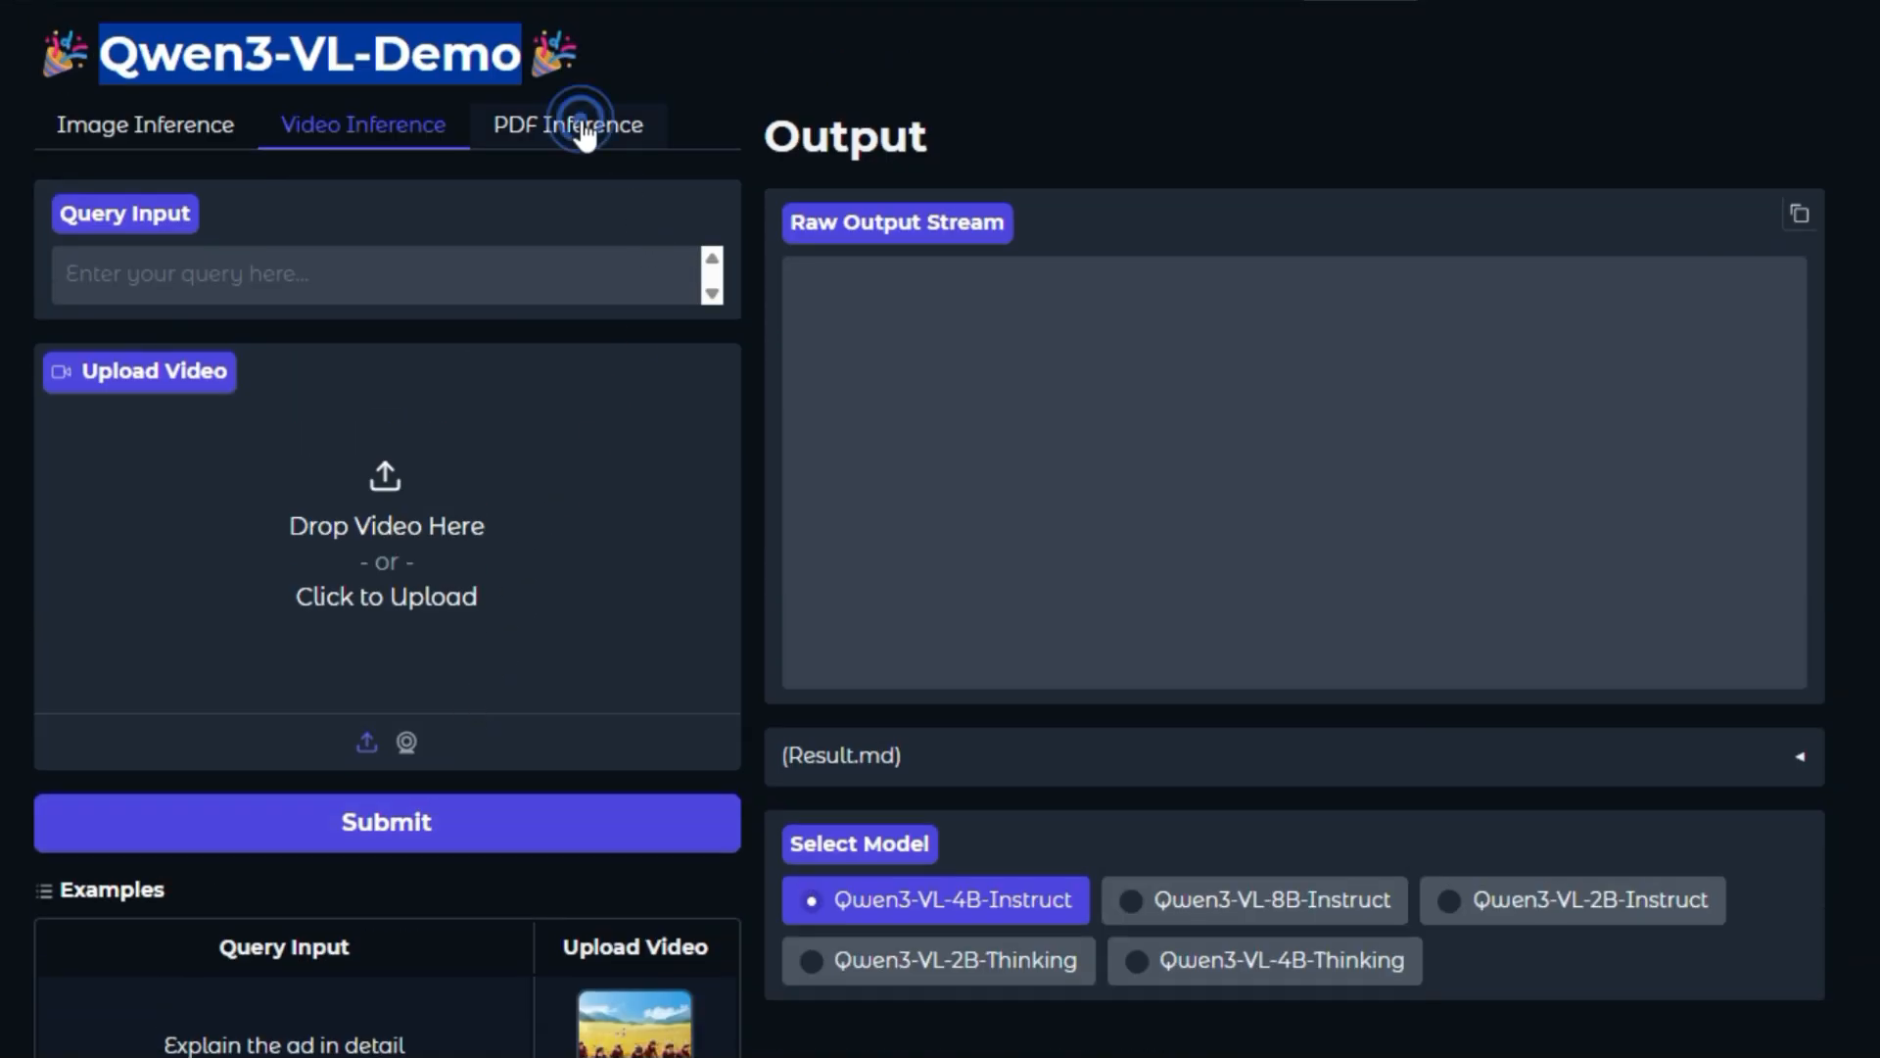
pyautogui.click(570, 125)
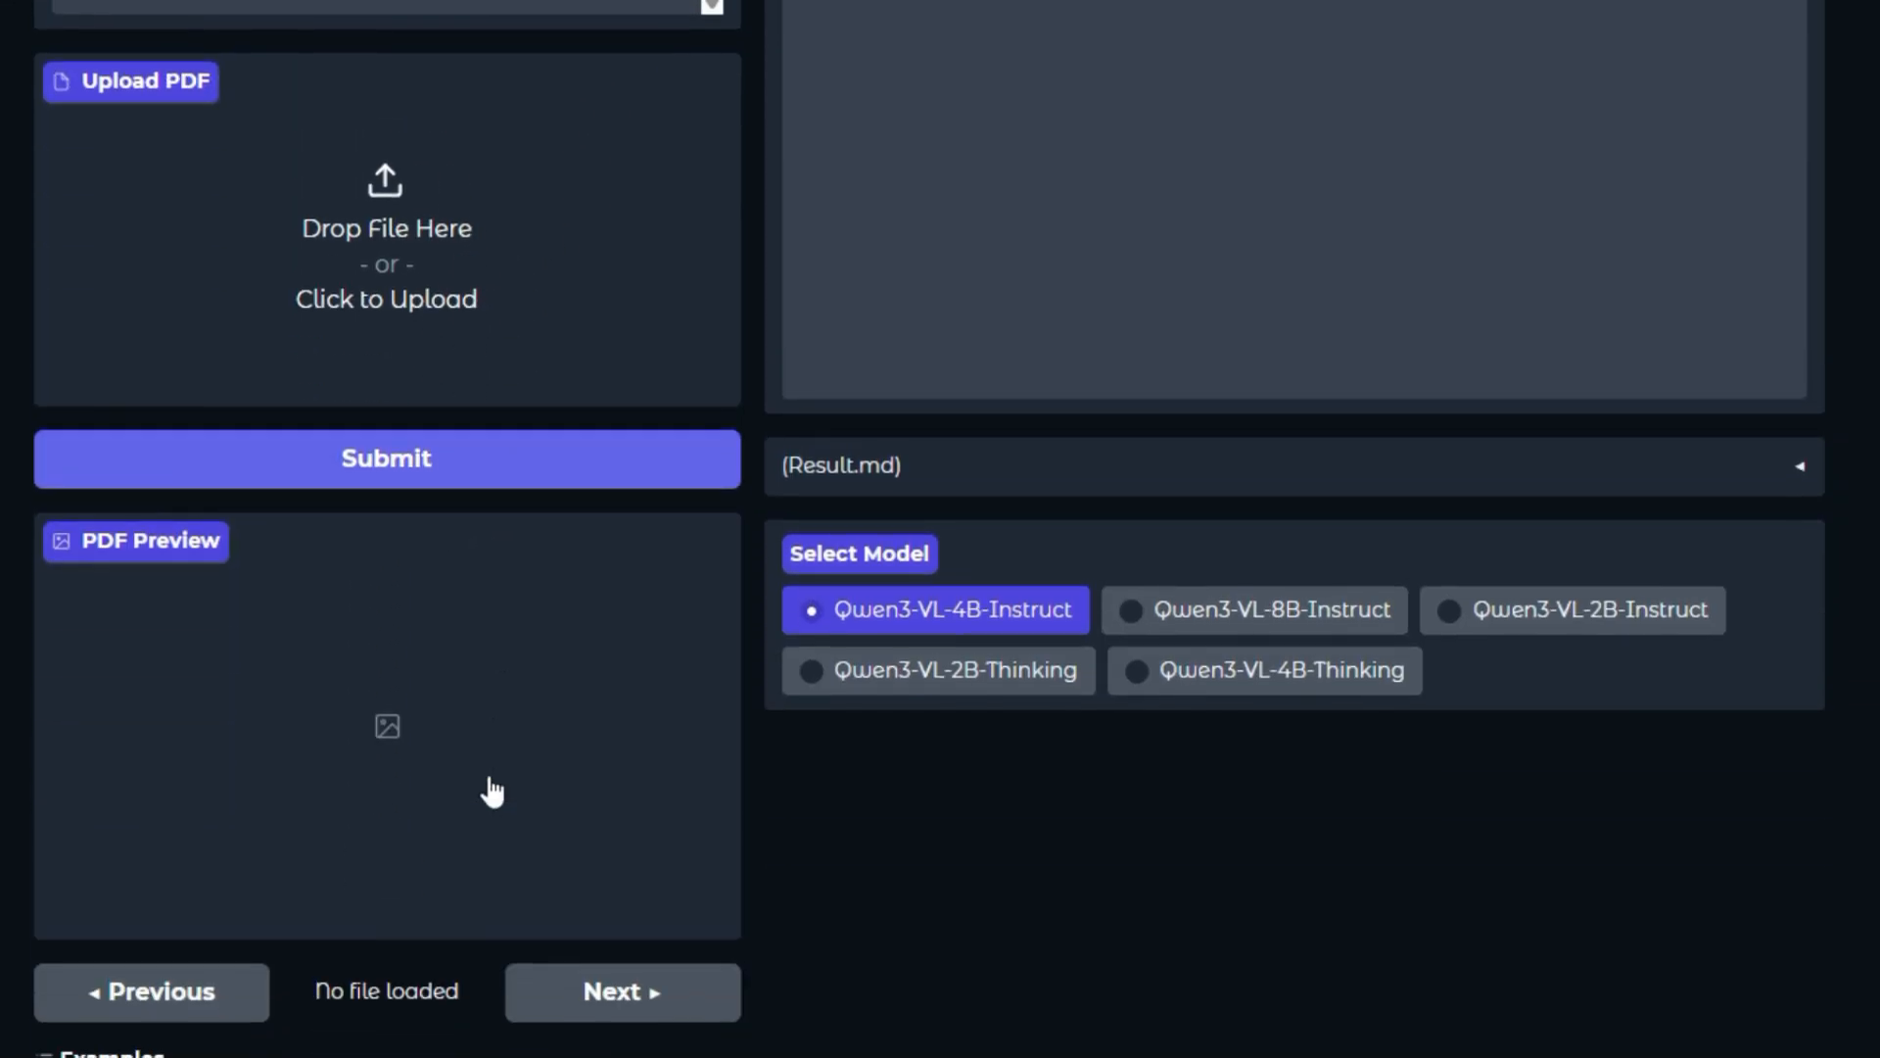
pyautogui.scroll(3)
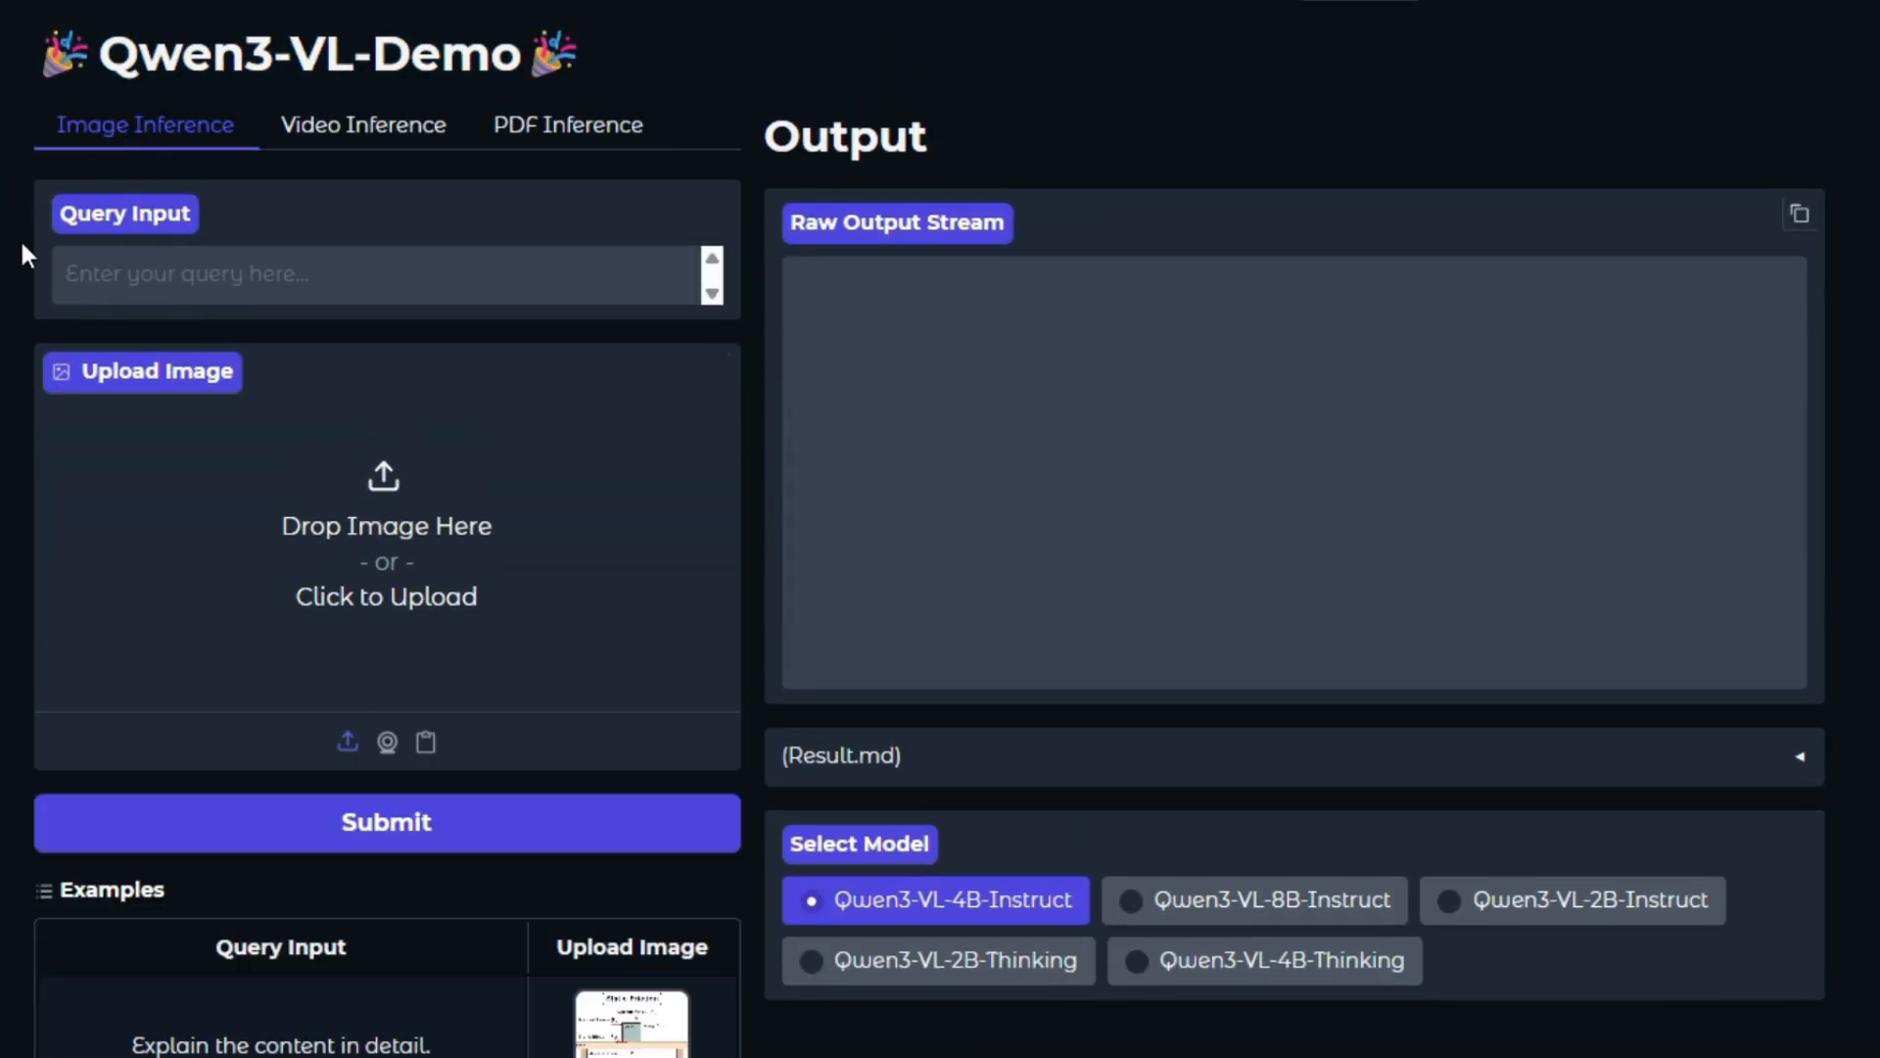
pyautogui.moveTo(143, 282)
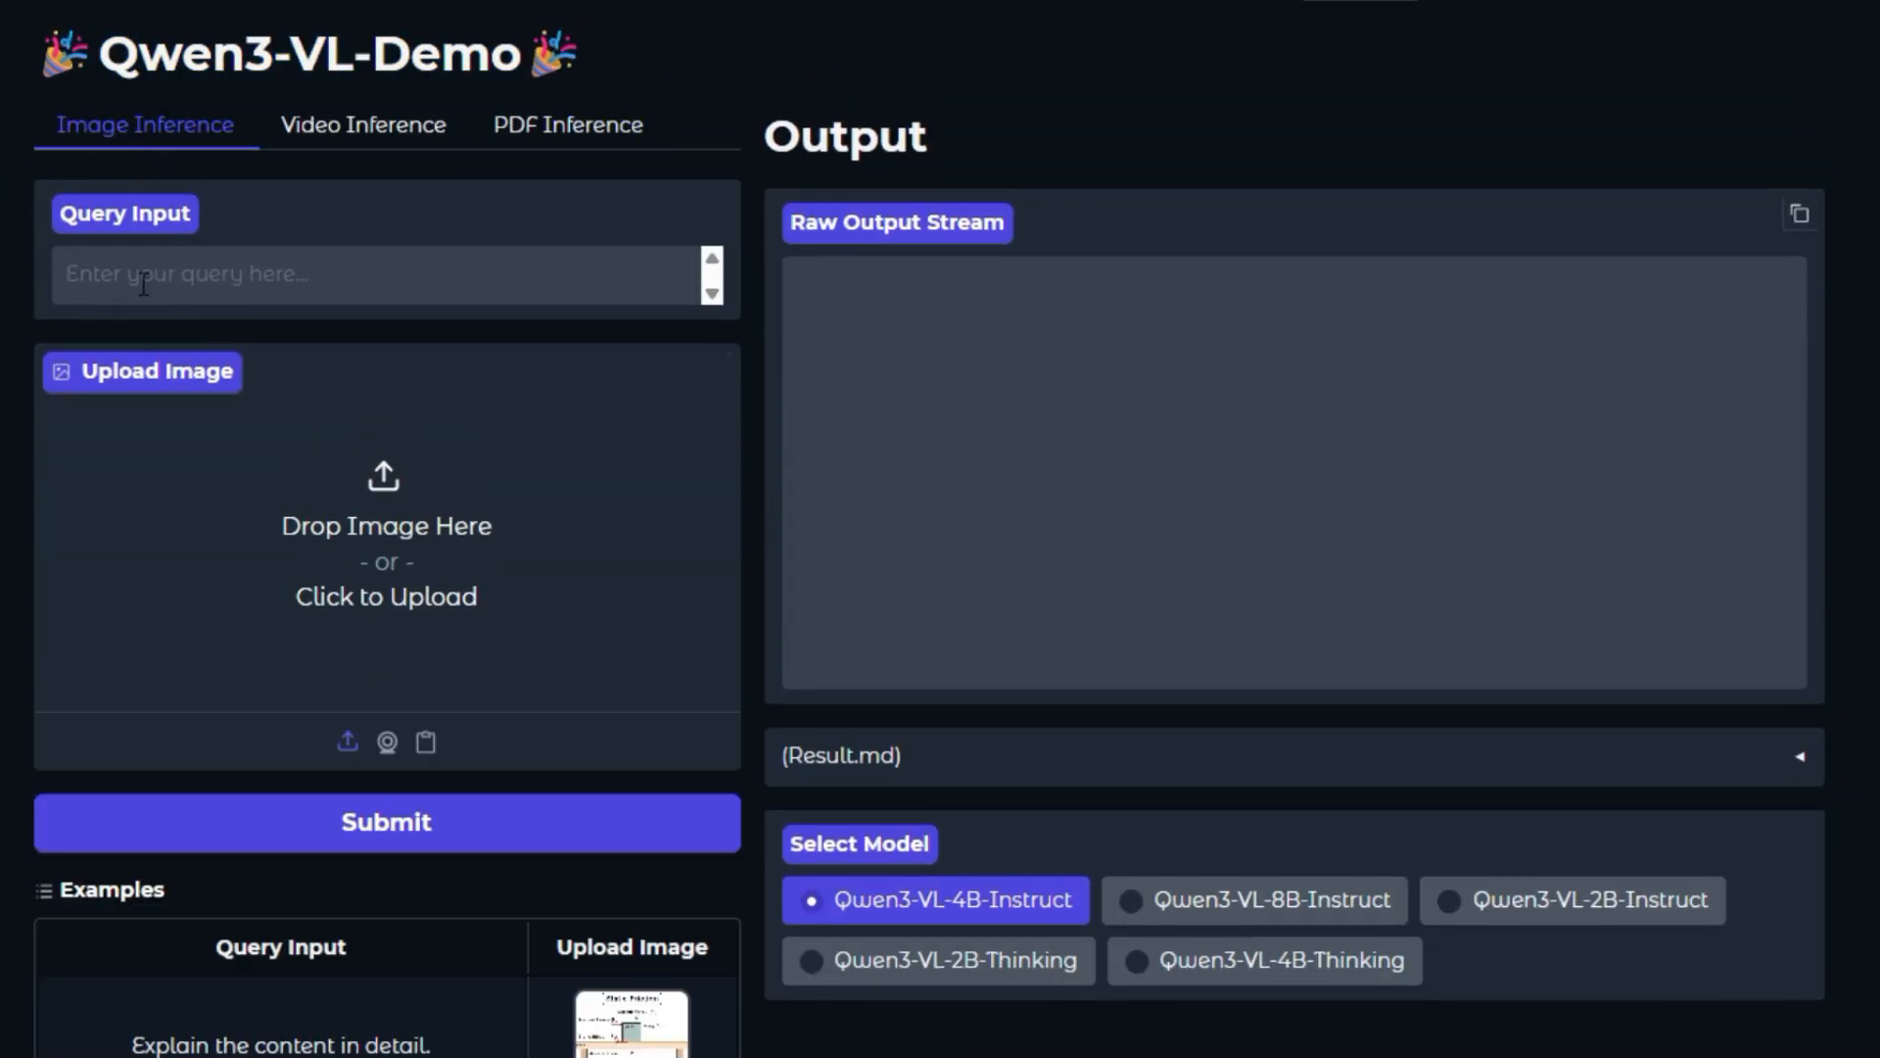
# - Upload the anime street-crossing illustration and submit it to the 4B Instruct model
pyautogui.click(385, 540)
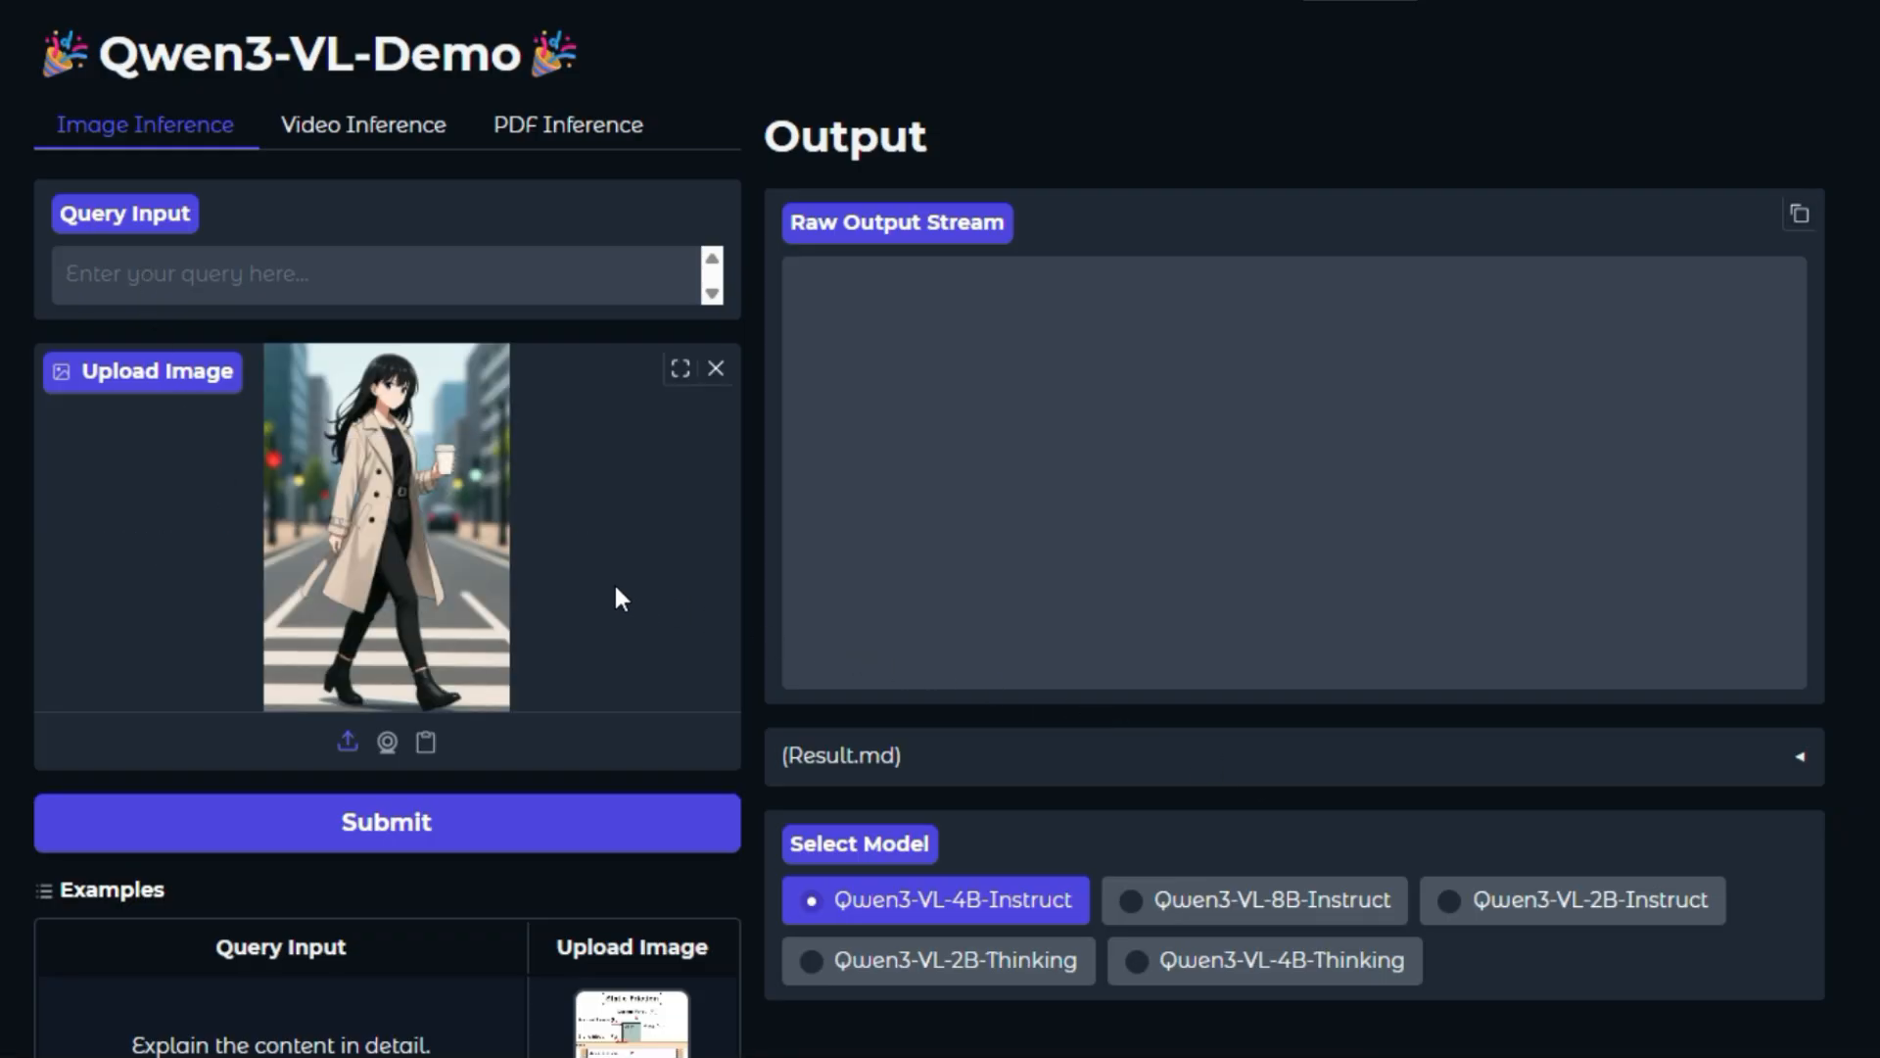
pyautogui.scroll(-3)
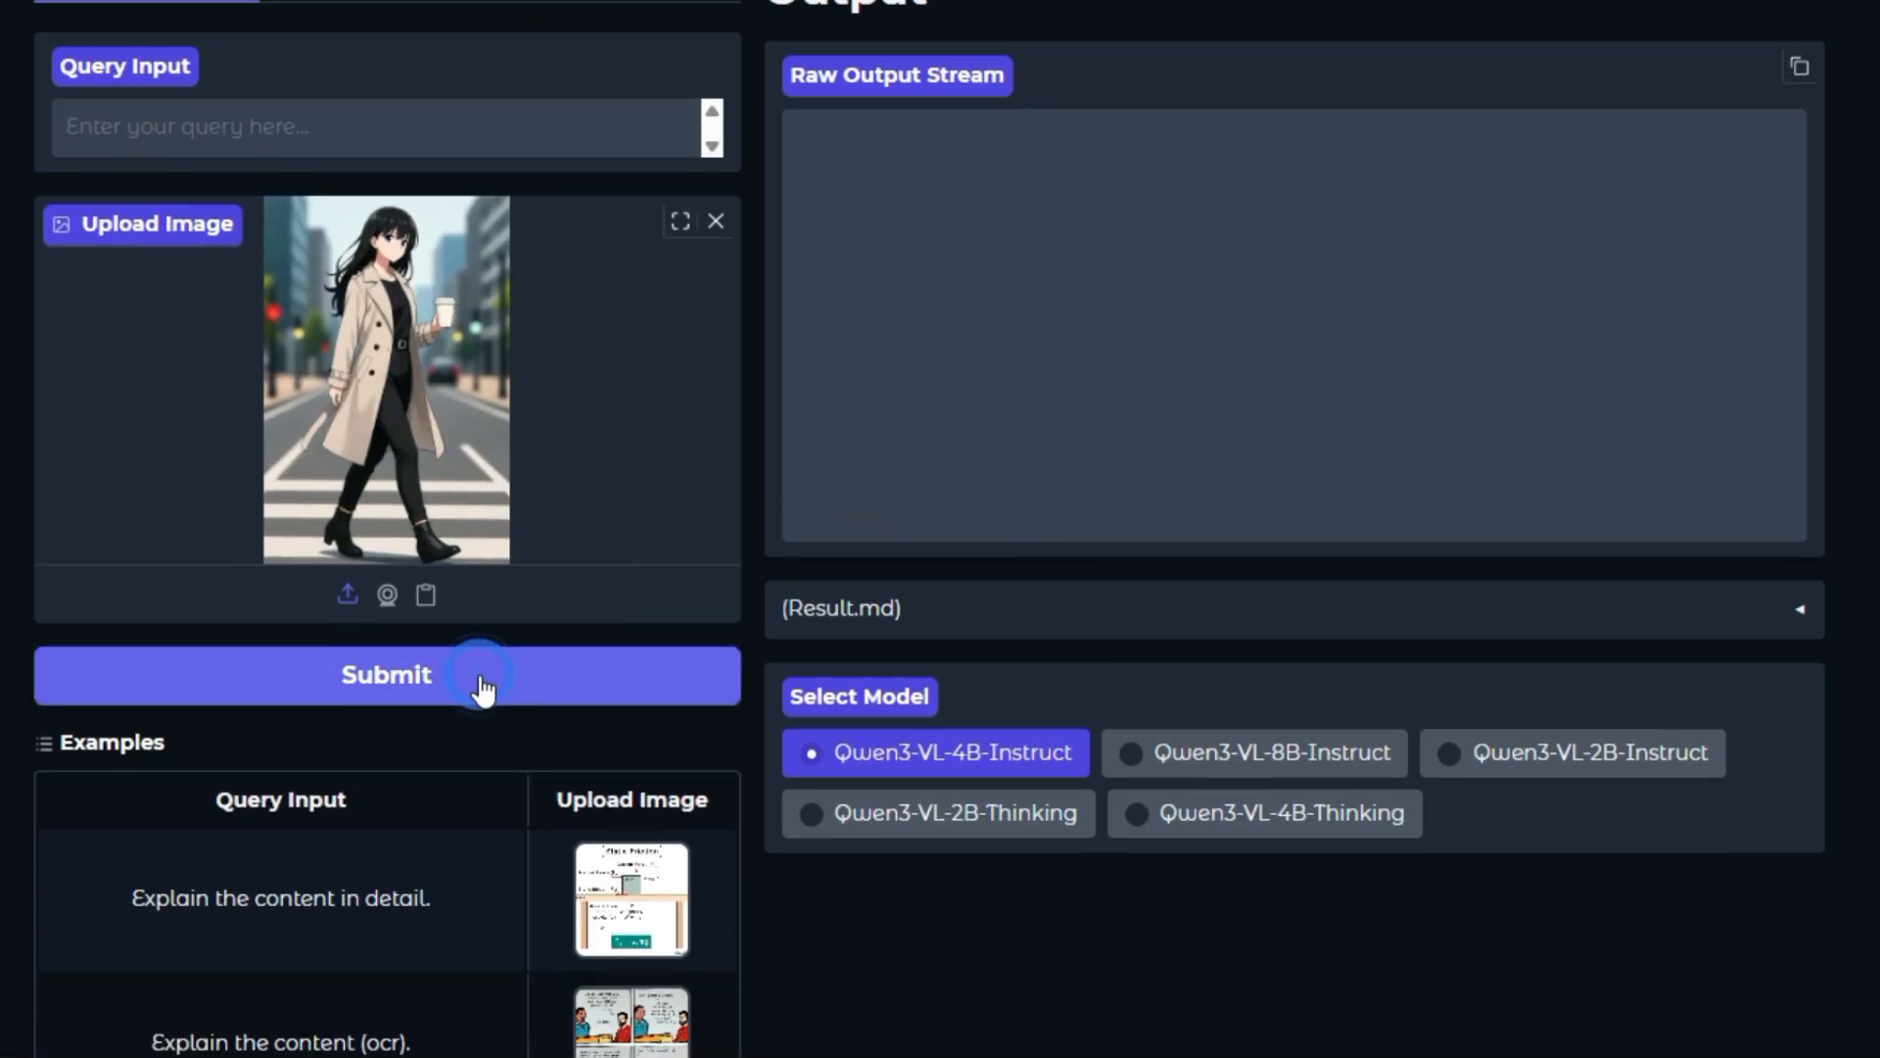
pyautogui.click(386, 674)
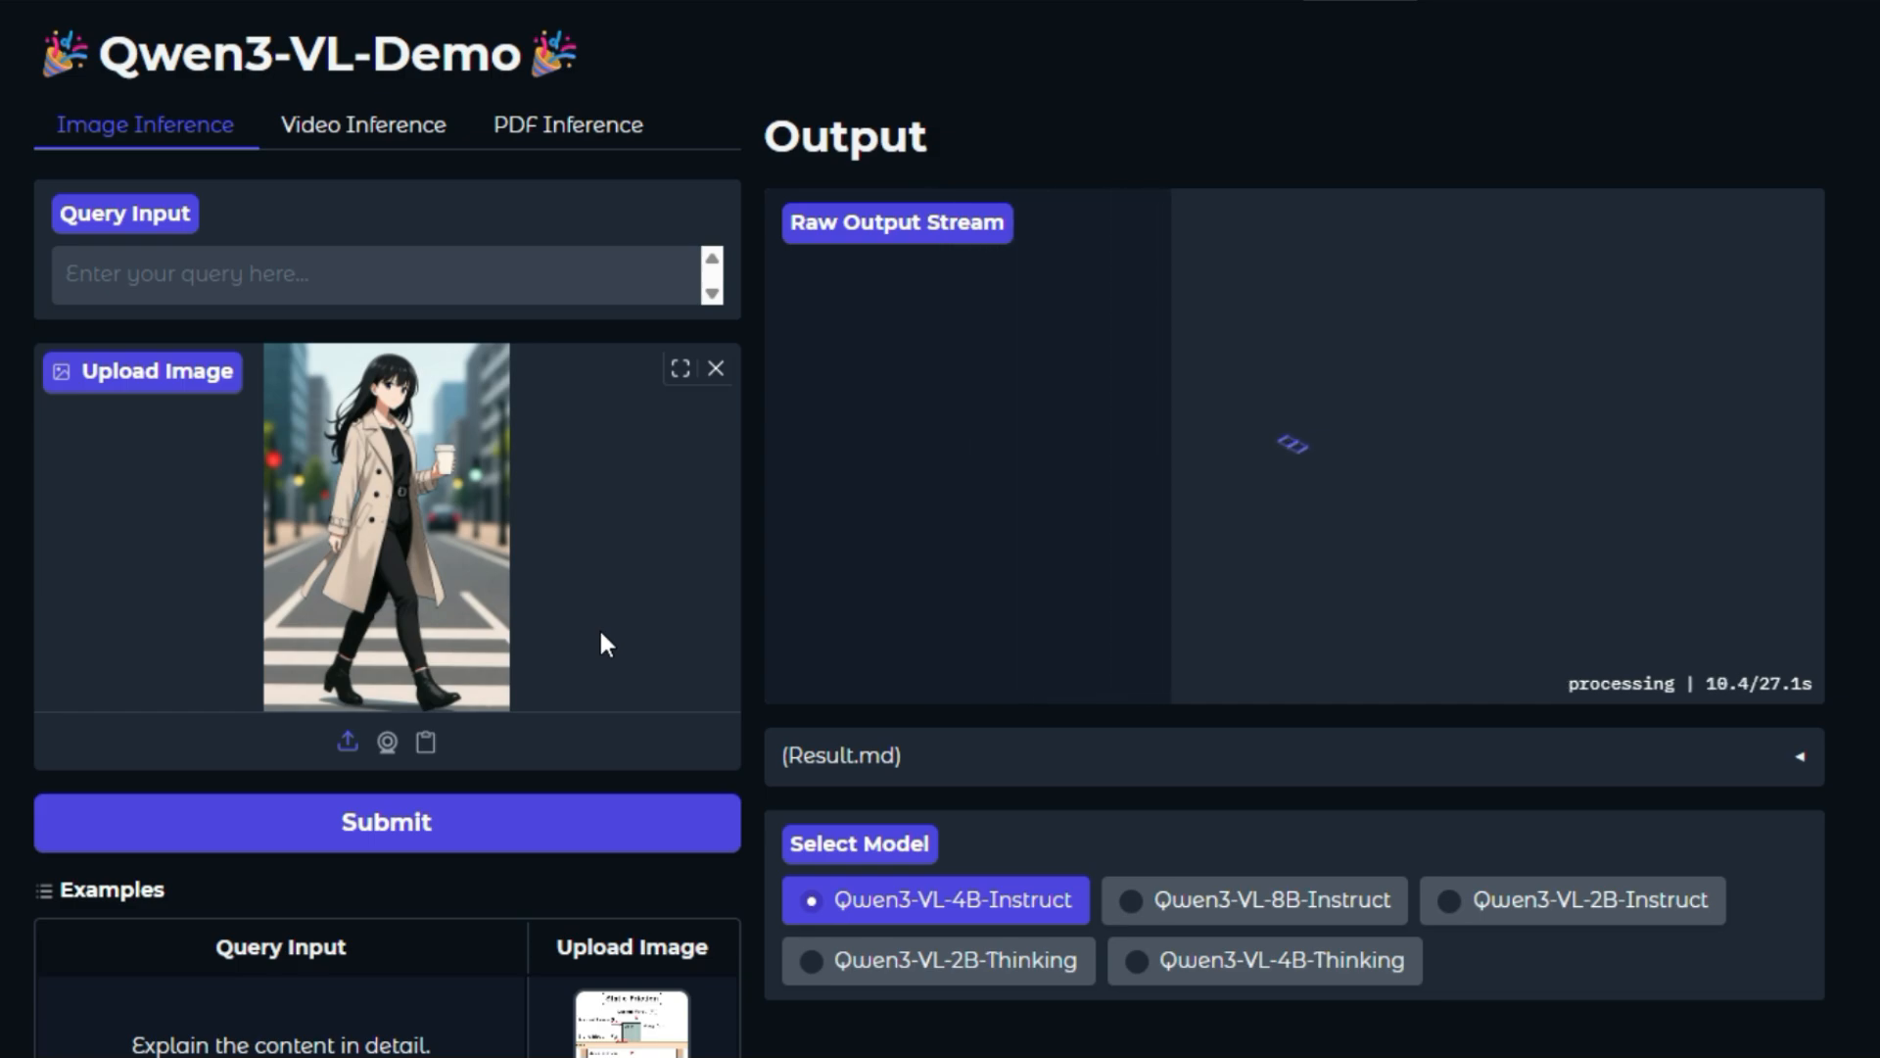
pyautogui.moveTo(1117, 623)
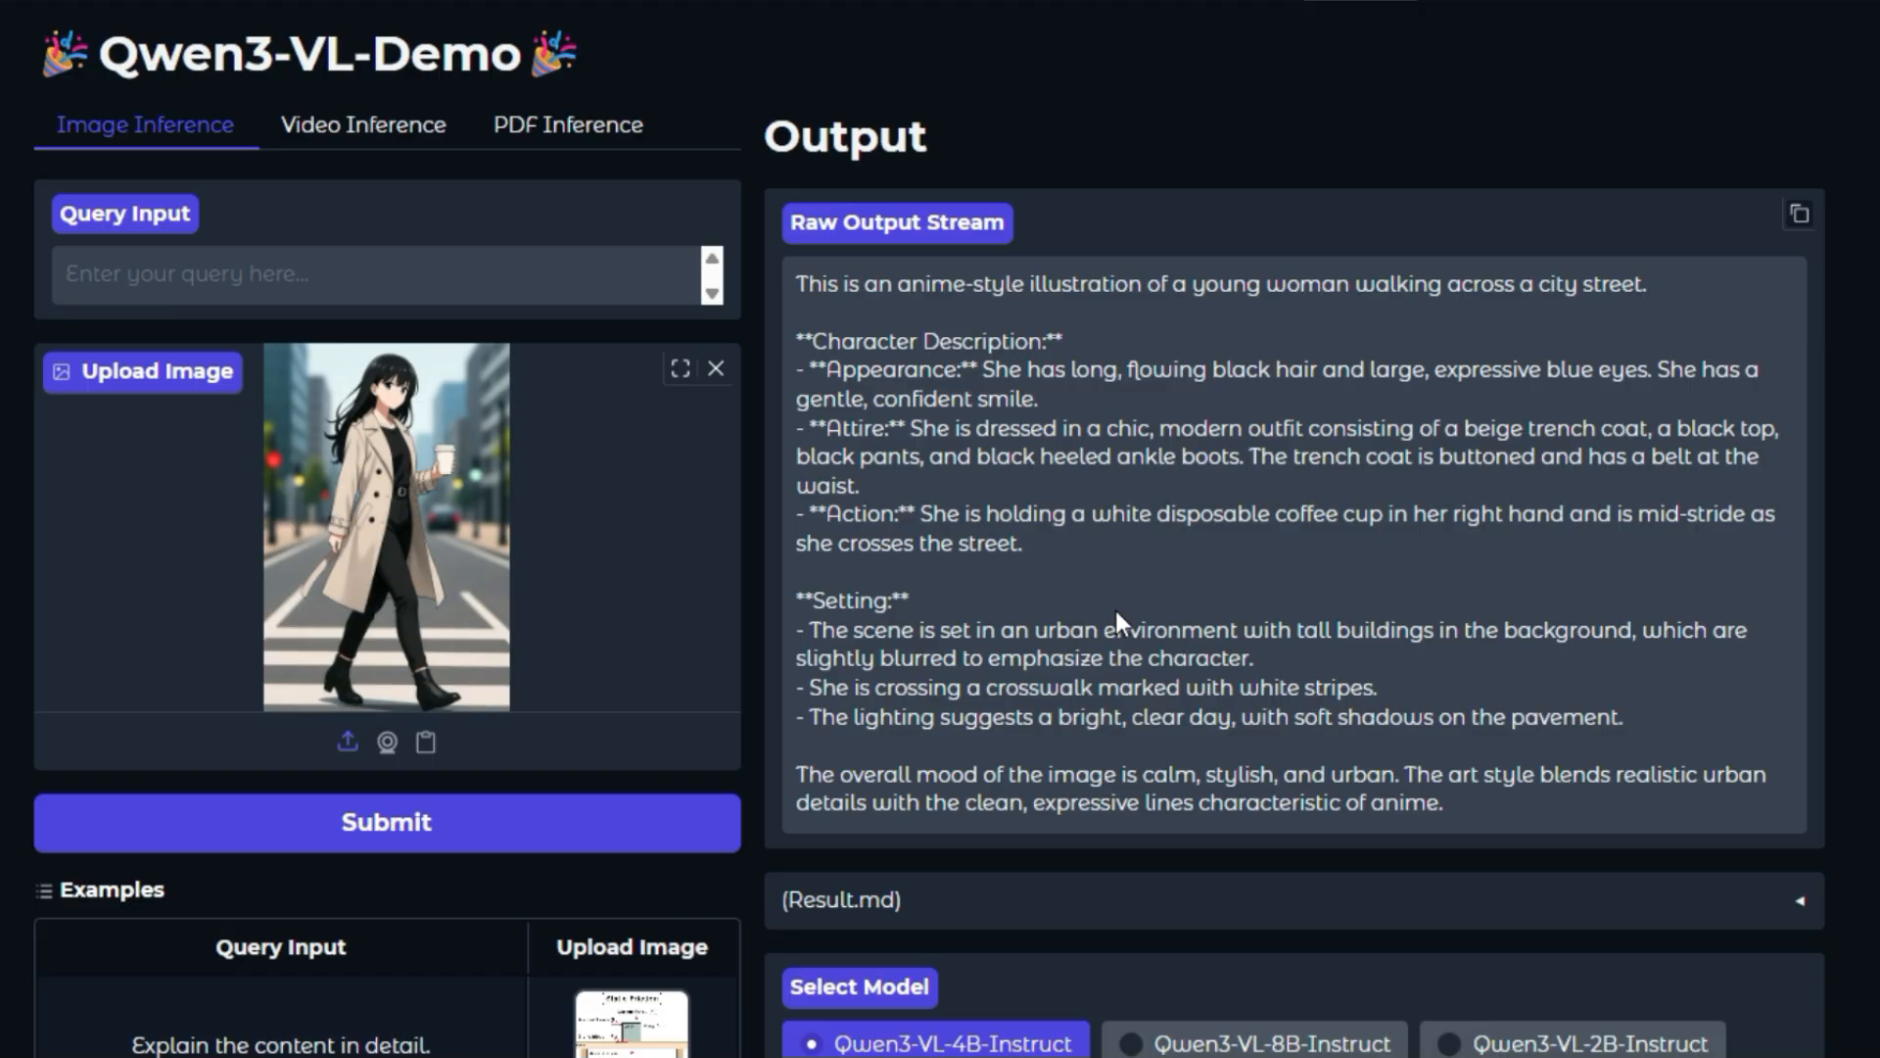
pyautogui.moveTo(1093, 554)
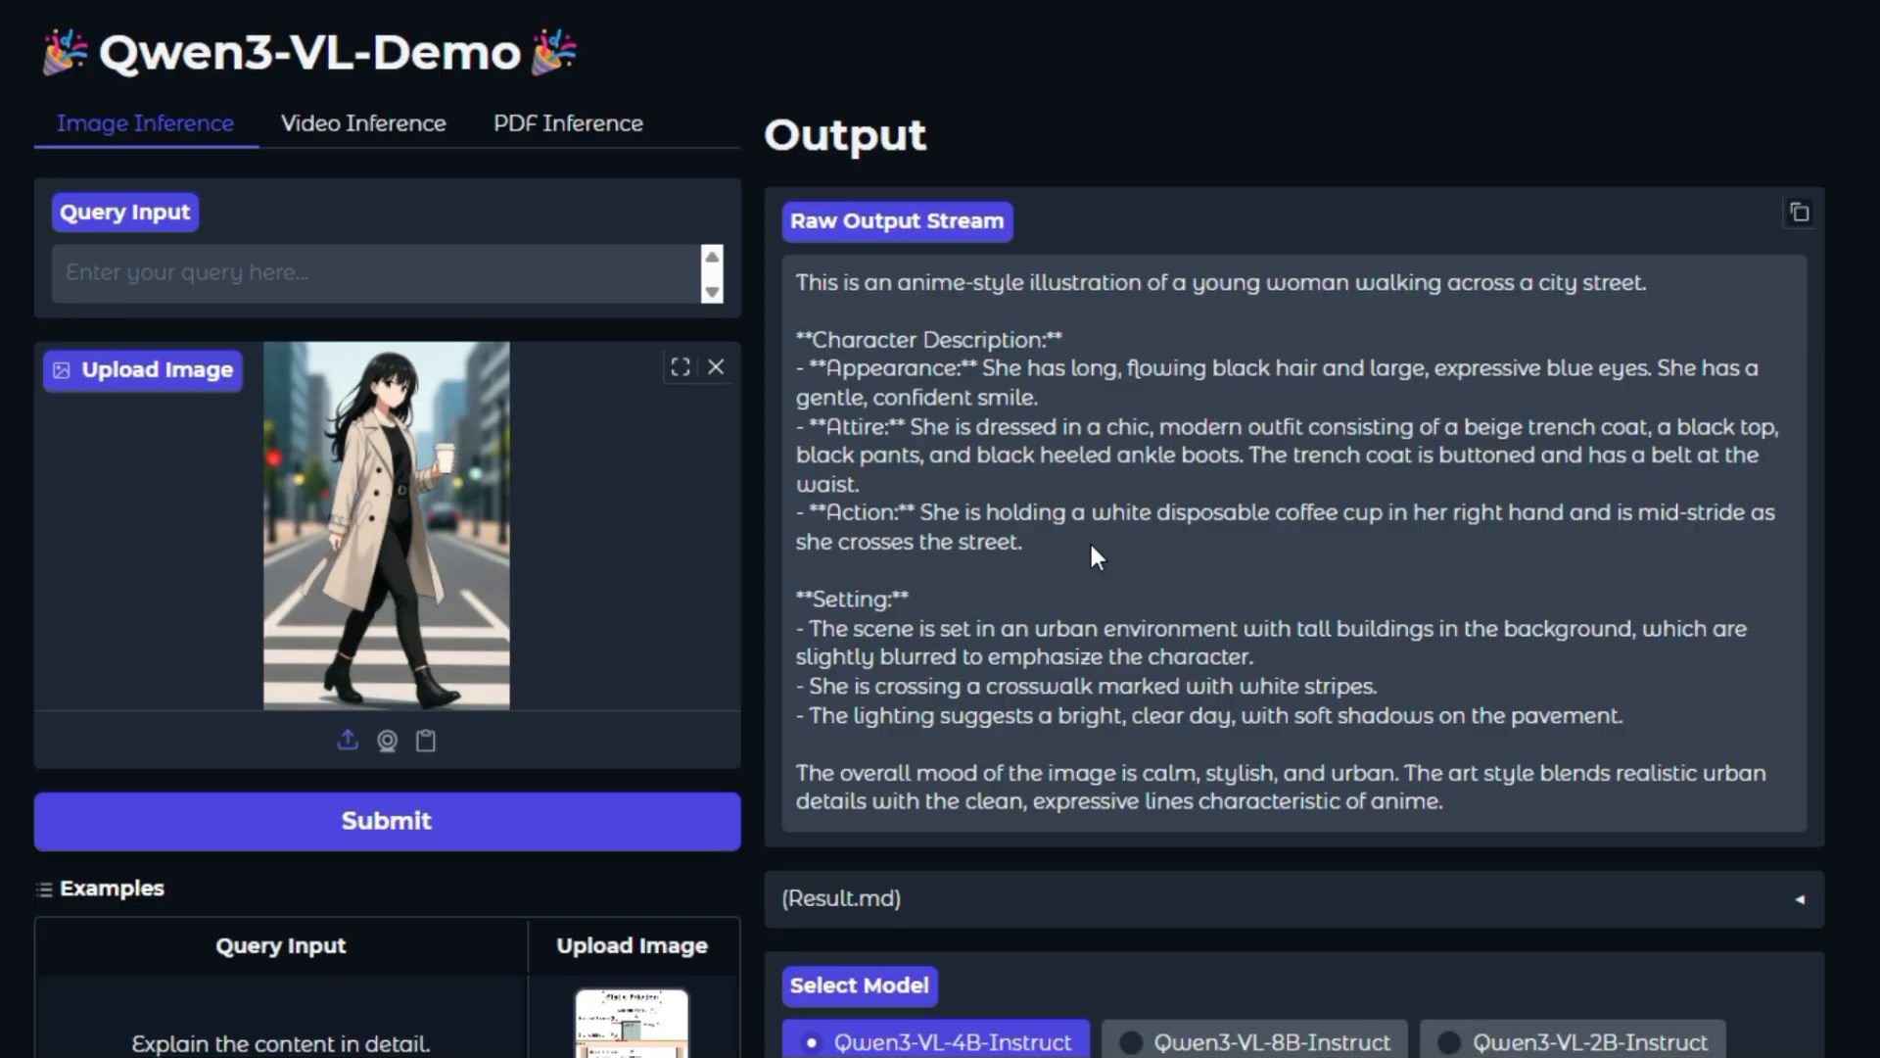
pyautogui.moveTo(875, 317)
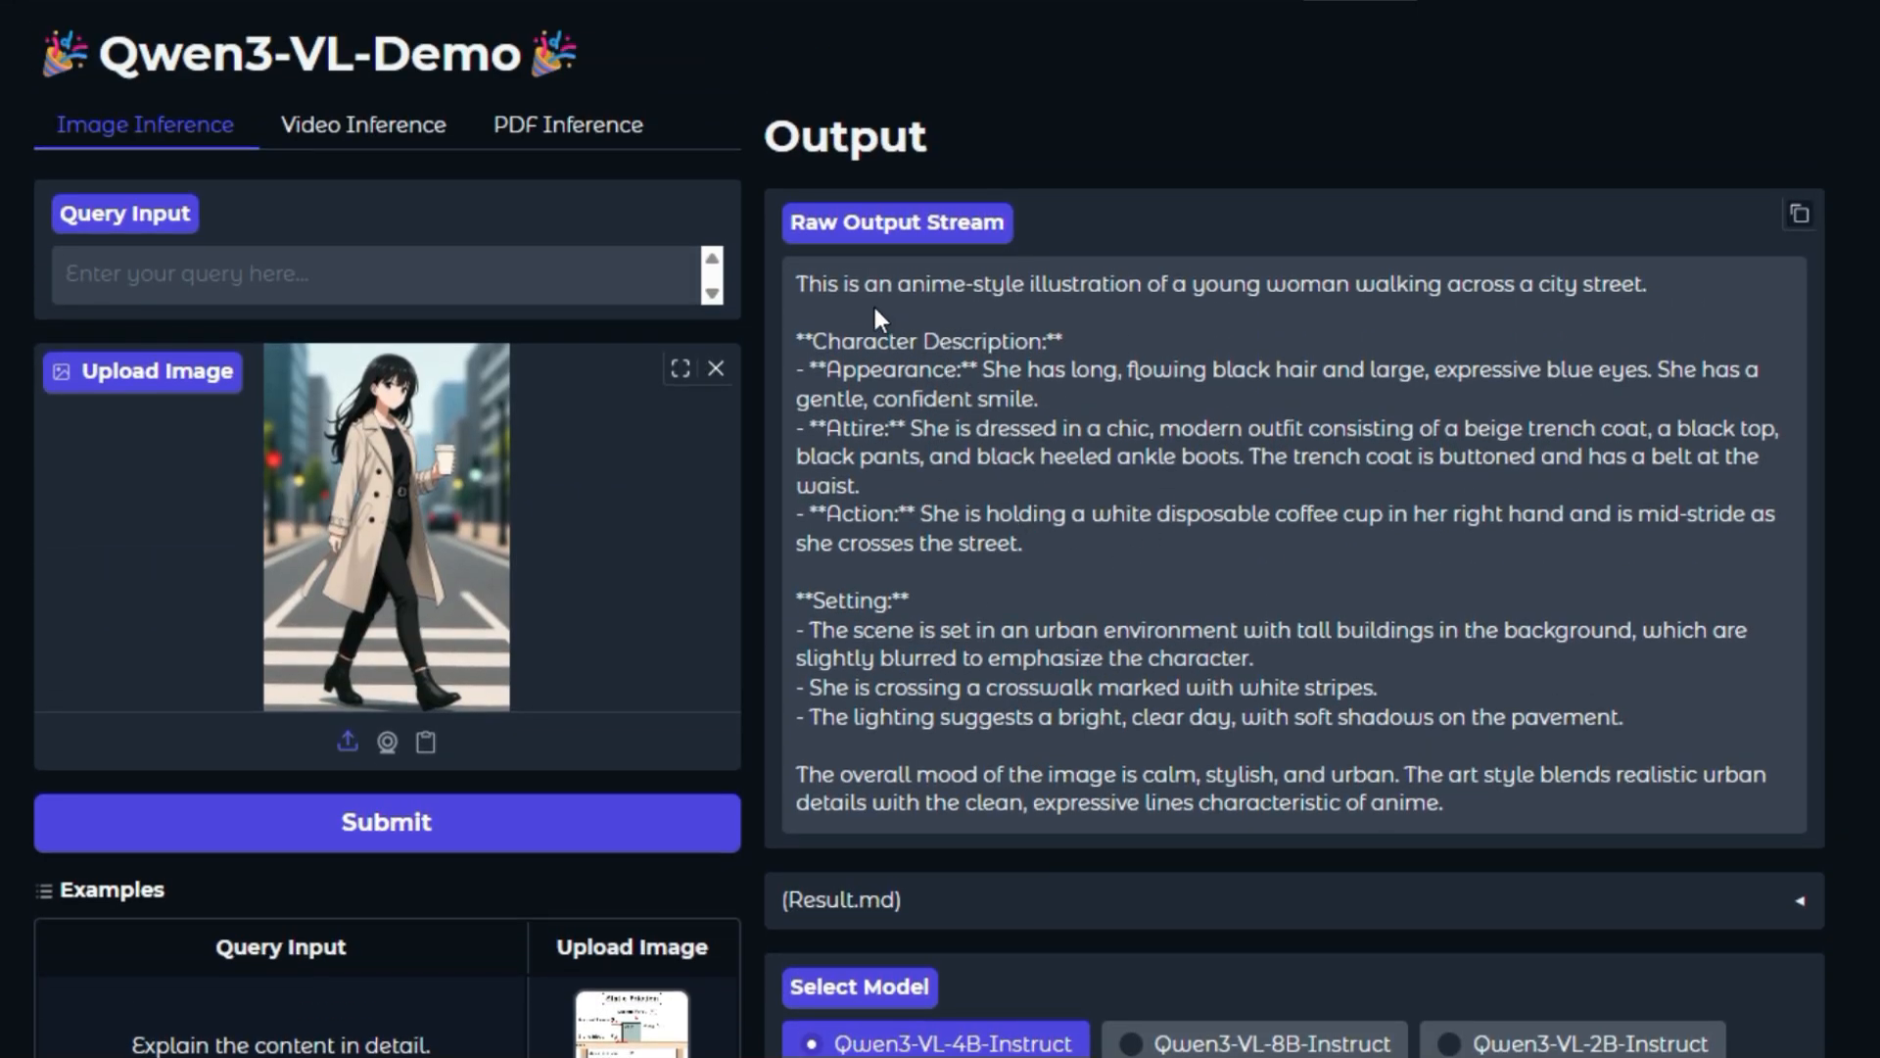
pyautogui.moveTo(819, 378)
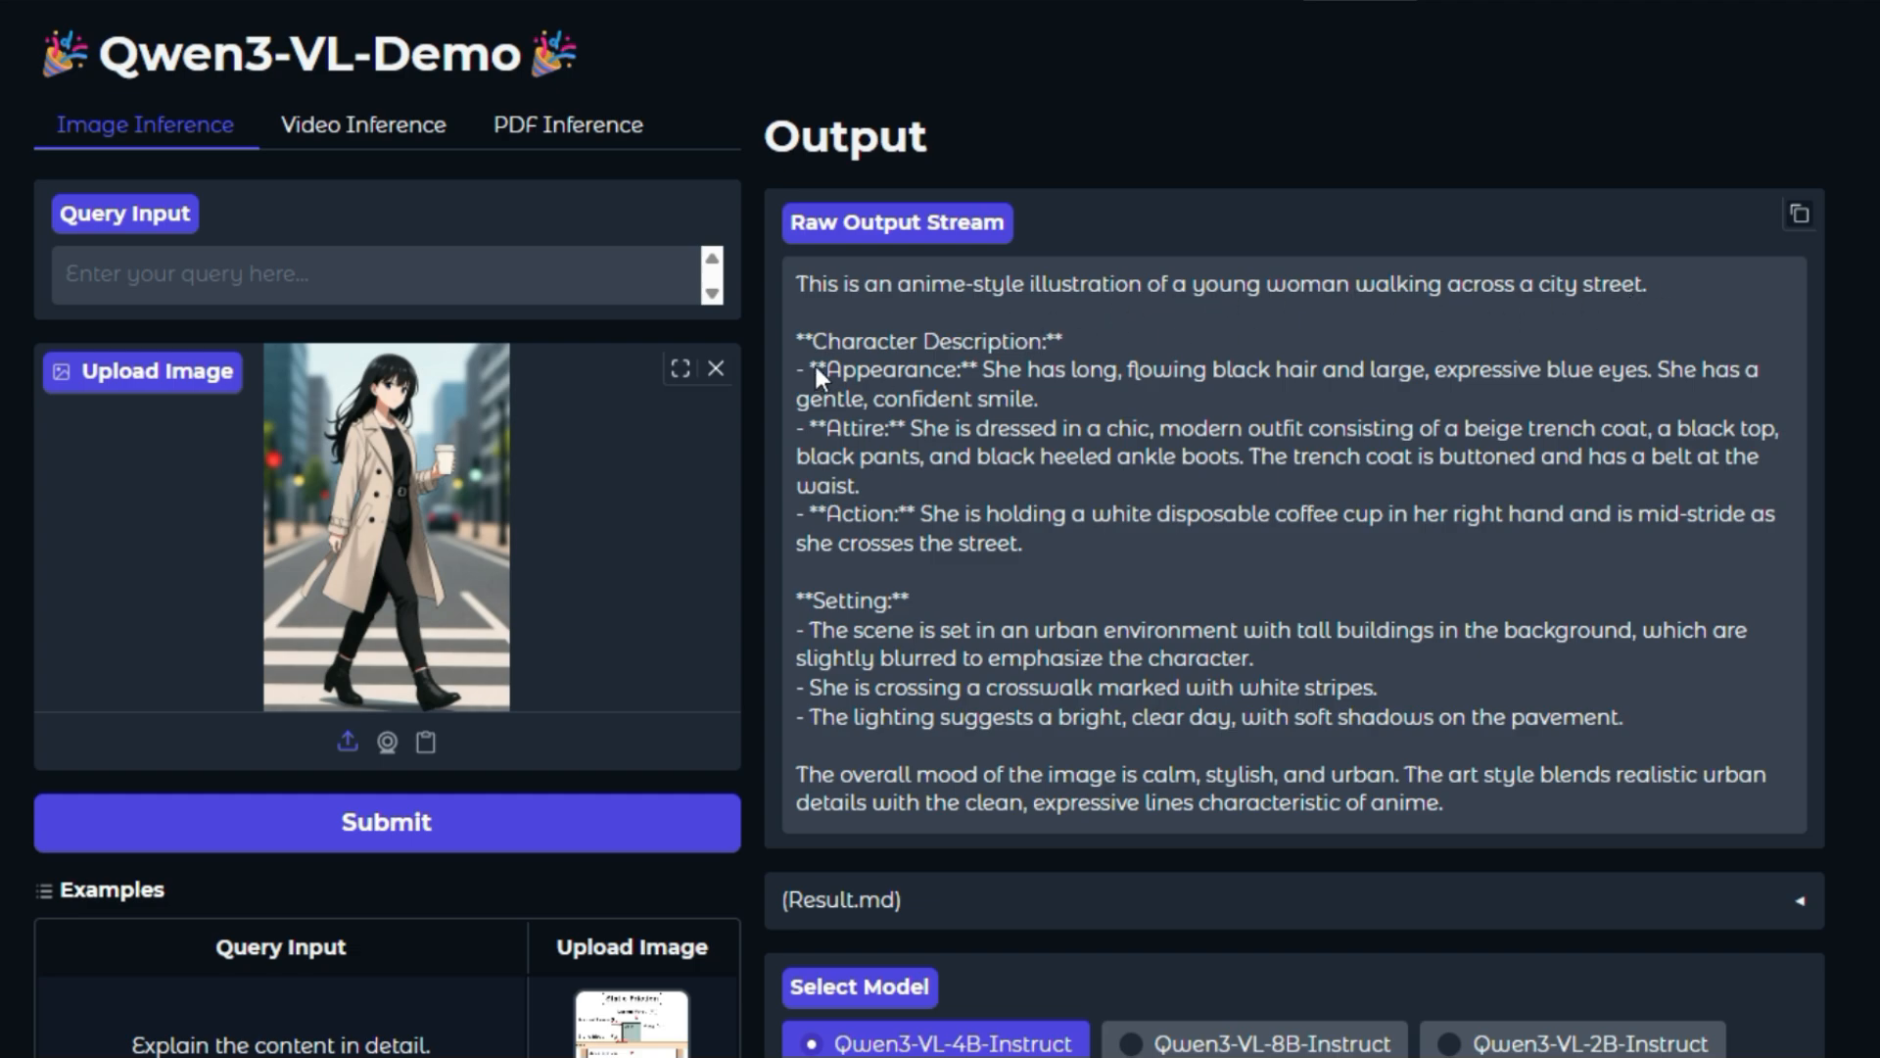
pyautogui.moveTo(916, 423)
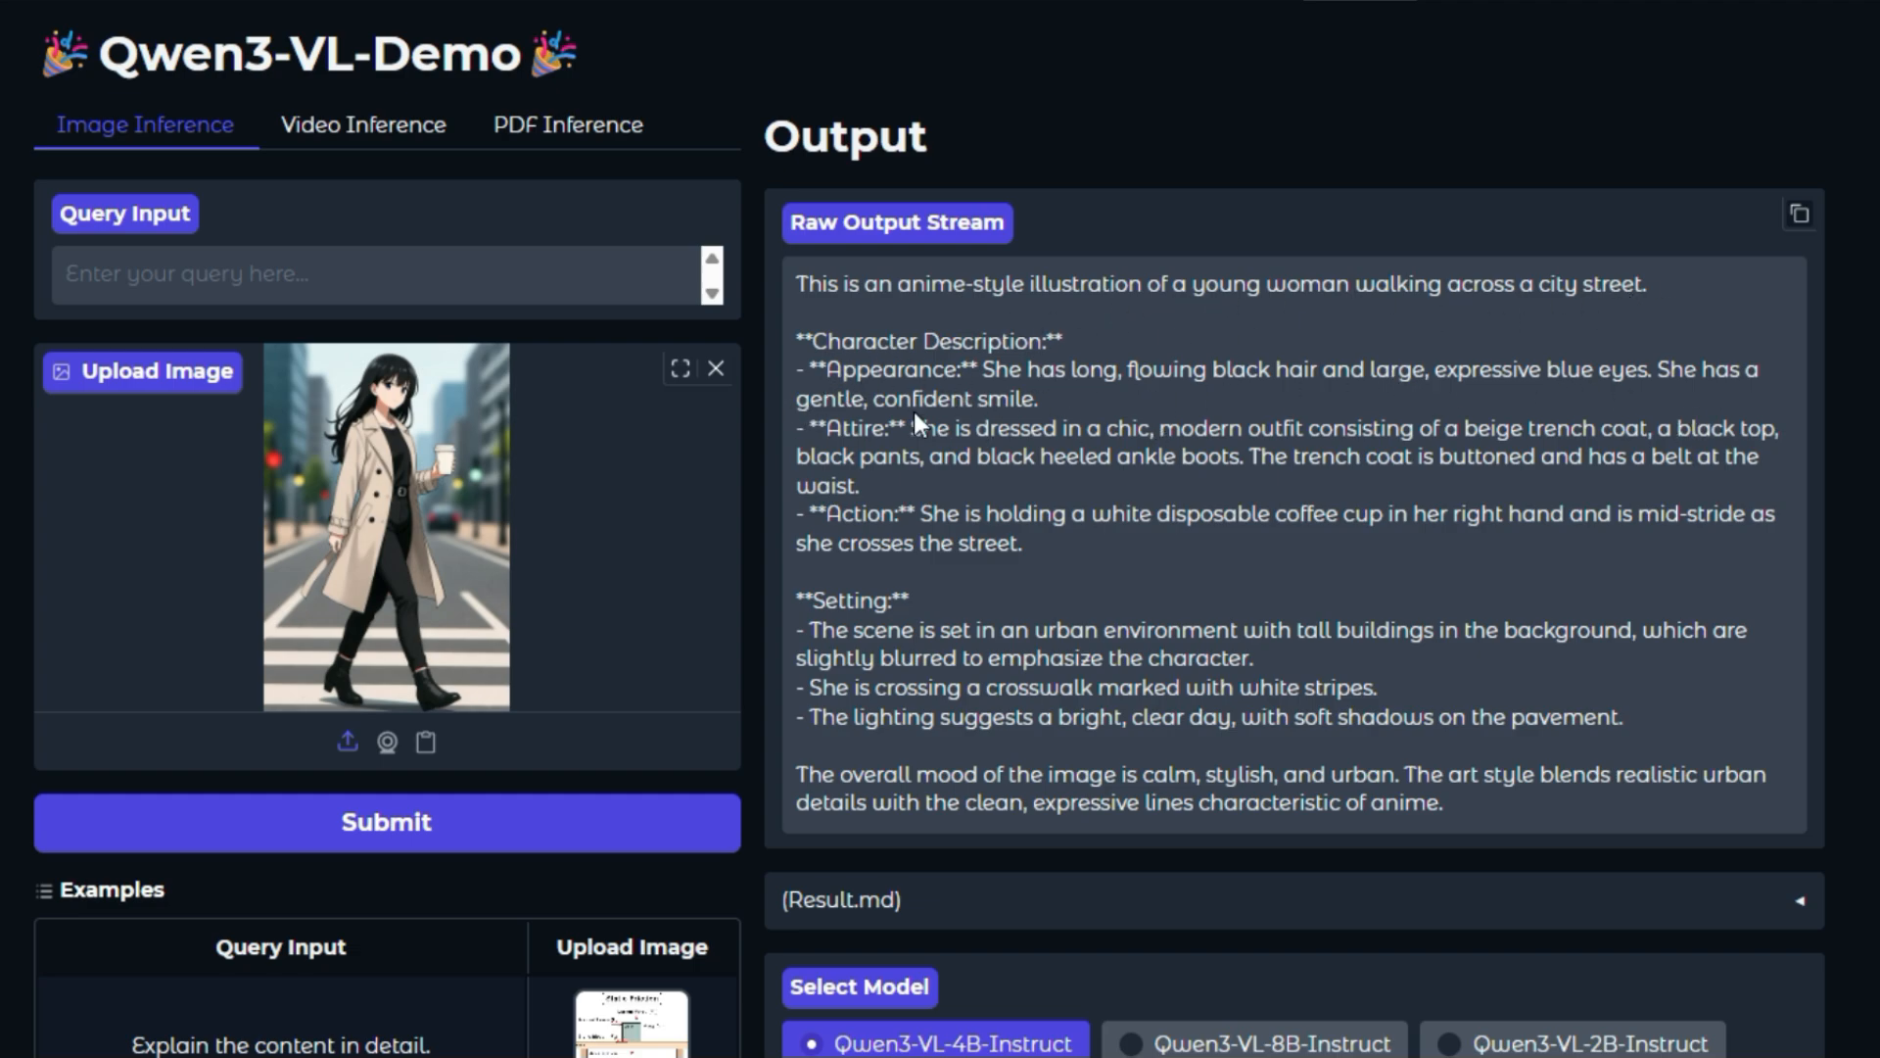
pyautogui.moveTo(733, 423)
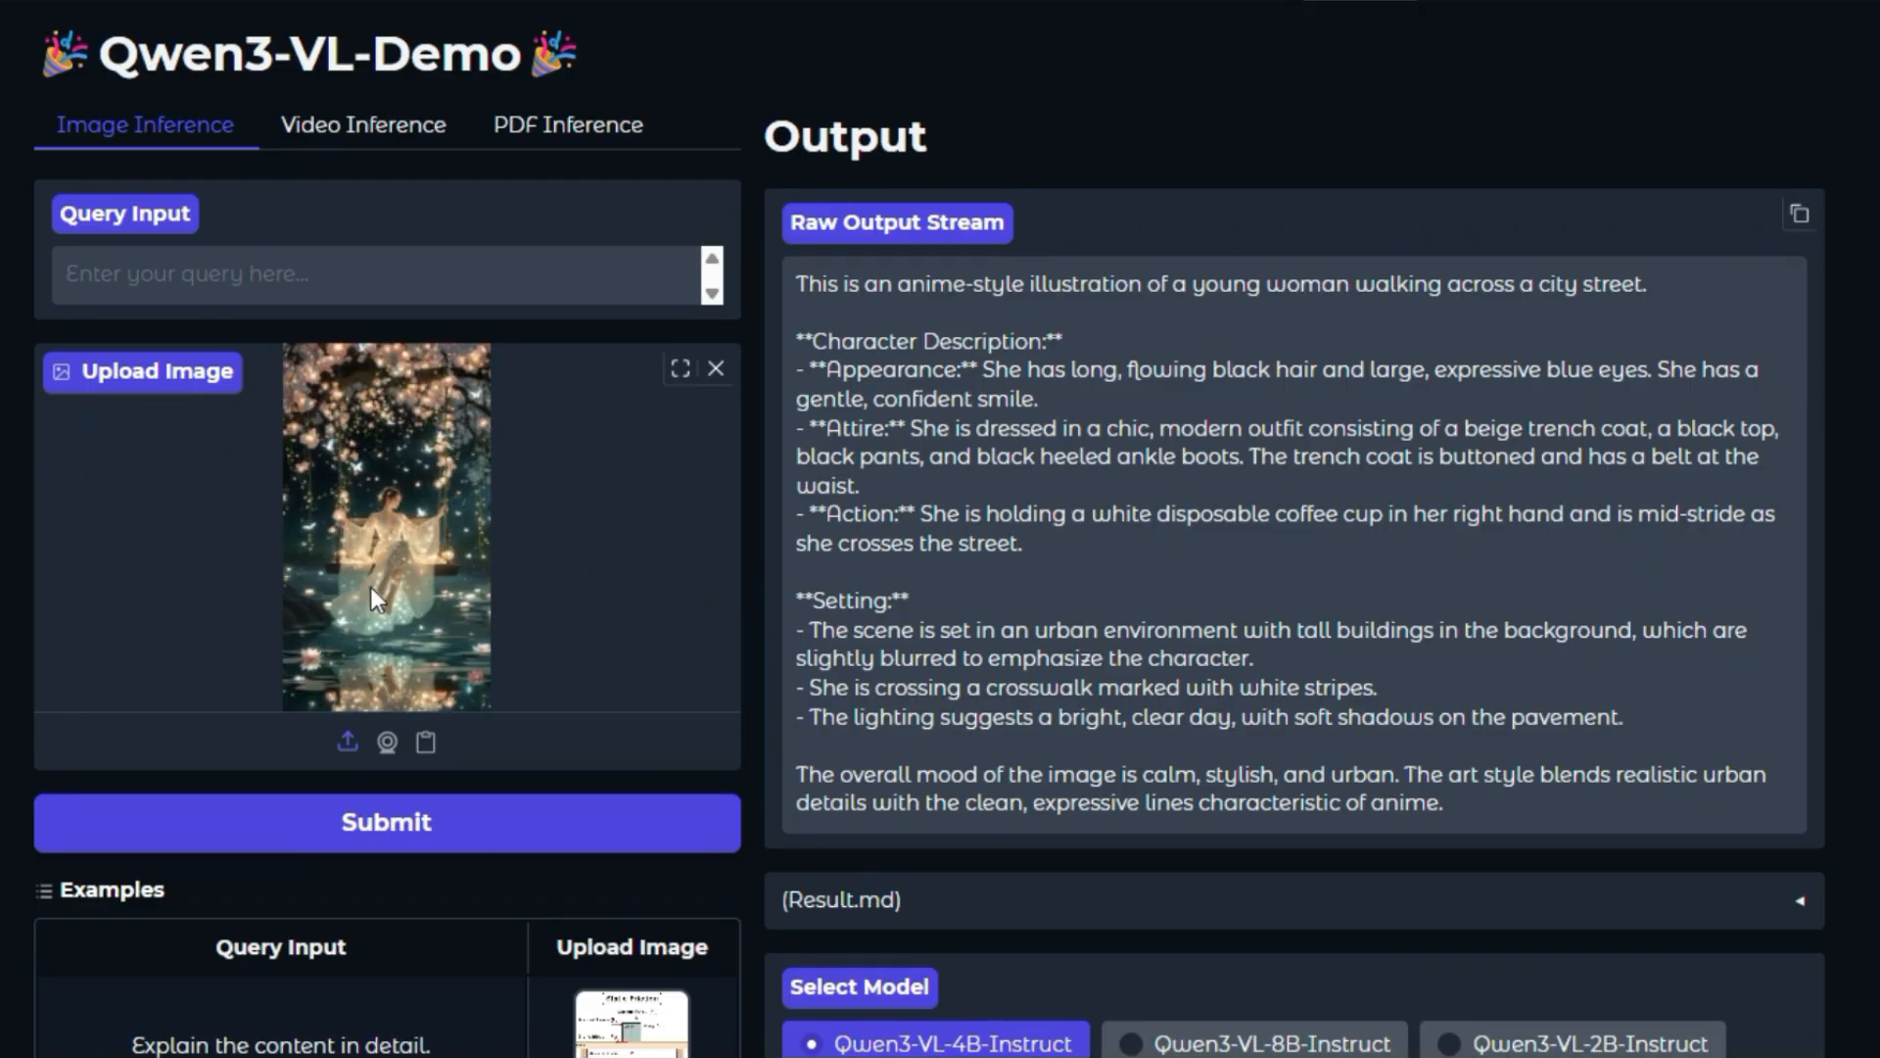
# - Submit the night swing image to Qwen3-VL-4B-Instruct and wait for its description
pyautogui.click(386, 820)
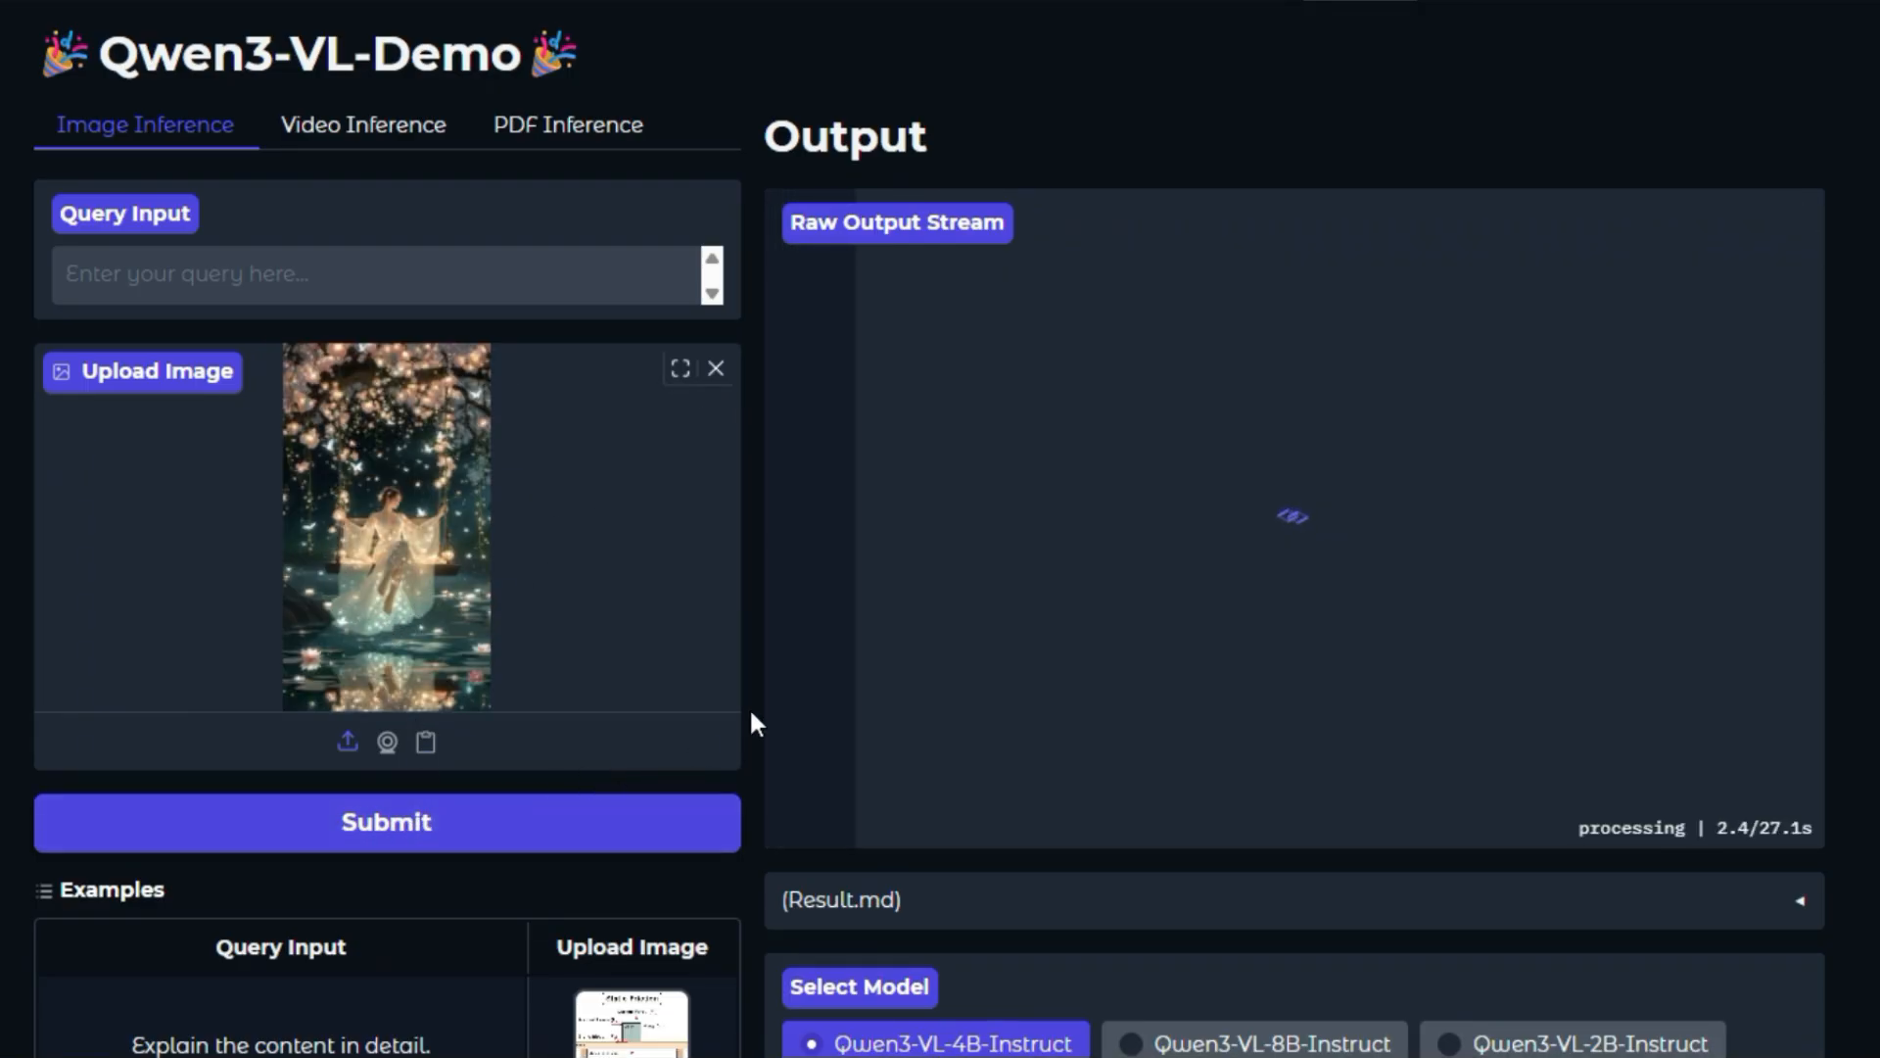
pyautogui.moveTo(1208, 541)
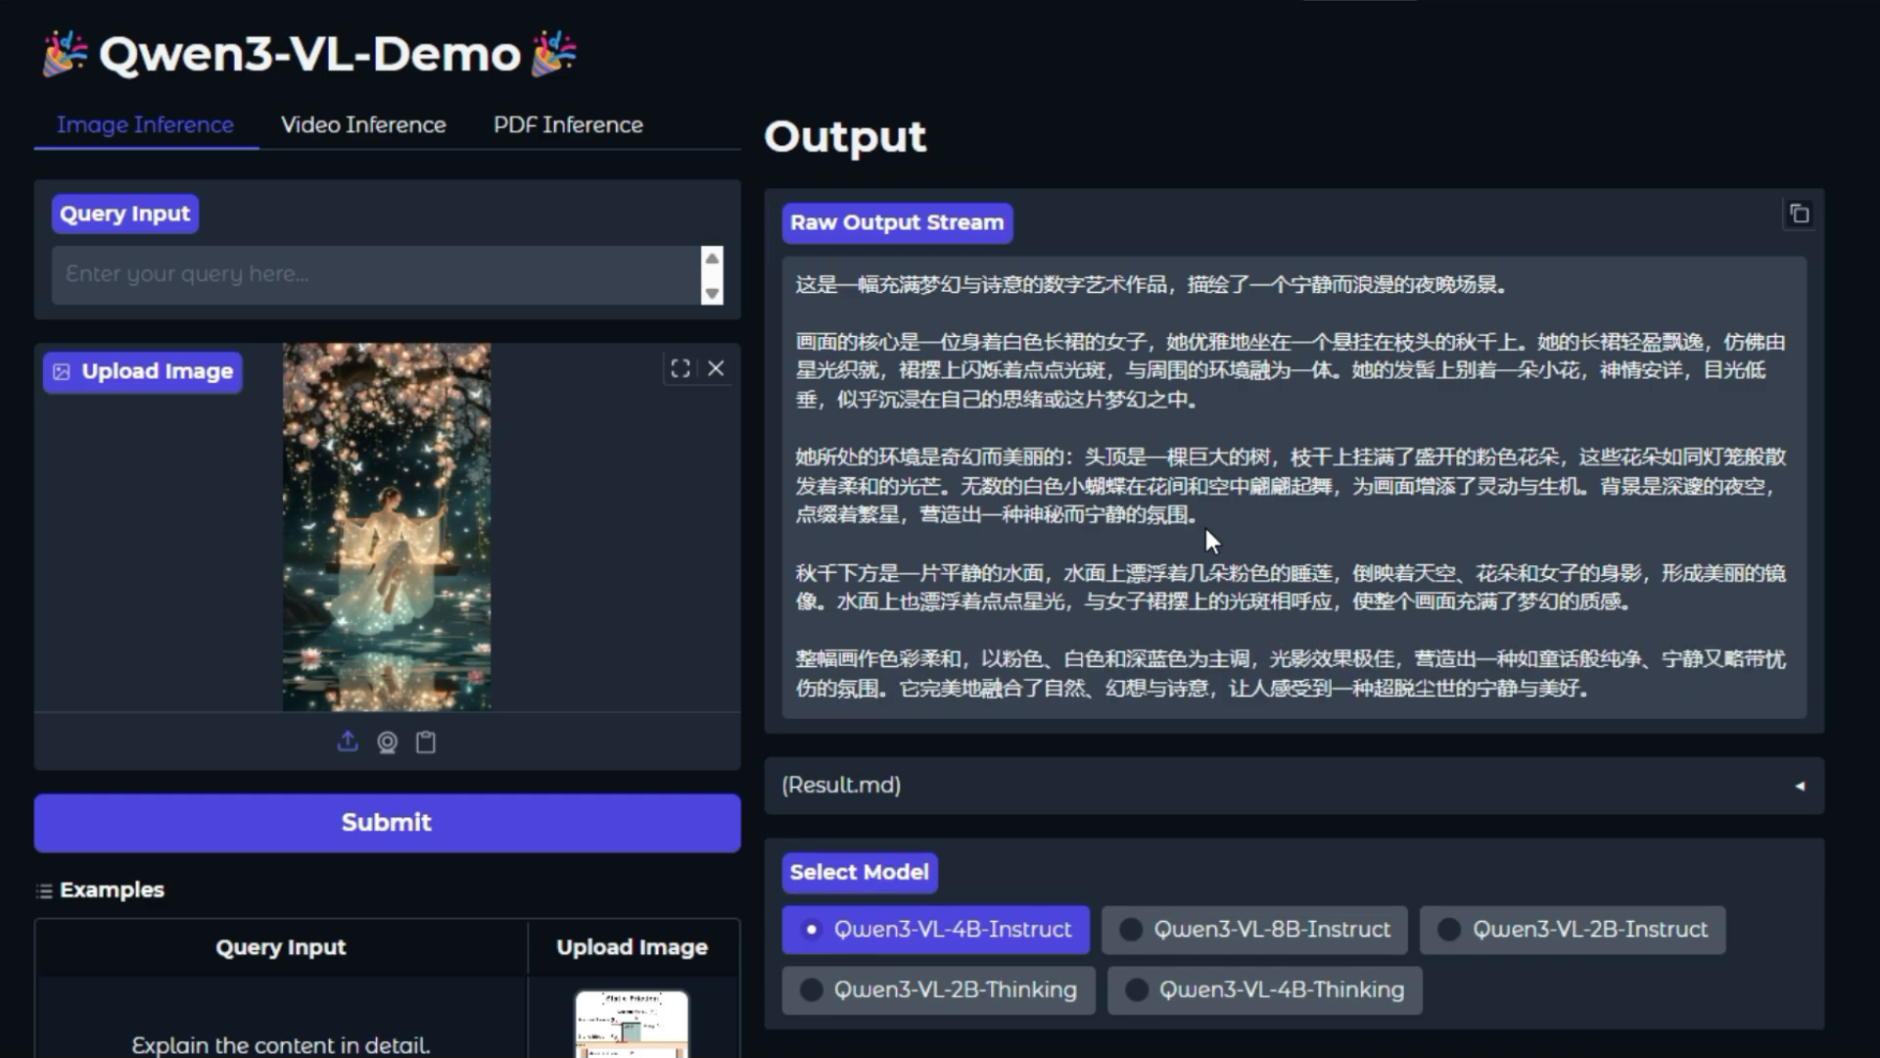
pyautogui.moveTo(1158, 537)
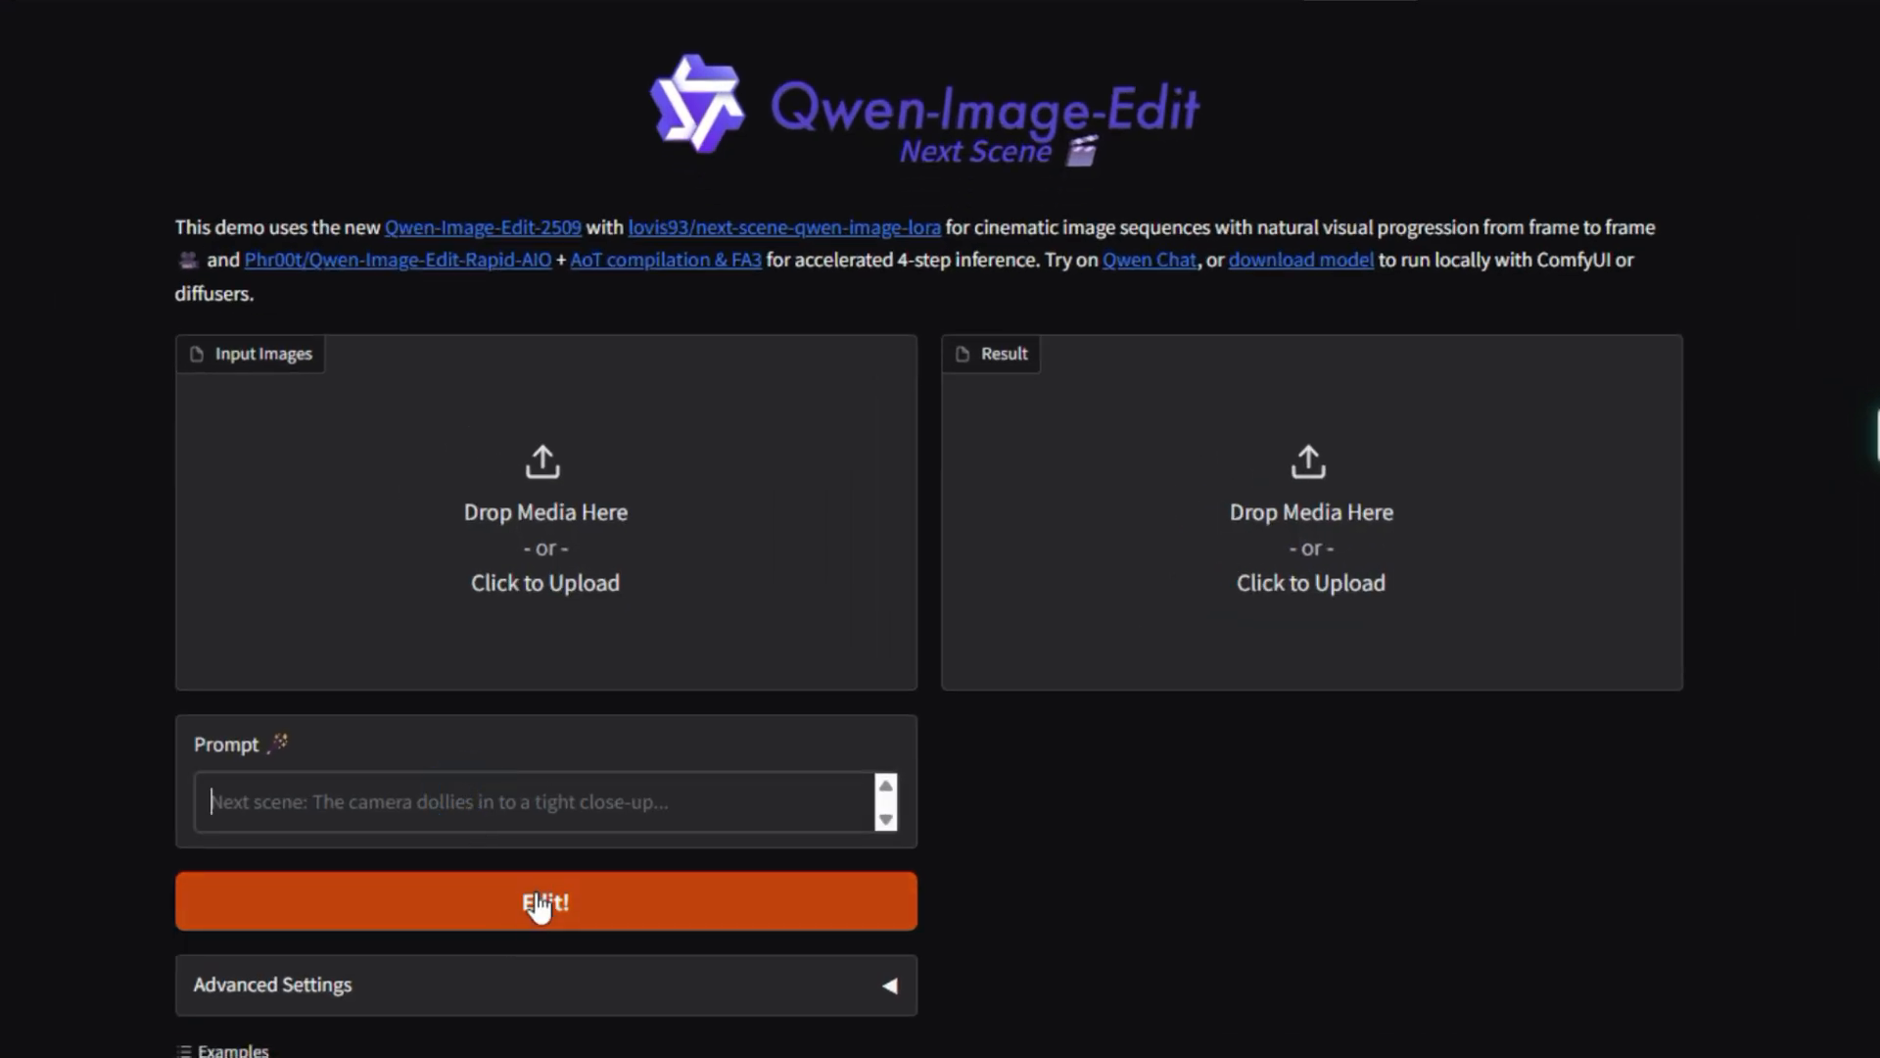
# - Scroll through Advanced Settings and examples to review the GPU duration error
pyautogui.scroll(-3)
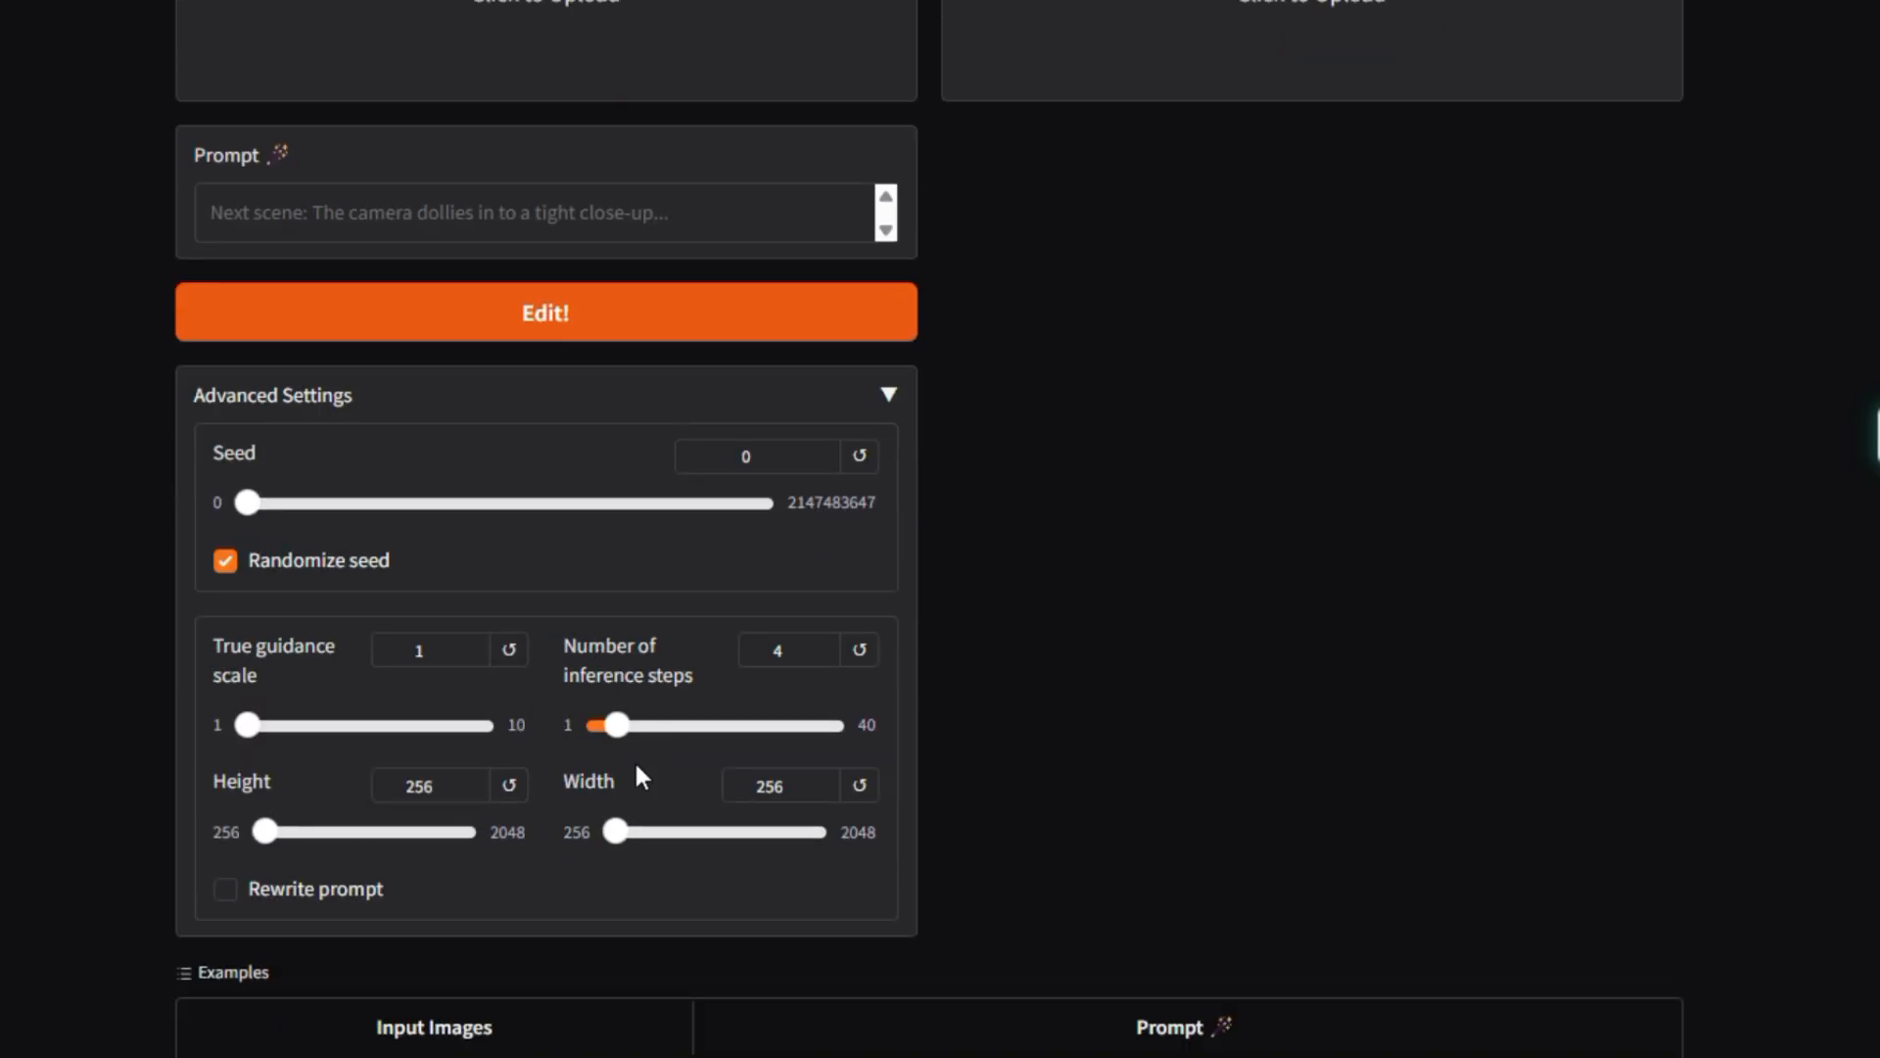
pyautogui.scroll(-3)
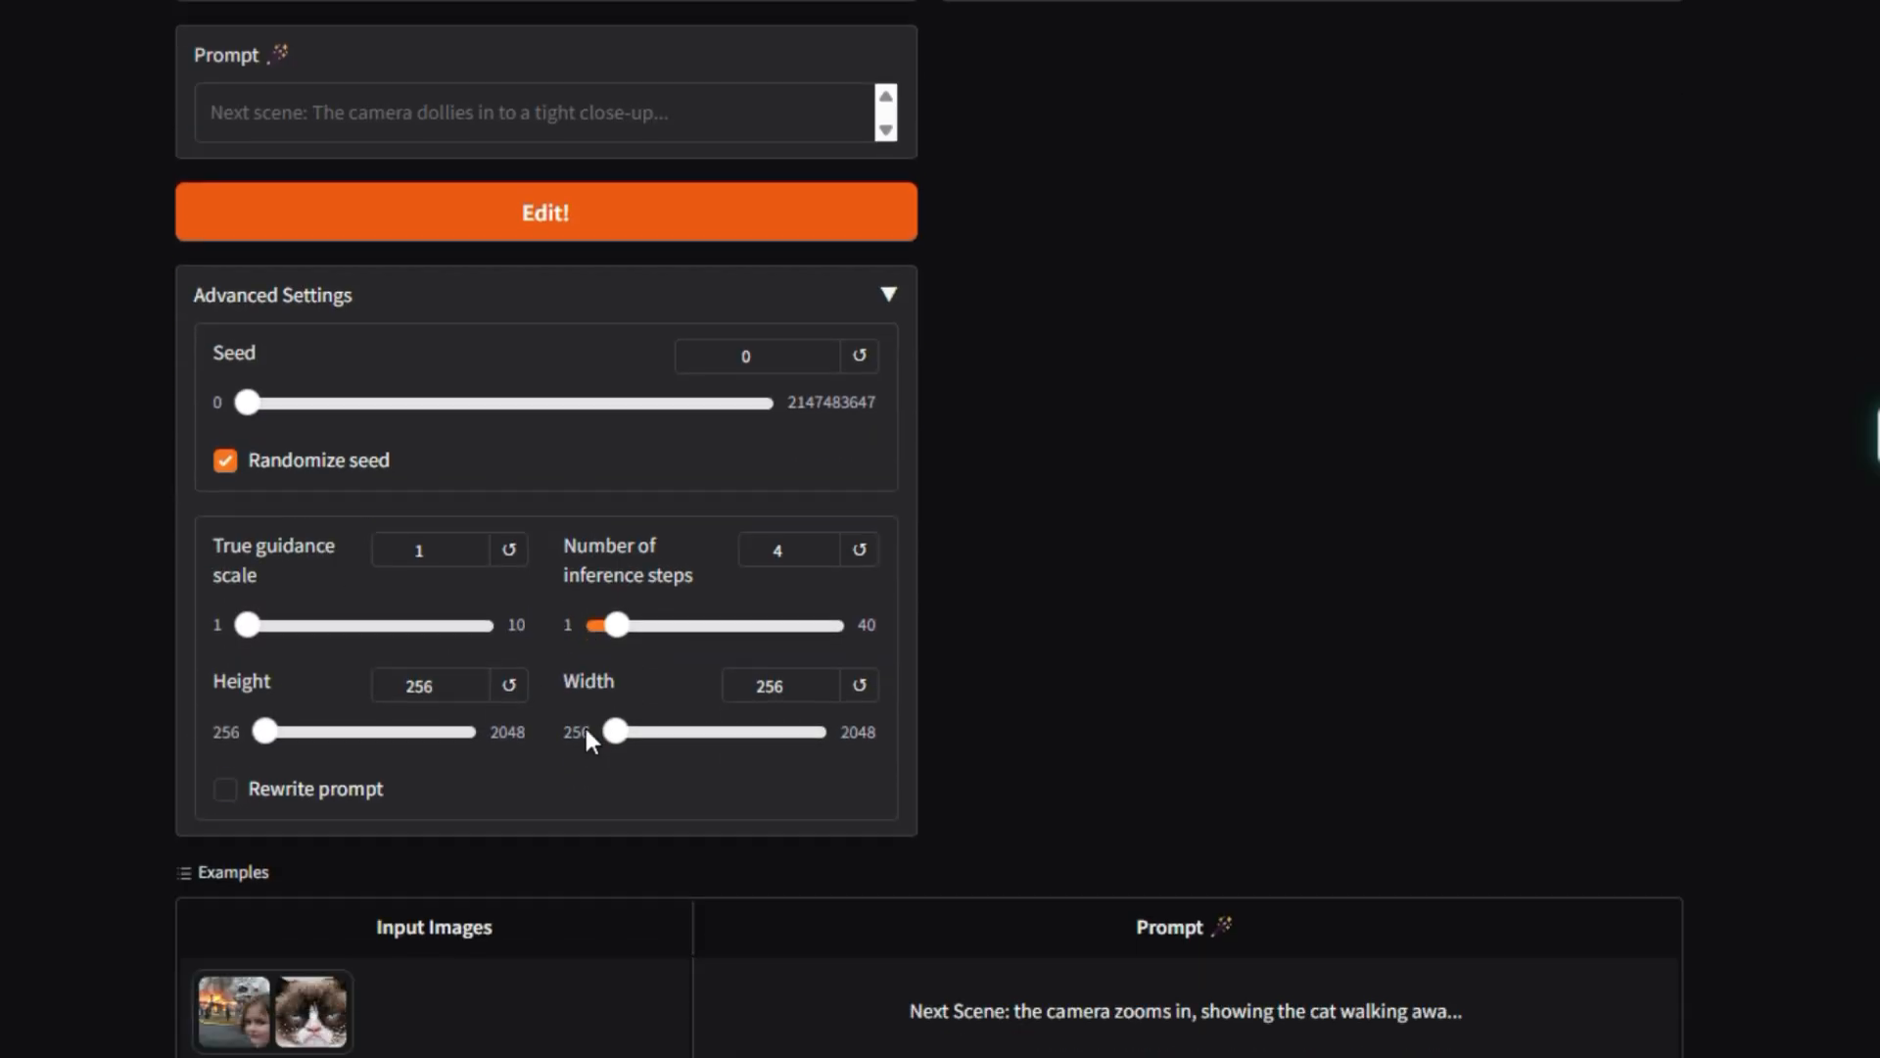
pyautogui.scroll(-3)
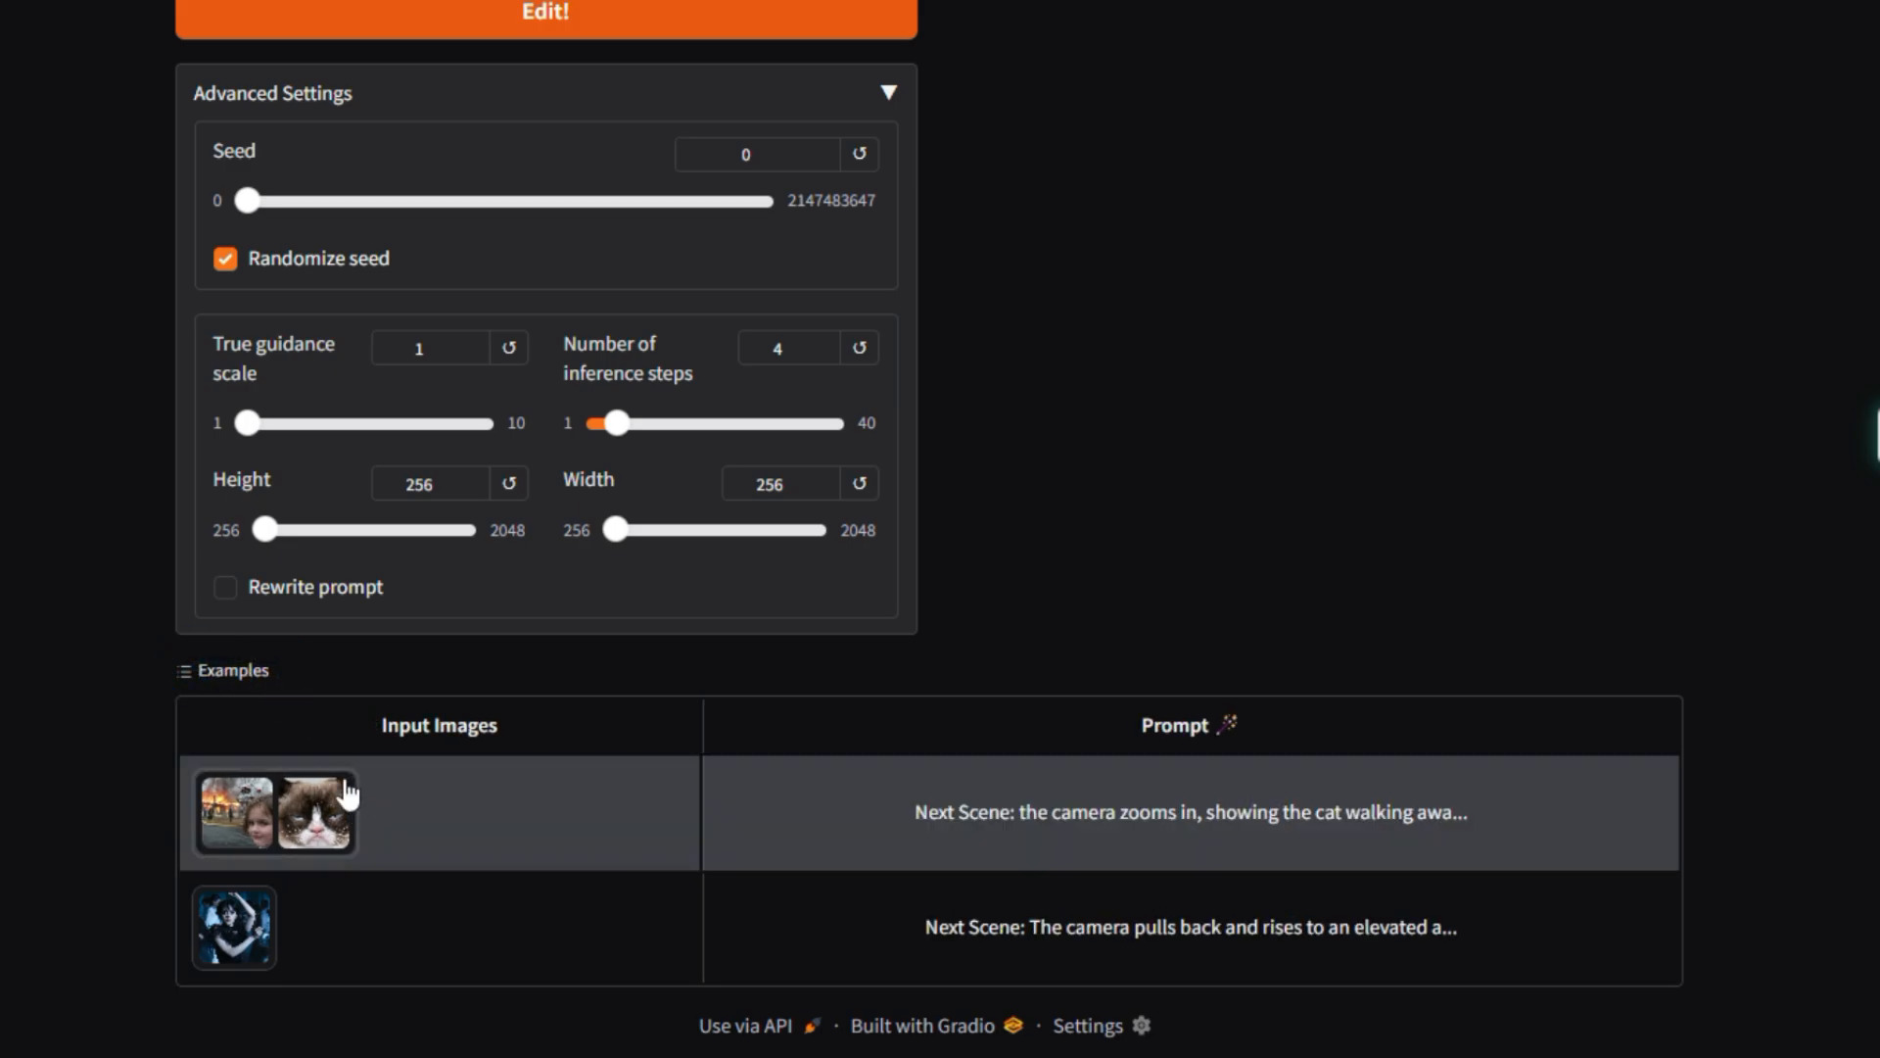
pyautogui.scroll(3)
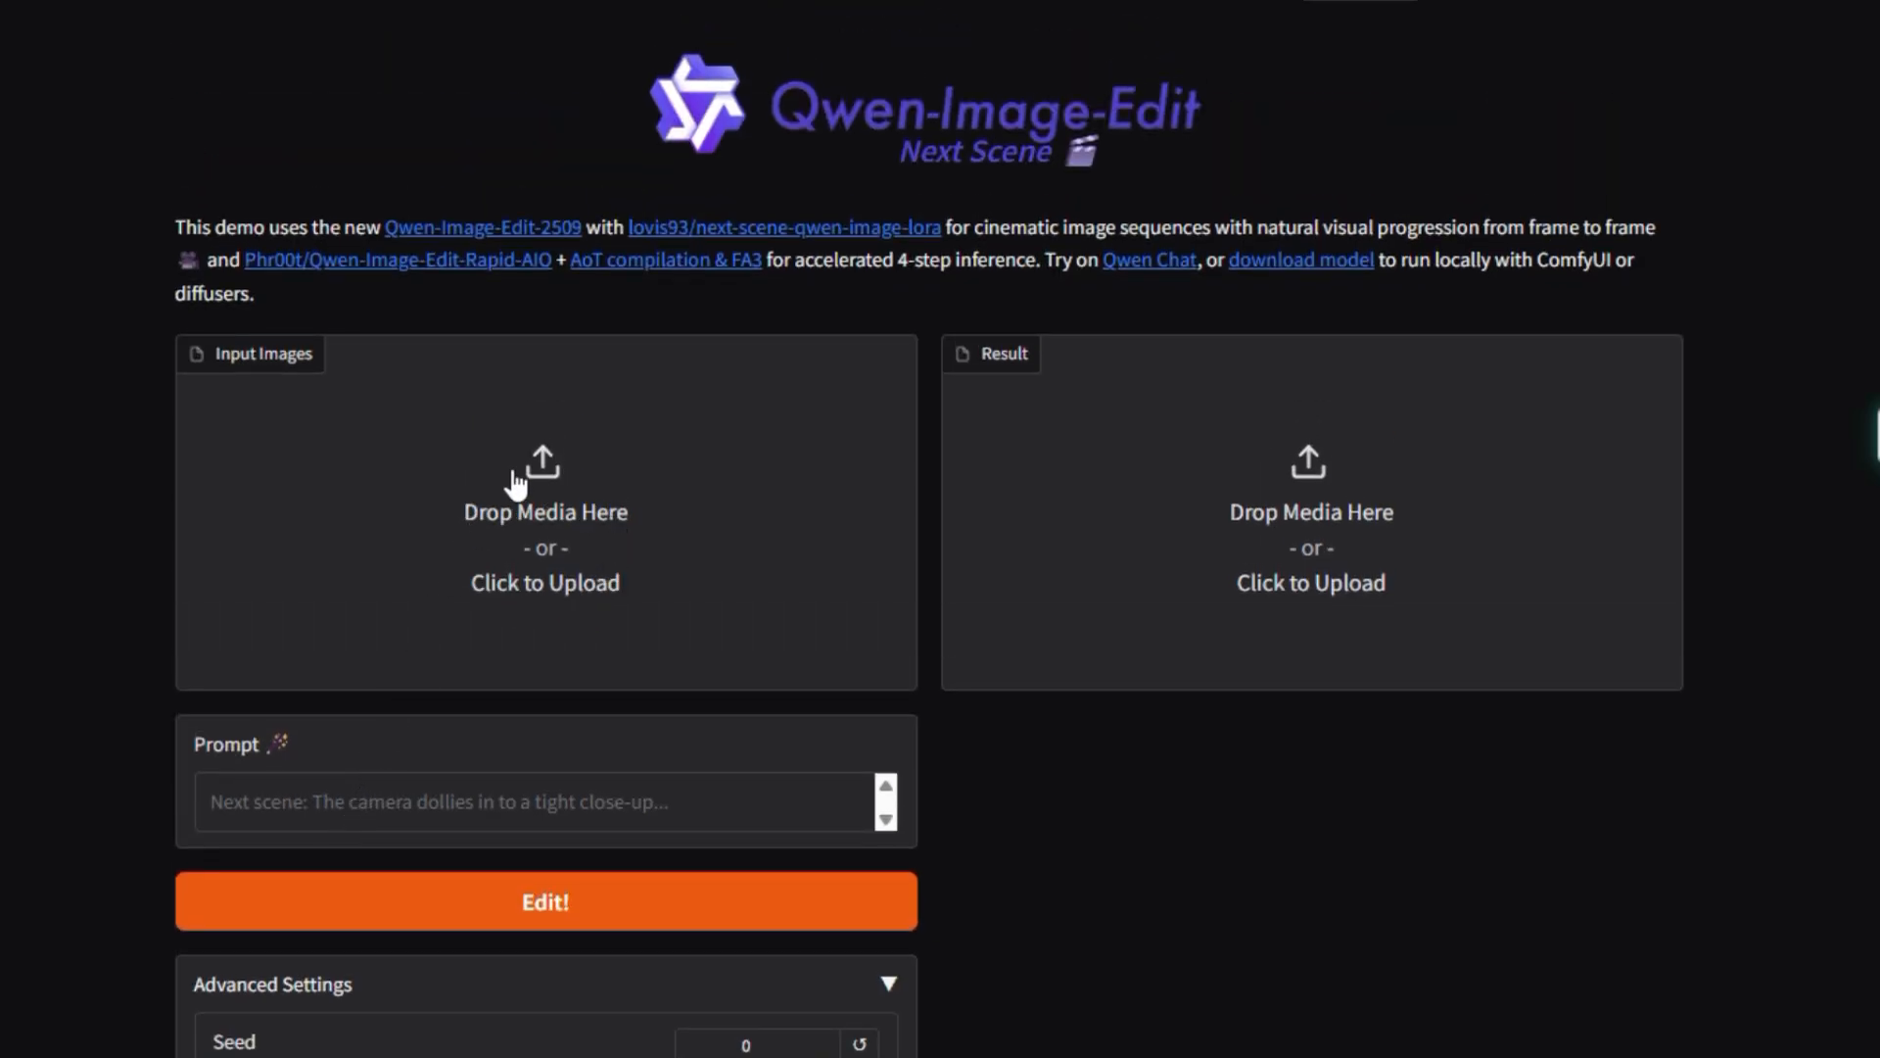
pyautogui.moveTo(527, 540)
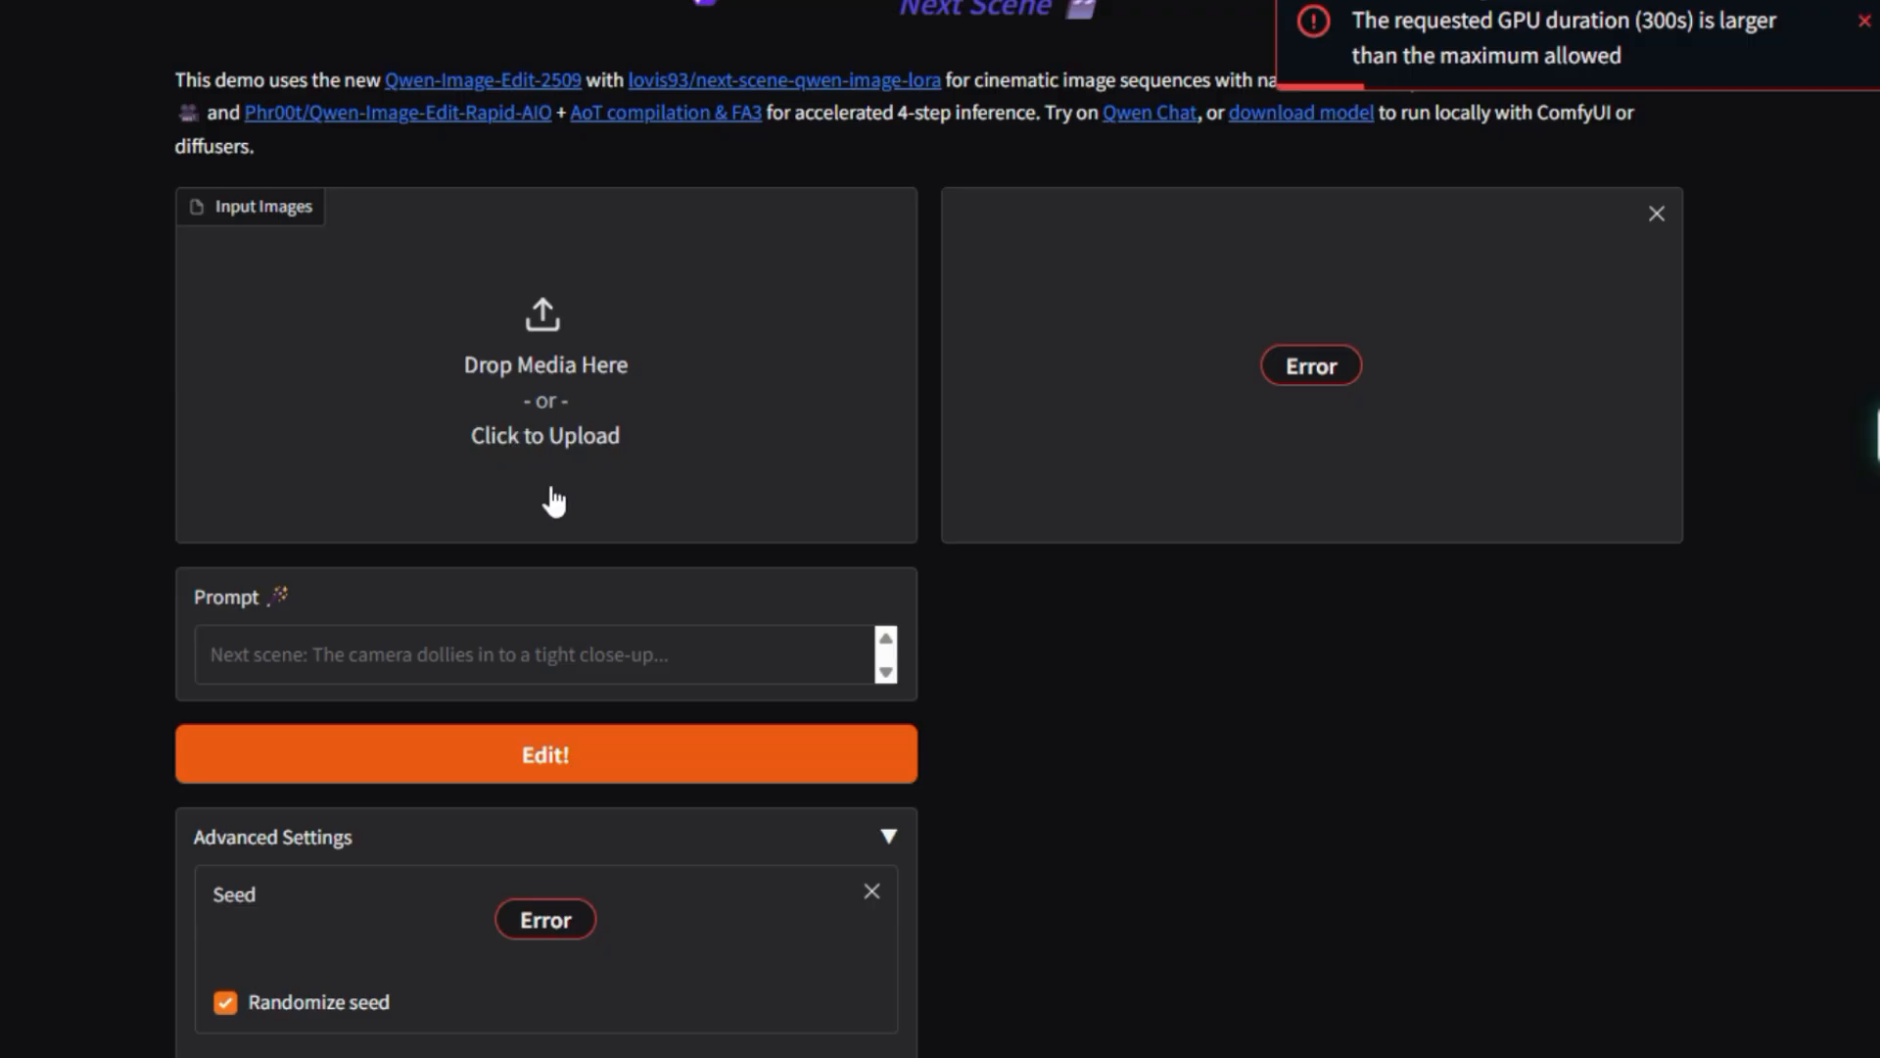
pyautogui.scroll(-3)
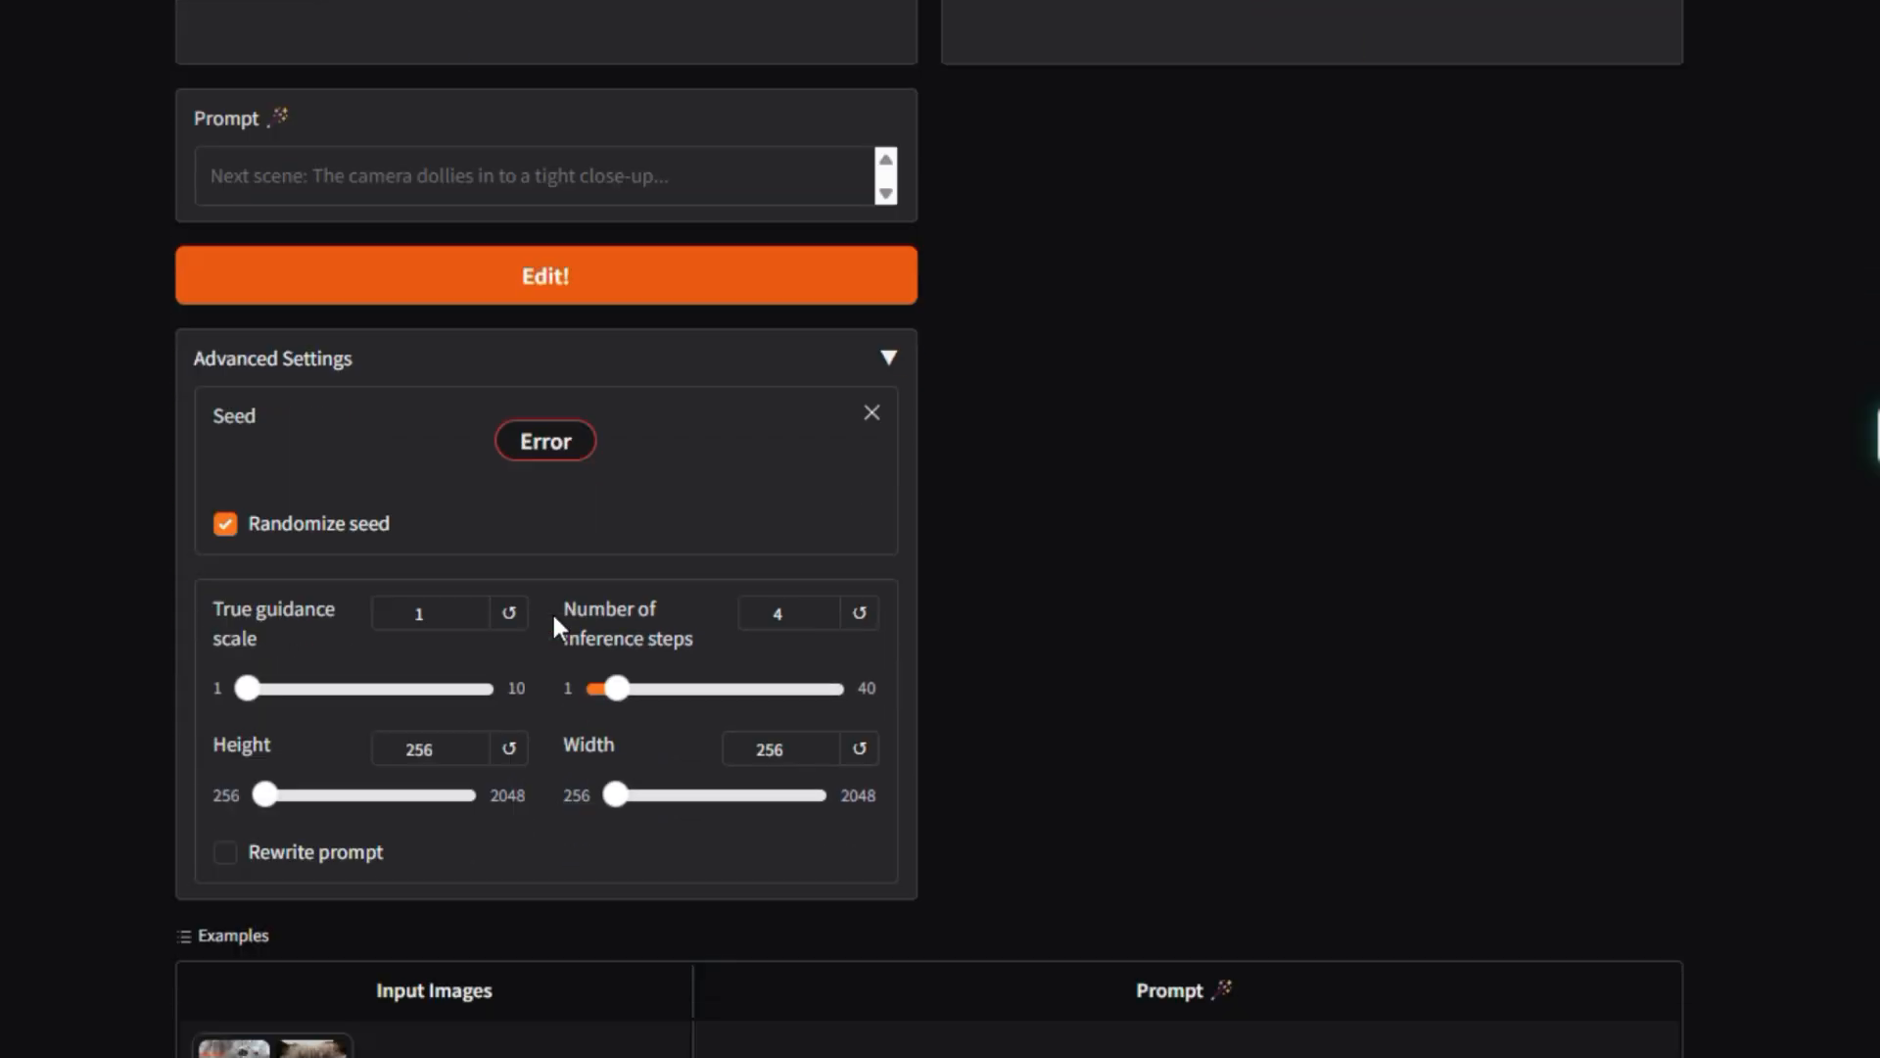
pyautogui.scroll(-3)
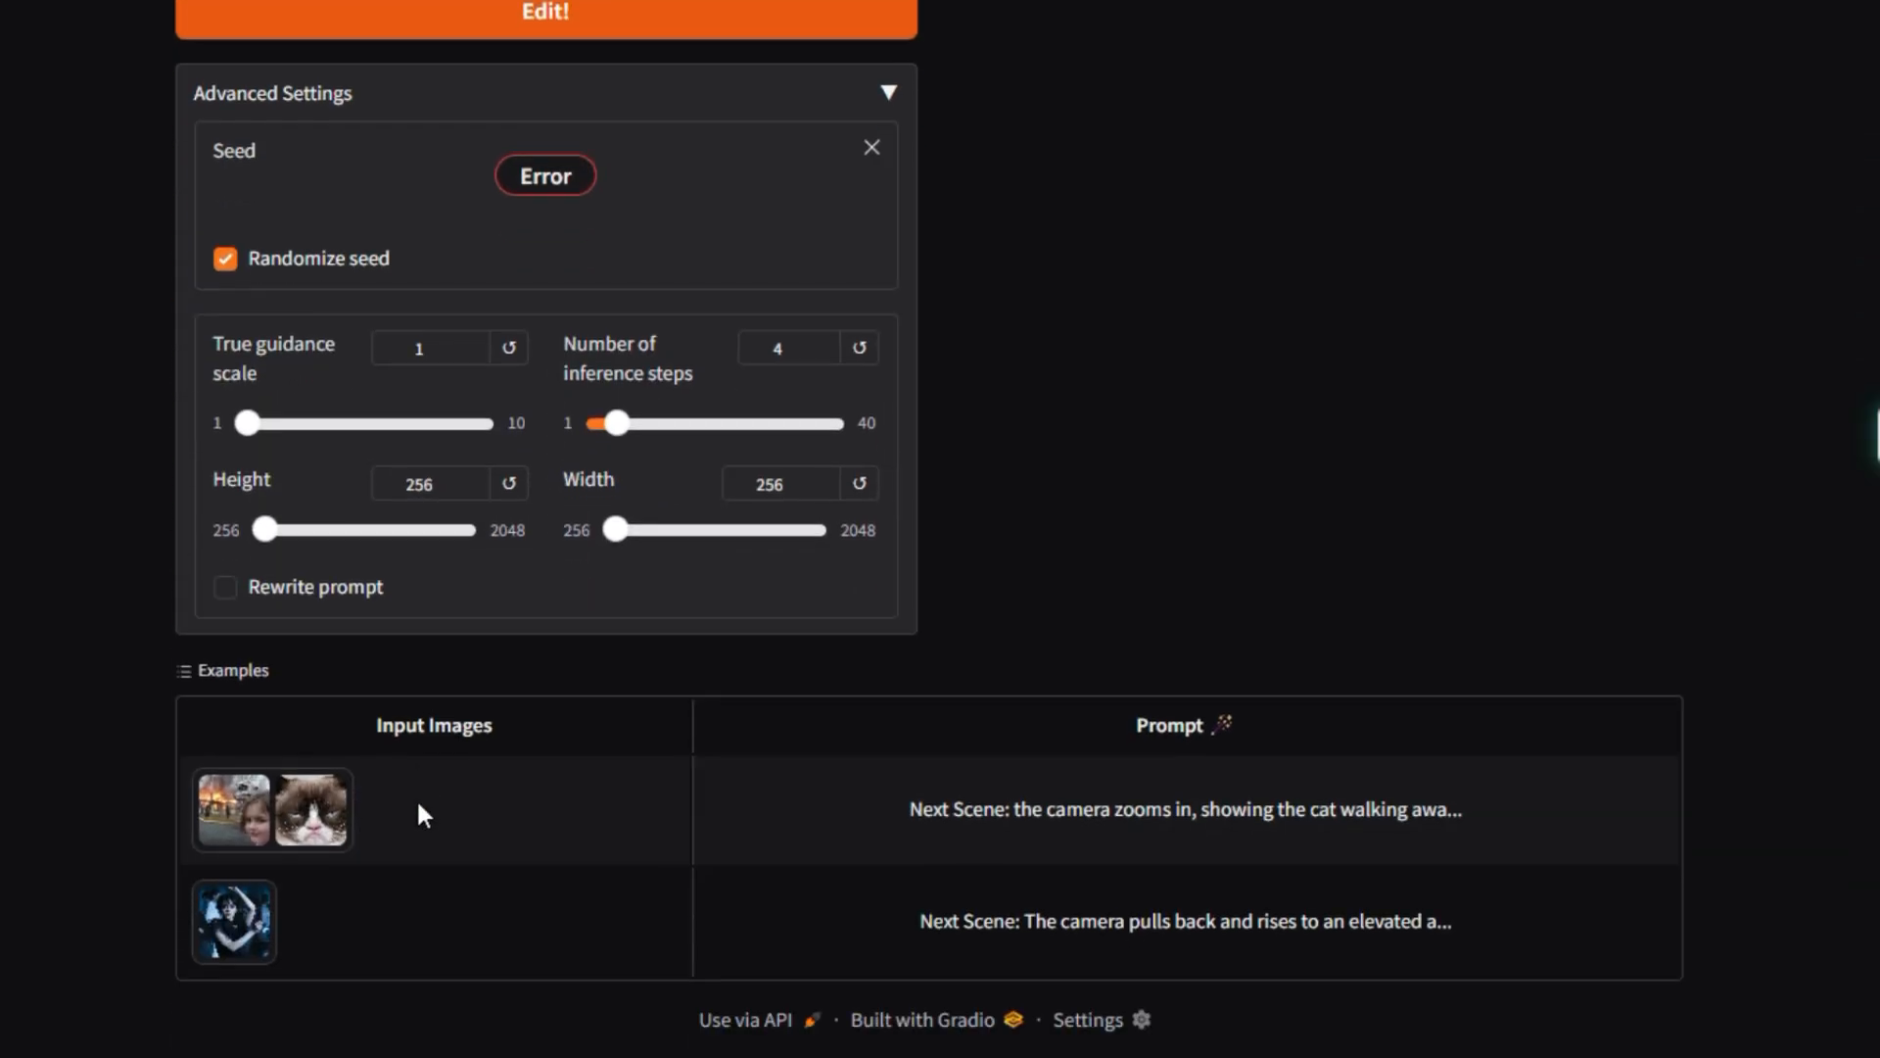
# - Run the dancer example and view the wide overhead dance-floor result in full
pyautogui.scroll(3)
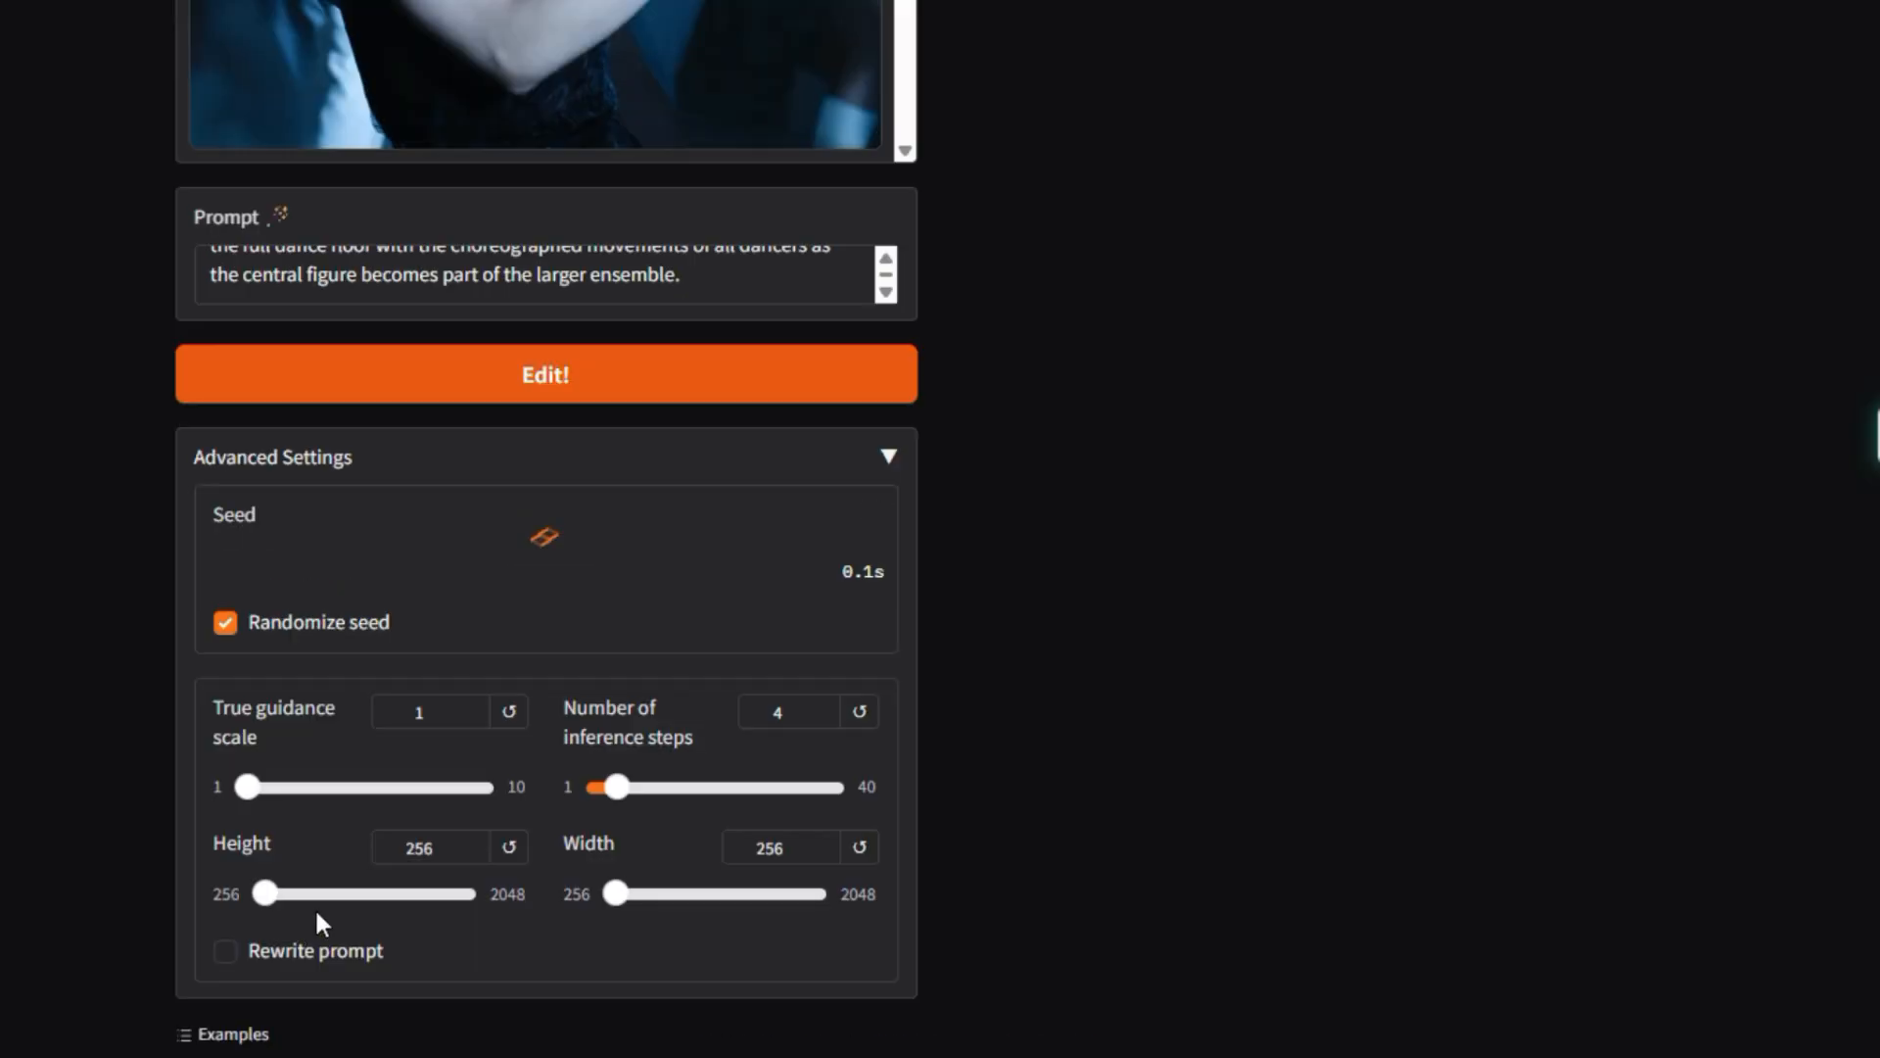
pyautogui.click(544, 373)
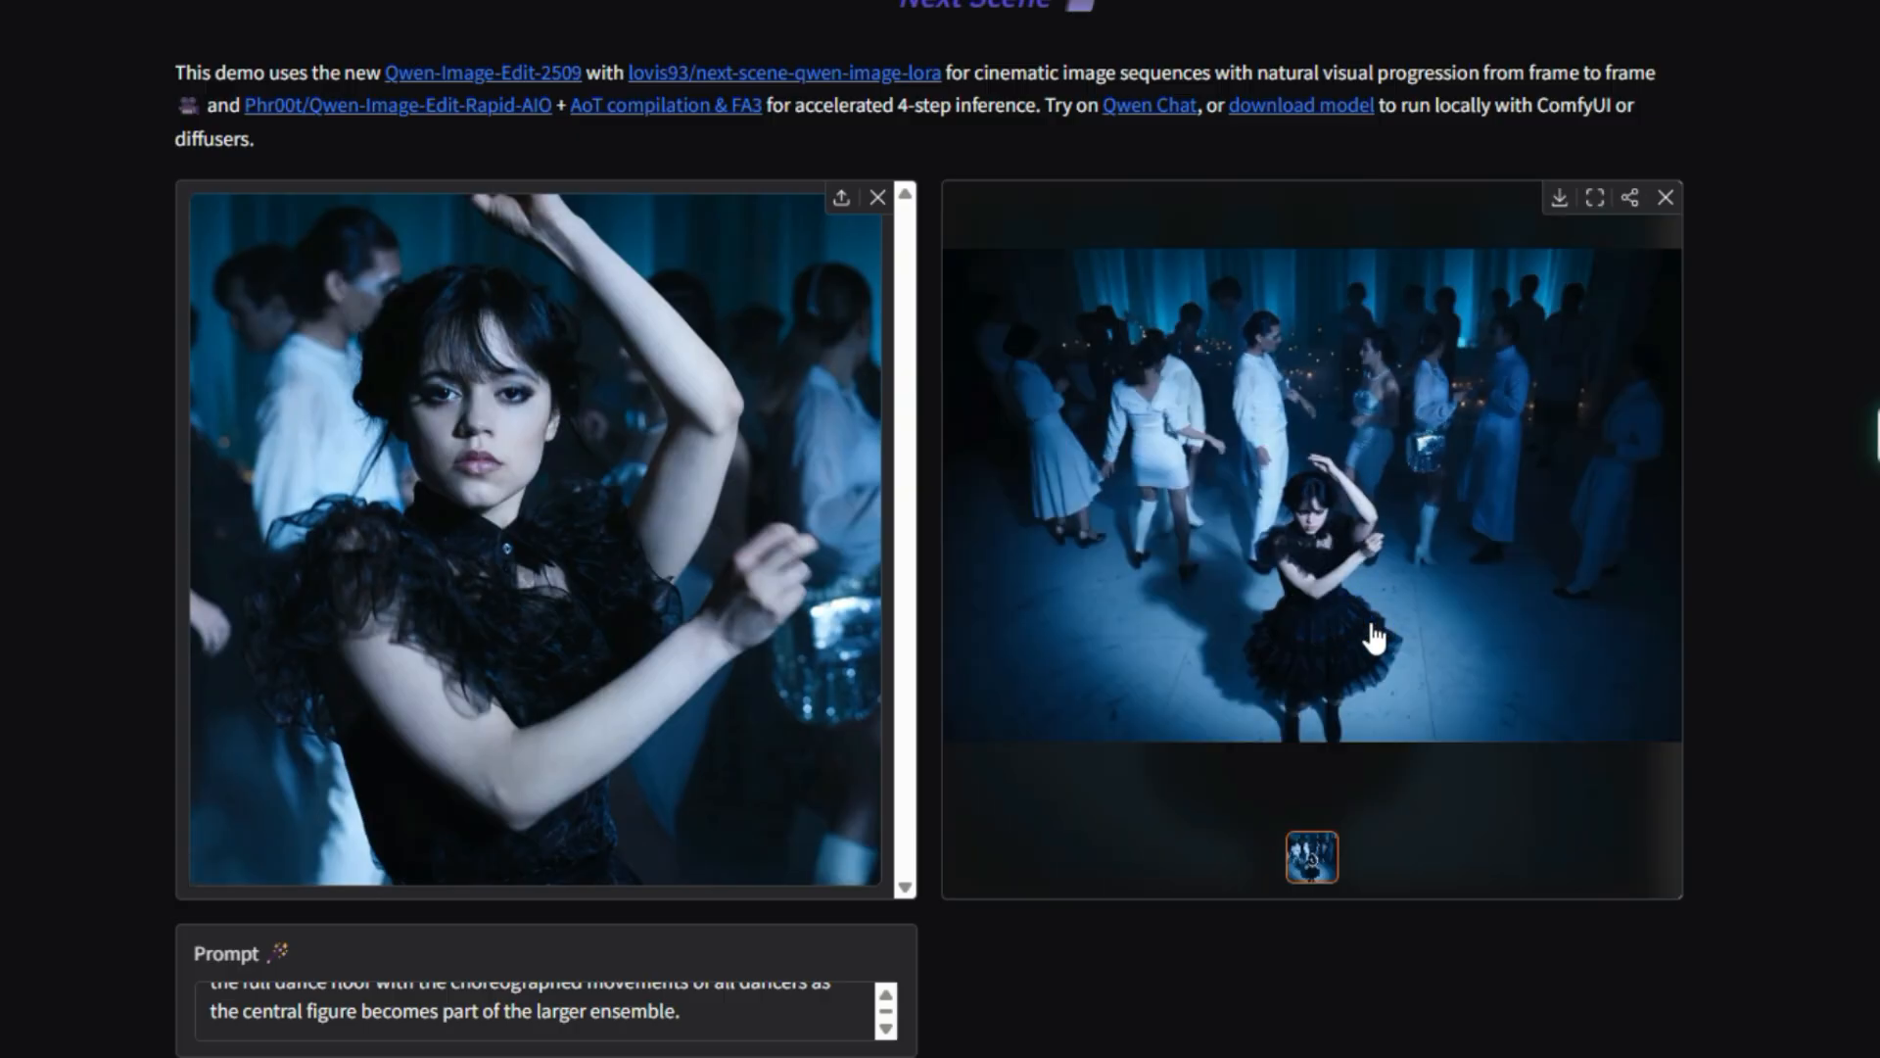
pyautogui.click(1594, 195)
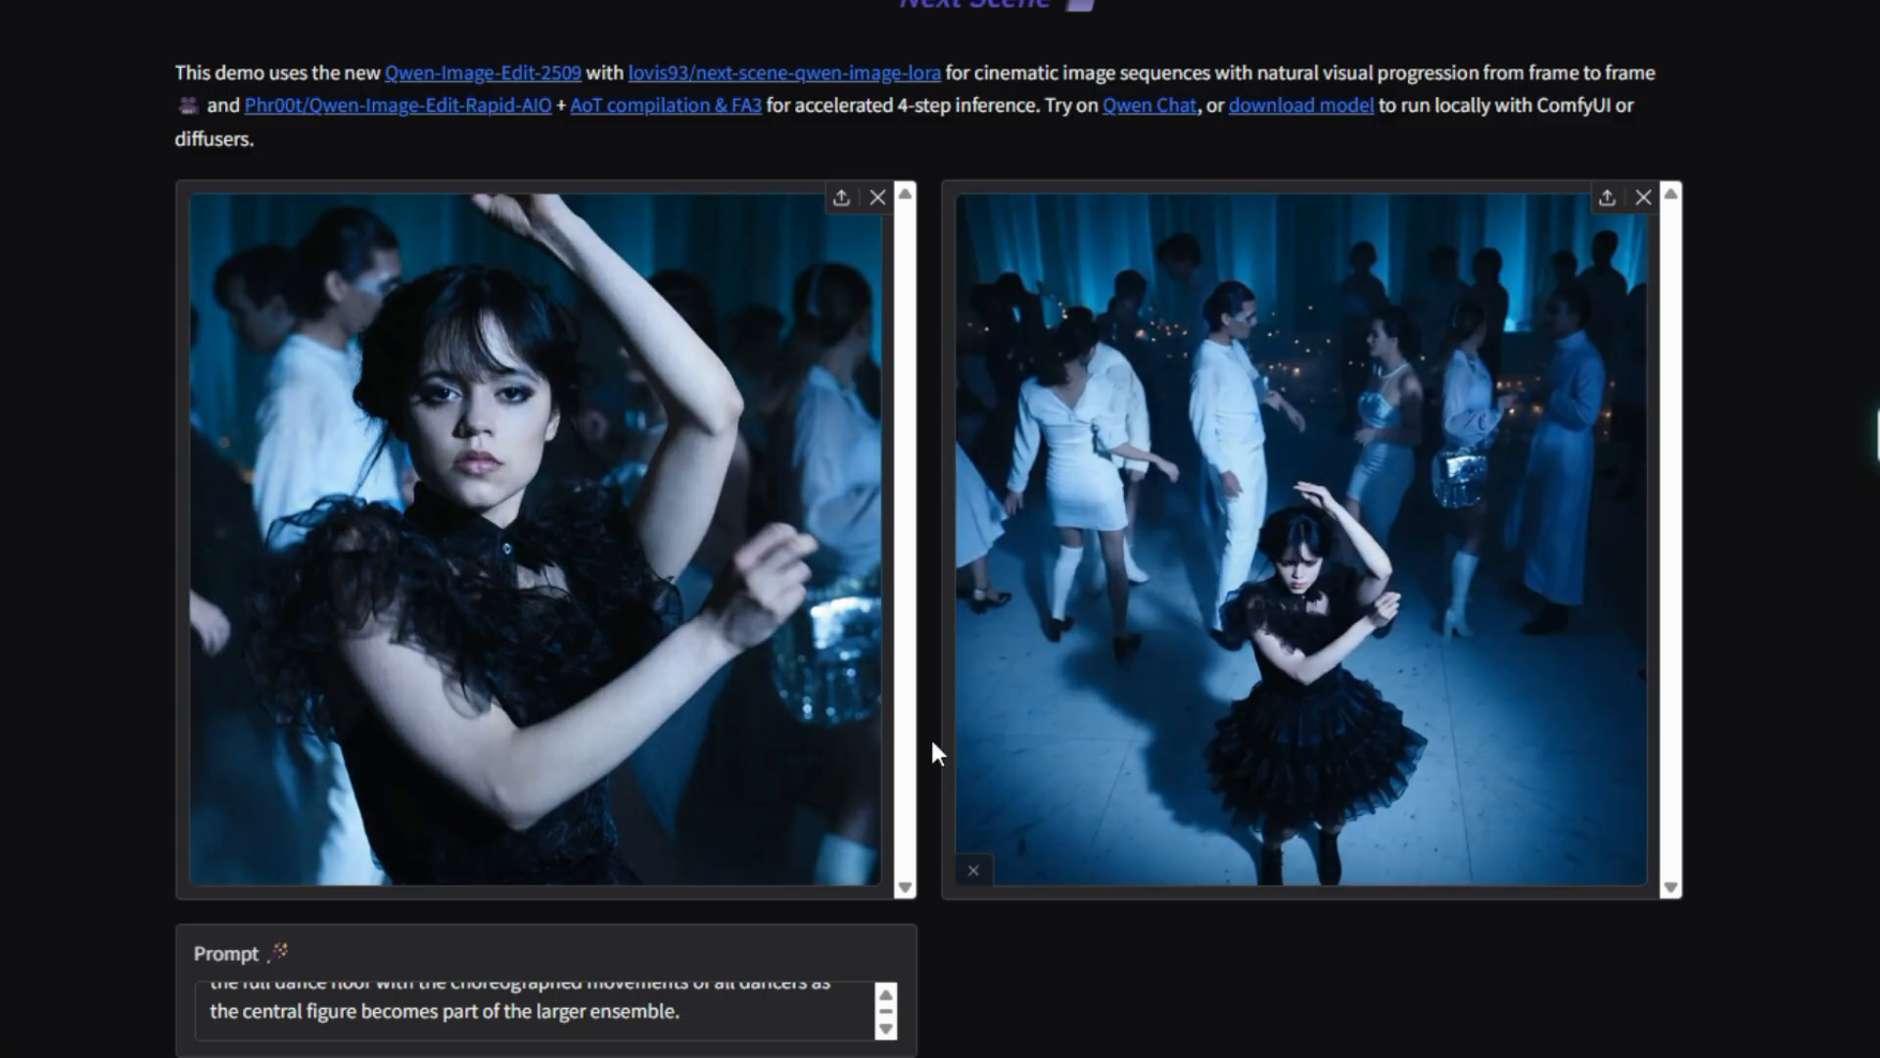
pyautogui.scroll(-3)
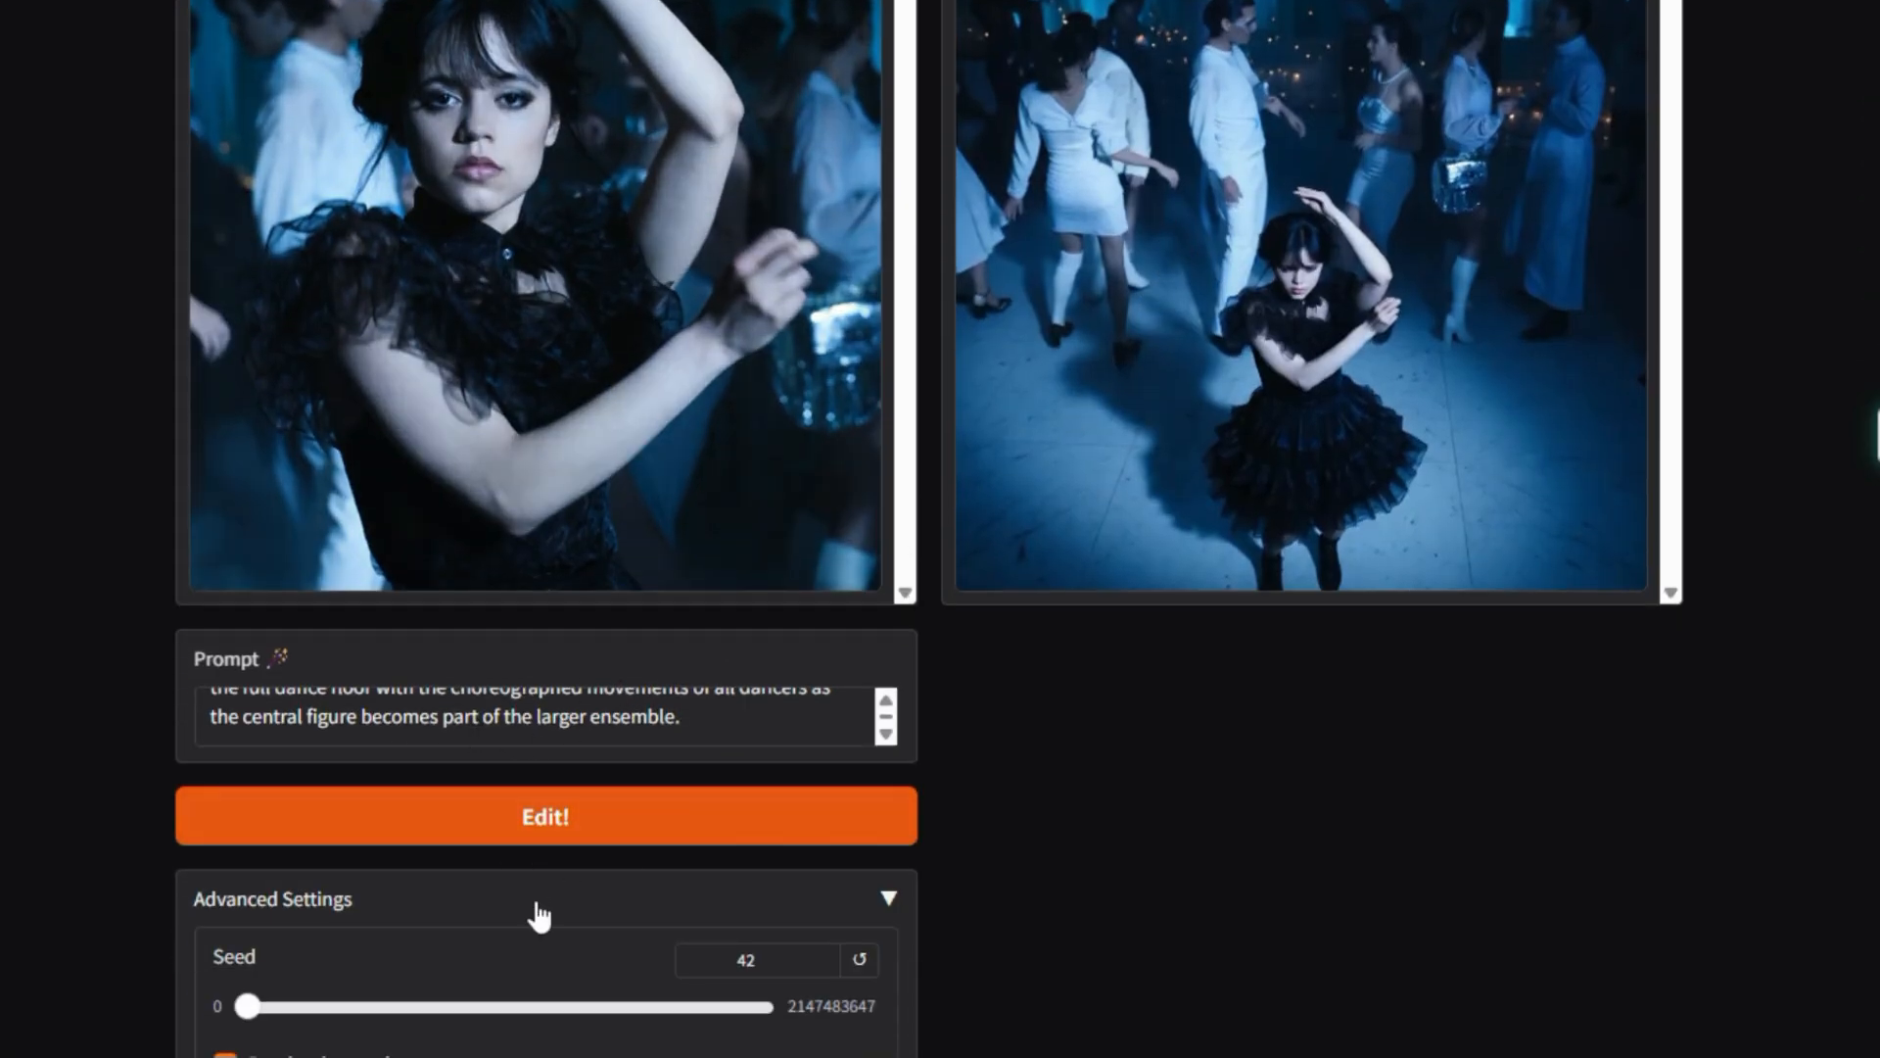
pyautogui.scroll(-3)
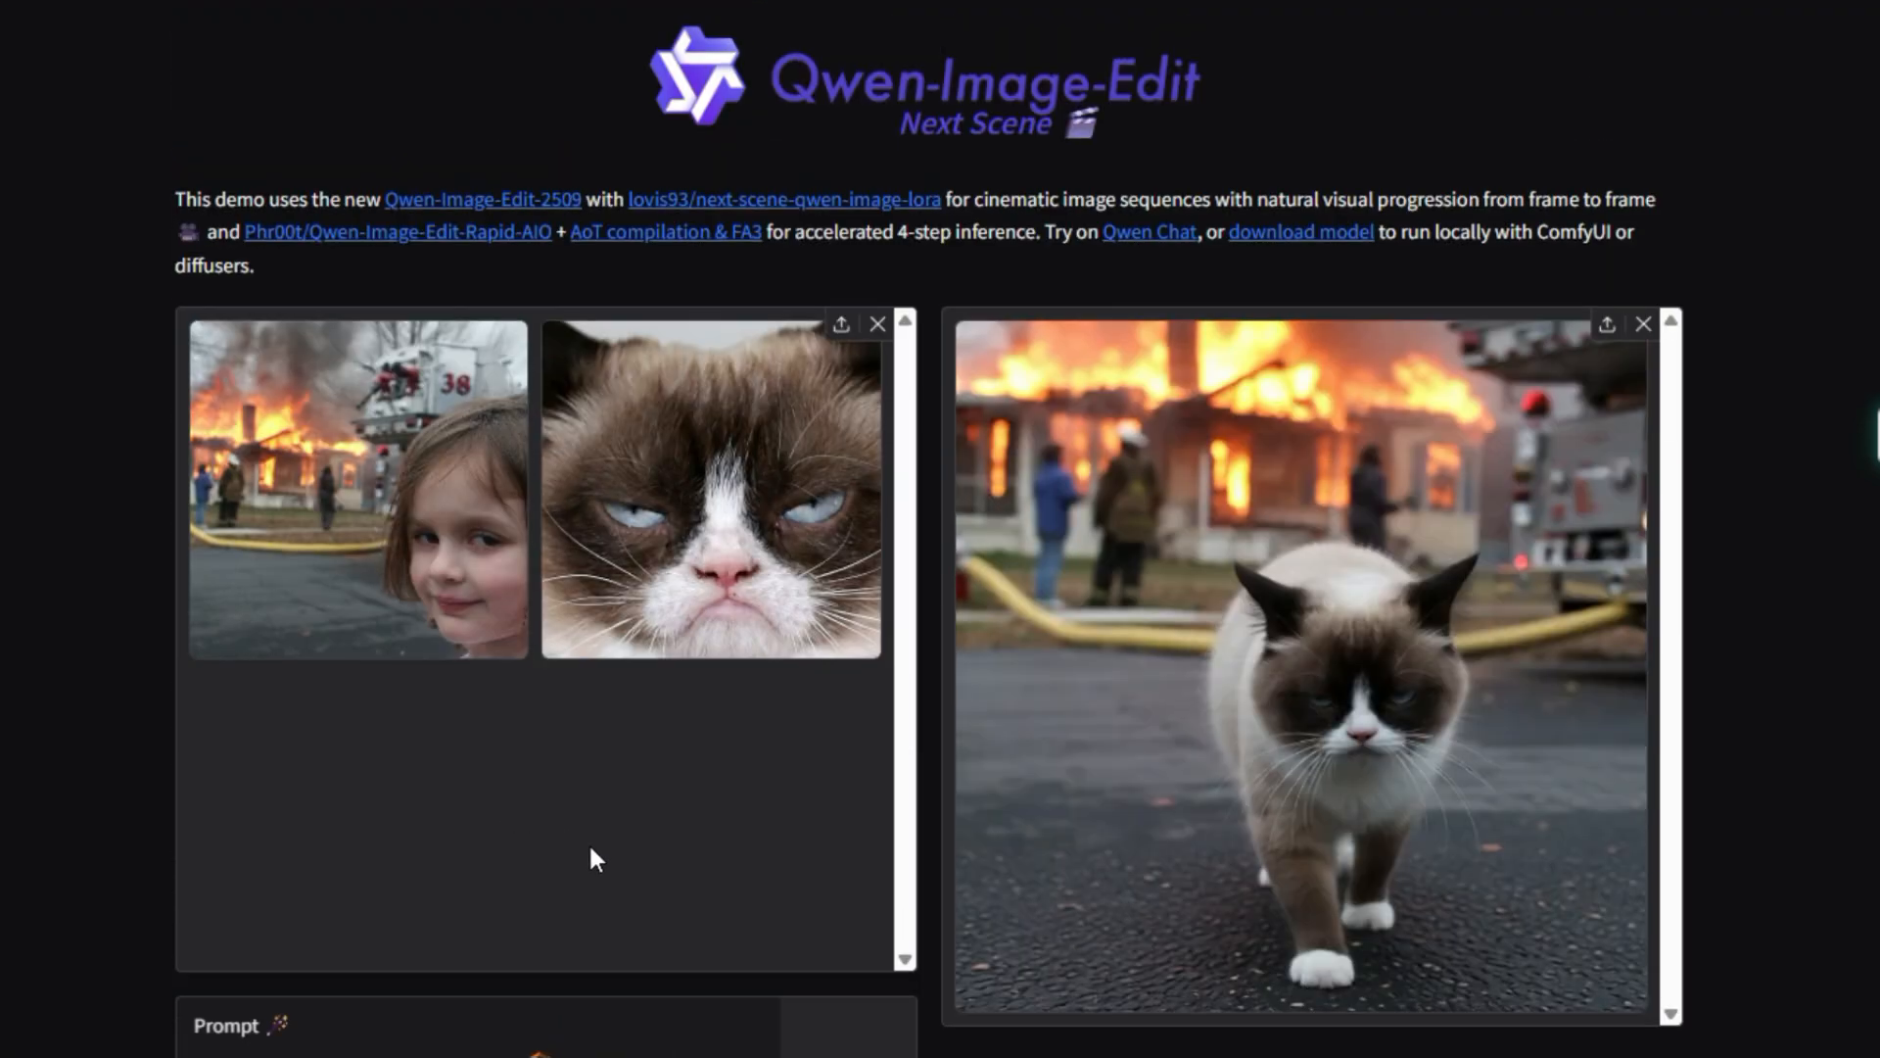
# - Run the edit on the girl and grumpy cat example and view the burning-house result
pyautogui.scroll(-3)
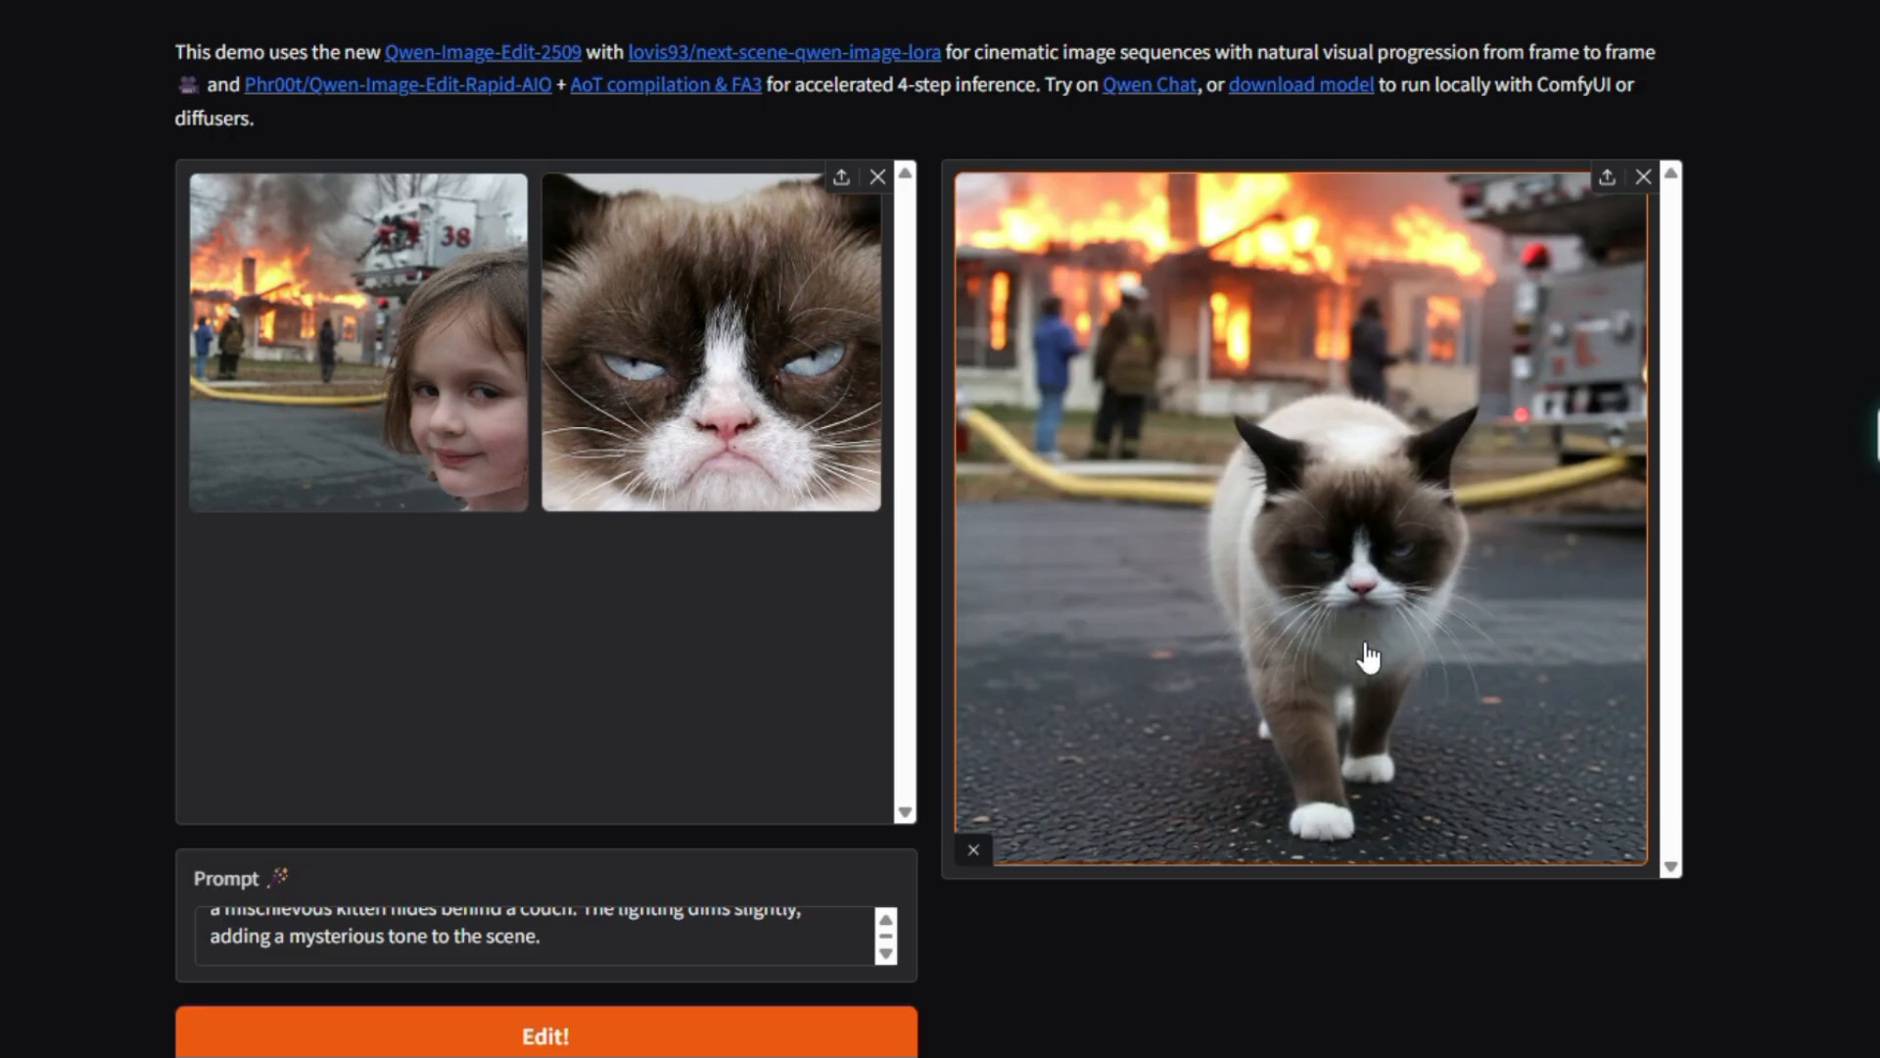
pyautogui.scroll(-3)
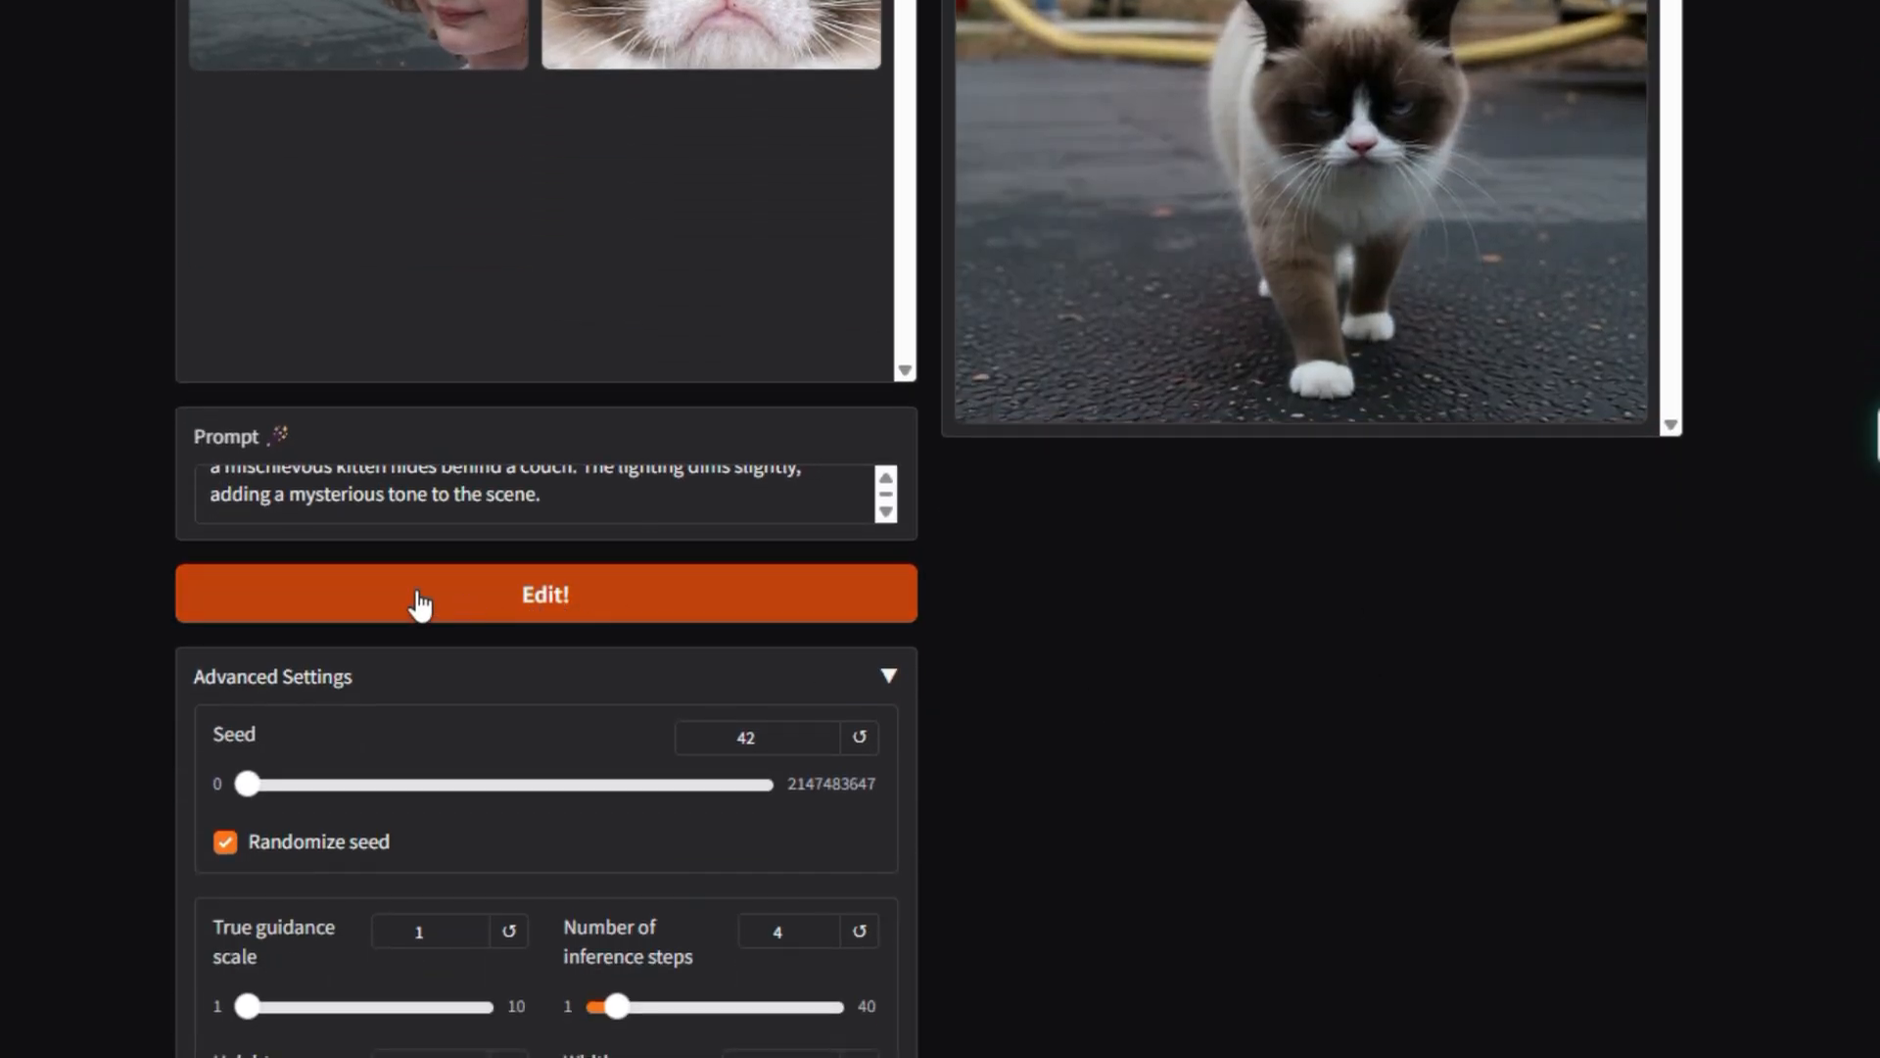
pyautogui.moveTo(591, 599)
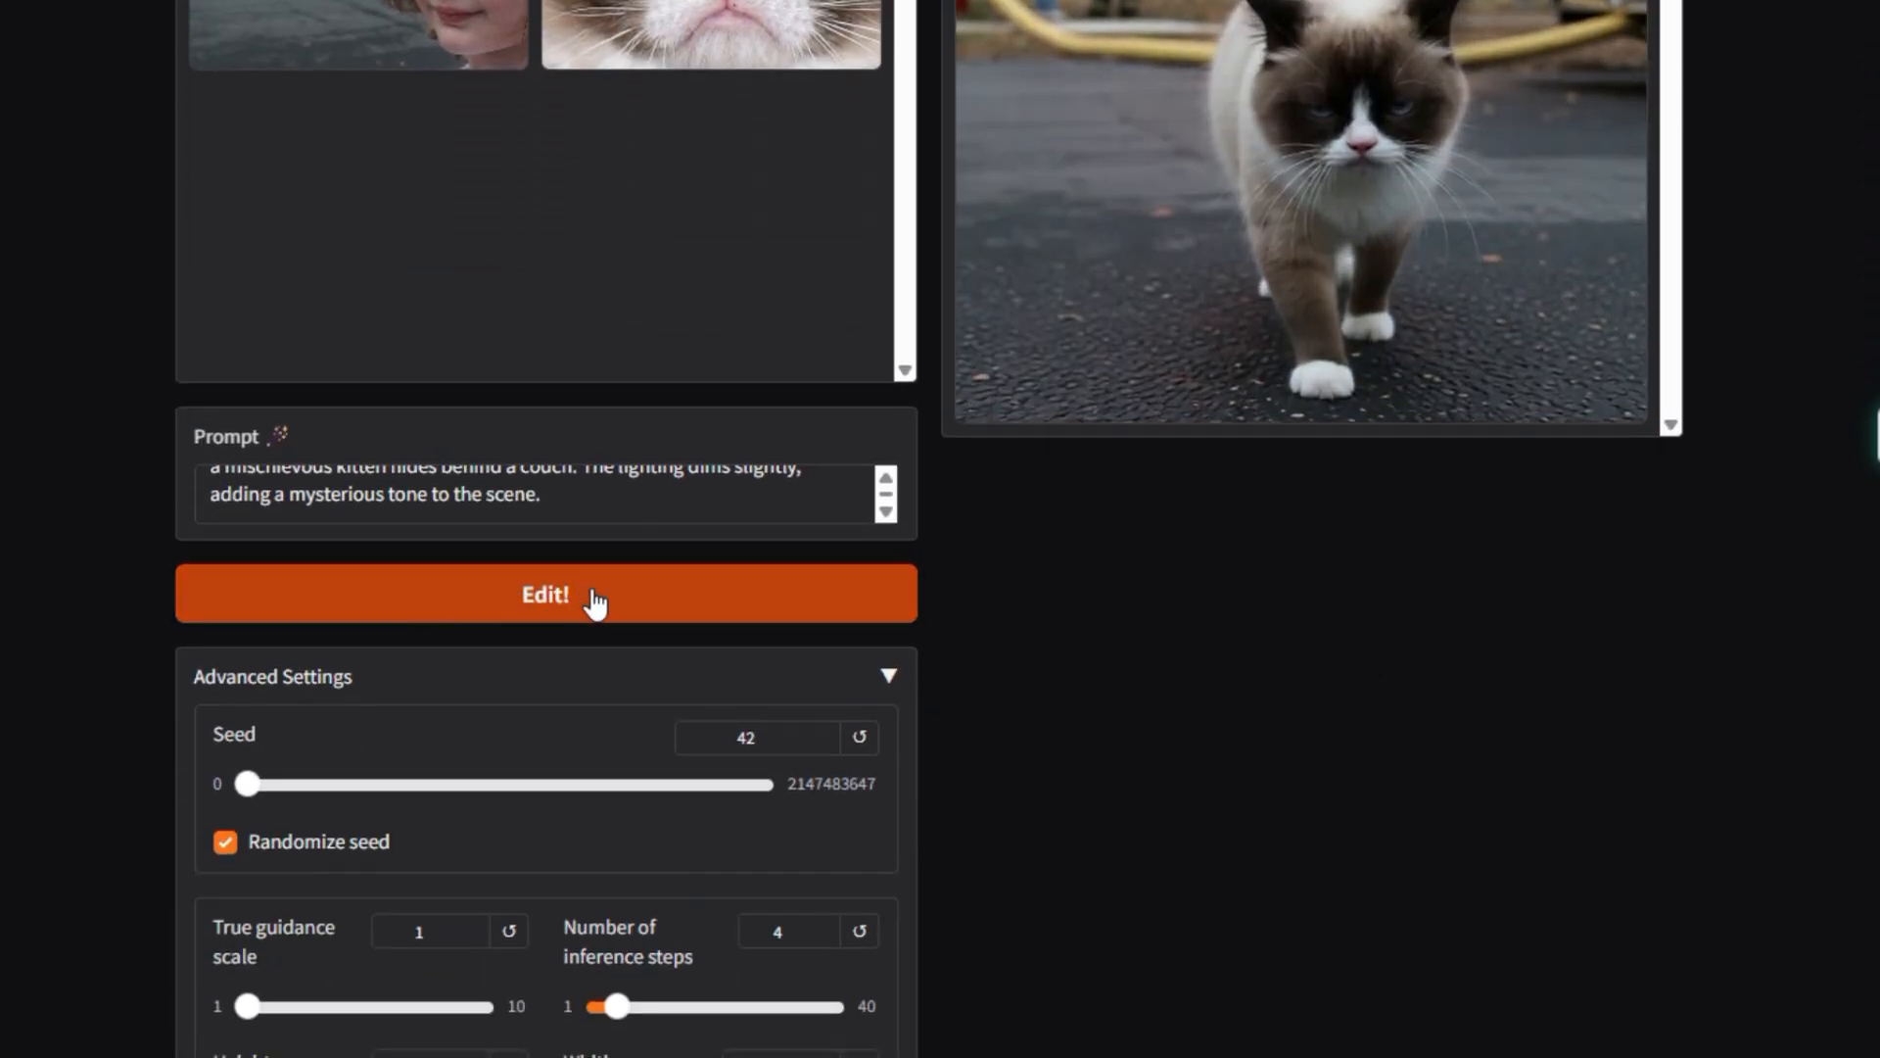
pyautogui.click(546, 593)
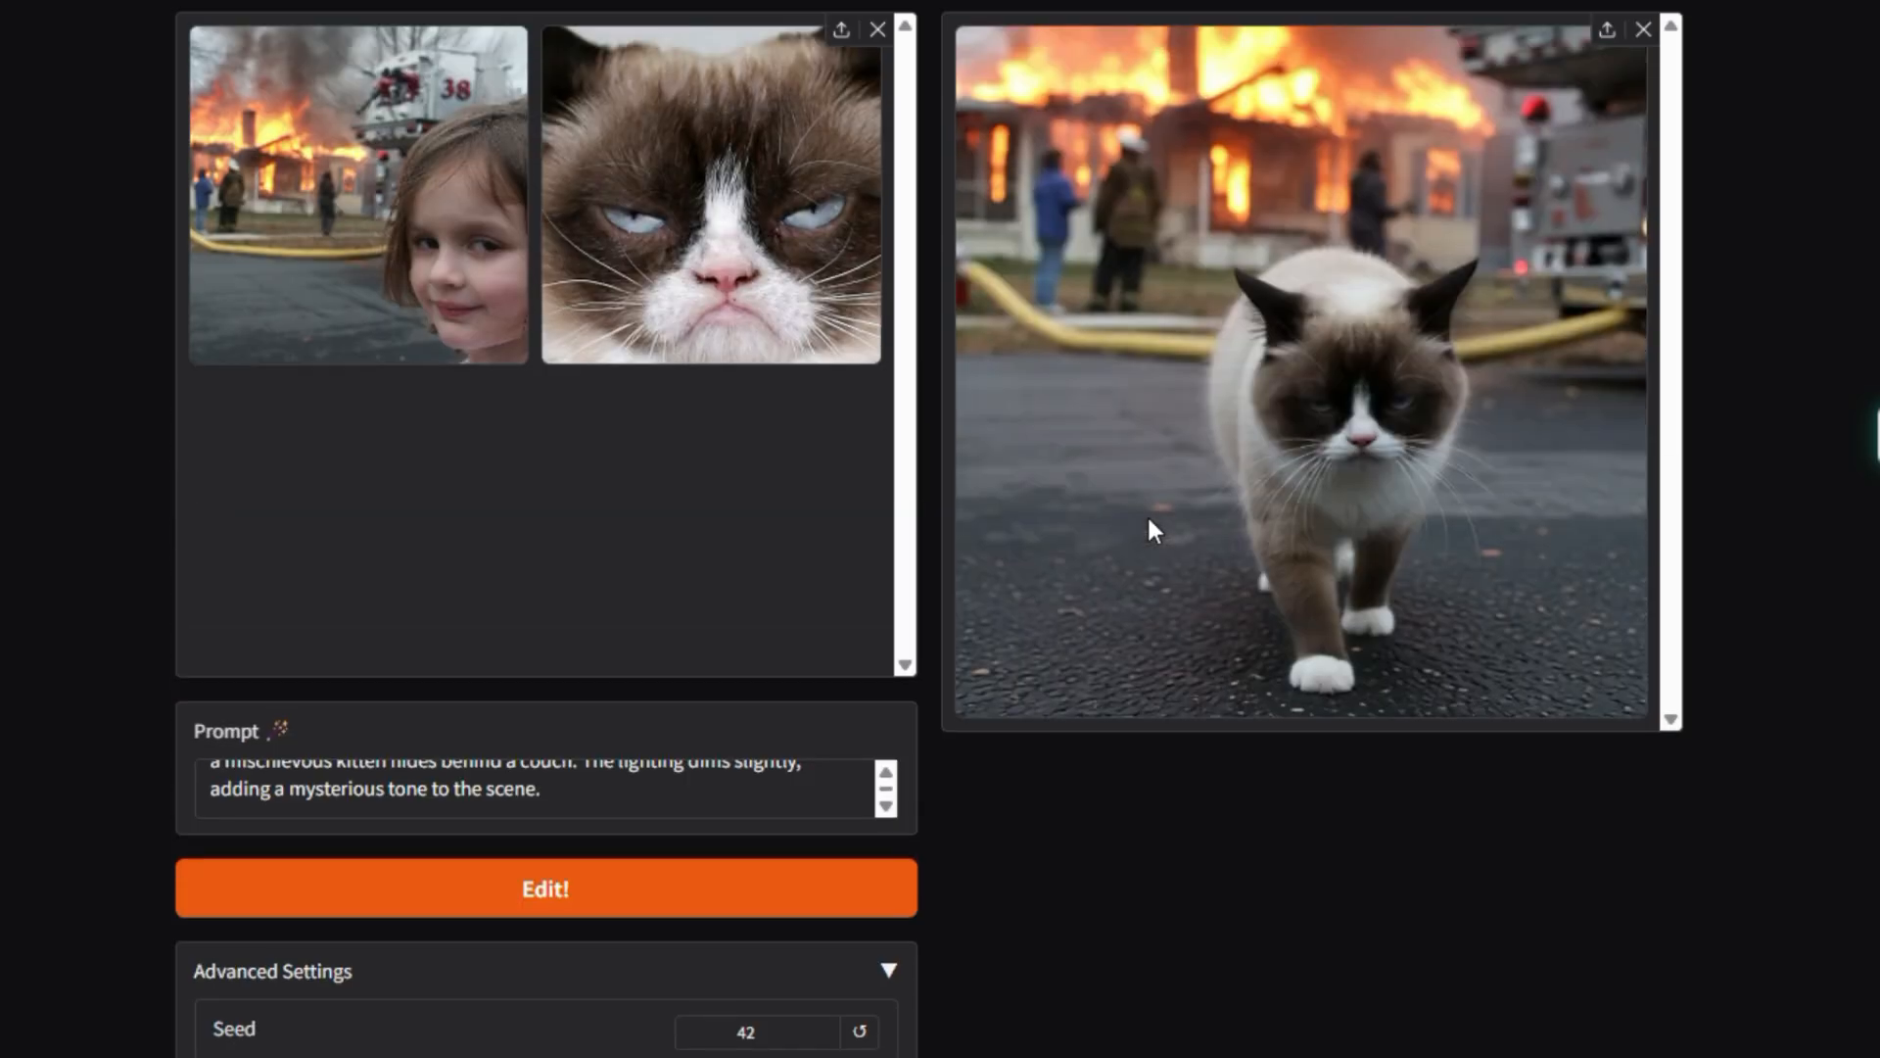
pyautogui.scroll(3)
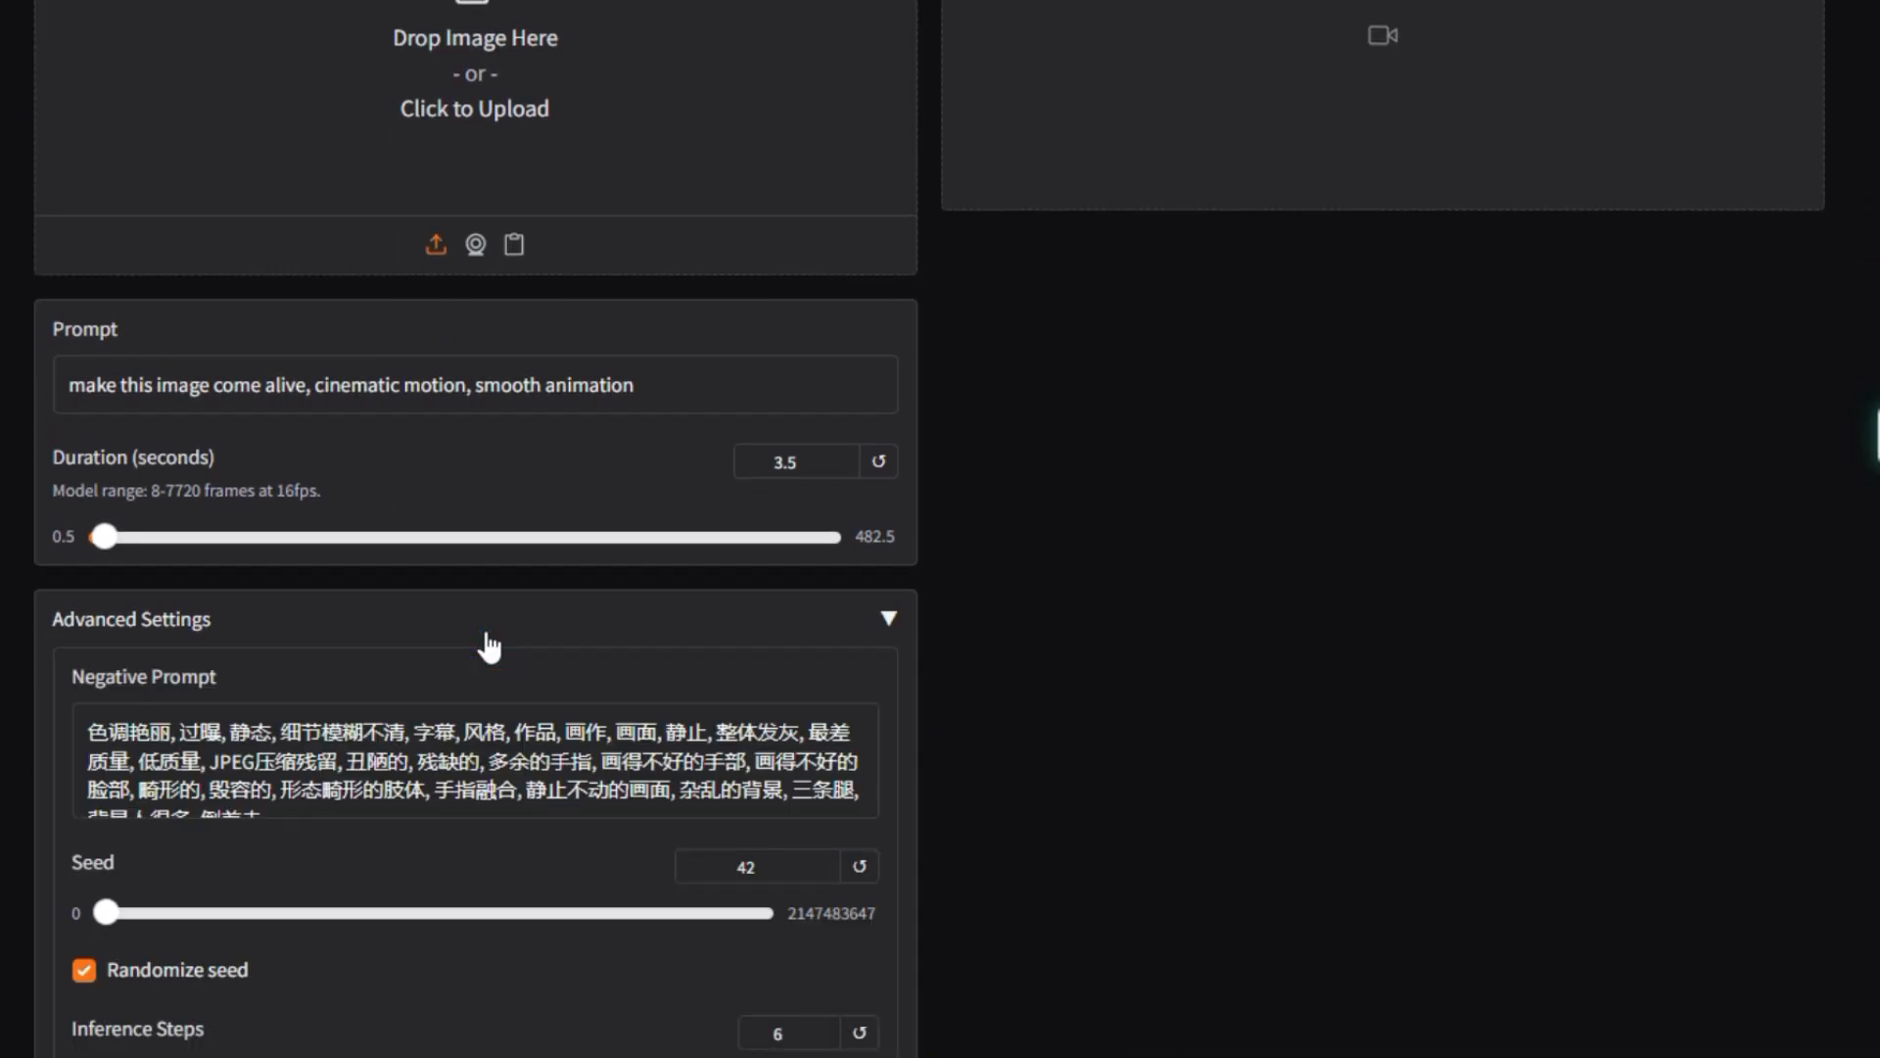
# - Load the bubble-tea girl illustration as the input image and scroll to Generate Video
pyautogui.scroll(-3)
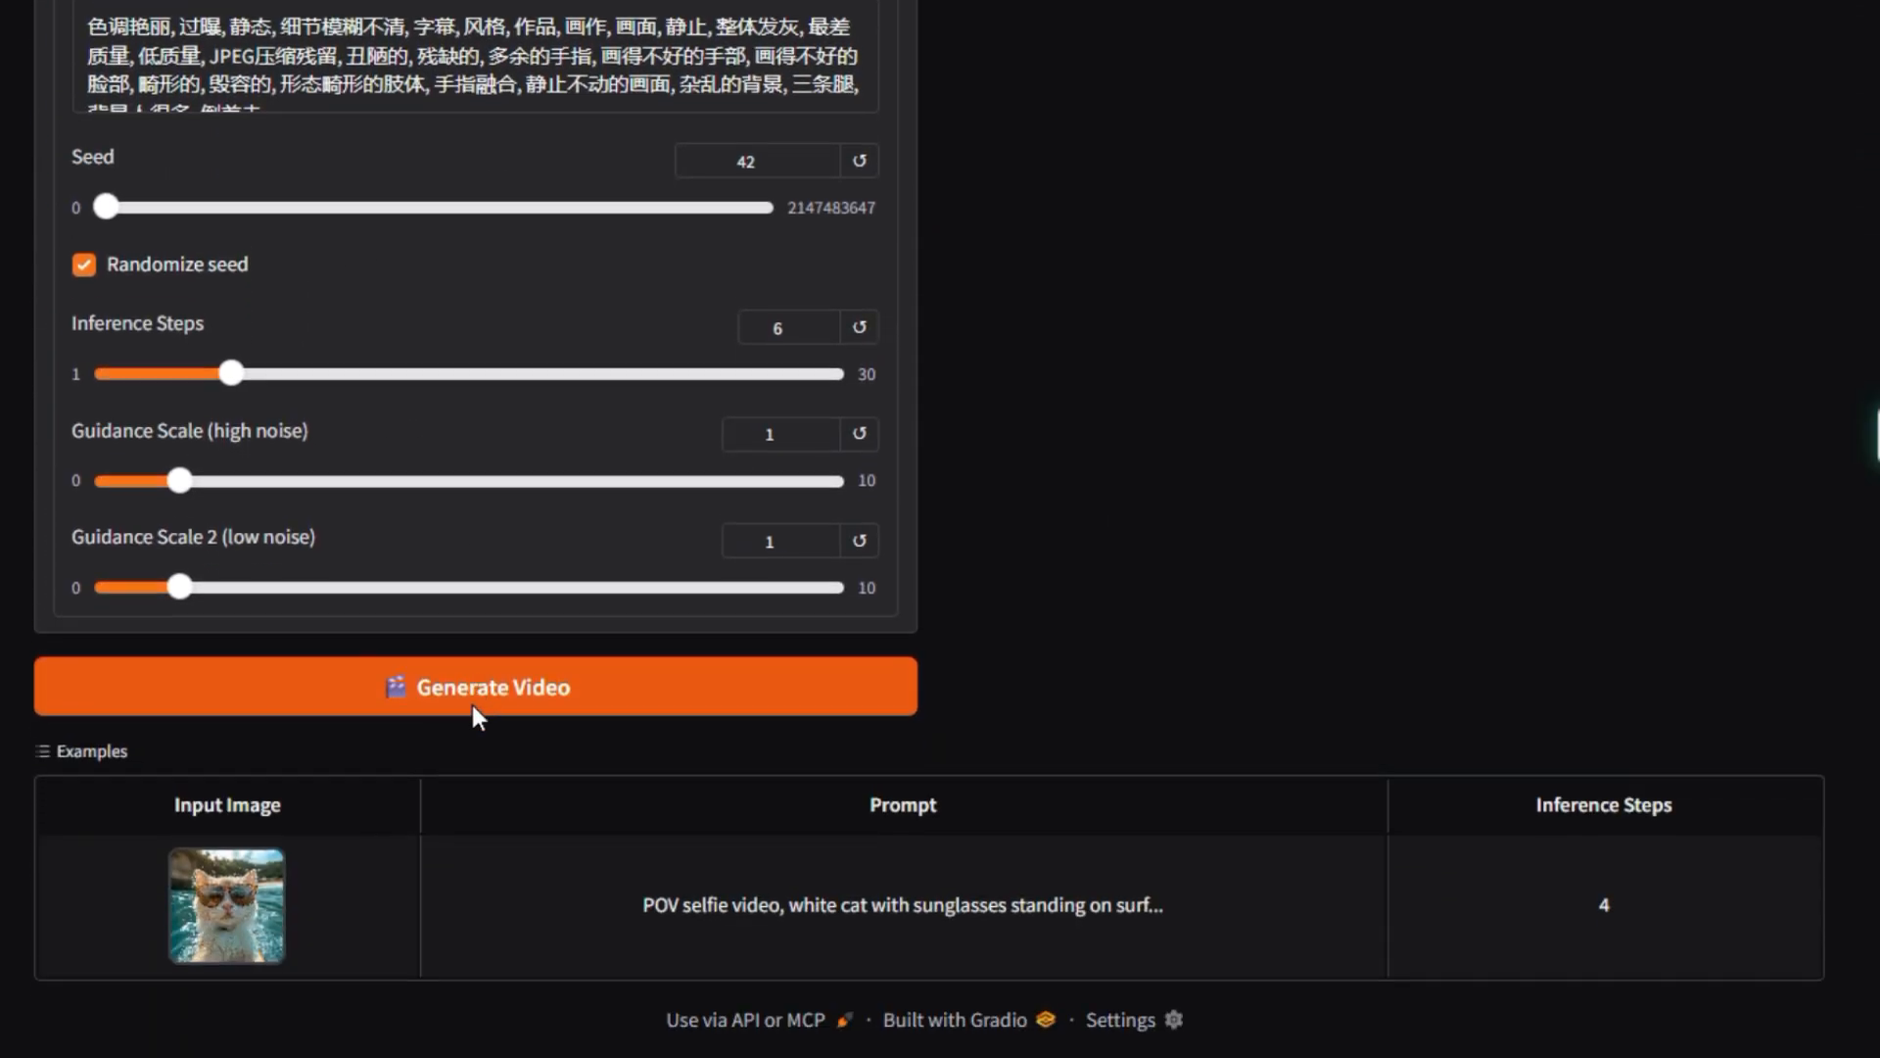
pyautogui.moveTo(370, 895)
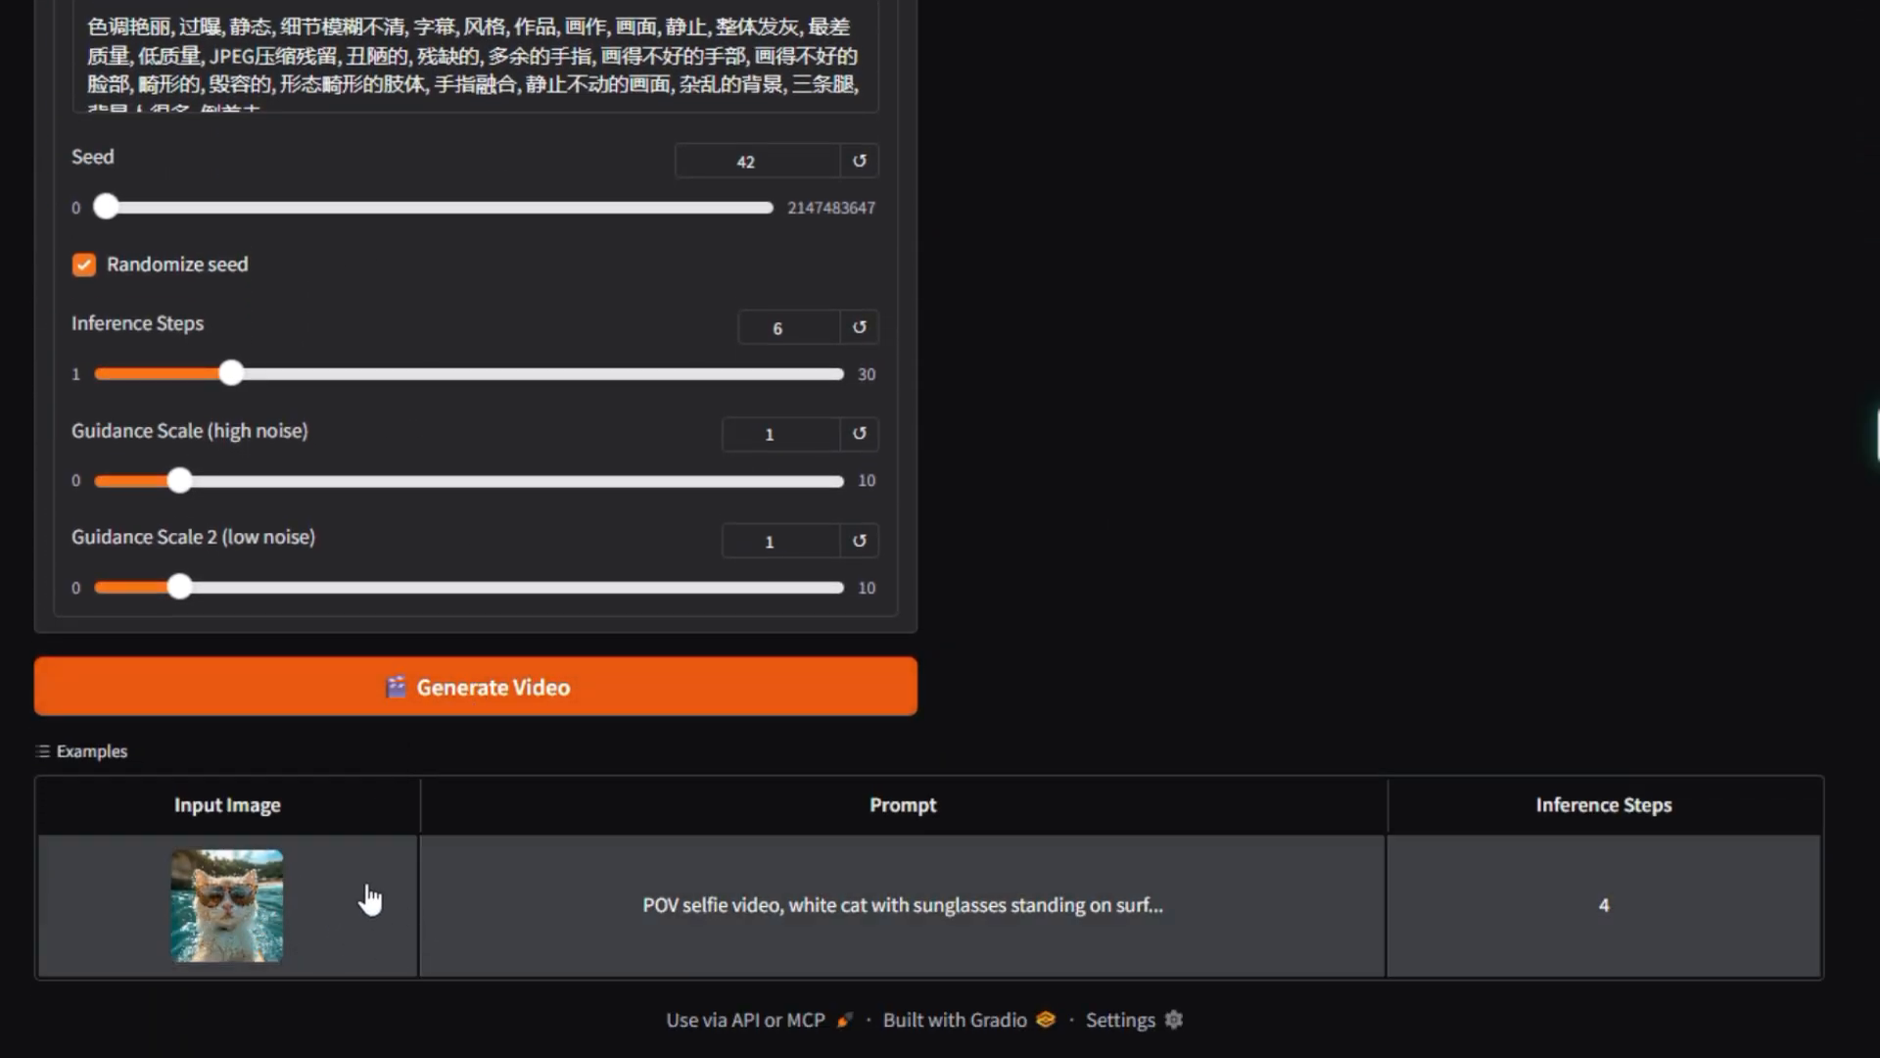
pyautogui.scroll(3)
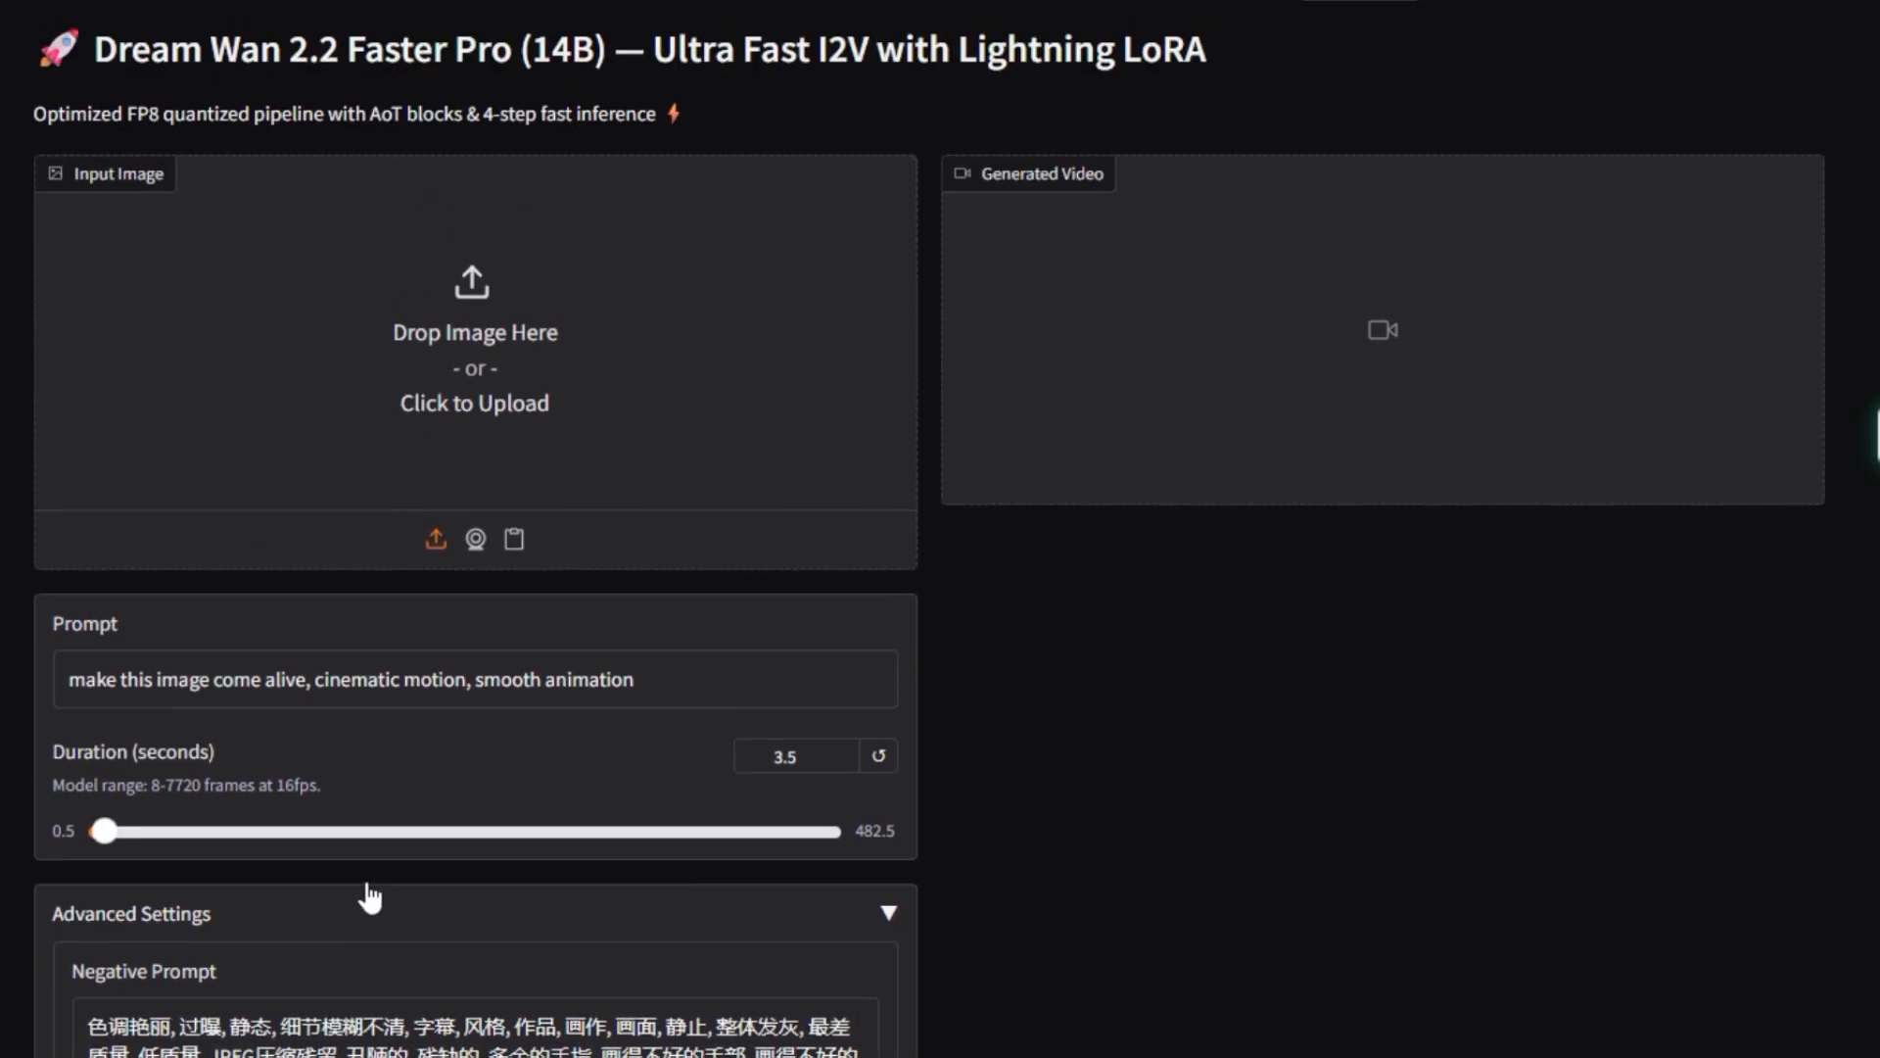
pyautogui.click(474, 329)
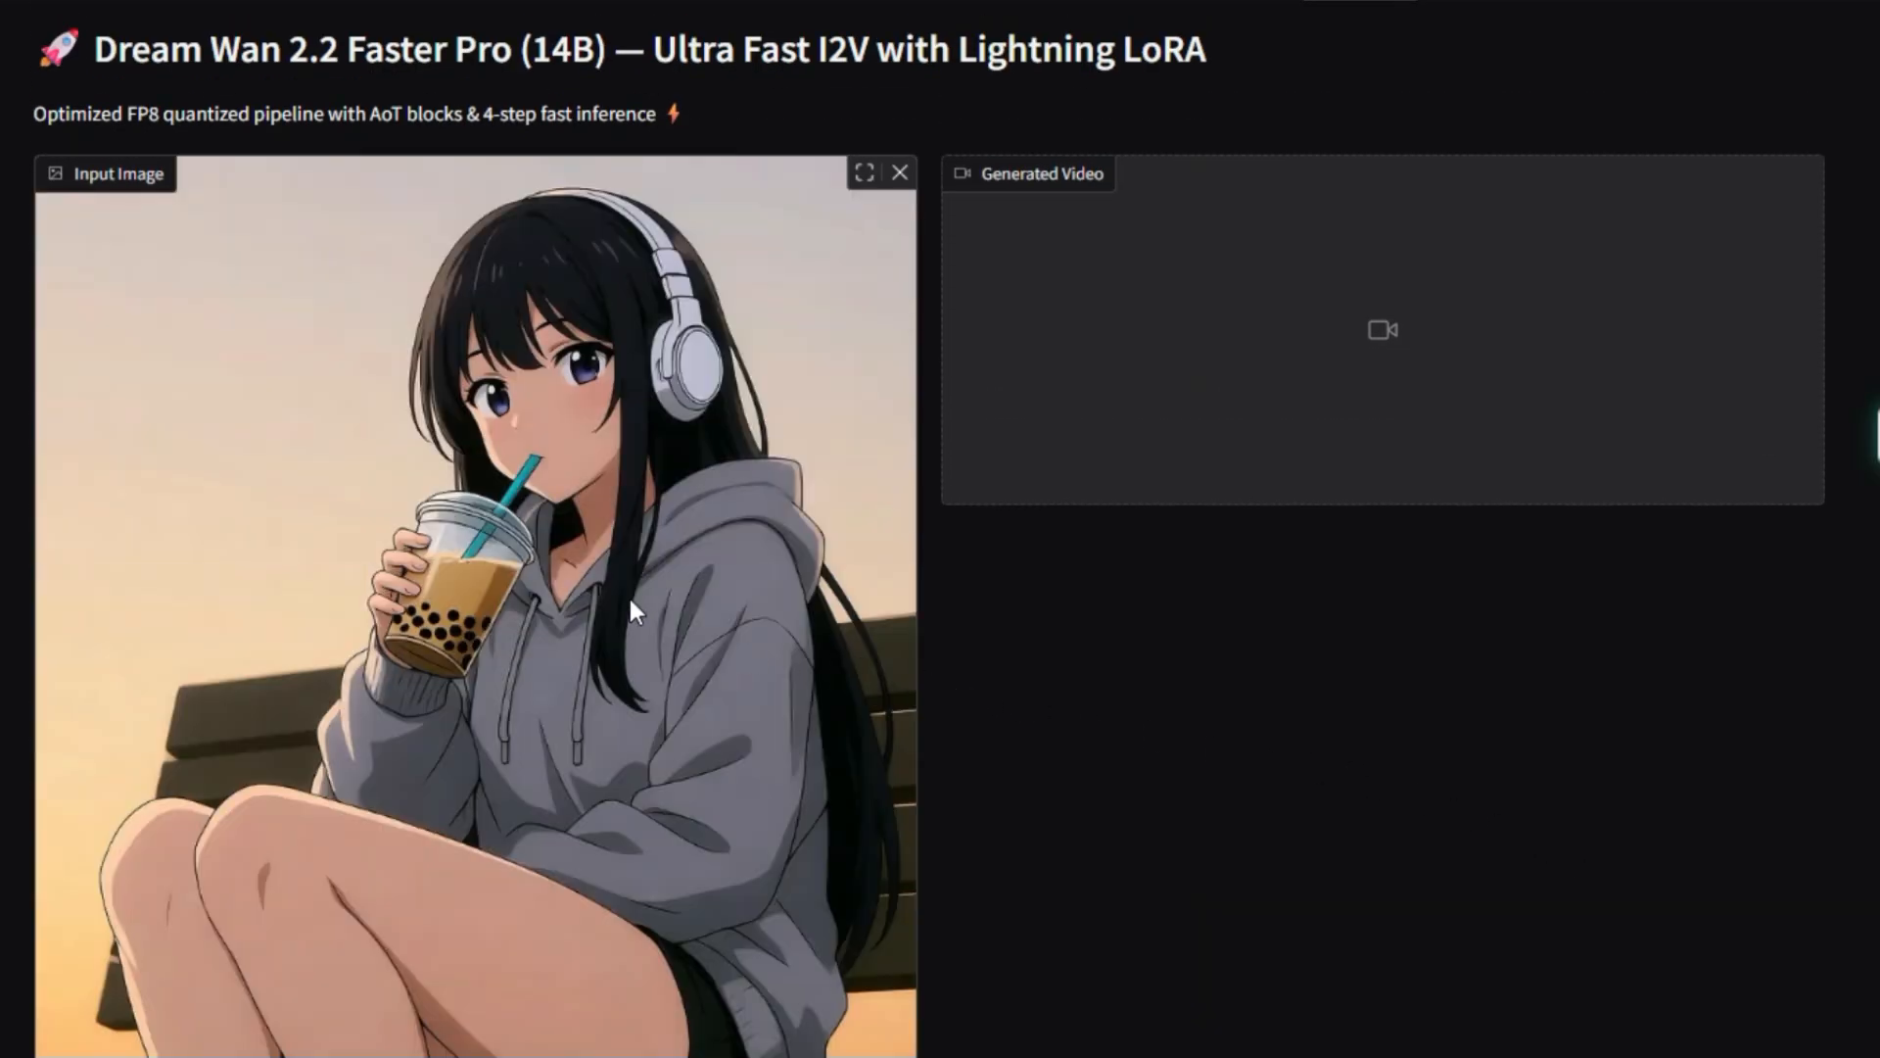
pyautogui.scroll(-3)
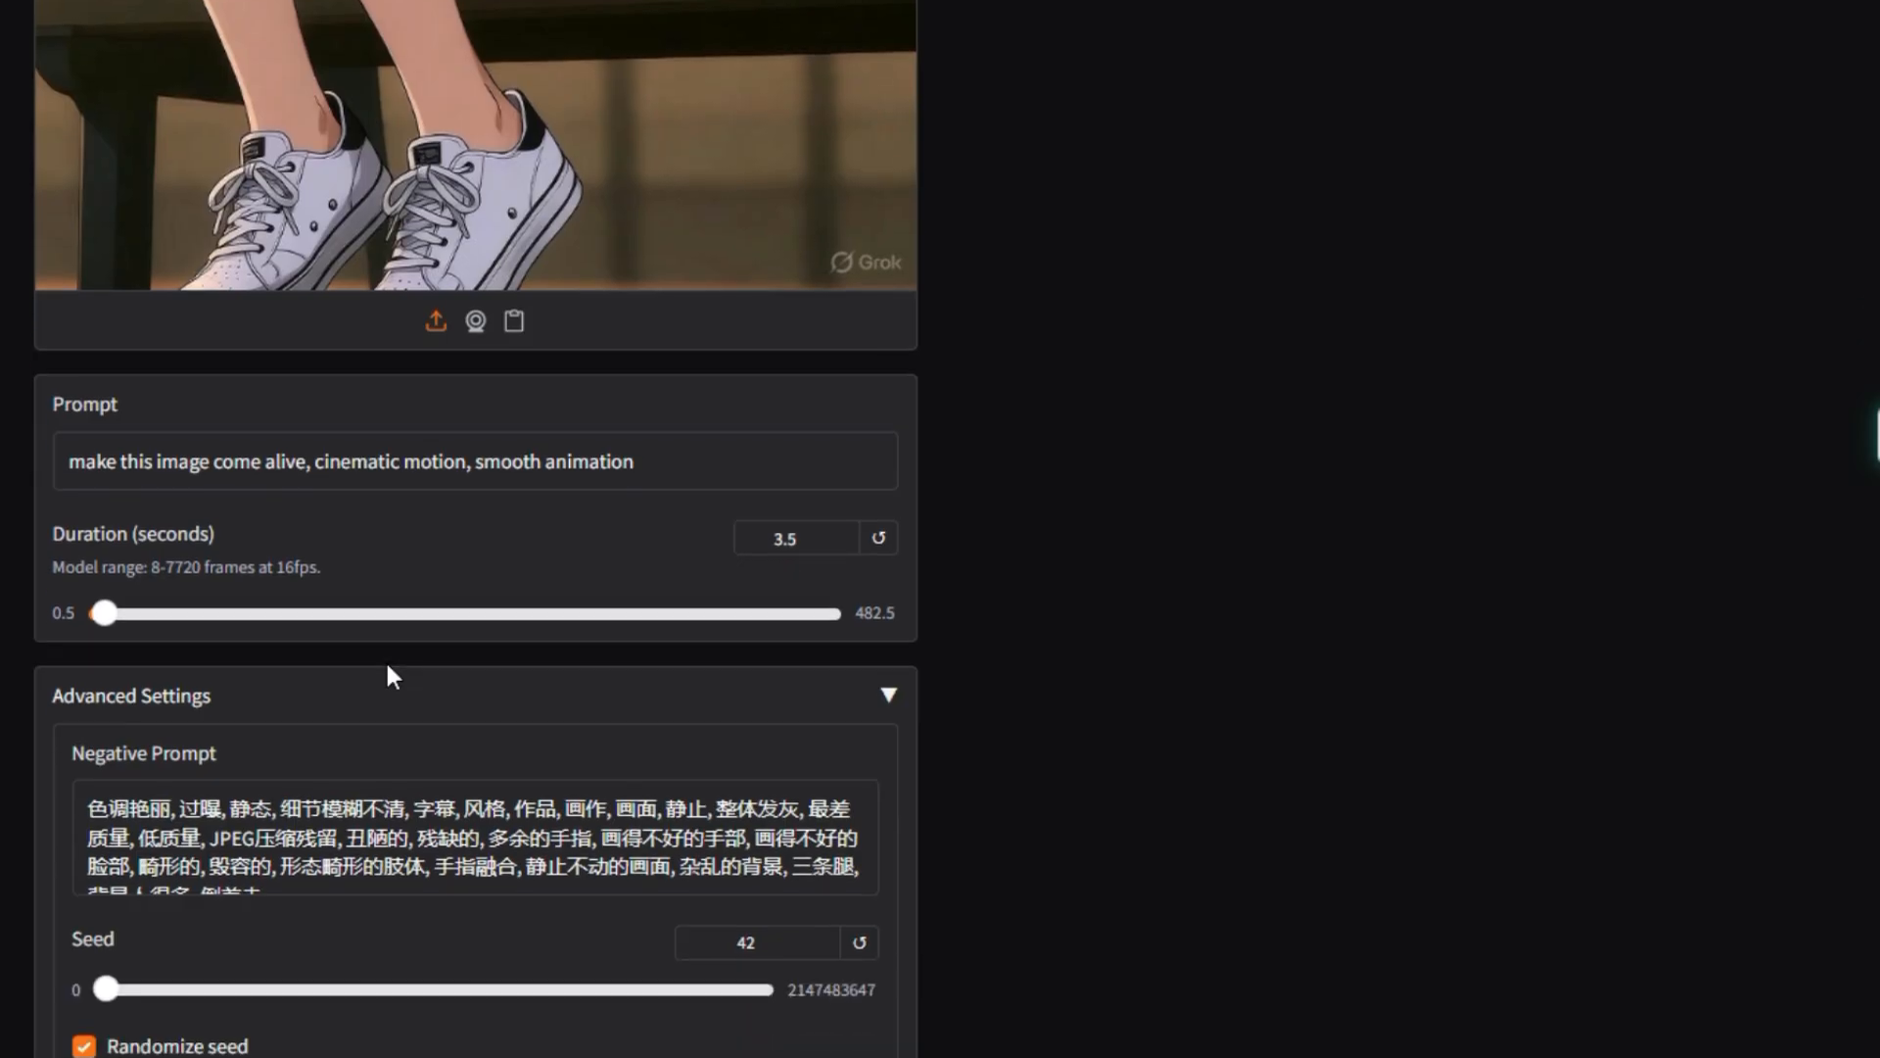
pyautogui.scroll(-3)
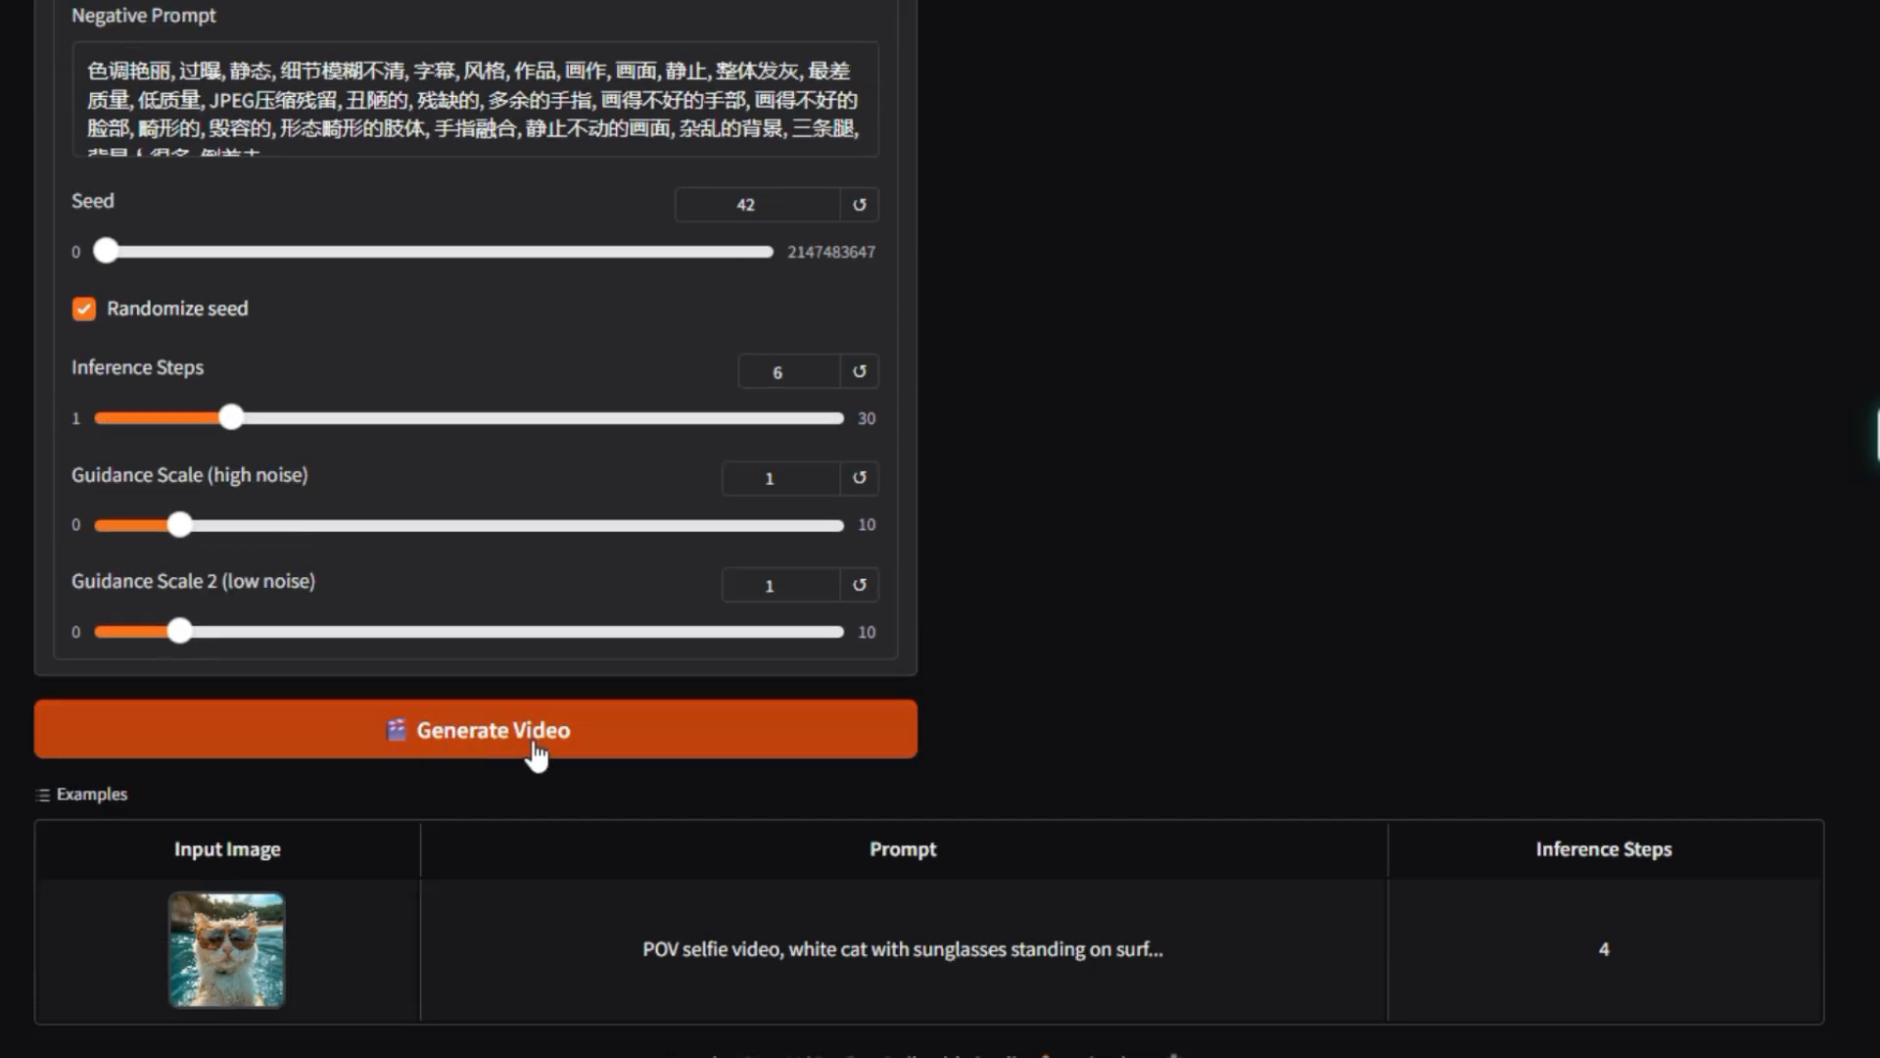
# - Generate the video from the bubble-tea girl image and wait for the 6 steps to finish
pyautogui.click(472, 728)
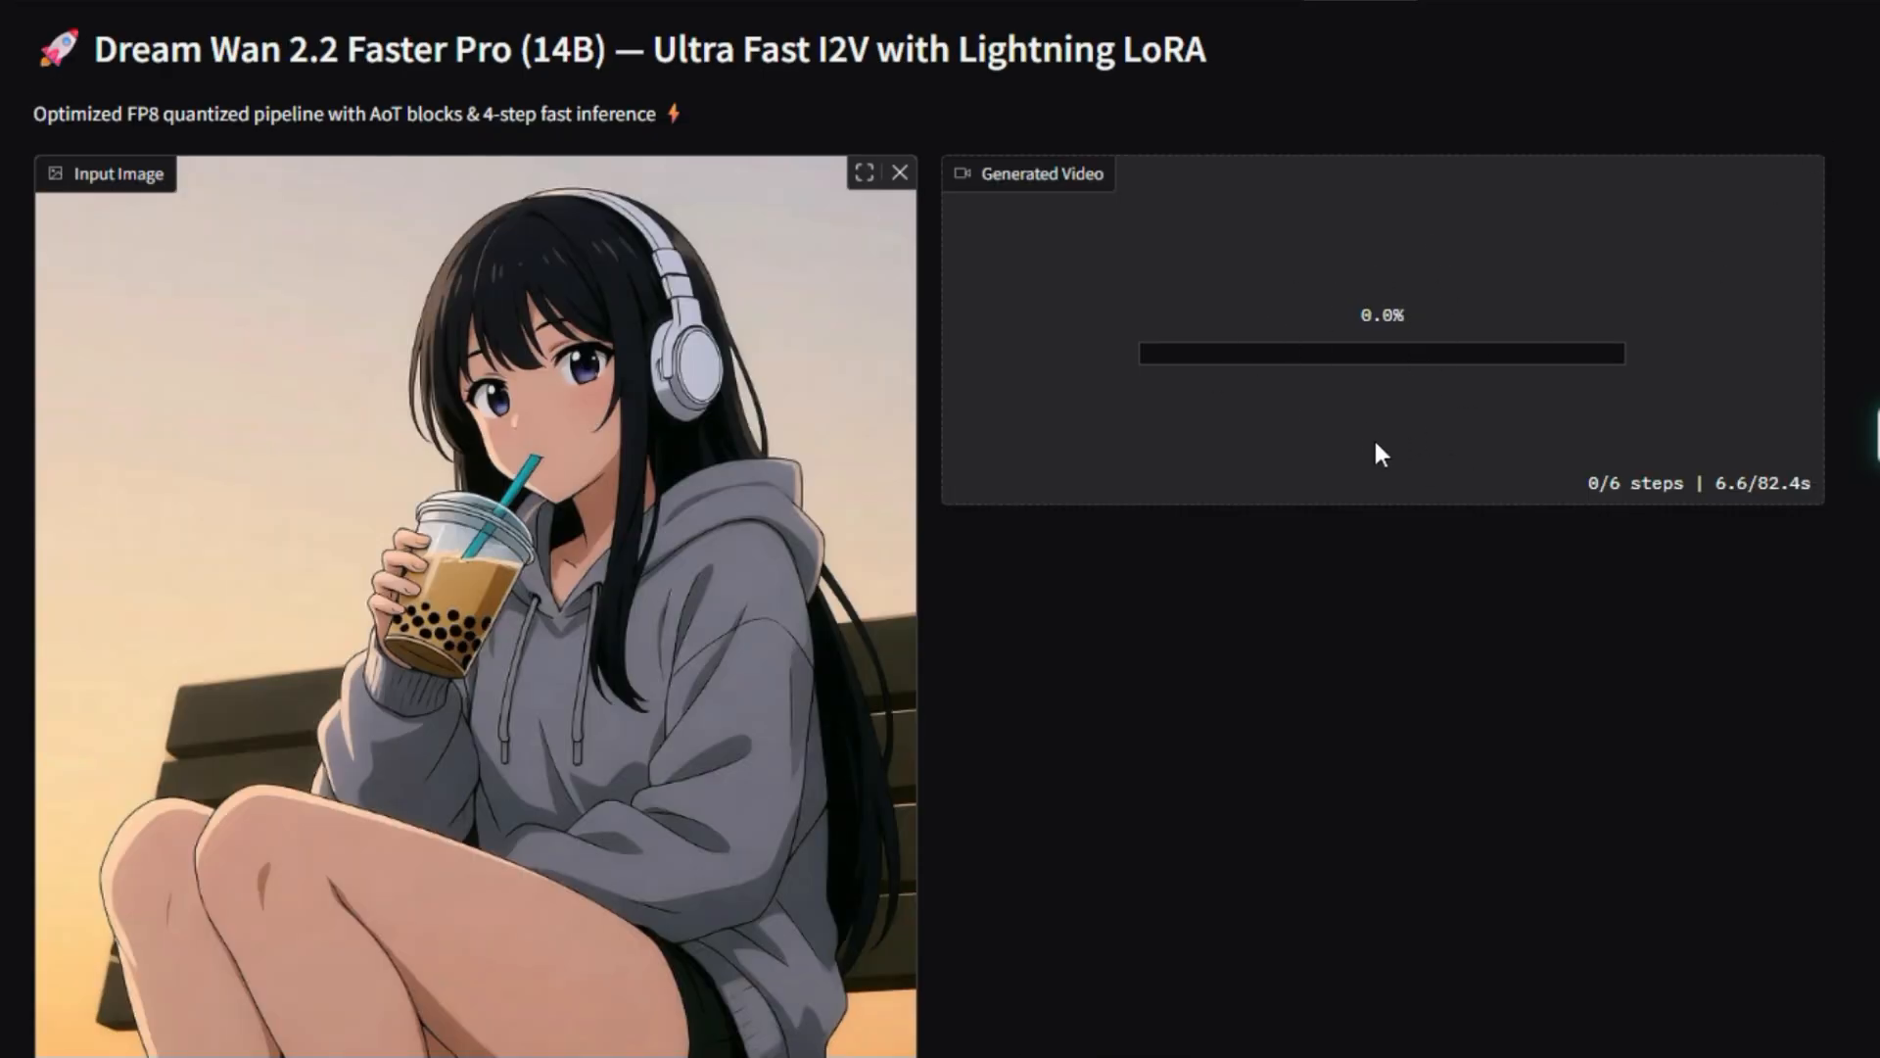
pyautogui.moveTo(1435, 439)
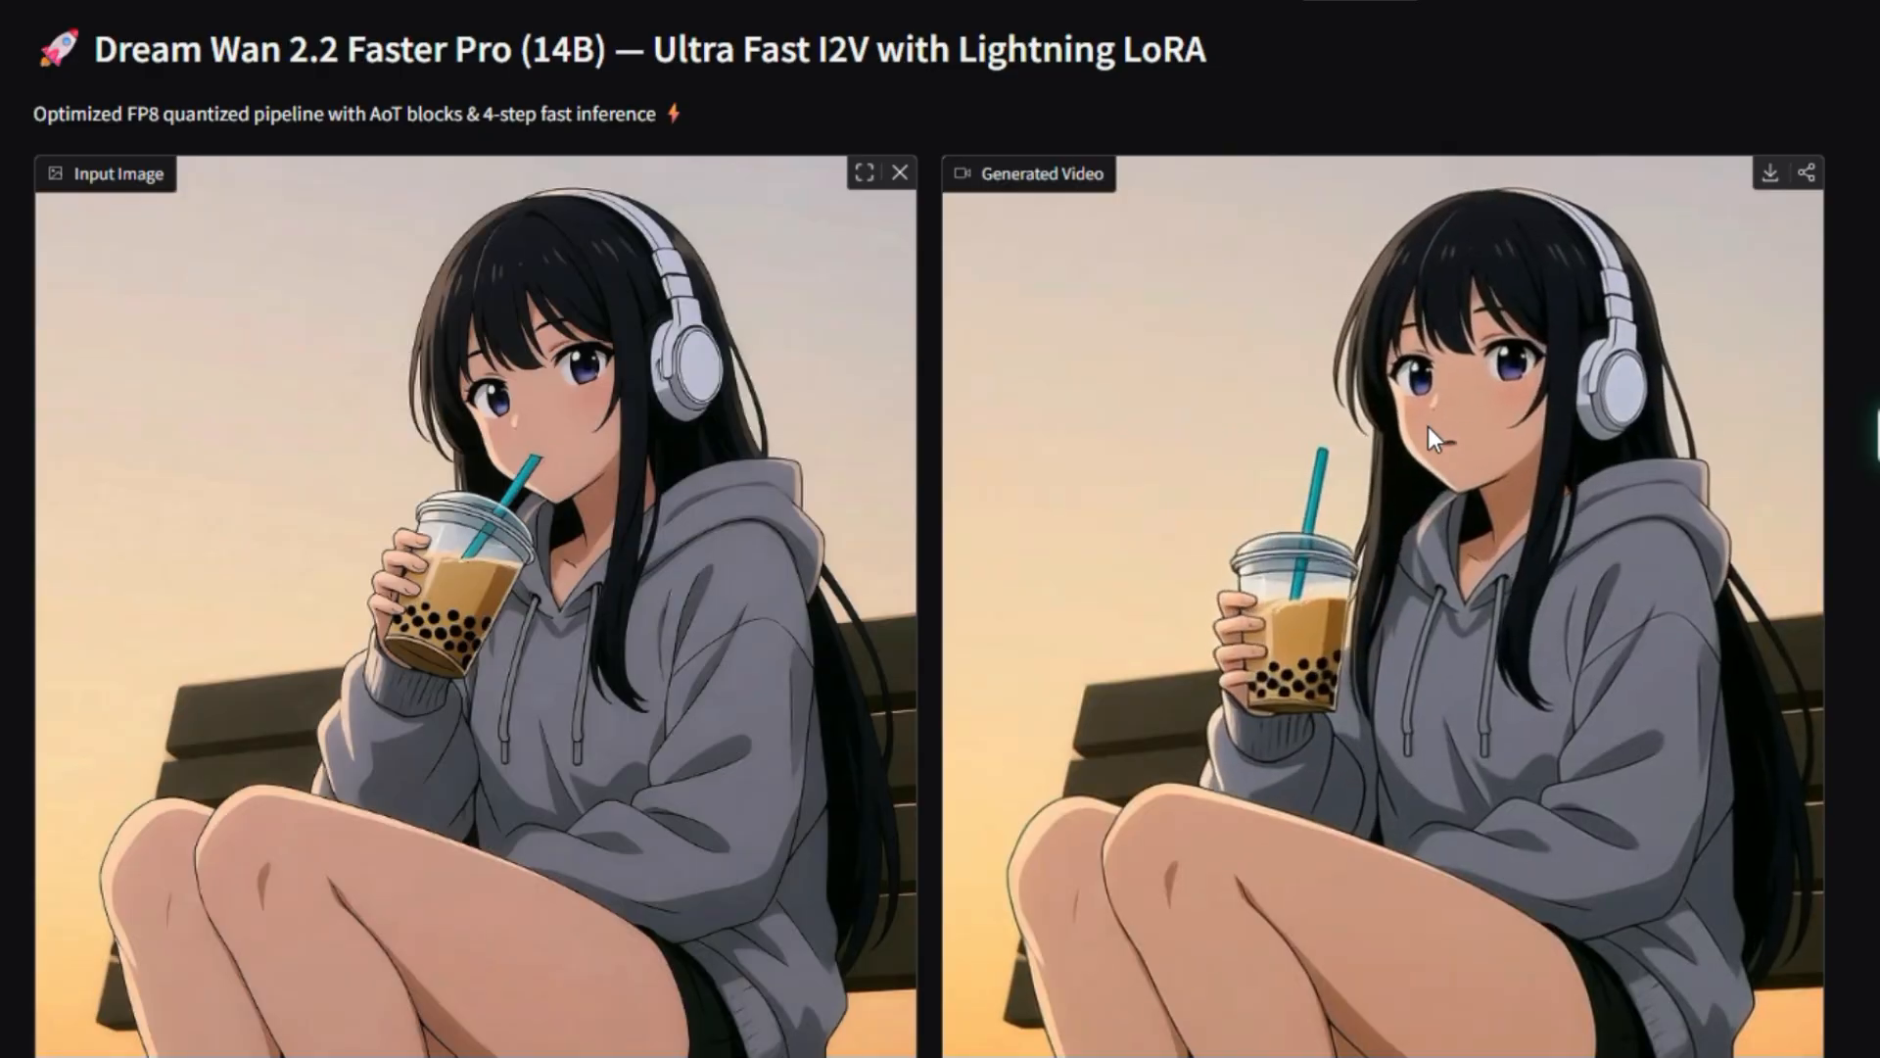
pyautogui.scroll(-3)
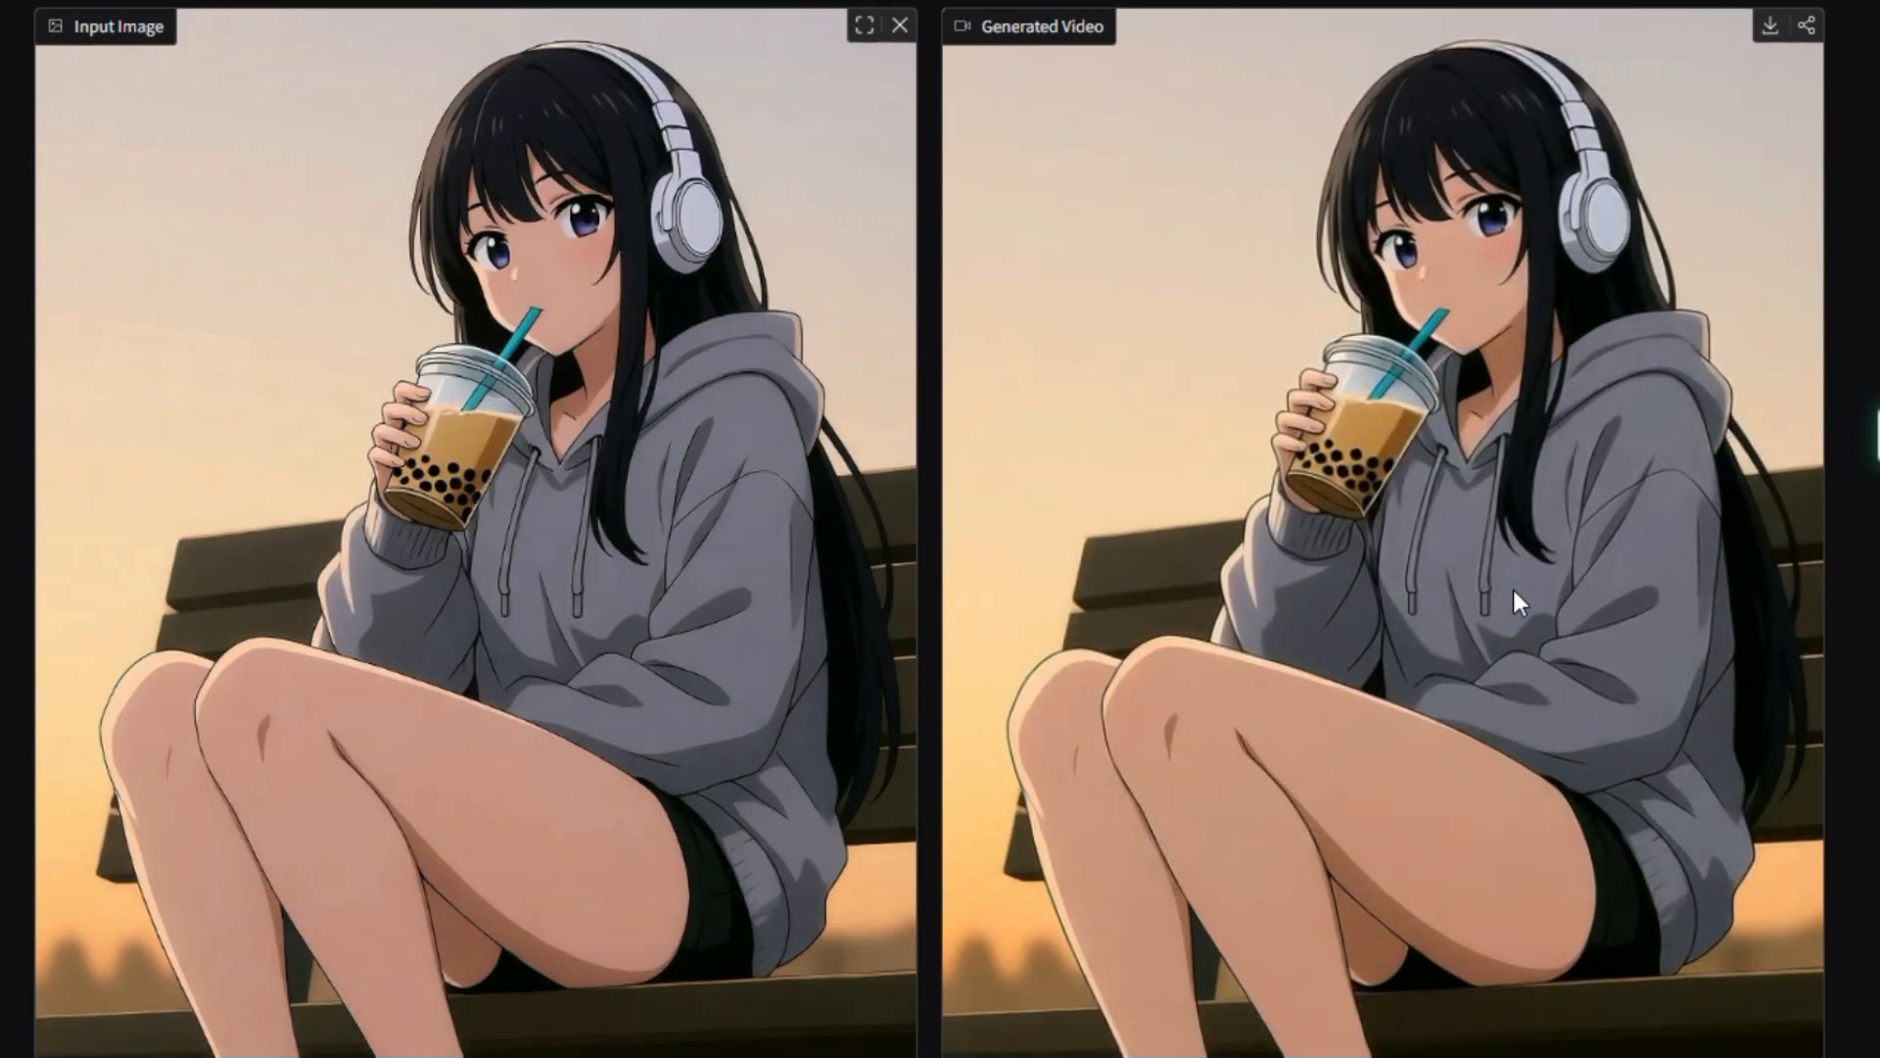
# - Download the generated video of the girl lowering her cup and speaking
pyautogui.click(1770, 26)
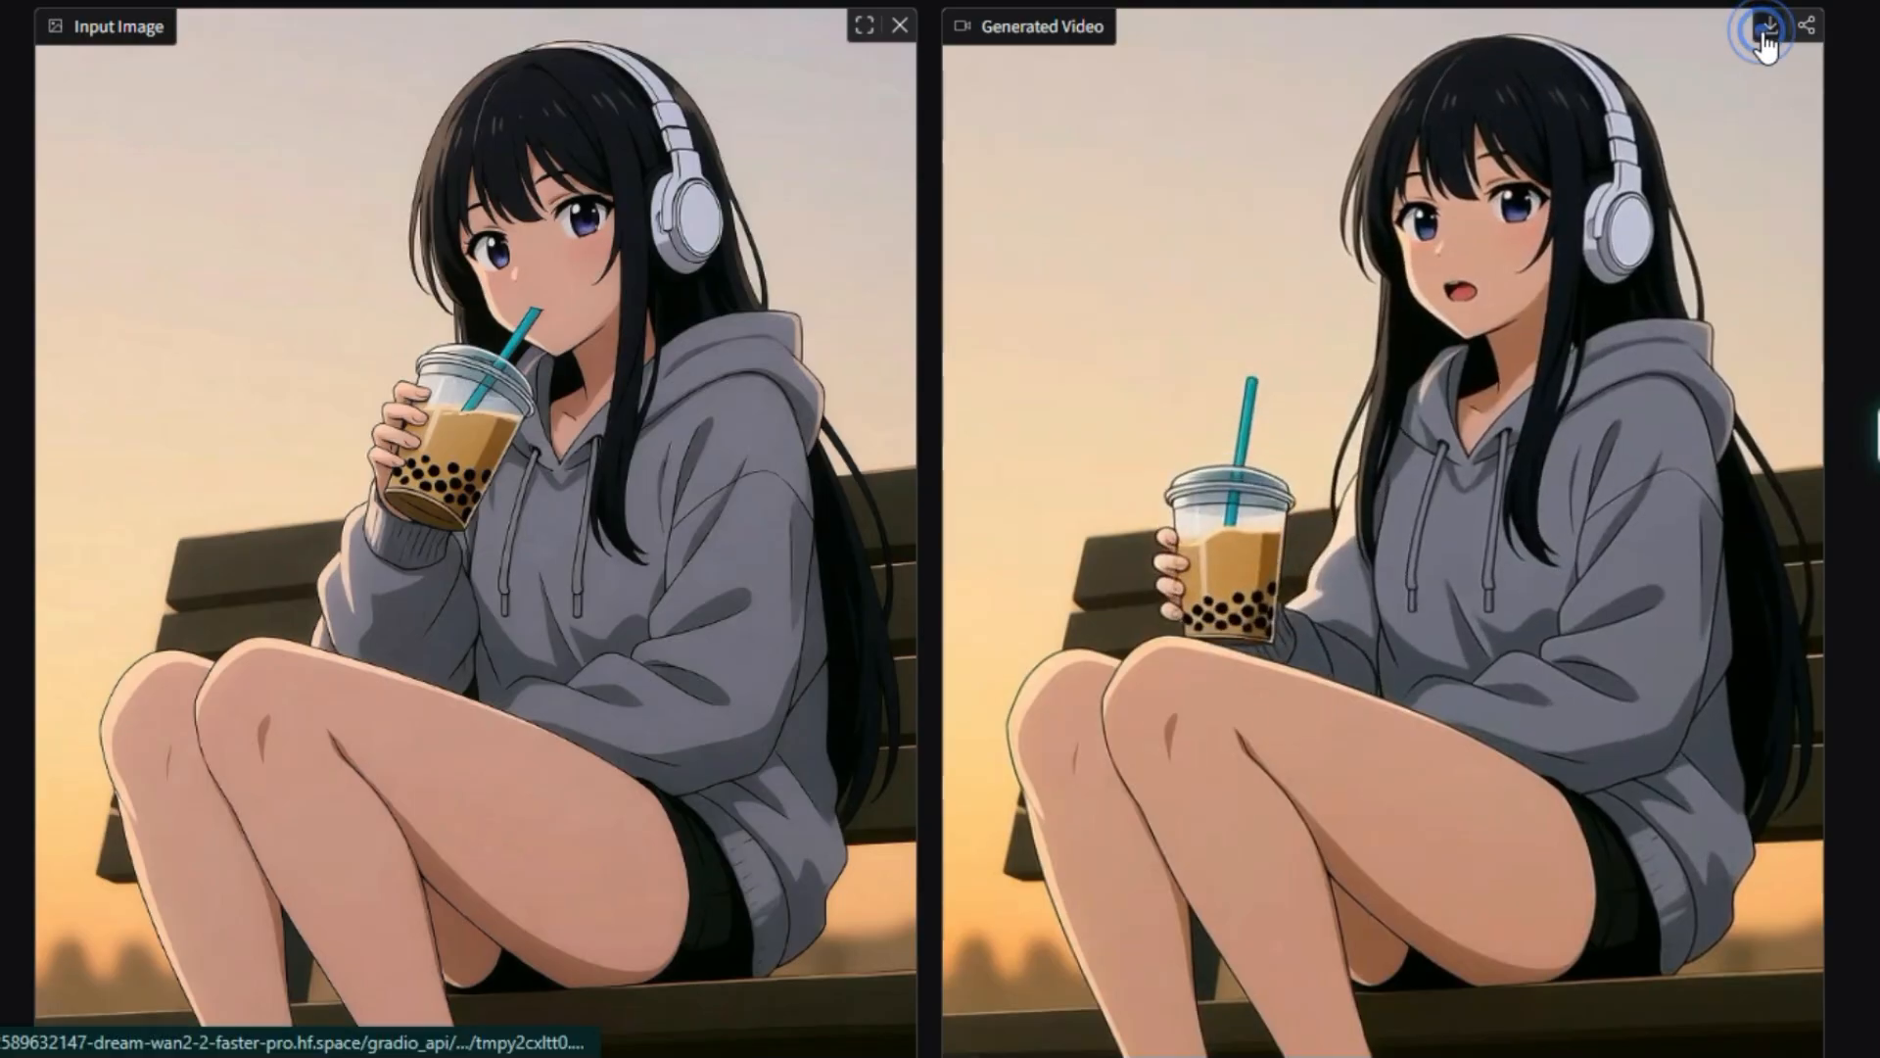
pyautogui.click(1766, 25)
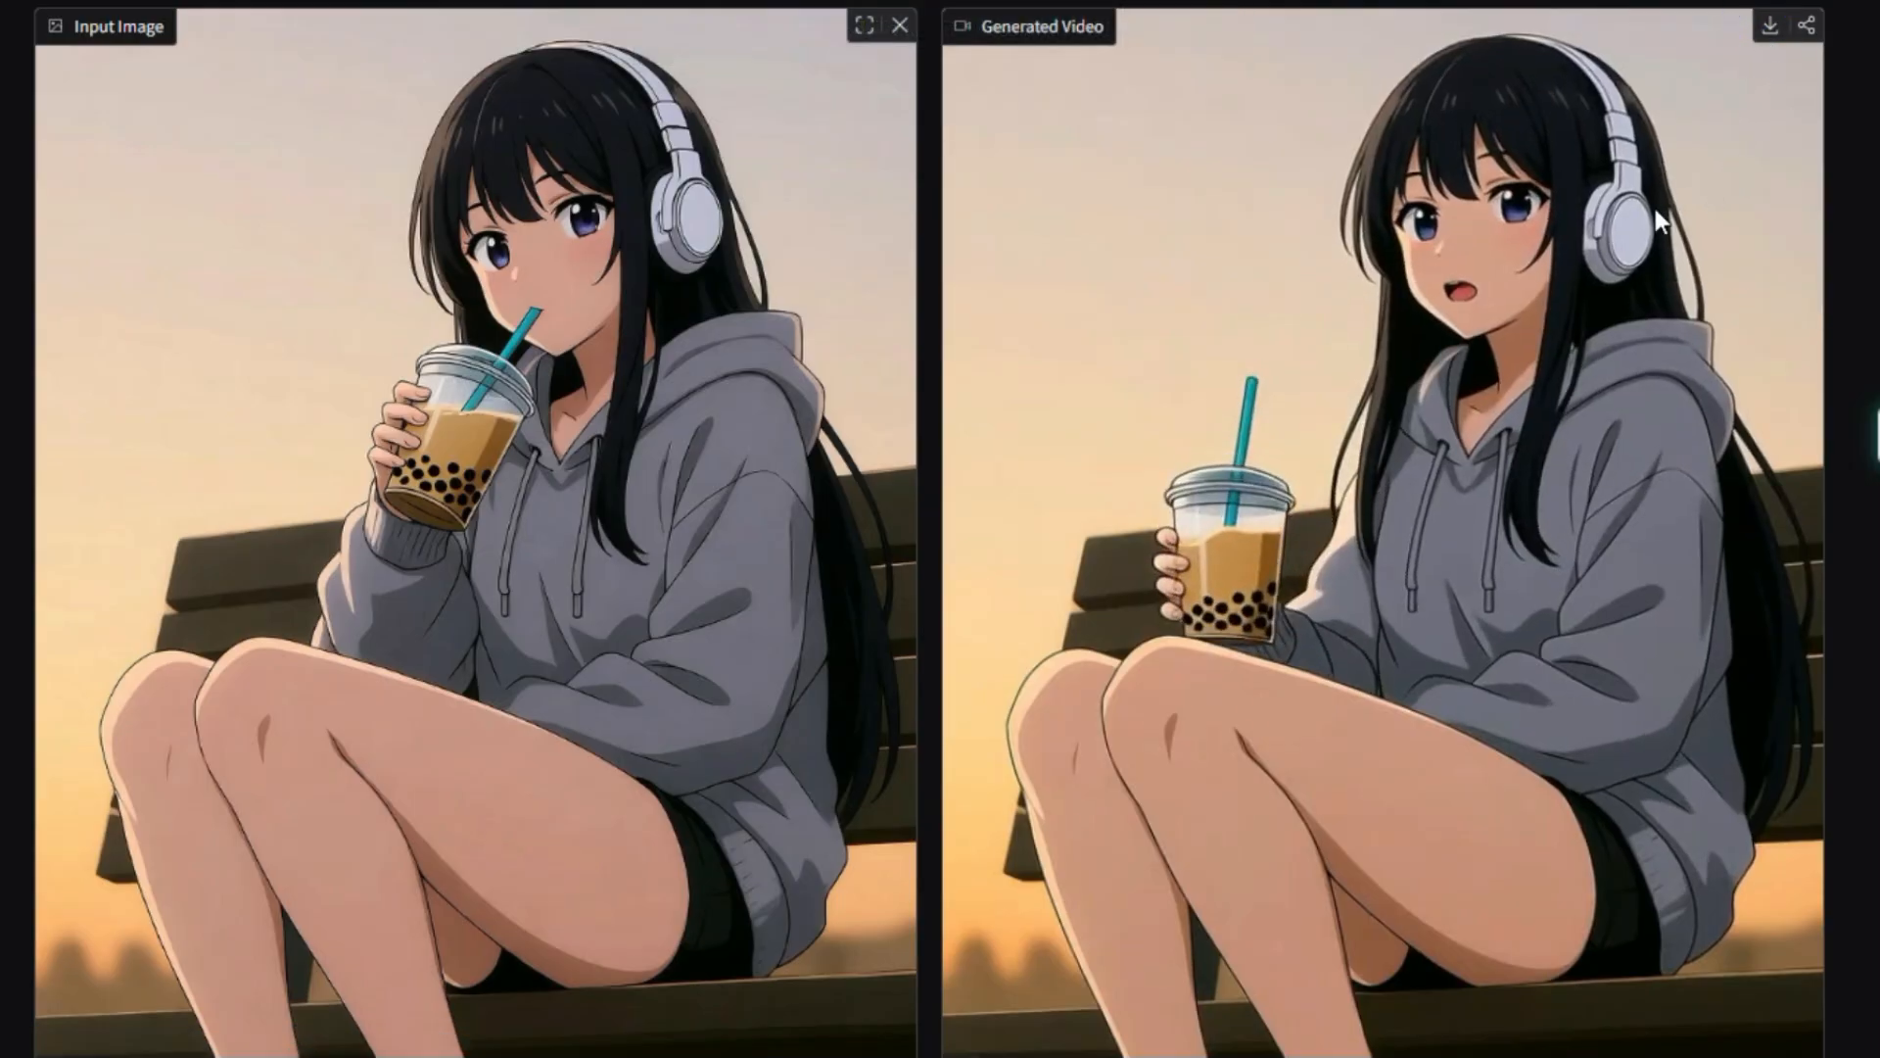
pyautogui.scroll(-3)
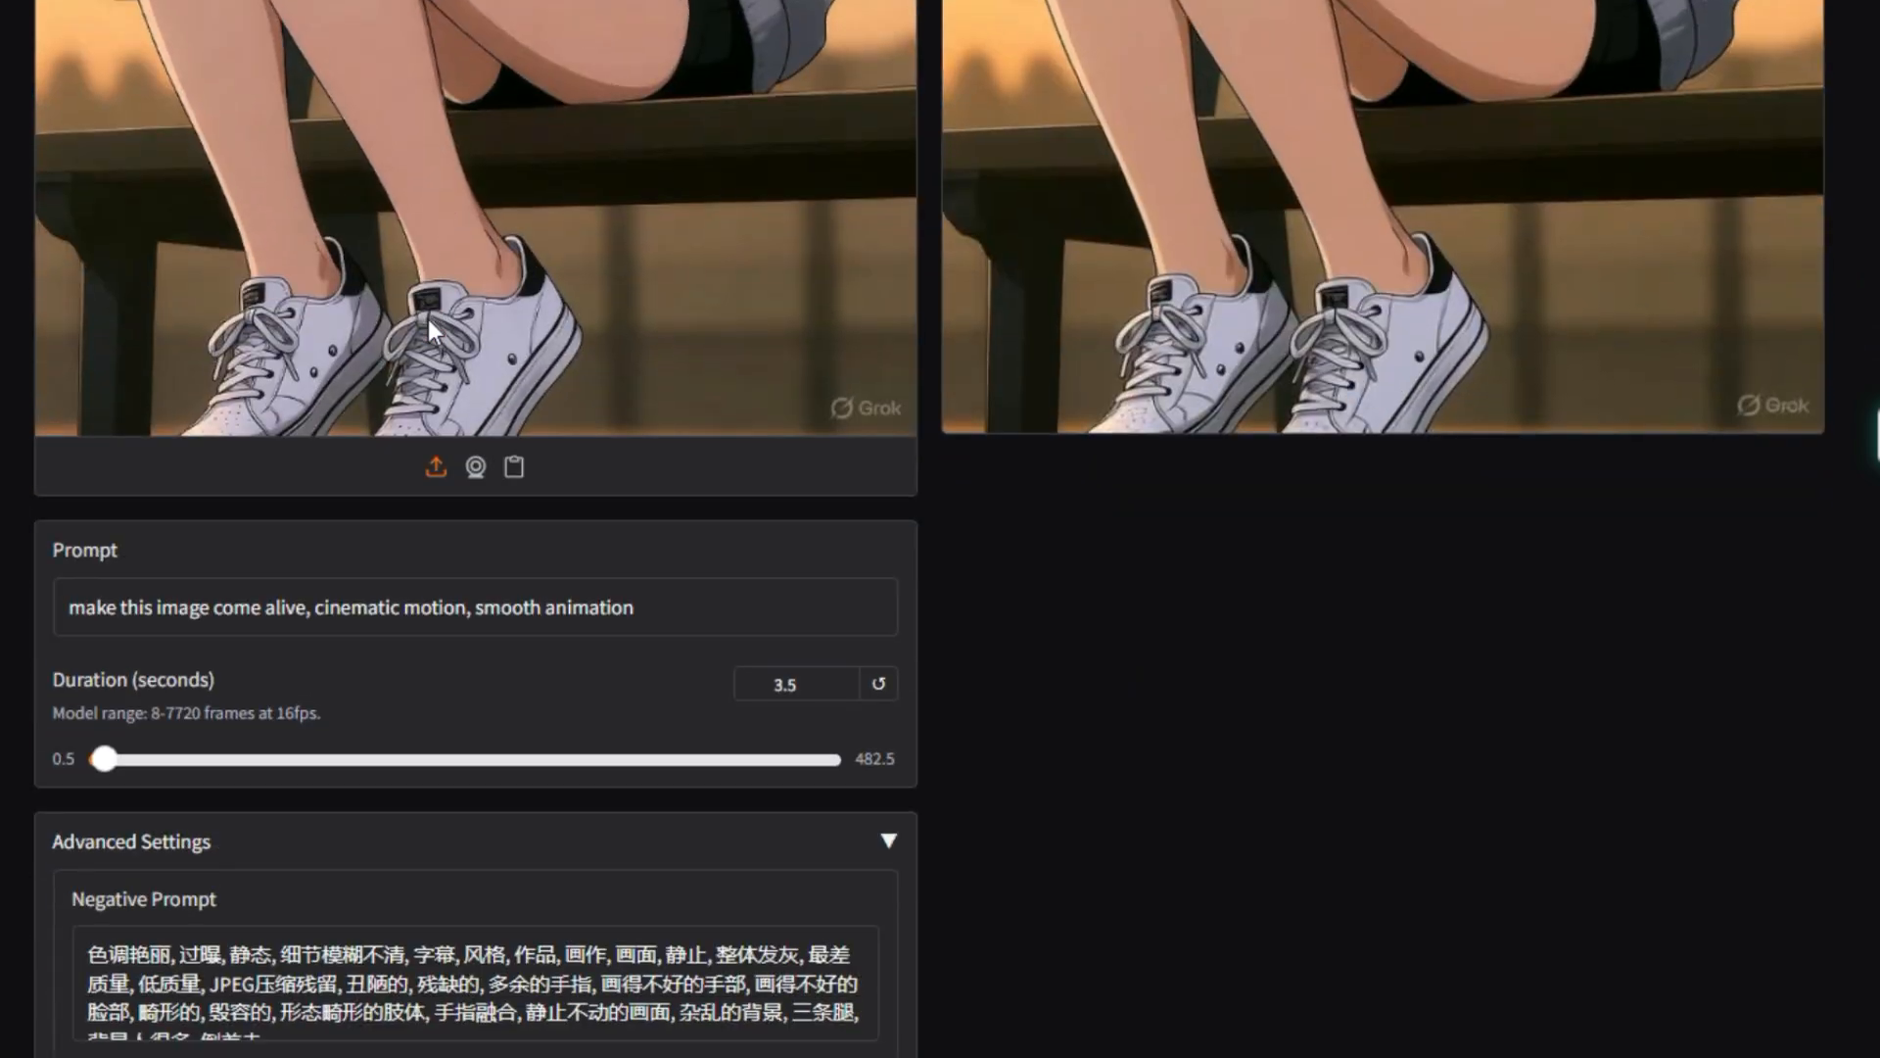
pyautogui.moveTo(621, 659)
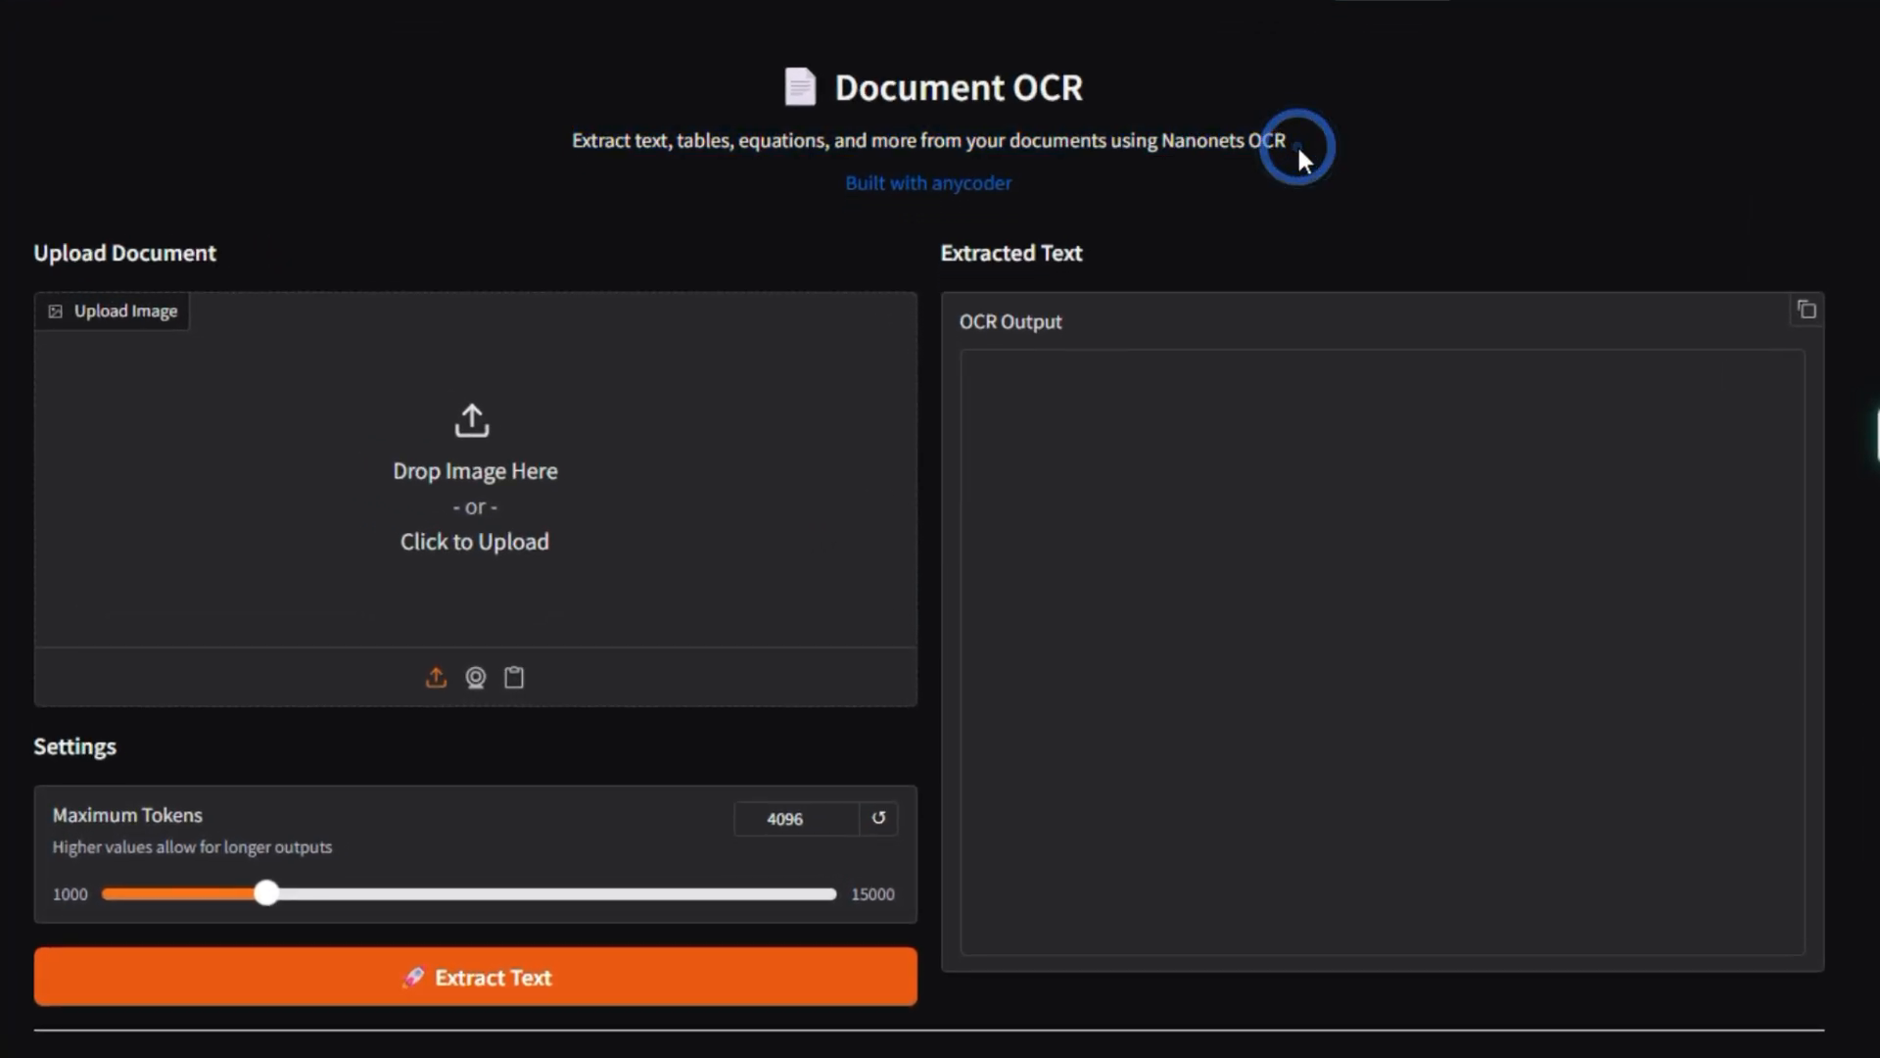
pyautogui.moveTo(227, 364)
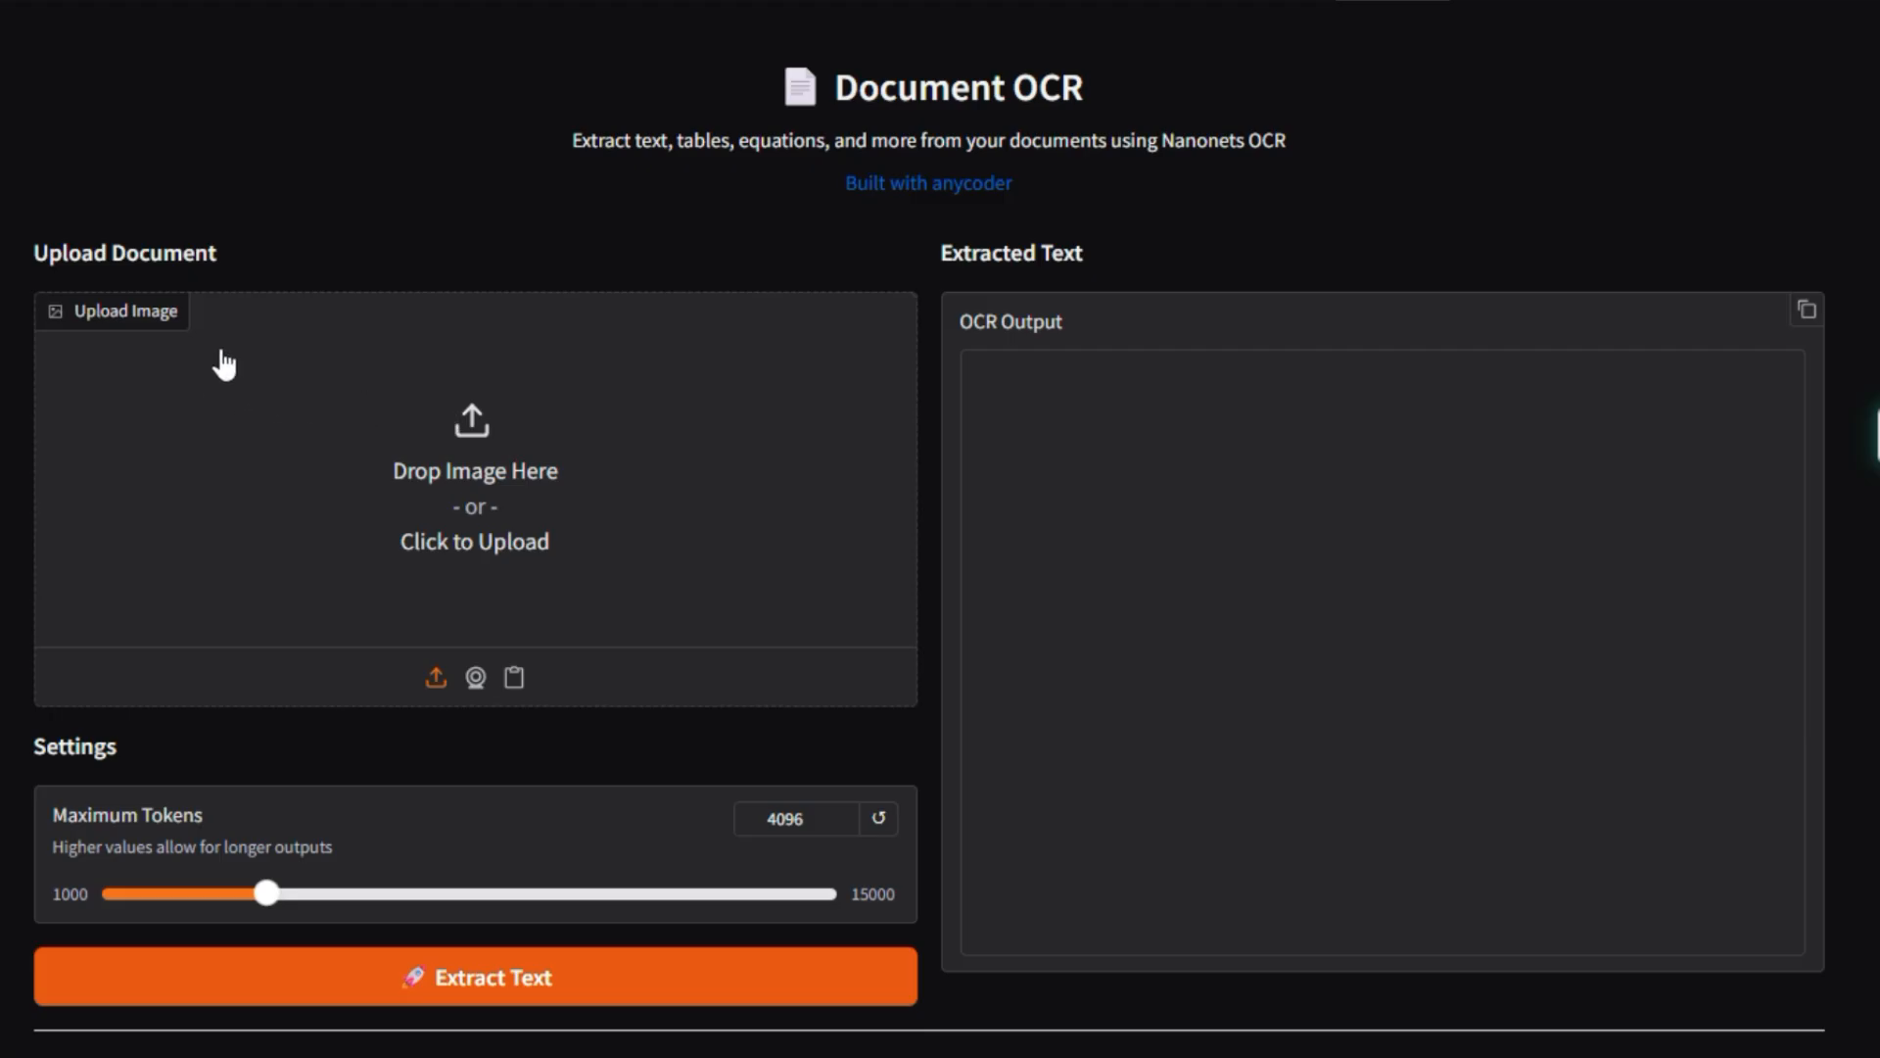
pyautogui.moveTo(1278, 585)
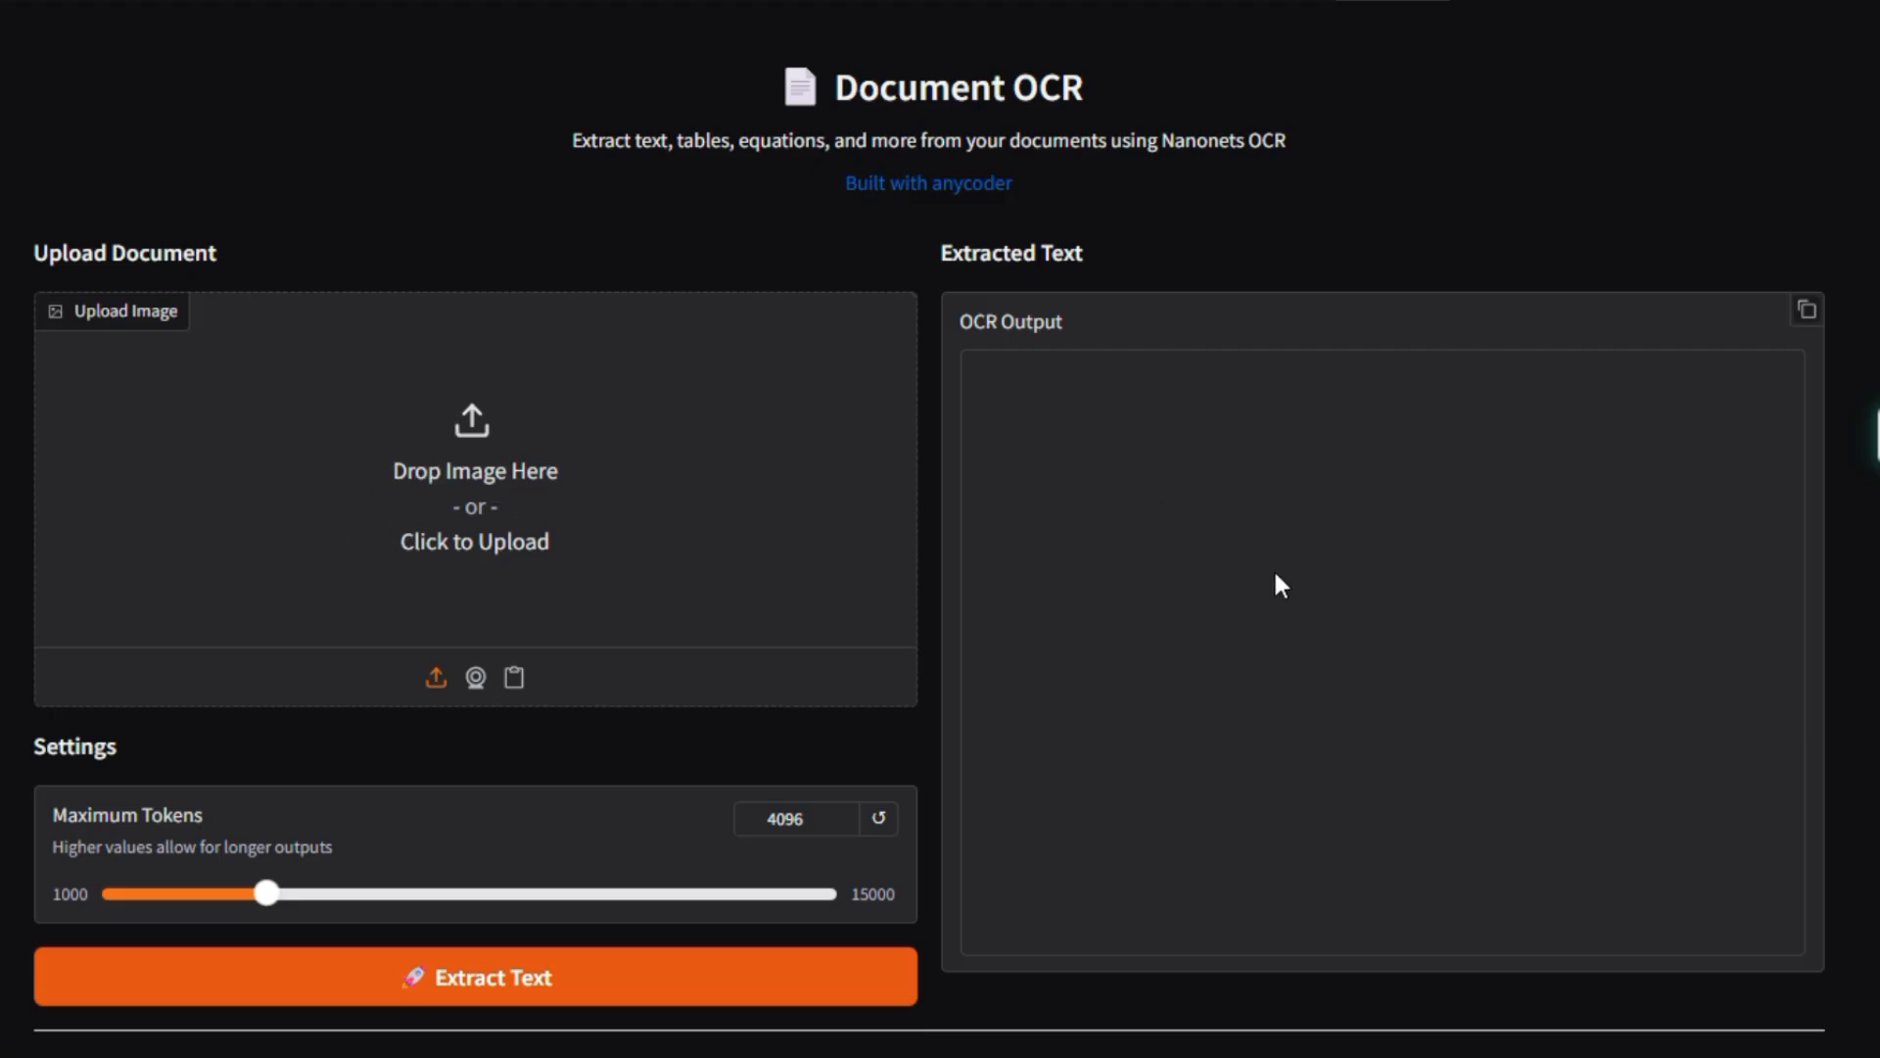
pyautogui.scroll(-3)
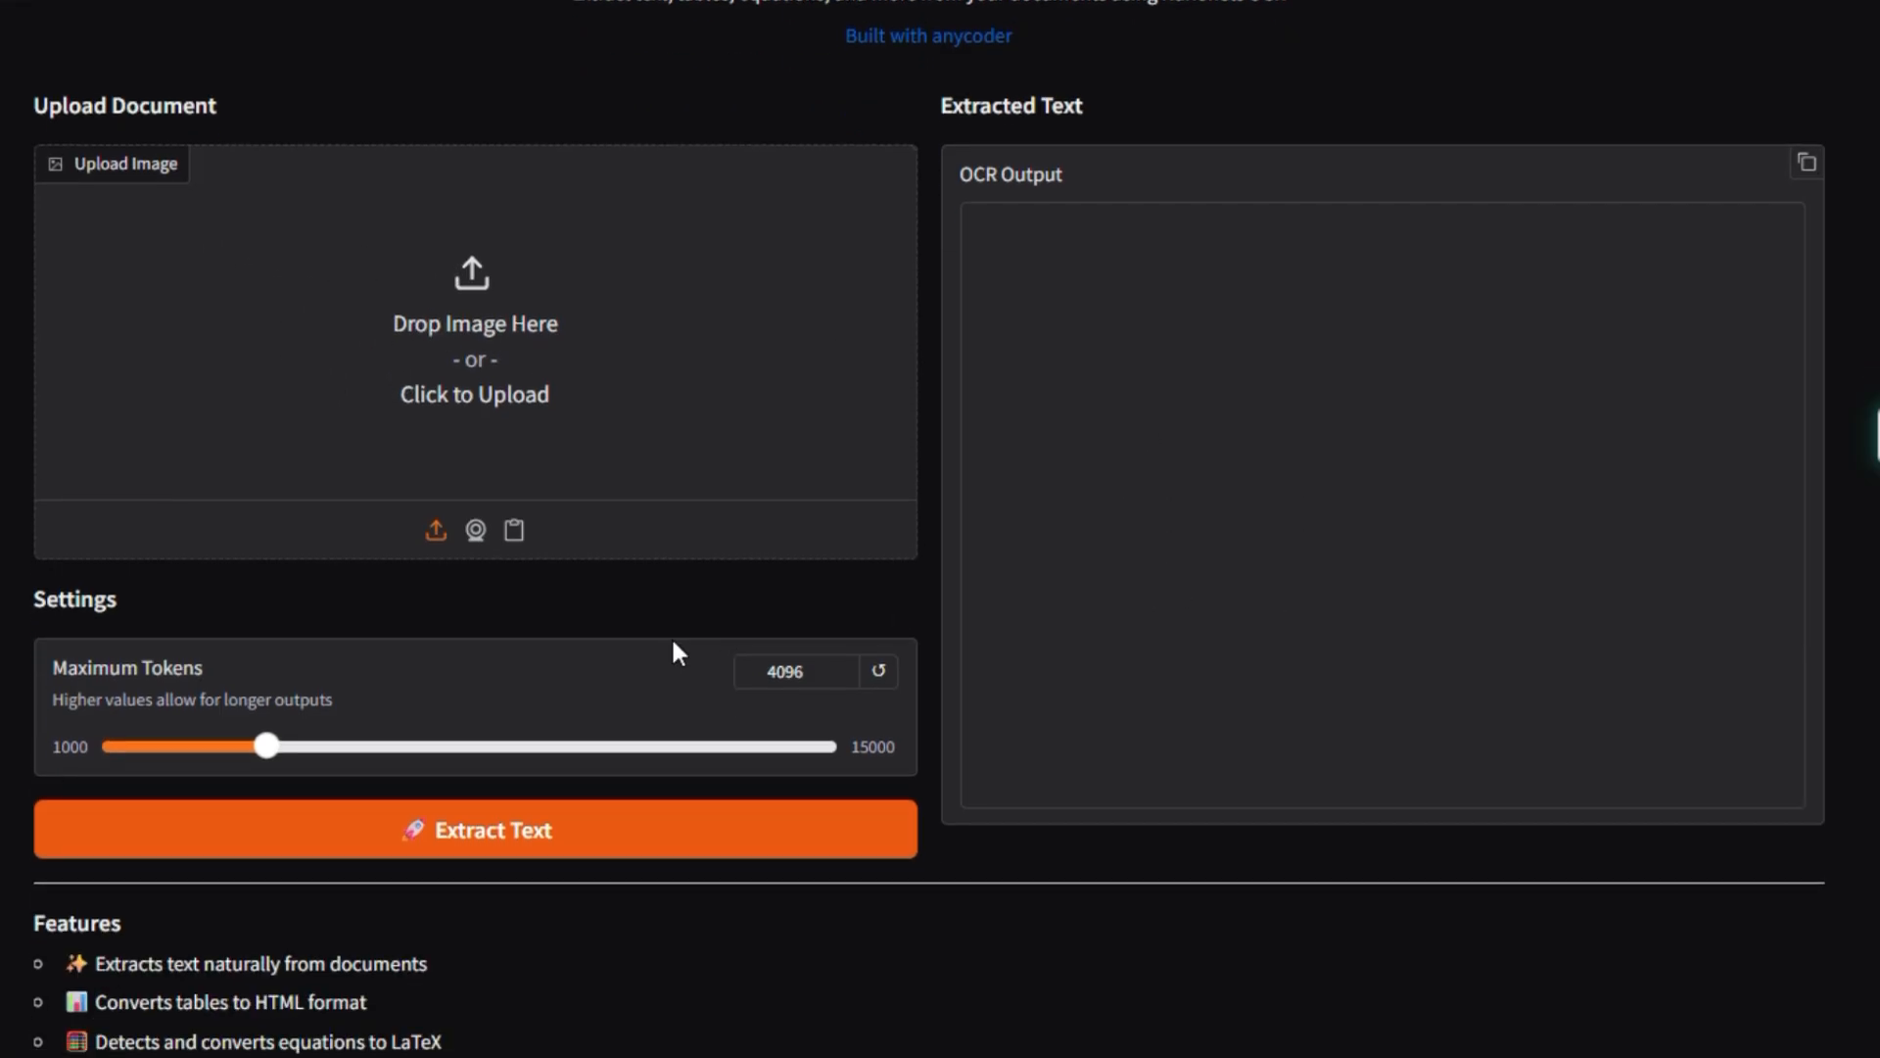
pyautogui.scroll(-3)
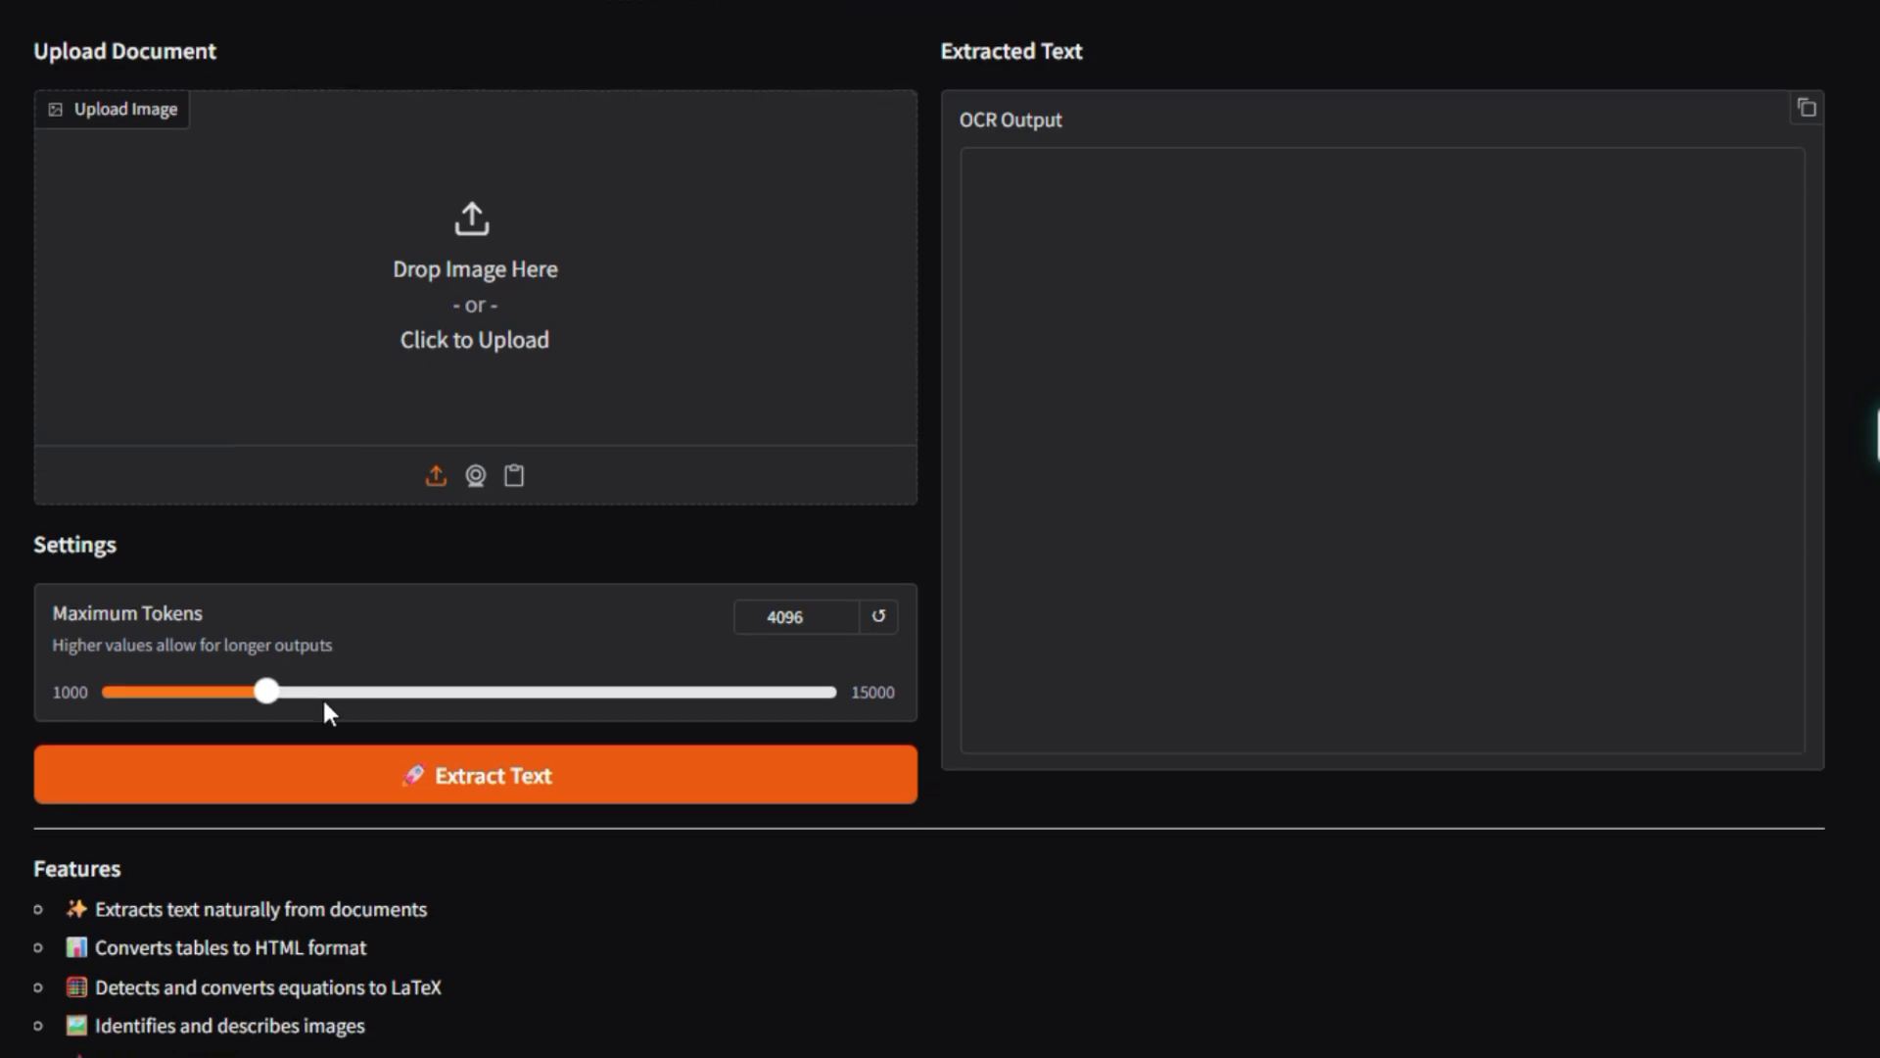
pyautogui.scroll(-3)
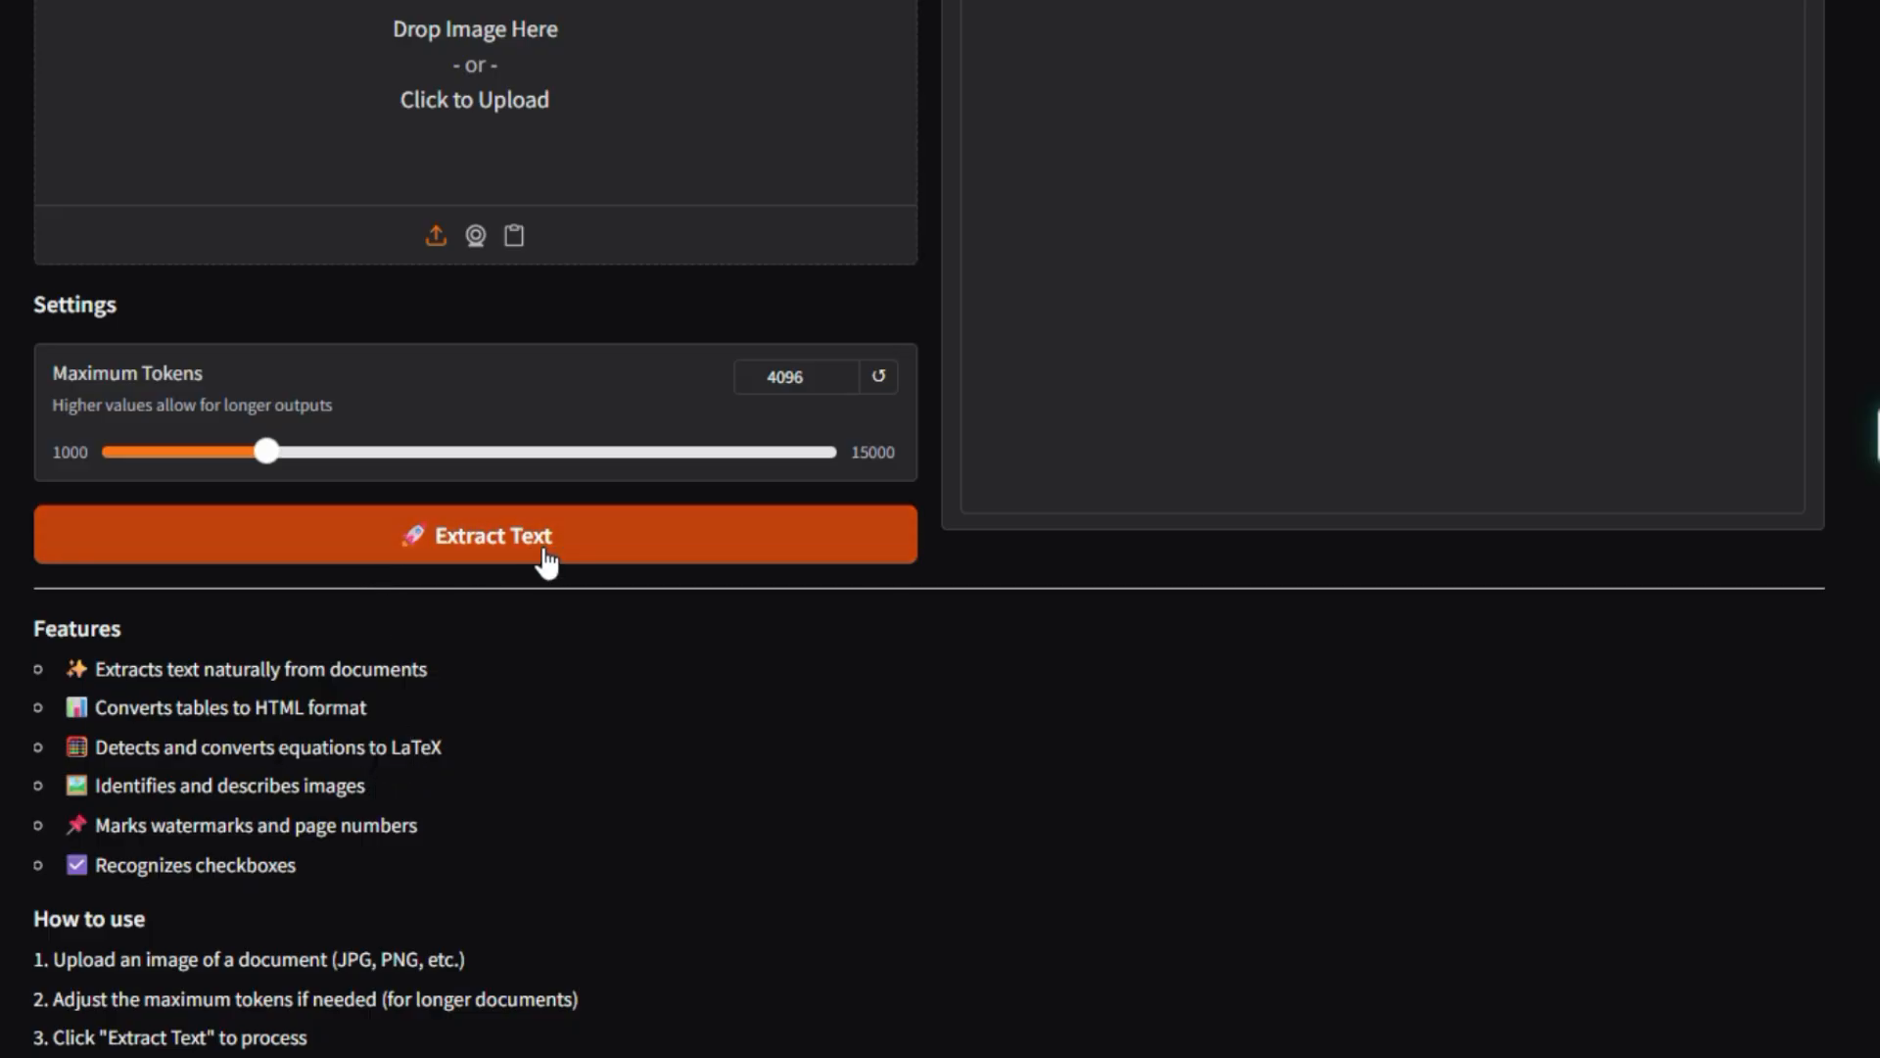
pyautogui.scroll(-3)
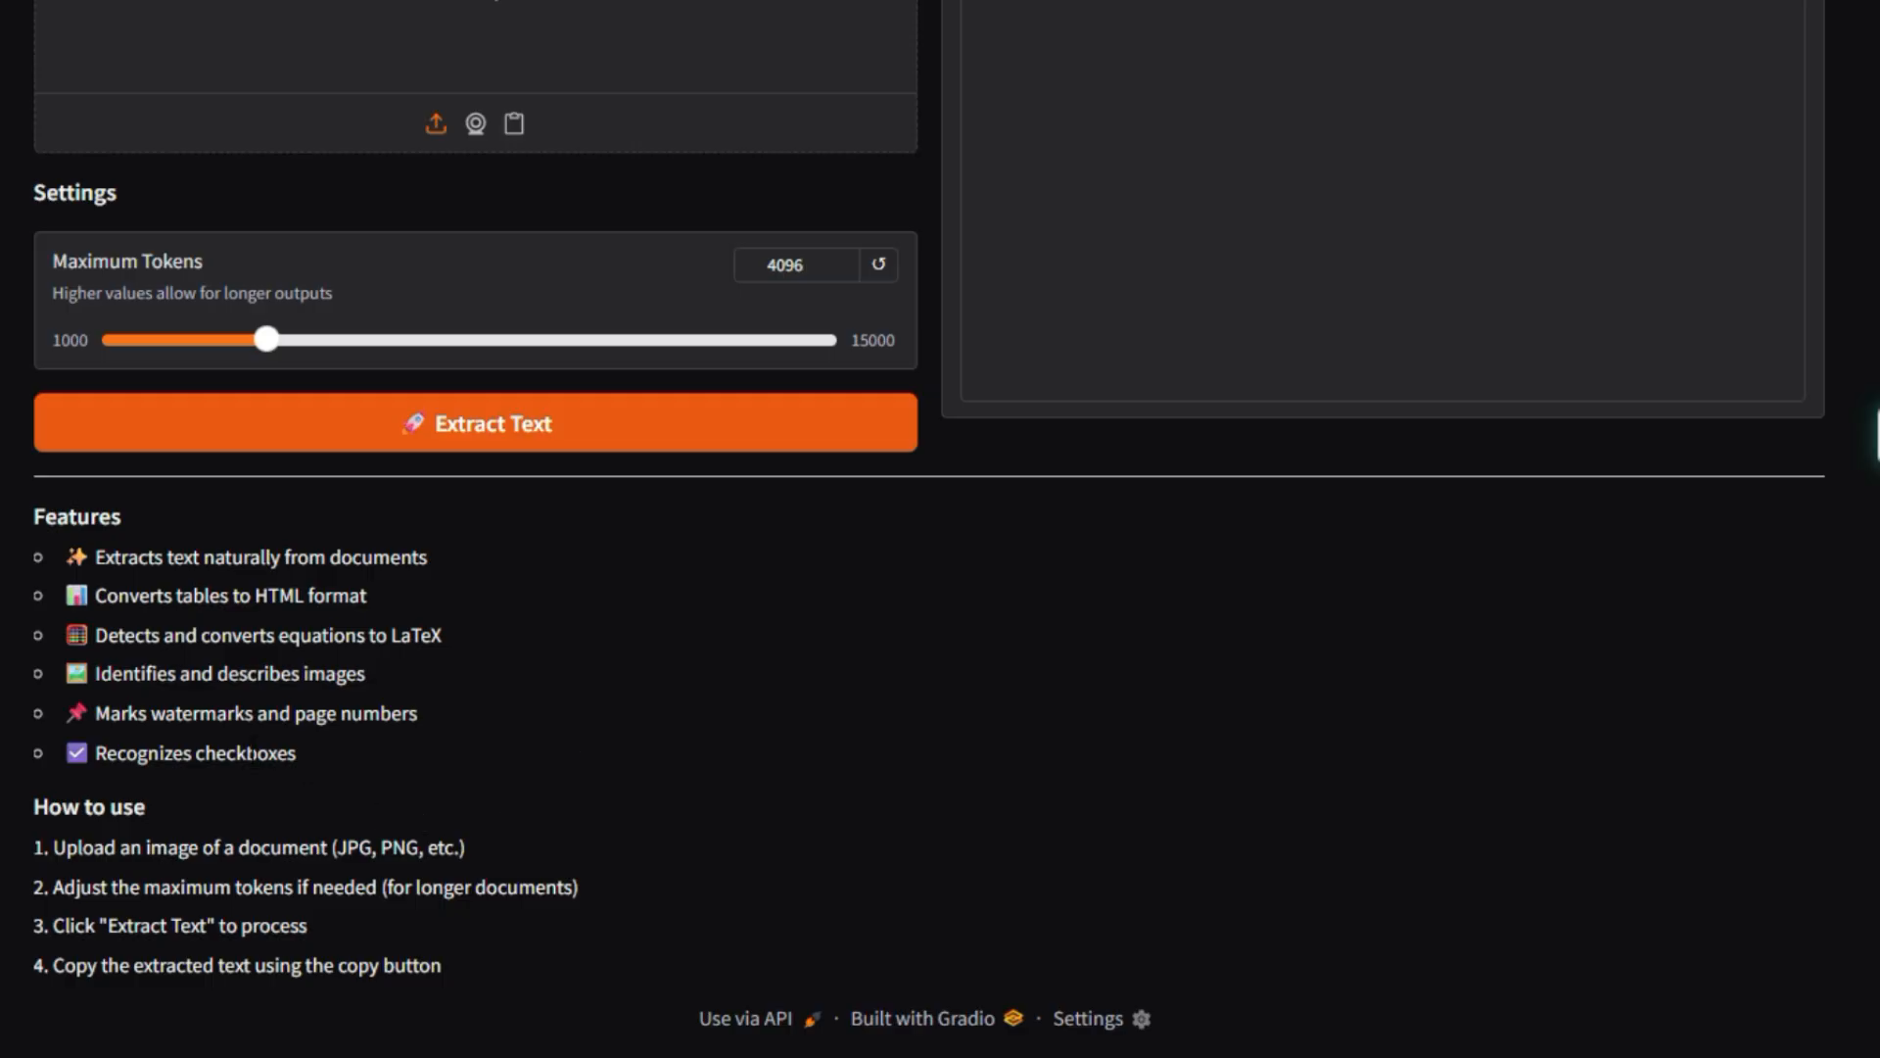
pyautogui.scroll(3)
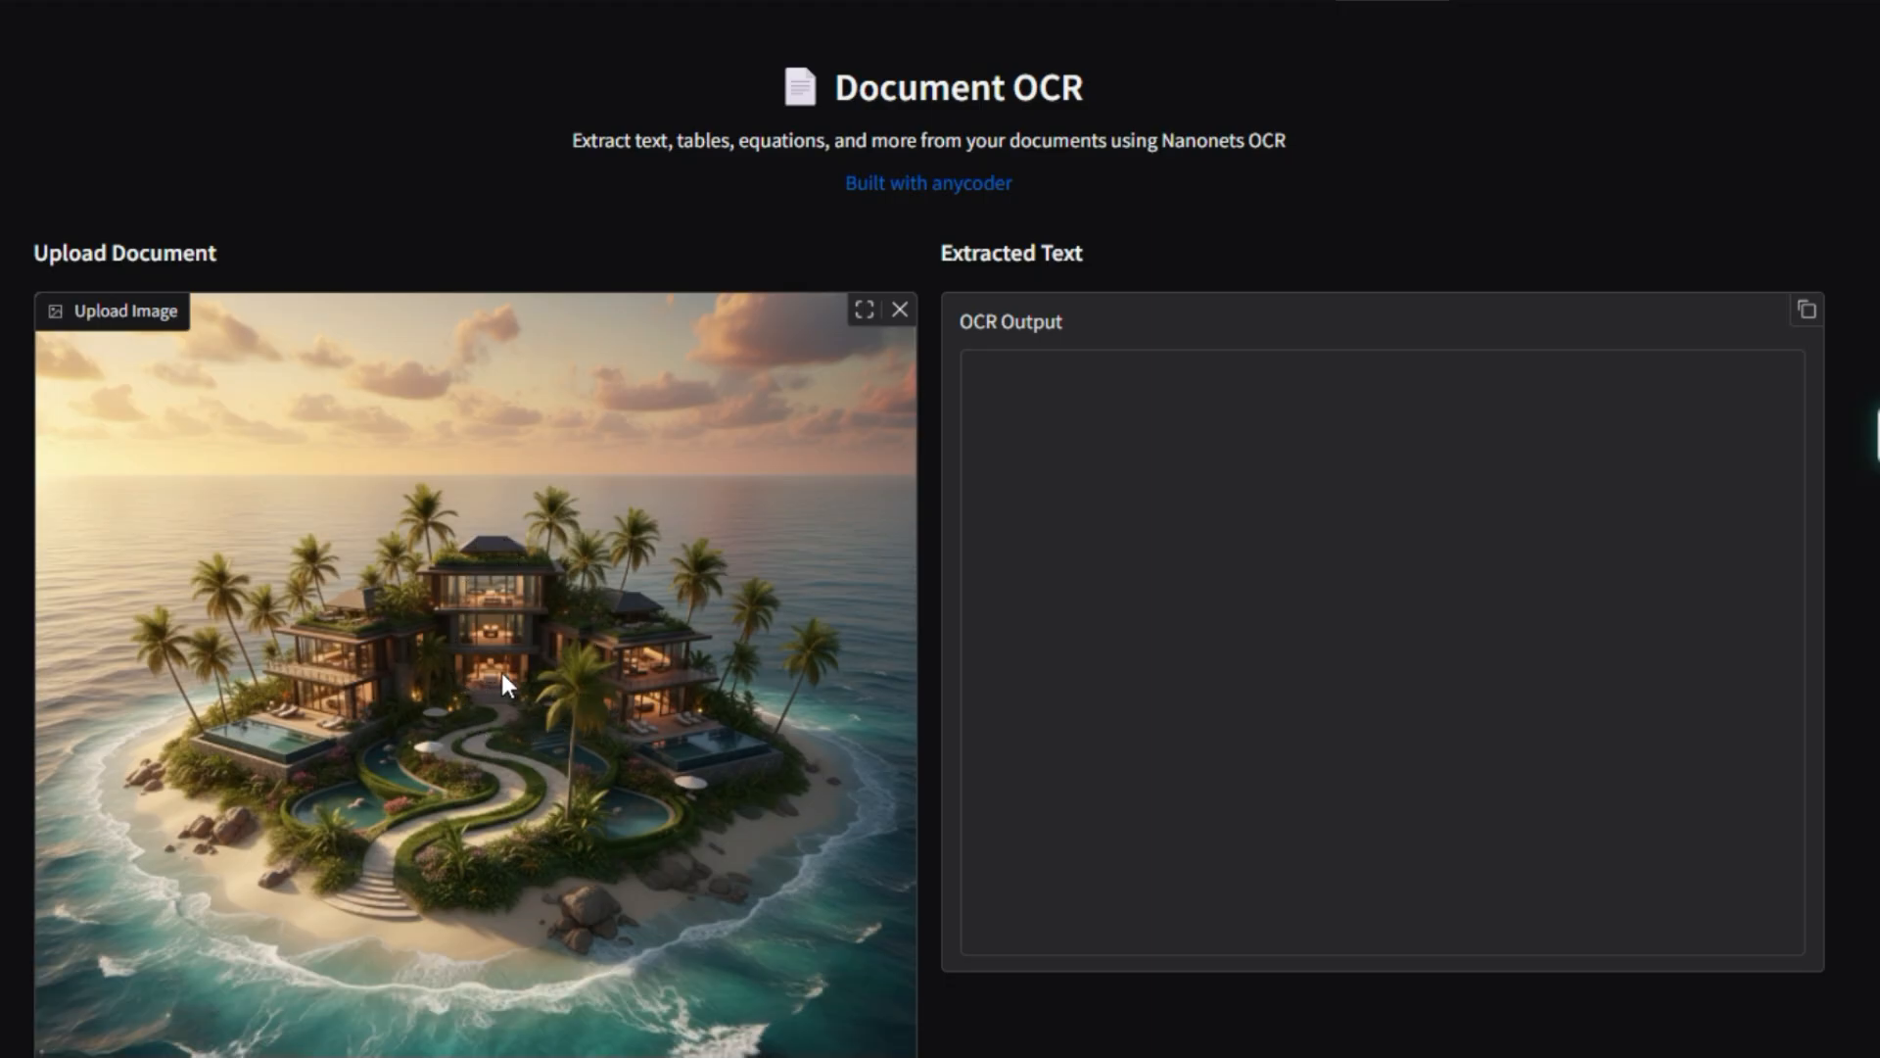
# - Extract text from the uploaded island villa image and read the OCR output
pyautogui.scroll(-3)
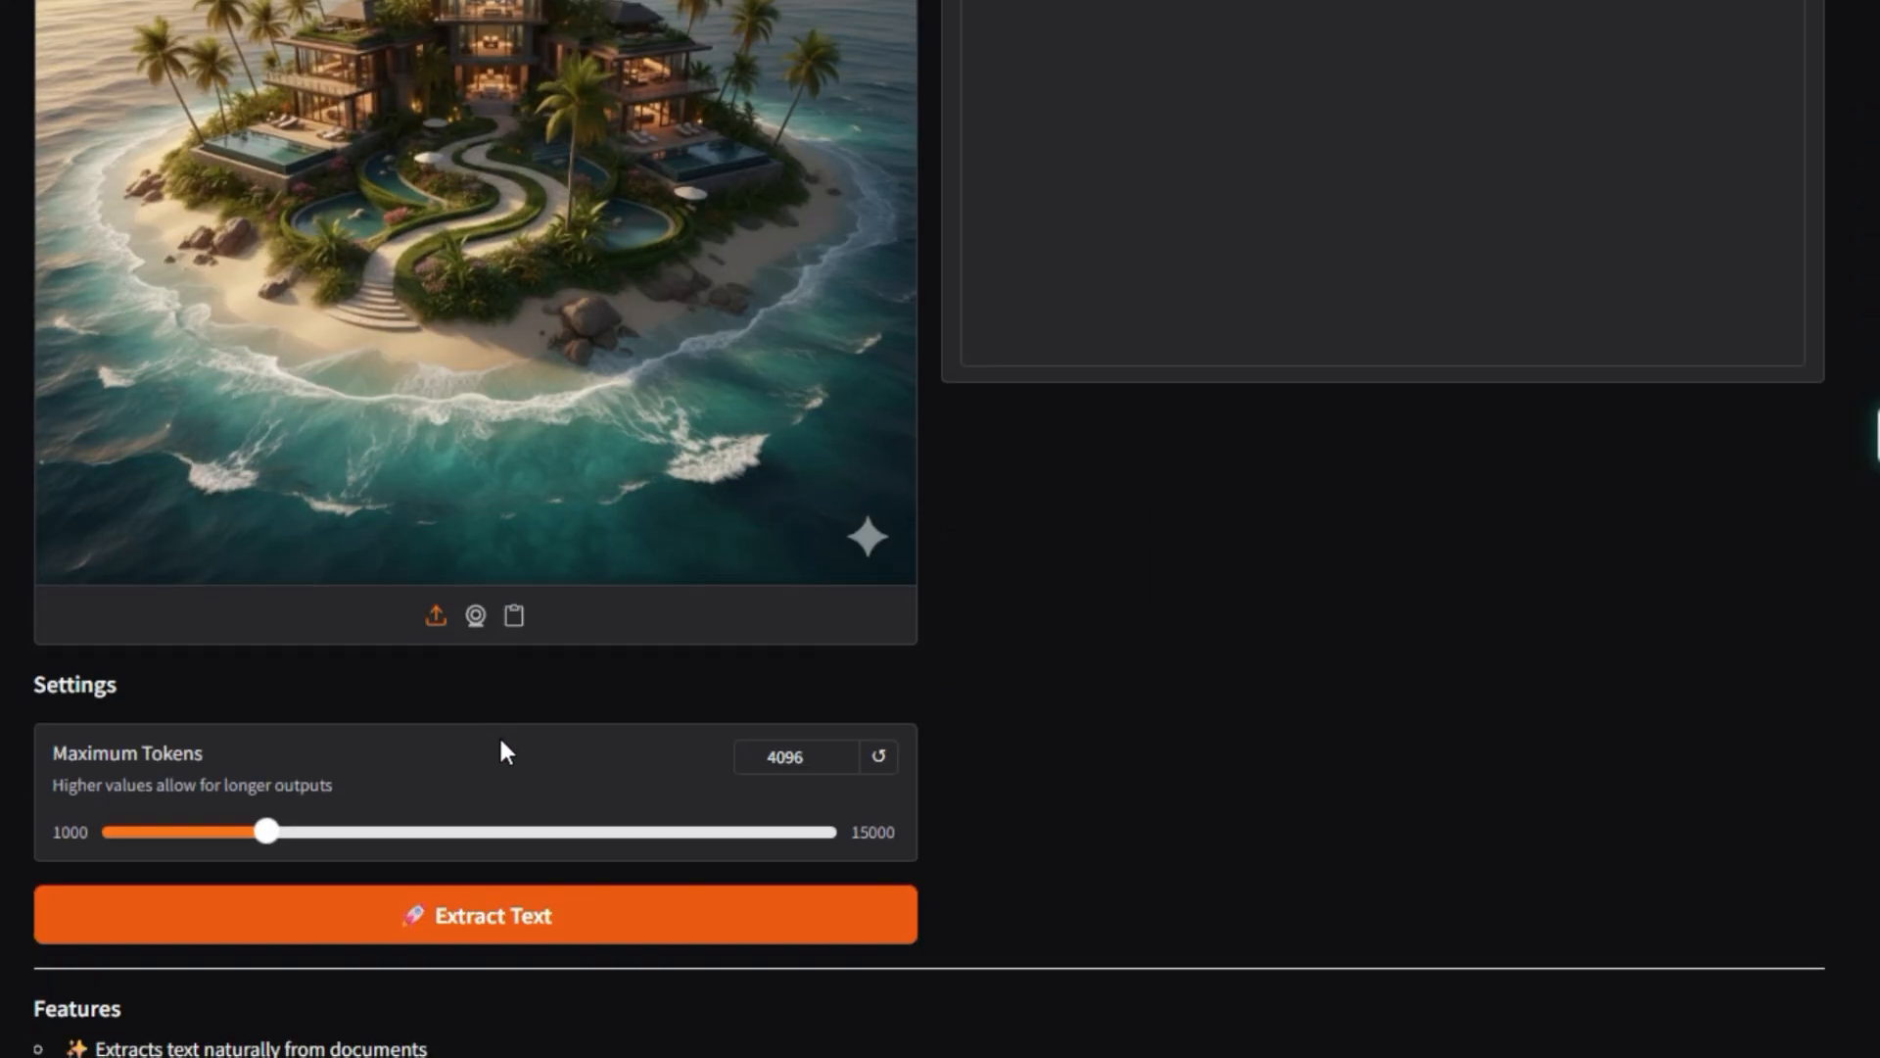
pyautogui.click(476, 915)
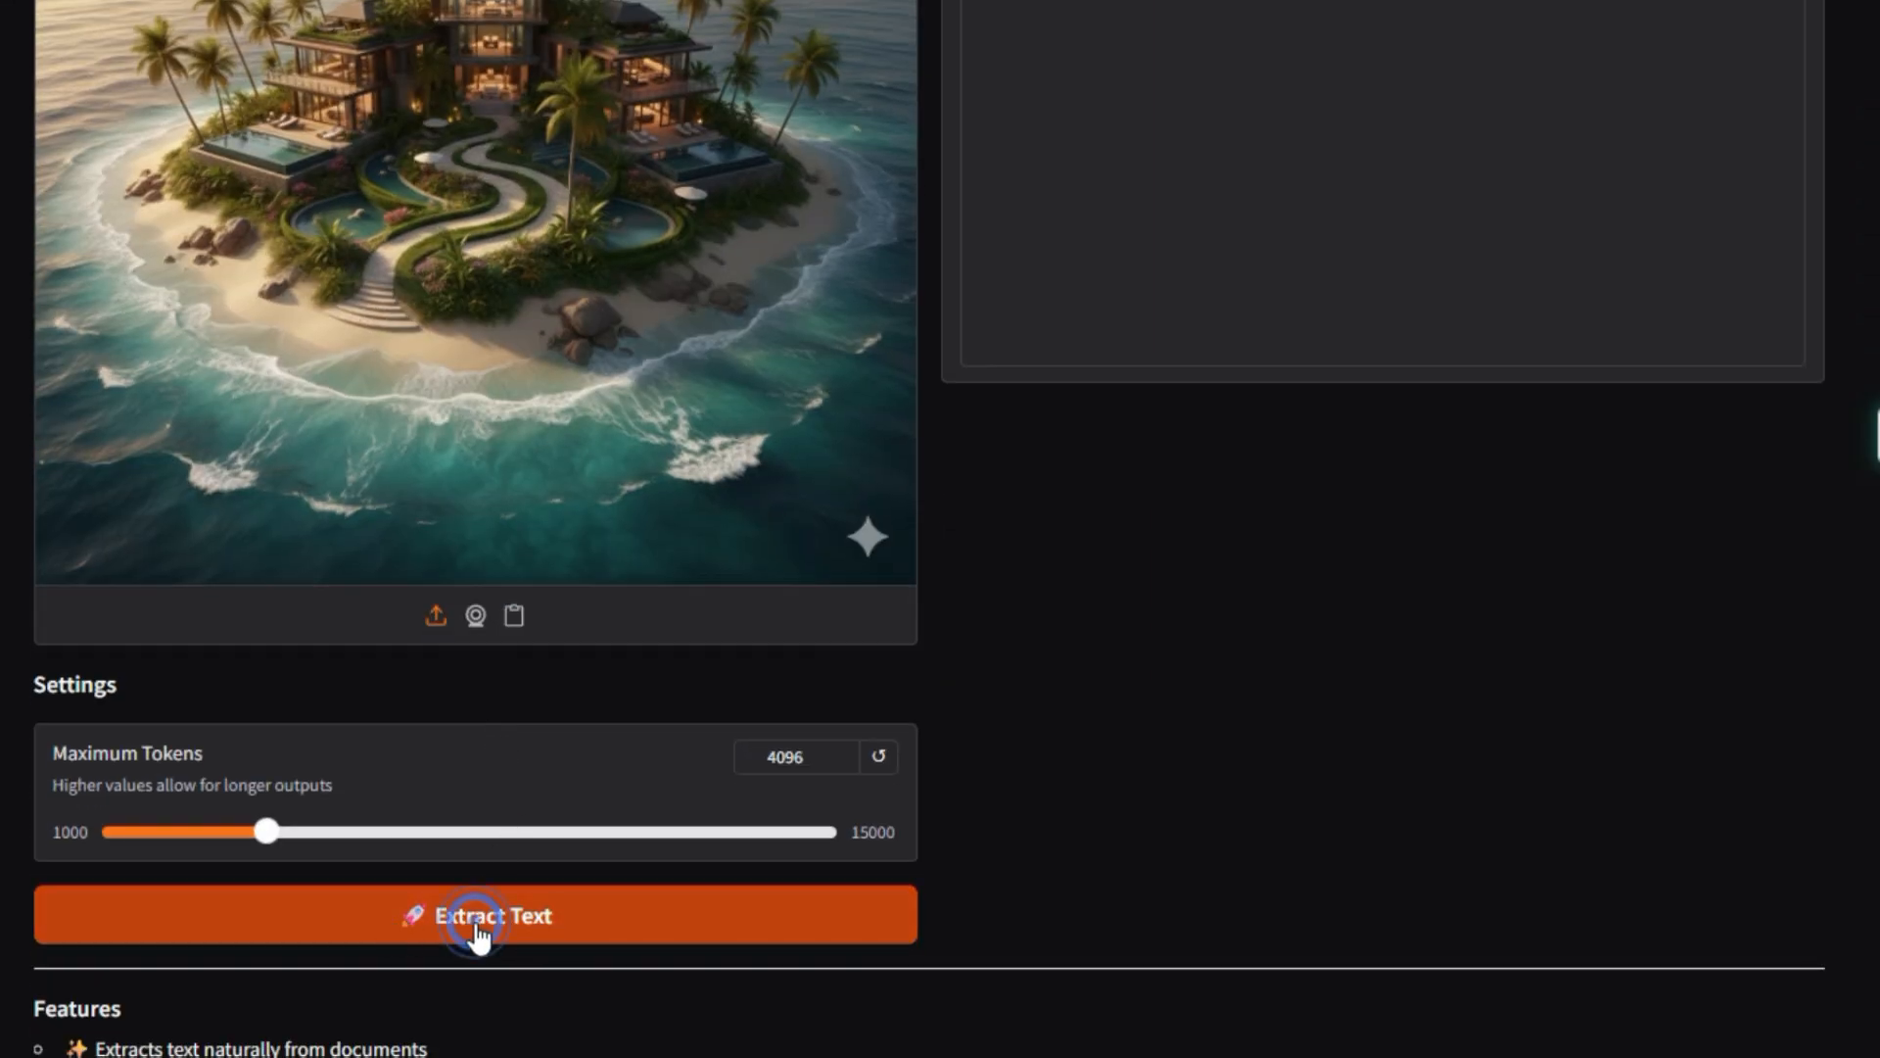
pyautogui.click(476, 914)
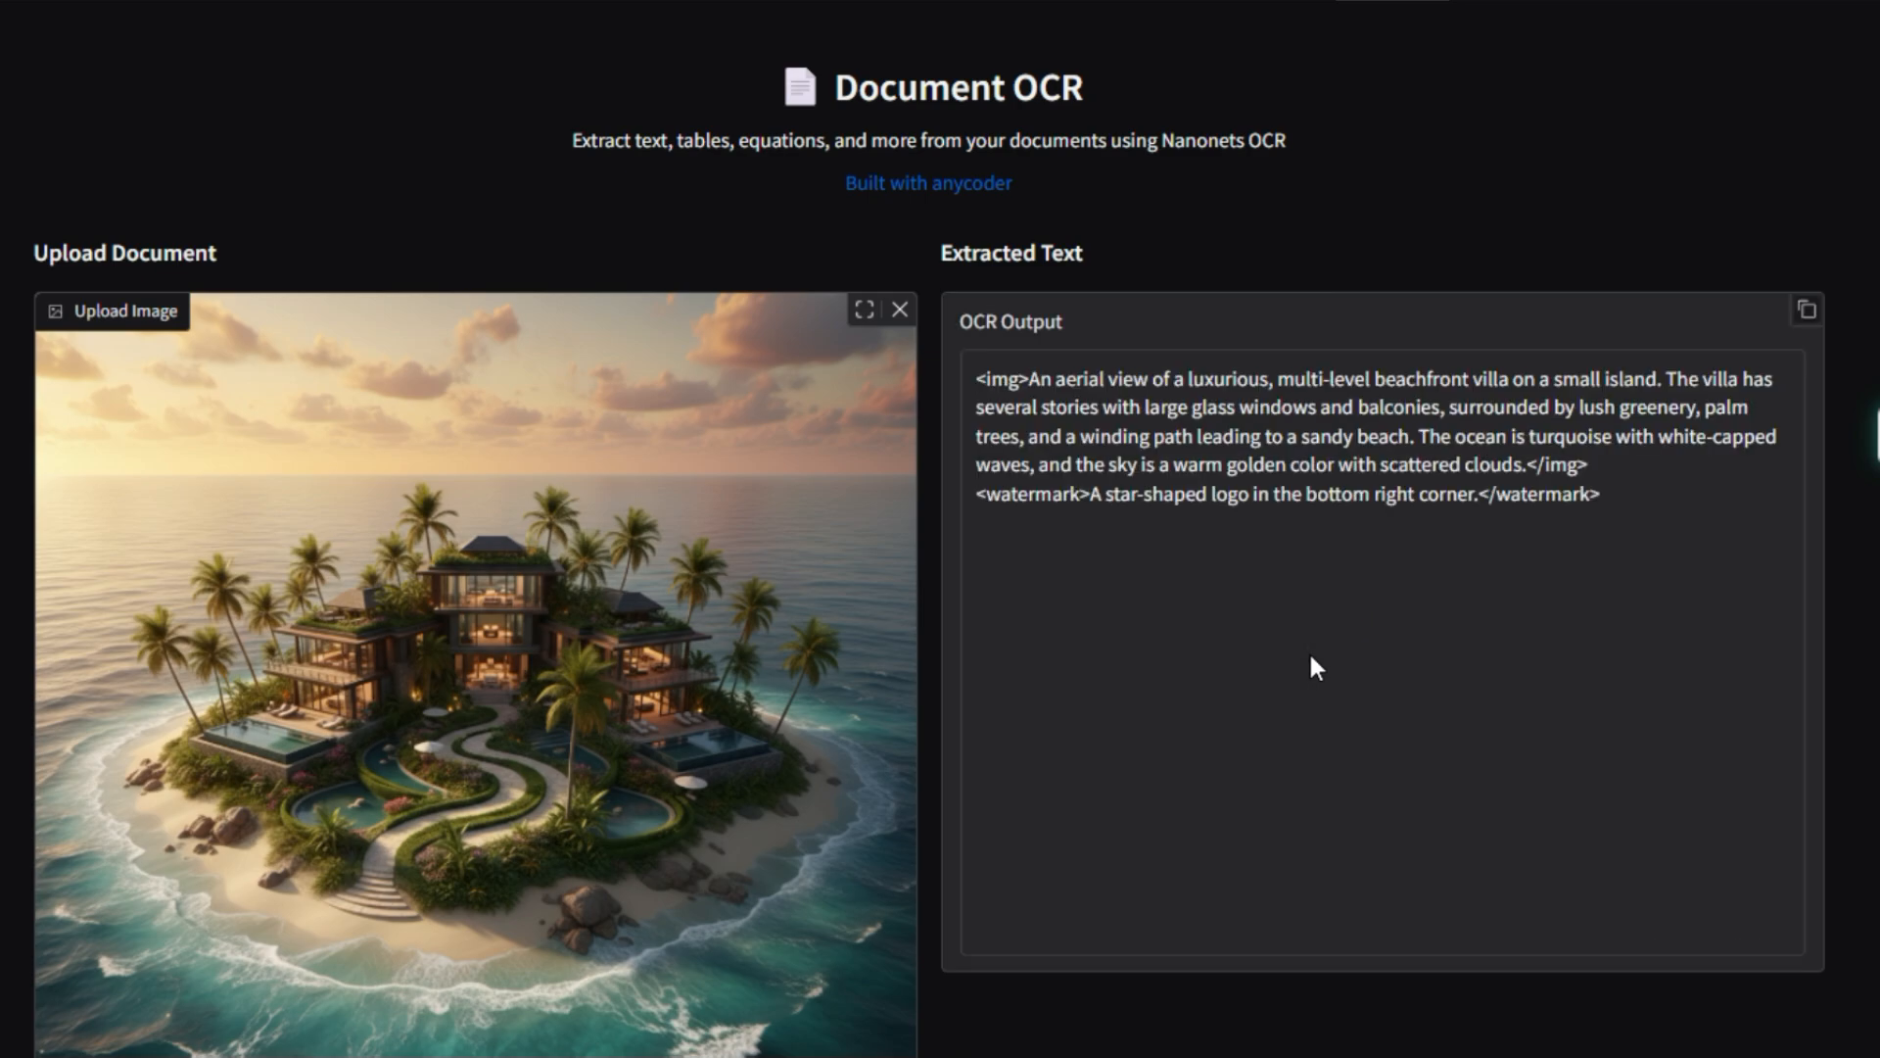
pyautogui.moveTo(1214, 549)
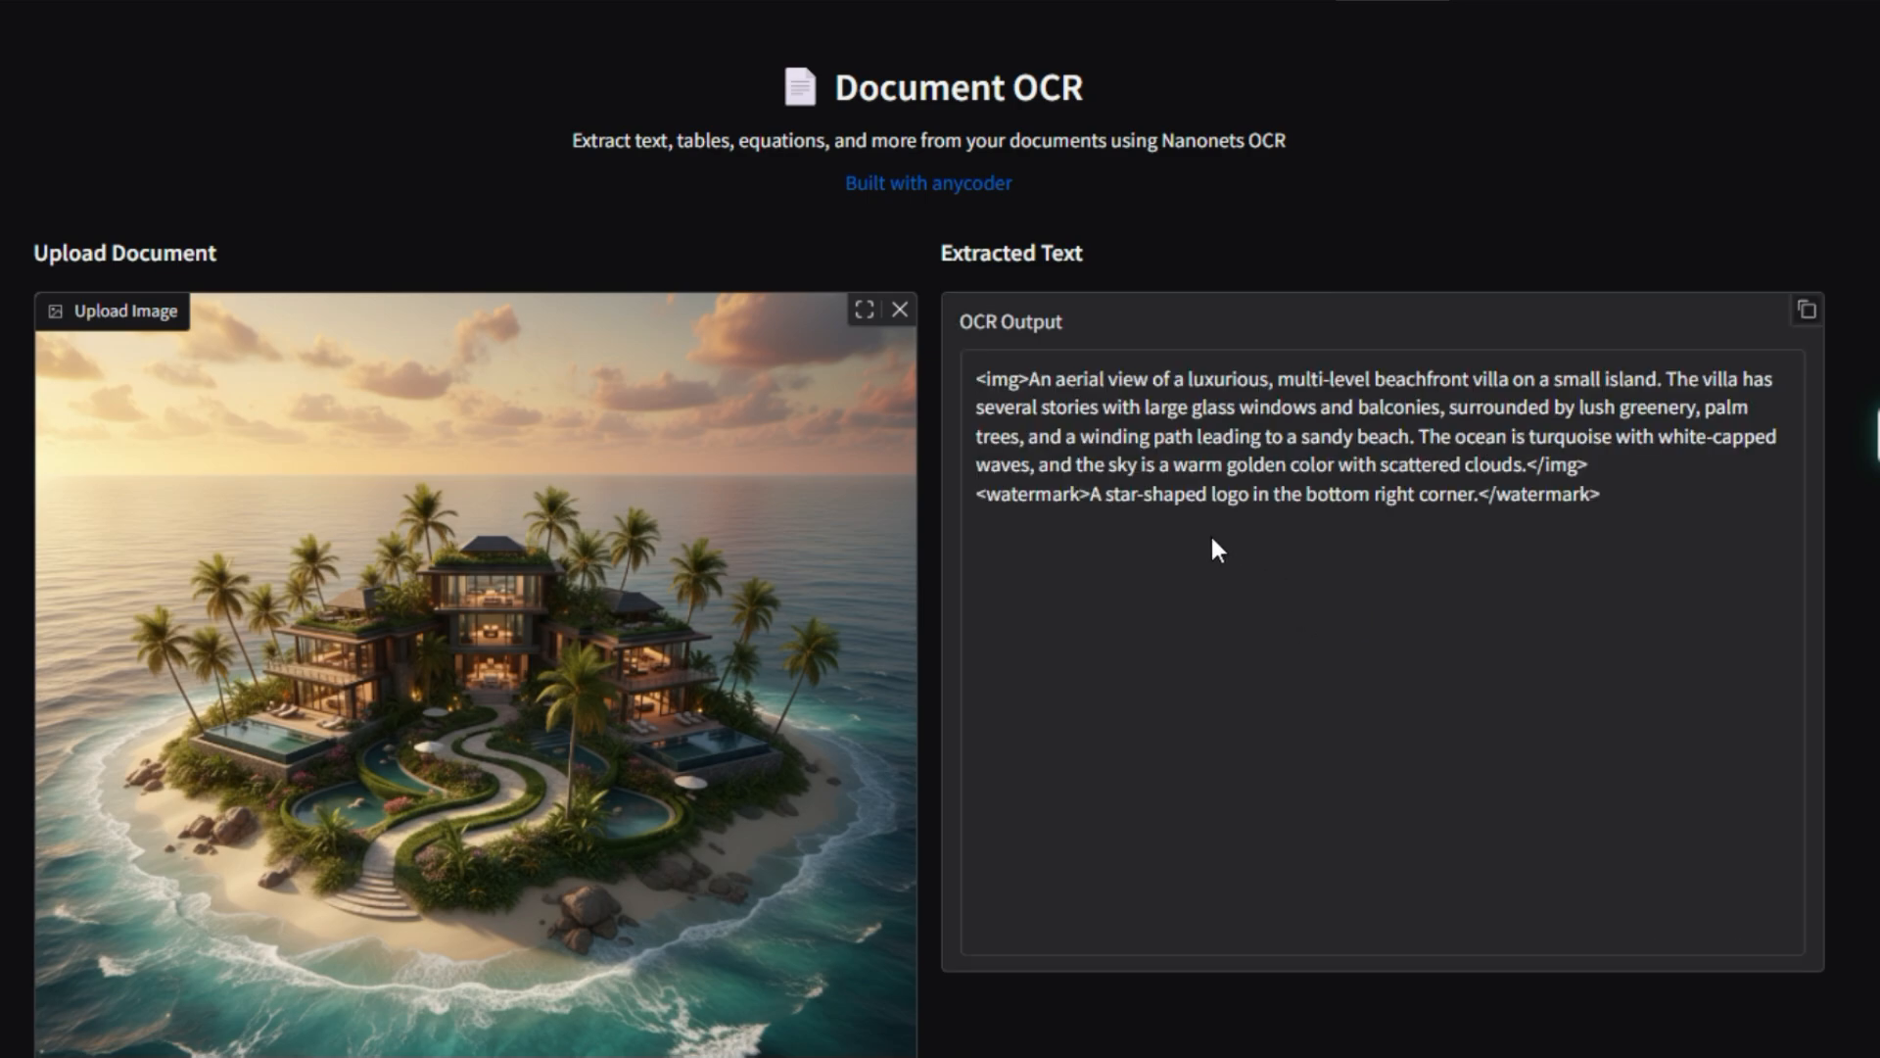
pyautogui.moveTo(1214, 480)
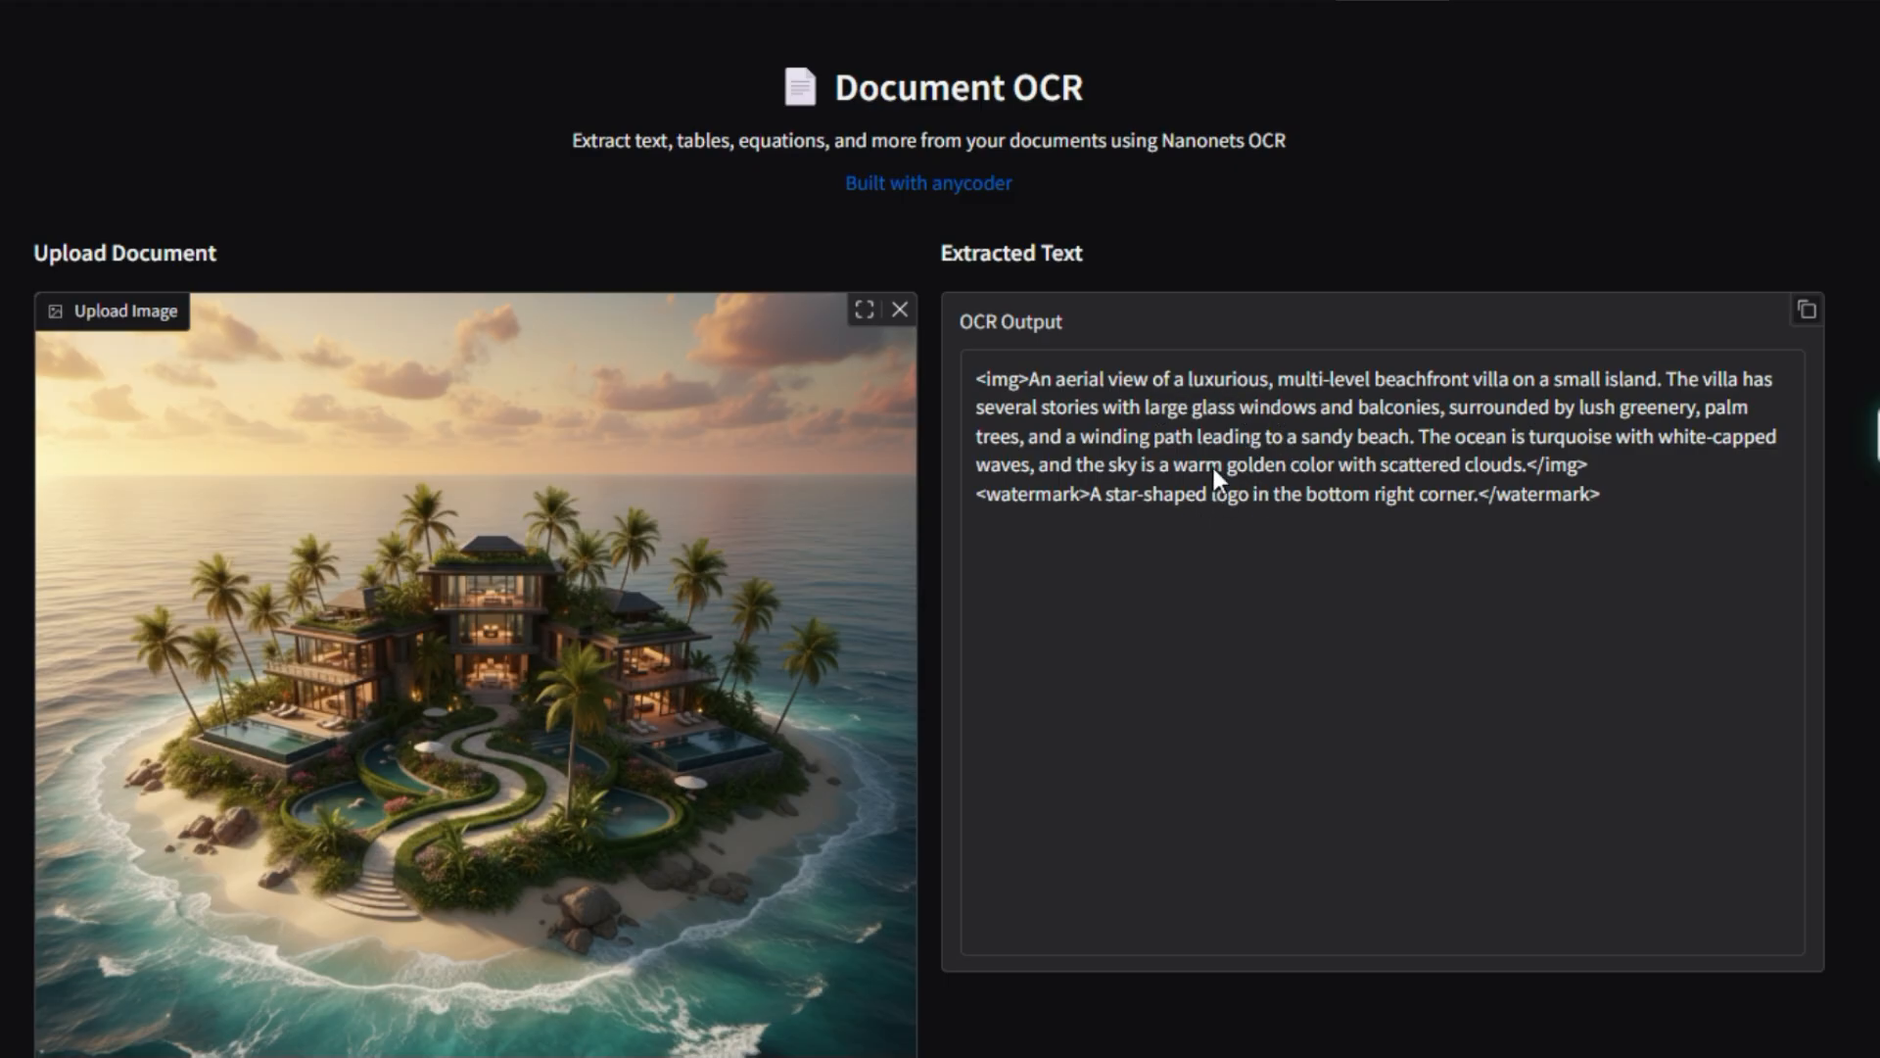
pyautogui.moveTo(1038, 392)
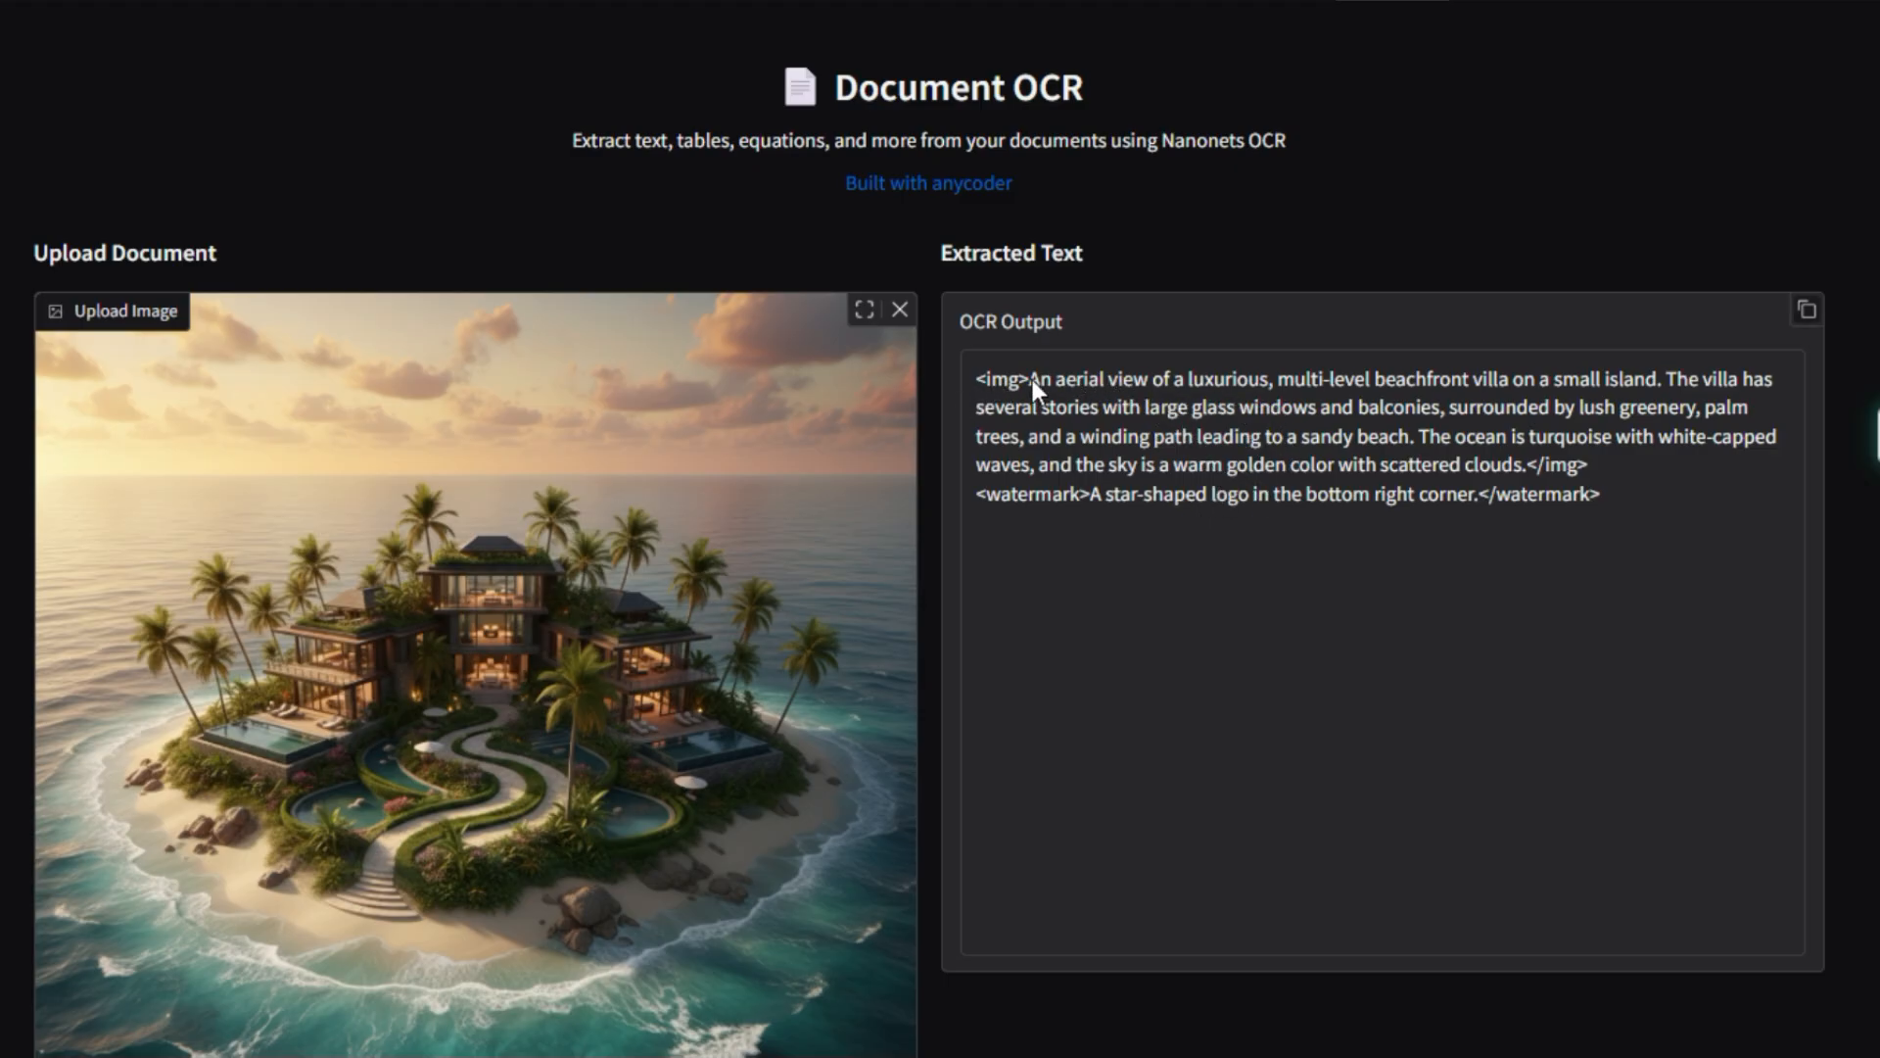
pyautogui.moveTo(1668, 430)
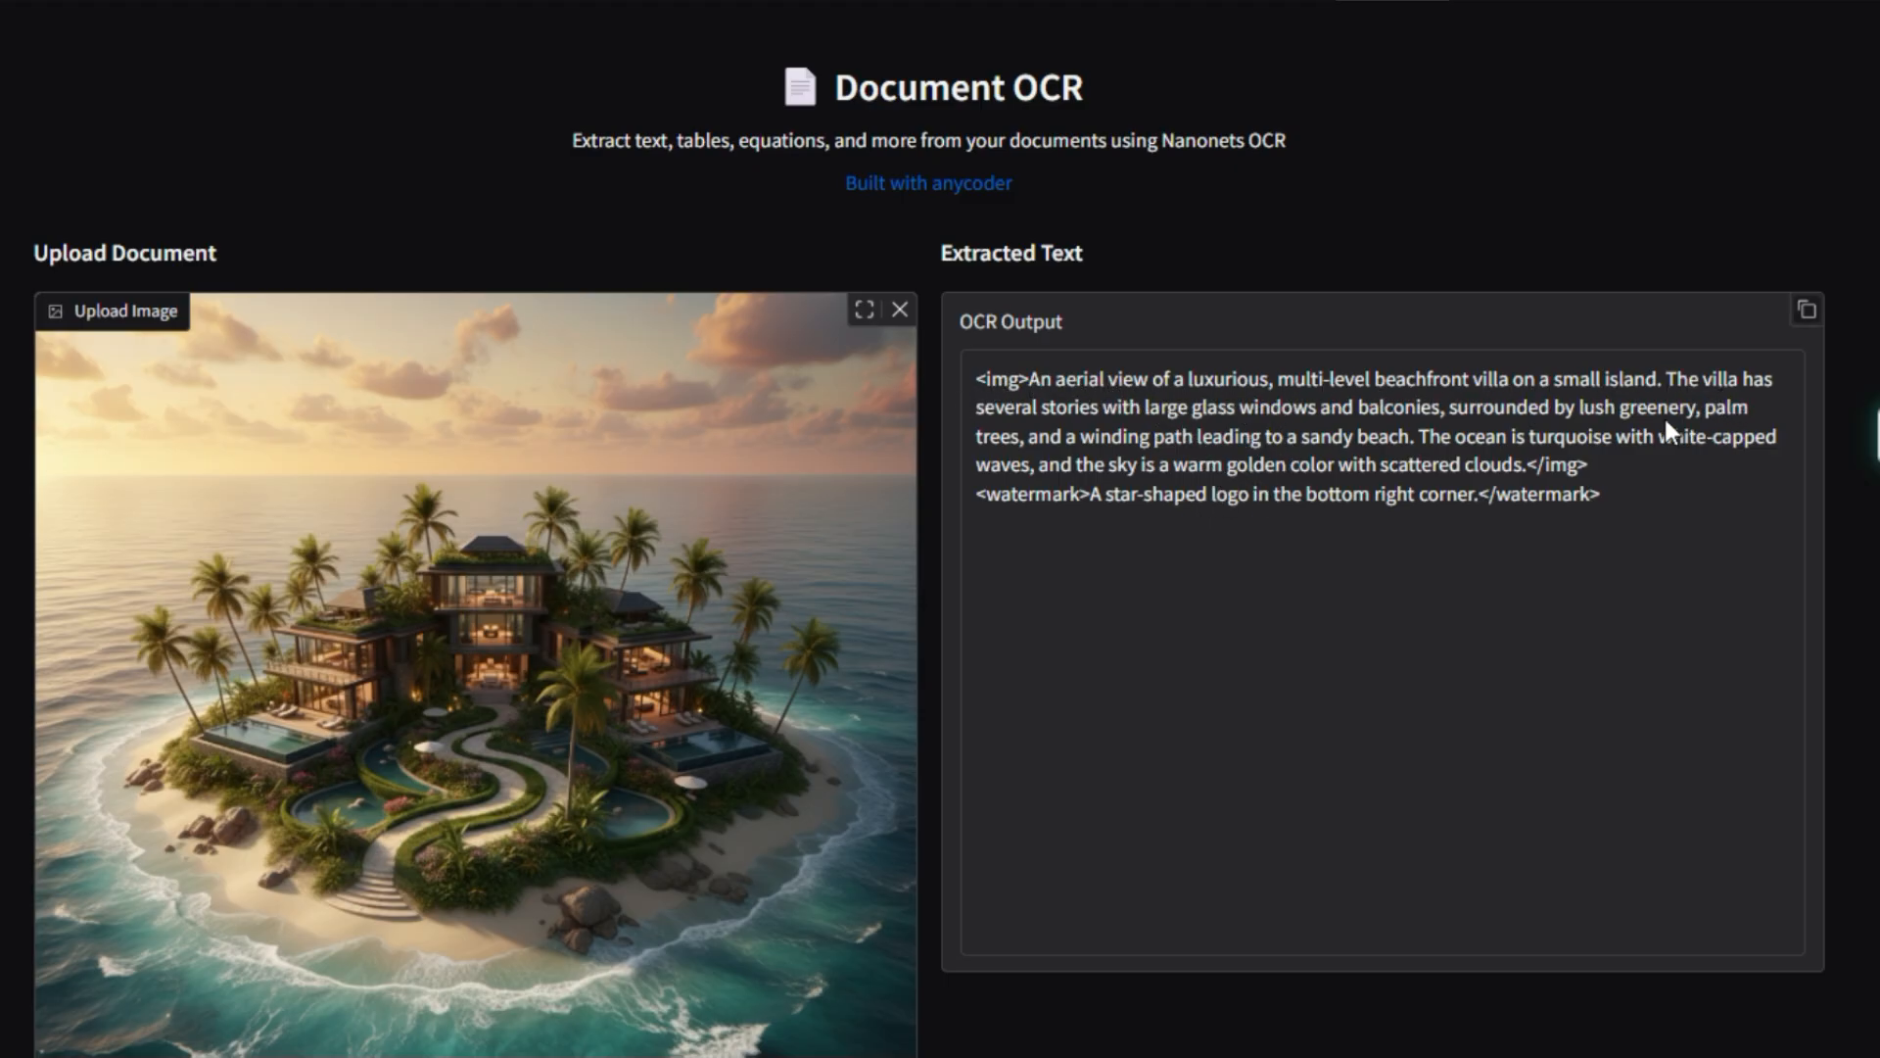
pyautogui.moveTo(1662, 456)
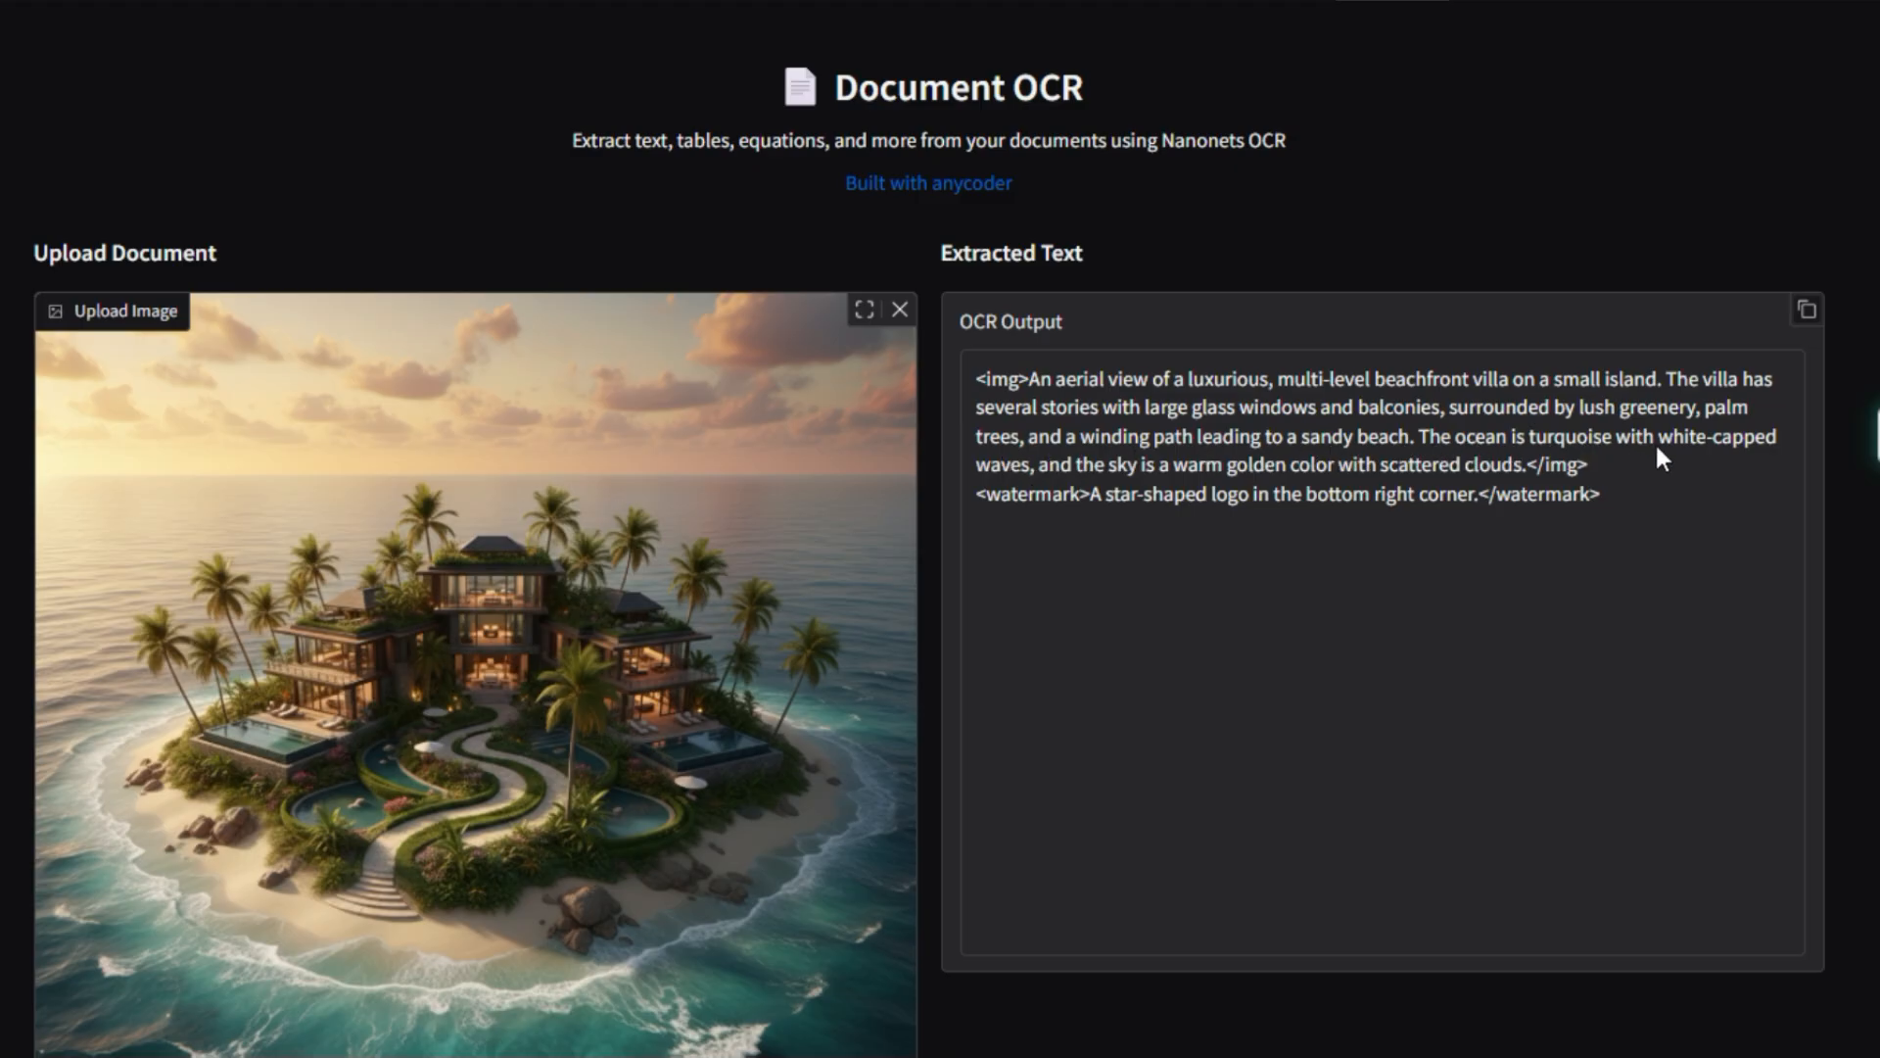
pyautogui.moveTo(1503, 554)
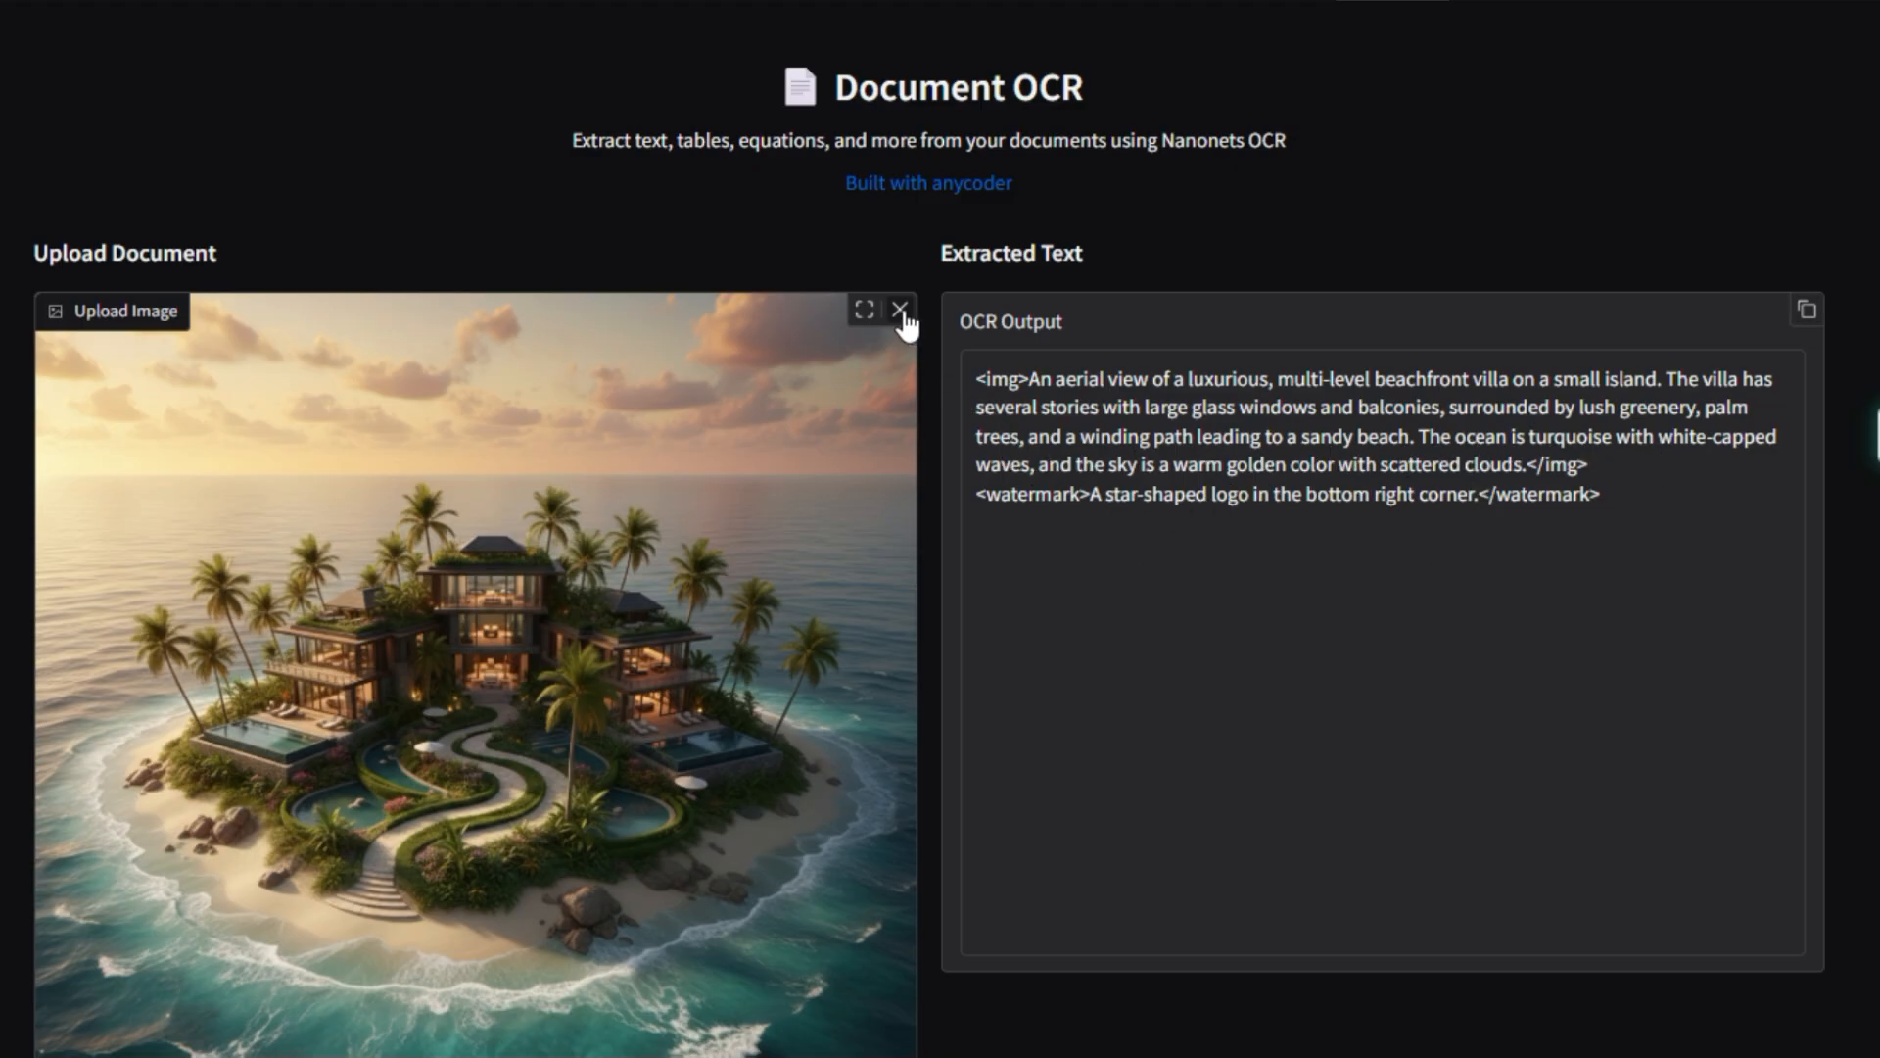
# - Clear the island villa image to make room for the vampire illustration
pyautogui.click(901, 309)
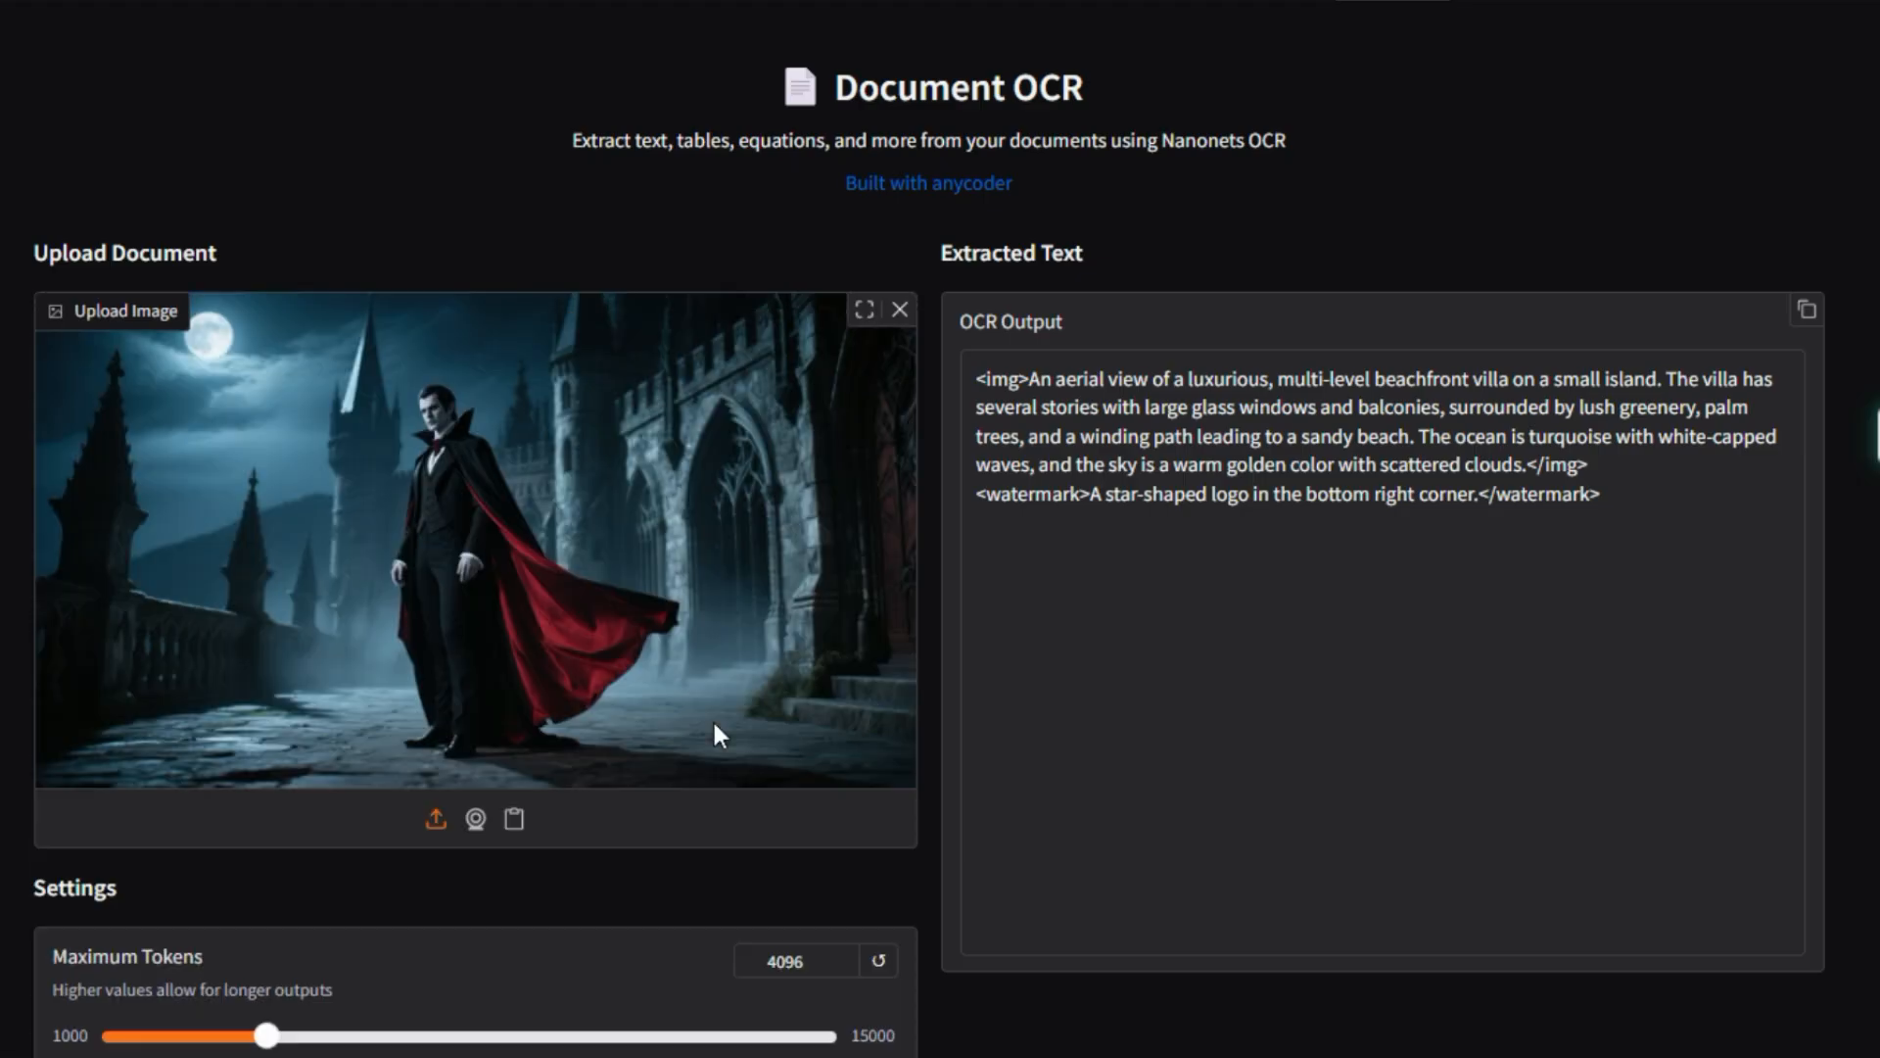
pyautogui.scroll(-3)
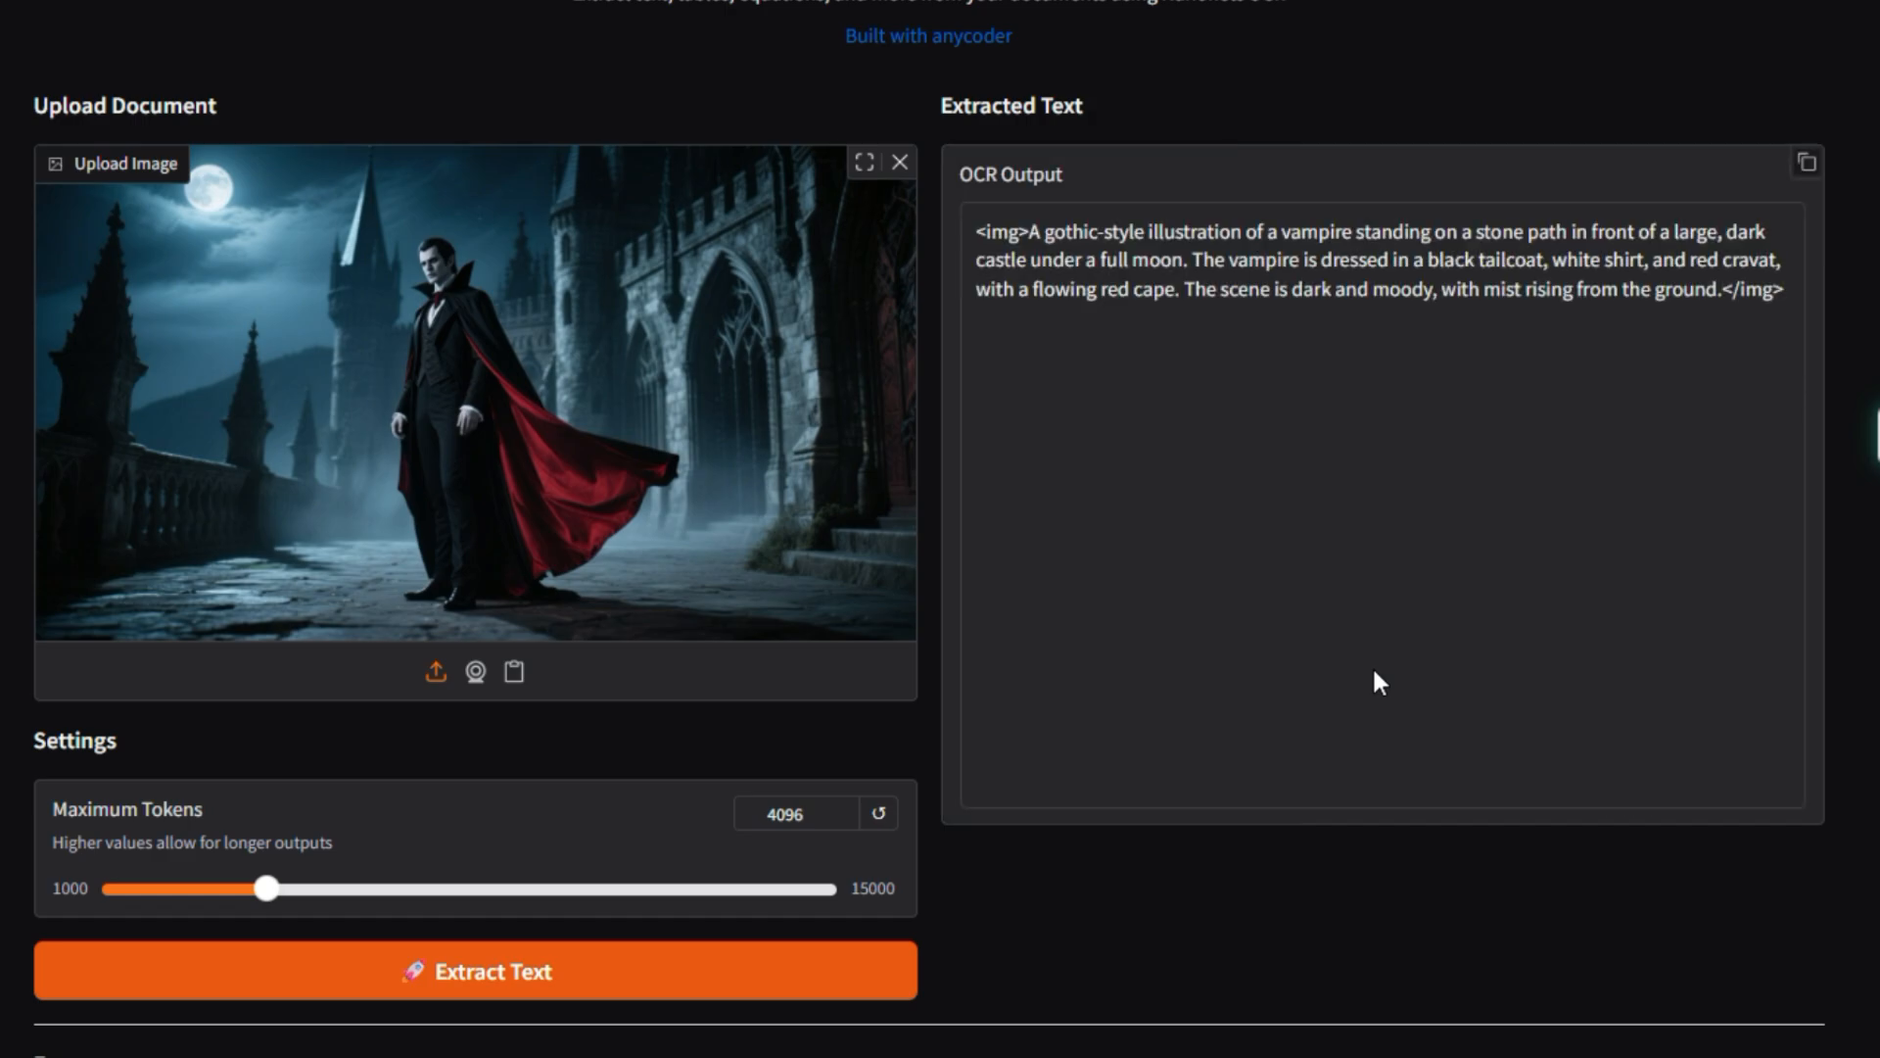
pyautogui.moveTo(1377, 278)
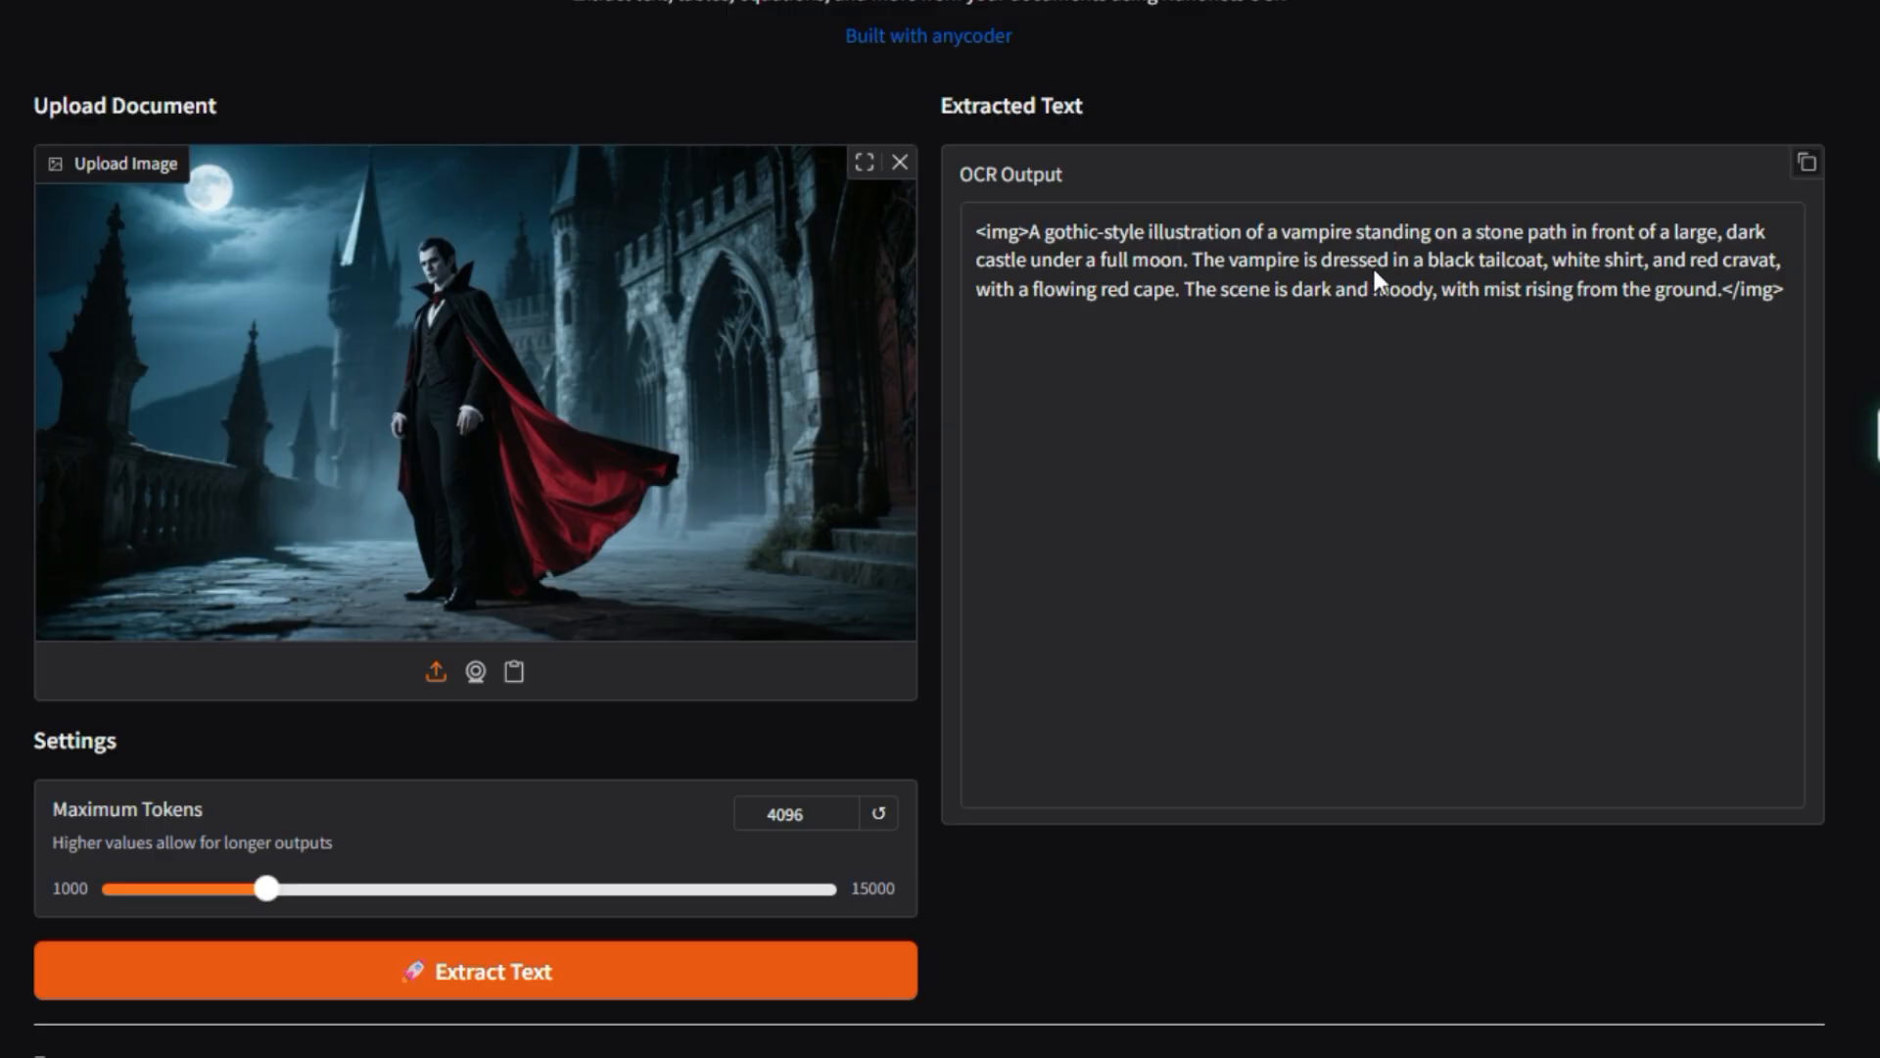
pyautogui.moveTo(1724, 249)
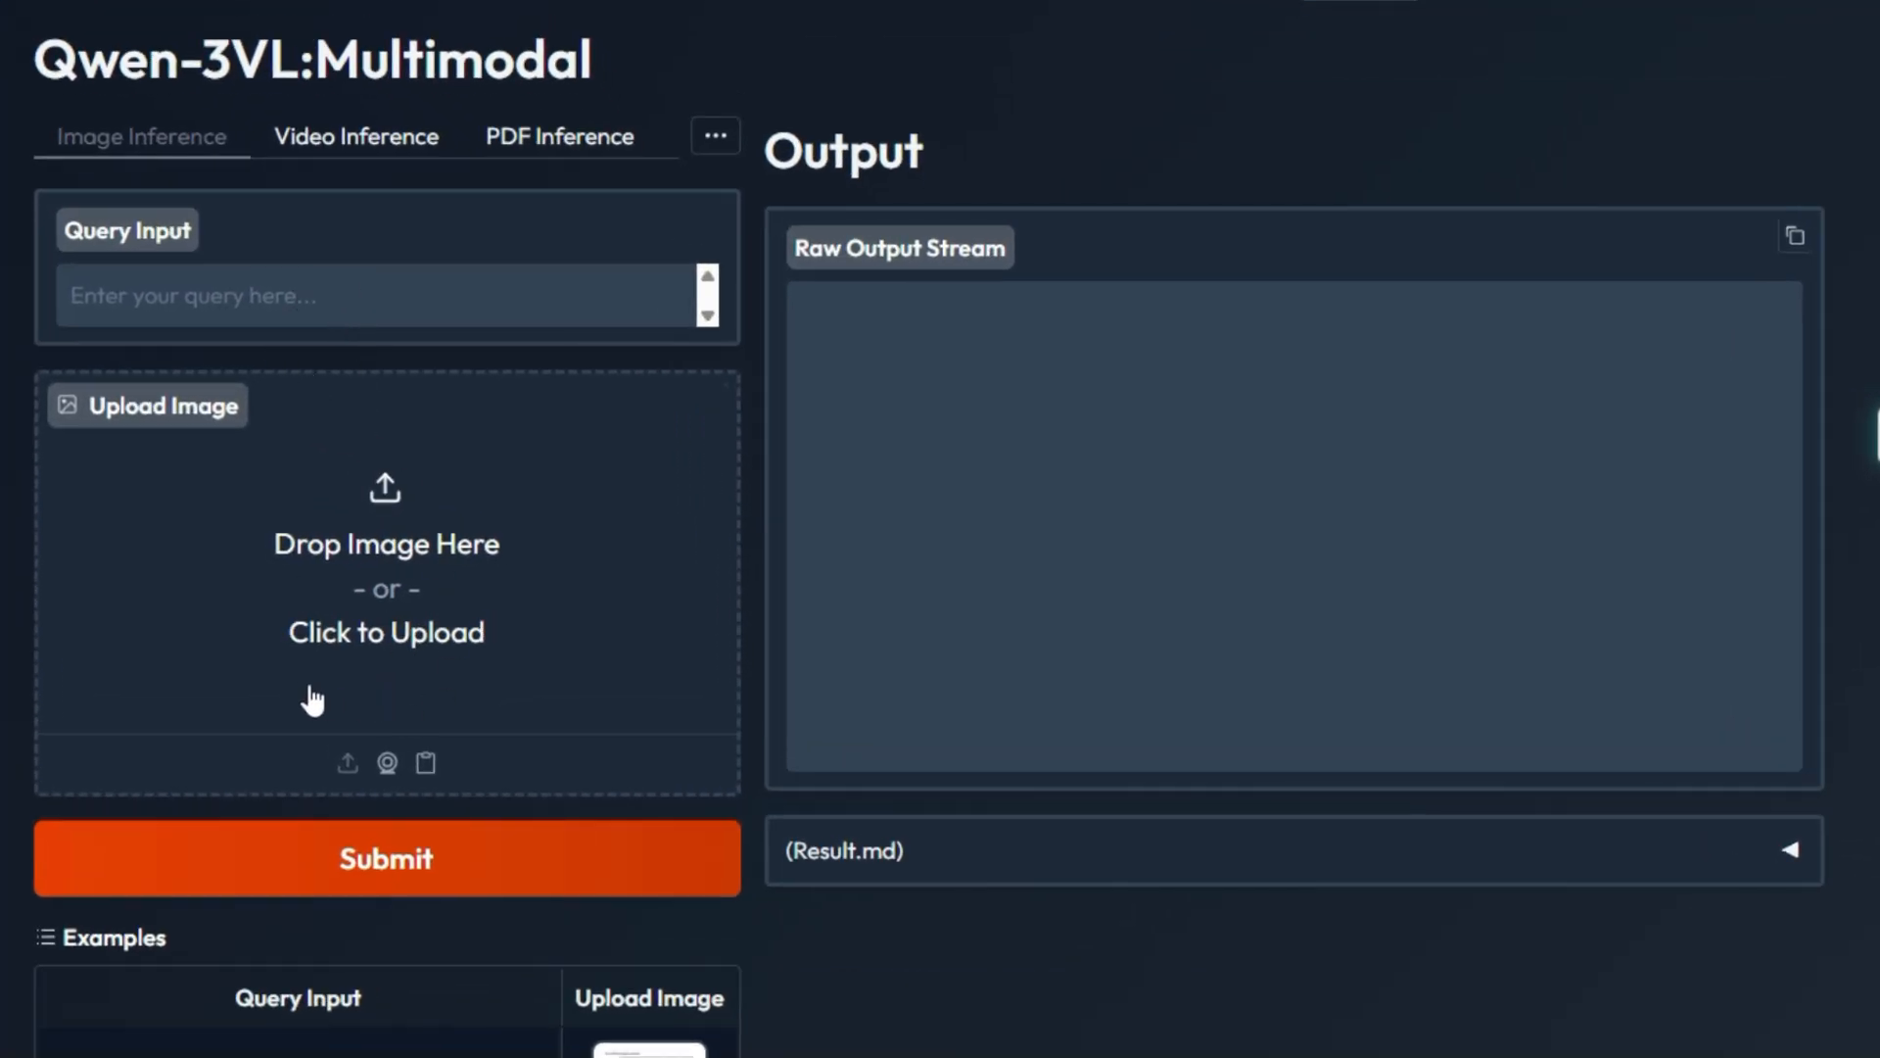
pyautogui.moveTo(440, 852)
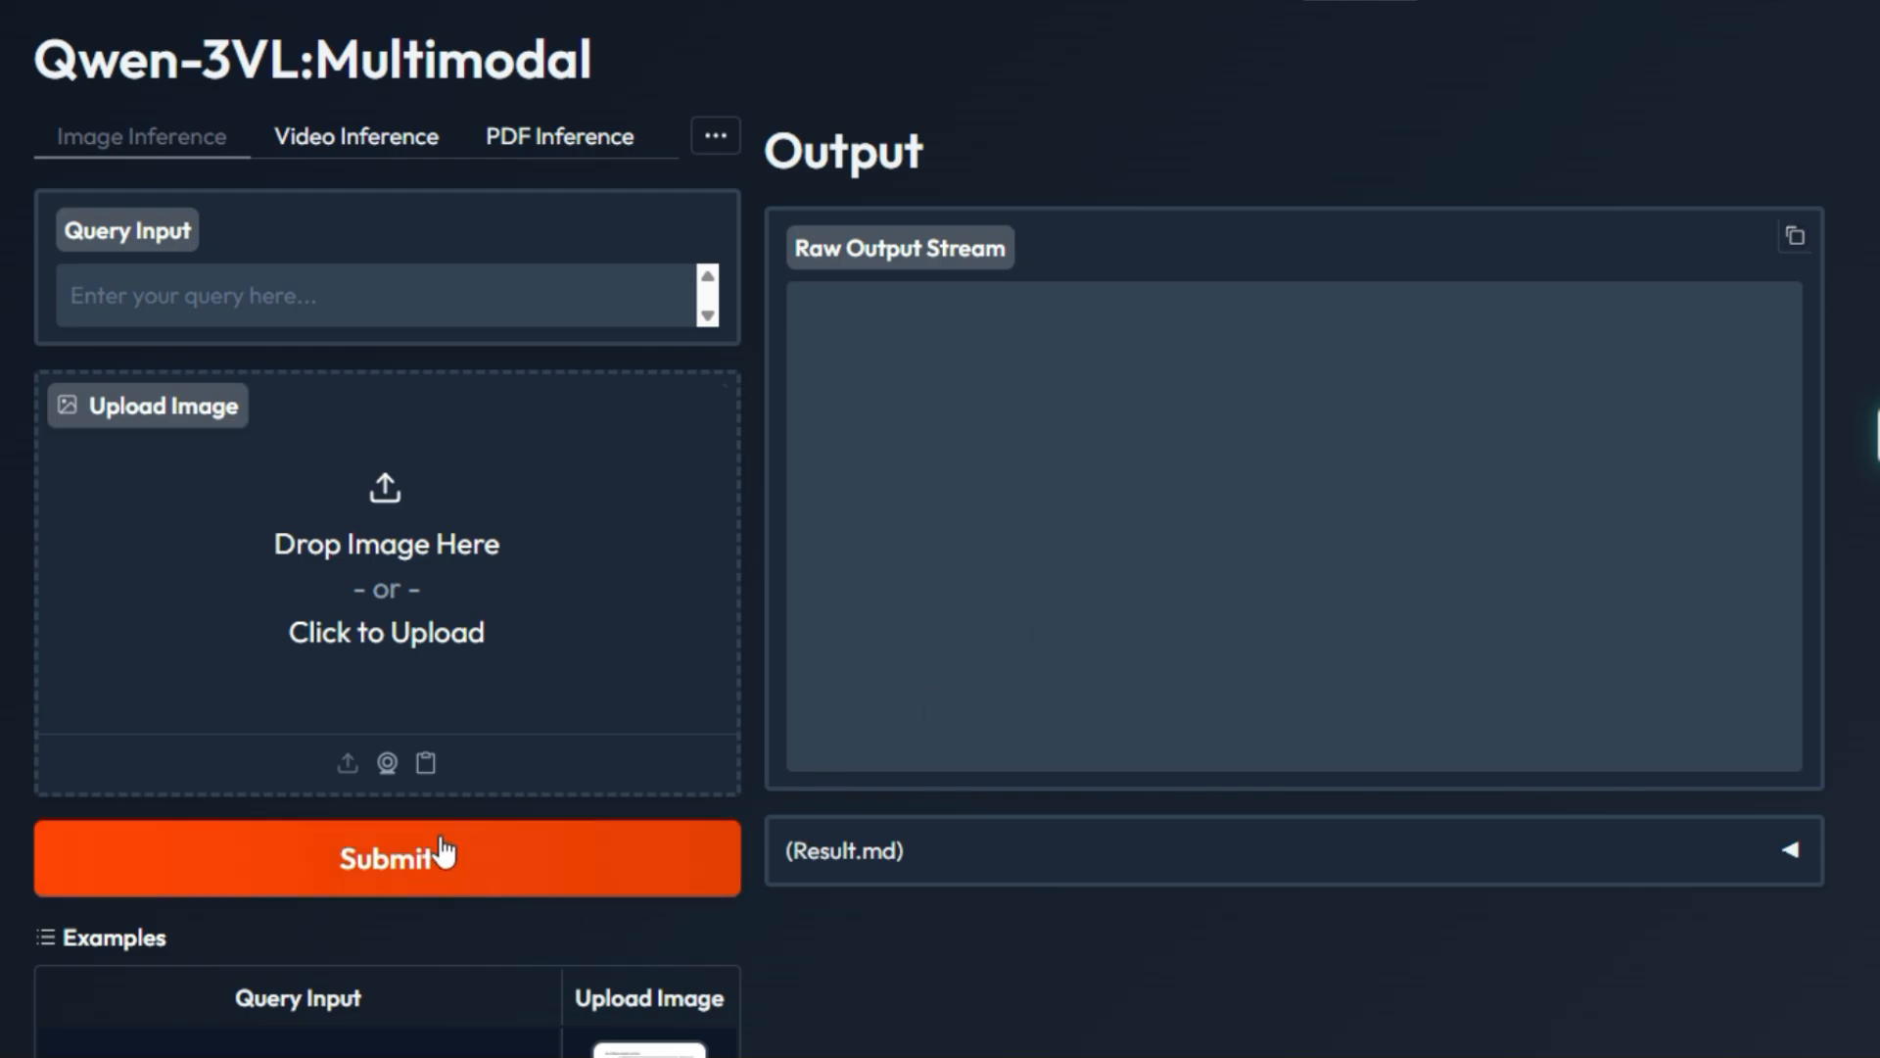
# - Expand the Advanced options panel to reveal the generation settings in Image Inference
pyautogui.scroll(-3)
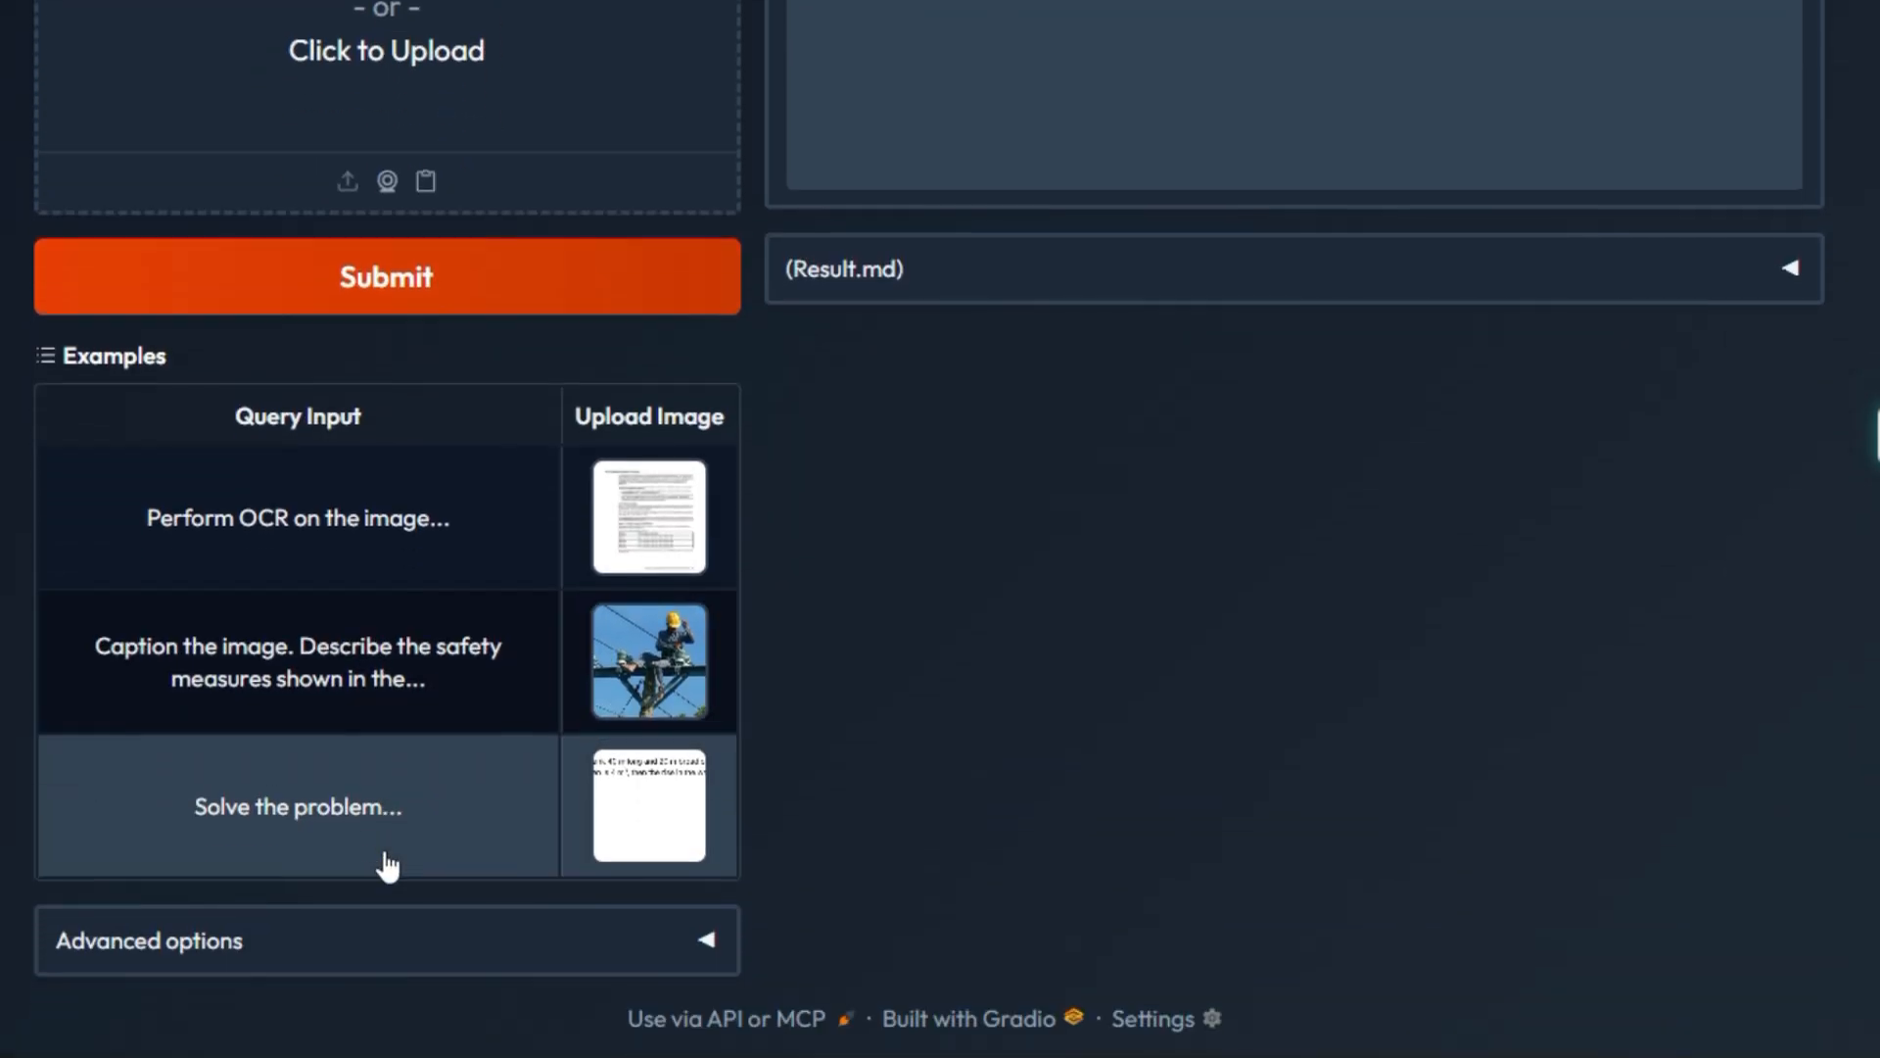
pyautogui.click(147, 940)
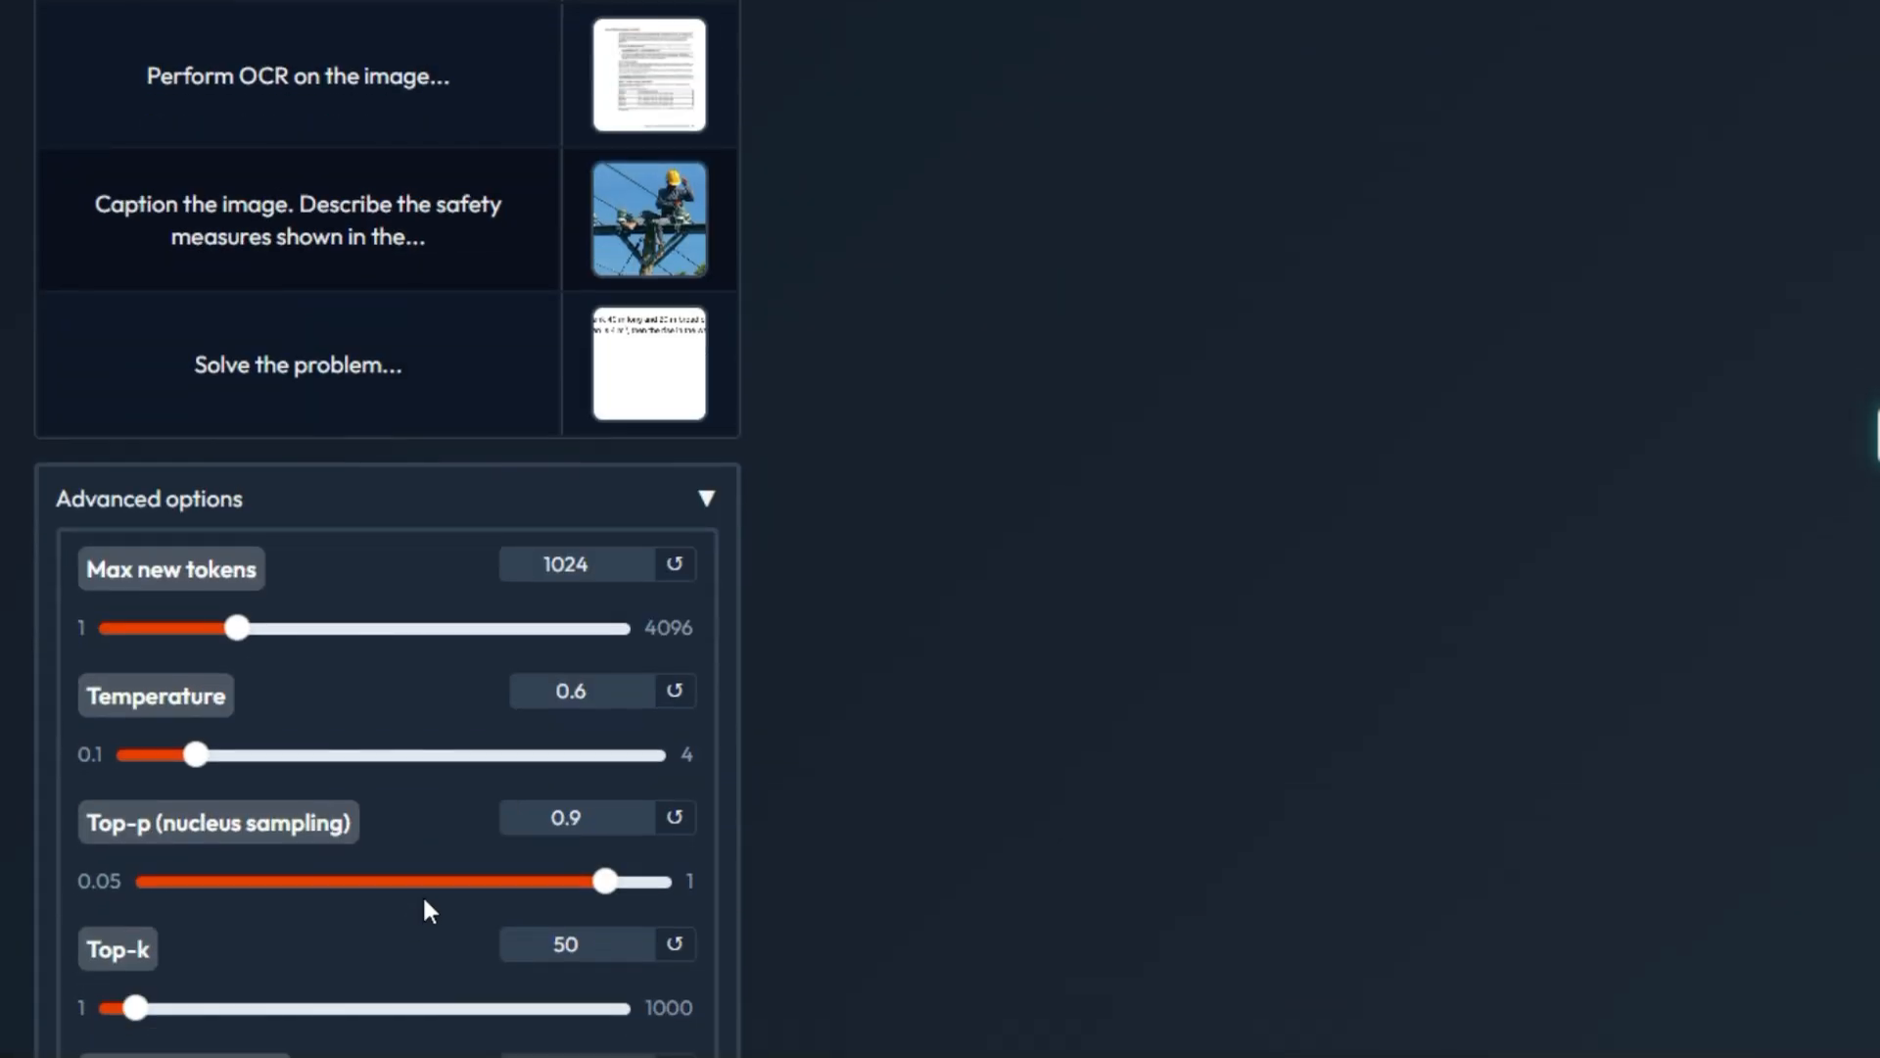
pyautogui.scroll(3)
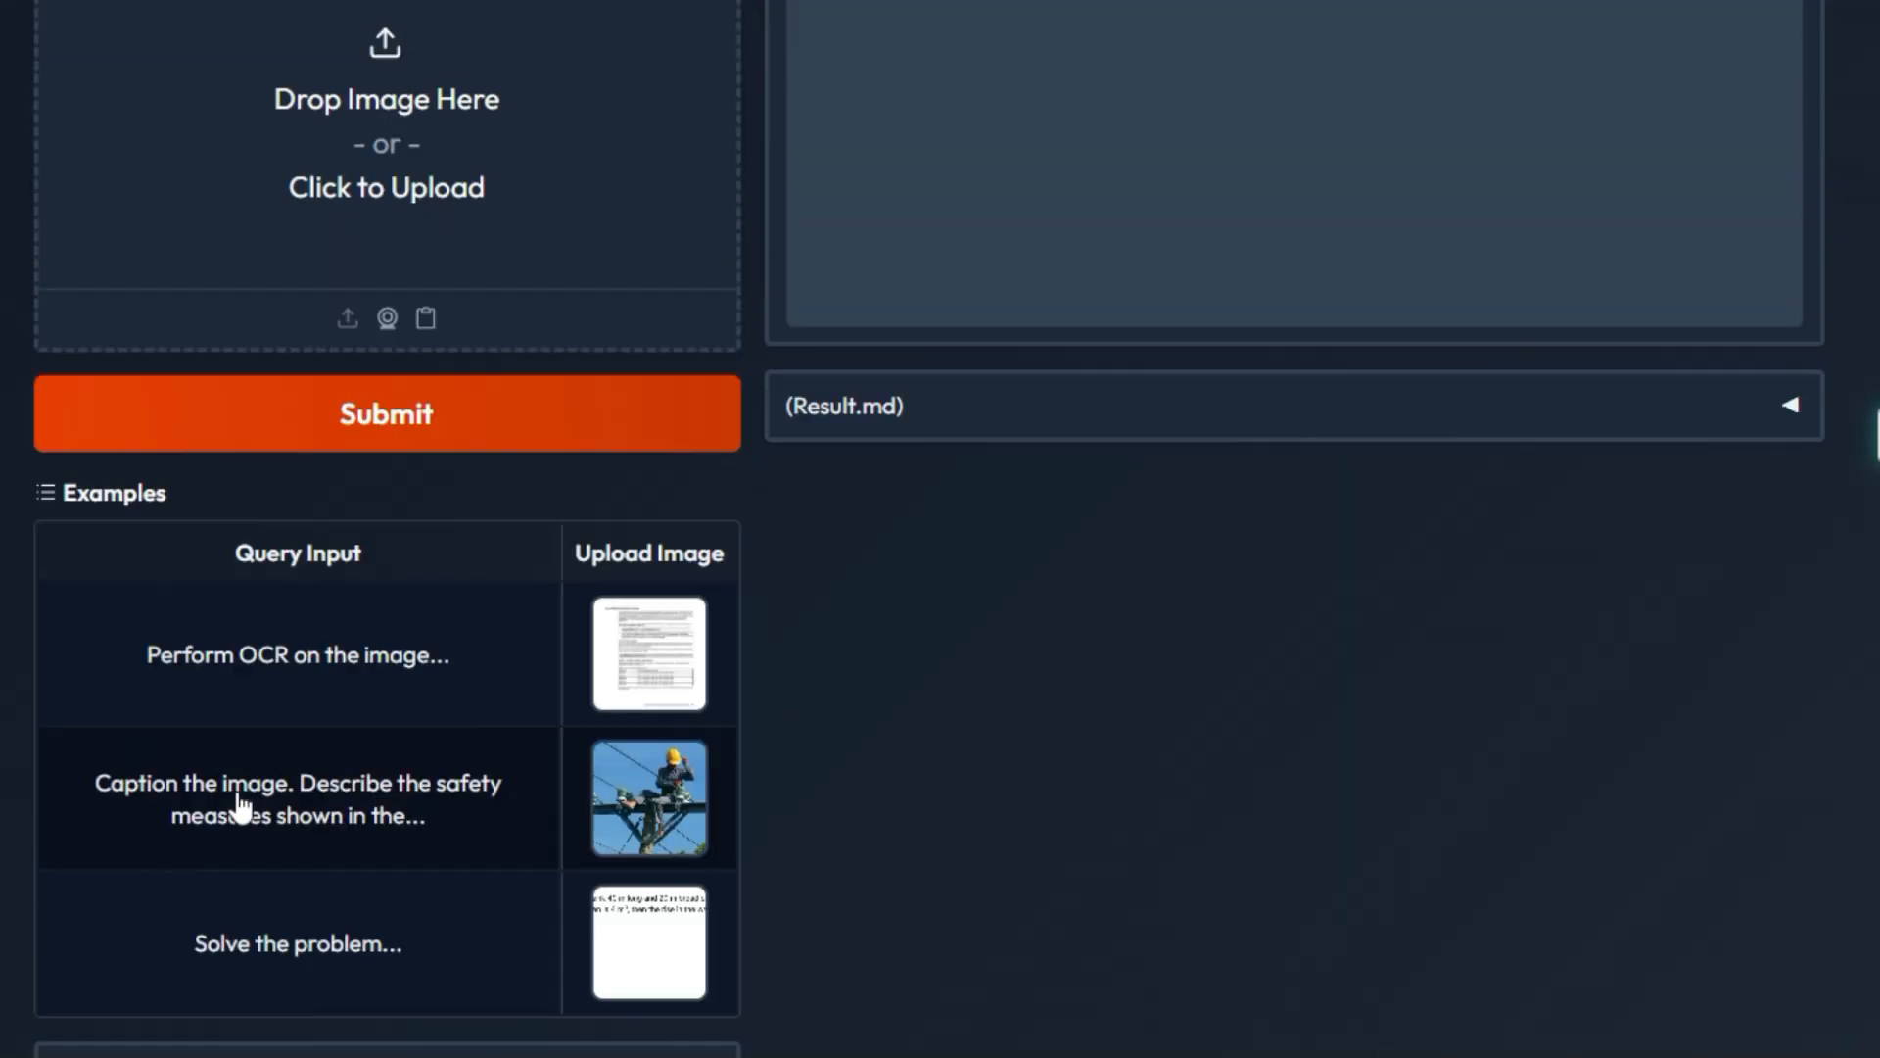
# - Browse the Video Inference and PDF Inference modes and their examples
pyautogui.click(354, 135)
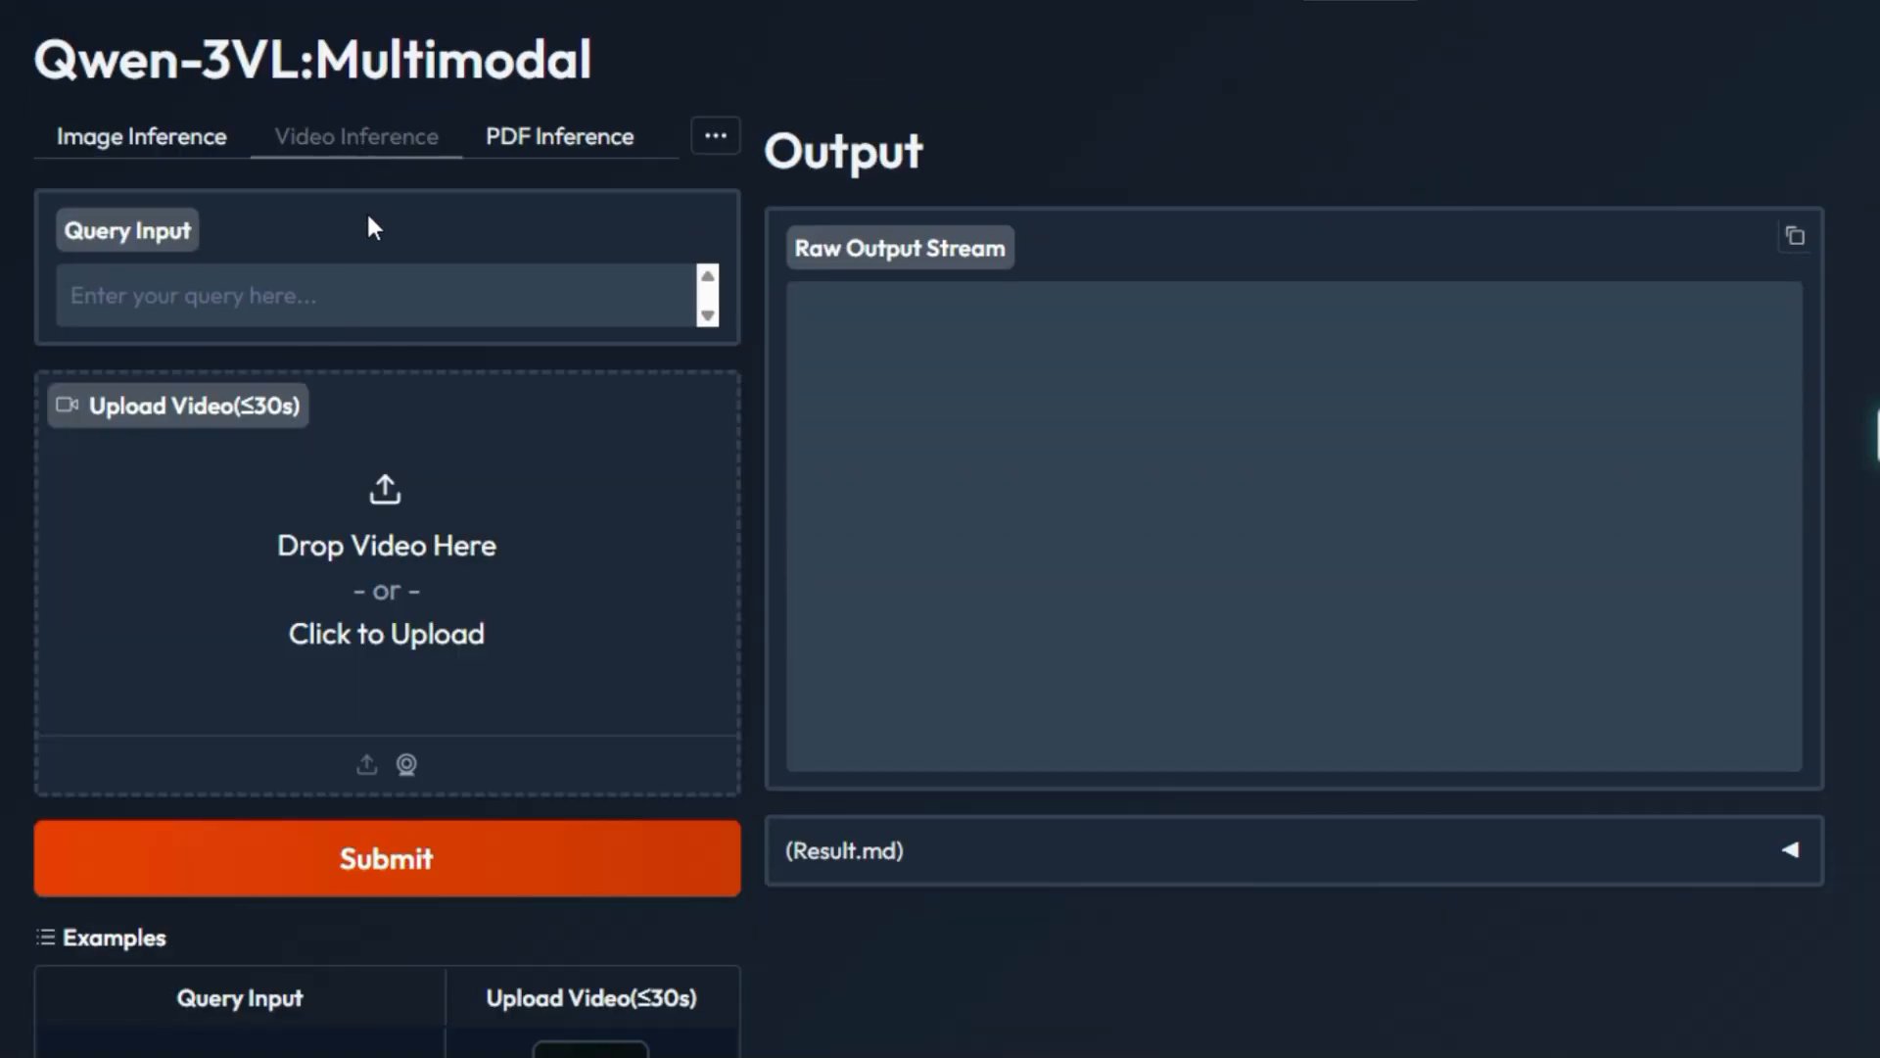
pyautogui.scroll(-3)
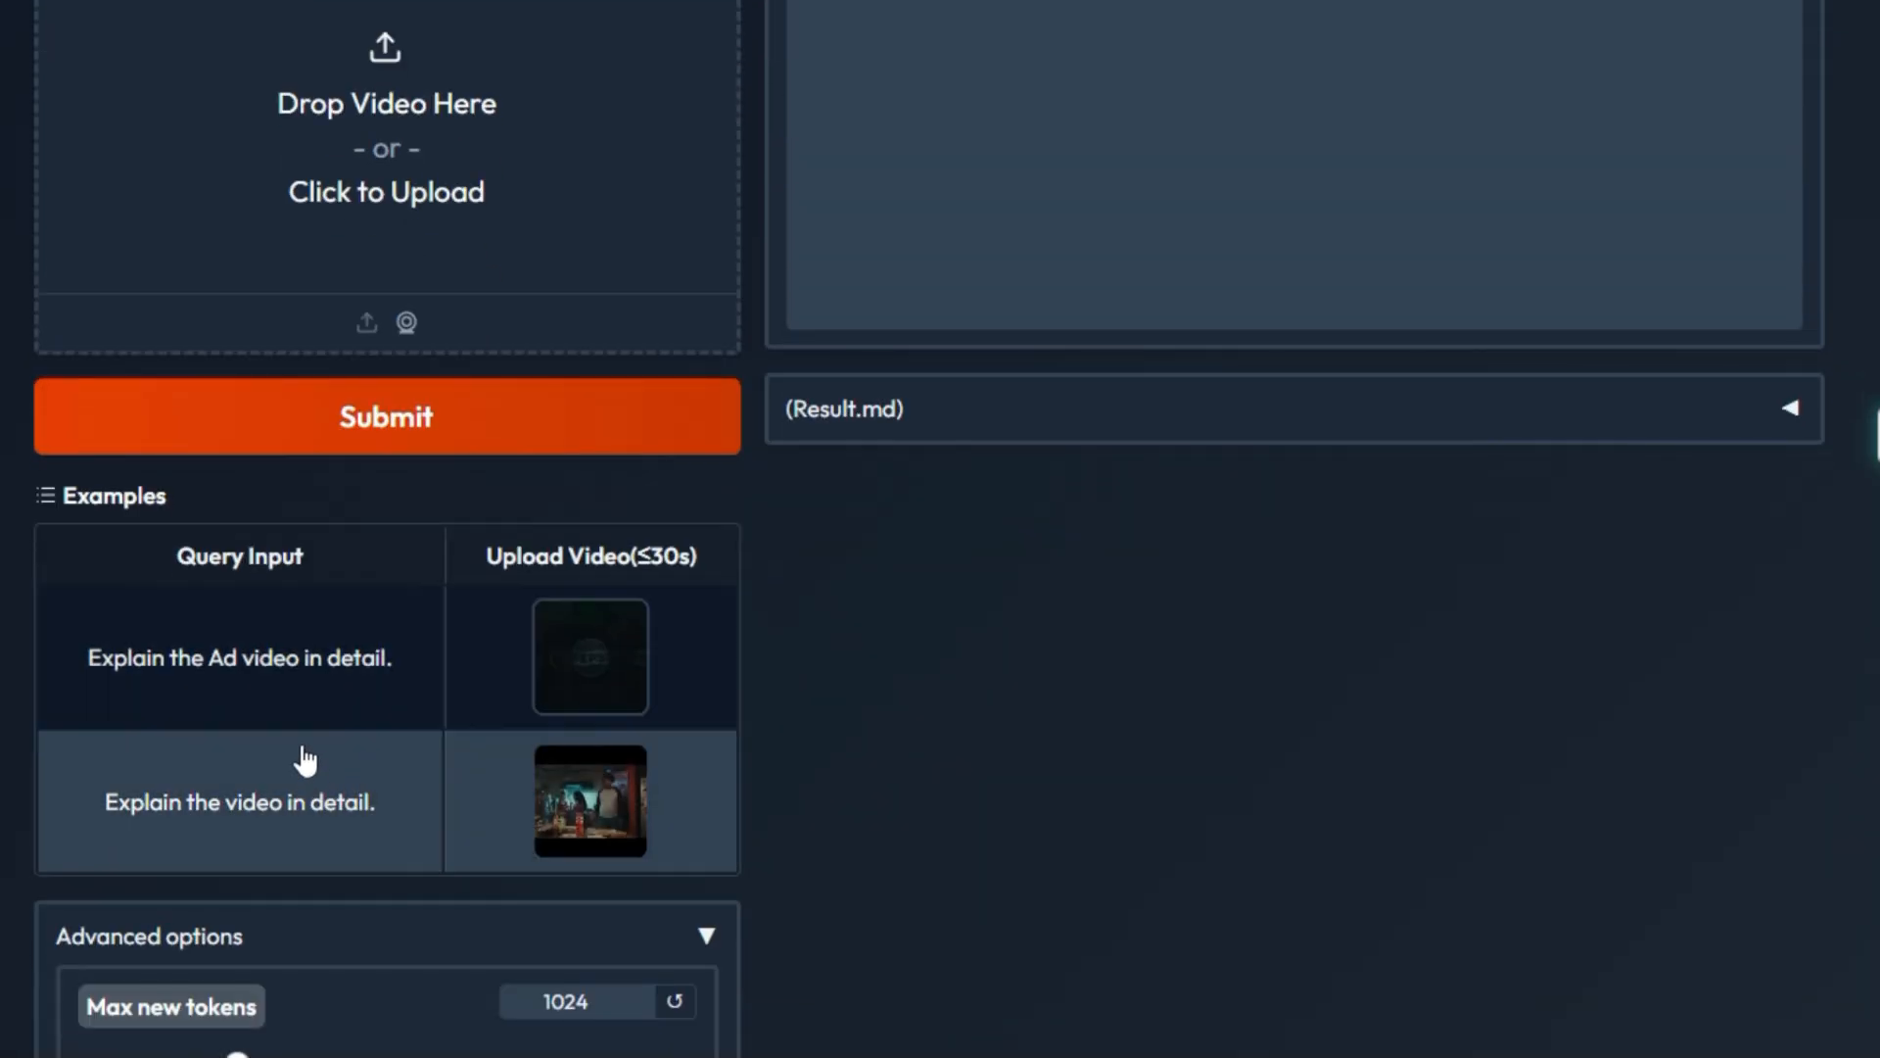
pyautogui.scroll(3)
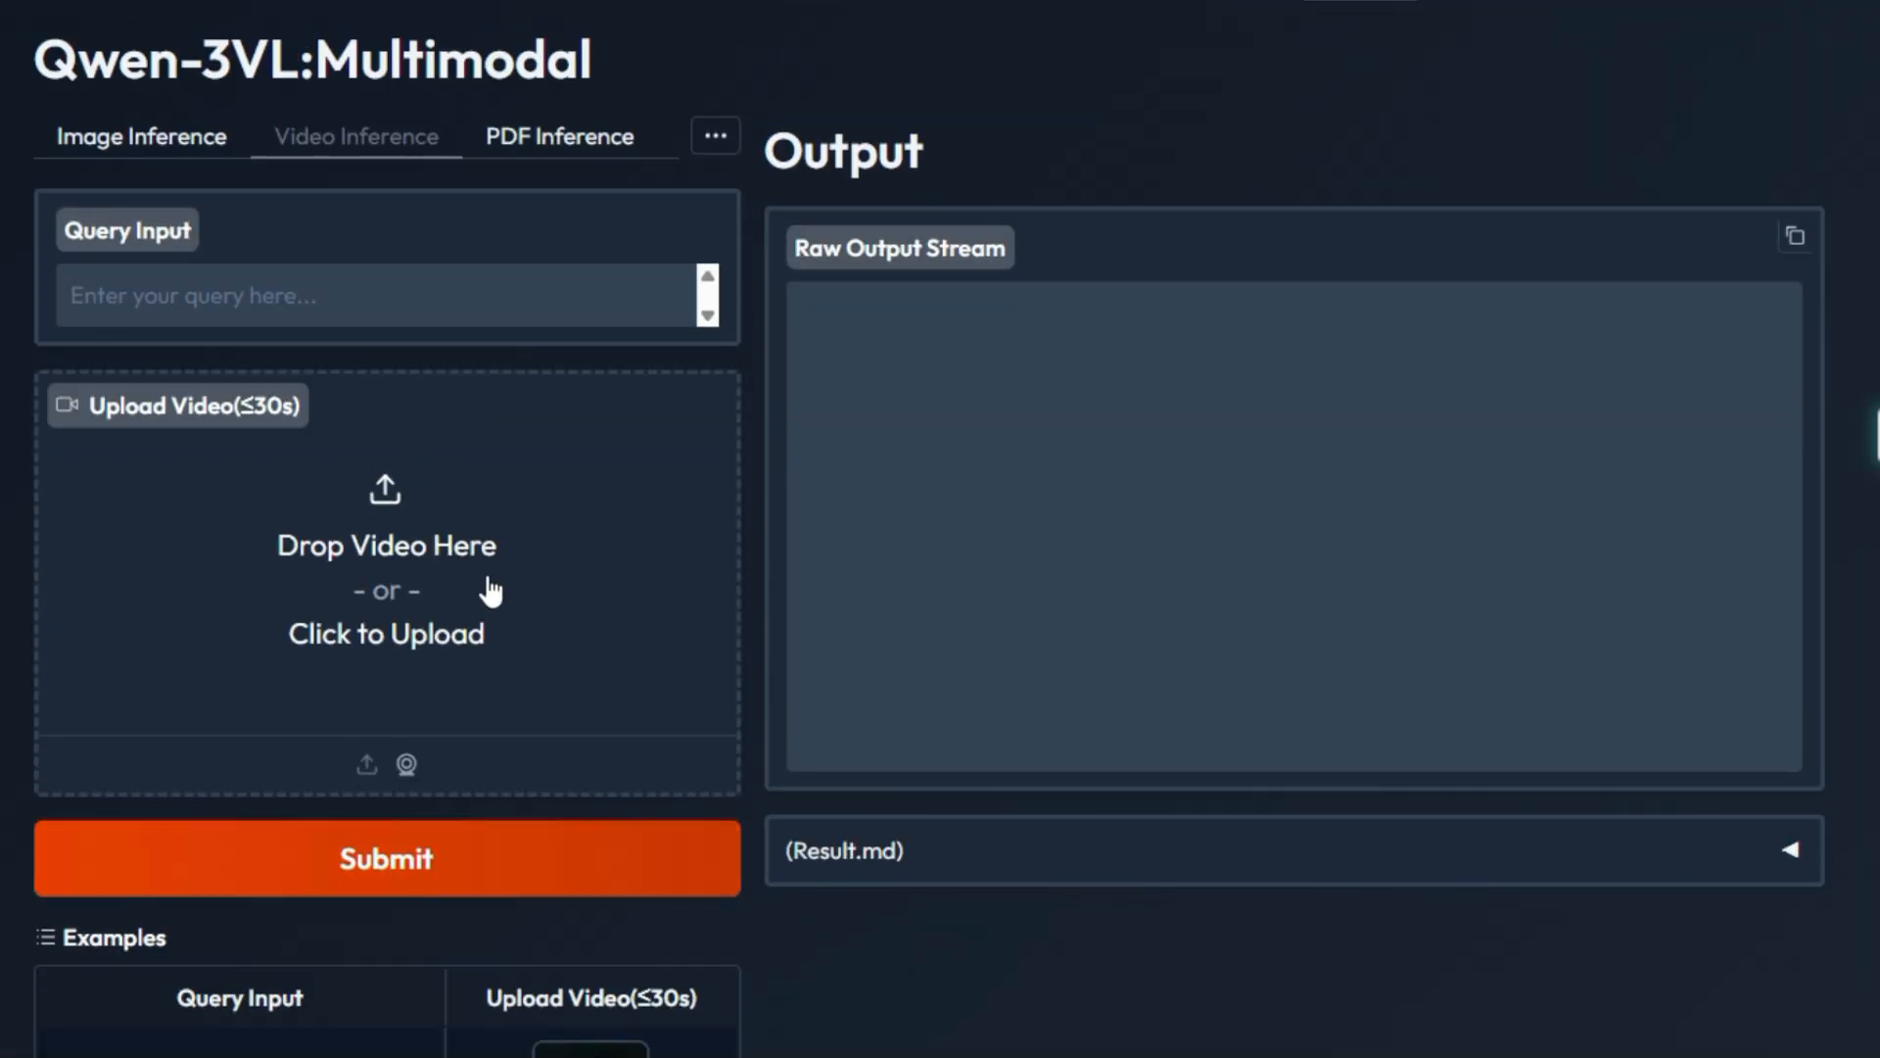
pyautogui.click(558, 135)
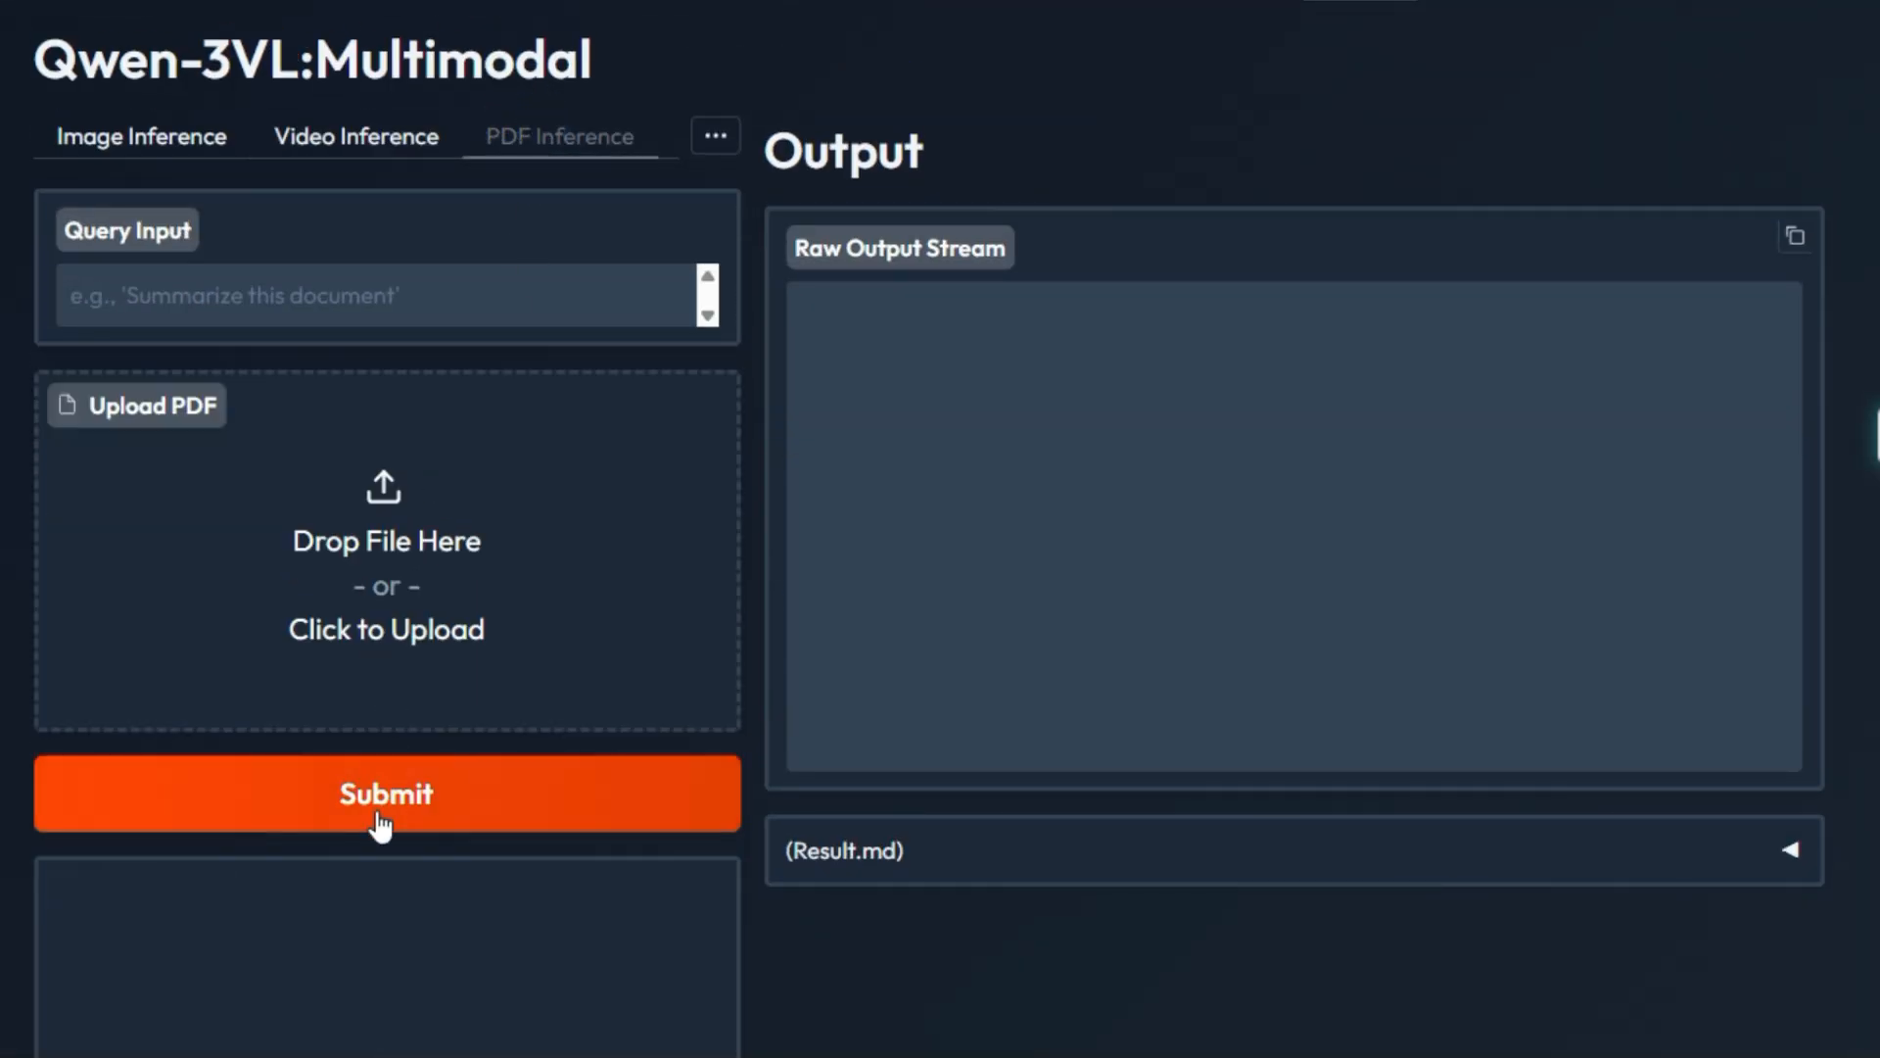
pyautogui.scroll(-3)
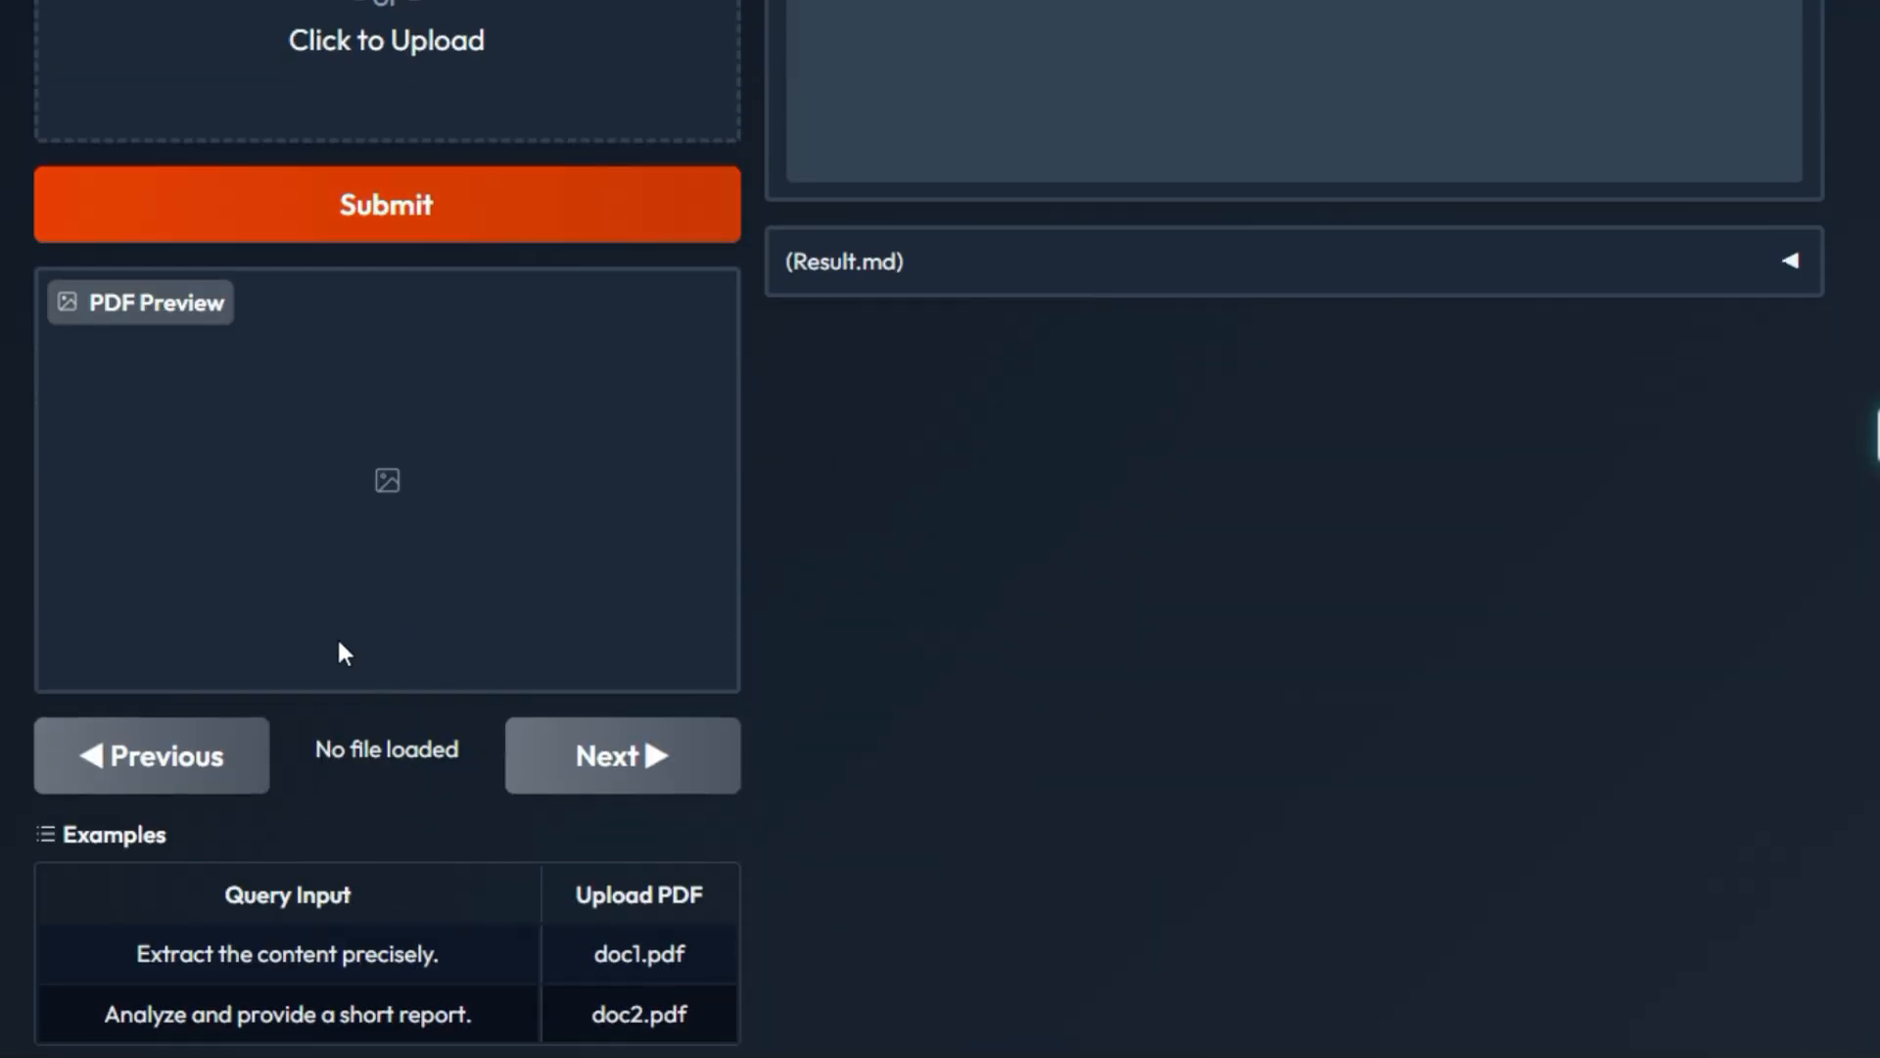
pyautogui.scroll(-3)
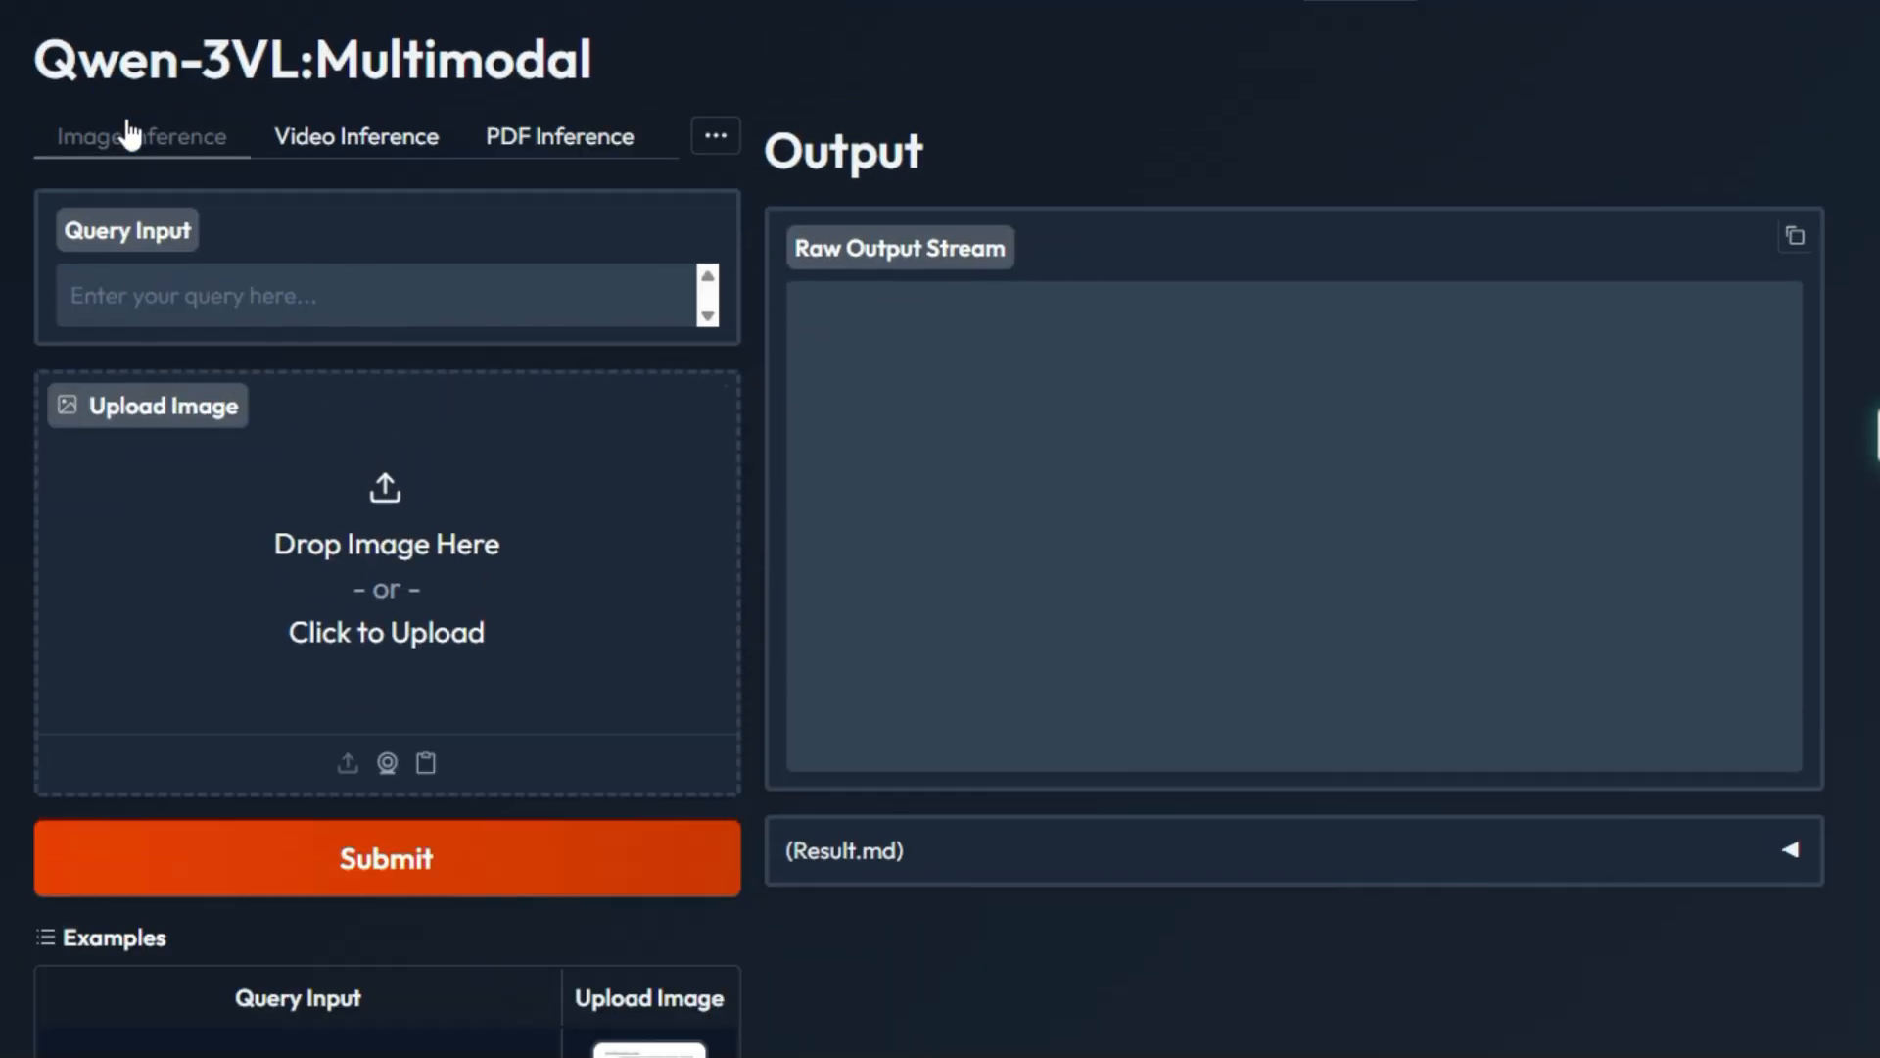
# - Upload the dark-suit man portrait and submit it for a detailed description
pyautogui.click(386, 576)
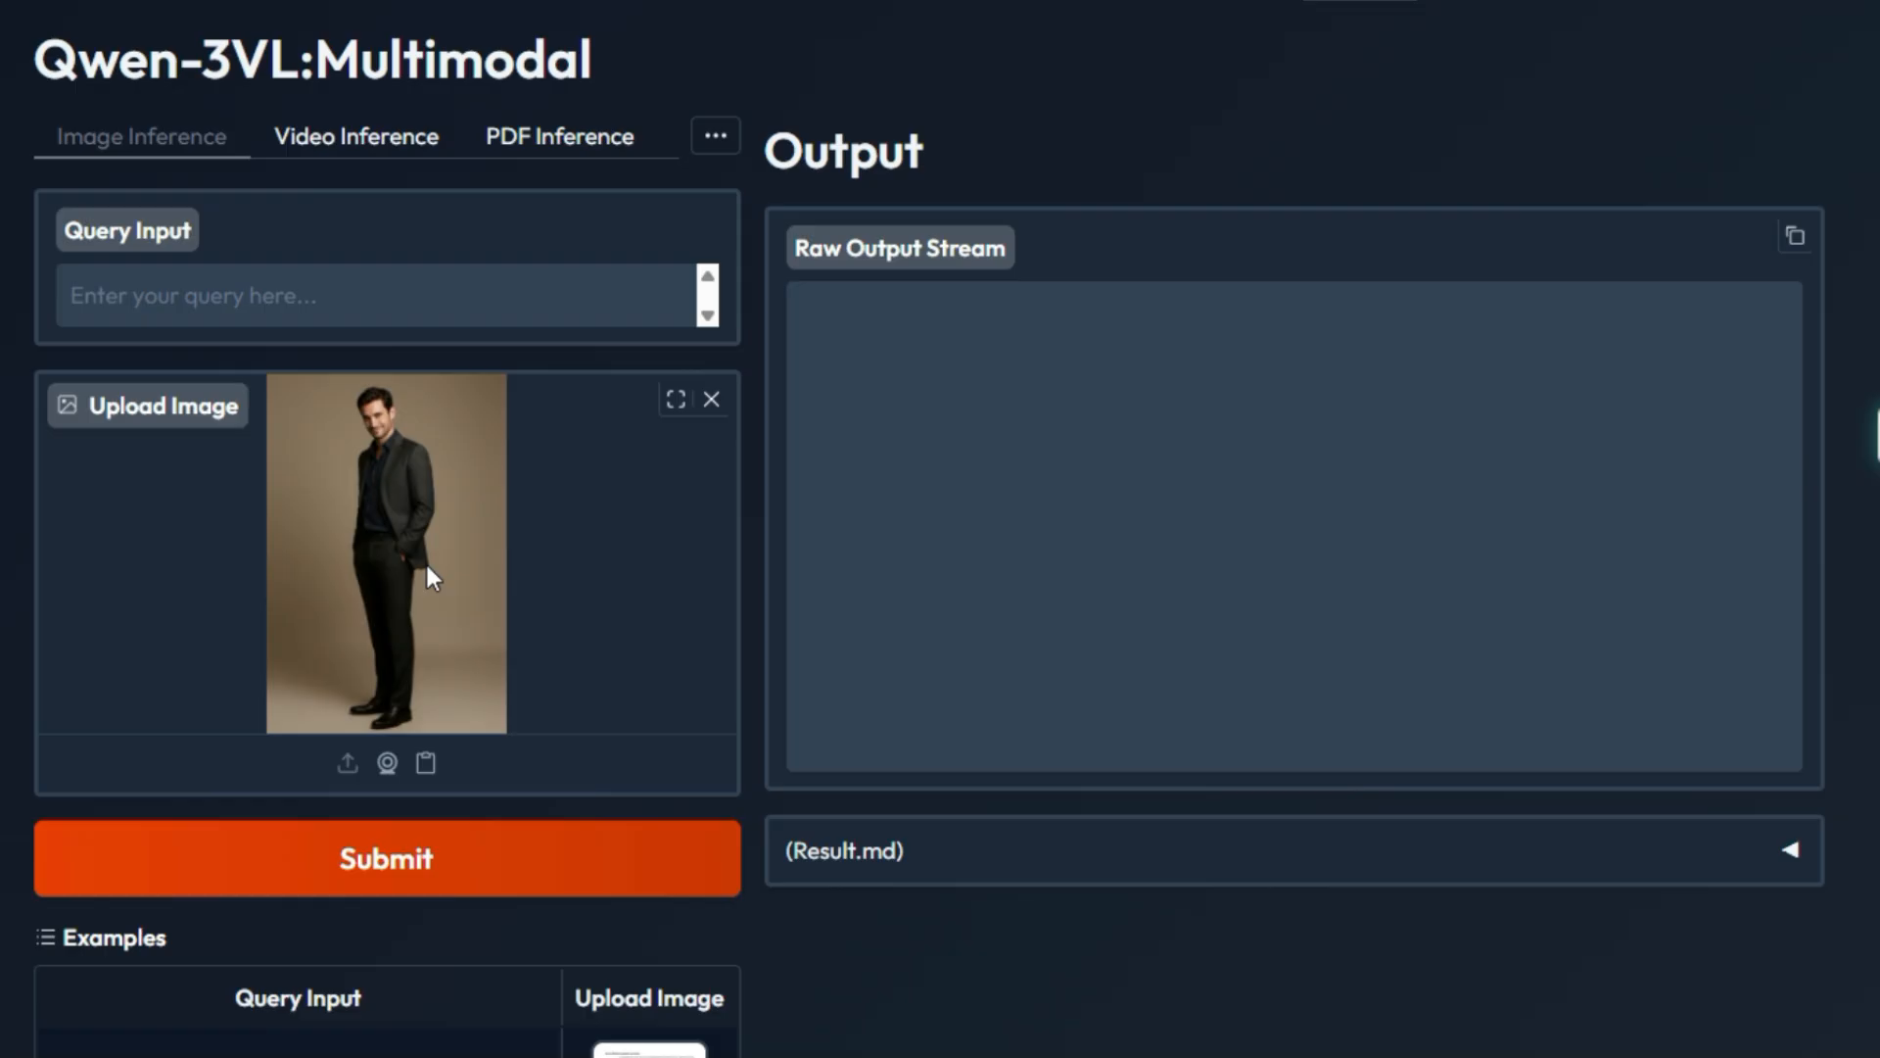
pyautogui.click(386, 857)
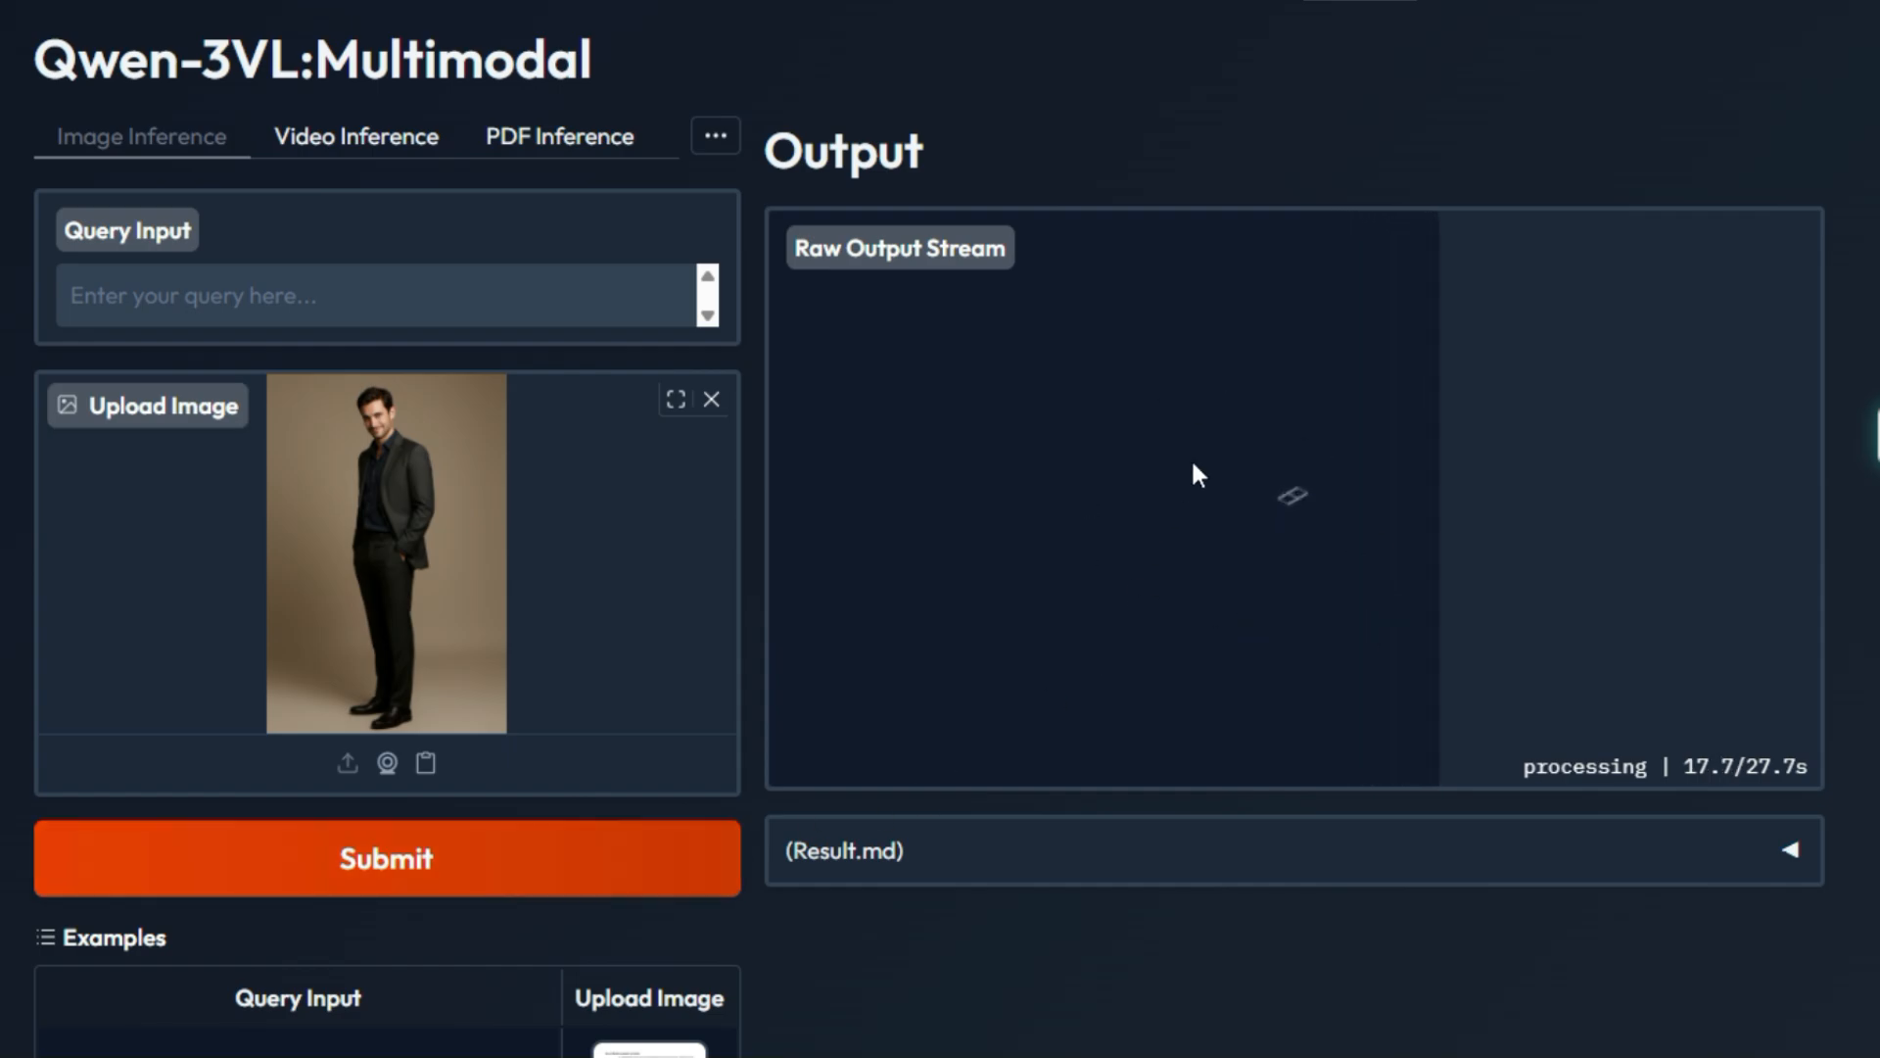
pyautogui.moveTo(1257, 605)
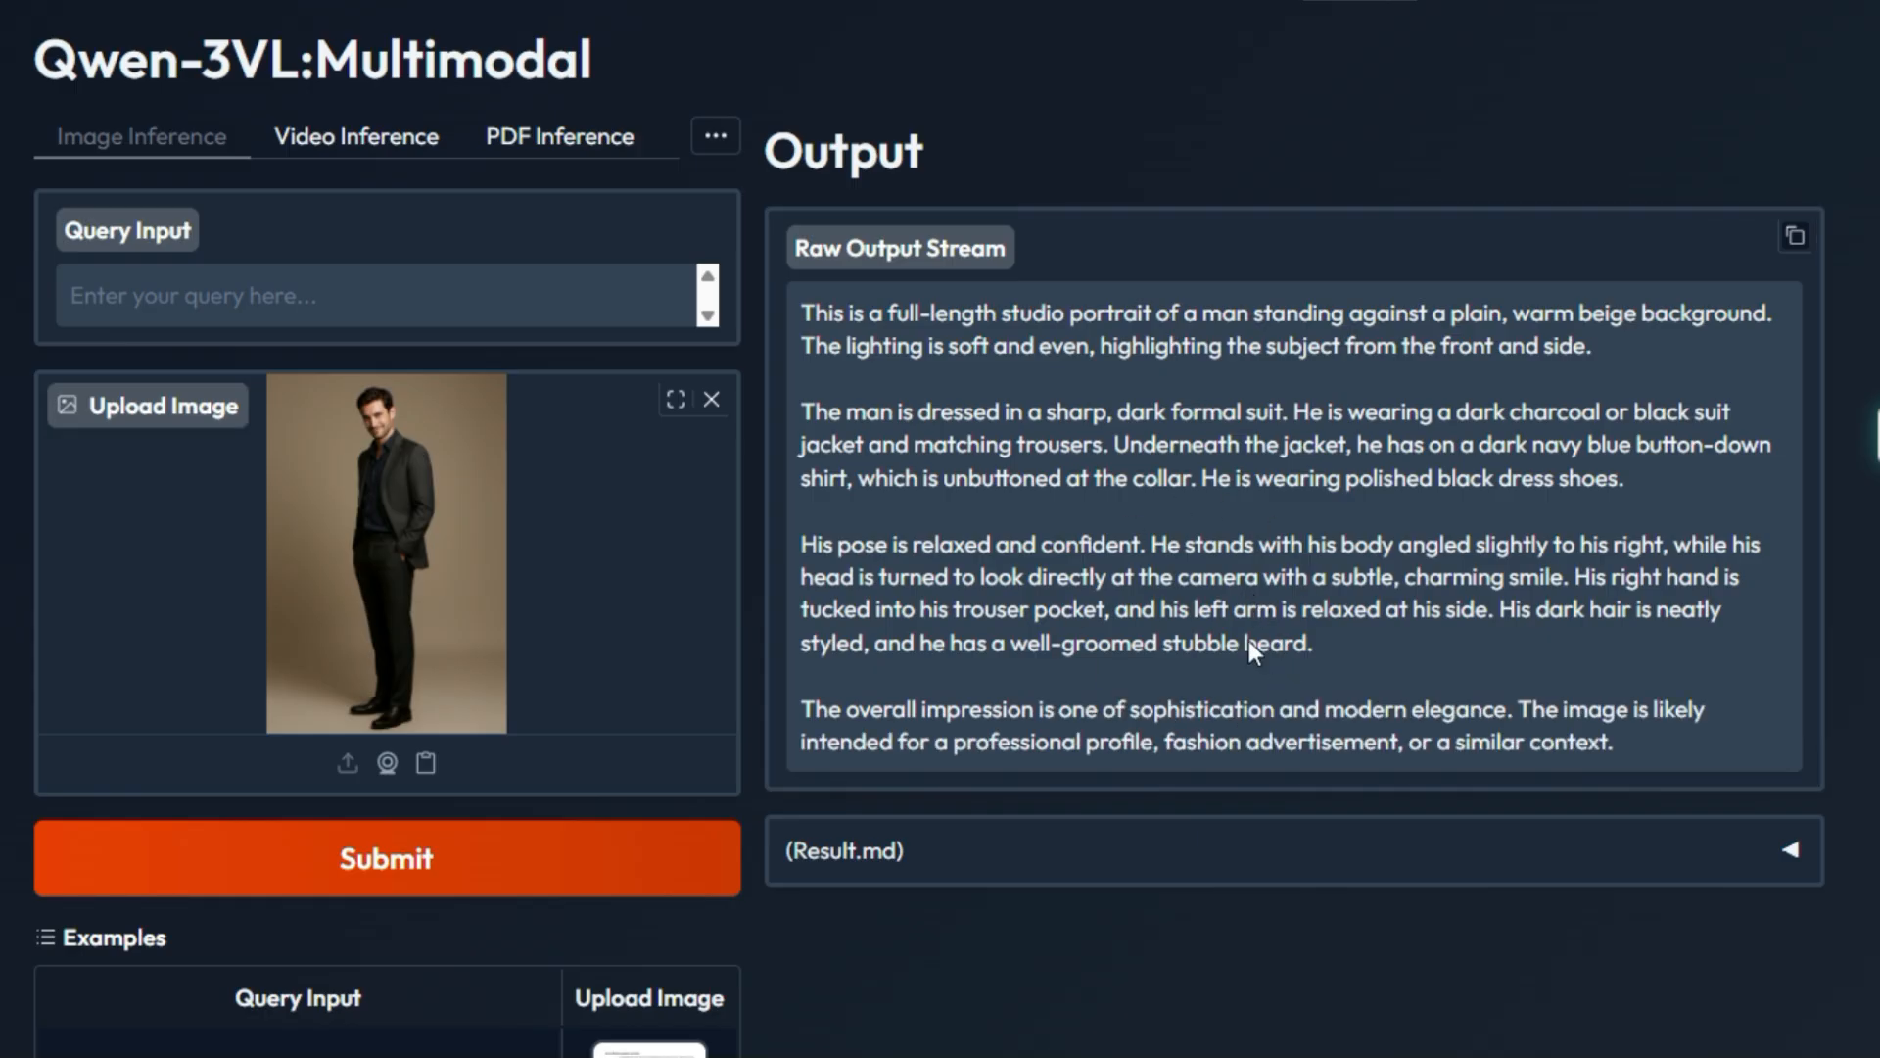
pyautogui.moveTo(365, 632)
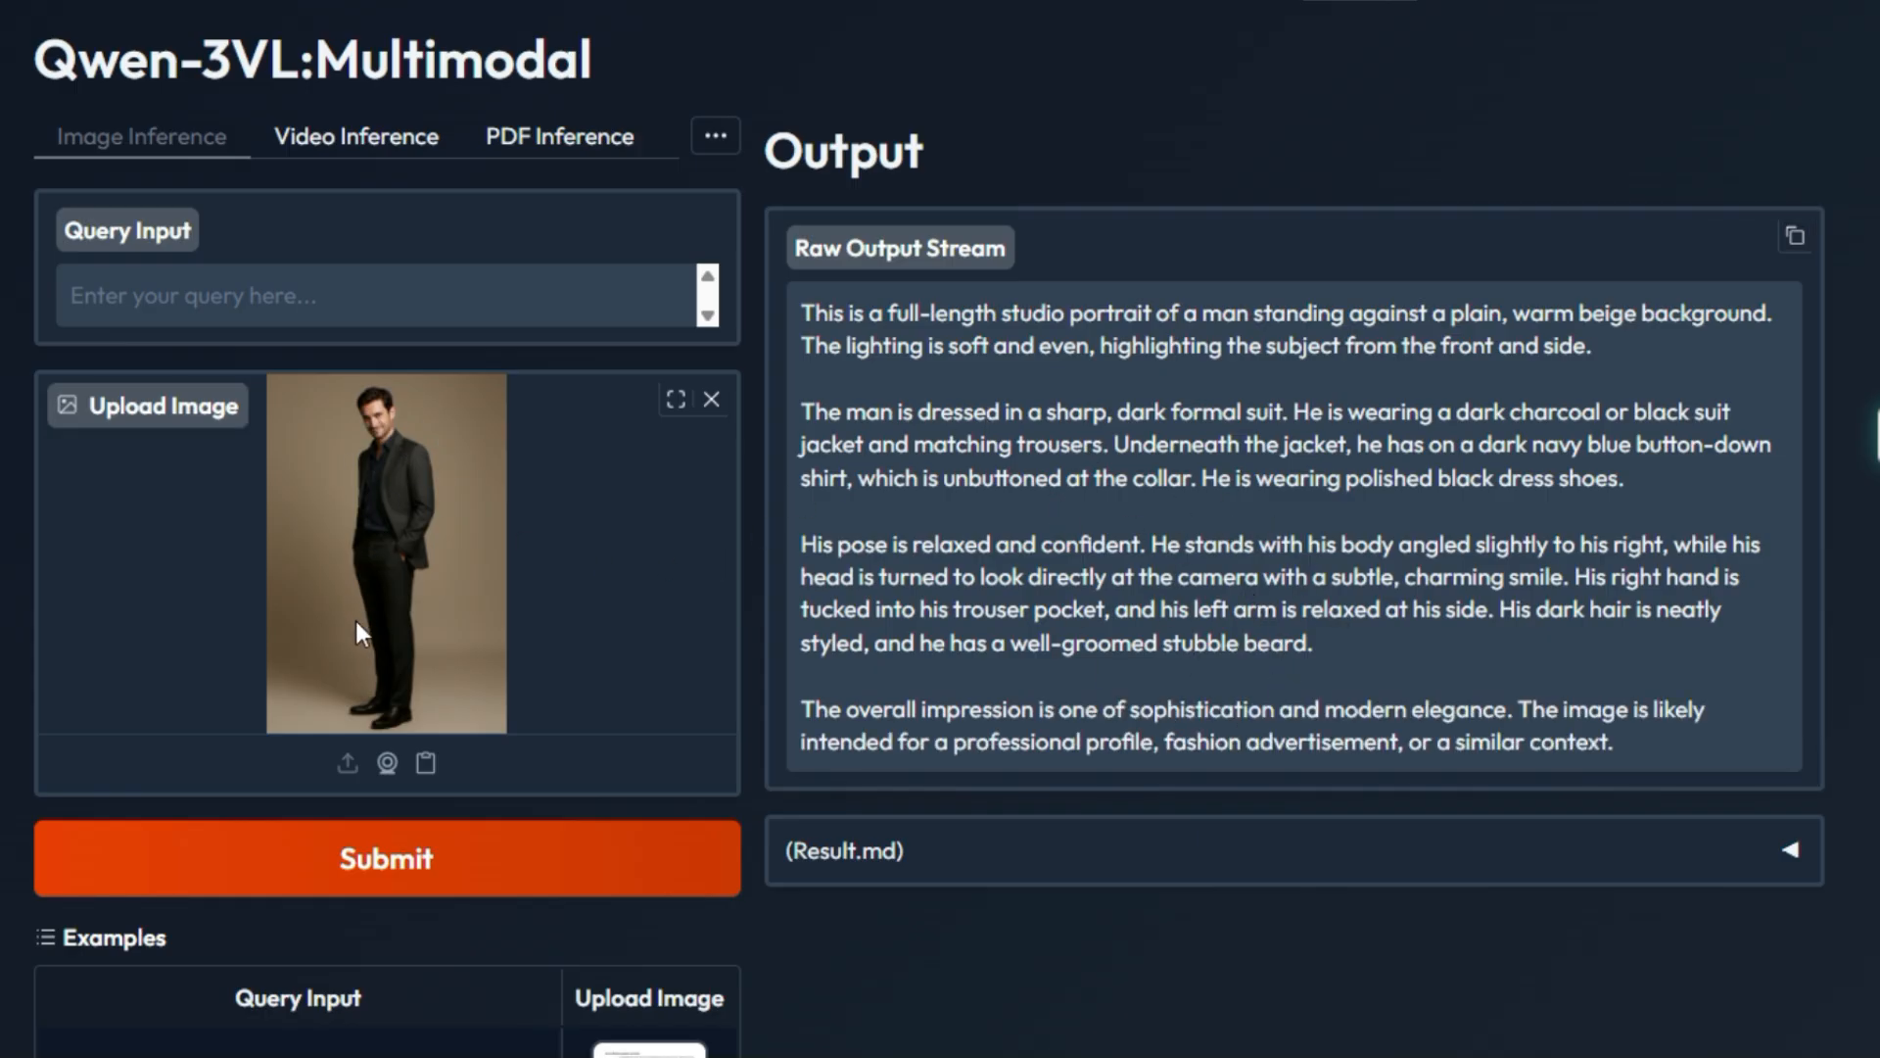
pyautogui.moveTo(1383, 570)
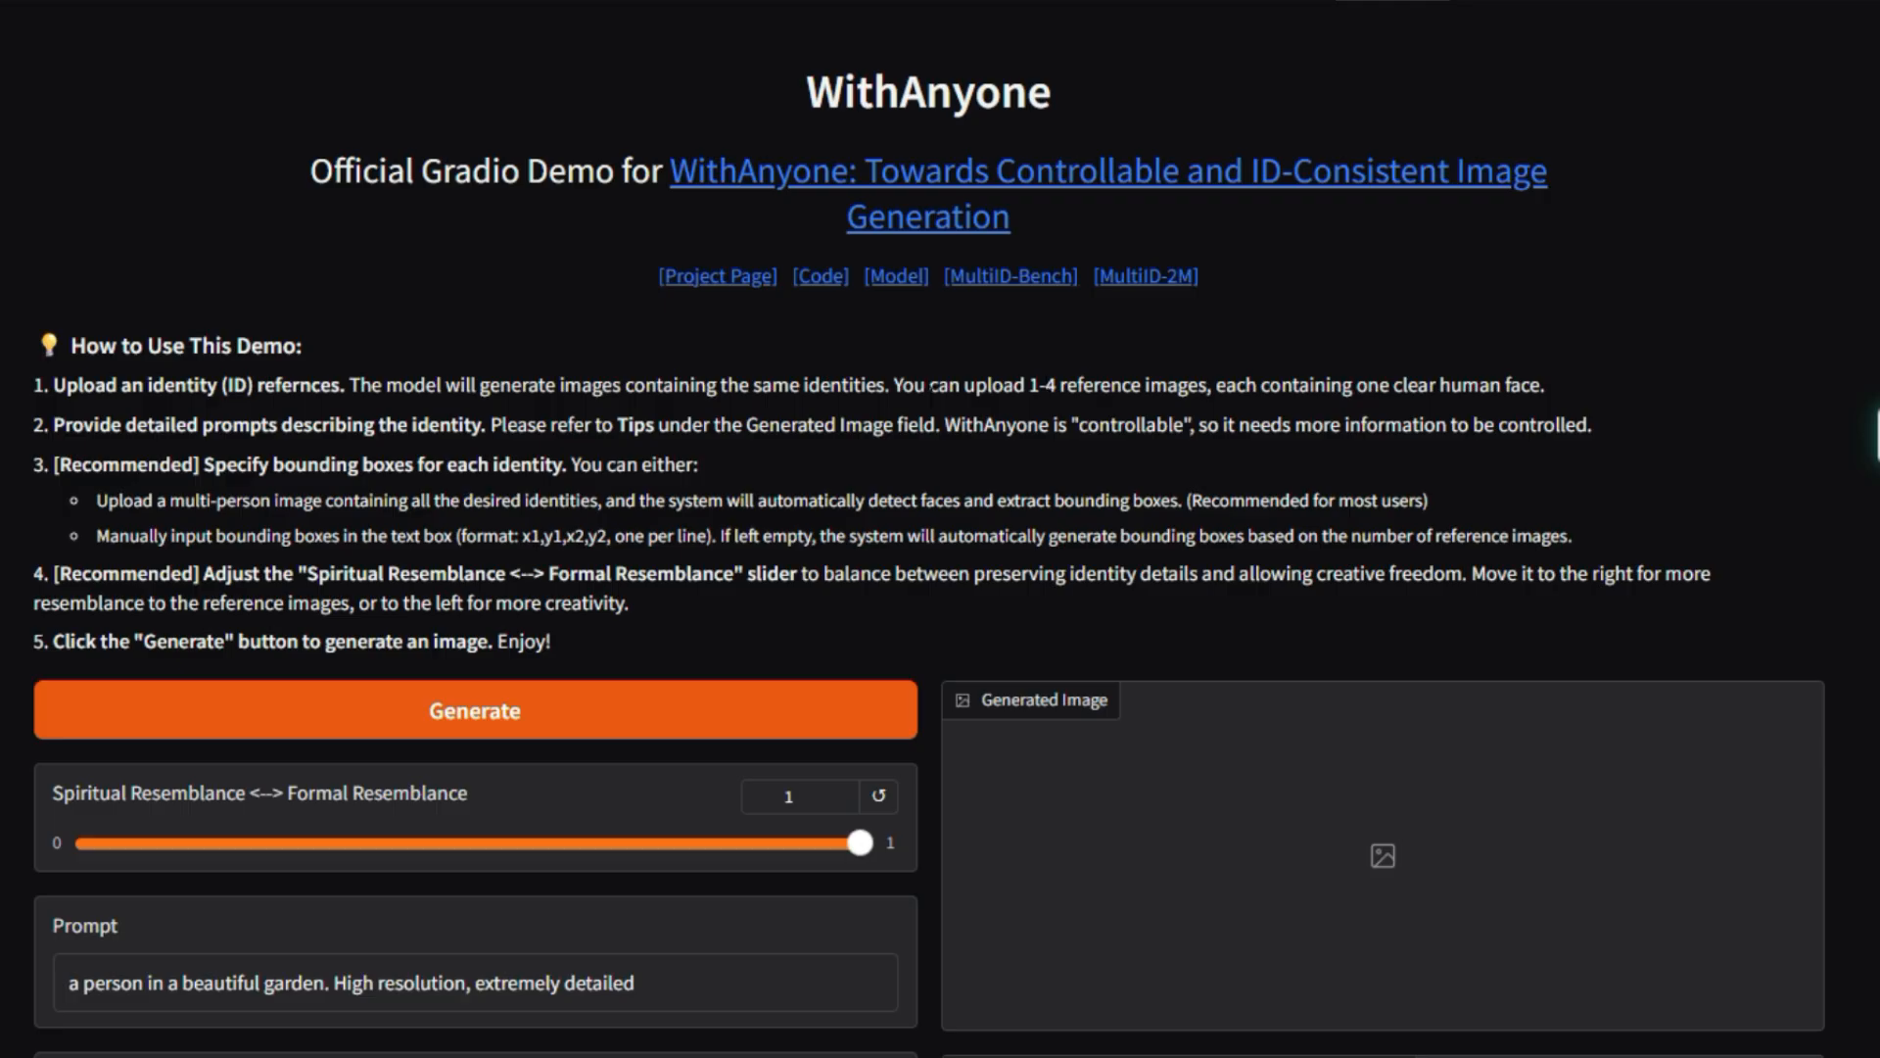
pyautogui.moveTo(390, 566)
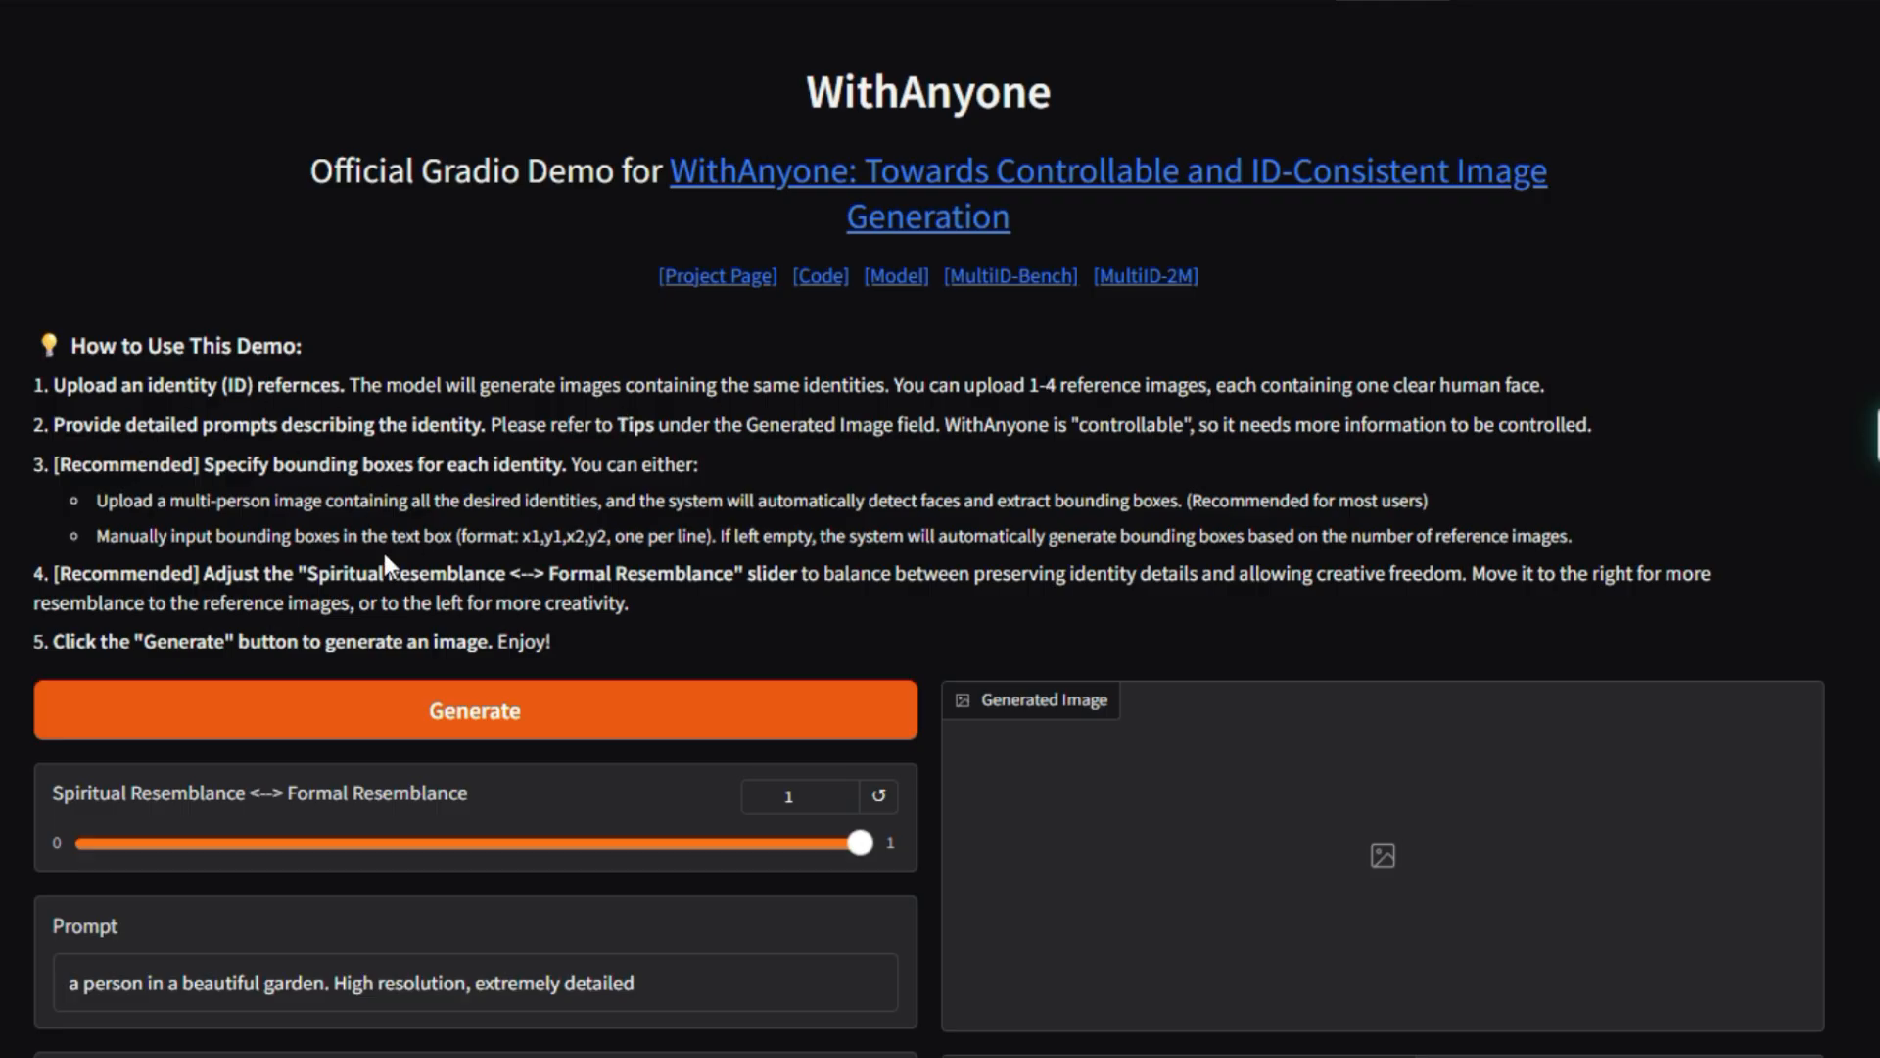
# - Scroll through WithAnyone's reference slots, mask options and example configurations, then back up
pyautogui.scroll(-3)
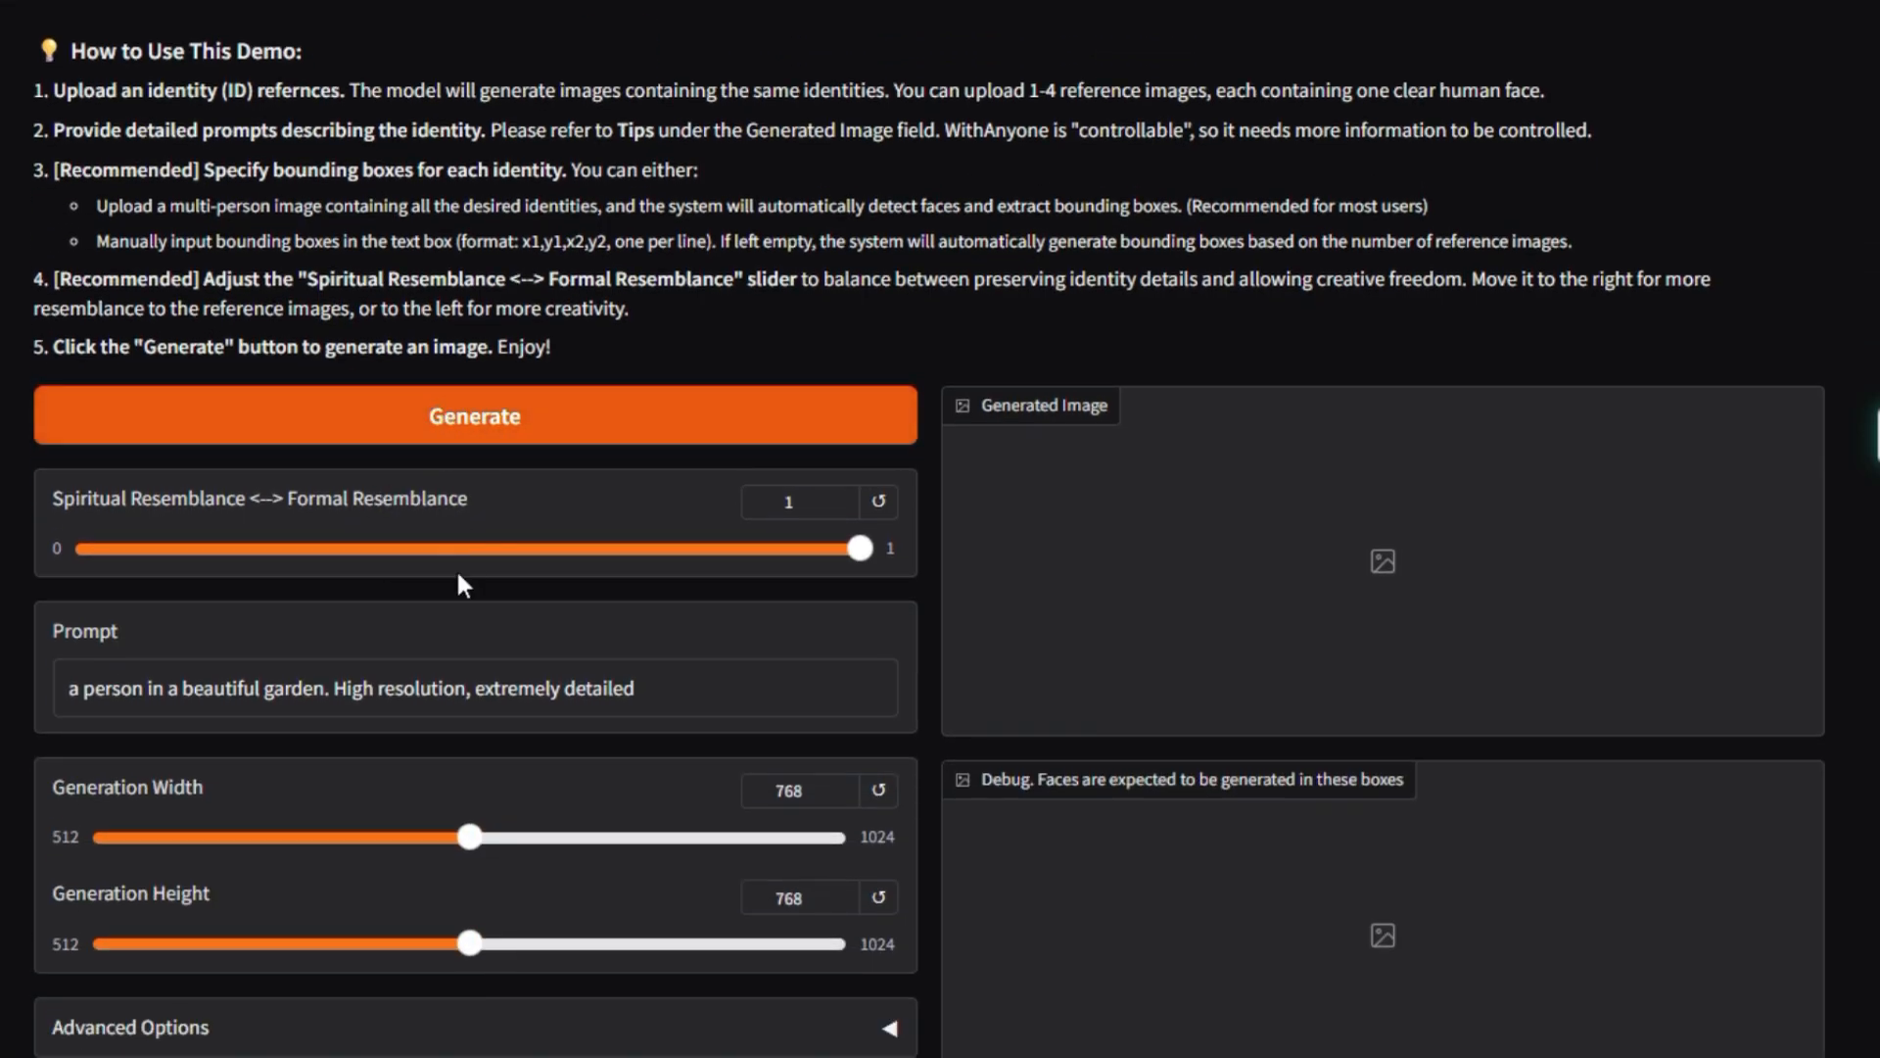
pyautogui.scroll(-3)
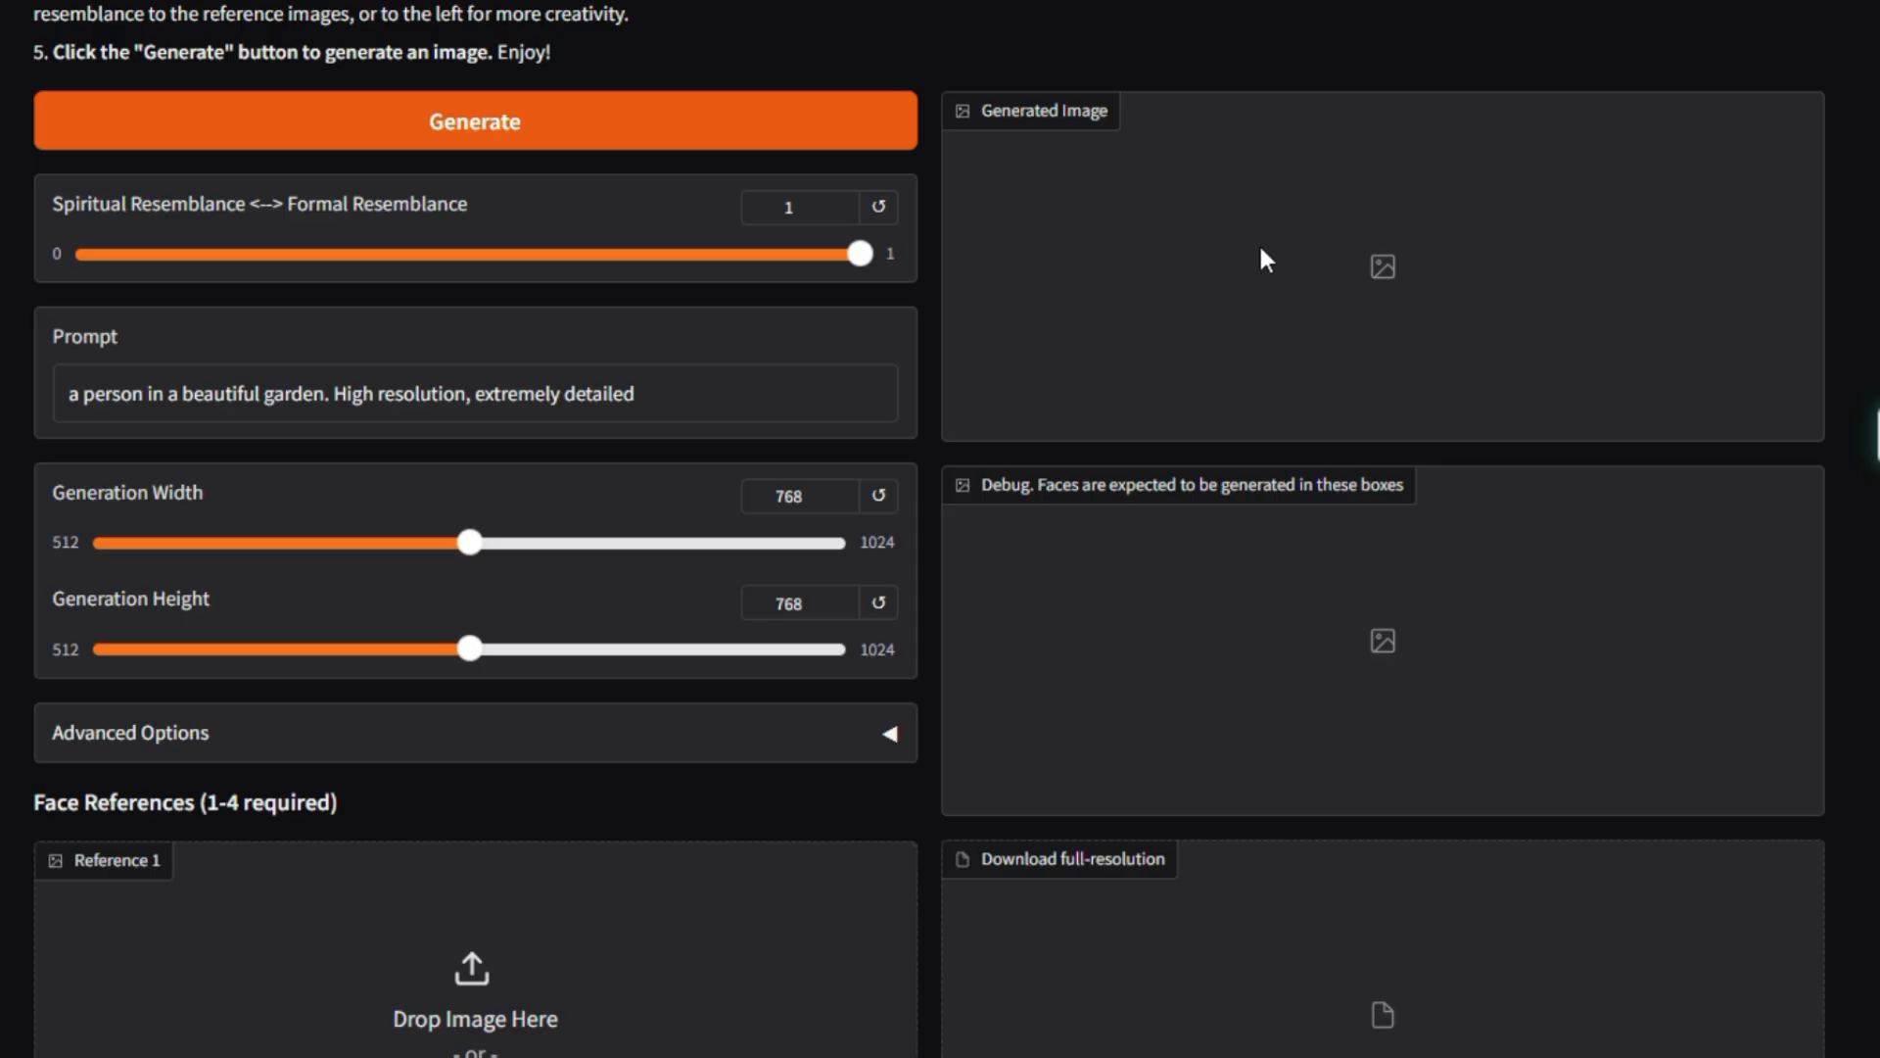
pyautogui.scroll(-3)
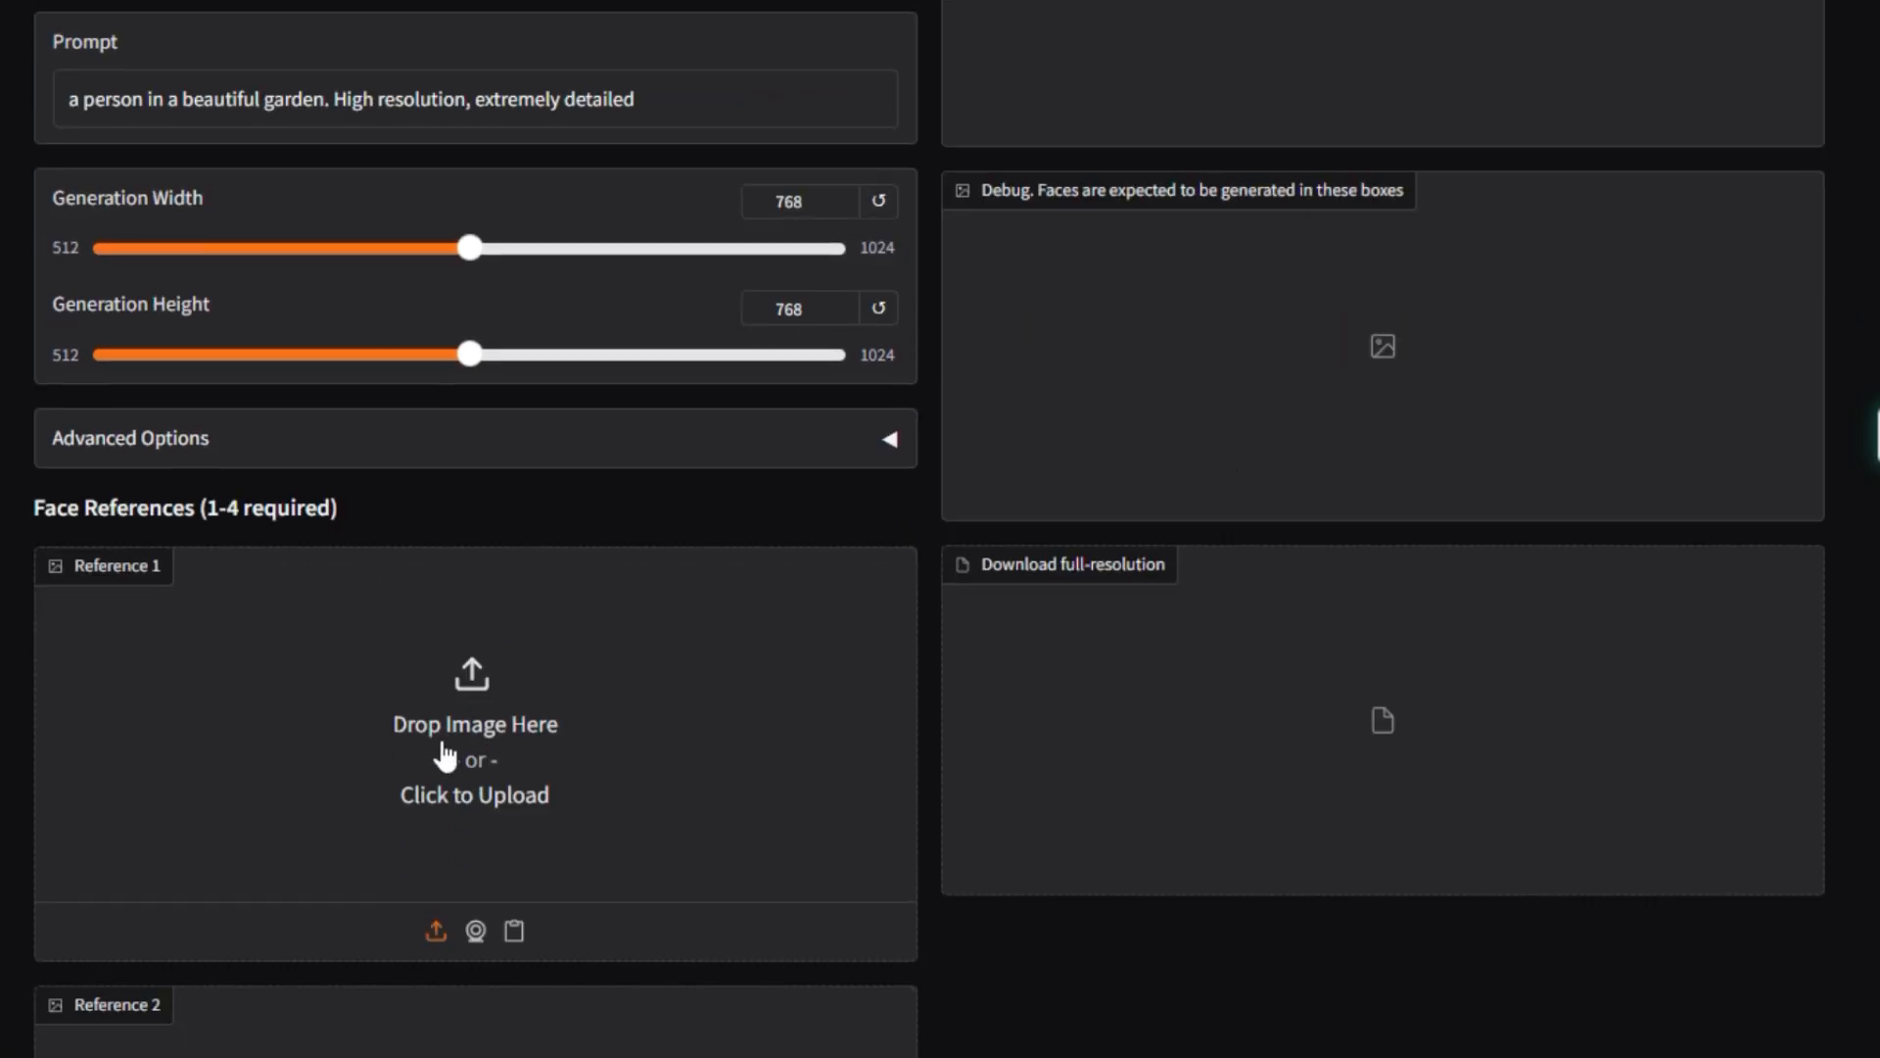
pyautogui.moveTo(1071, 672)
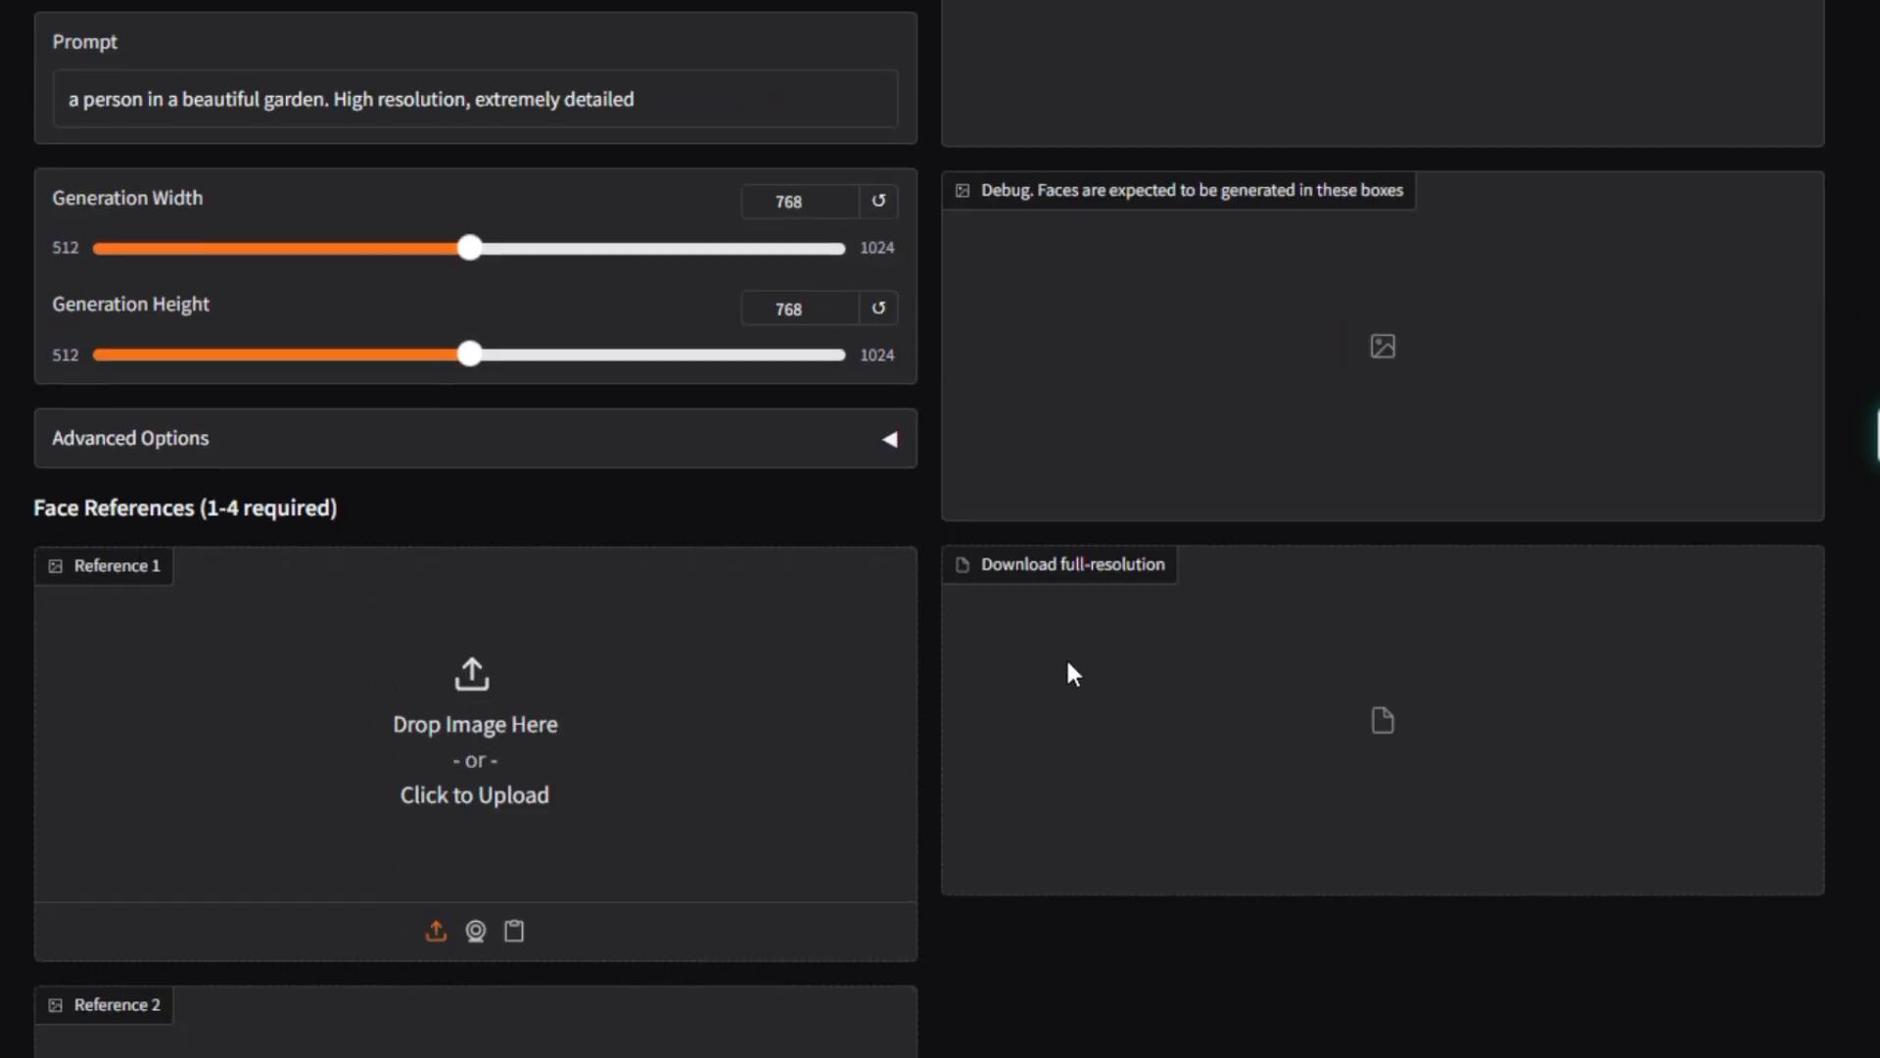
pyautogui.scroll(-3)
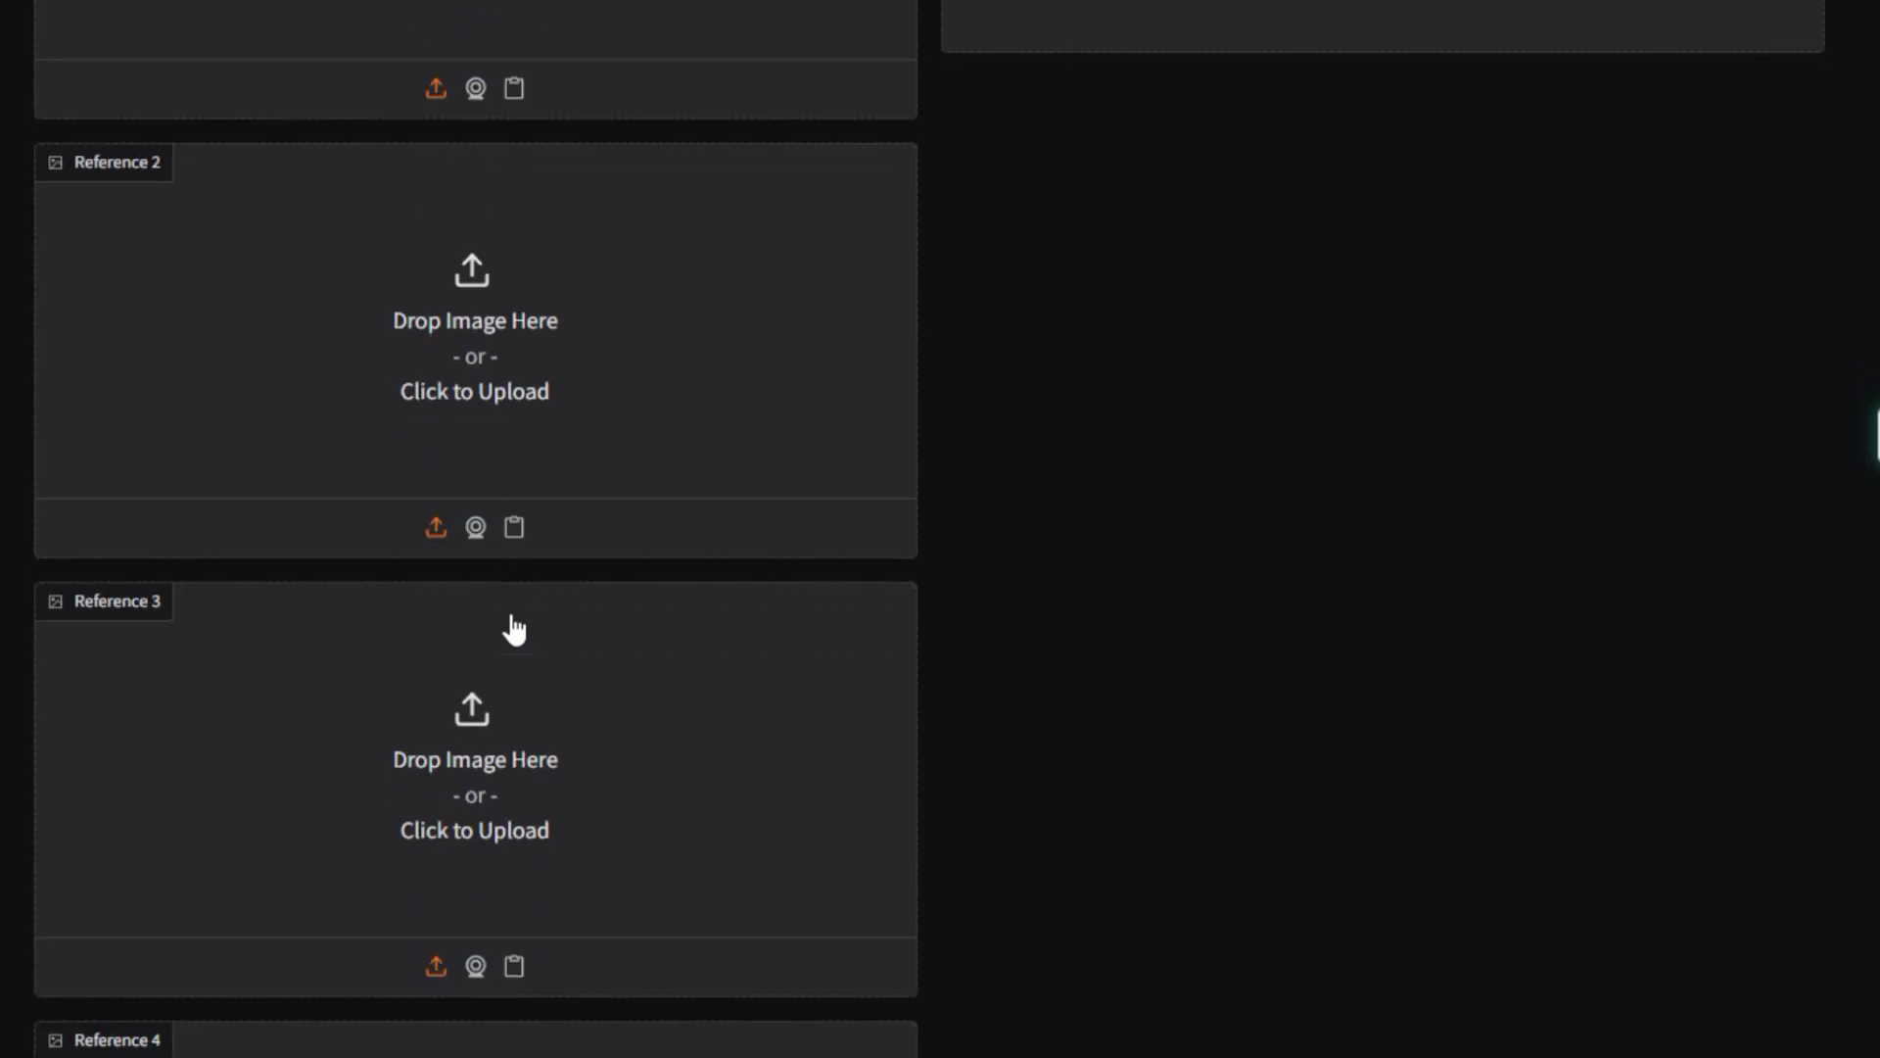
pyautogui.scroll(-3)
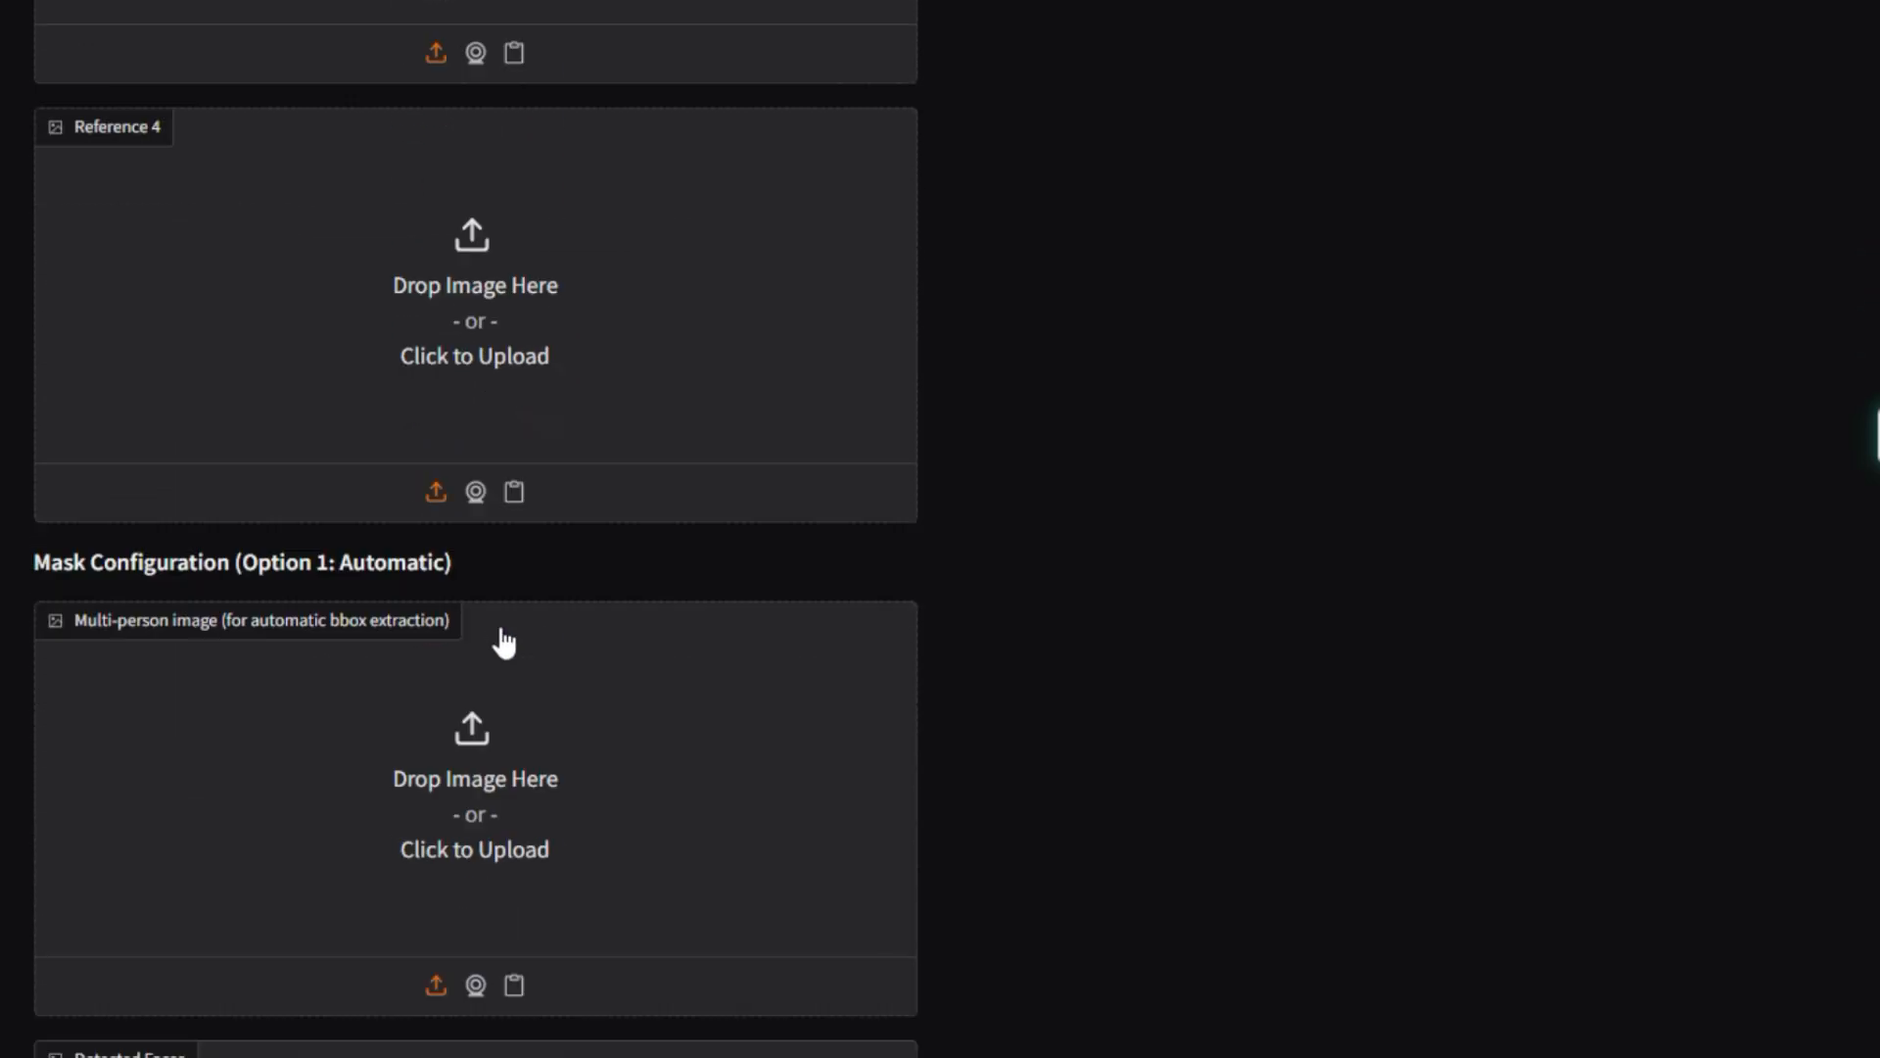
pyautogui.scroll(-3)
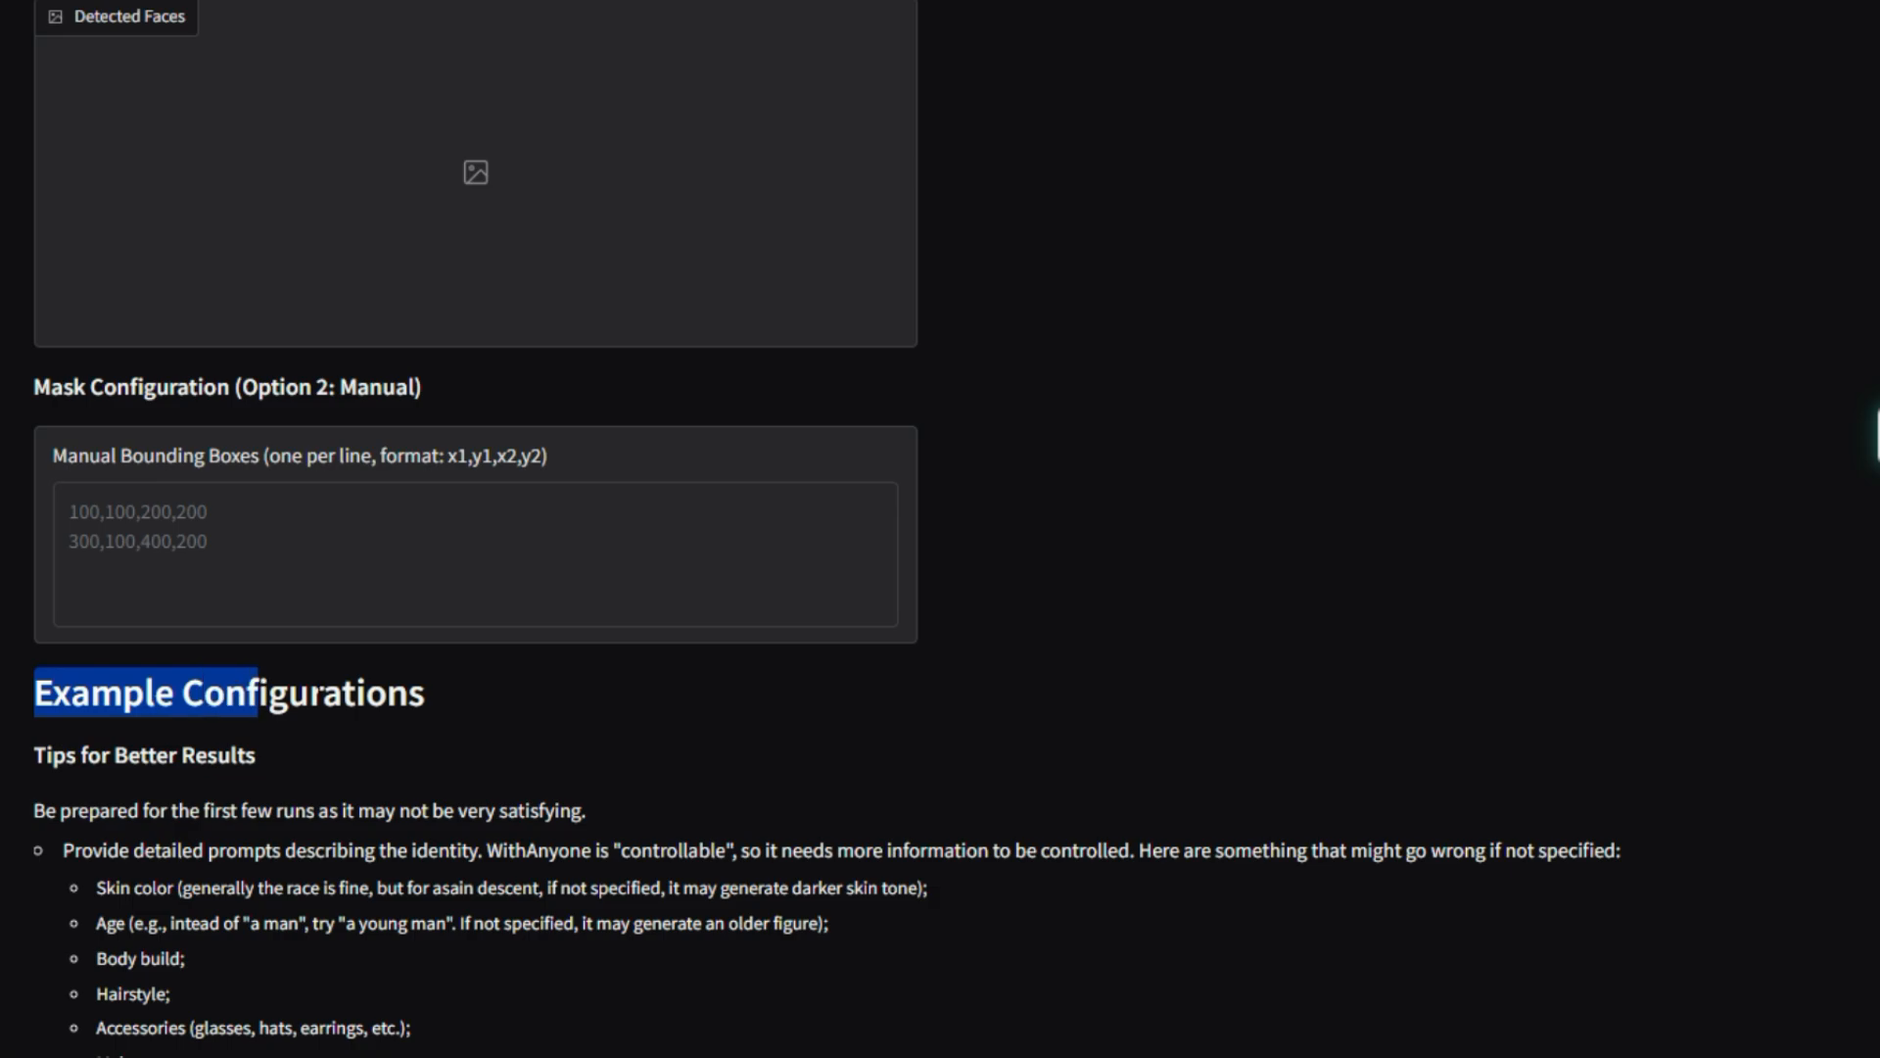
pyautogui.scroll(-3)
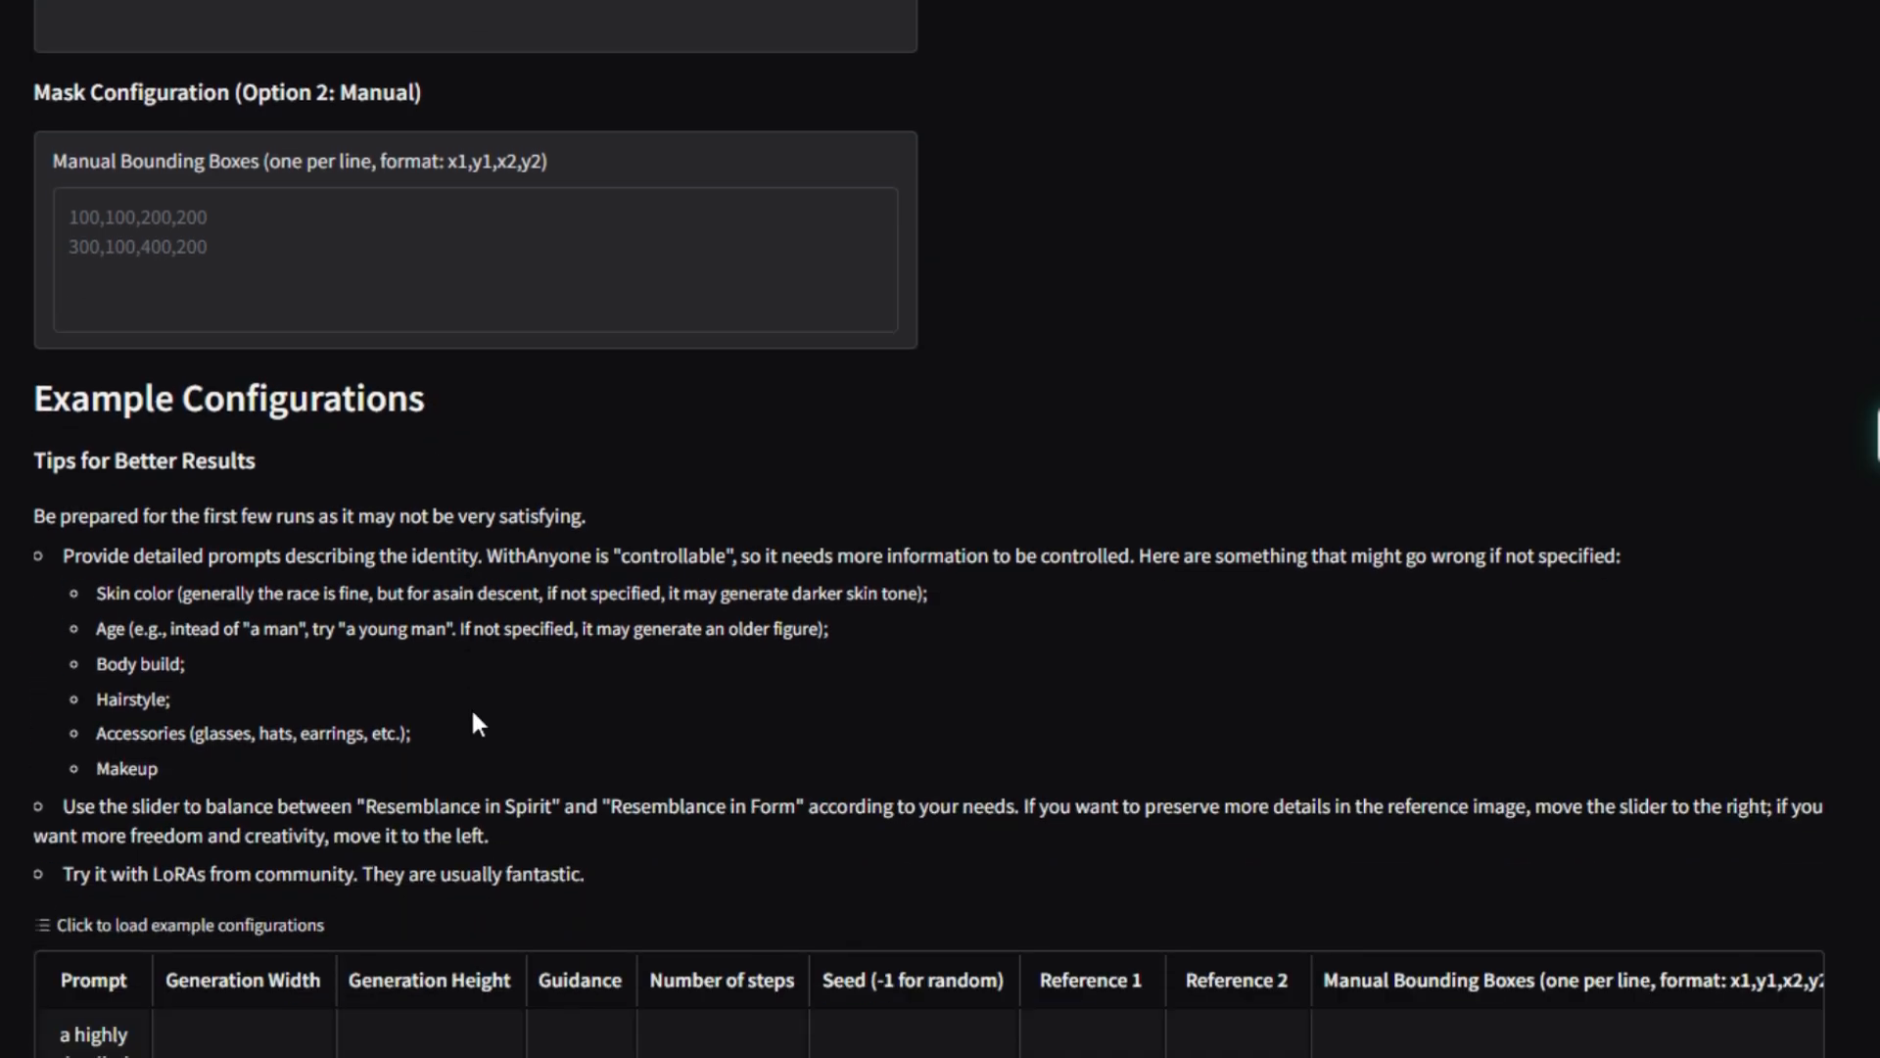
pyautogui.scroll(-3)
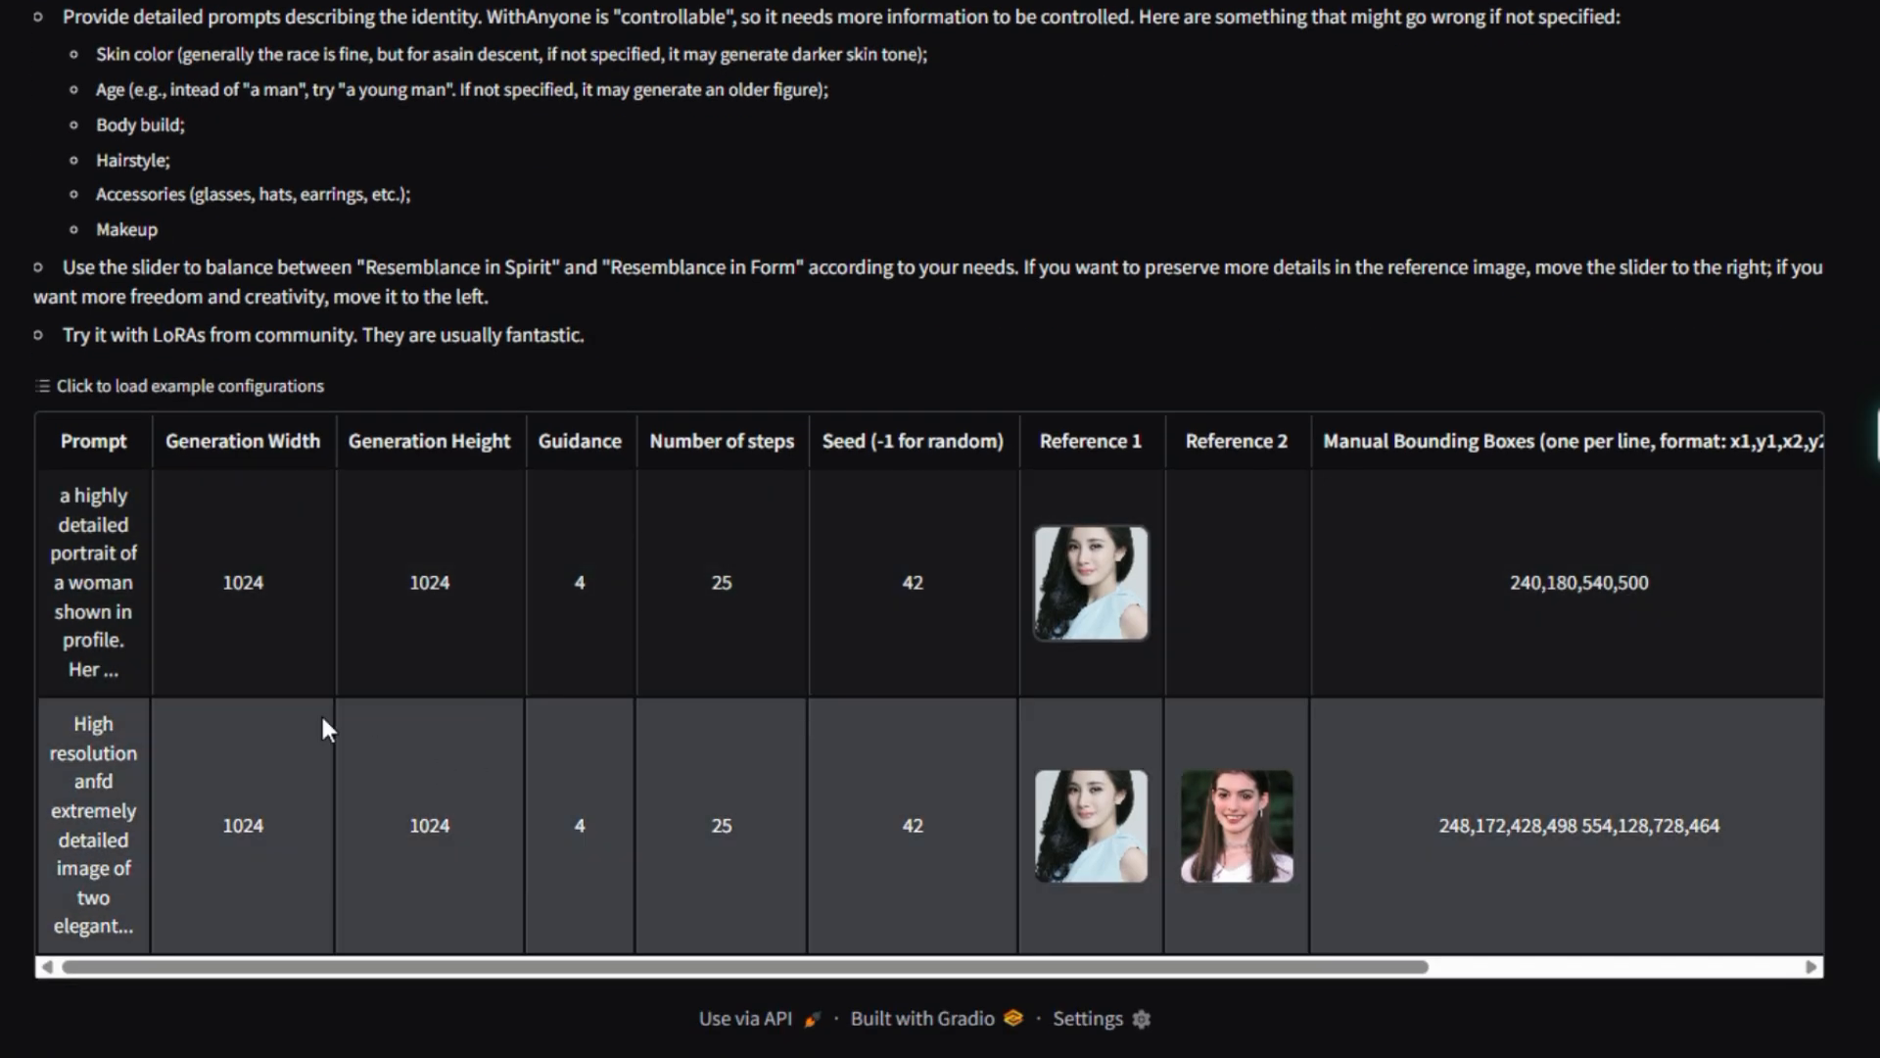
pyautogui.moveTo(440, 725)
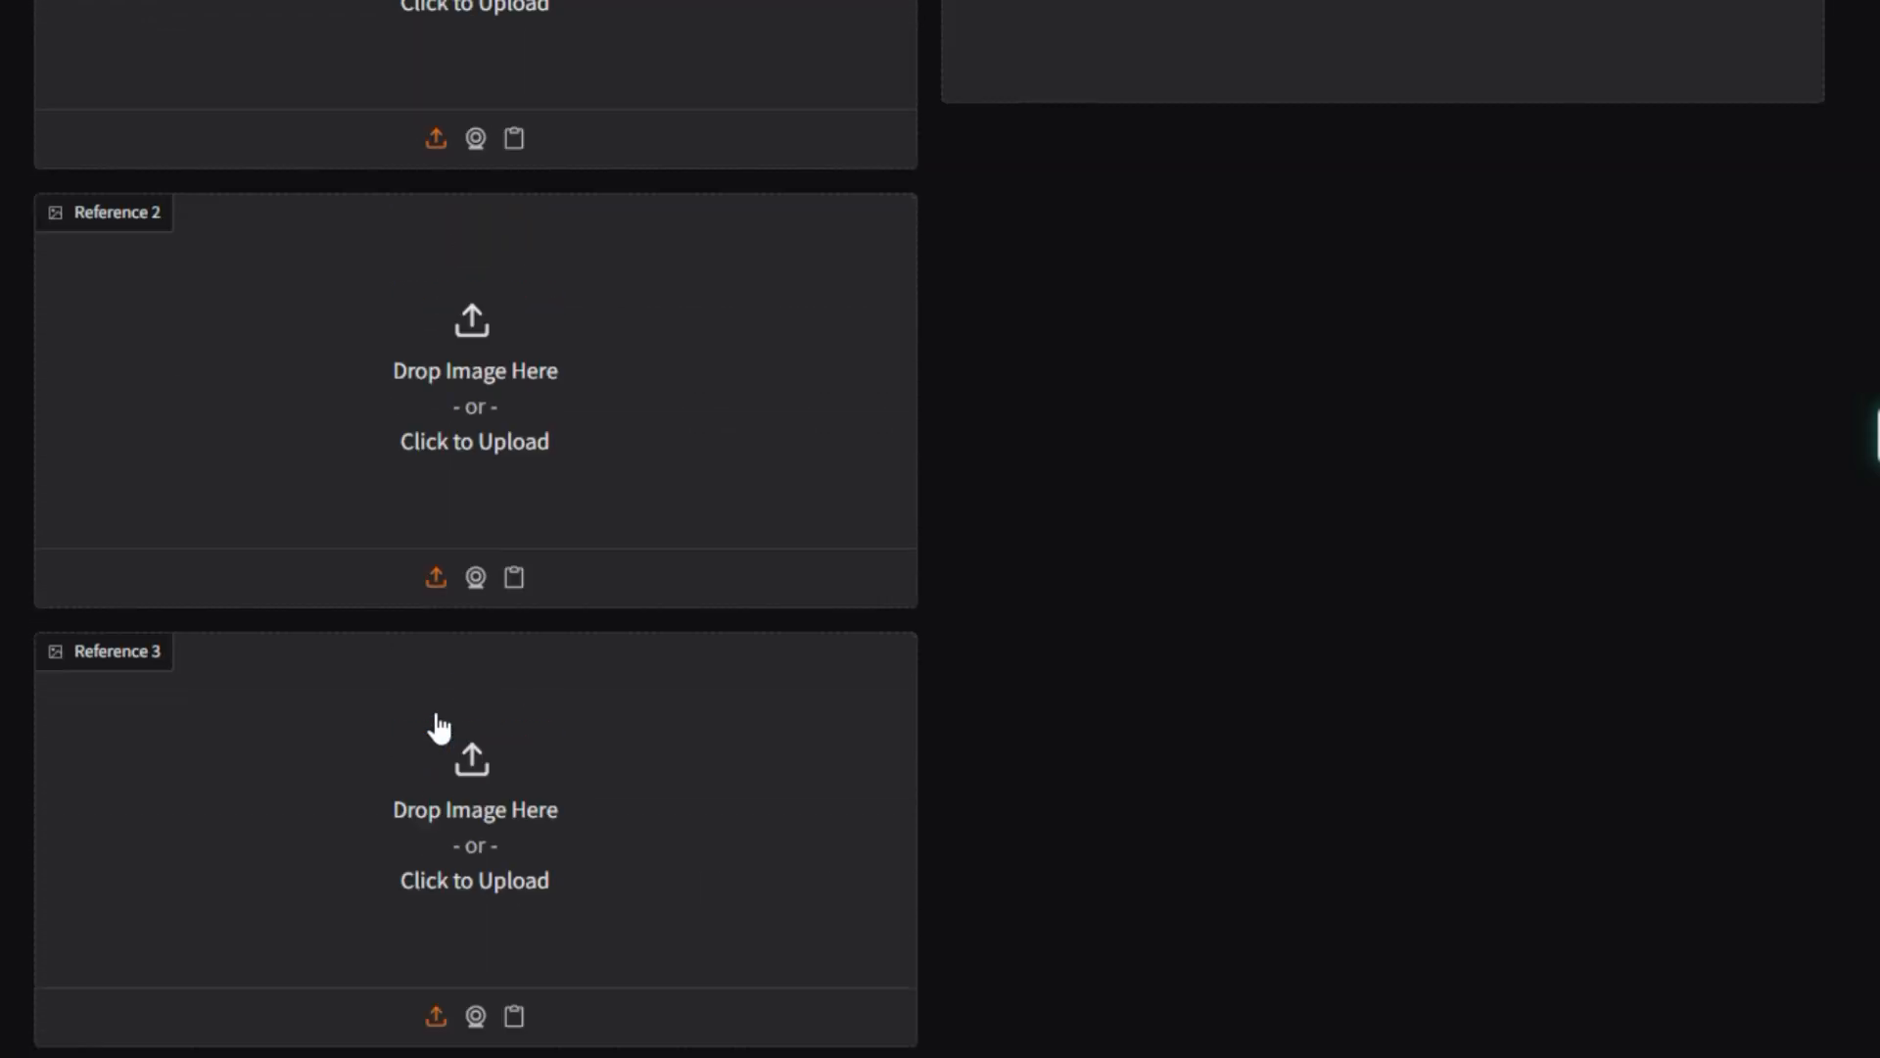
pyautogui.scroll(3)
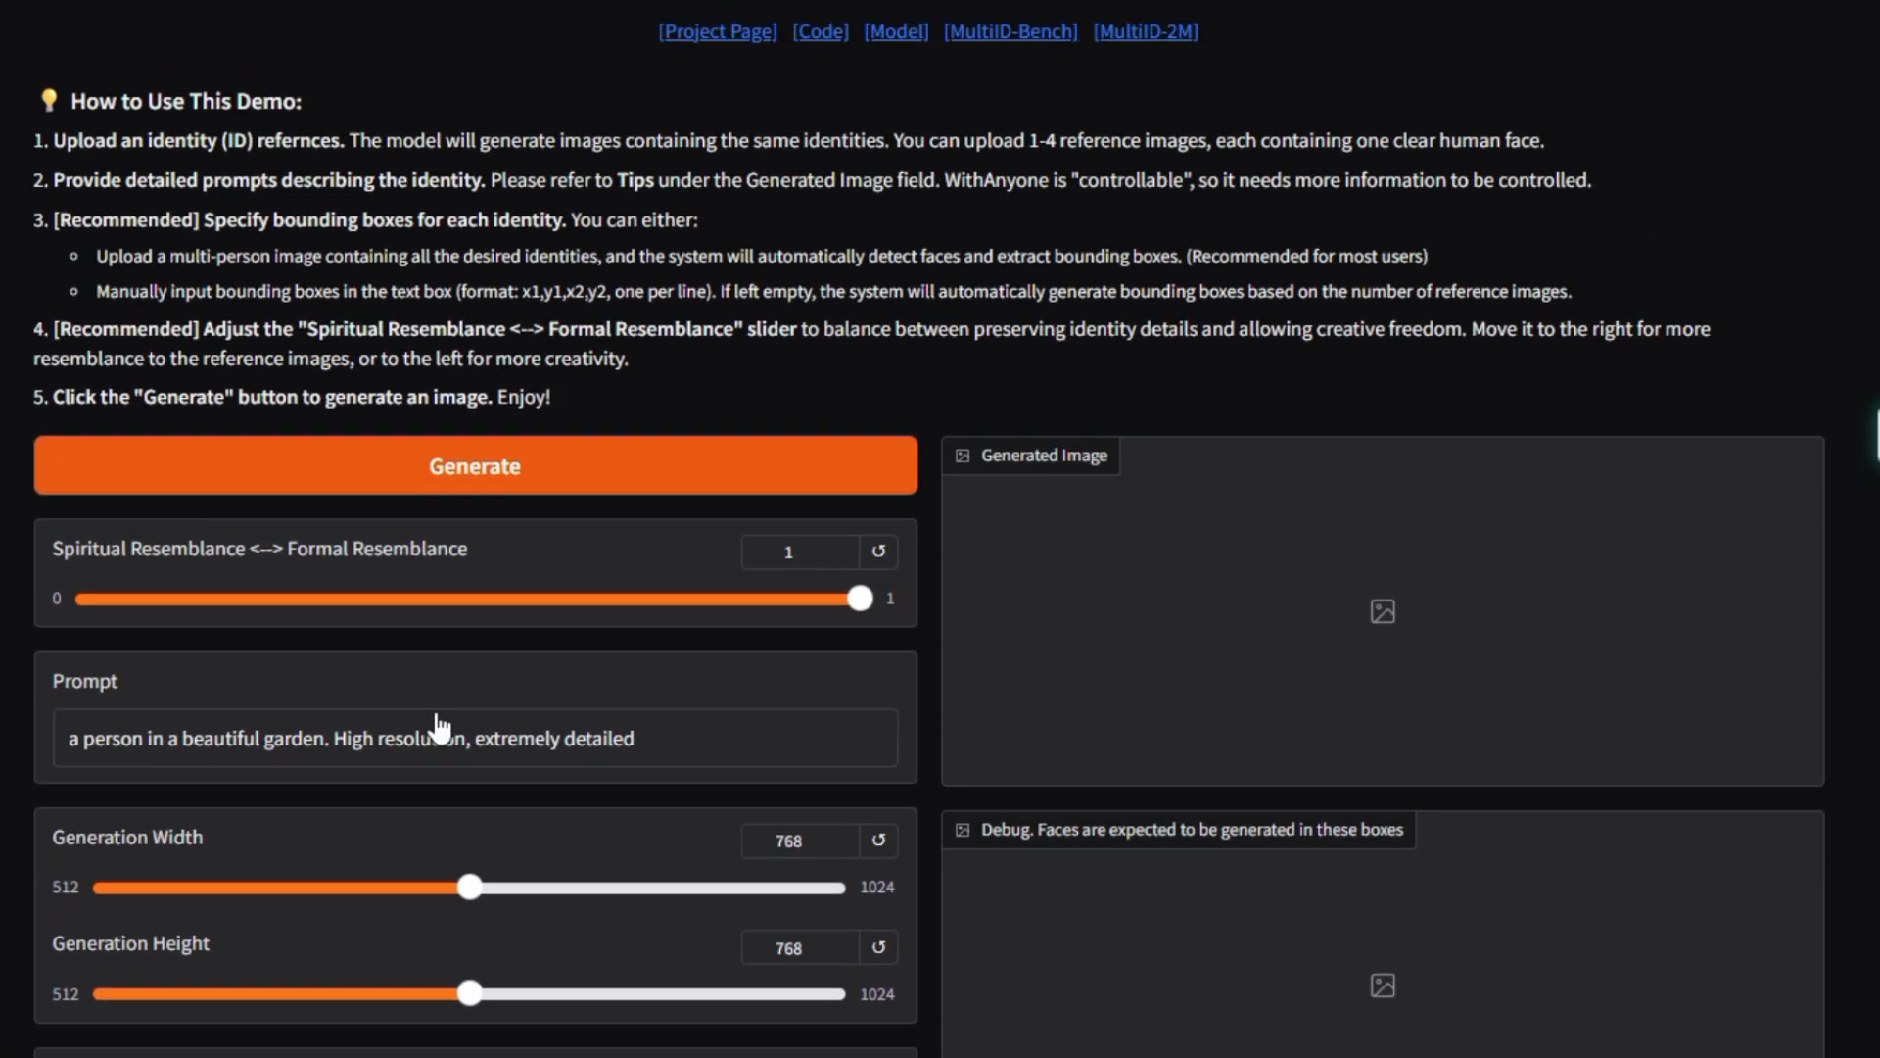
pyautogui.scroll(3)
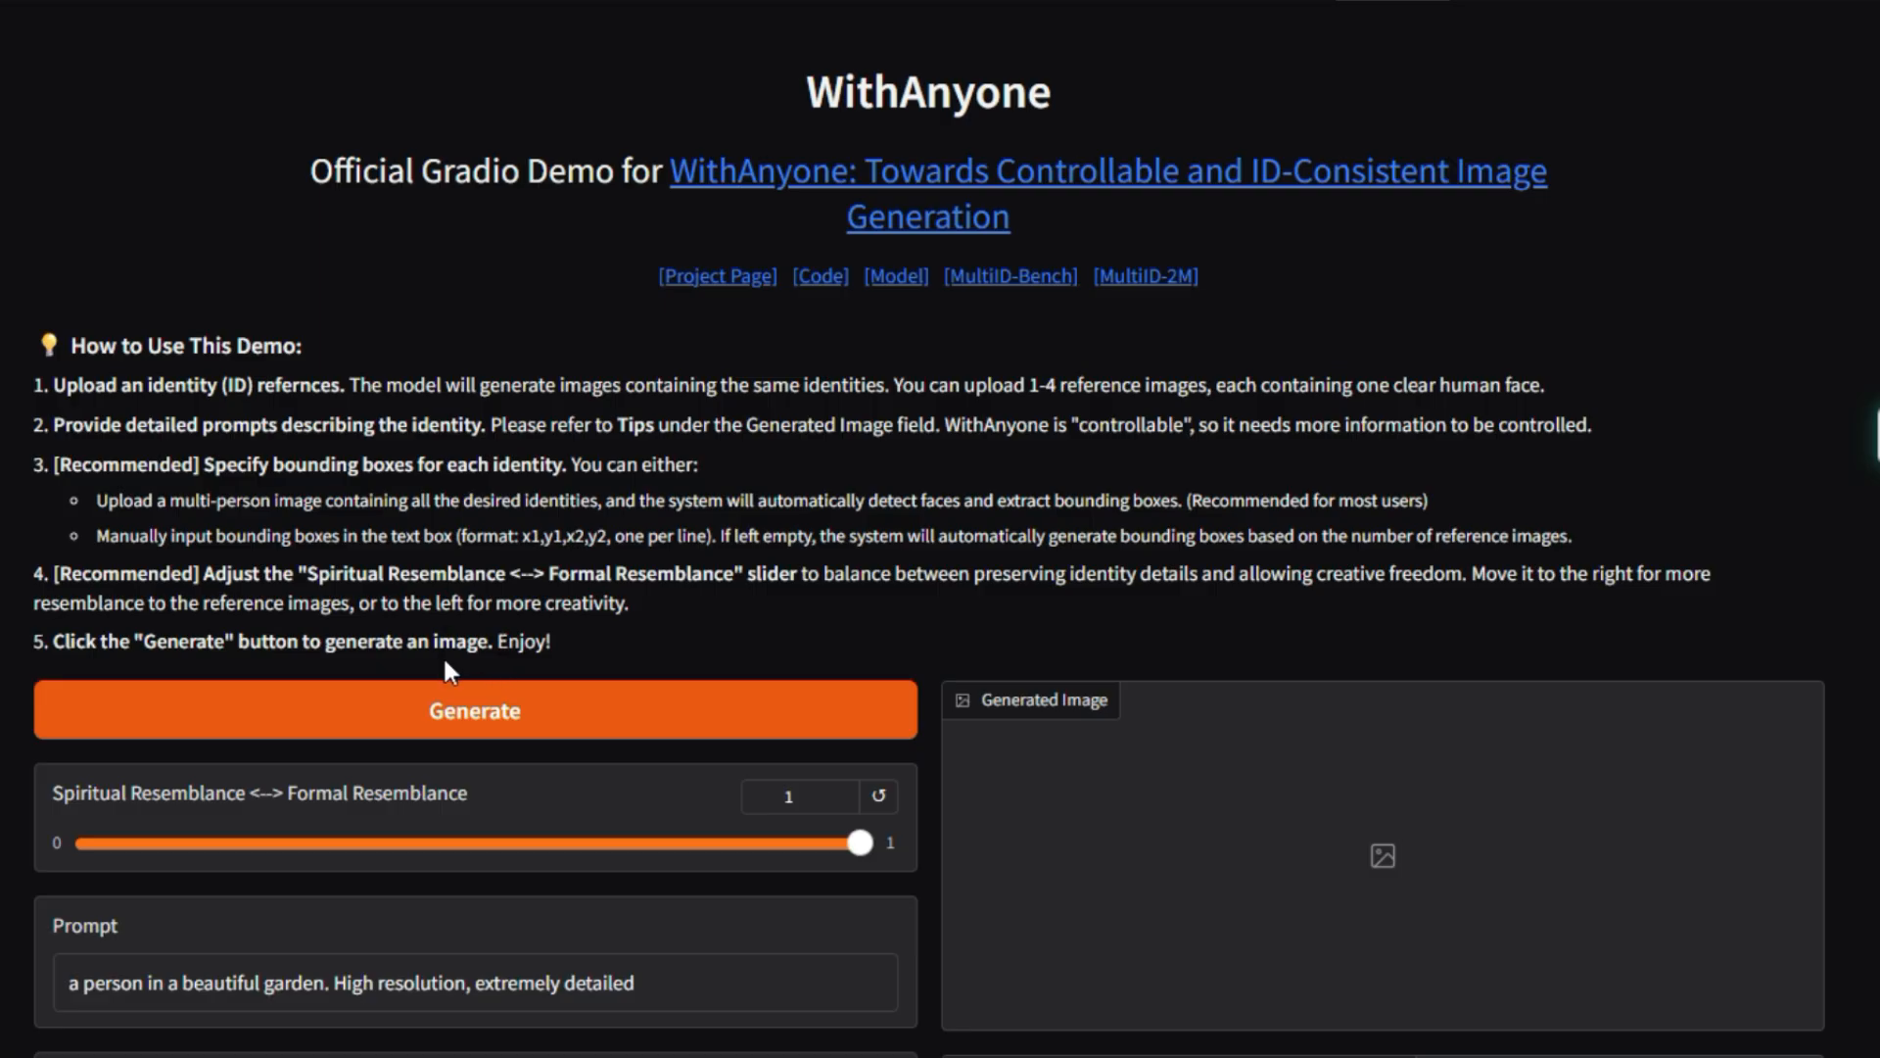
pyautogui.scroll(-3)
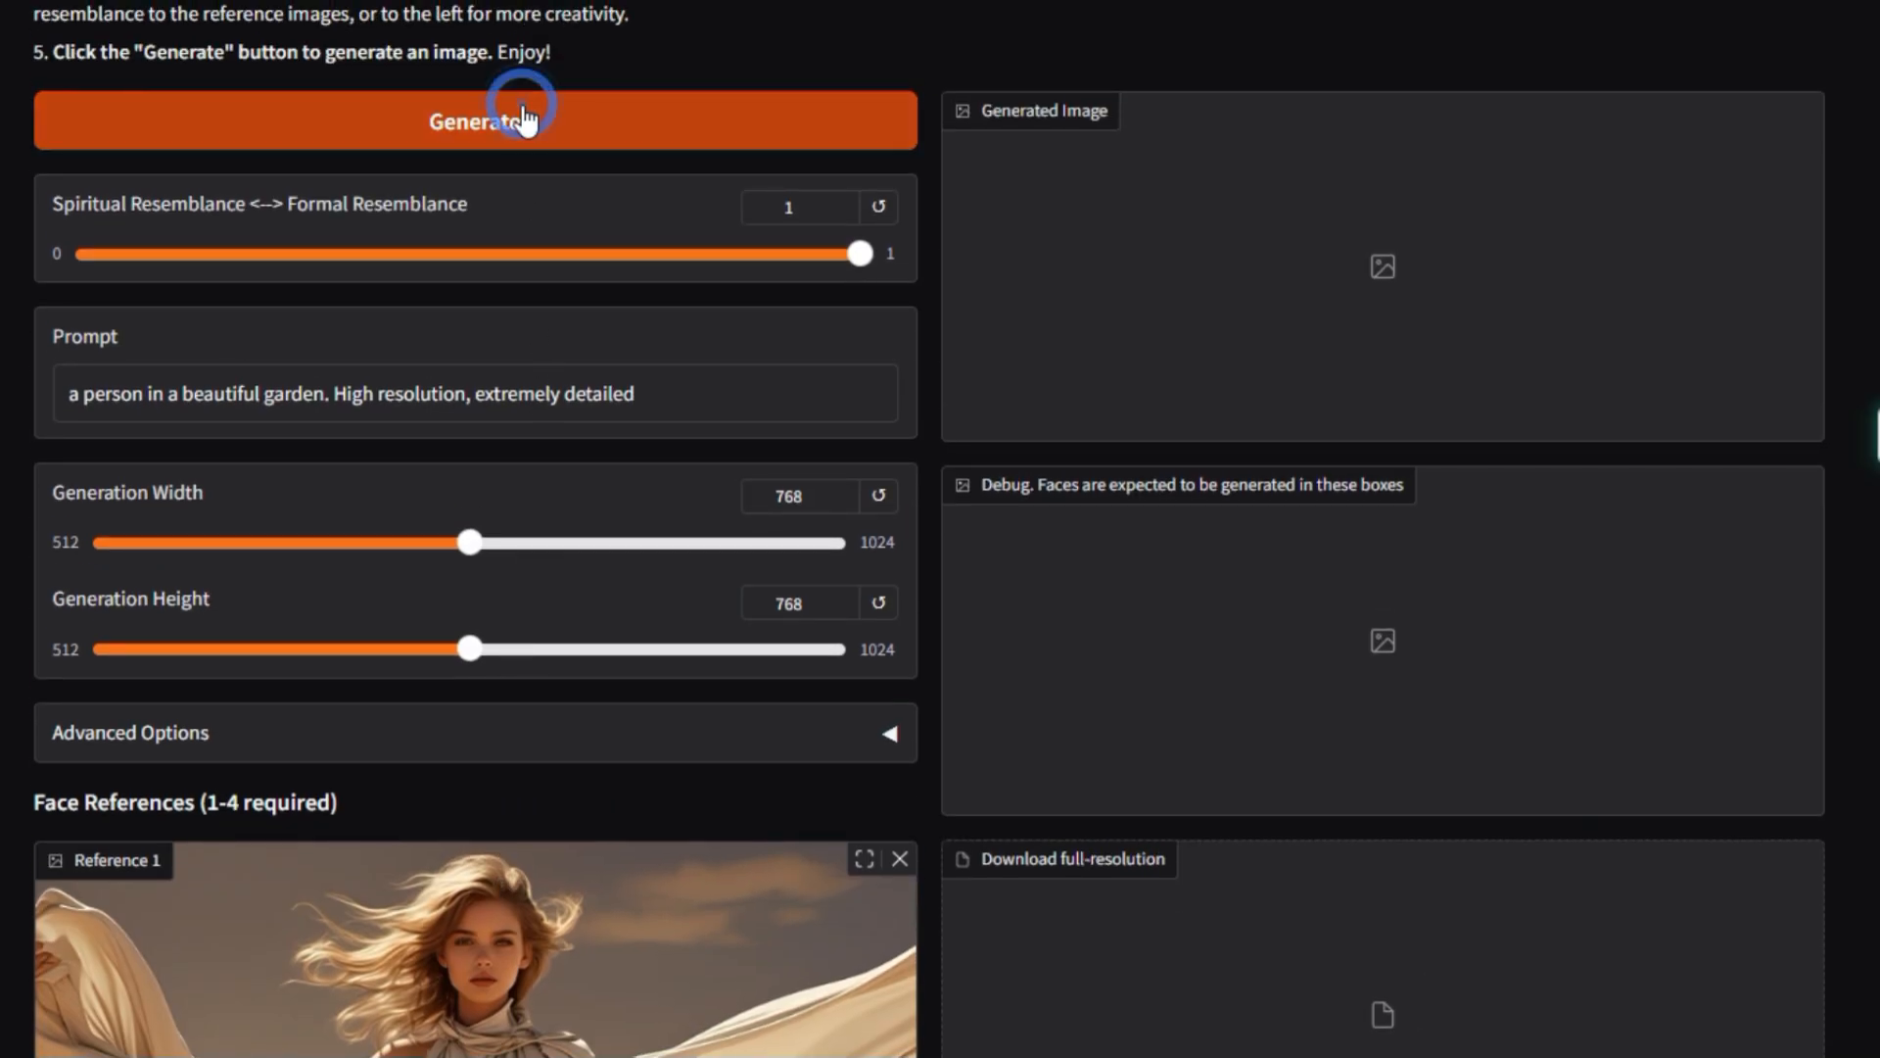
# - Generate a garden portrait from the desert reference face and review the result and face box
pyautogui.click(474, 120)
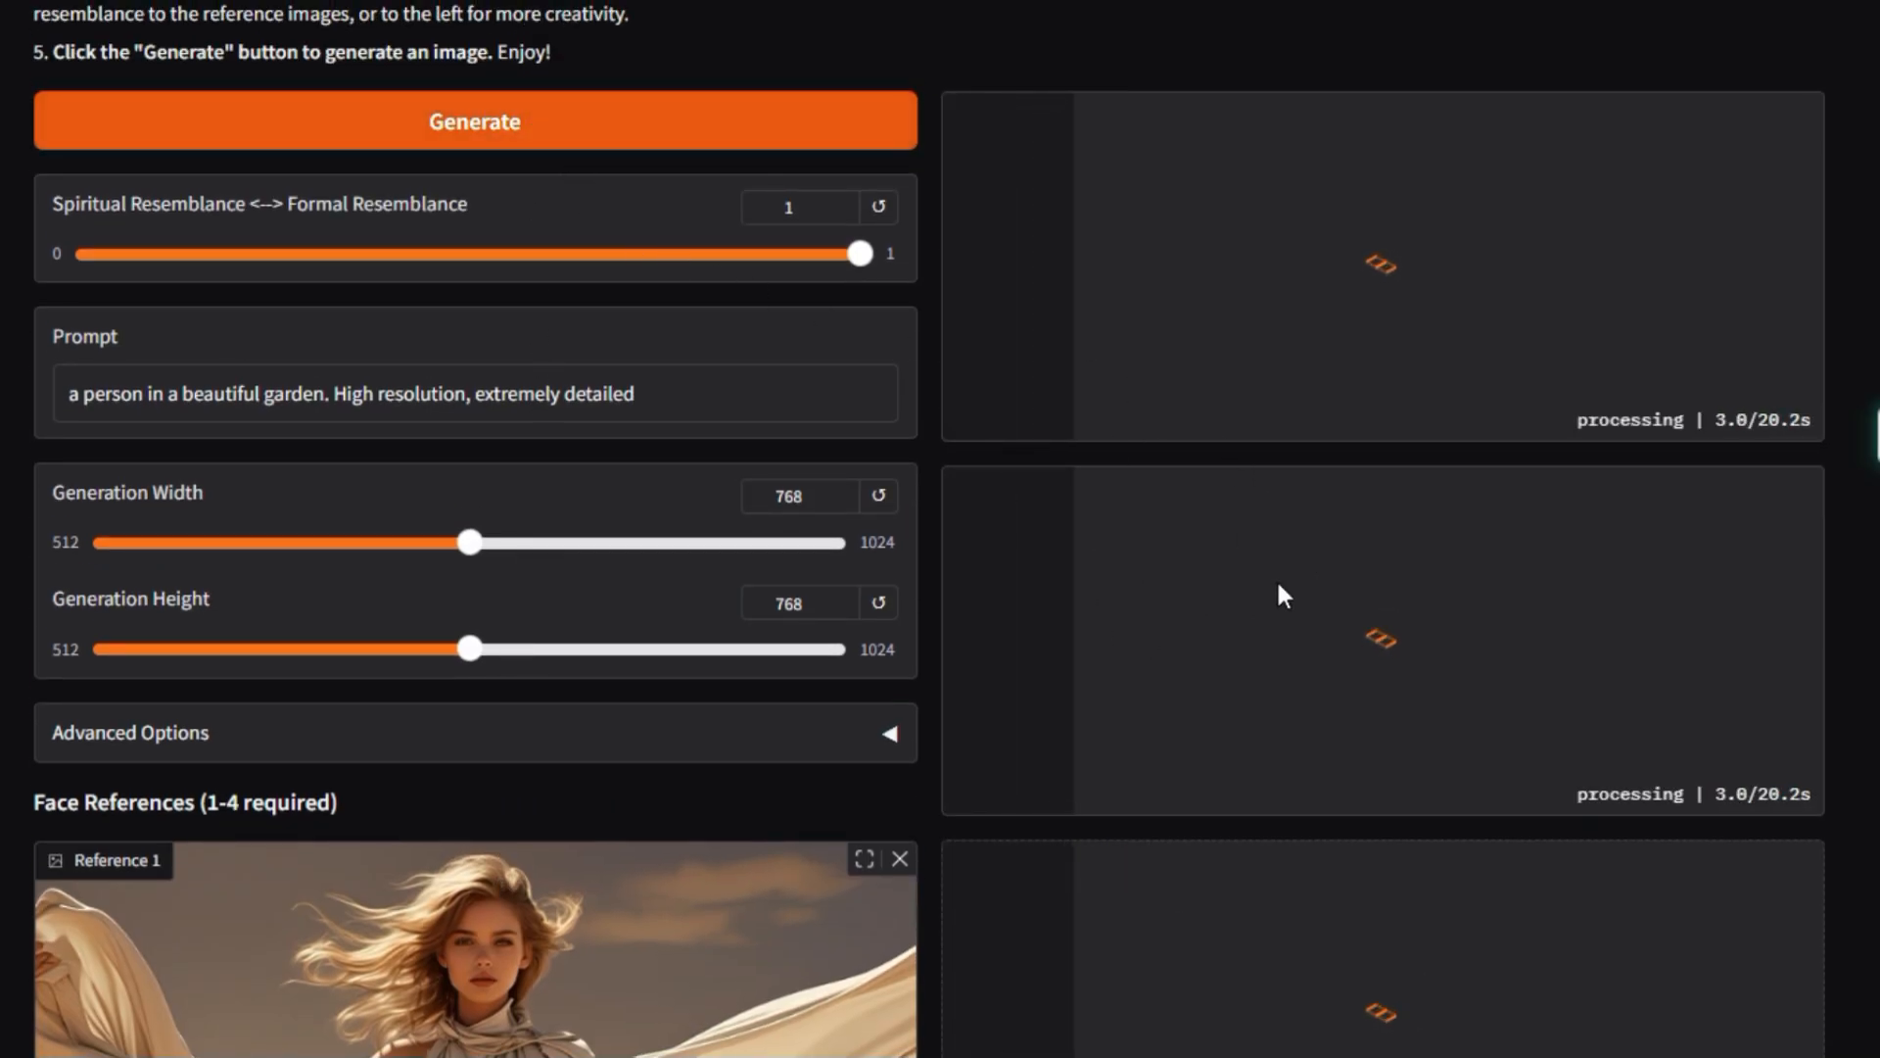
pyautogui.scroll(-3)
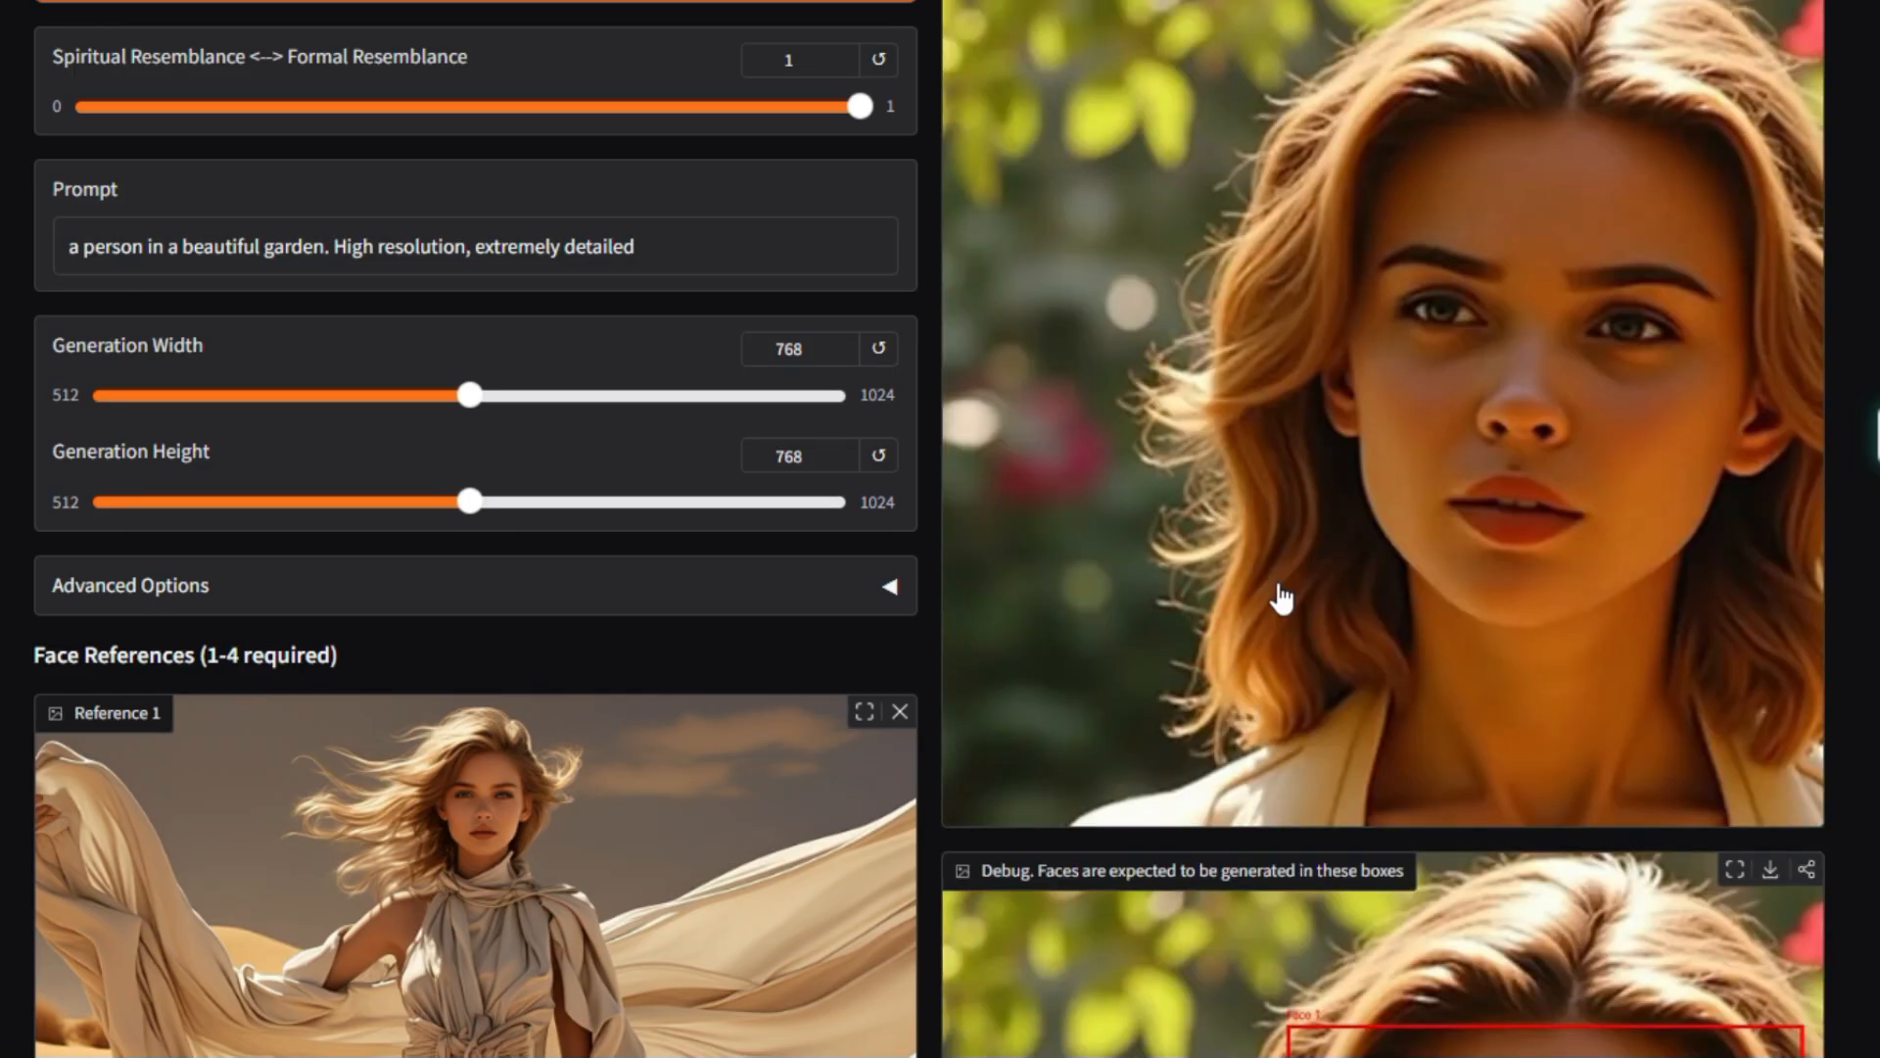
pyautogui.moveTo(1487, 478)
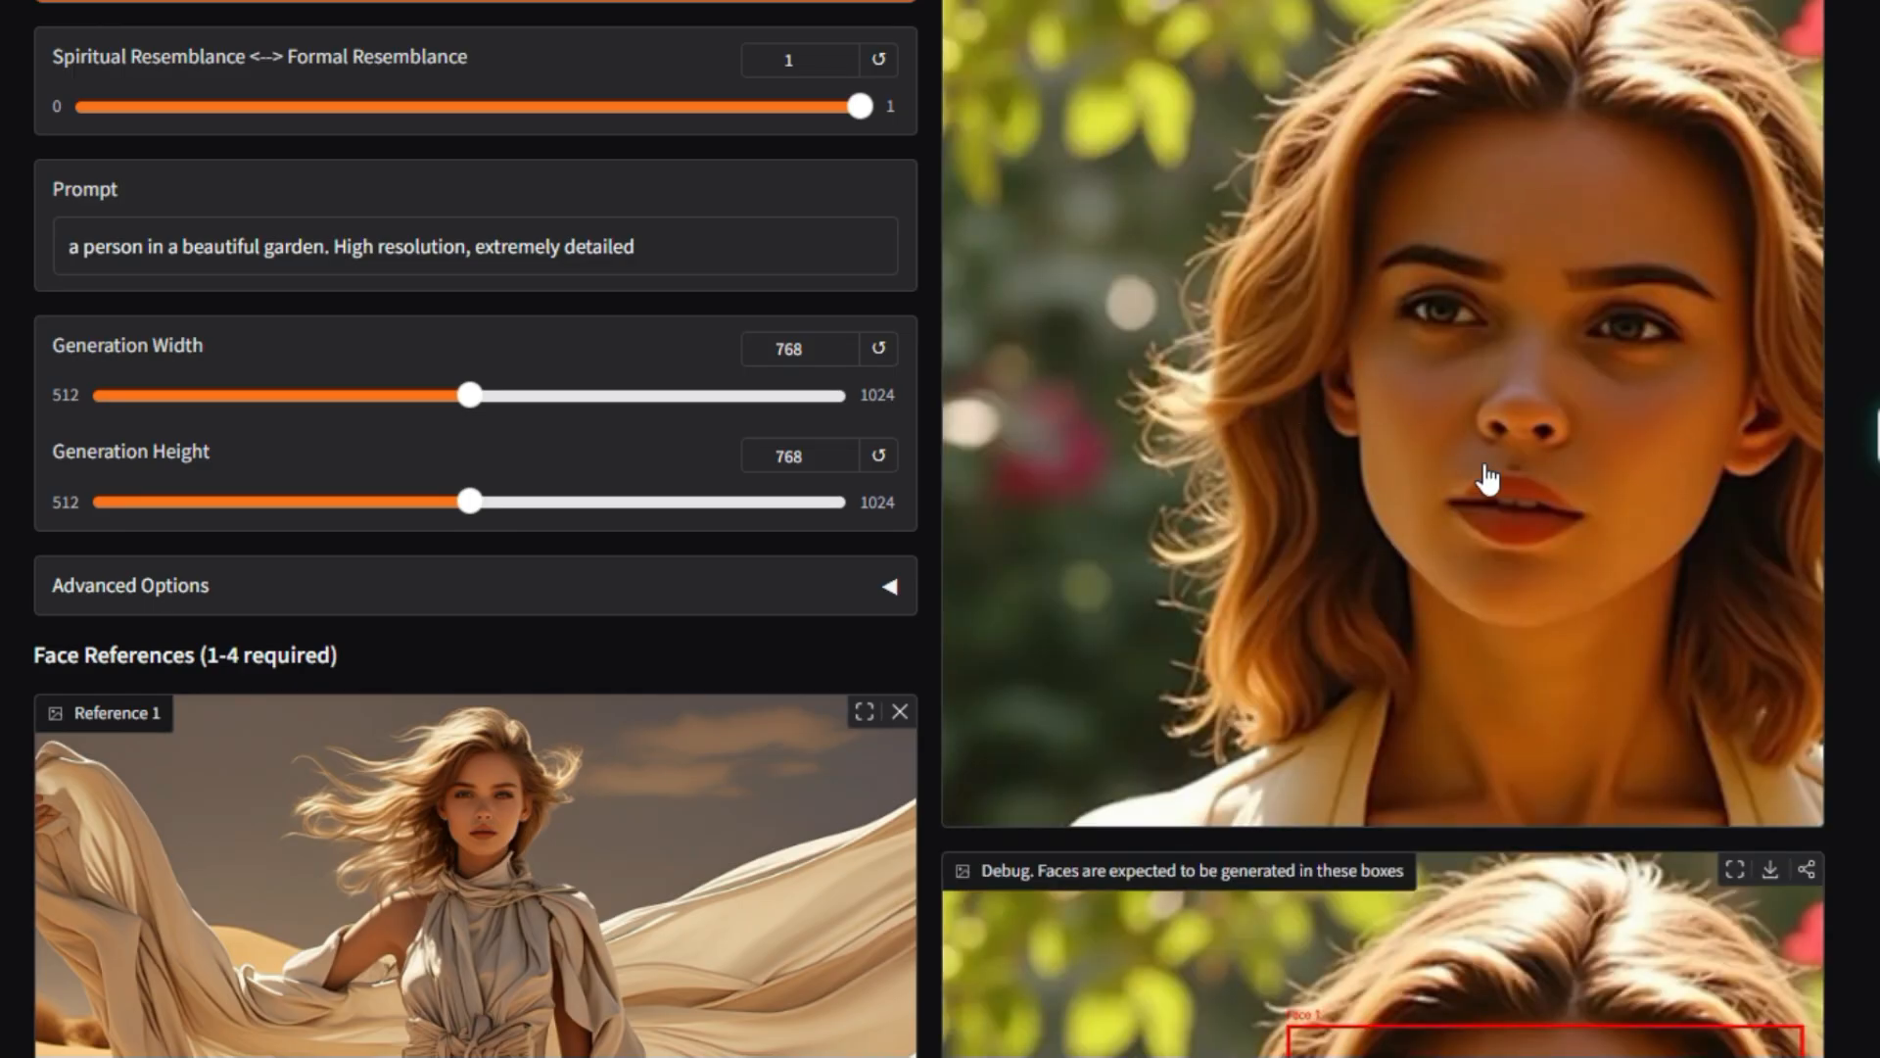
pyautogui.scroll(3)
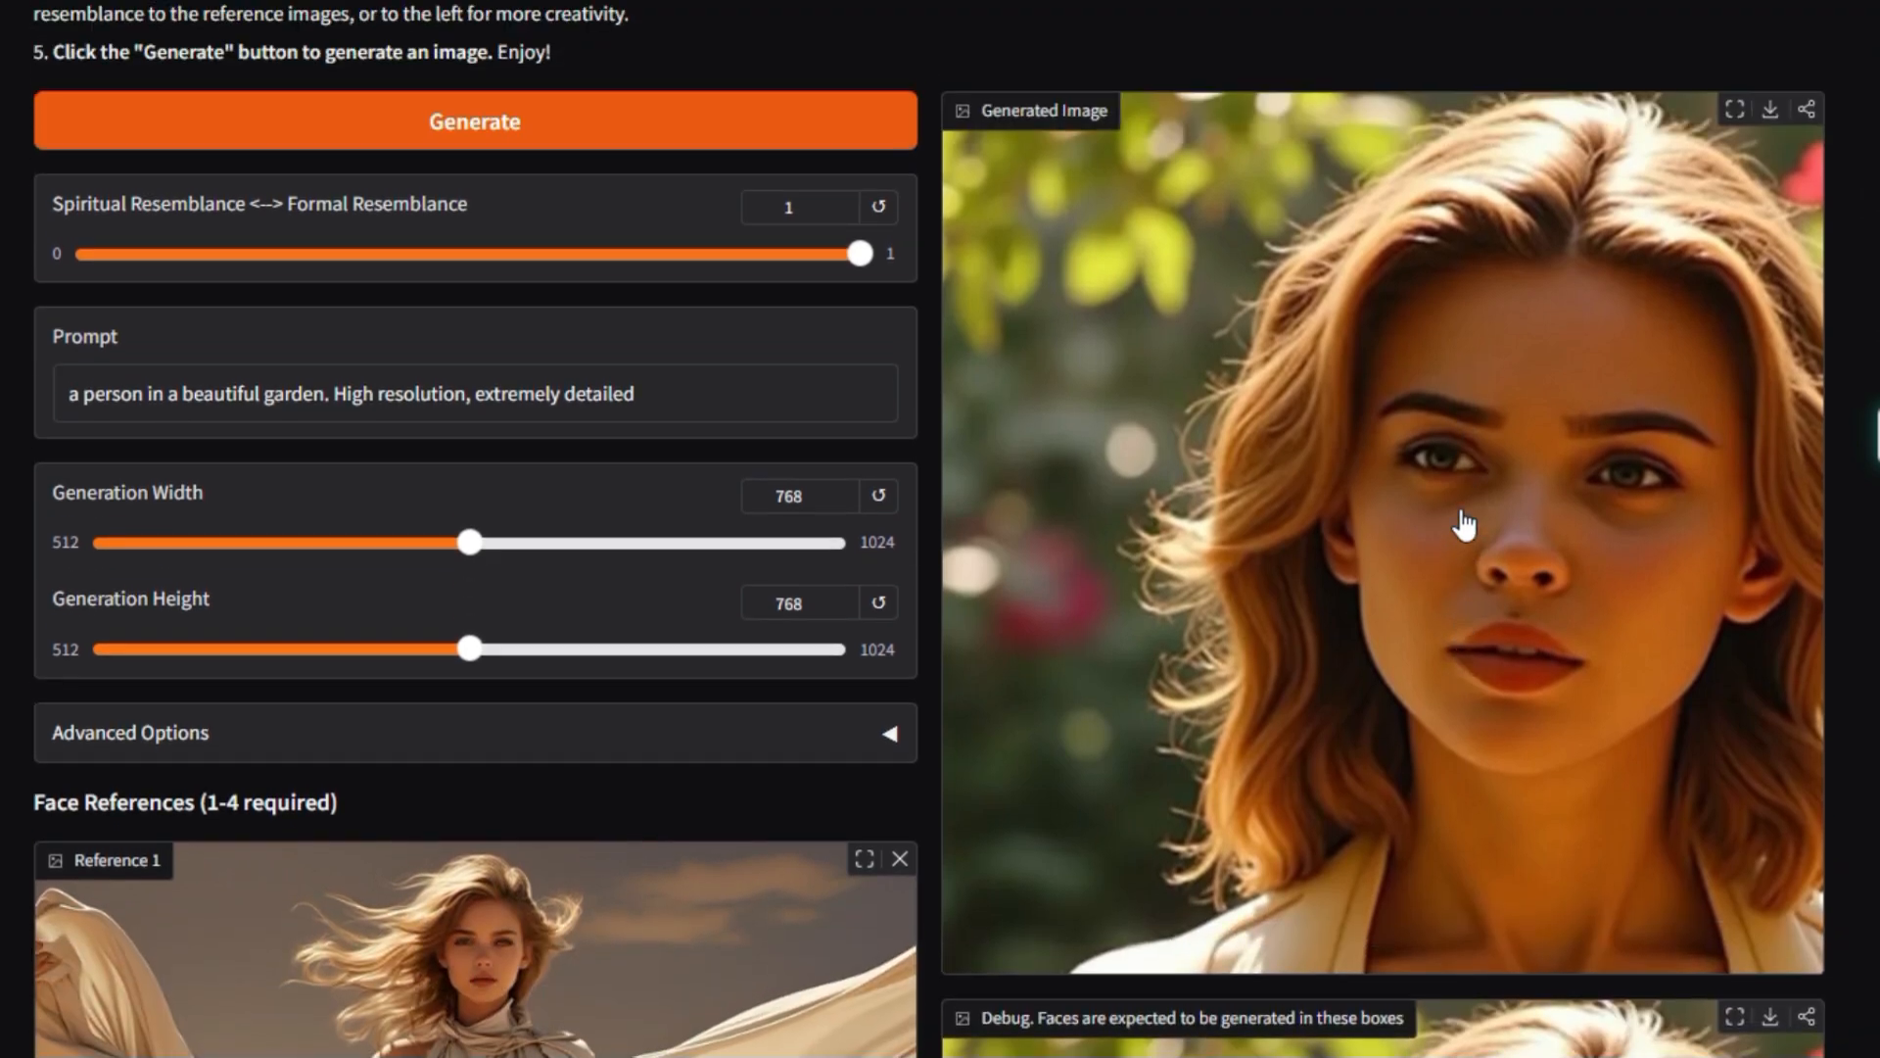
pyautogui.scroll(-3)
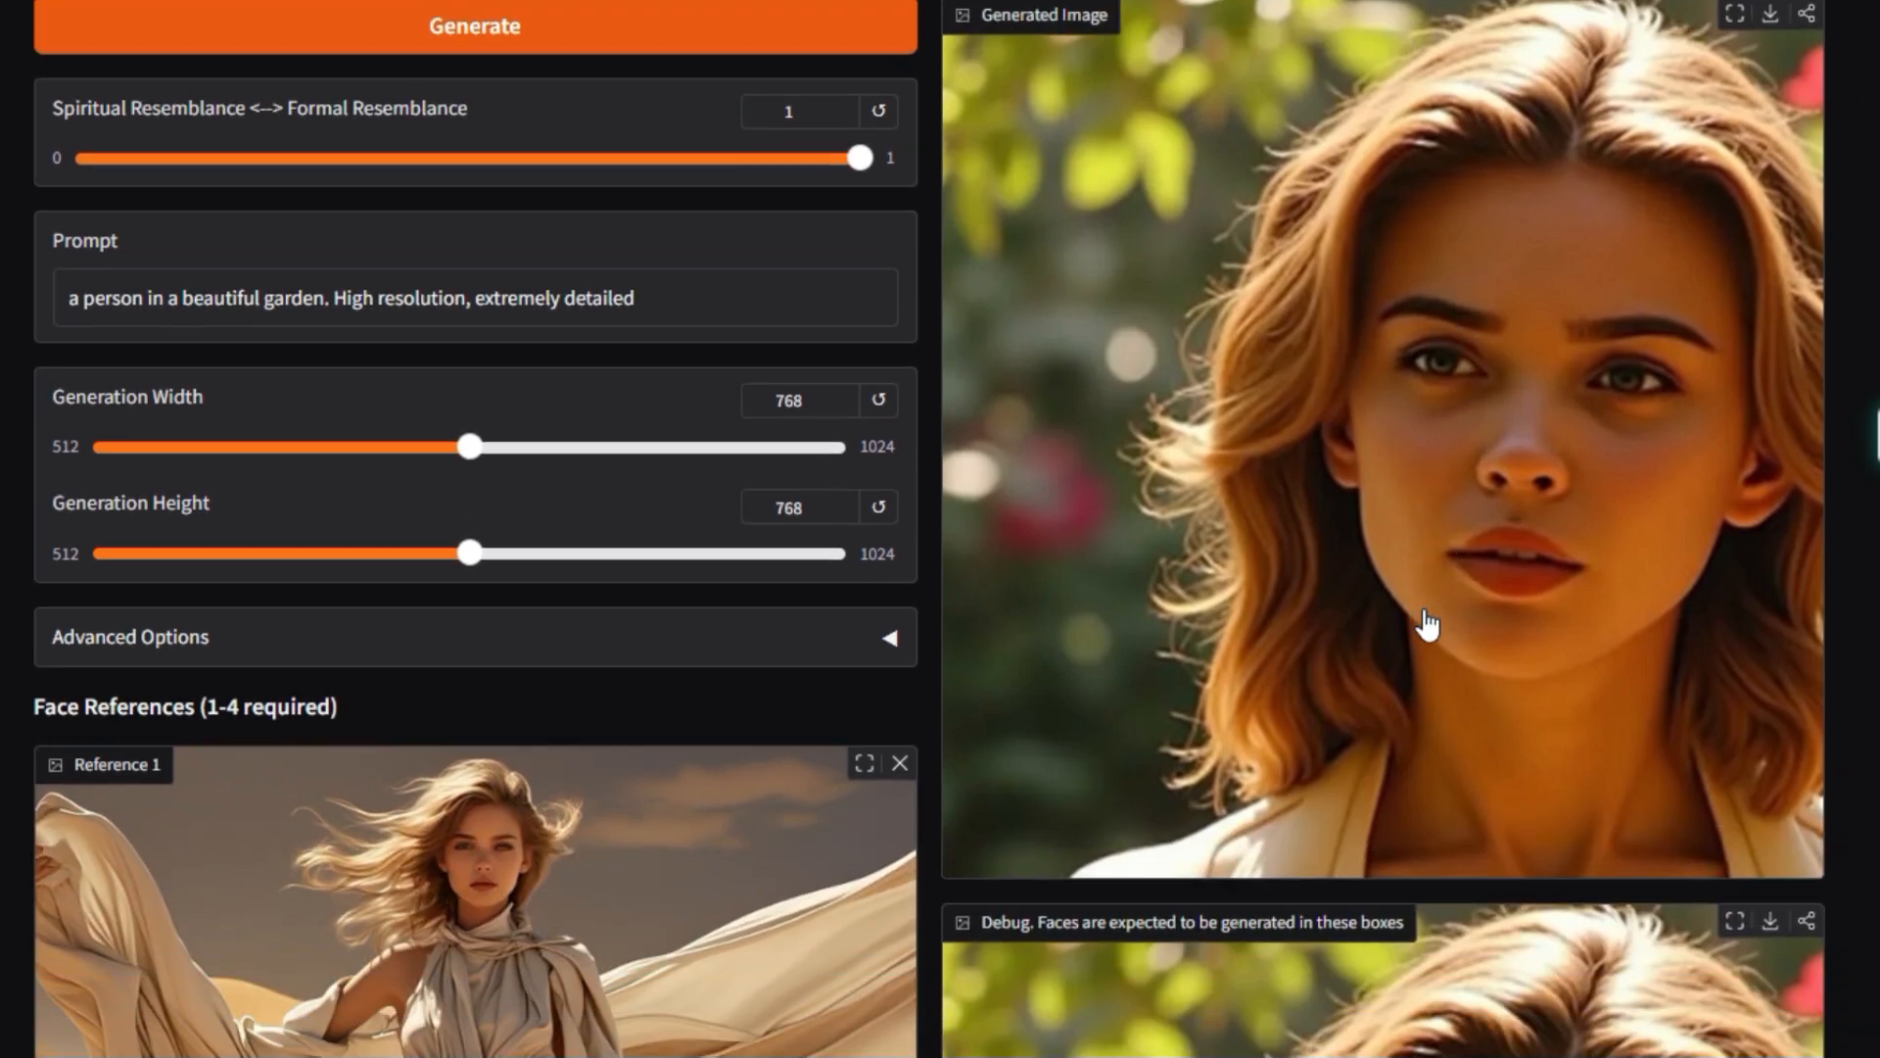
pyautogui.scroll(-3)
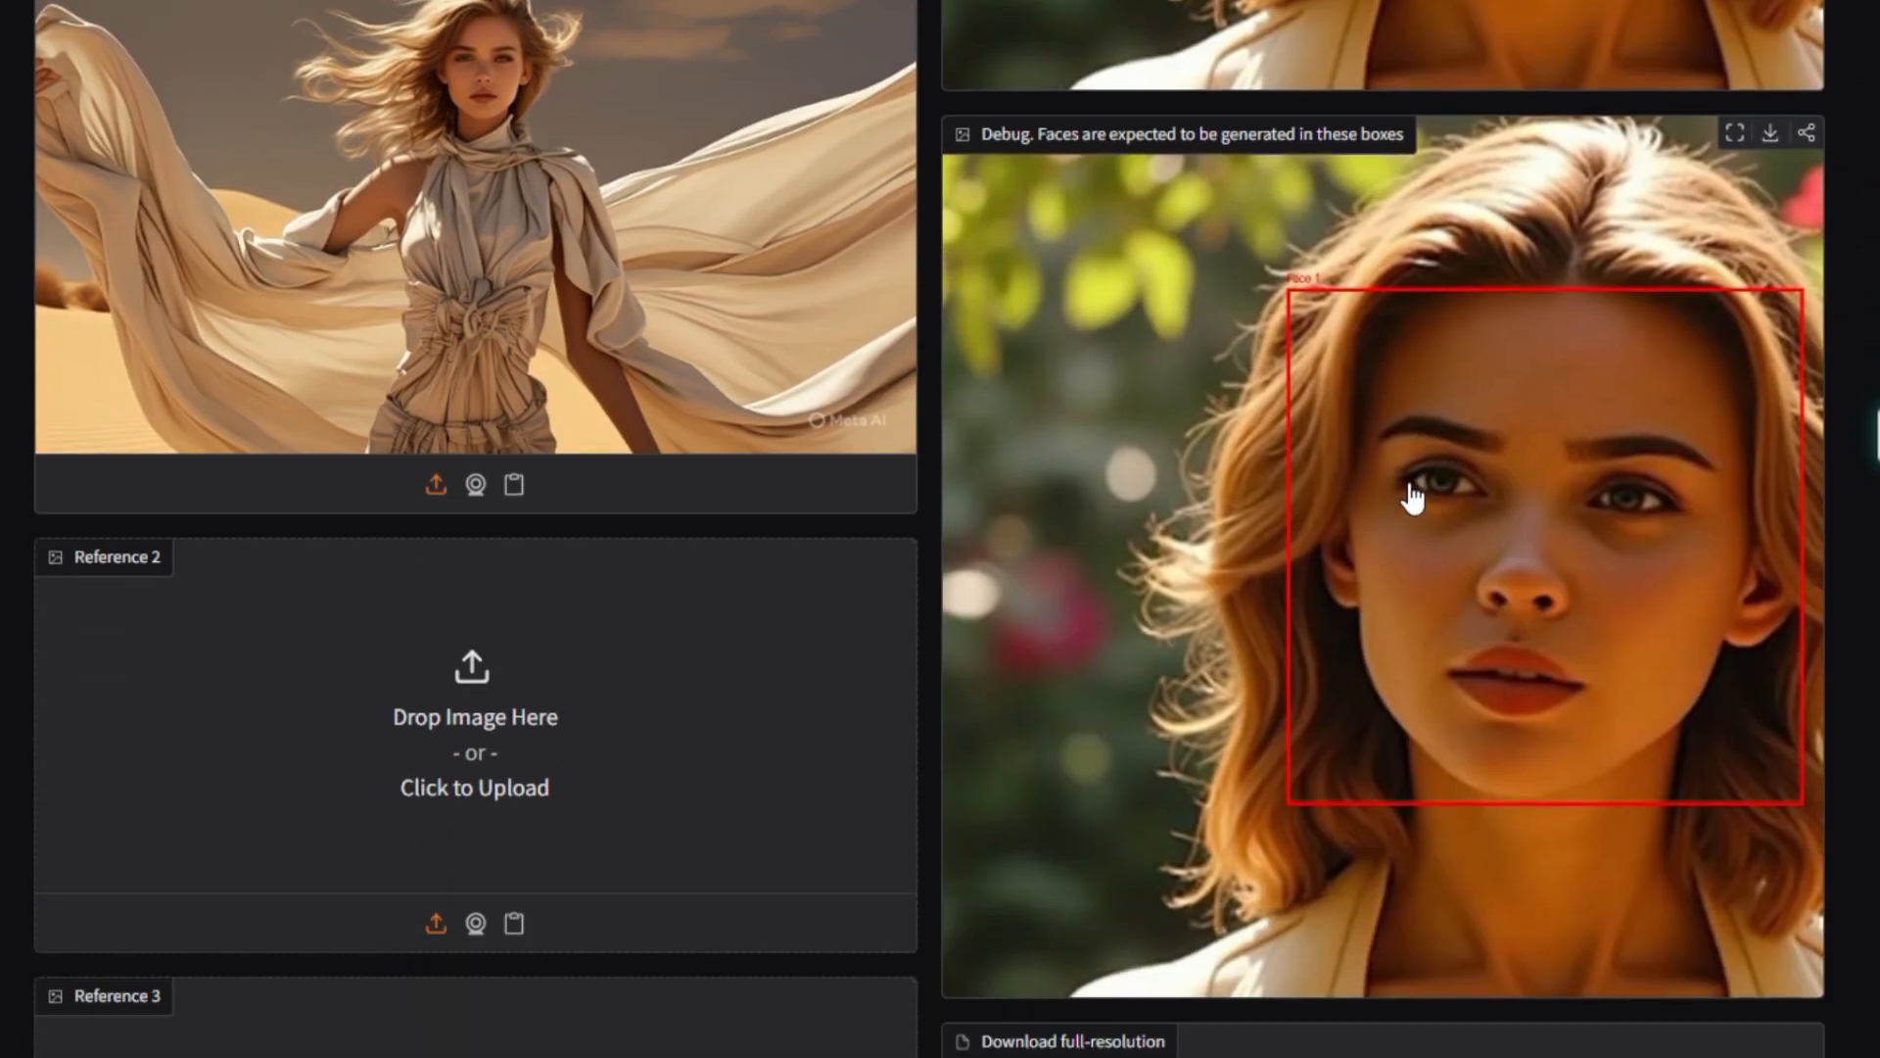
pyautogui.scroll(-3)
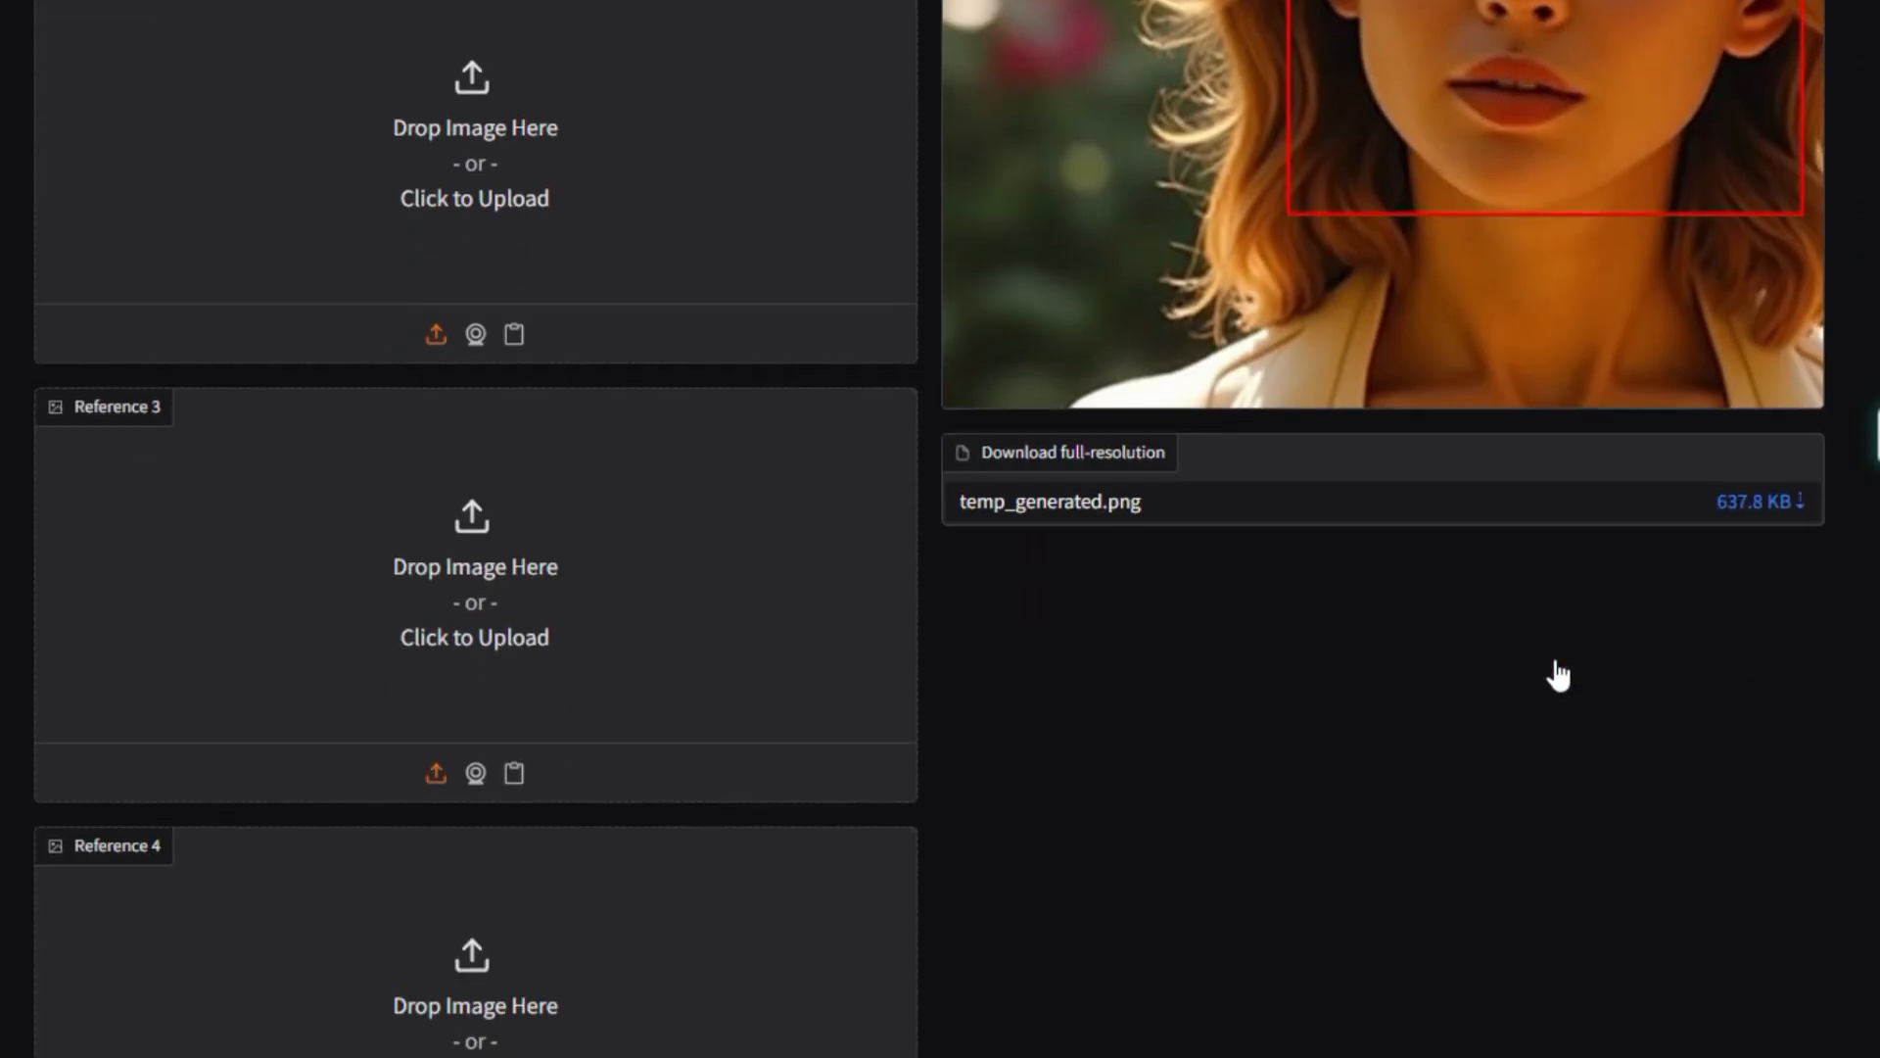
pyautogui.scroll(3)
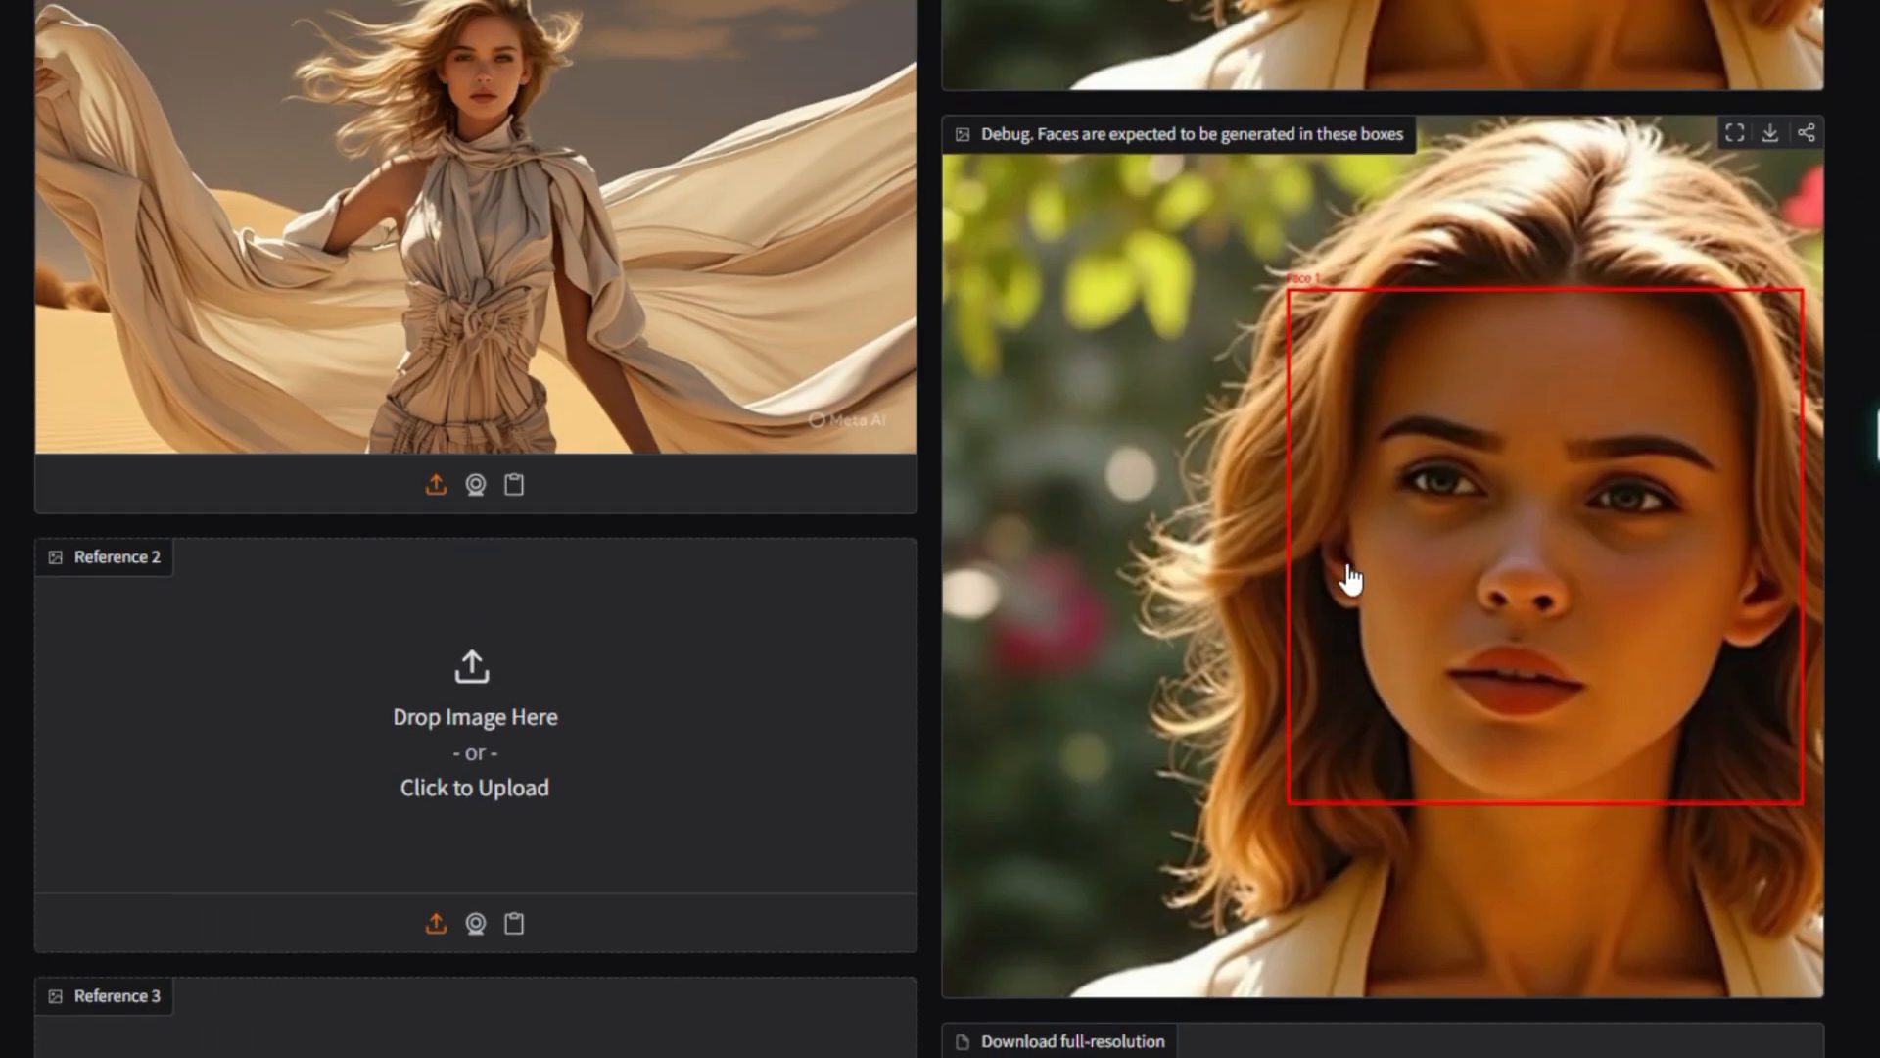
pyautogui.scroll(3)
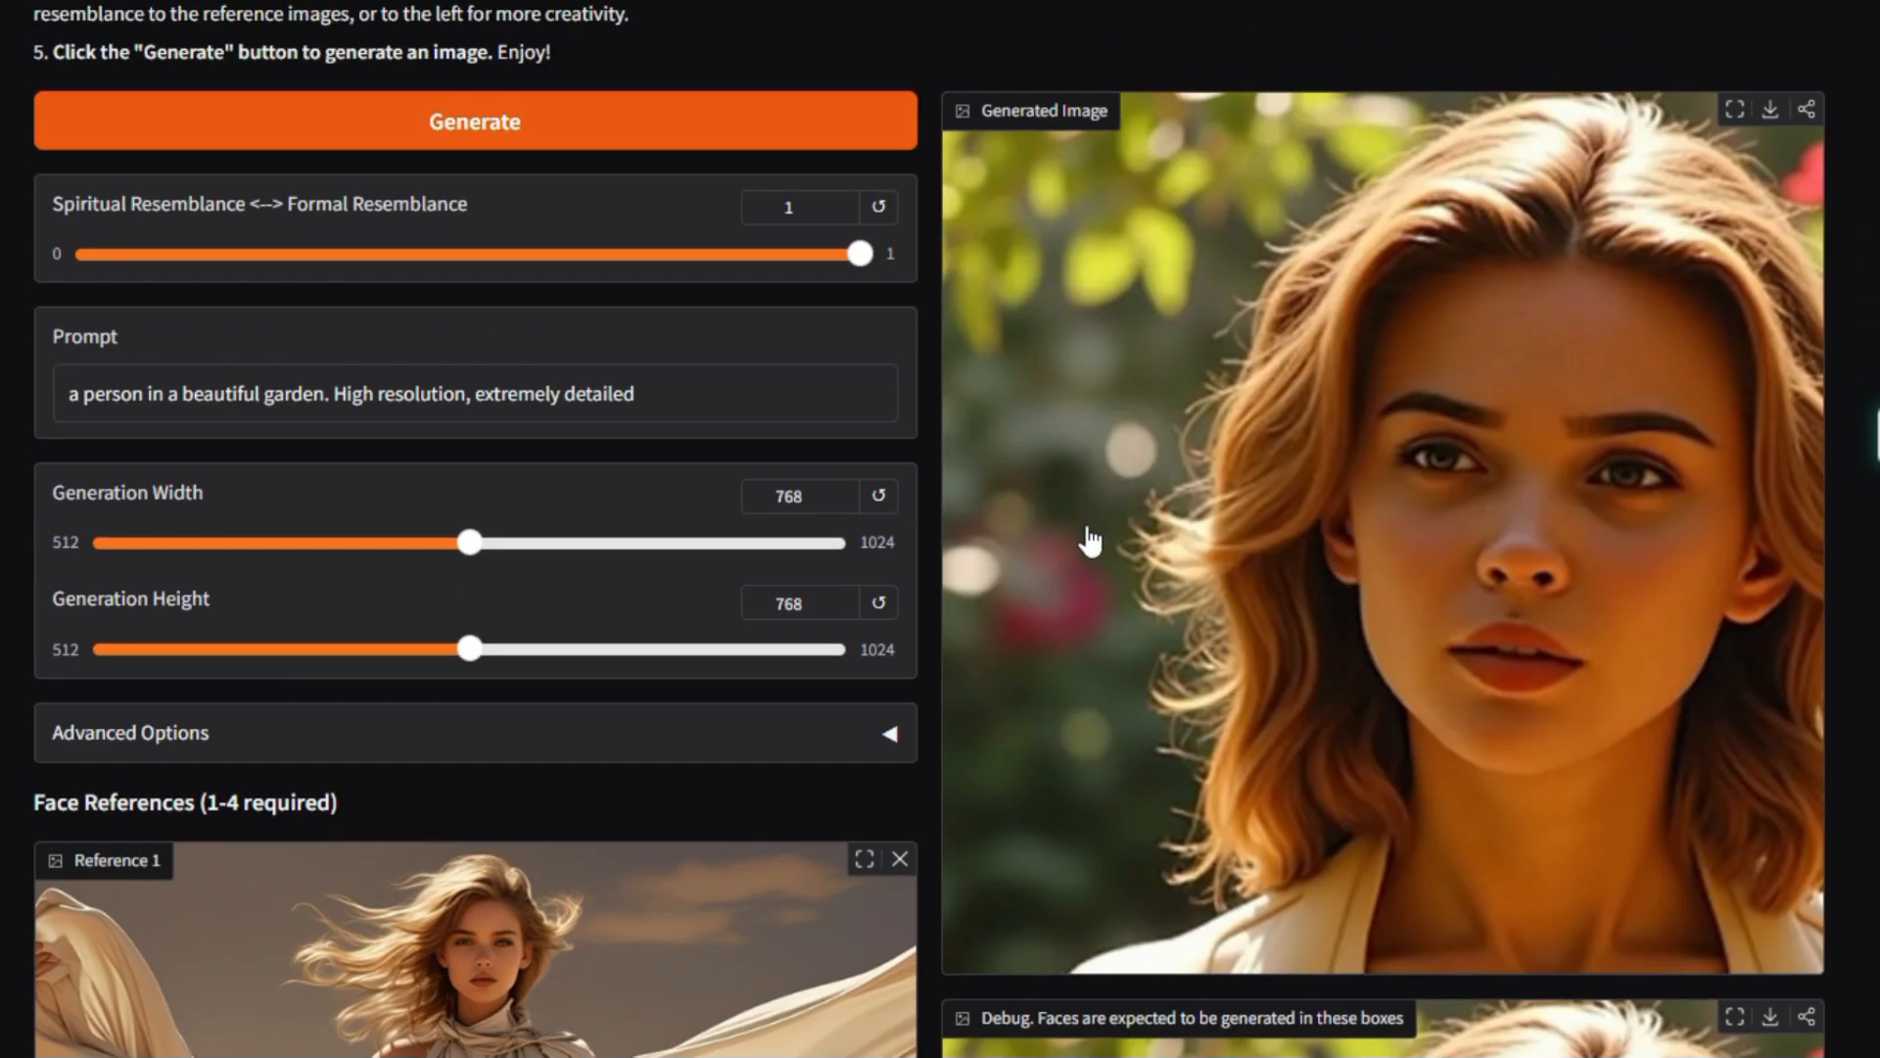
pyautogui.scroll(-3)
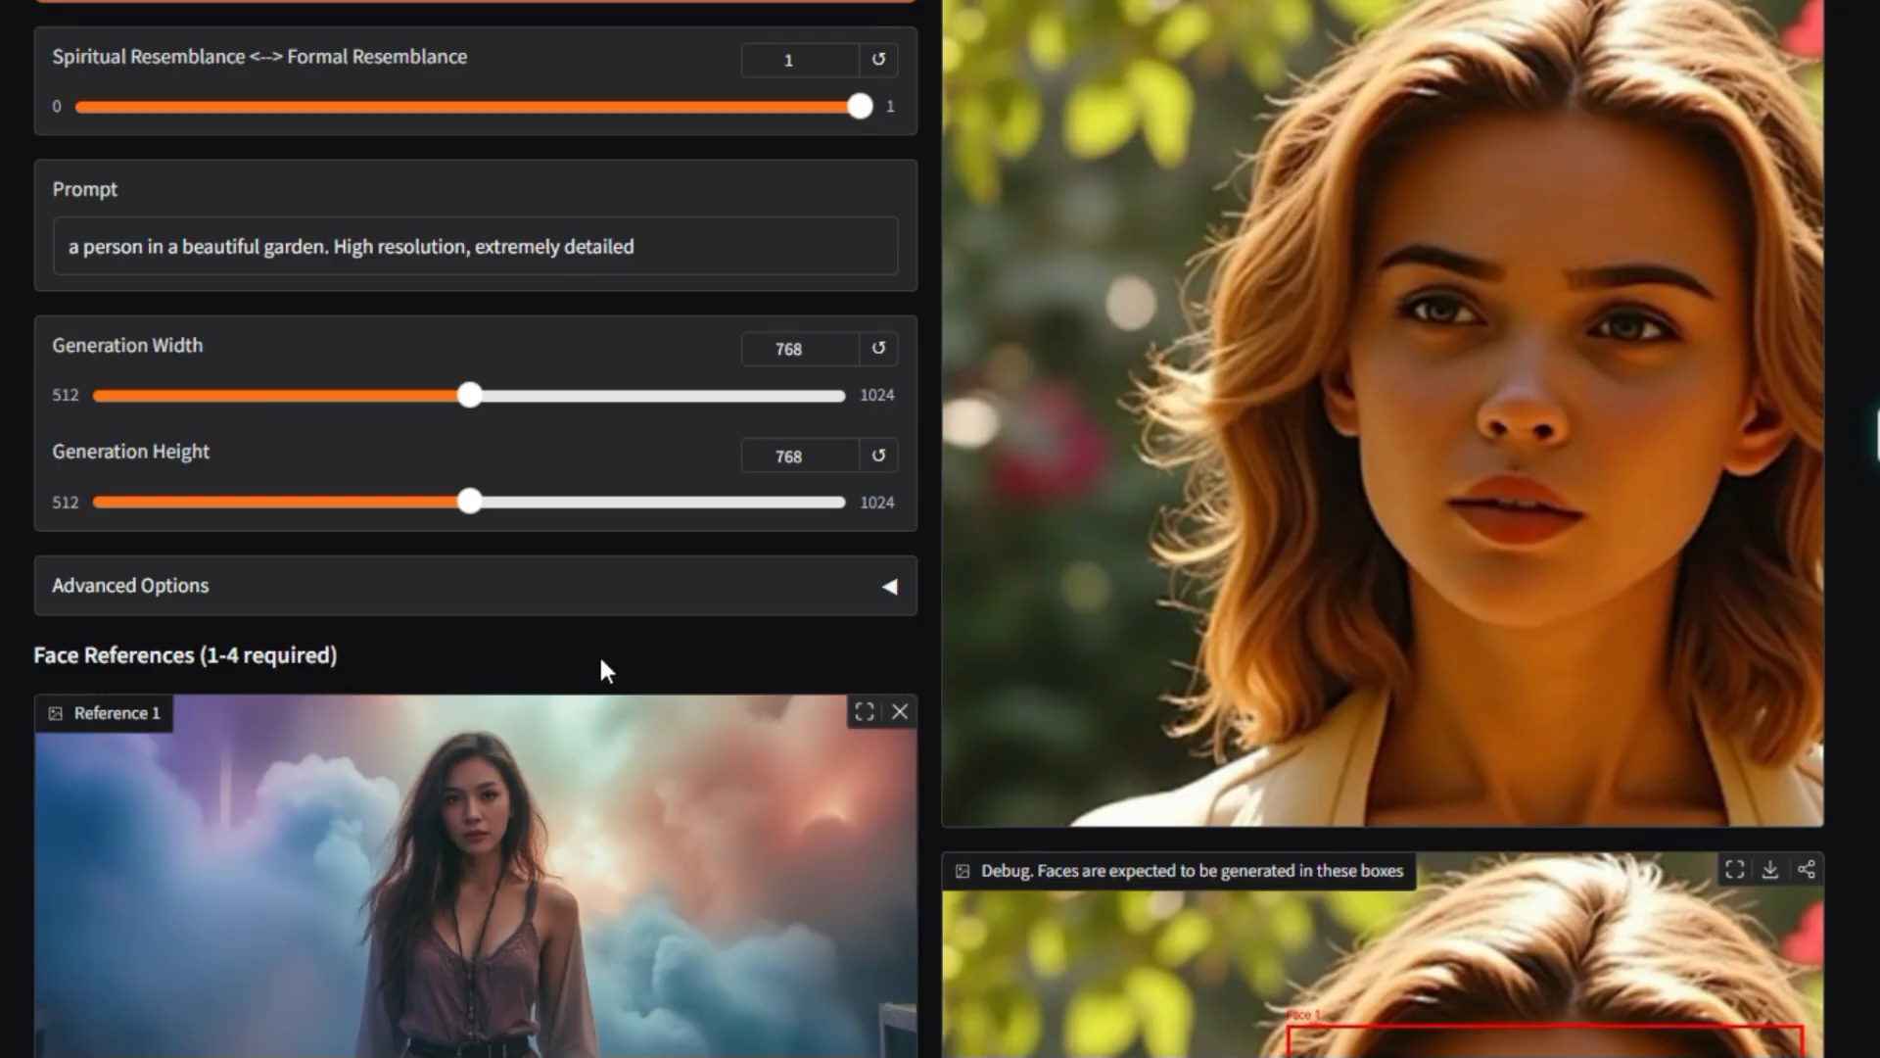
# - Generate a garden portrait from the cloud-background woman and start downloading the result
pyautogui.scroll(3)
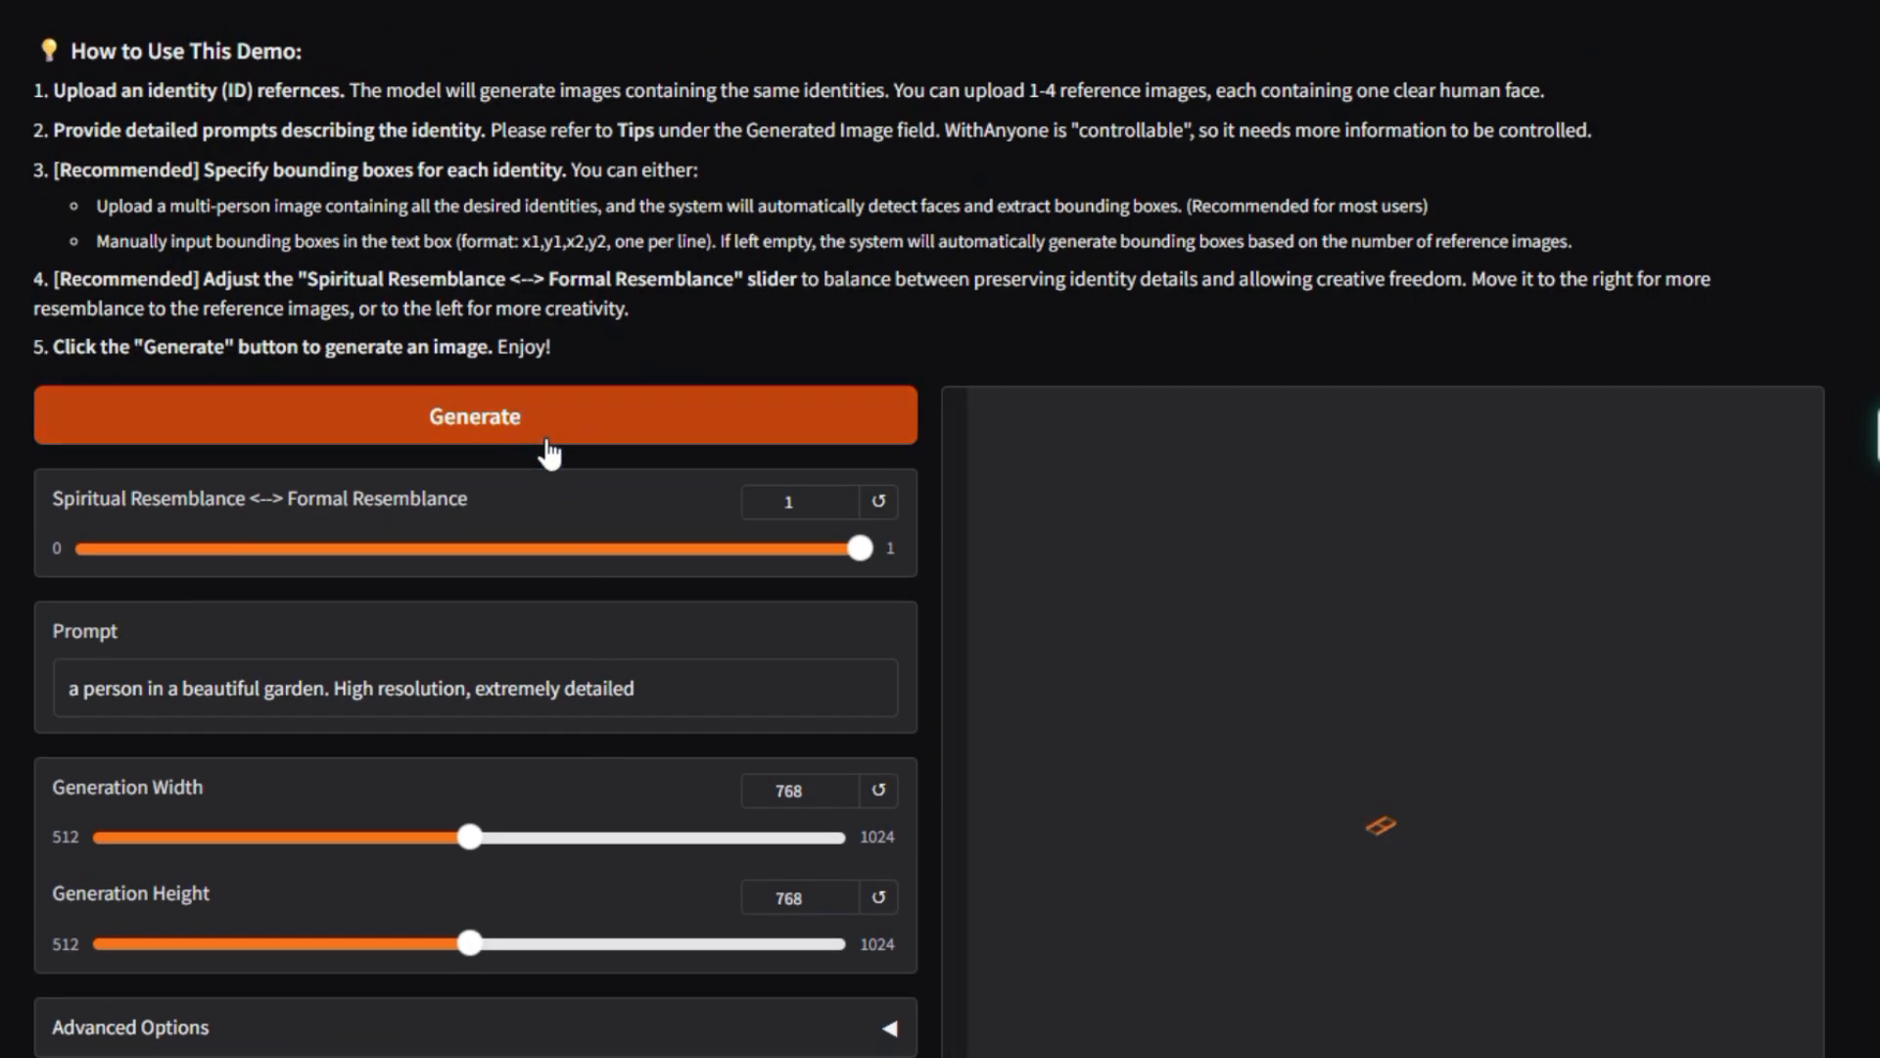
pyautogui.click(474, 415)
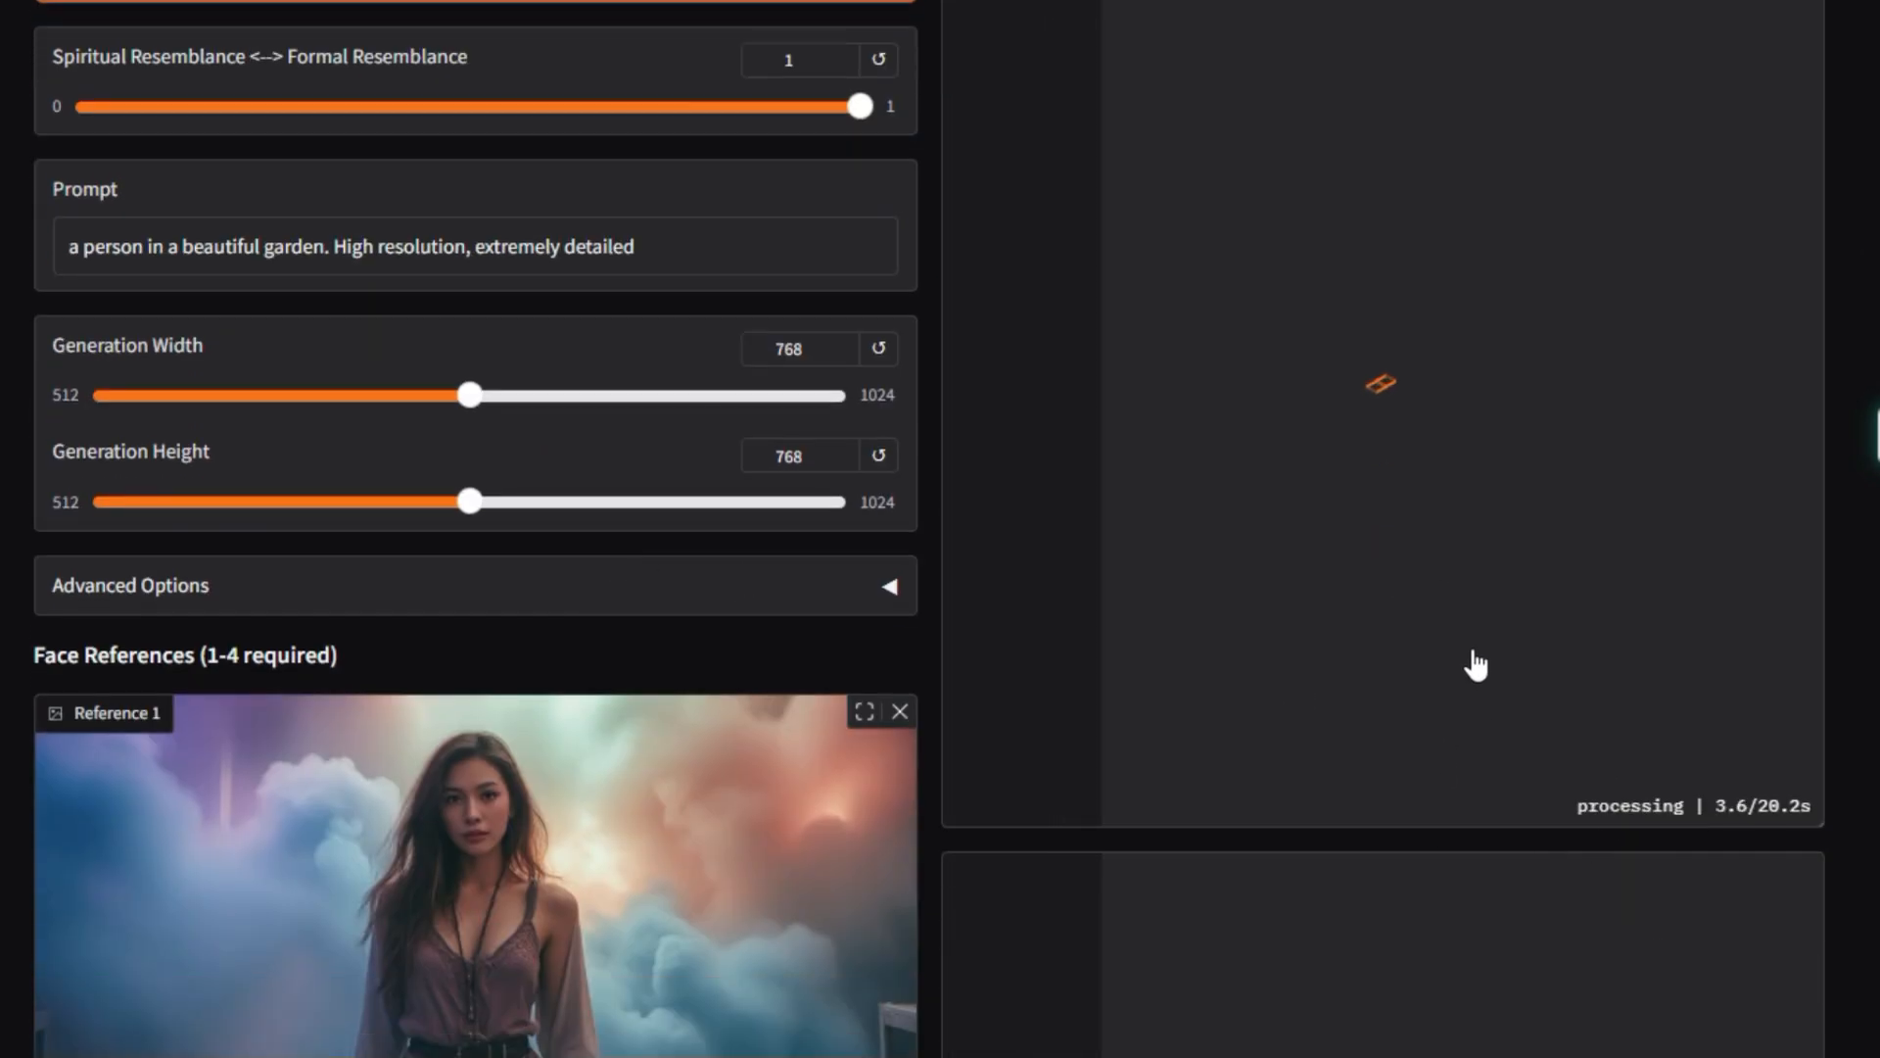
pyautogui.scroll(-3)
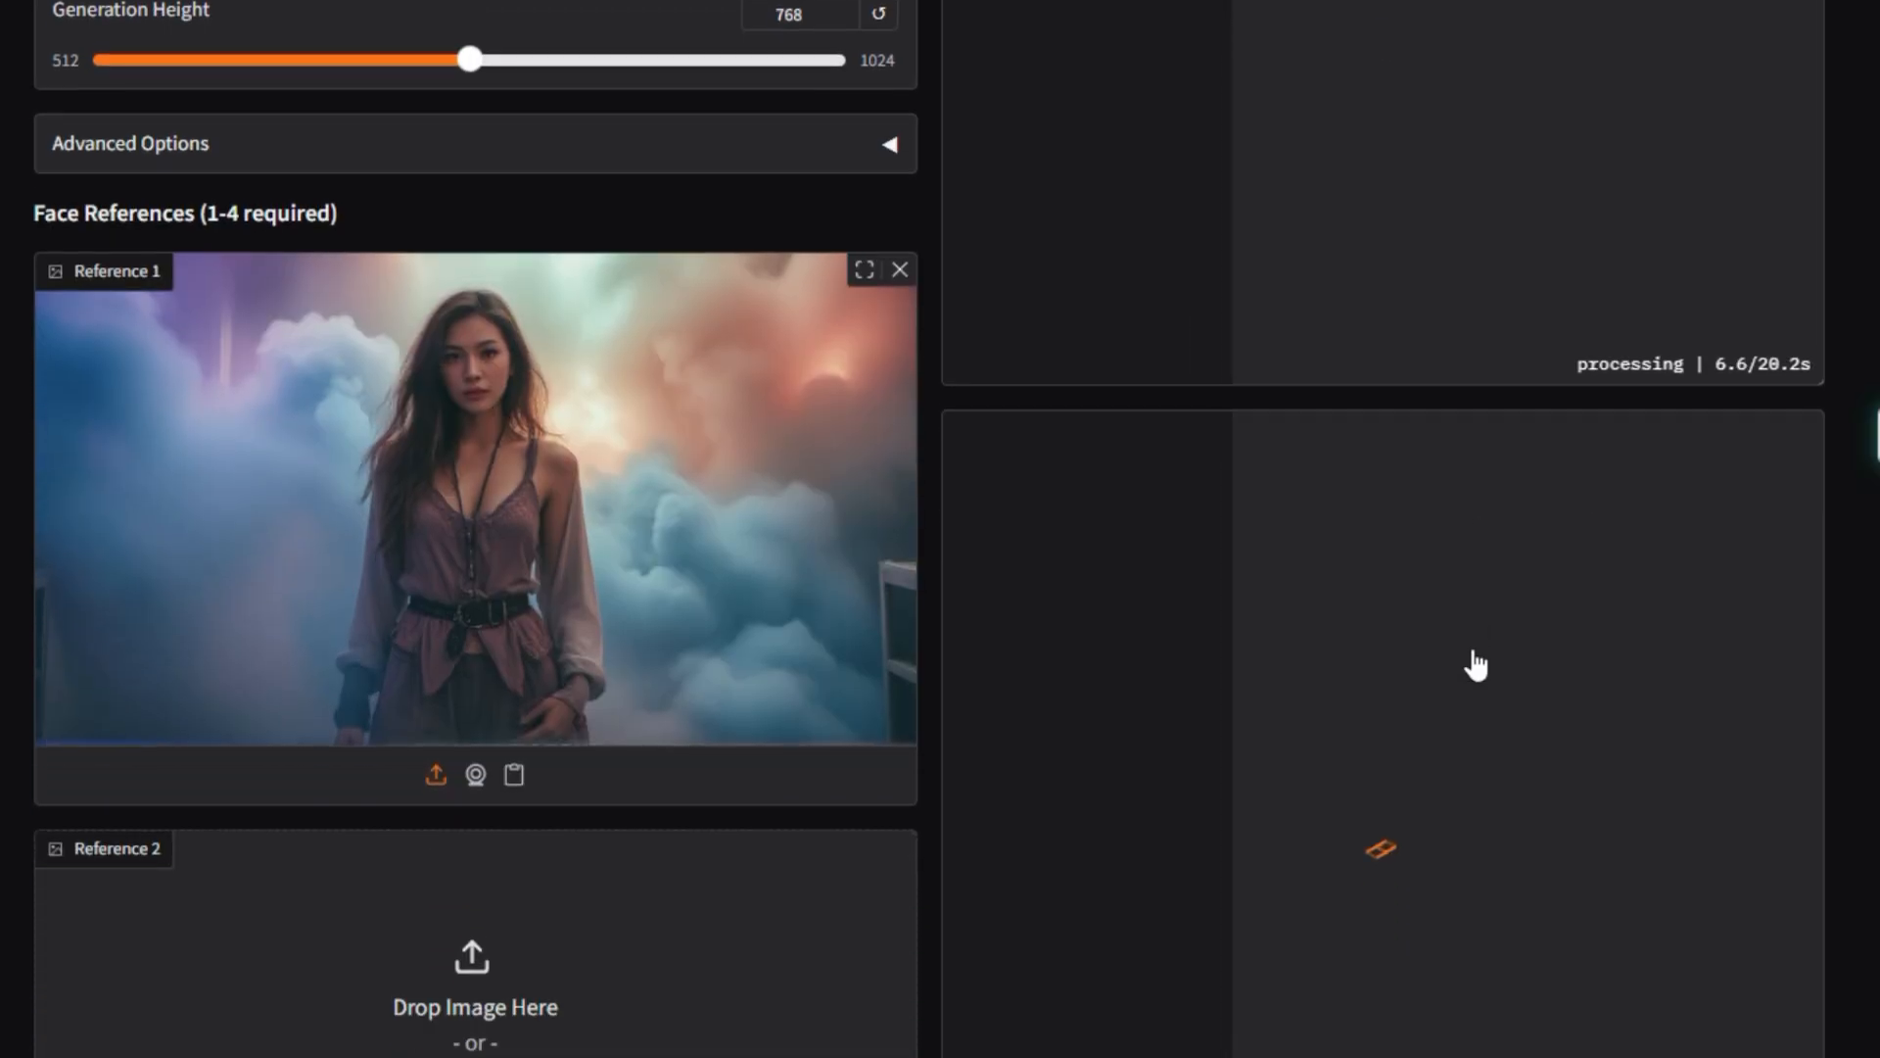
pyautogui.scroll(3)
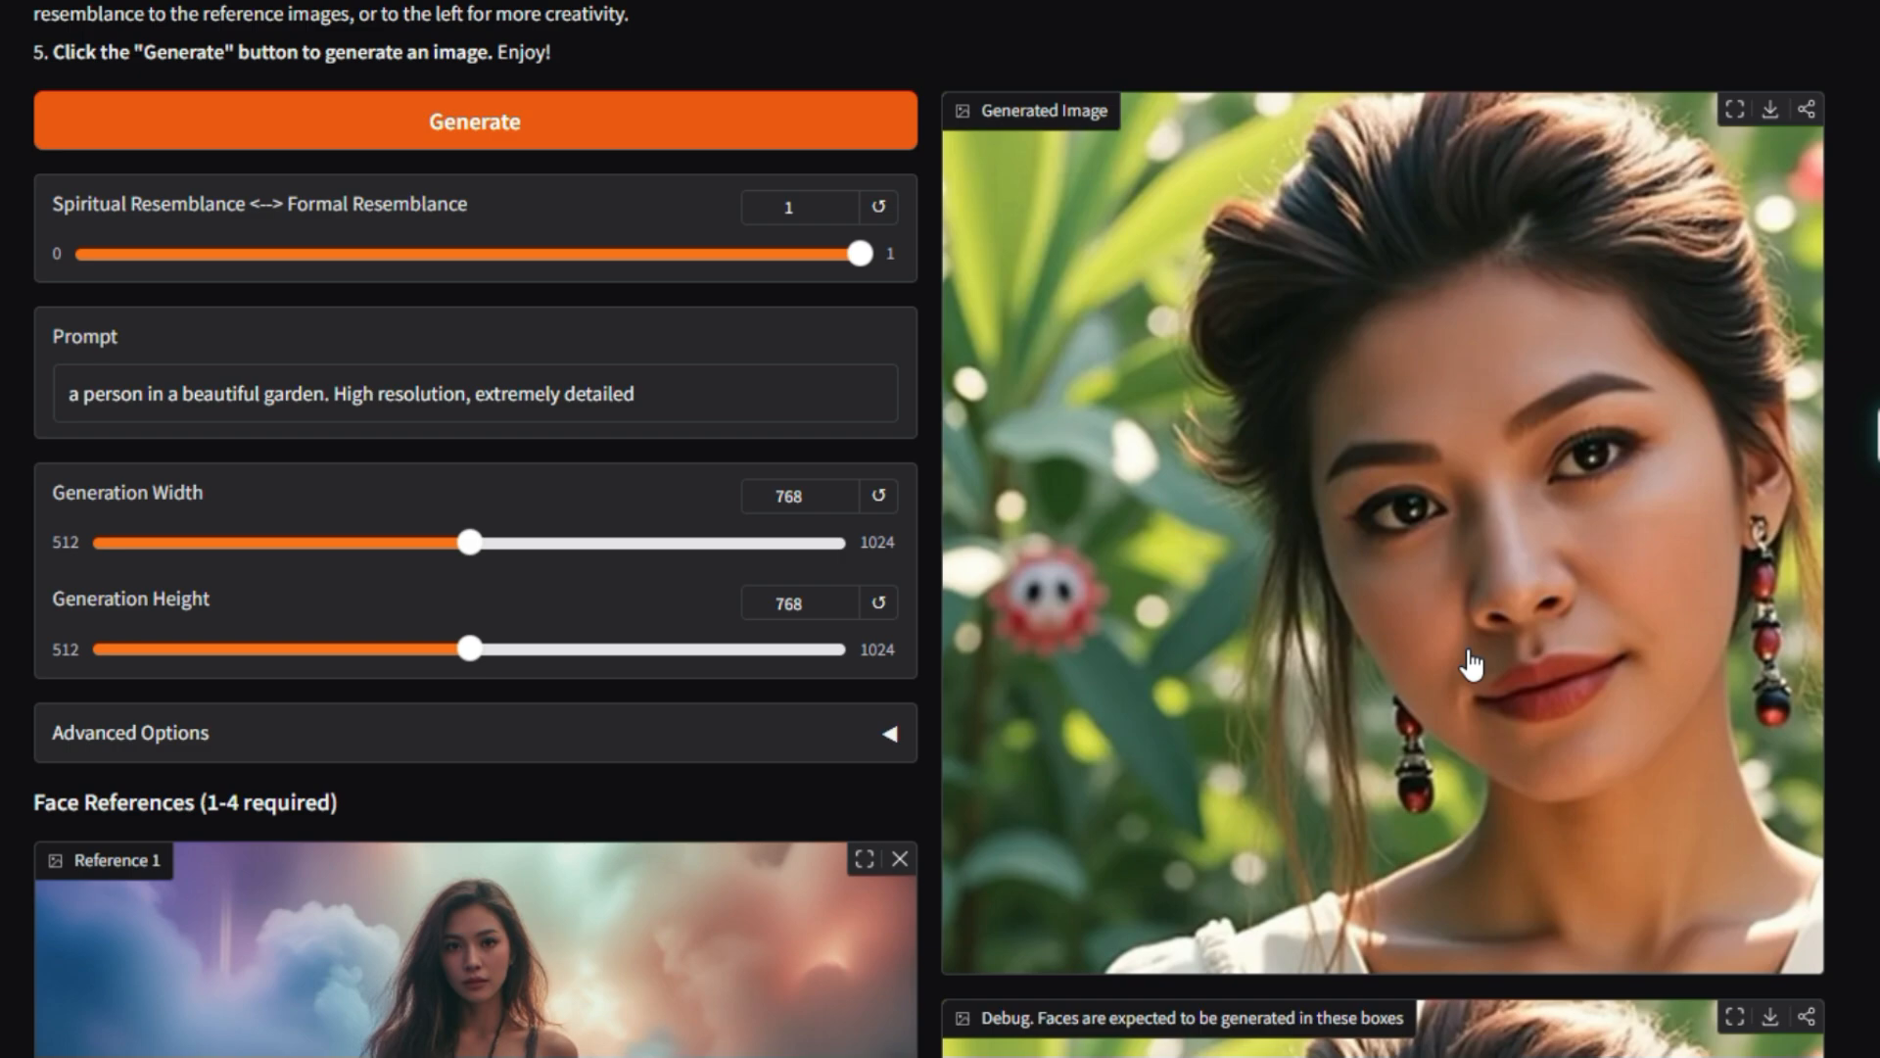
pyautogui.scroll(-3)
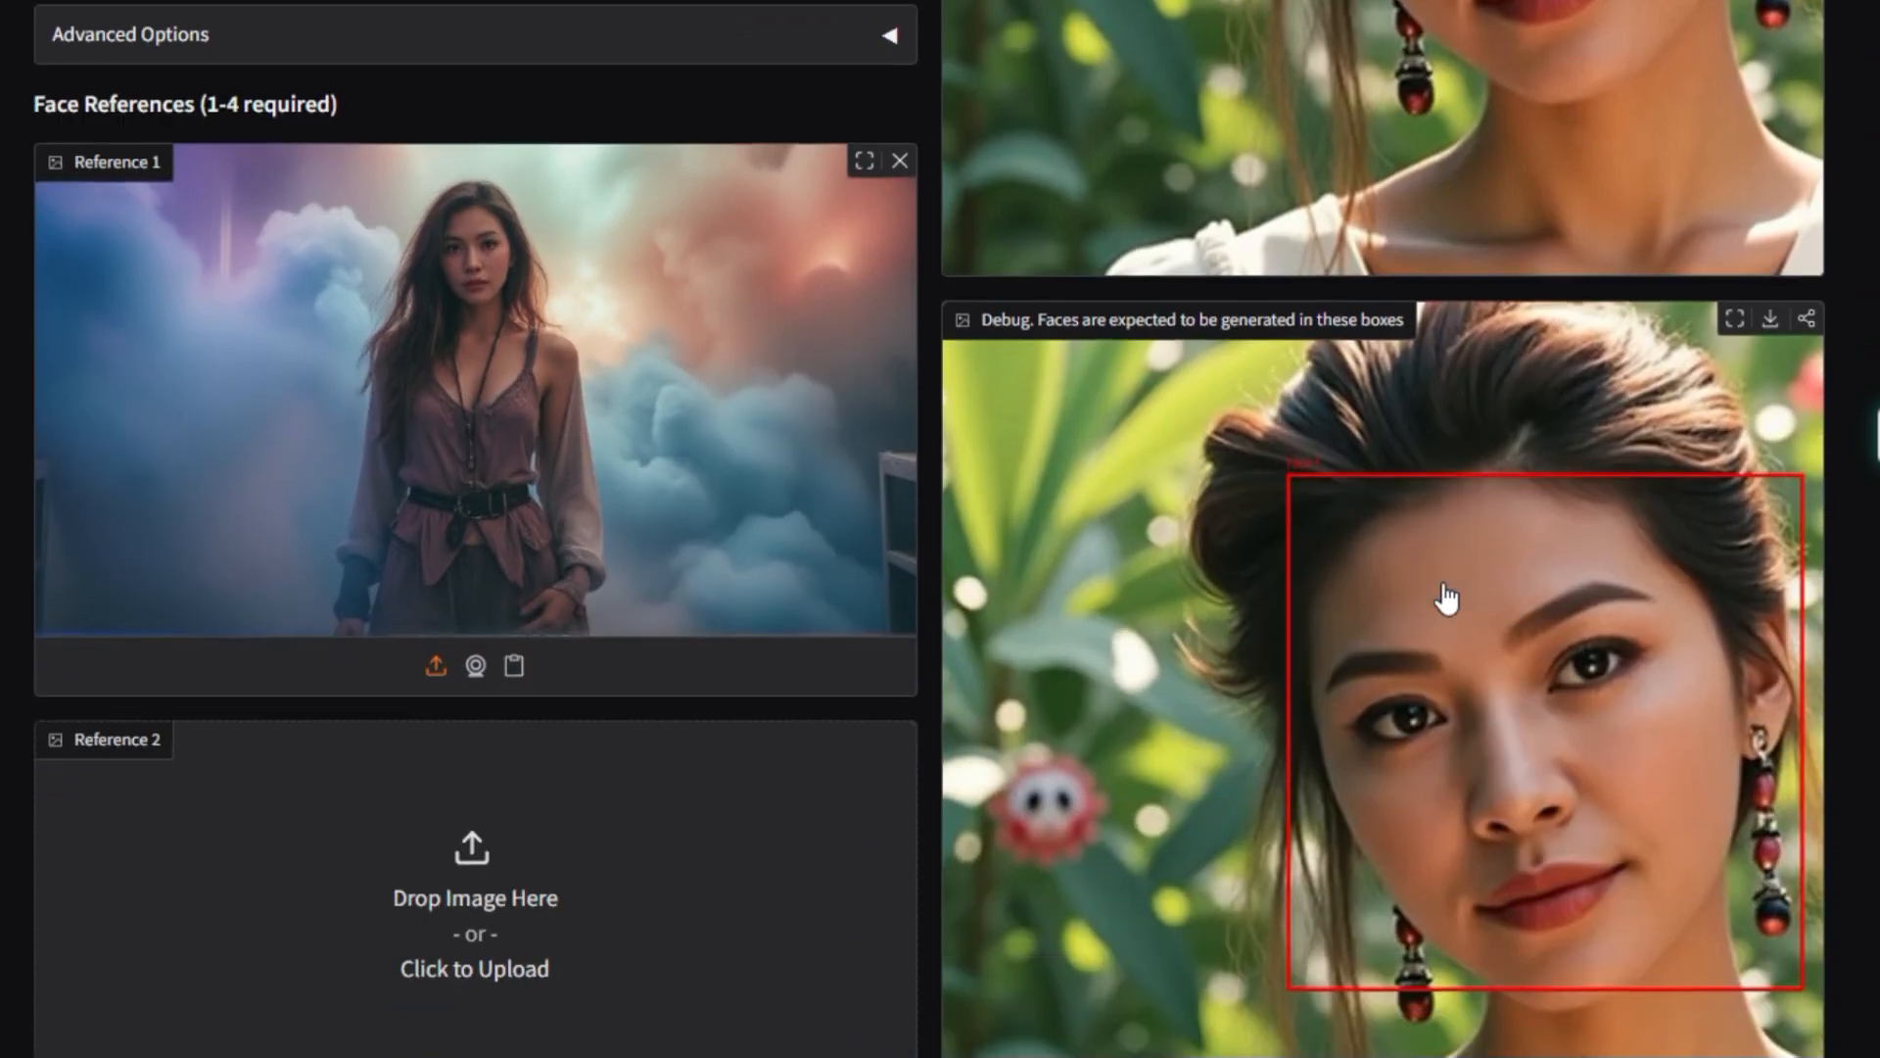
pyautogui.scroll(-3)
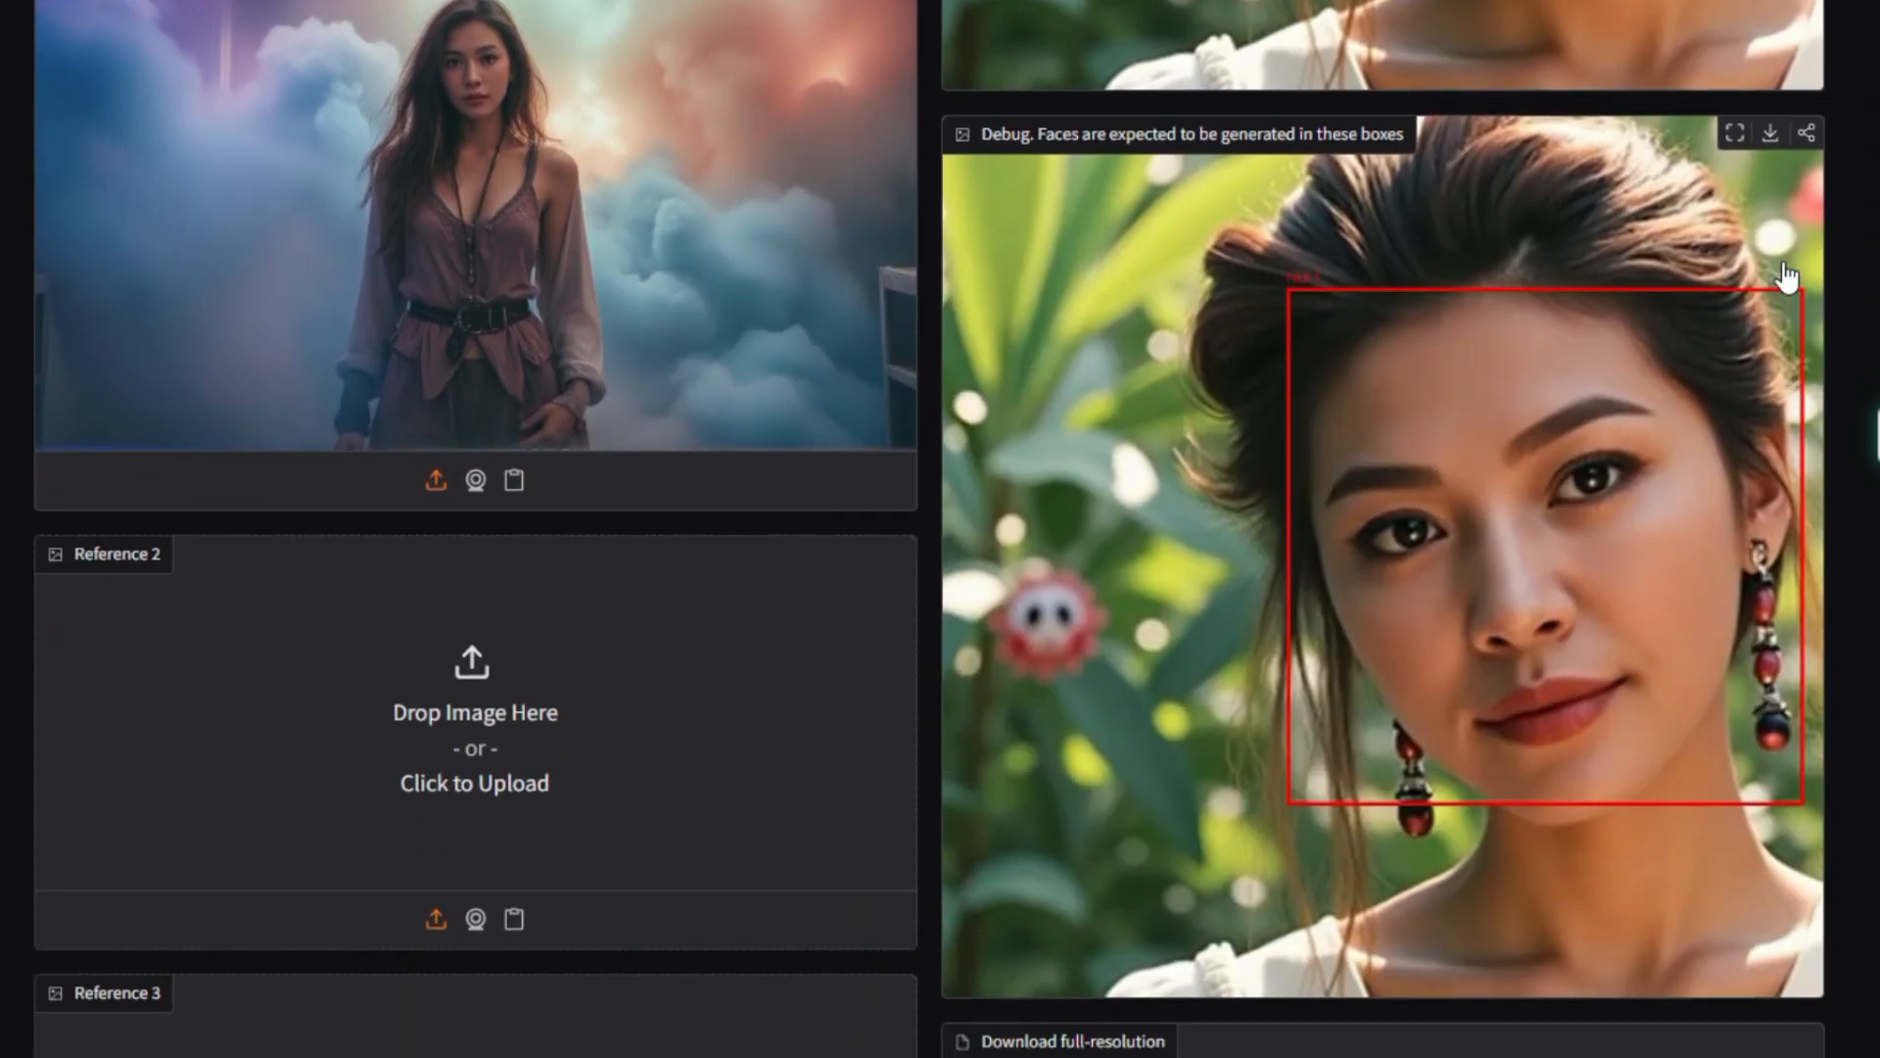
pyautogui.click(1771, 133)
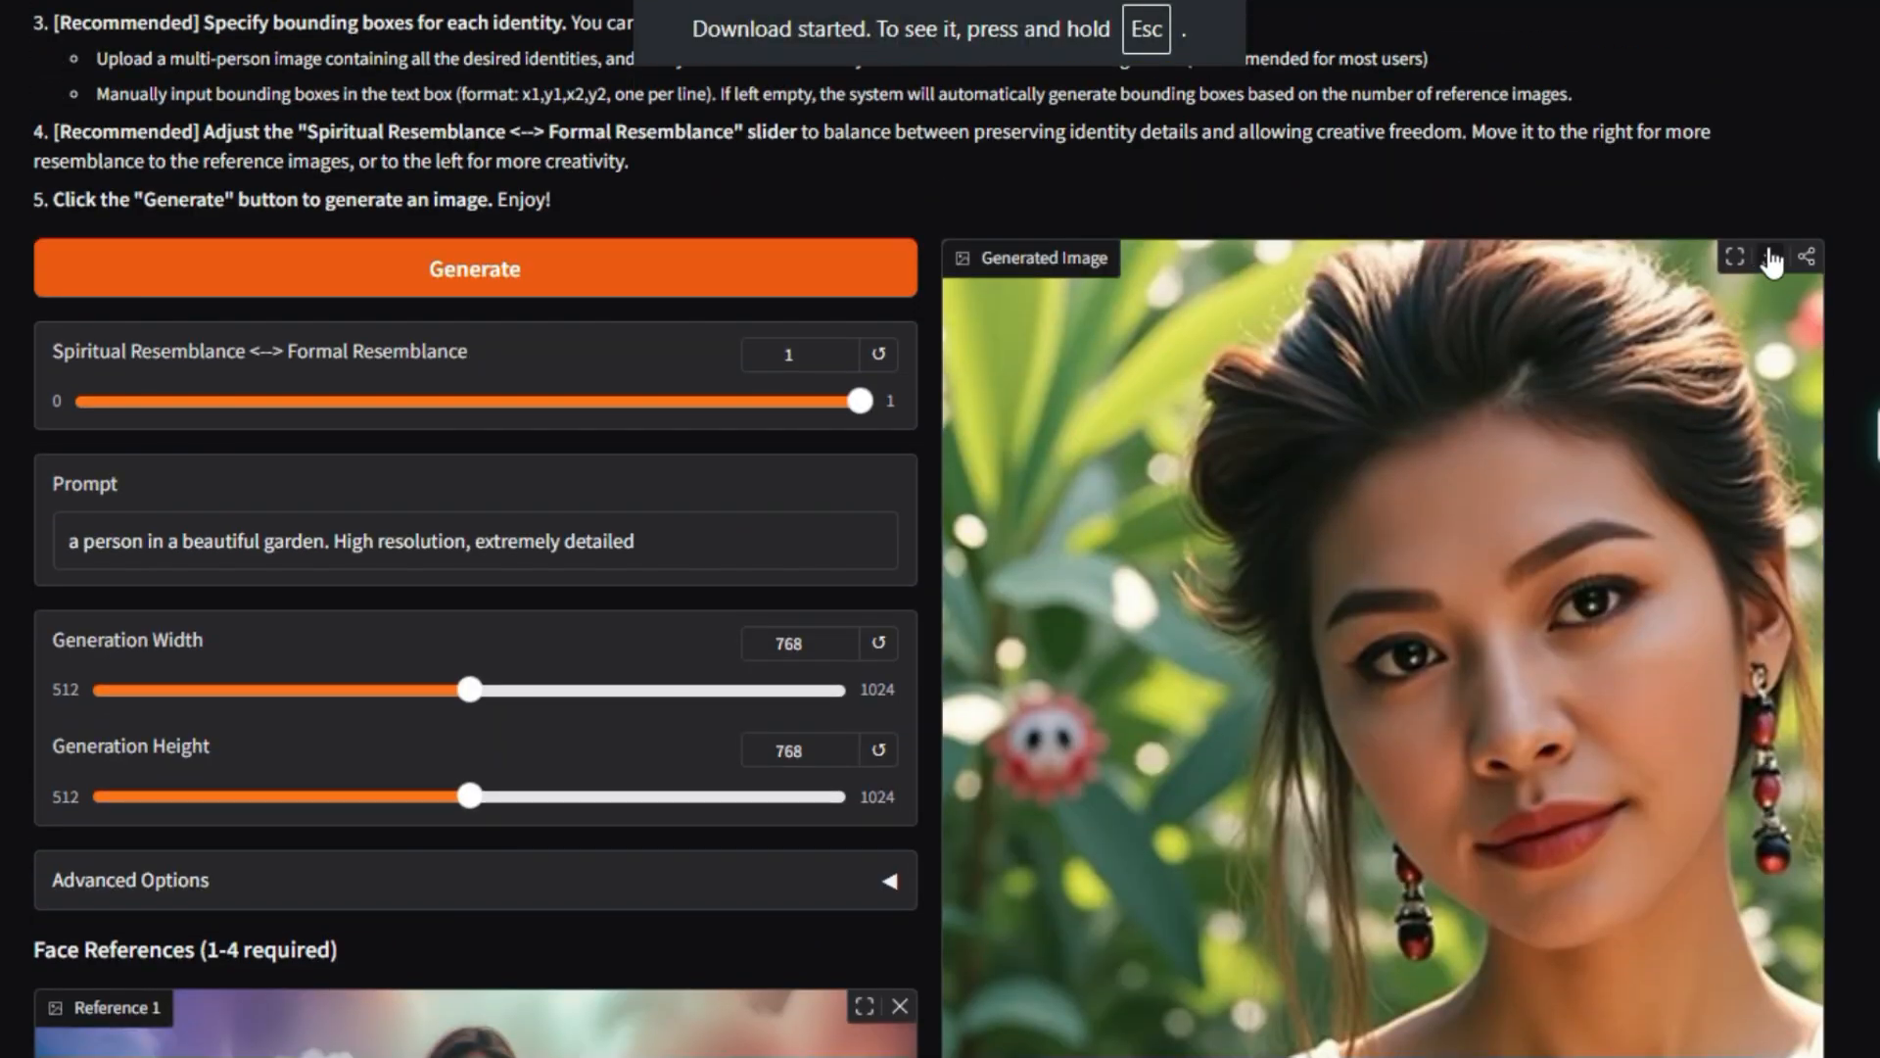
pyautogui.scroll(-3)
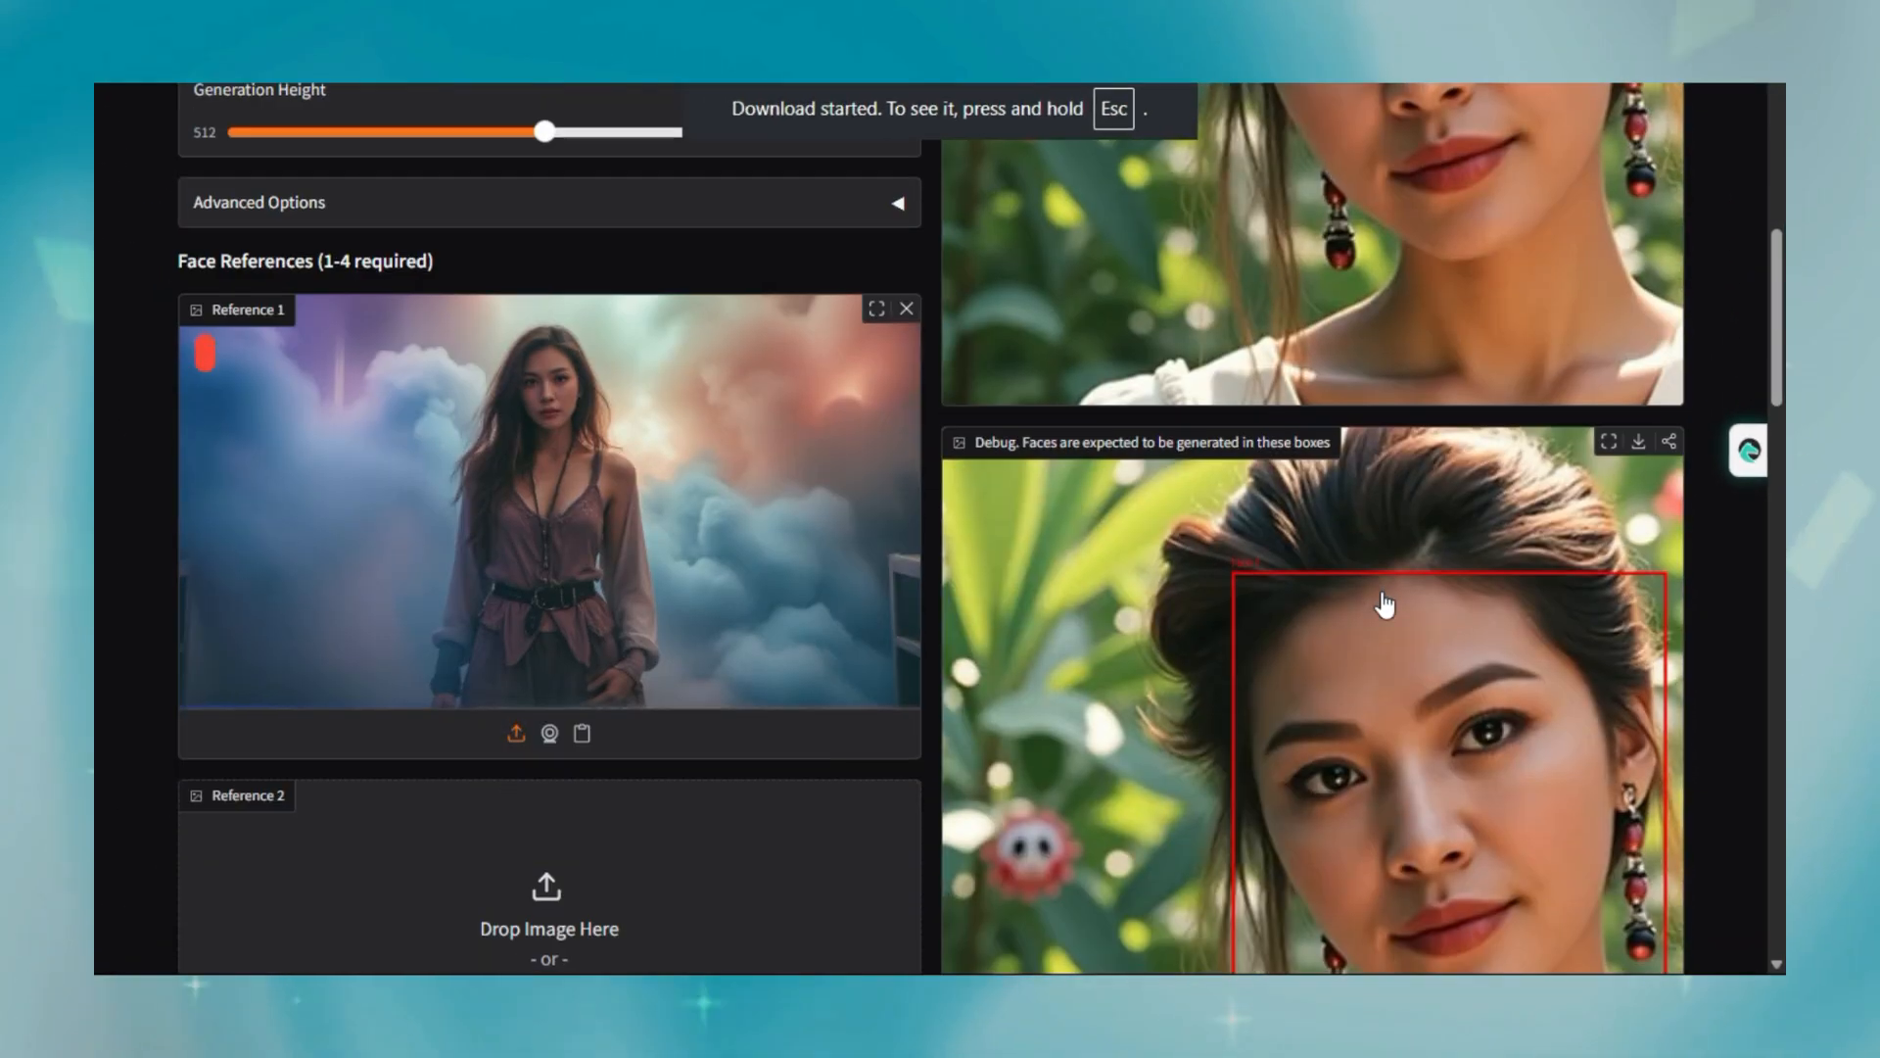
pyautogui.scroll(-3)
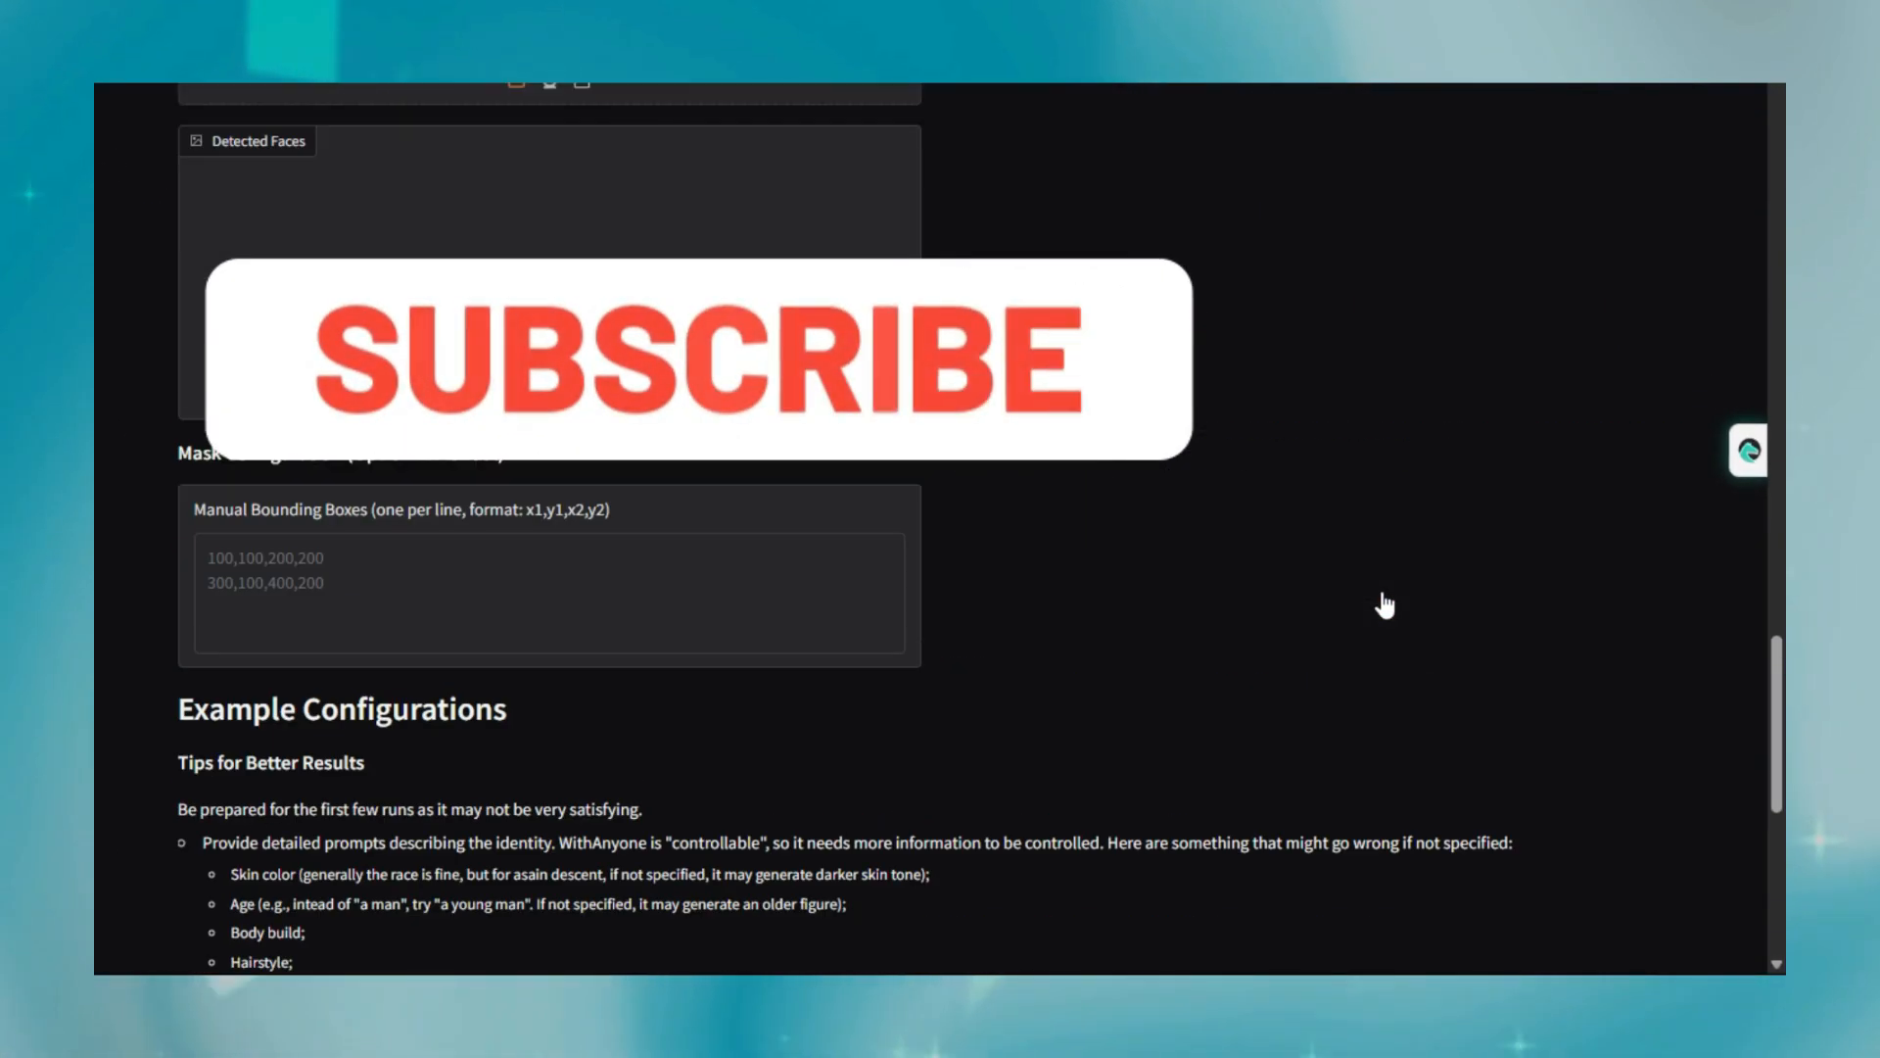
pyautogui.scroll(3)
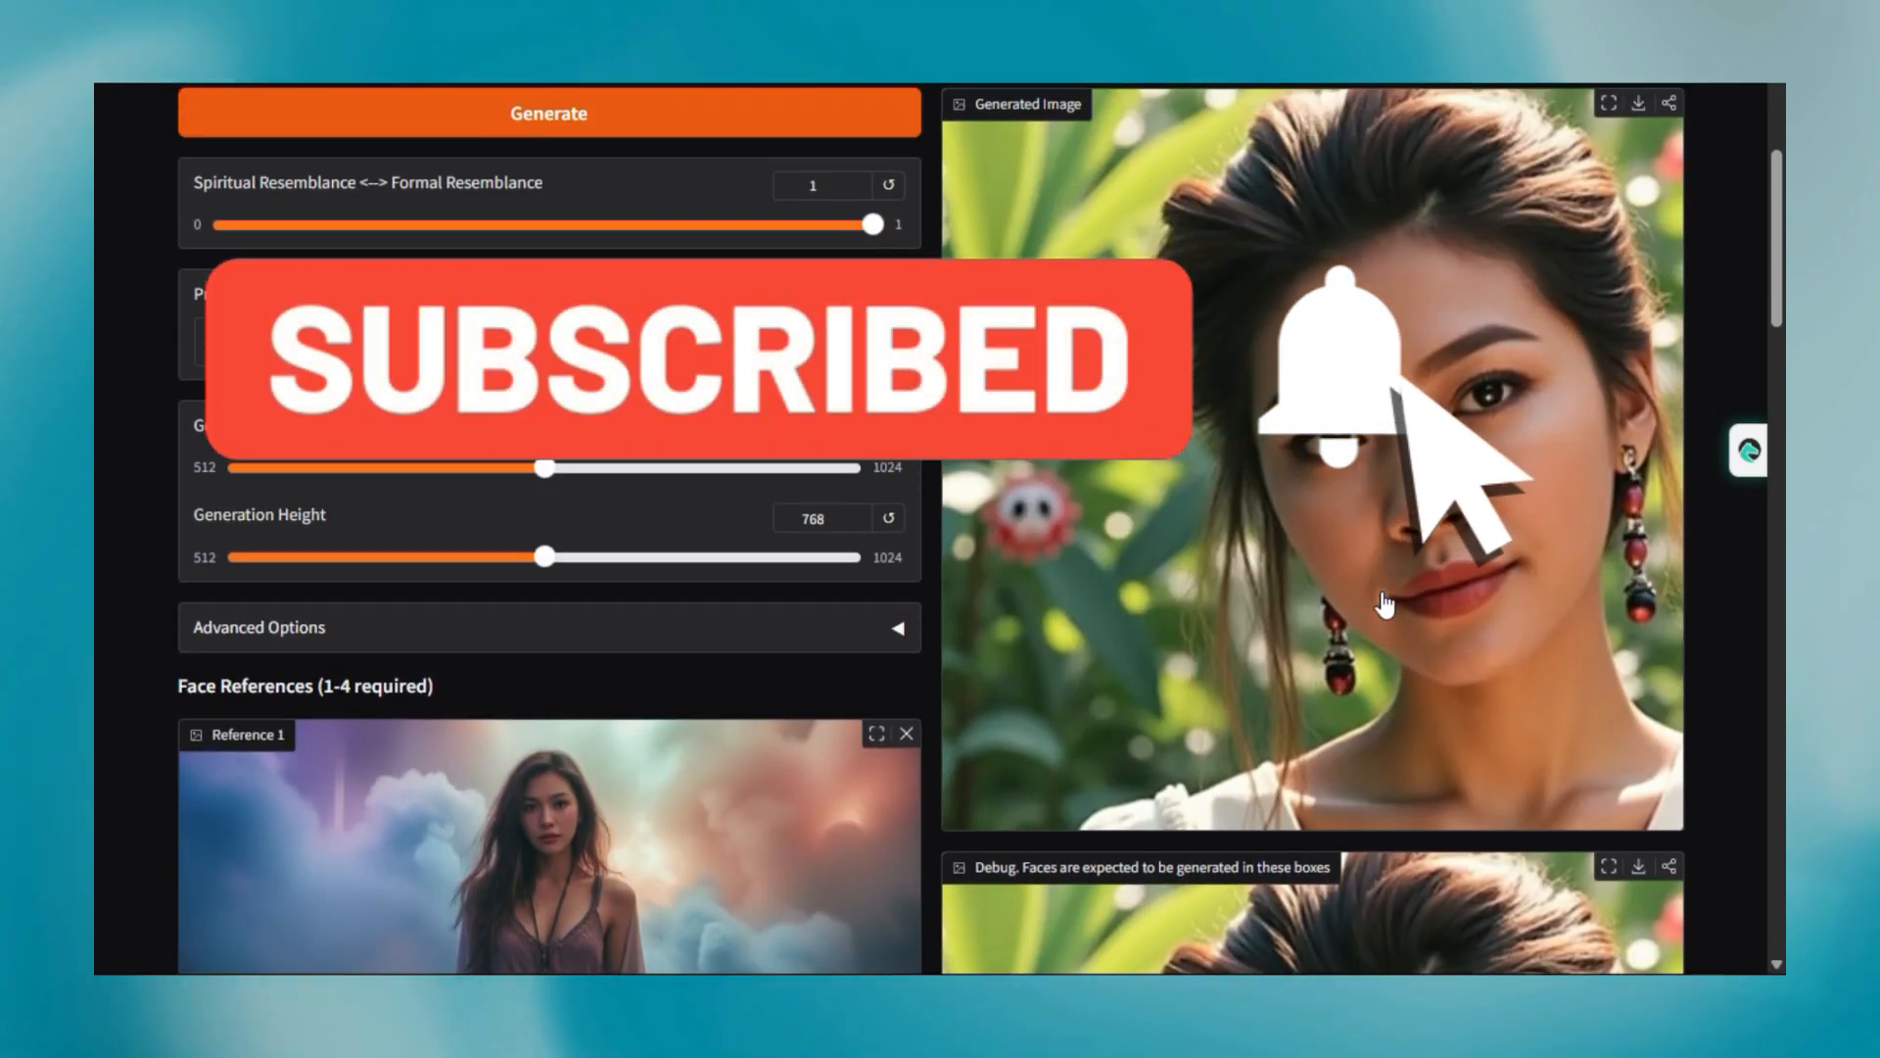
pyautogui.scroll(3)
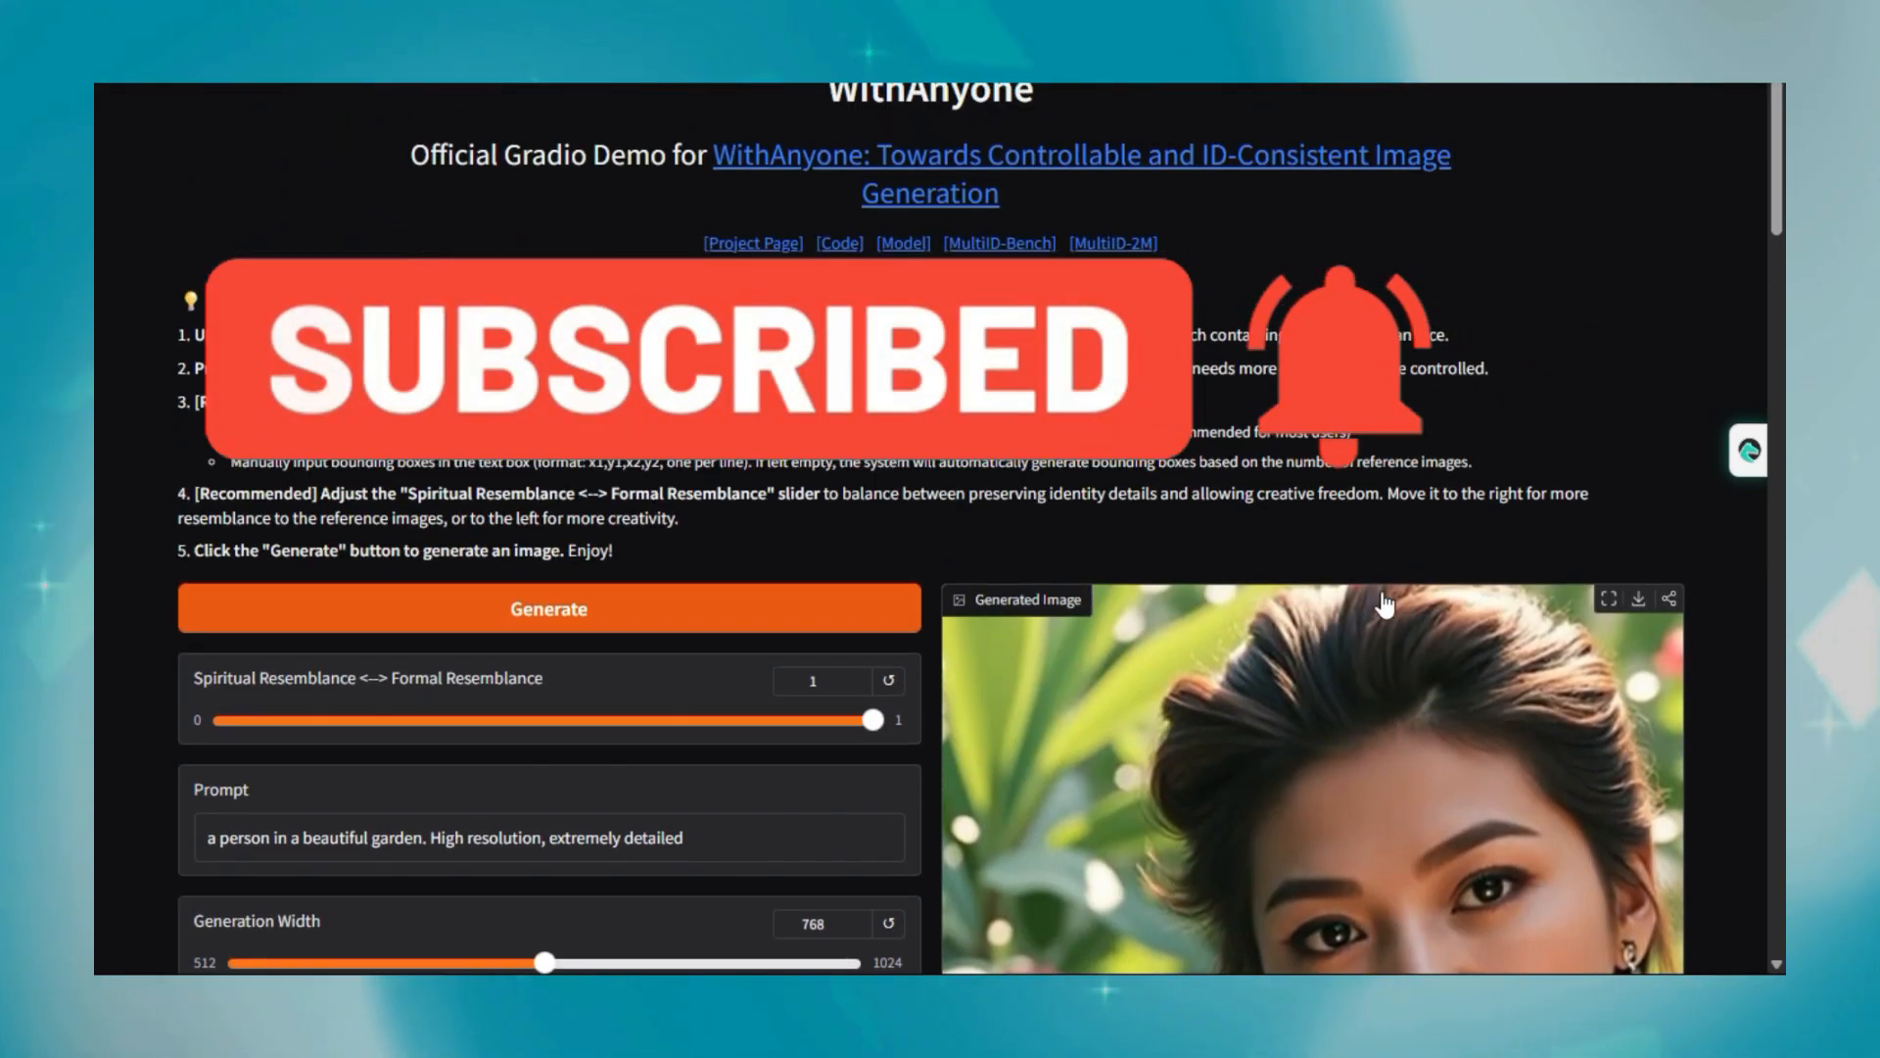